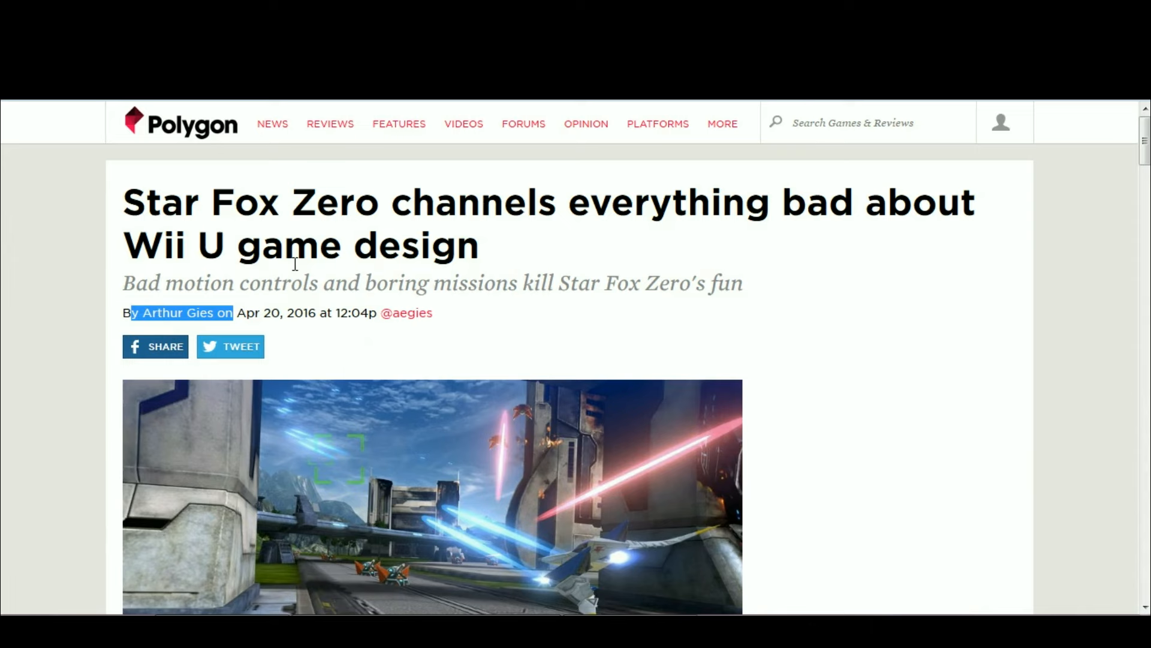
Scroll to the review's opening paragraphs about the series reboot, briefly selecting then clearing a word.
scroll("down", 3)
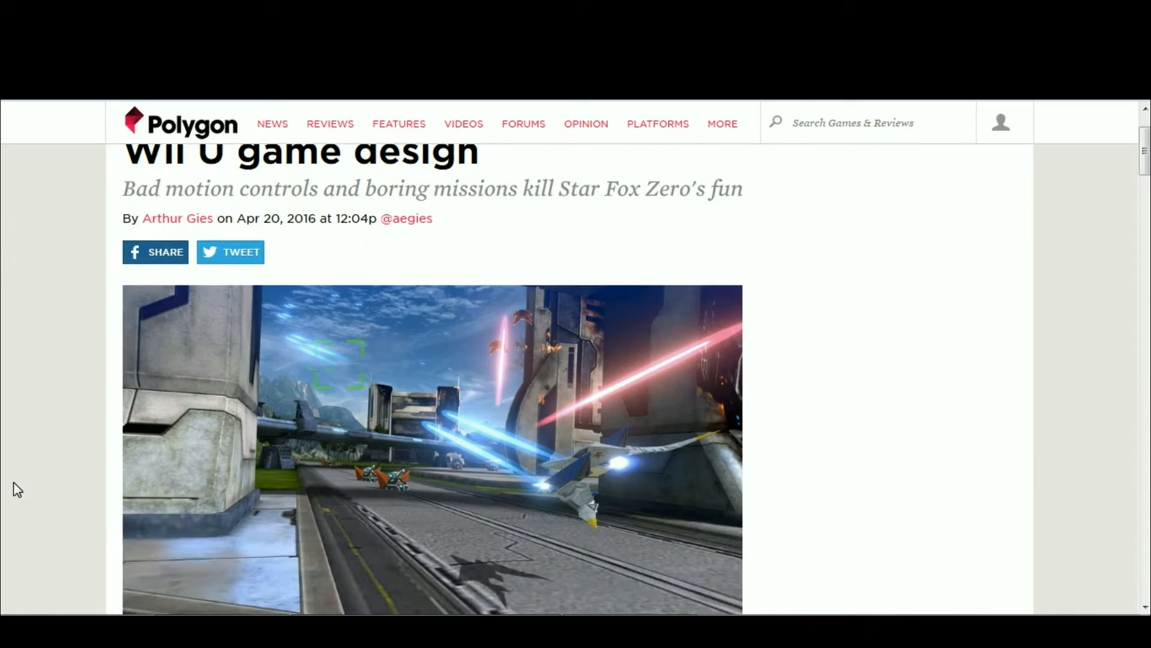
scroll("down", 3)
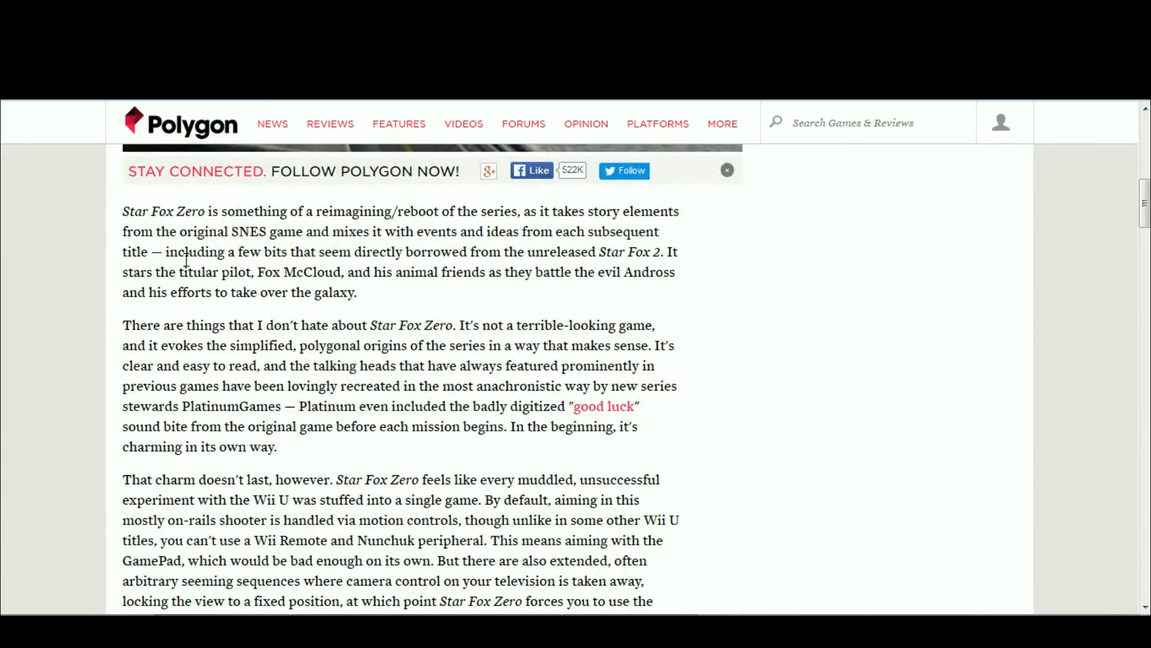
double_click(272, 211)
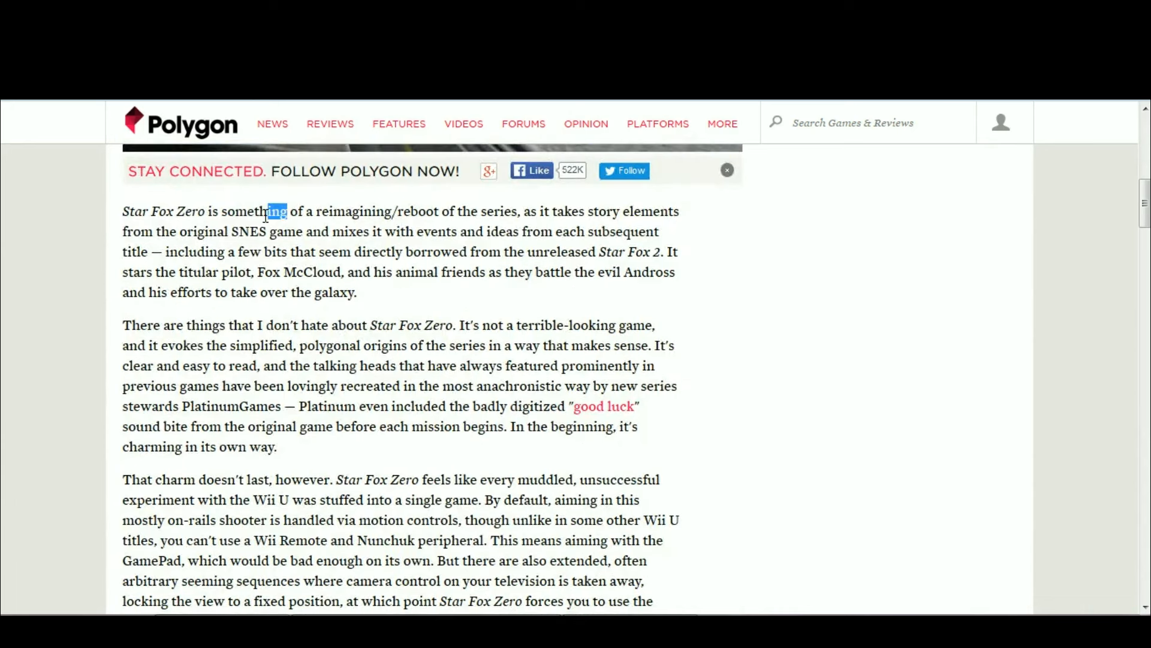
left_click(389, 210)
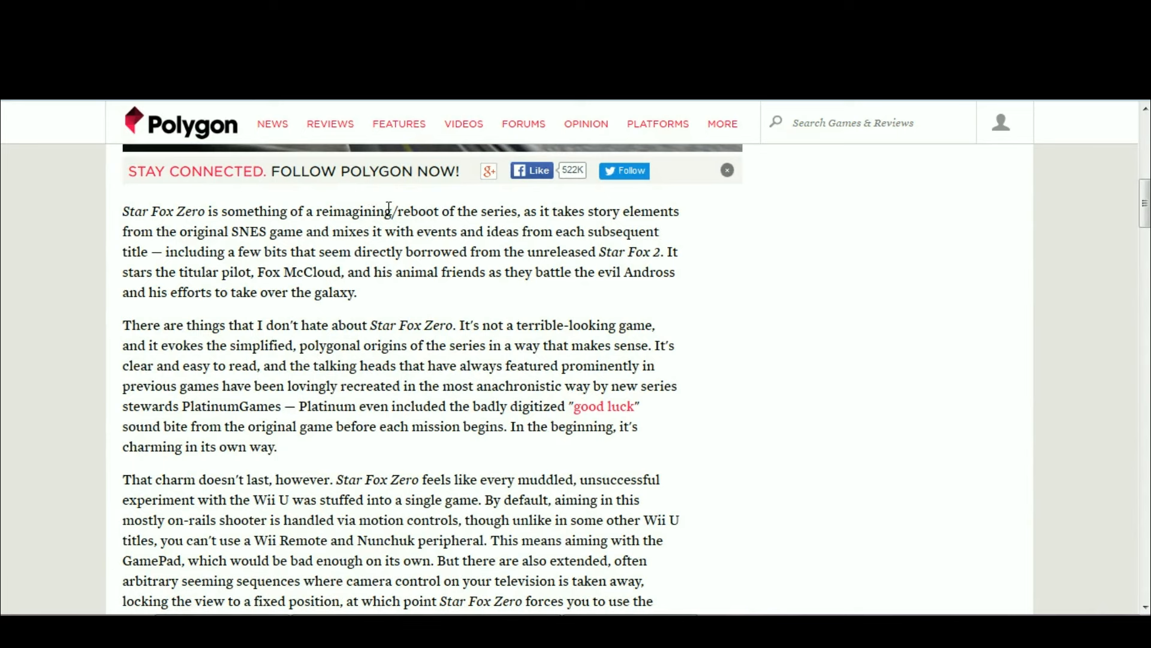
mouse_move(567, 224)
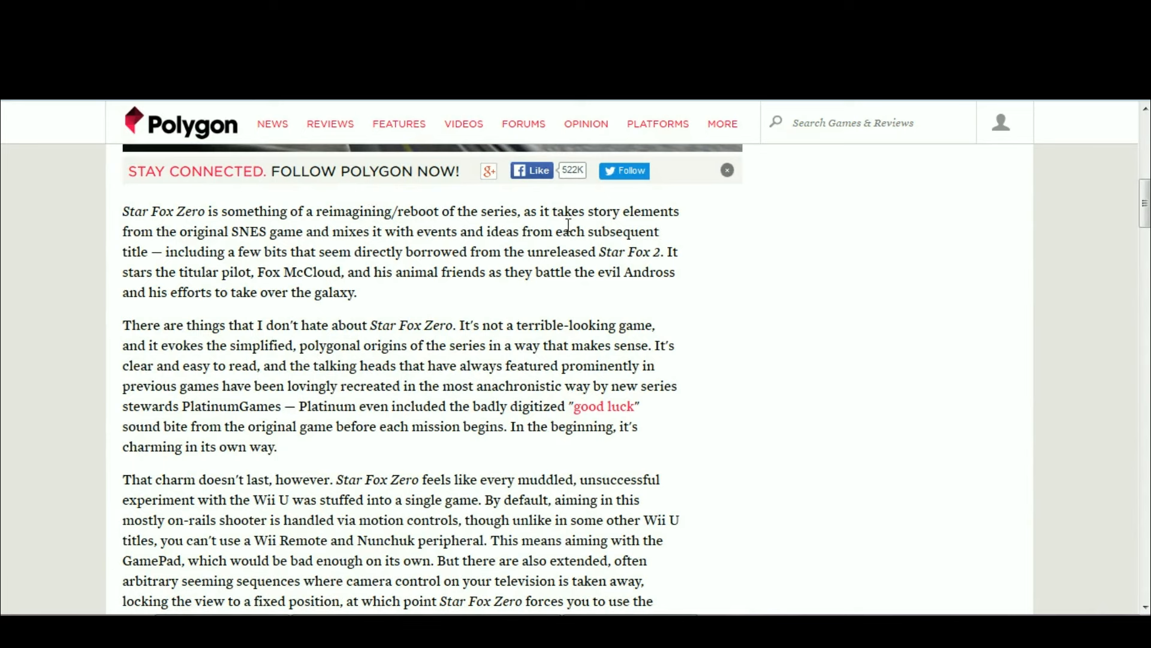
mouse_move(453, 254)
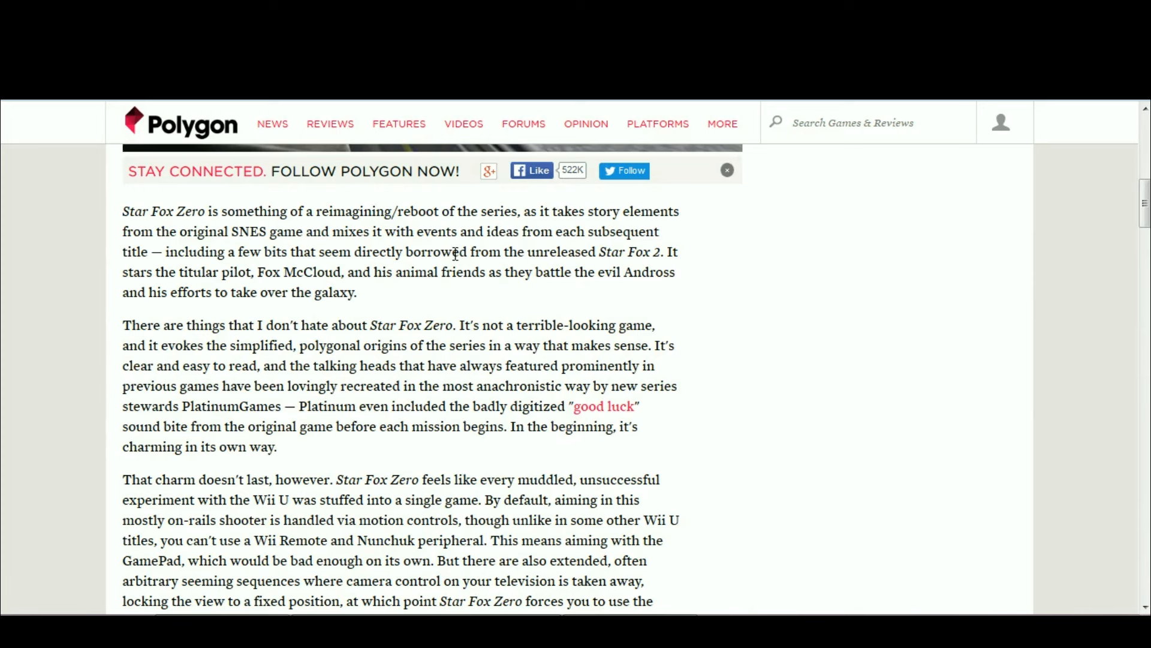
mouse_move(393, 215)
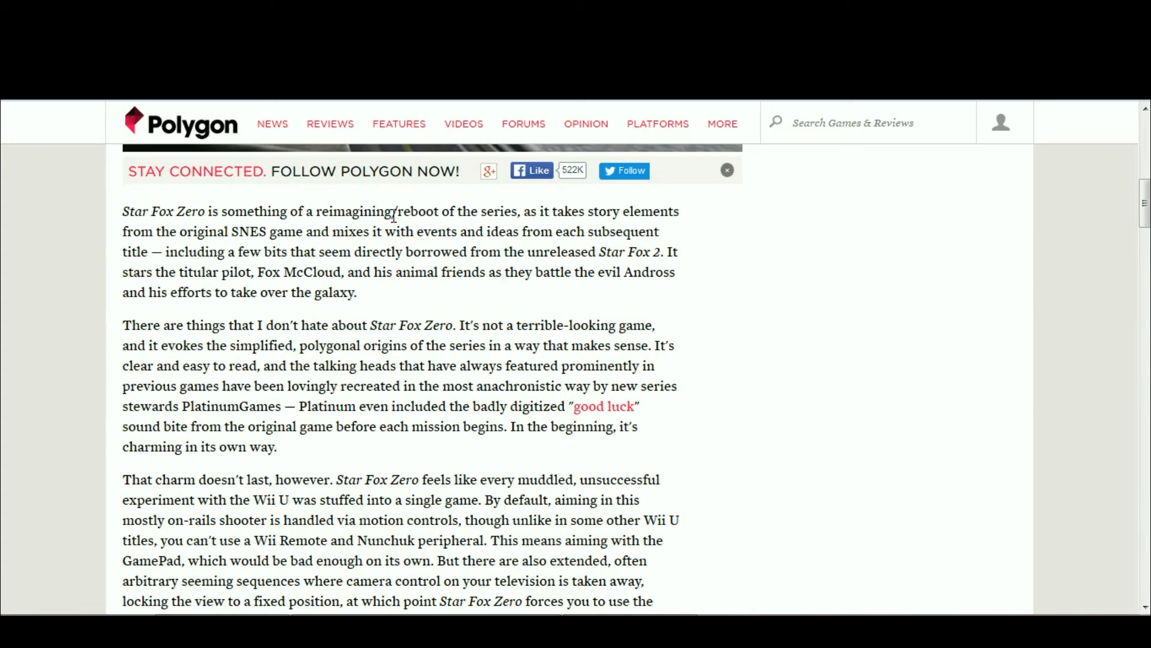
mouse_move(447, 212)
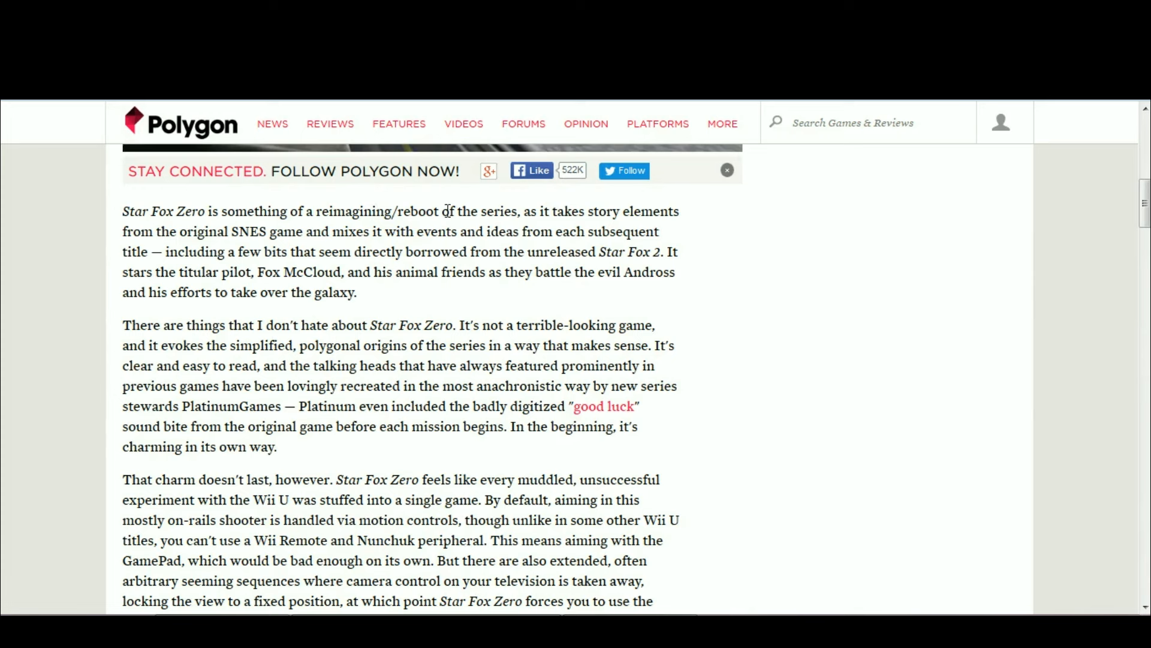
mouse_move(498, 249)
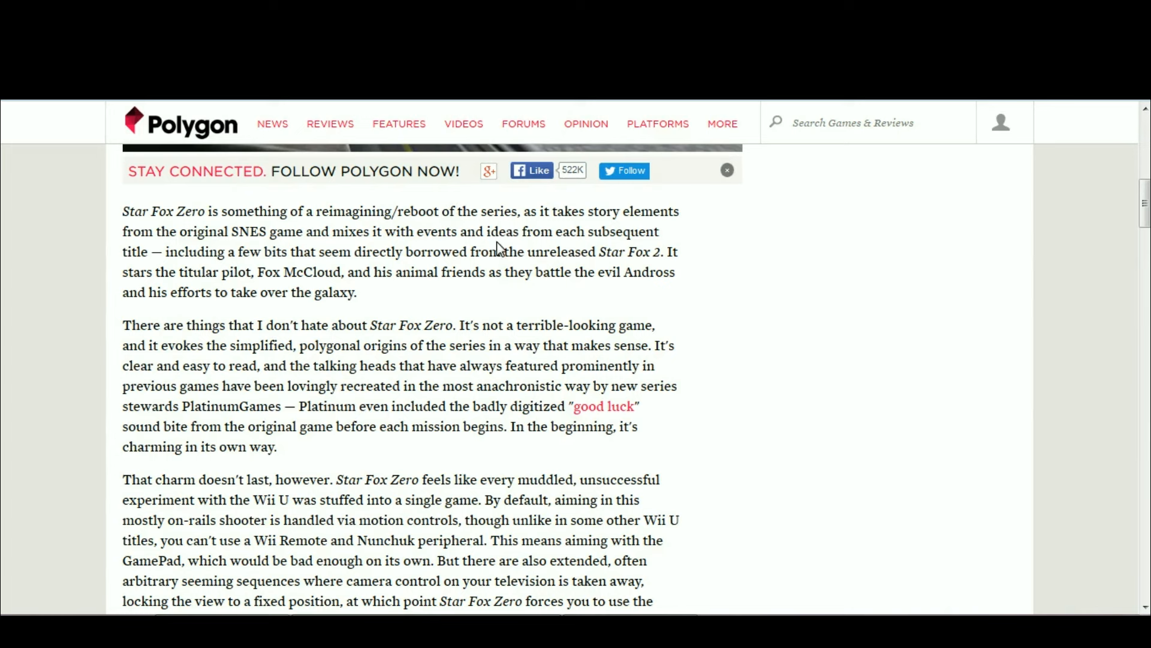
mouse_move(392, 215)
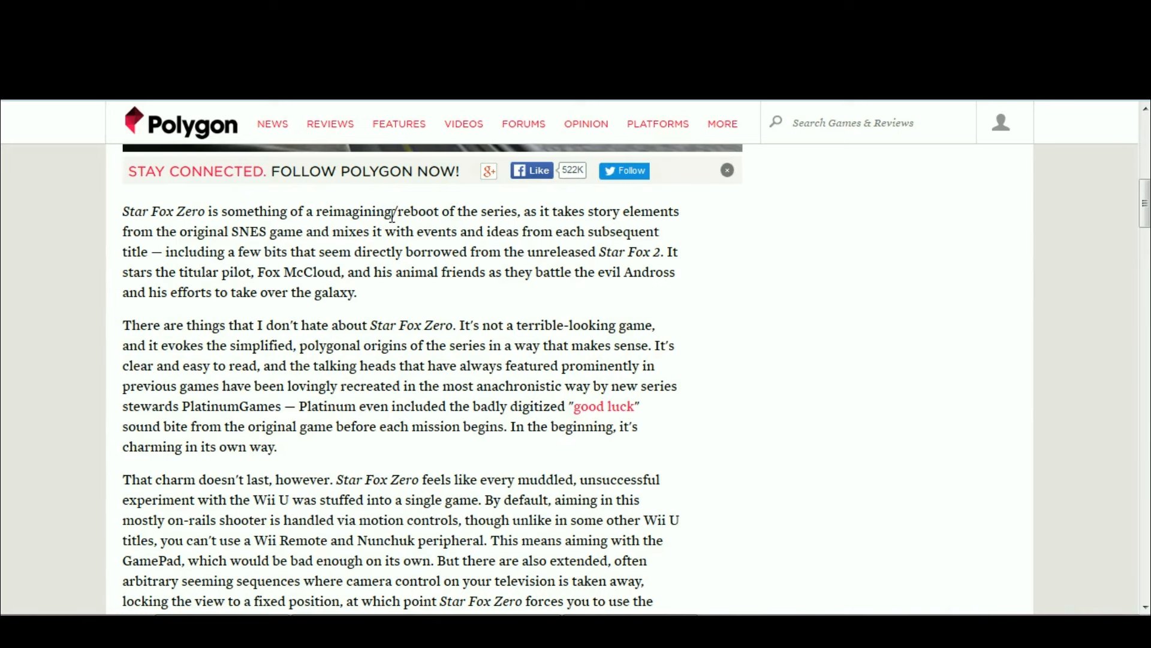
mouse_move(498, 249)
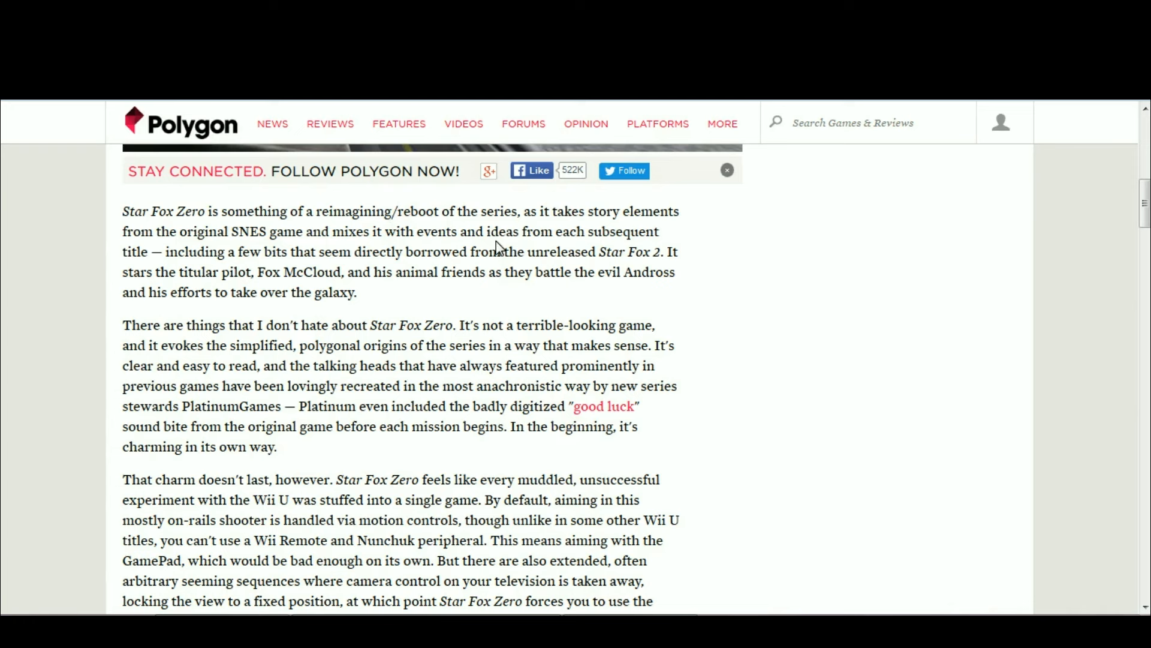
mouse_move(646, 277)
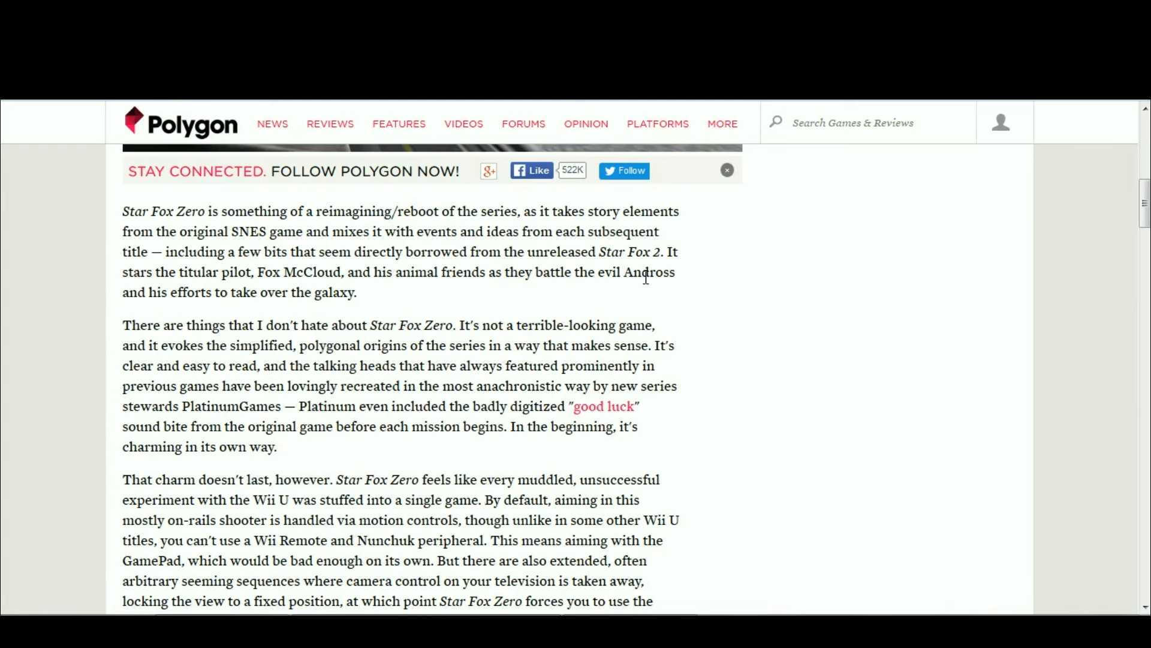
mouse_move(457, 297)
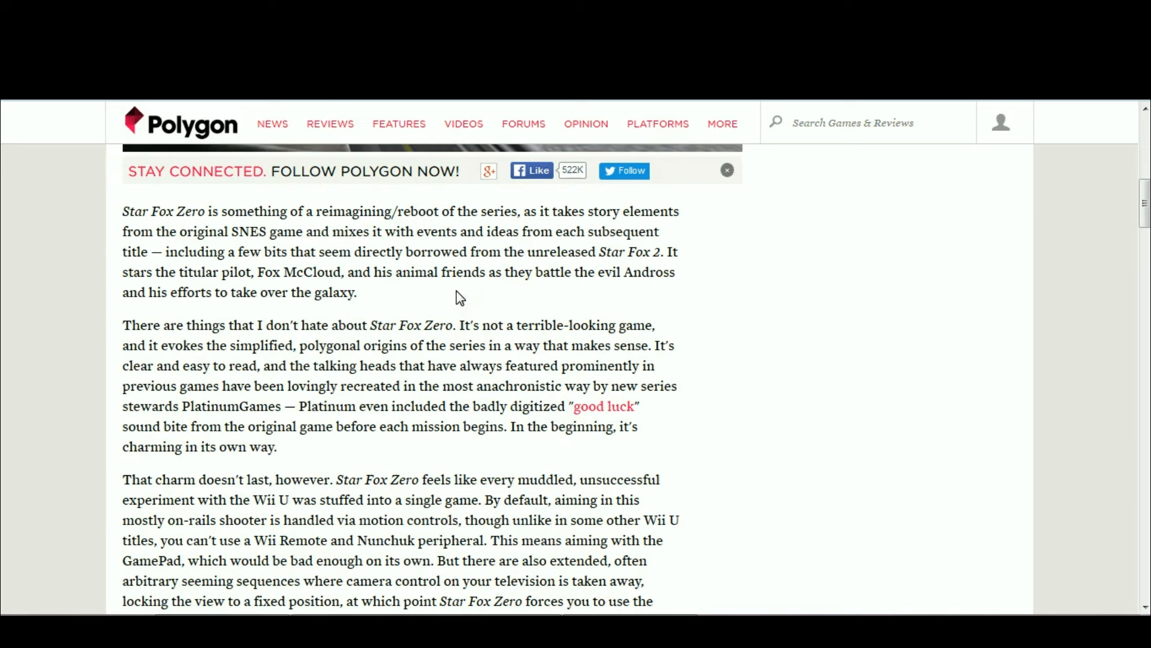
mouse_move(524, 206)
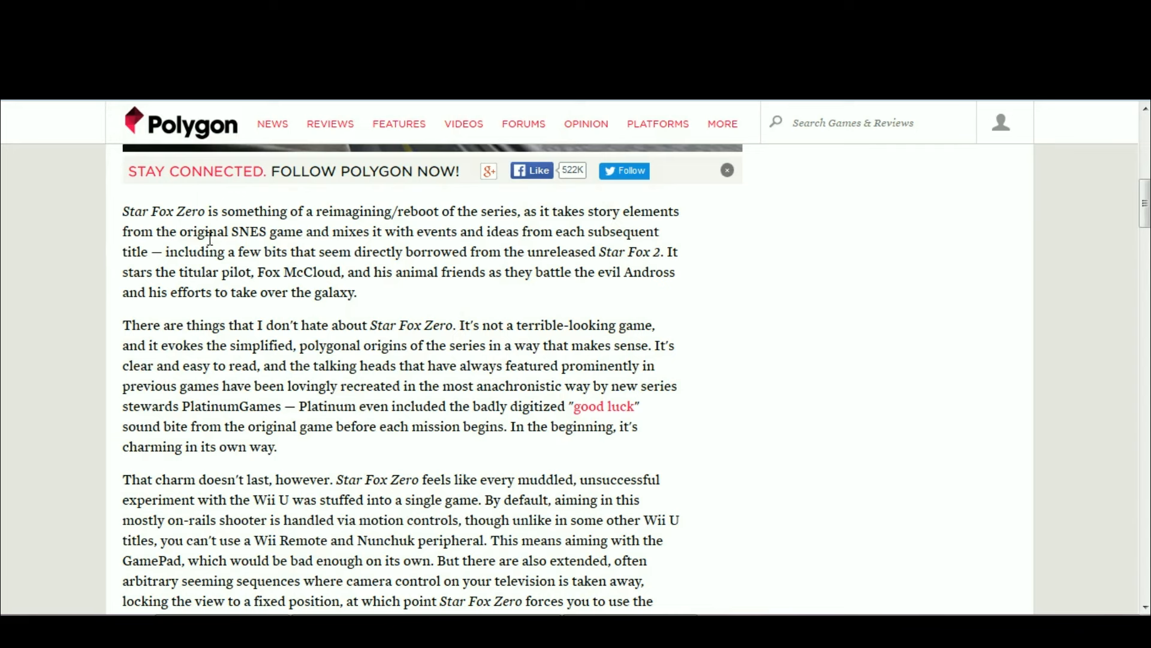
mouse_move(263, 235)
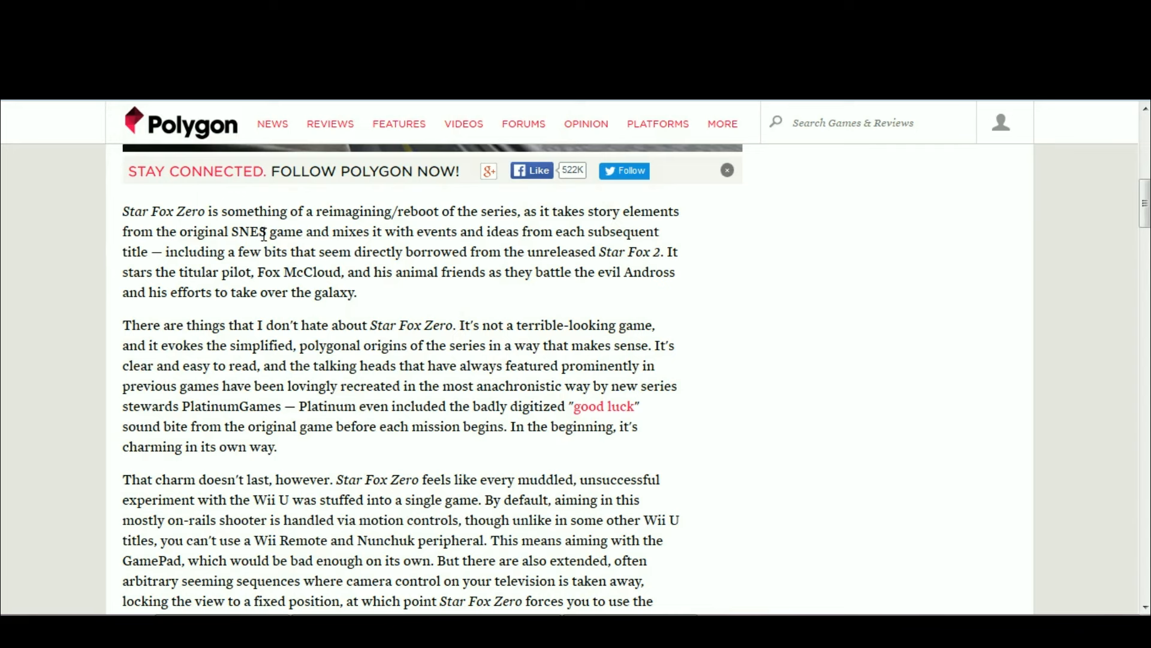
mouse_move(431, 238)
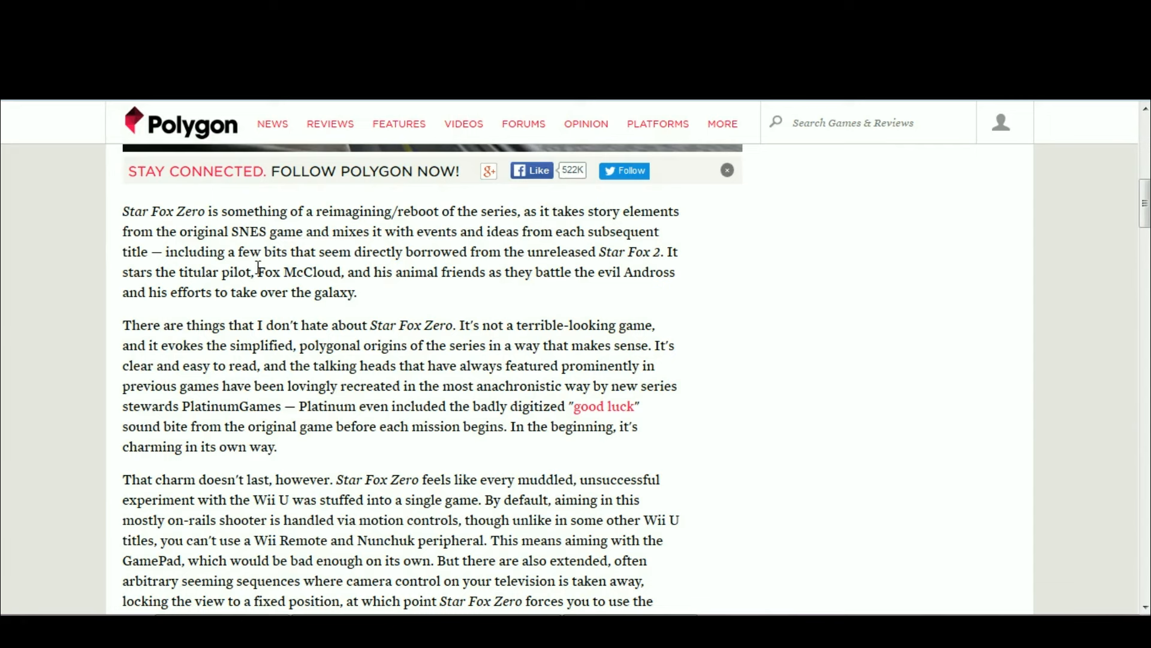
mouse_move(220, 250)
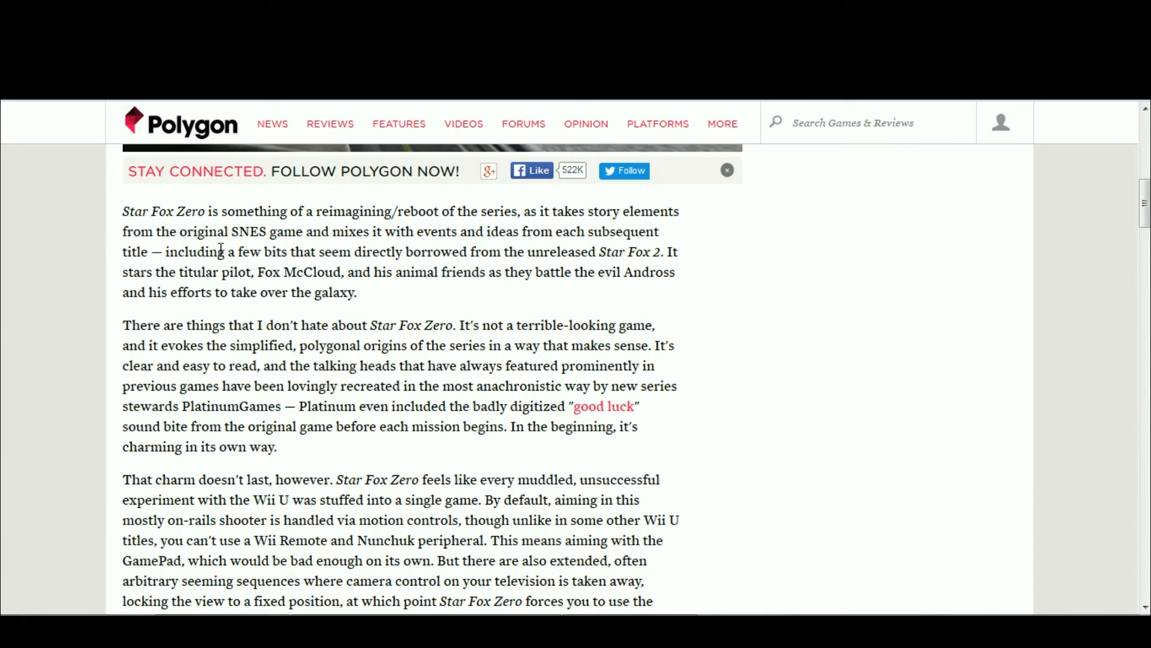
mouse_move(415, 249)
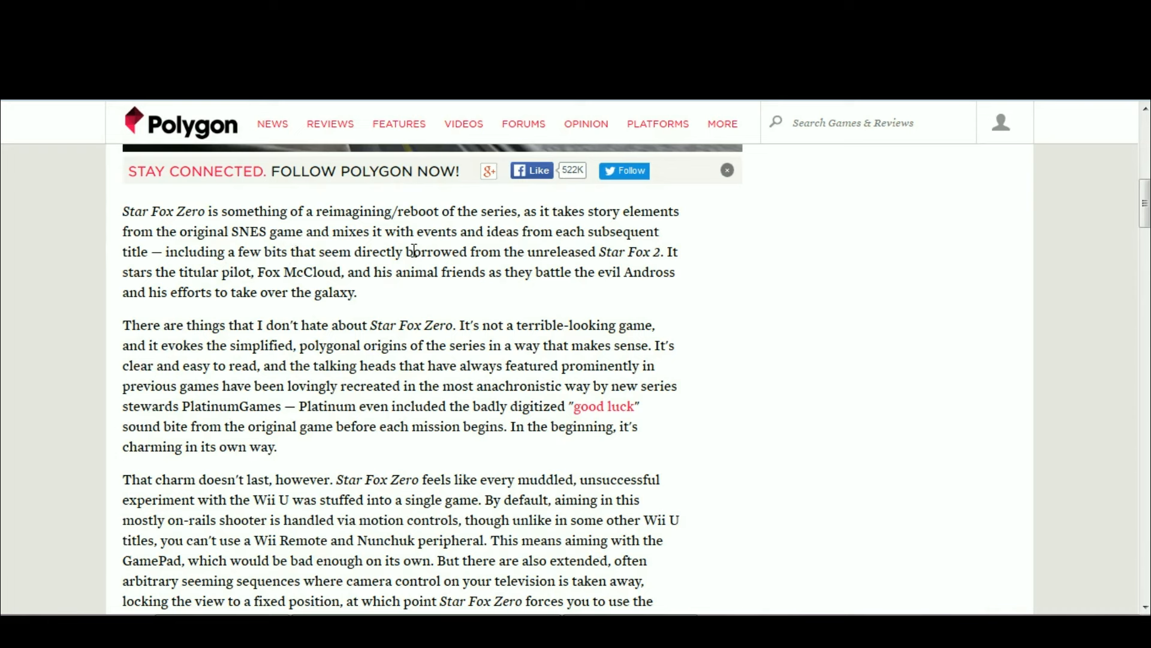
mouse_move(602, 266)
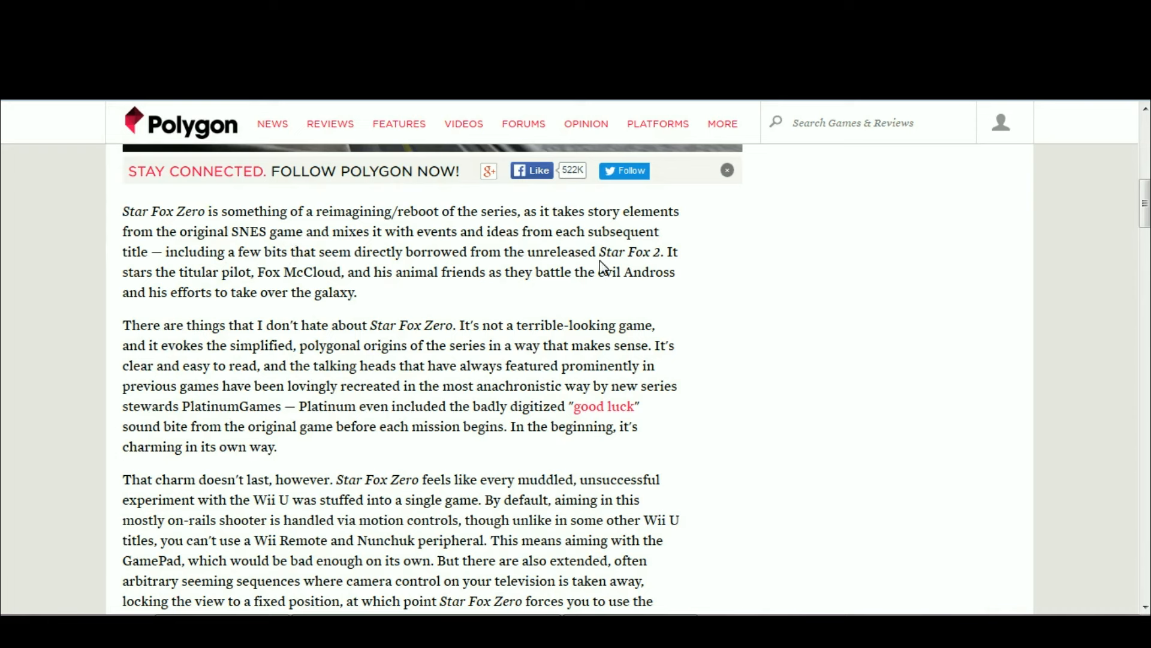
mouse_move(655, 262)
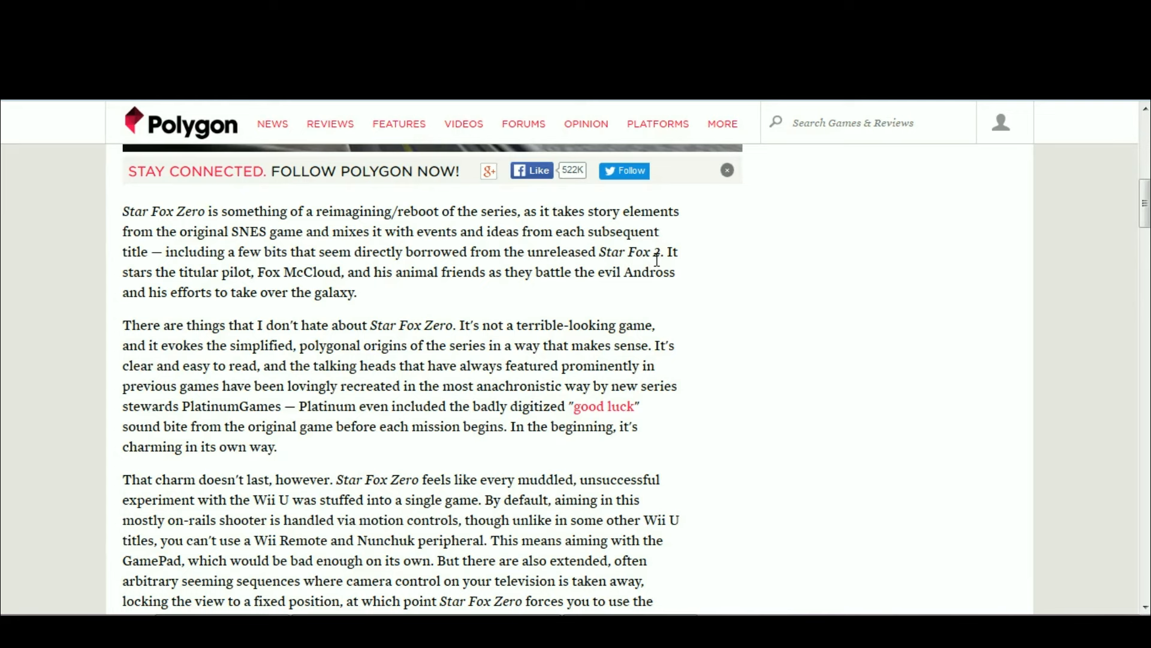
mouse_move(181, 272)
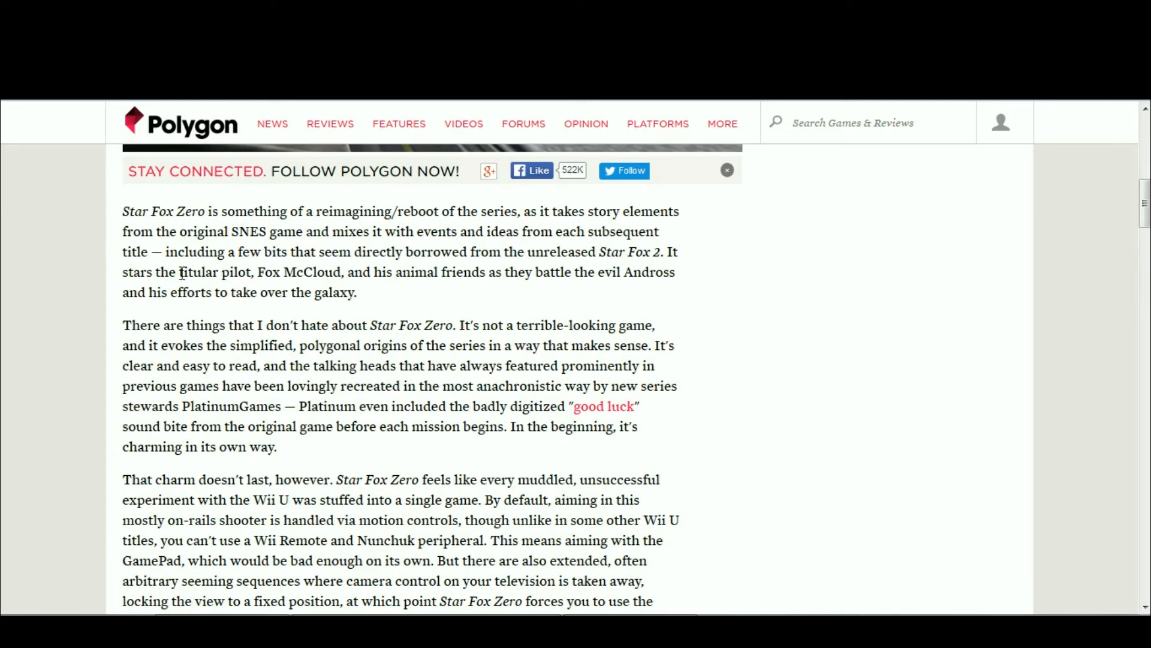
double_click(215, 272)
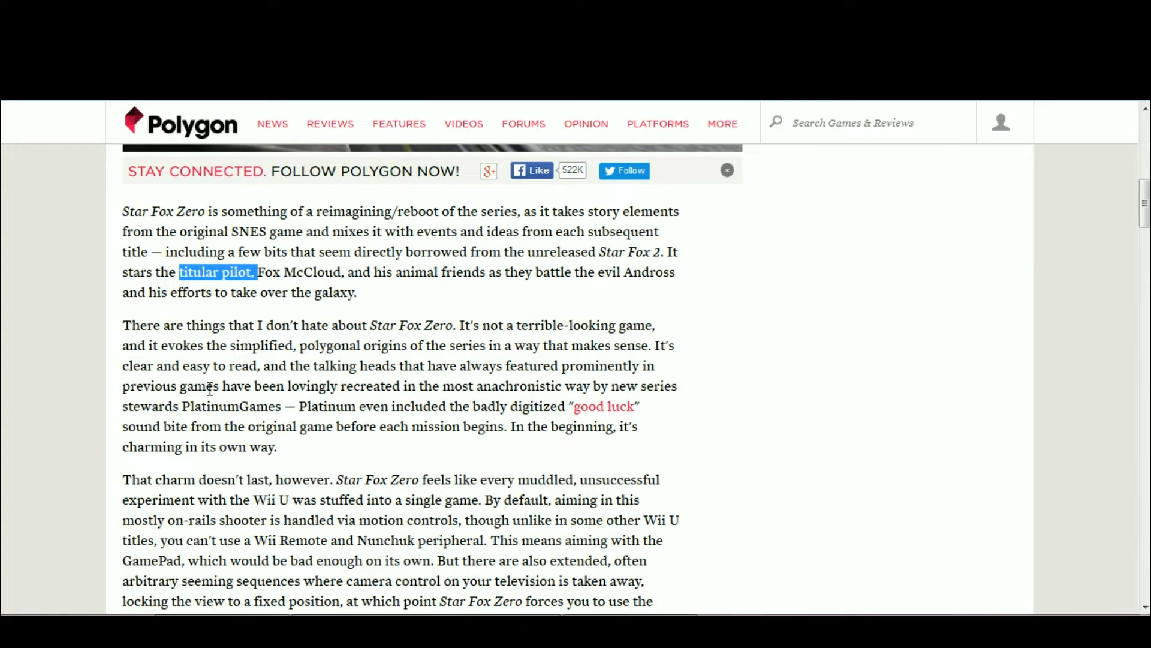
scroll("up", 3)
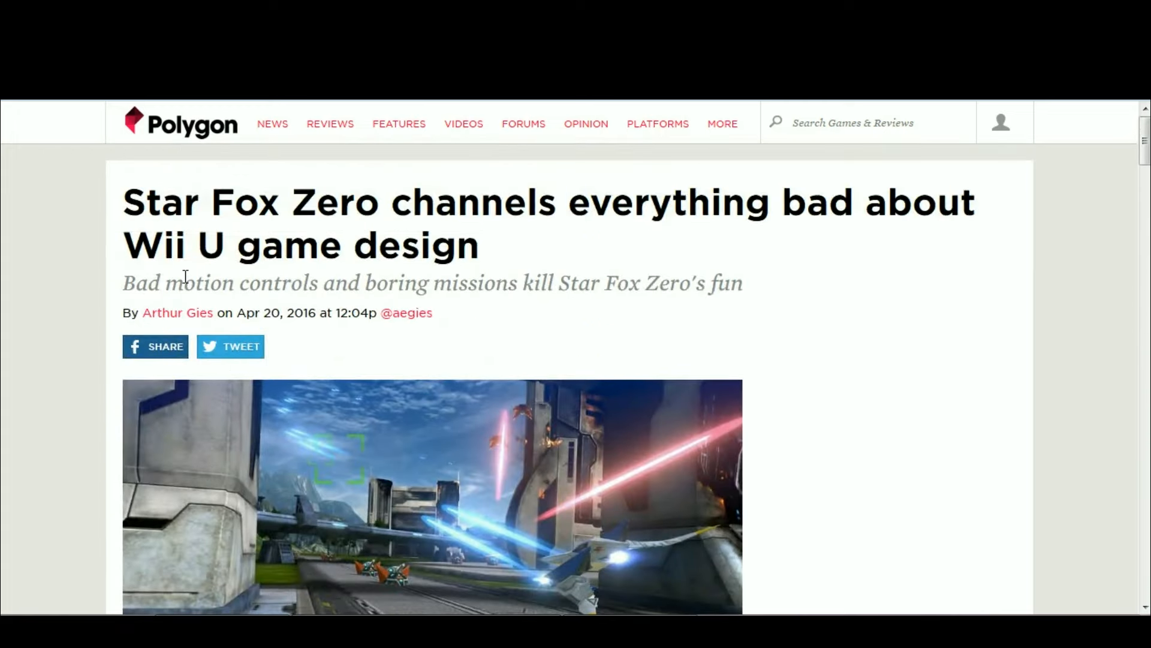
scroll("down", 3)
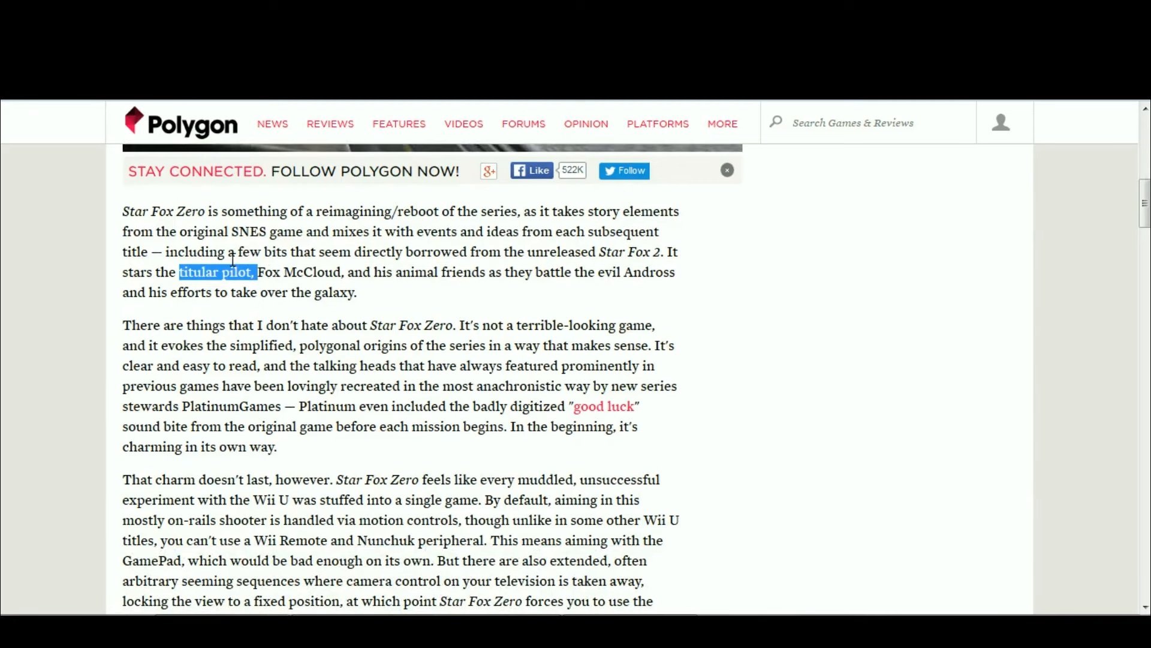
double_click(268, 271)
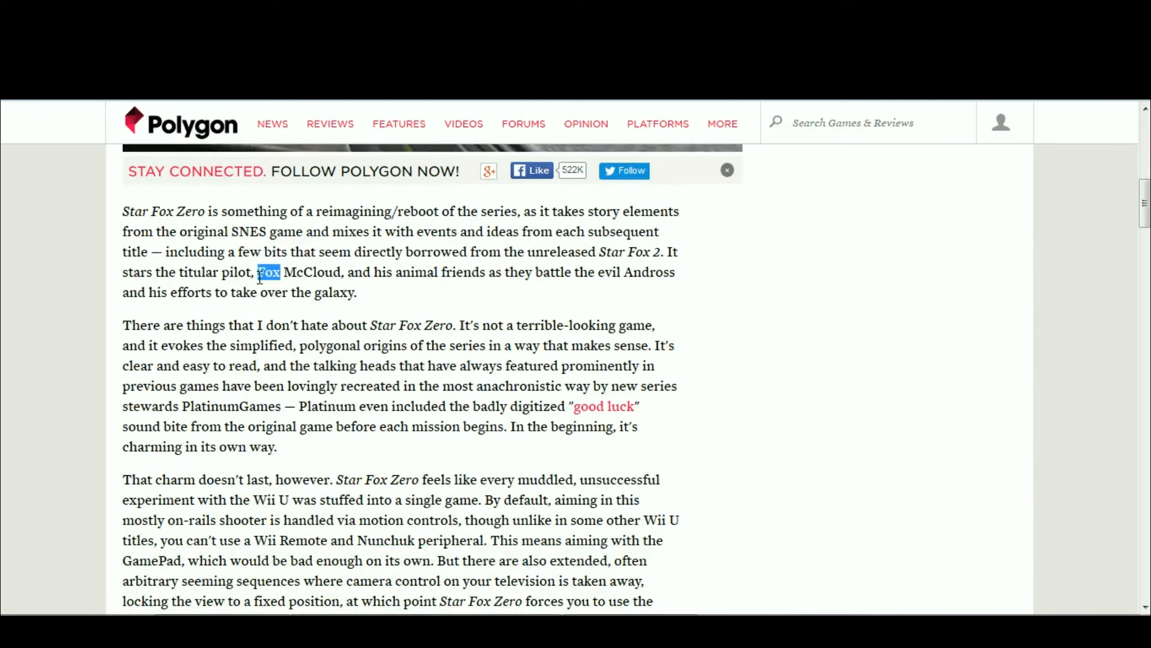
mouse_move(321, 305)
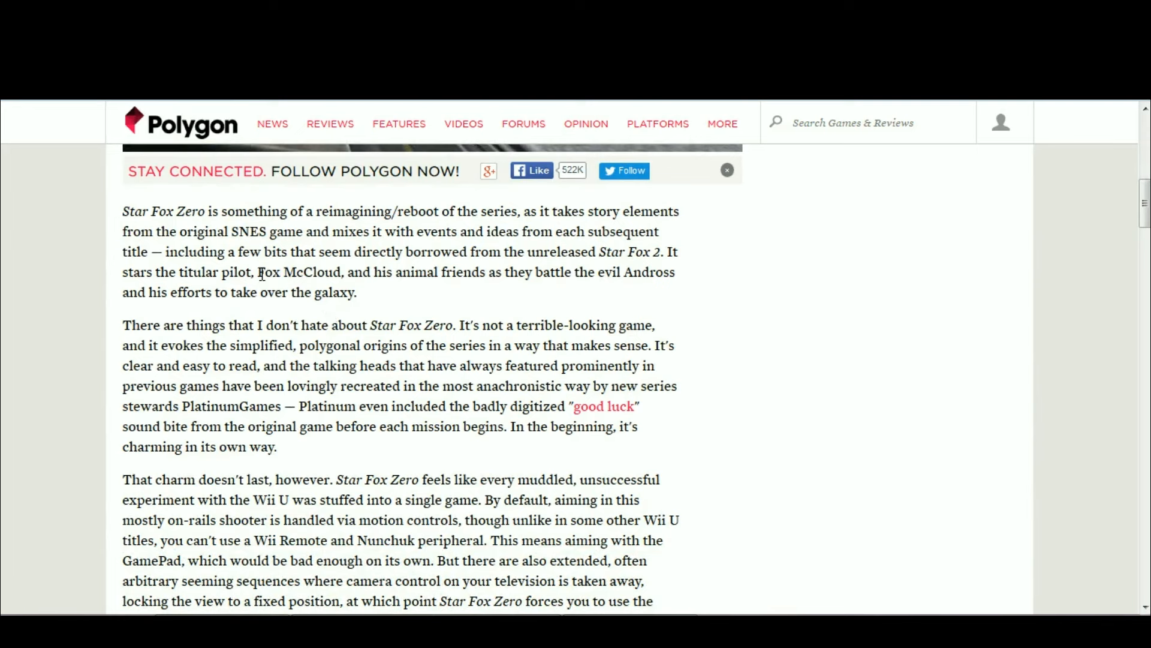
mouse_move(284, 296)
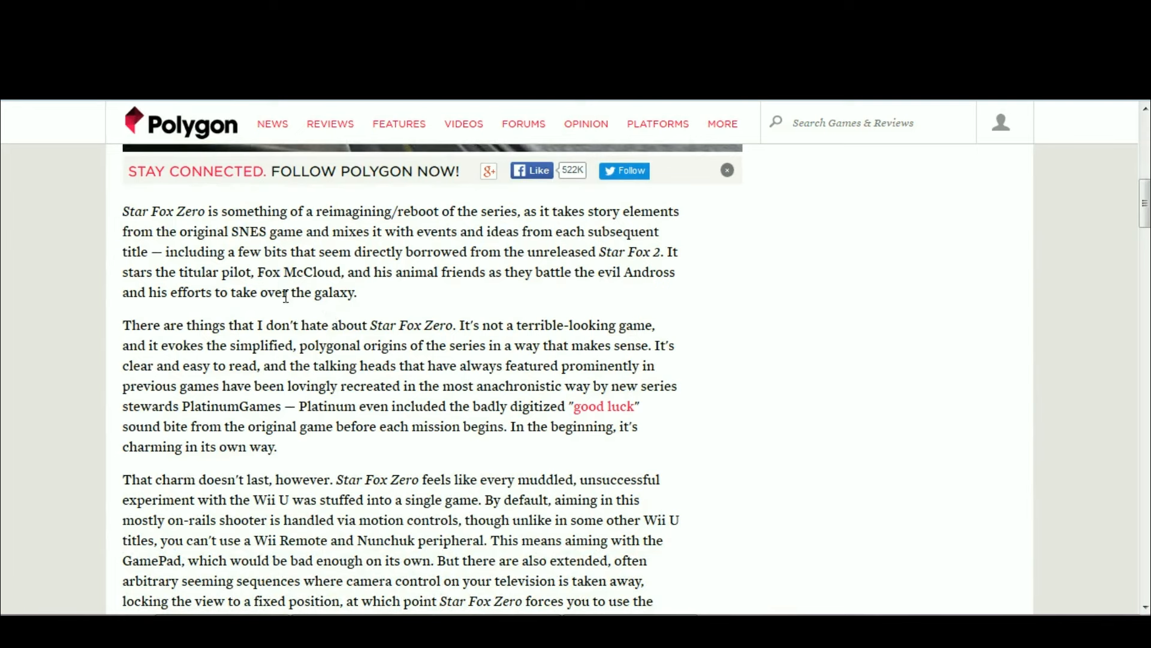
mouse_move(265, 292)
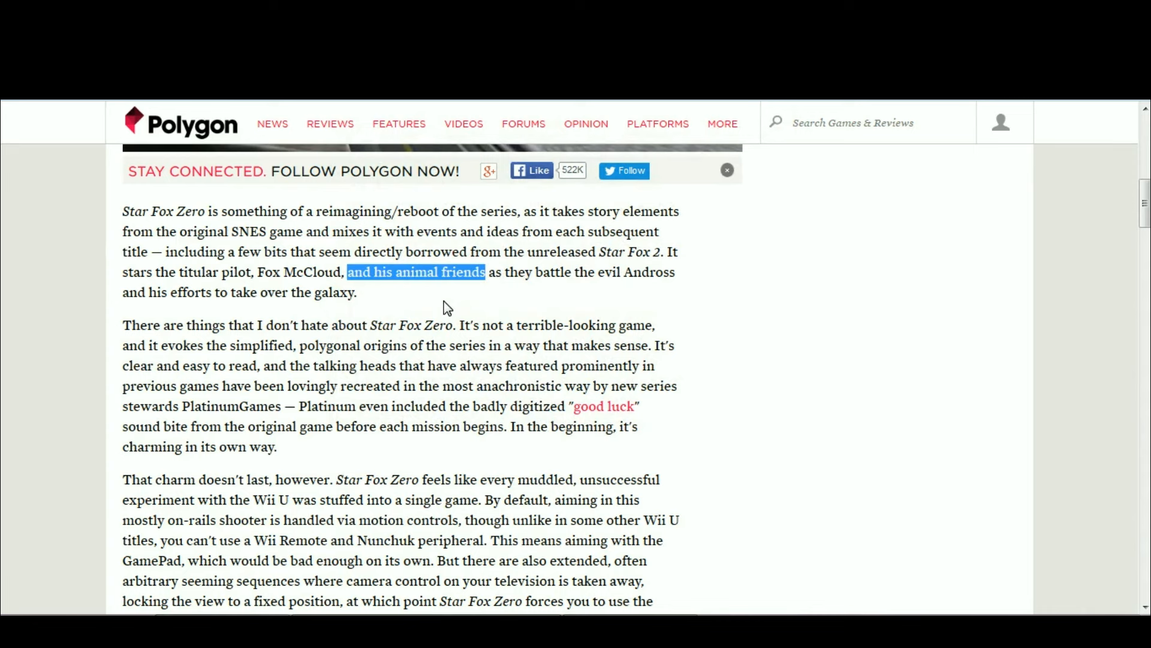
left_click(459, 292)
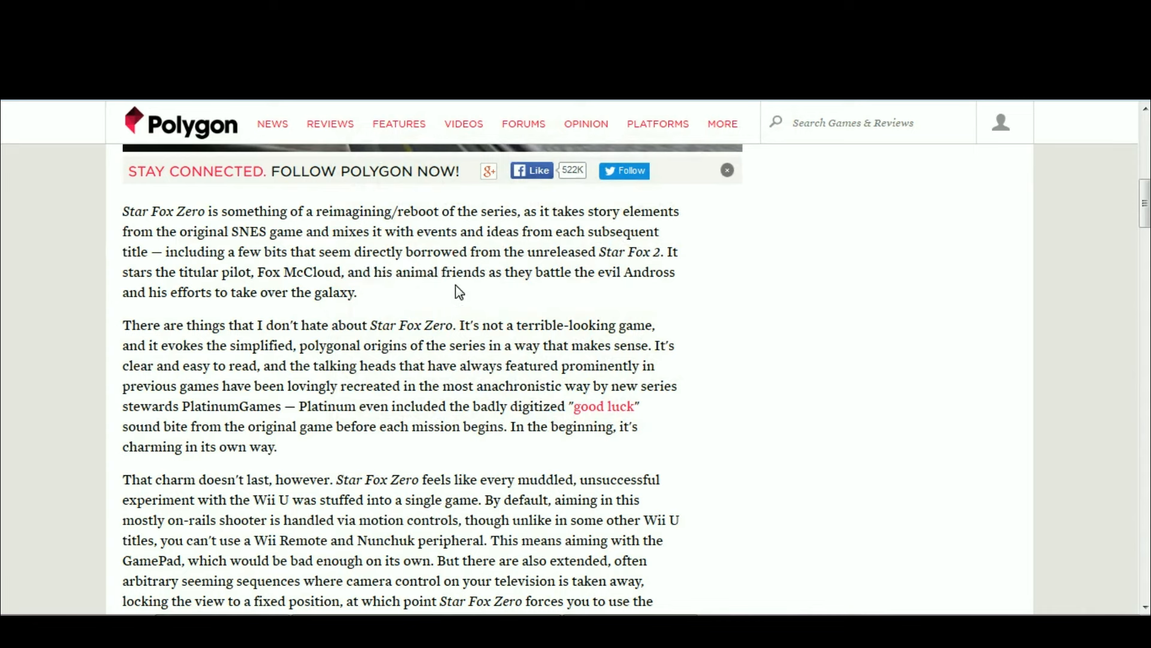
mouse_move(453, 325)
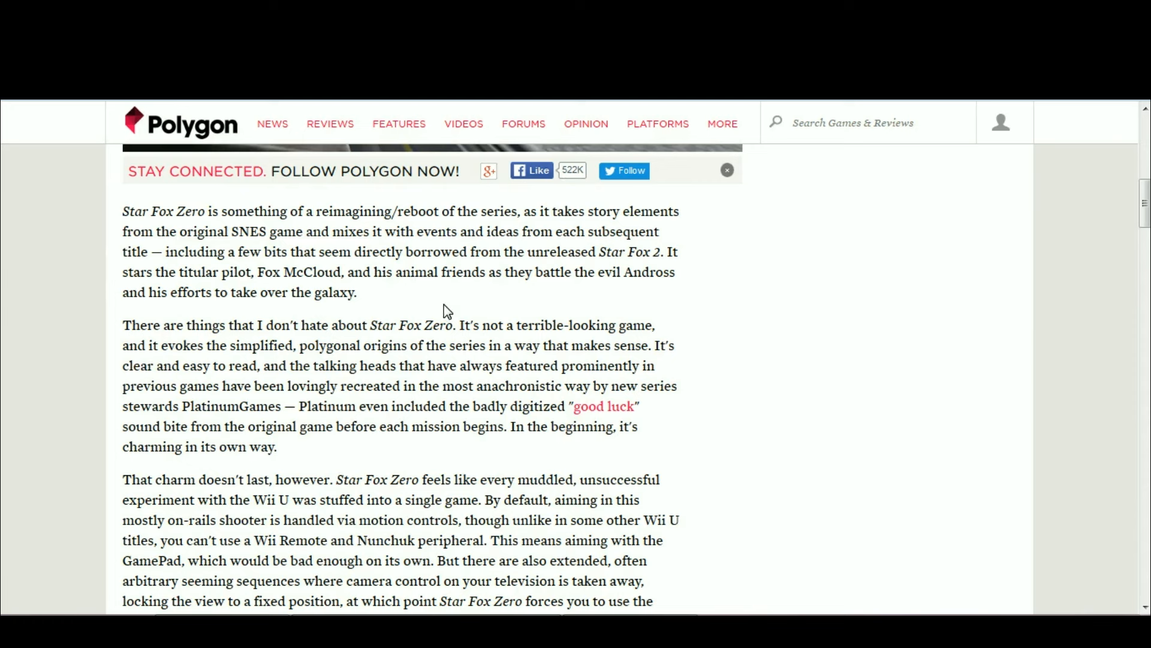
mouse_move(321, 300)
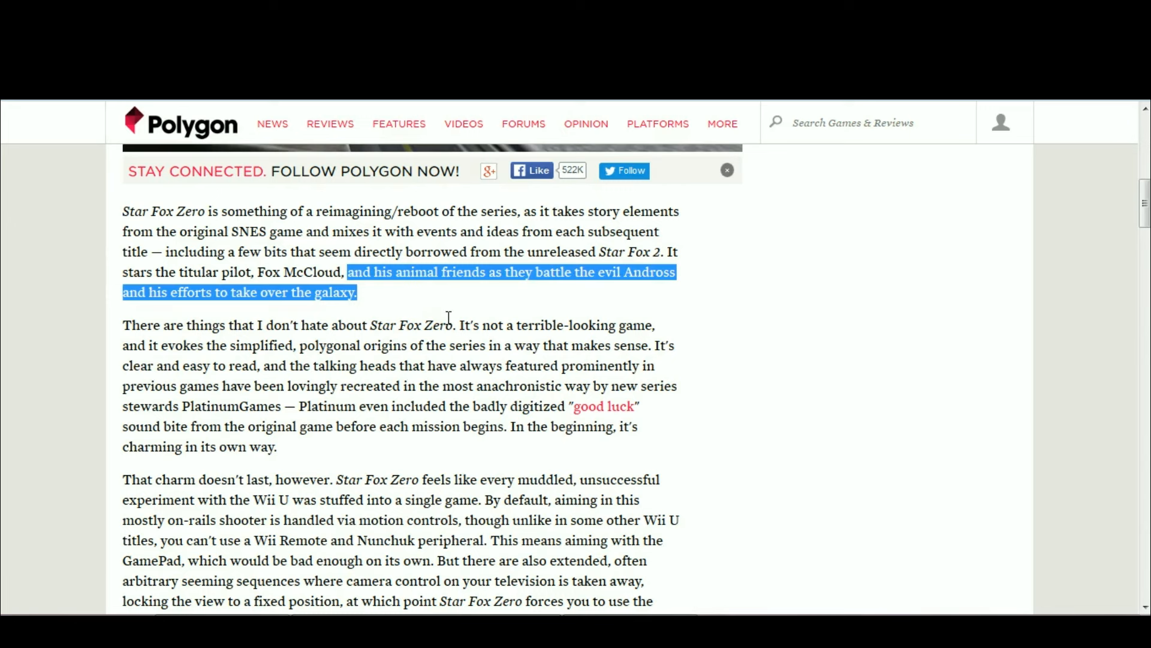
mouse_move(457, 295)
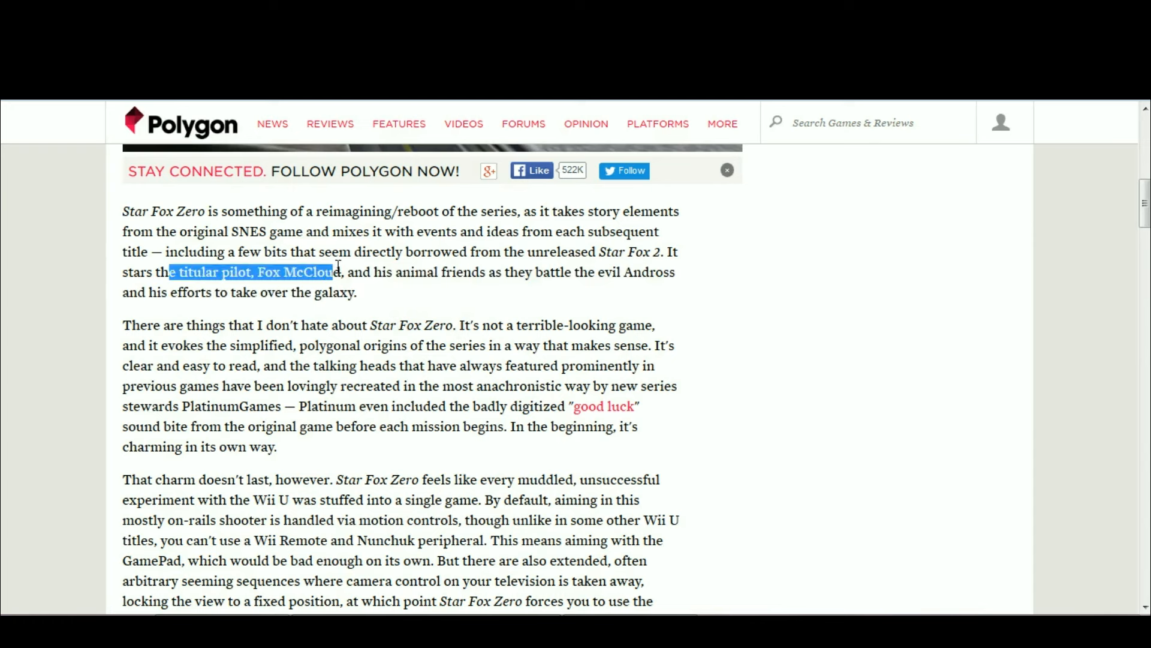
left_click(301, 261)
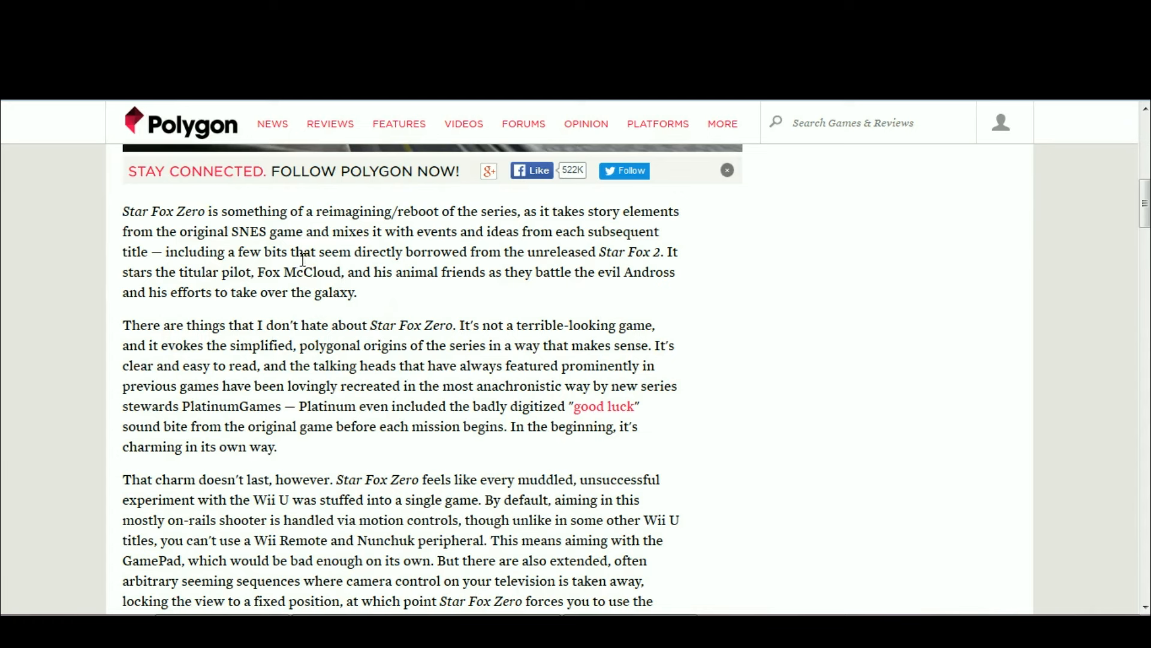
mouse_move(389, 249)
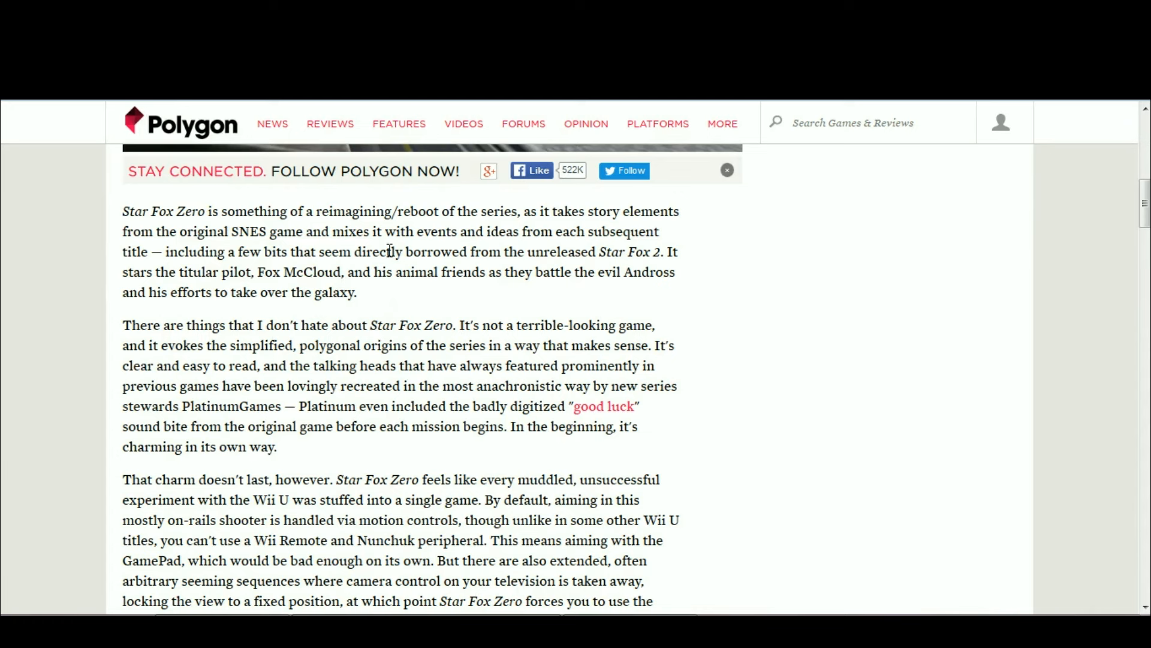
mouse_move(576, 268)
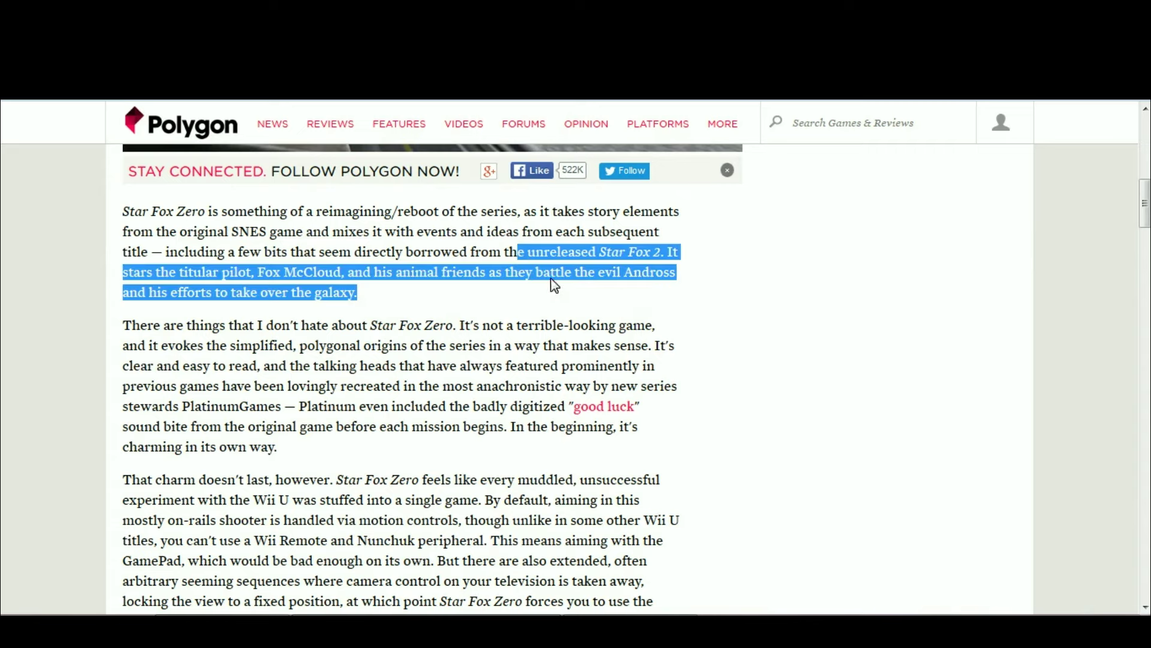
left_click(101, 343)
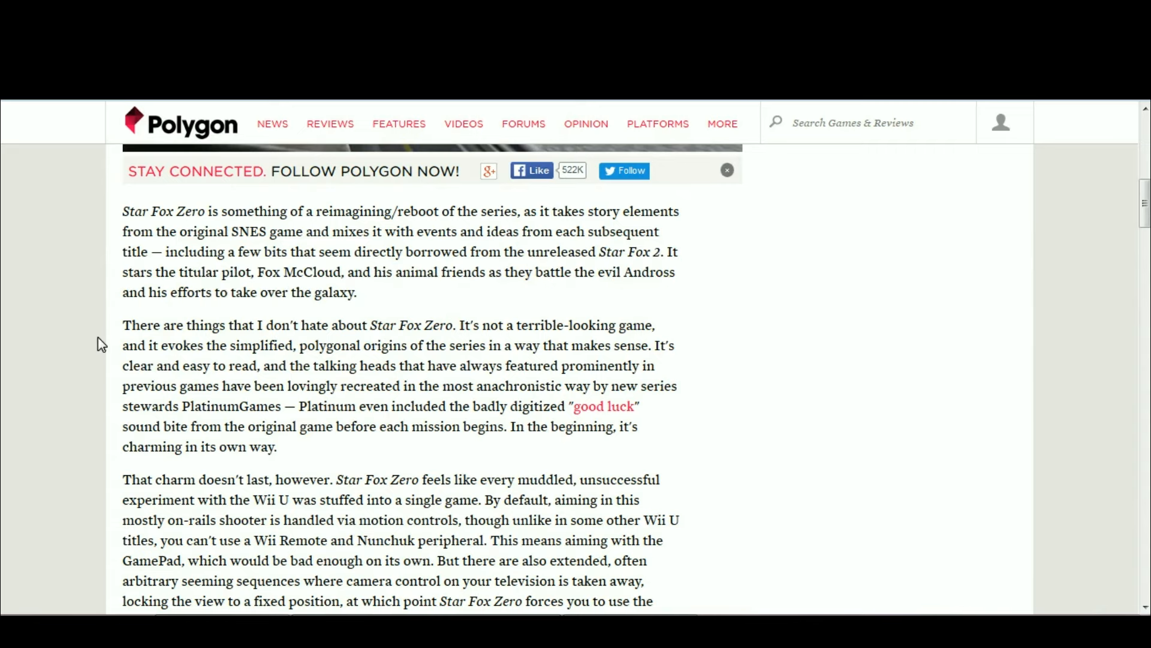
scroll("down", 3)
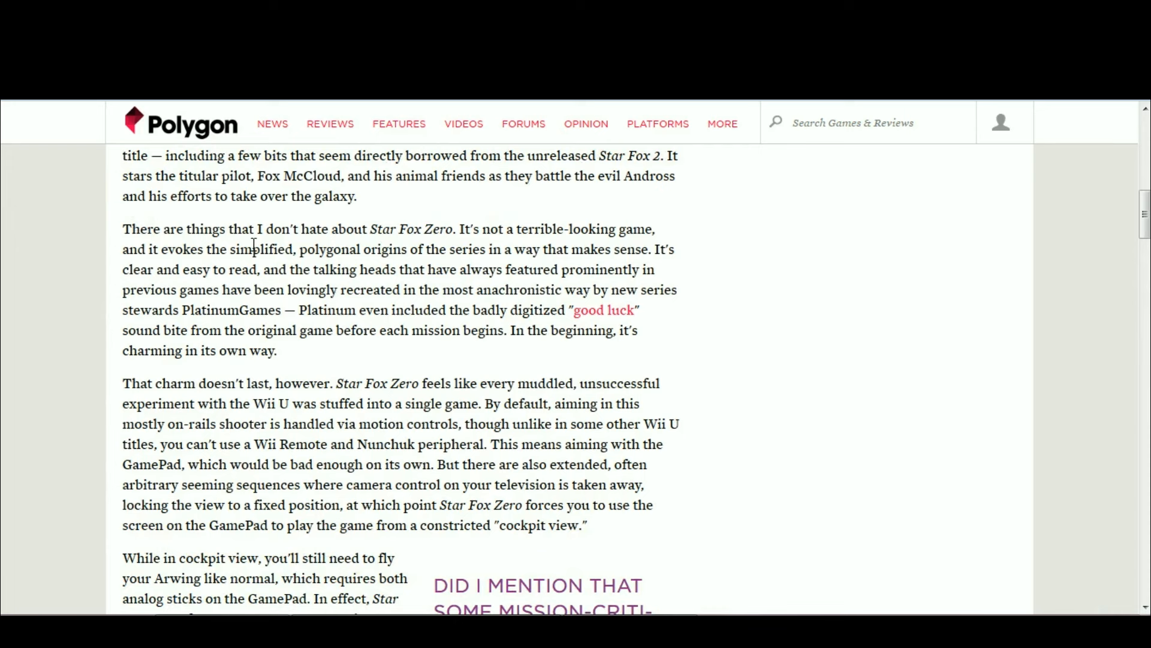
mouse_move(327, 231)
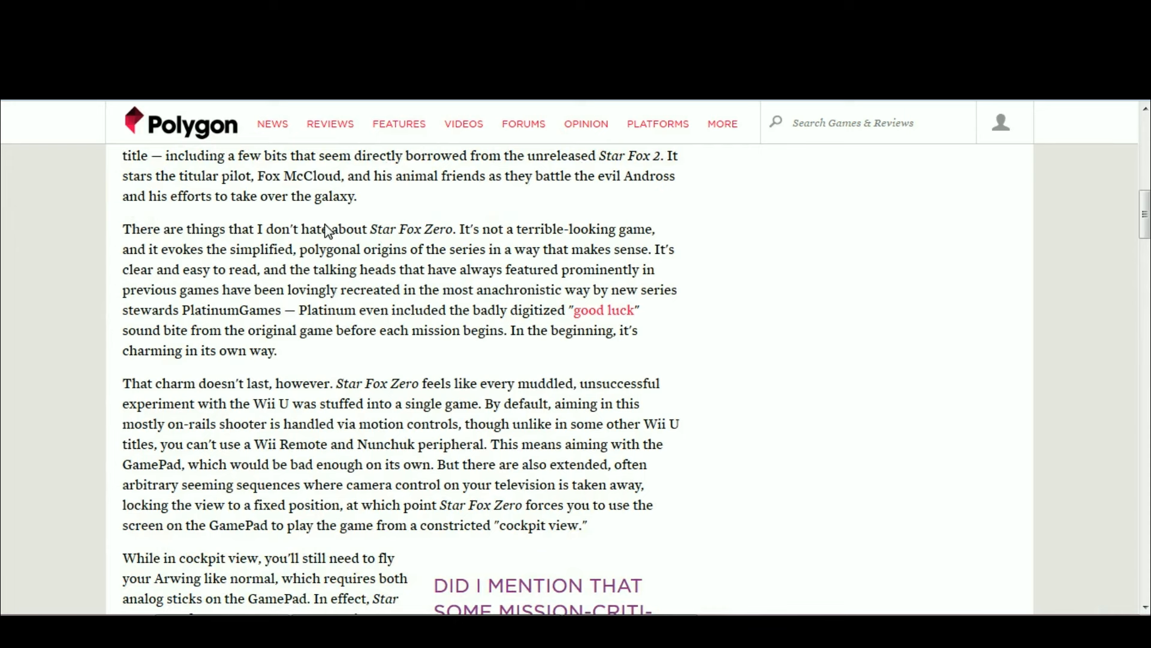
mouse_move(635, 227)
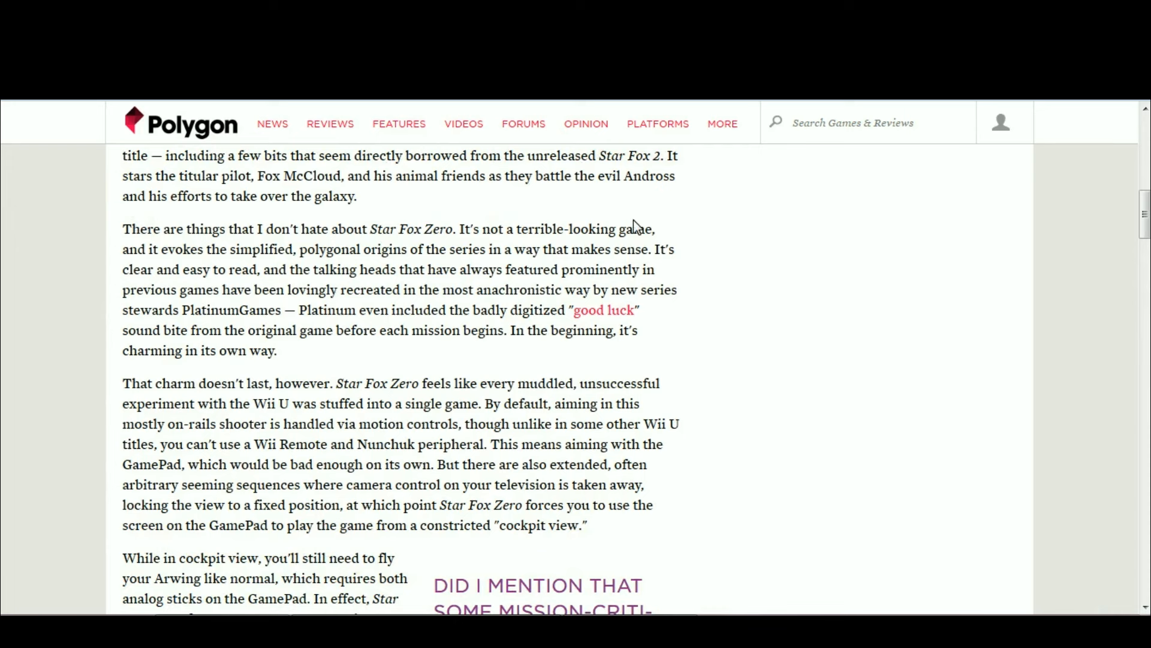
scroll("up", 3)
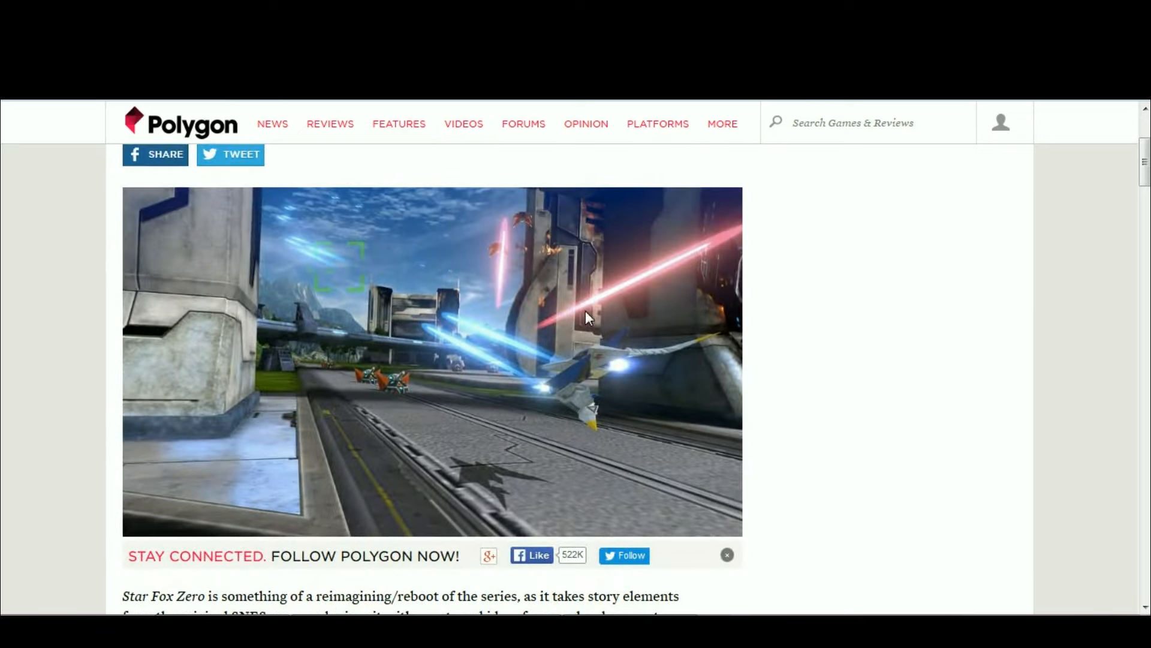
scroll("down", 3)
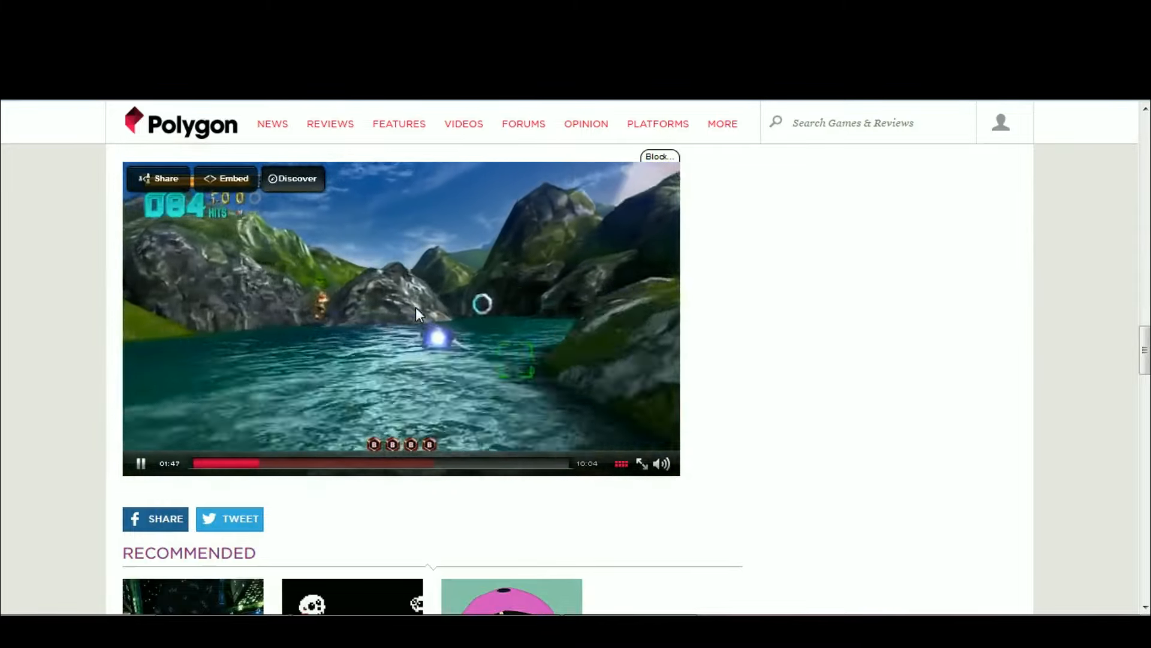
mouse_move(525, 311)
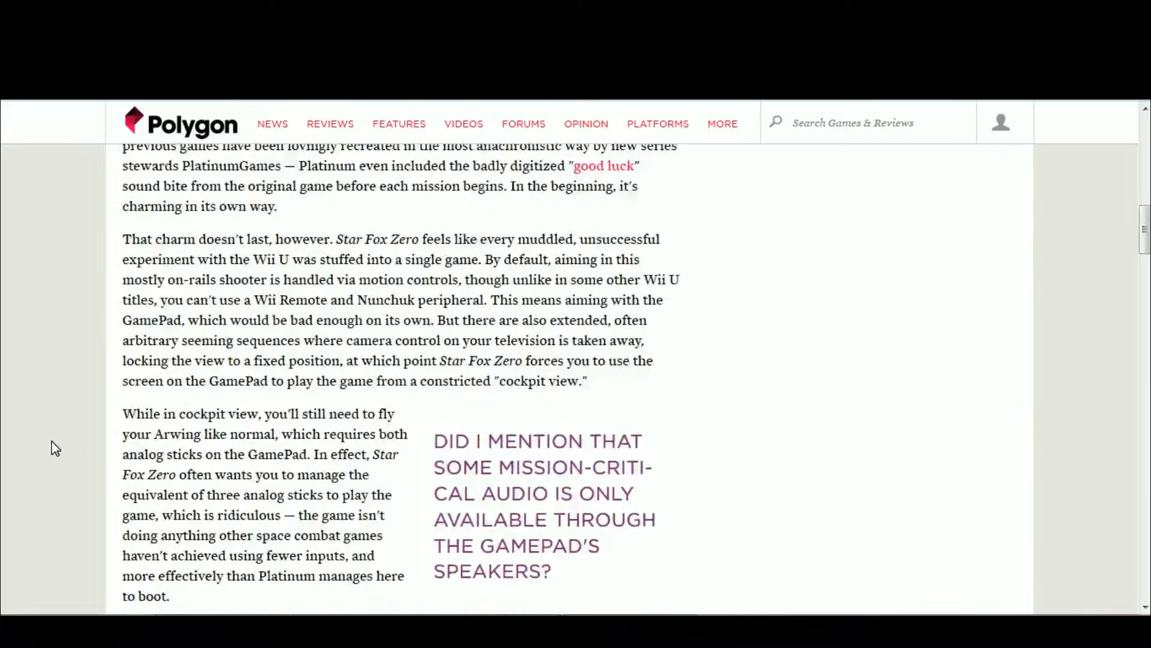
scroll("up", 3)
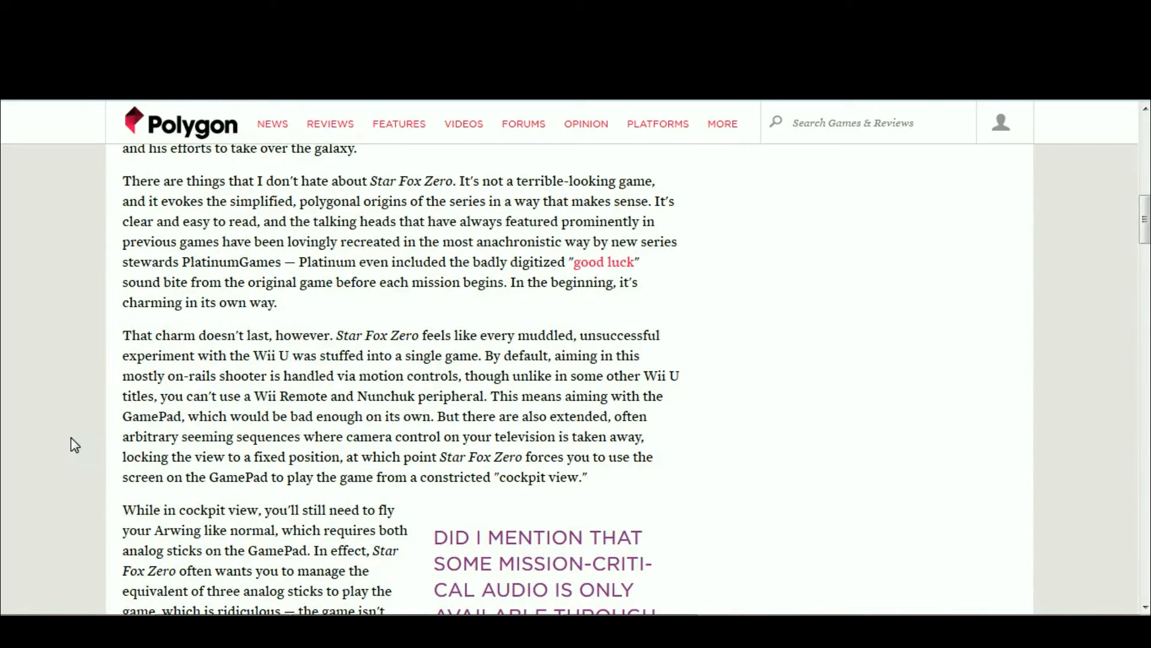
mouse_move(79, 432)
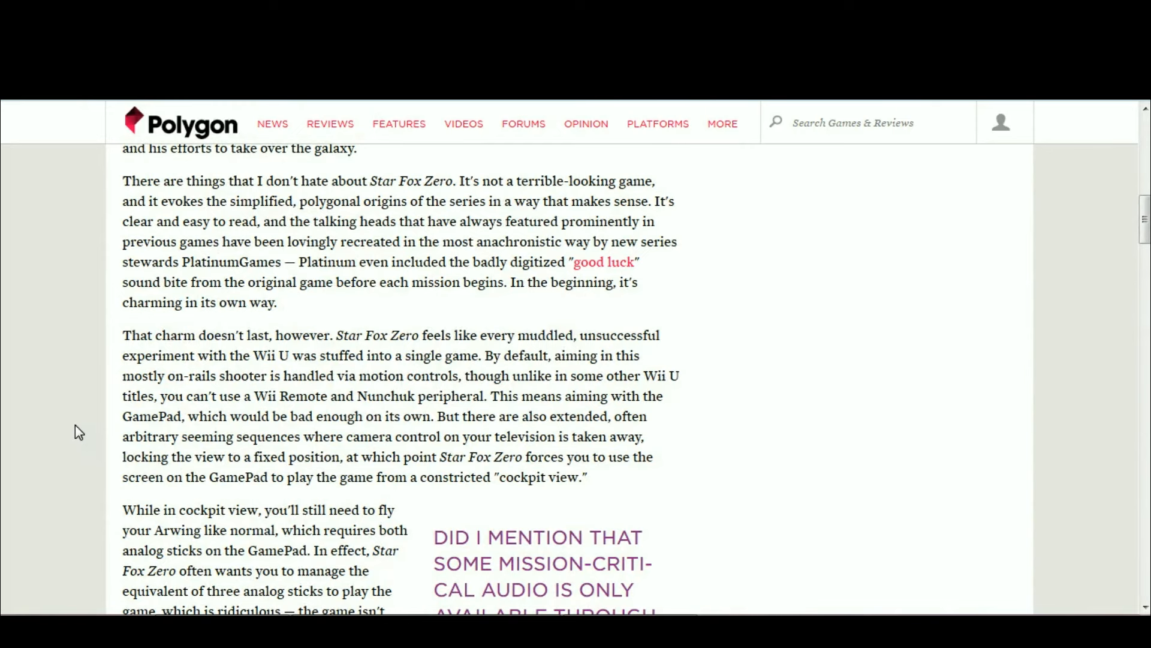
scroll("up", 3)
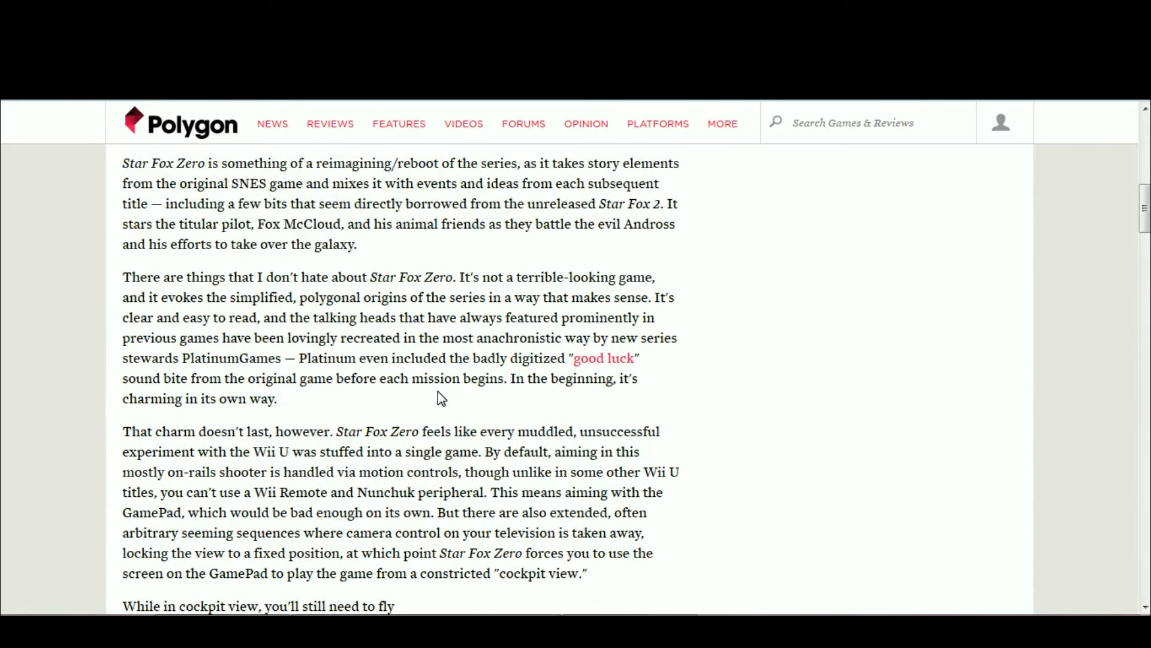
mouse_move(76, 382)
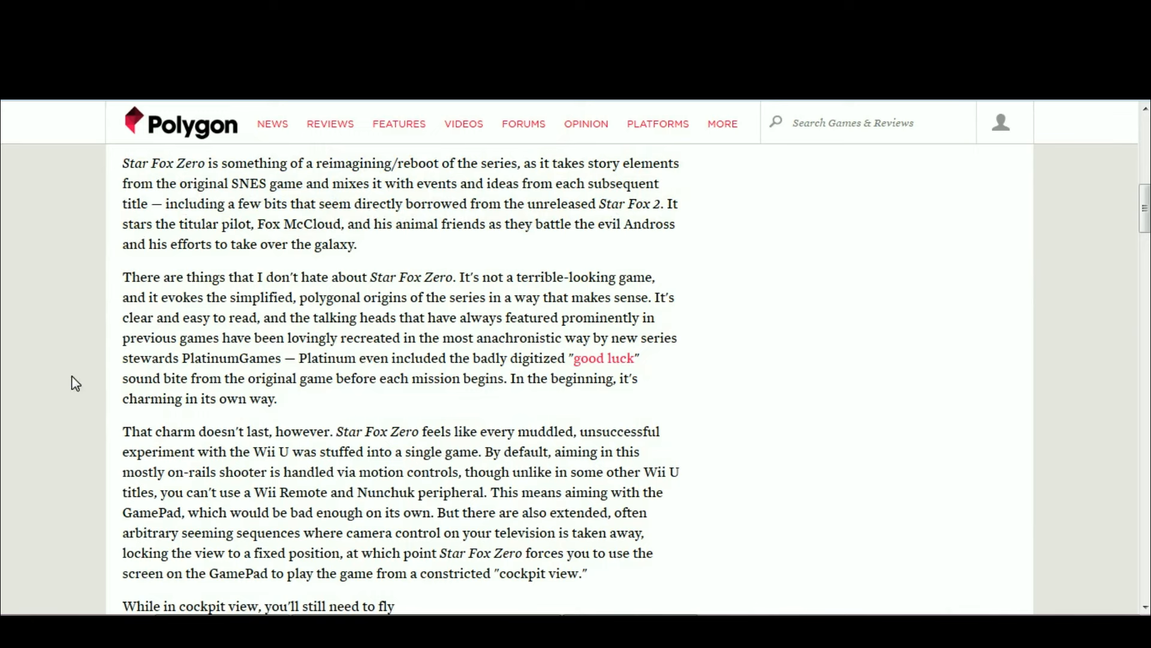
mouse_move(449, 166)
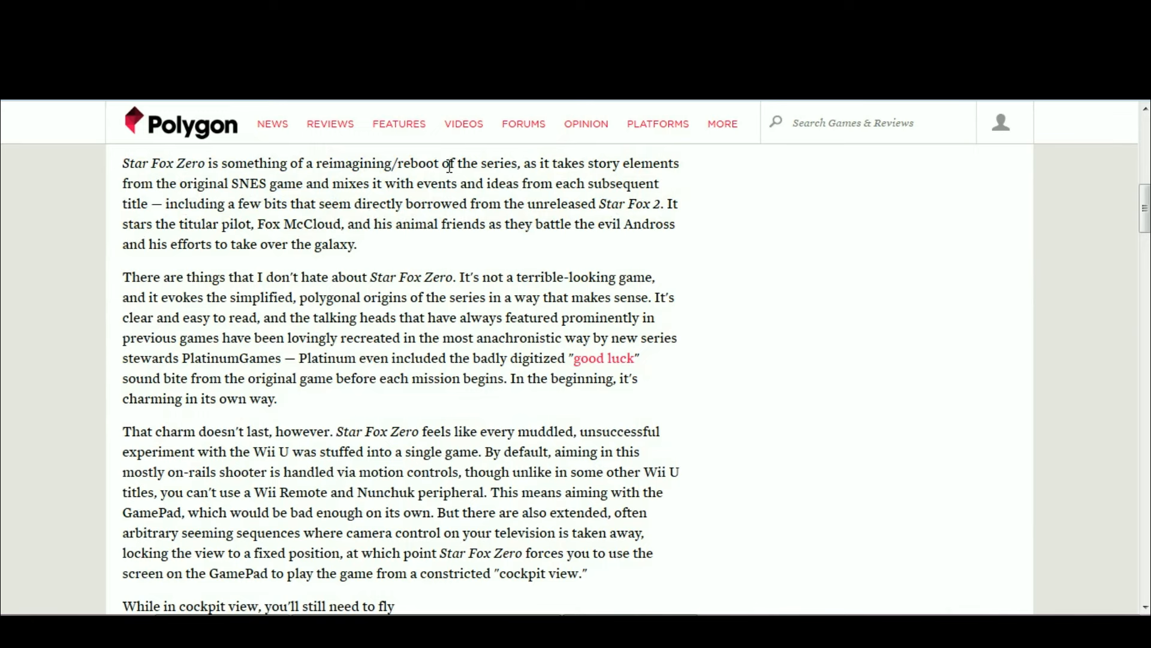
scroll("down", 3)
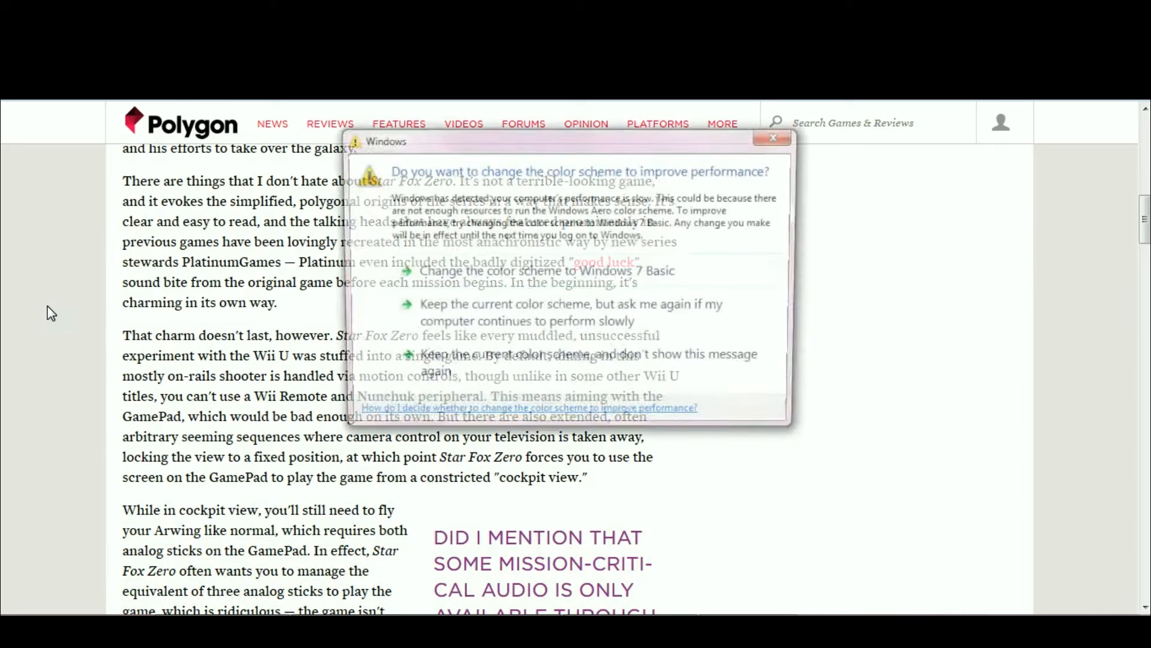
left_click(772, 138)
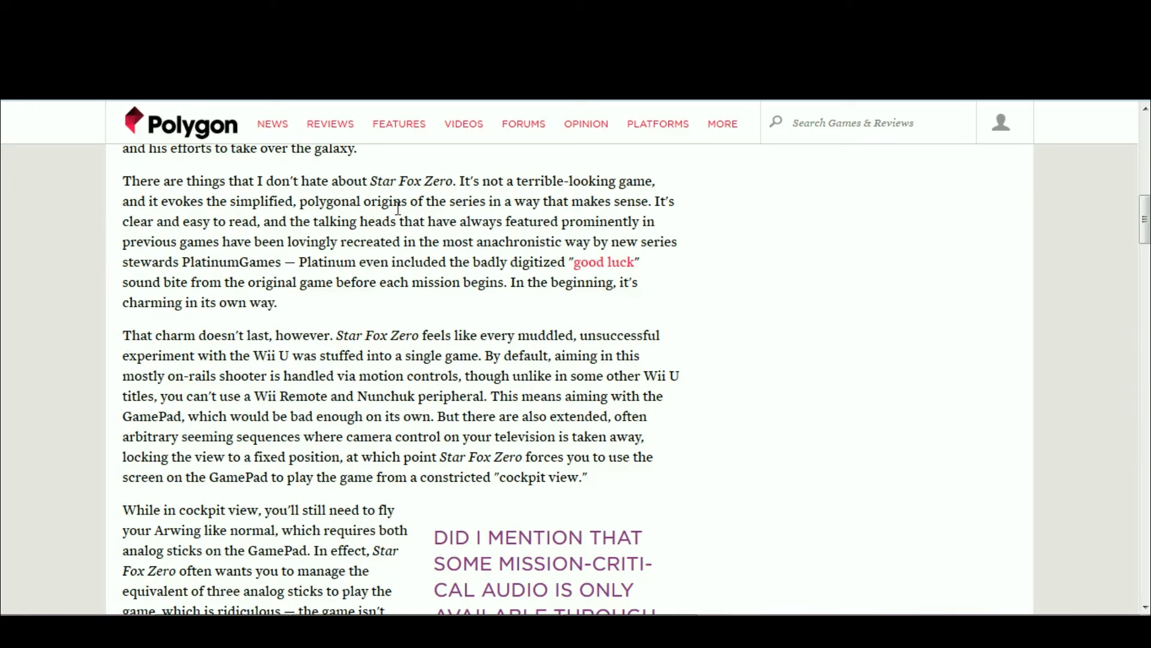
mouse_move(449, 223)
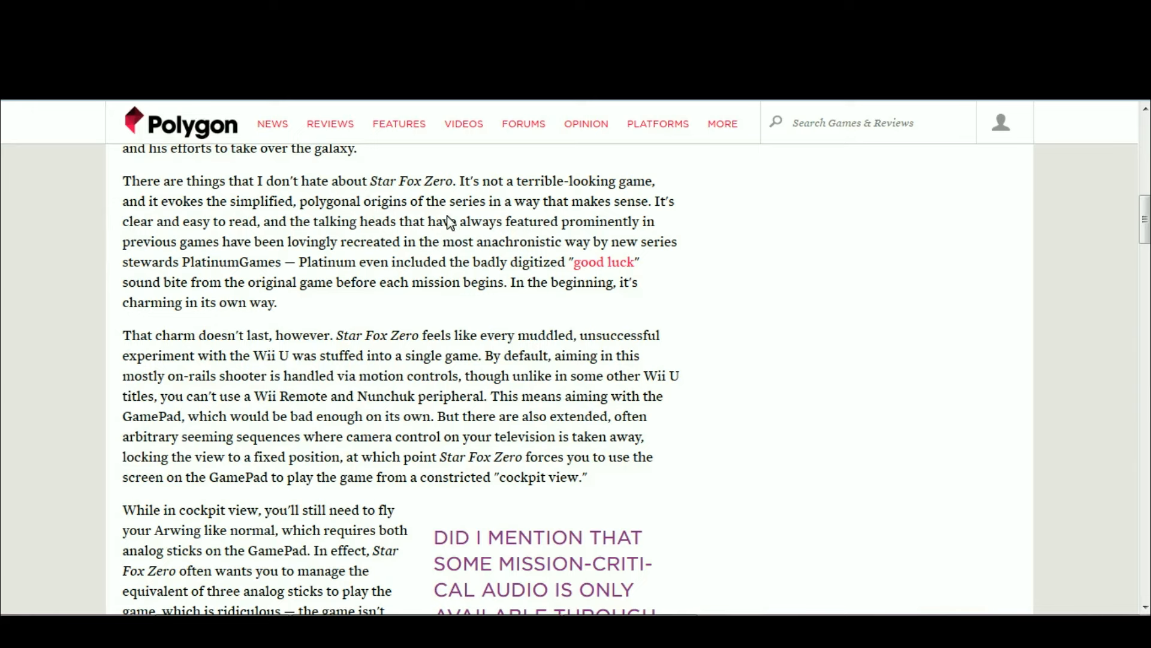
scroll("up", 3)
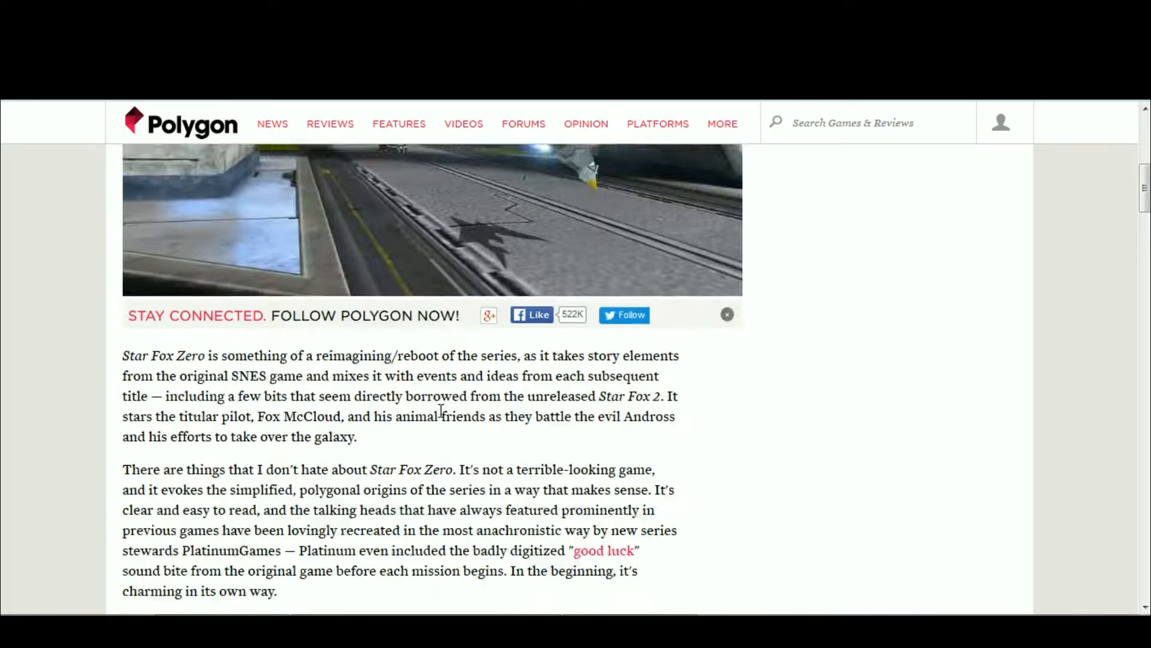
scroll("up", 3)
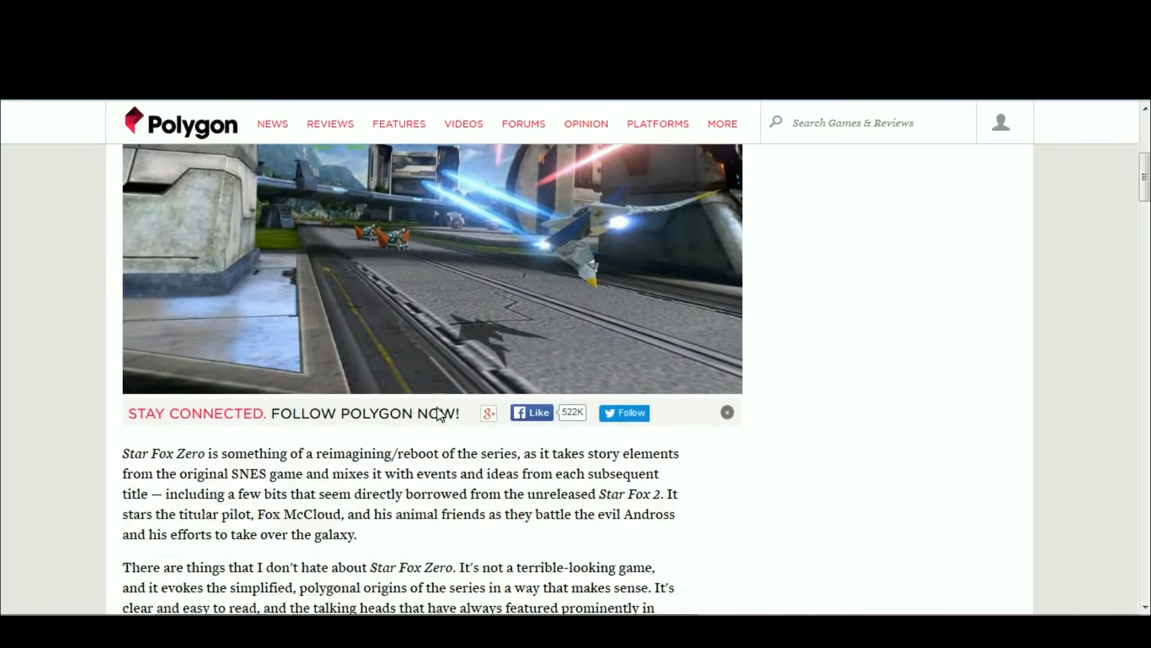
scroll("down", 3)
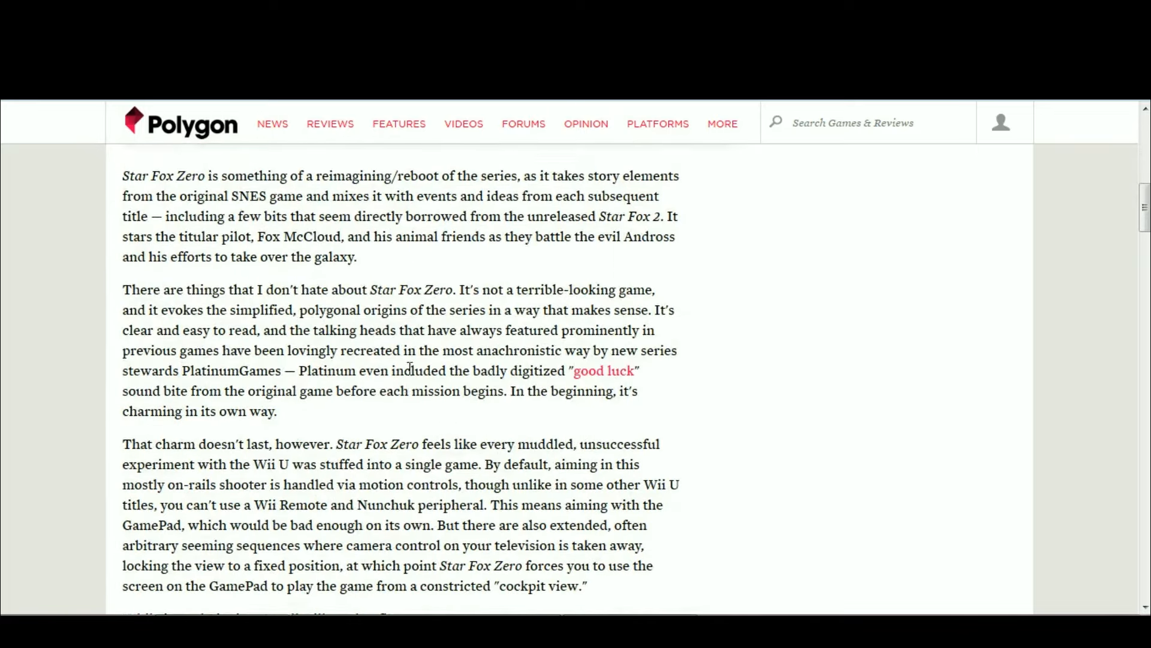
Scroll to the second paragraph, clear stray selections, and start selecting the talking-heads passage.
scroll("down", 3)
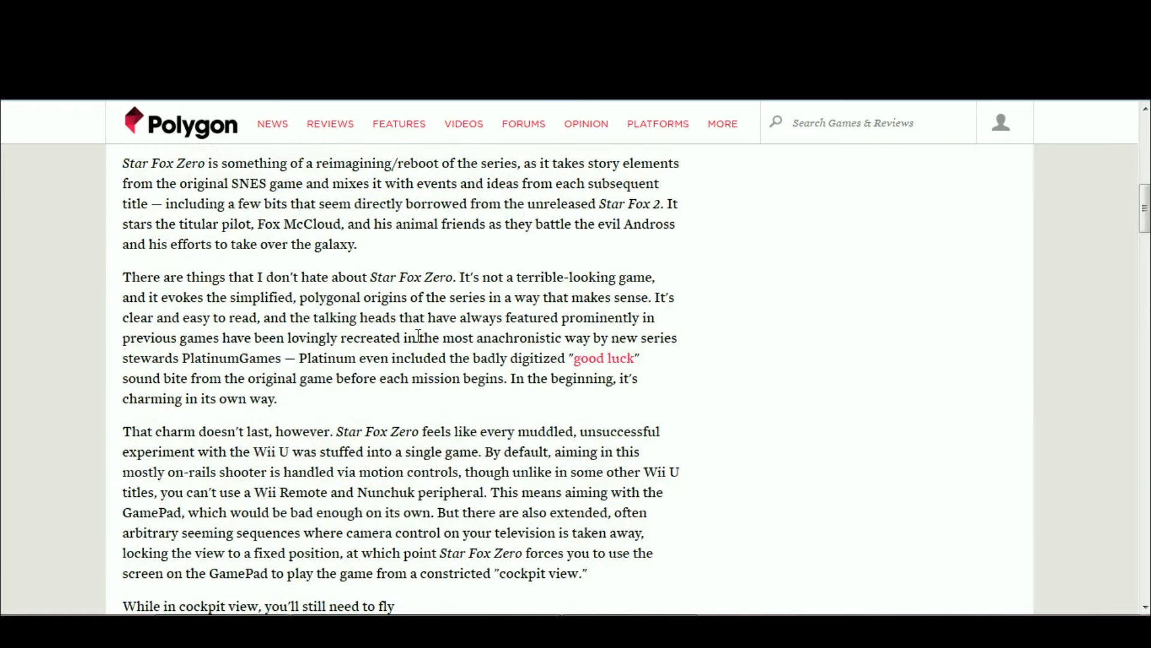
mouse_move(228, 328)
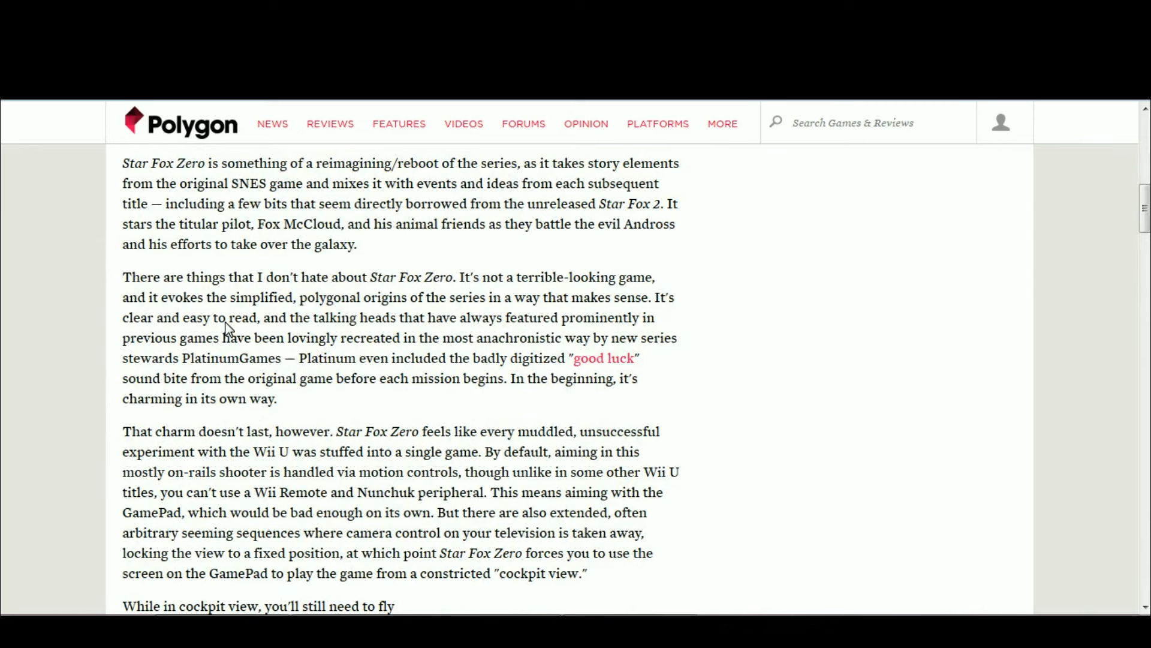
mouse_move(378, 343)
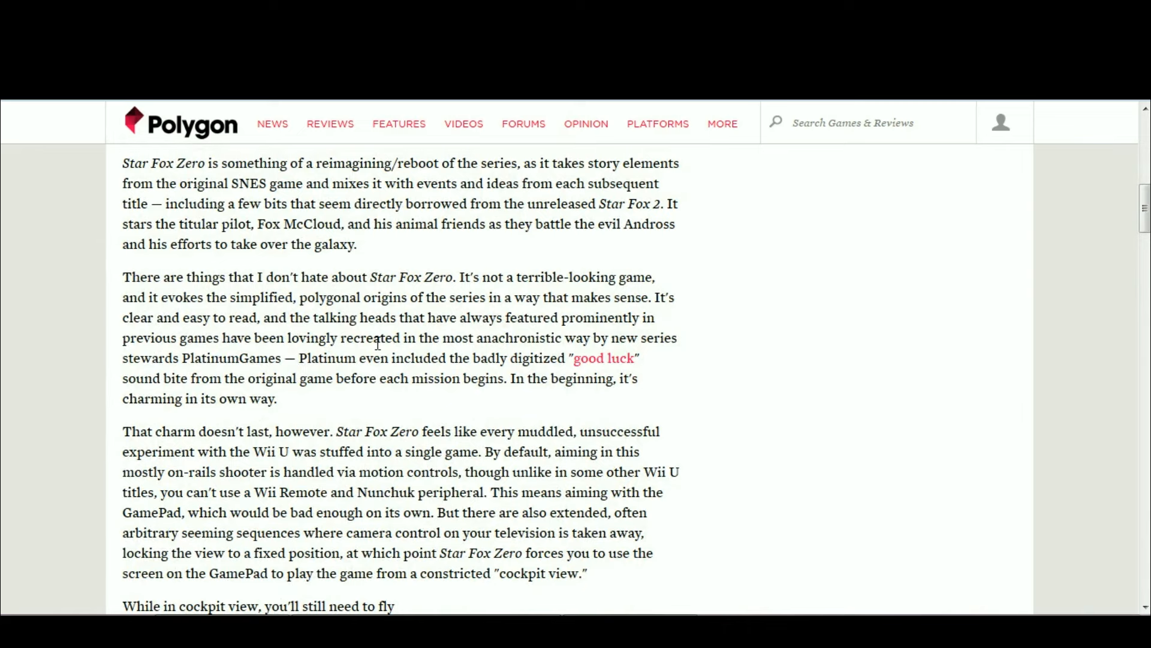
mouse_move(503, 308)
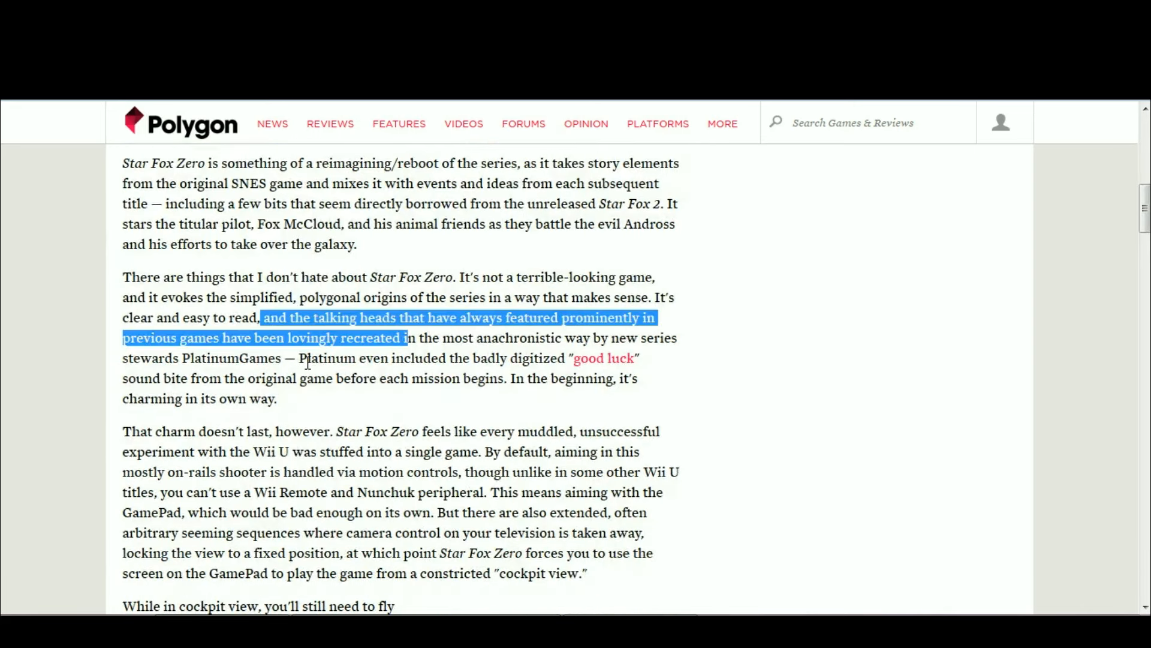
left_click(699, 307)
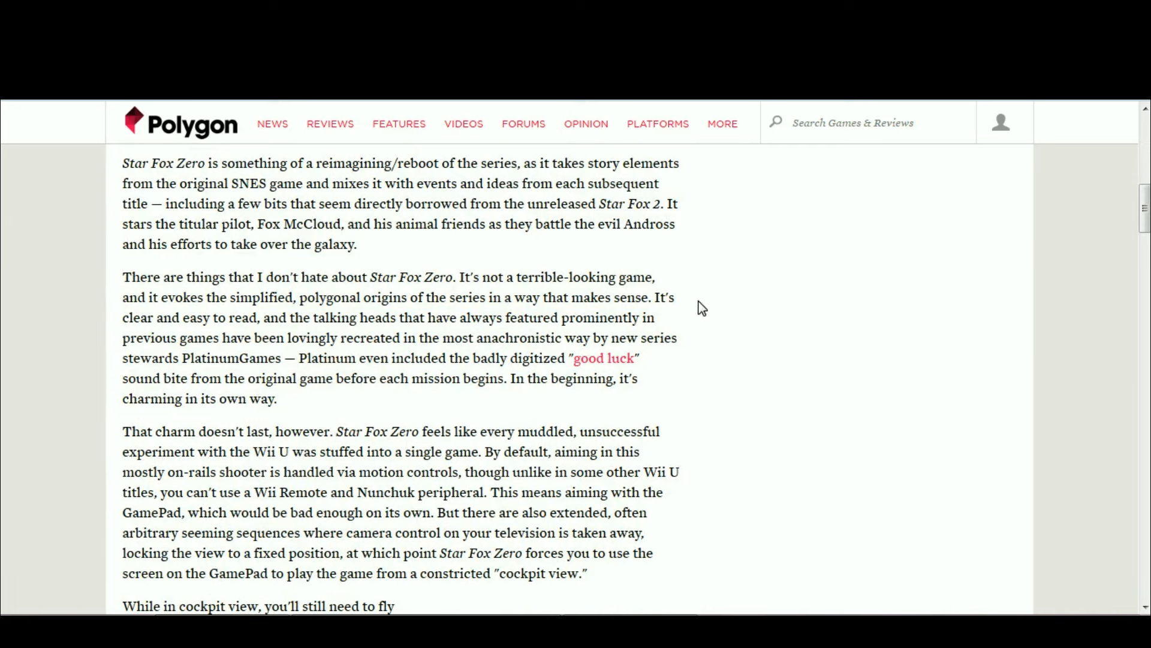
mouse_move(441, 298)
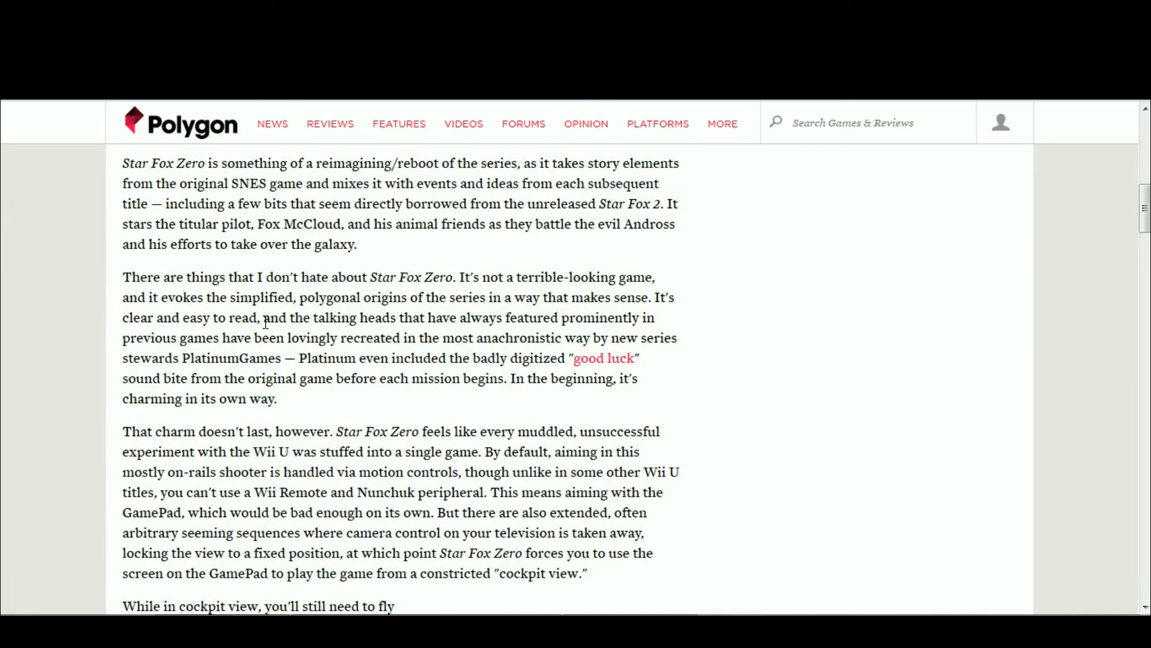
mouse_move(514, 281)
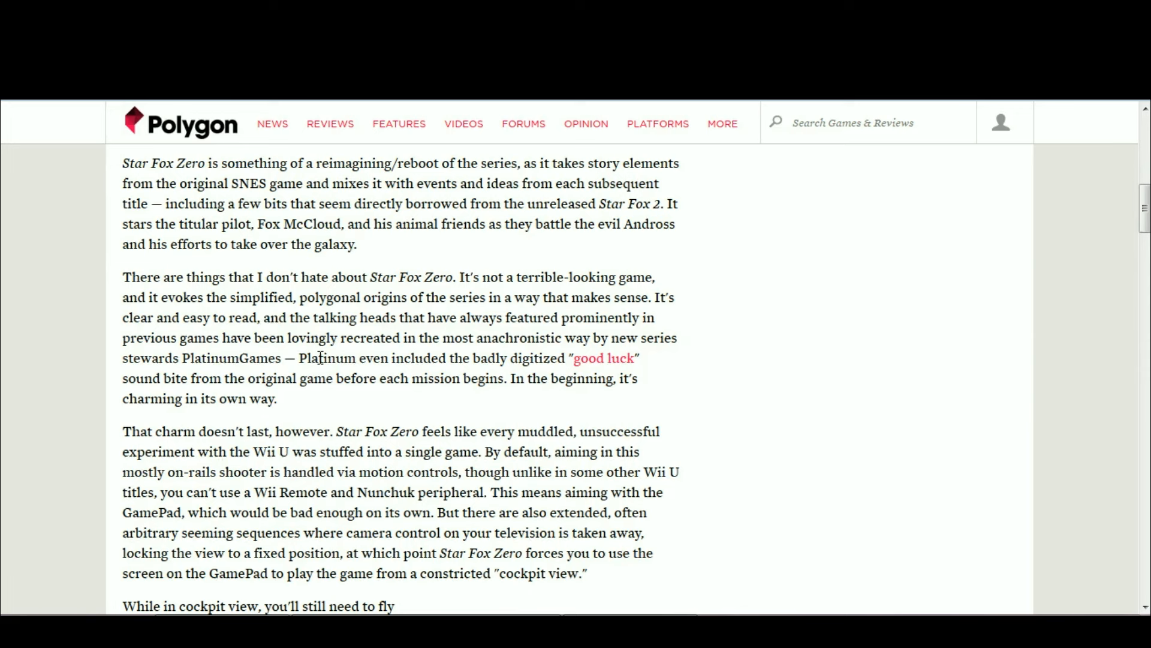
mouse_move(399, 271)
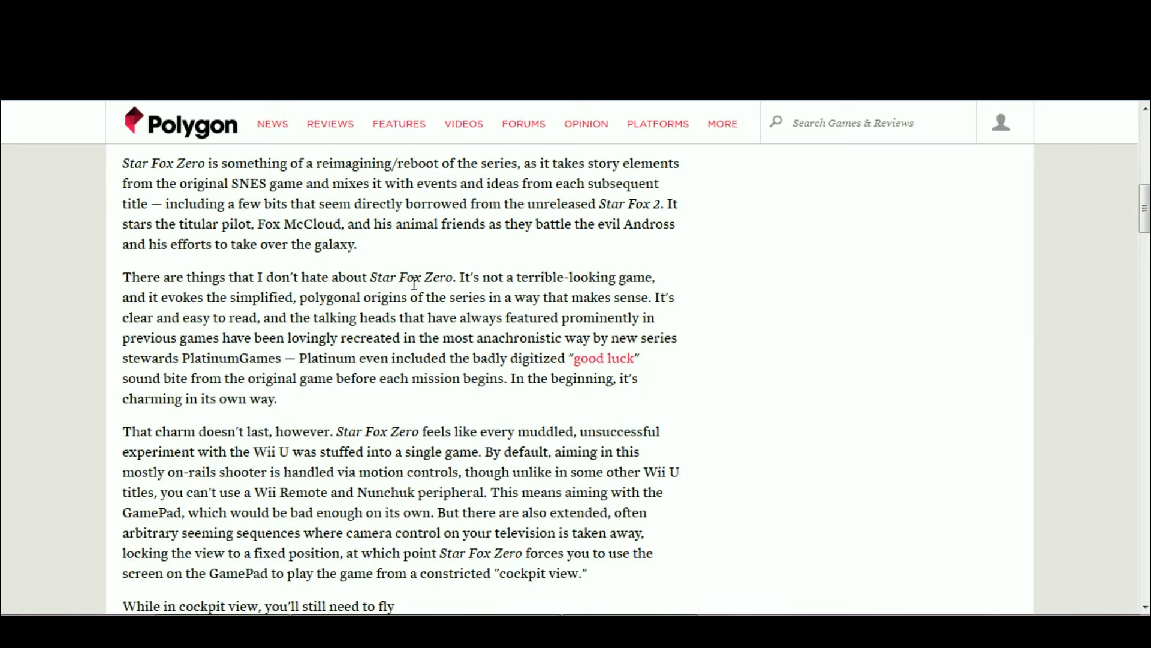
double_click(234, 317)
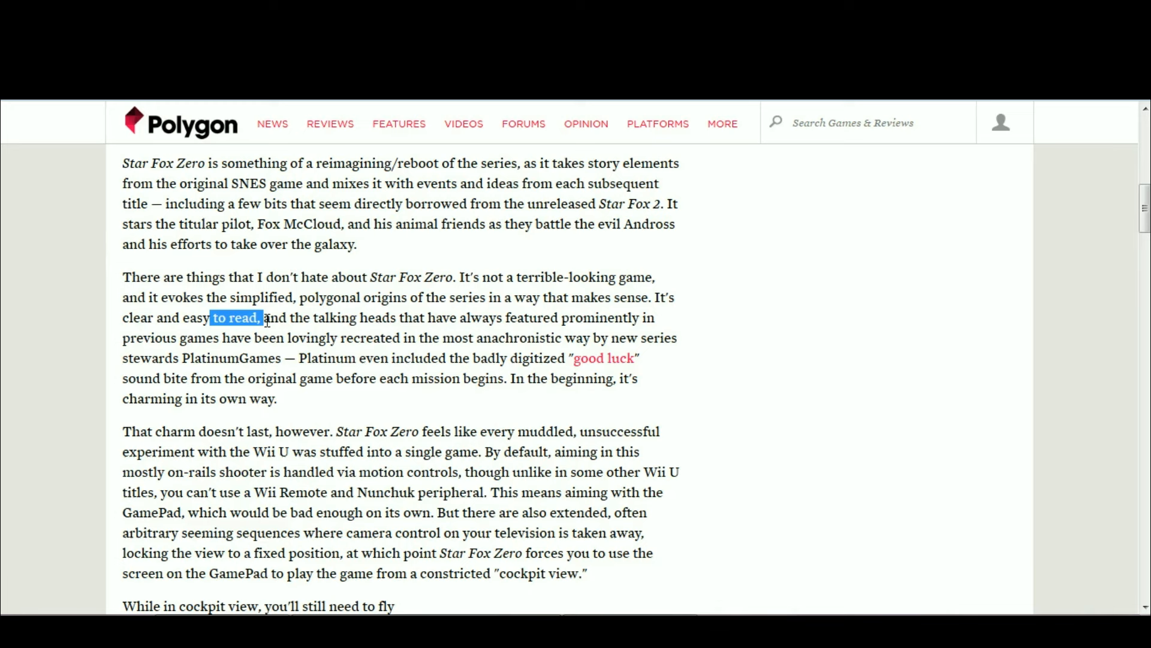
left_click(258, 337)
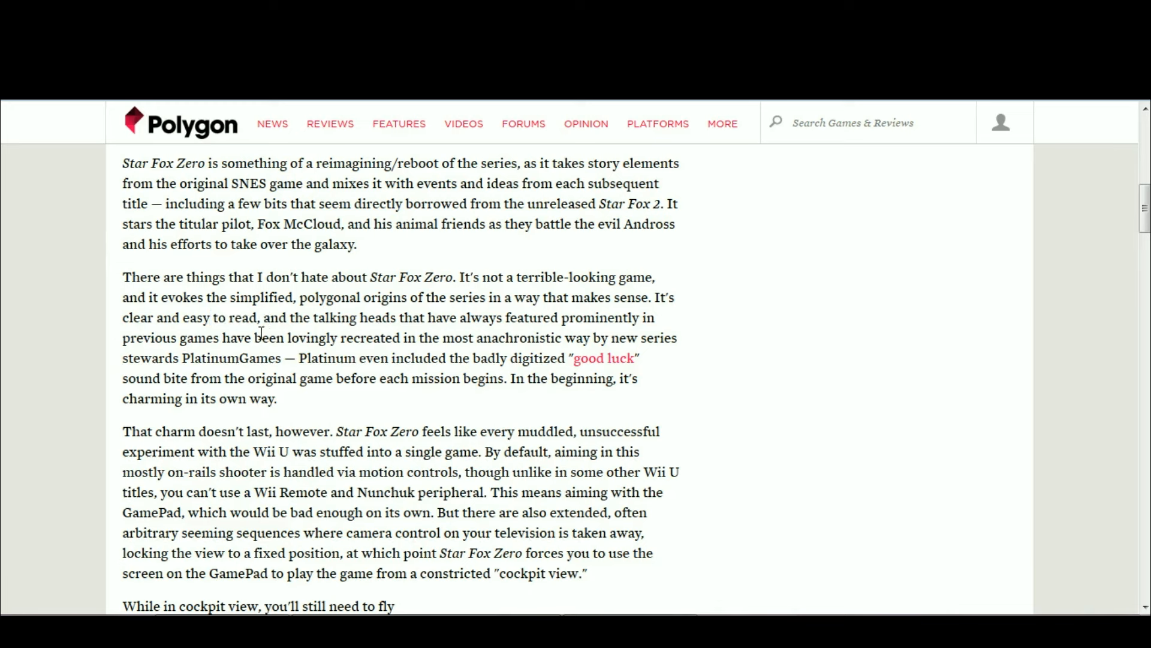
mouse_move(32, 330)
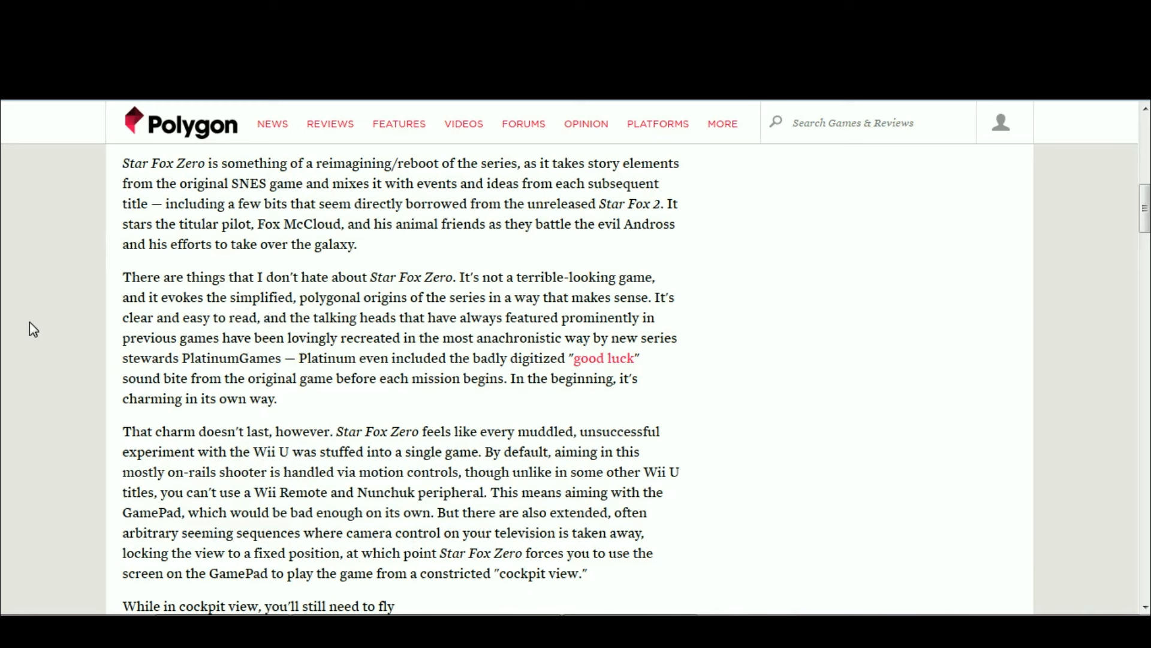
double_click(299, 318)
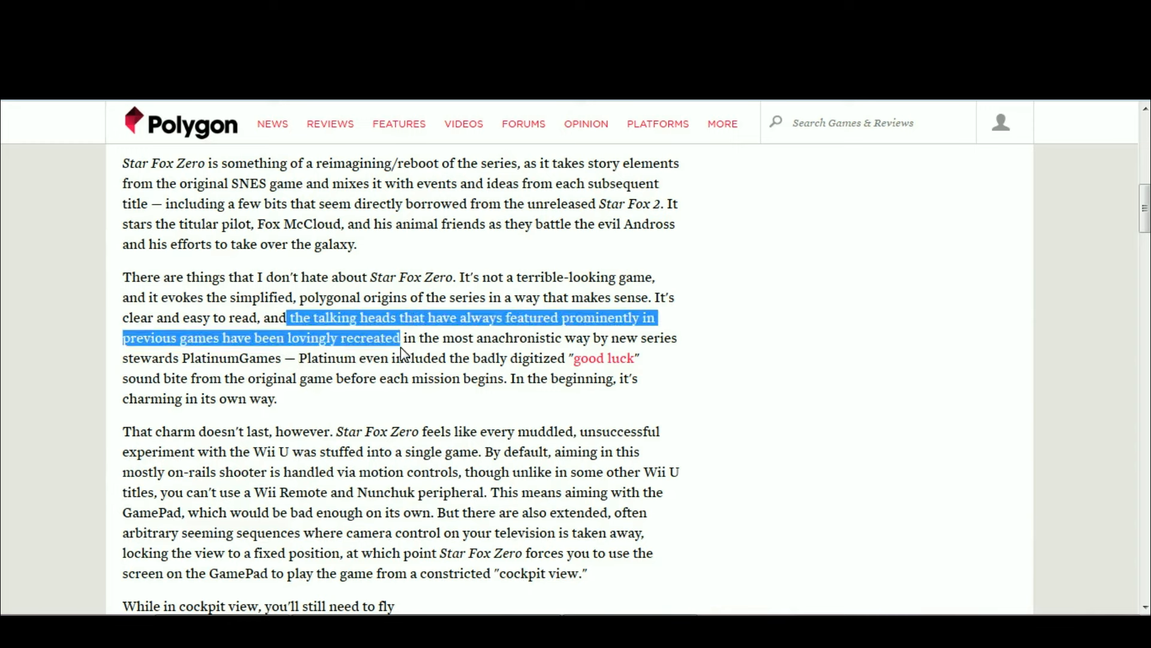
mouse_move(360, 346)
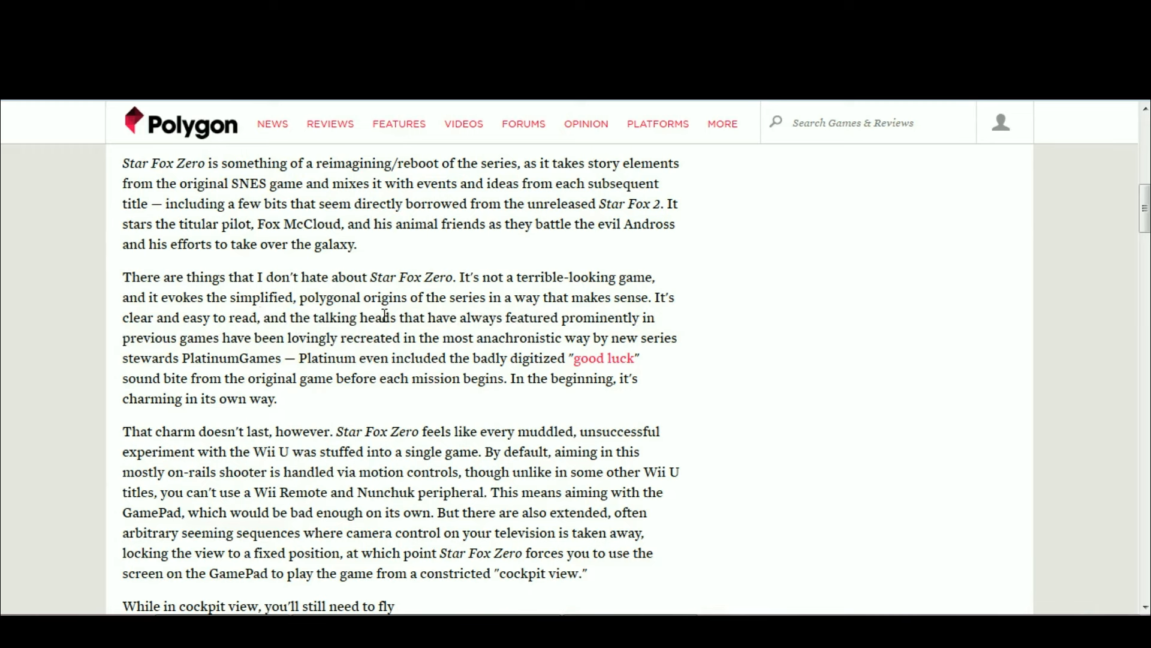
double_click(345, 338)
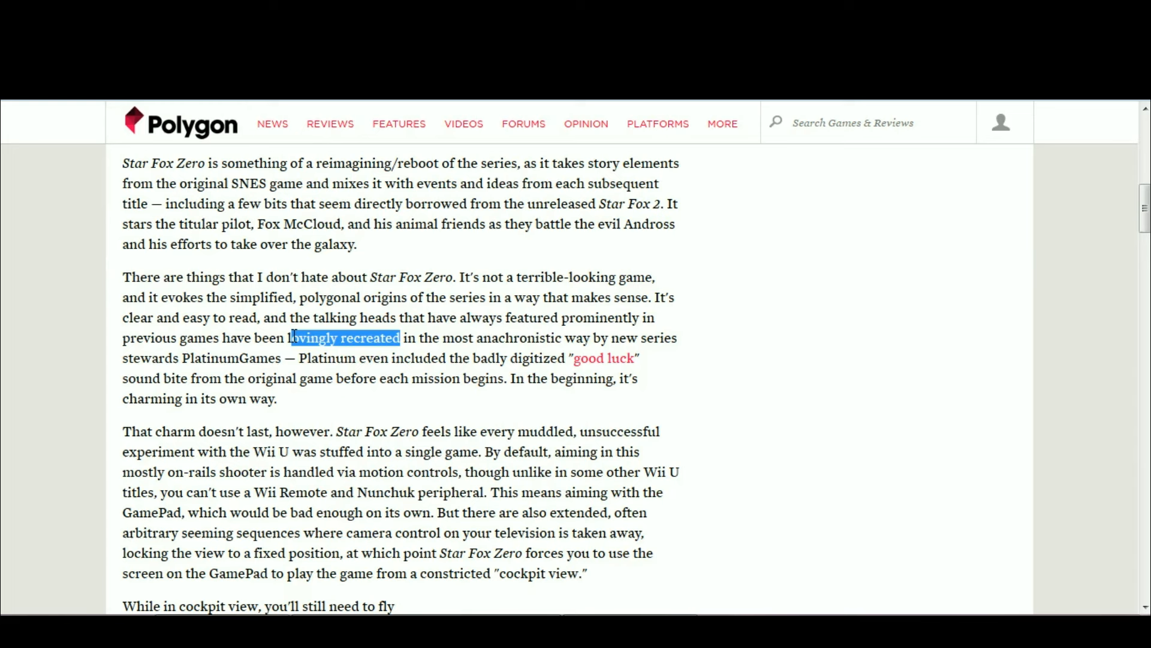
left_click(393, 339)
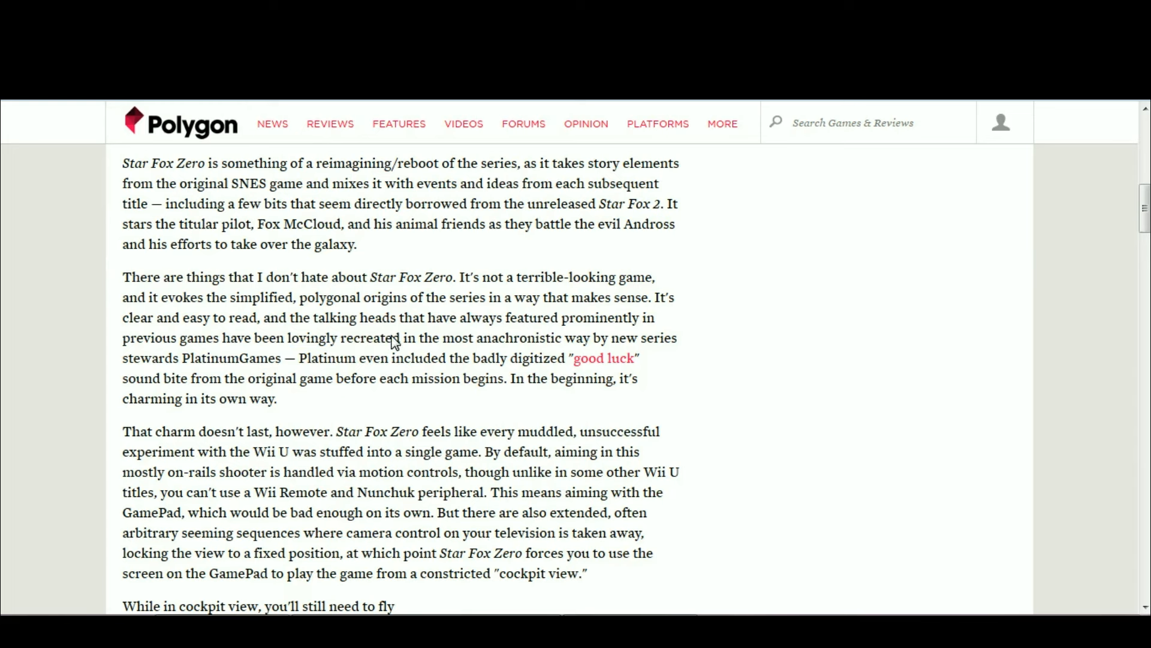
mouse_move(455, 341)
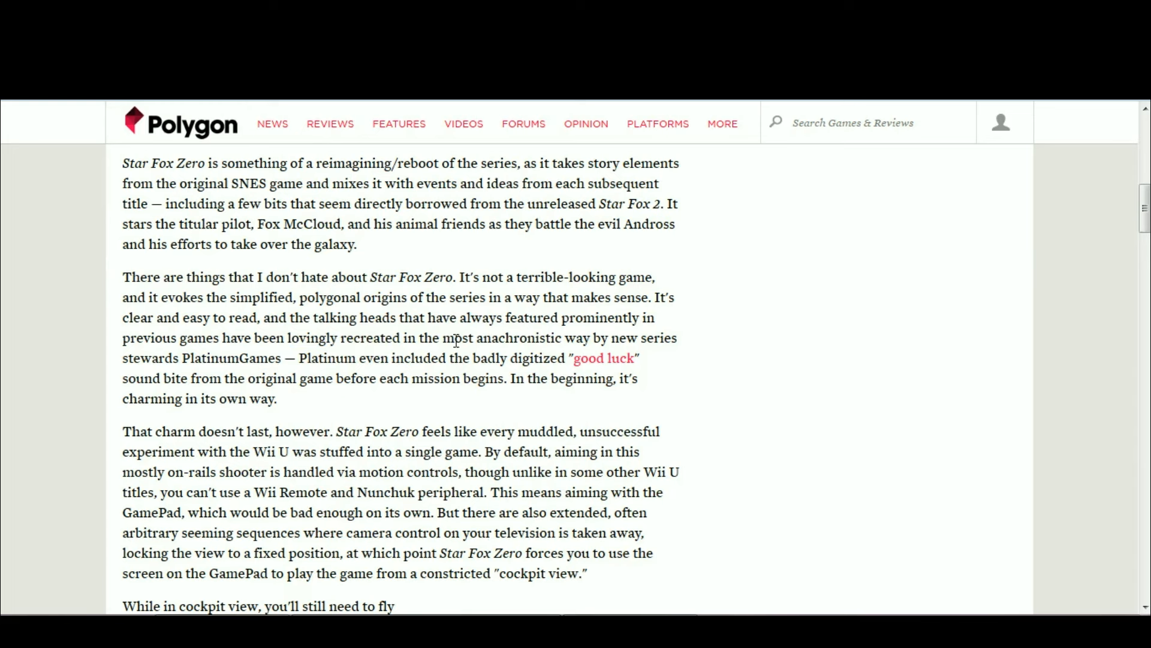
mouse_move(642, 354)
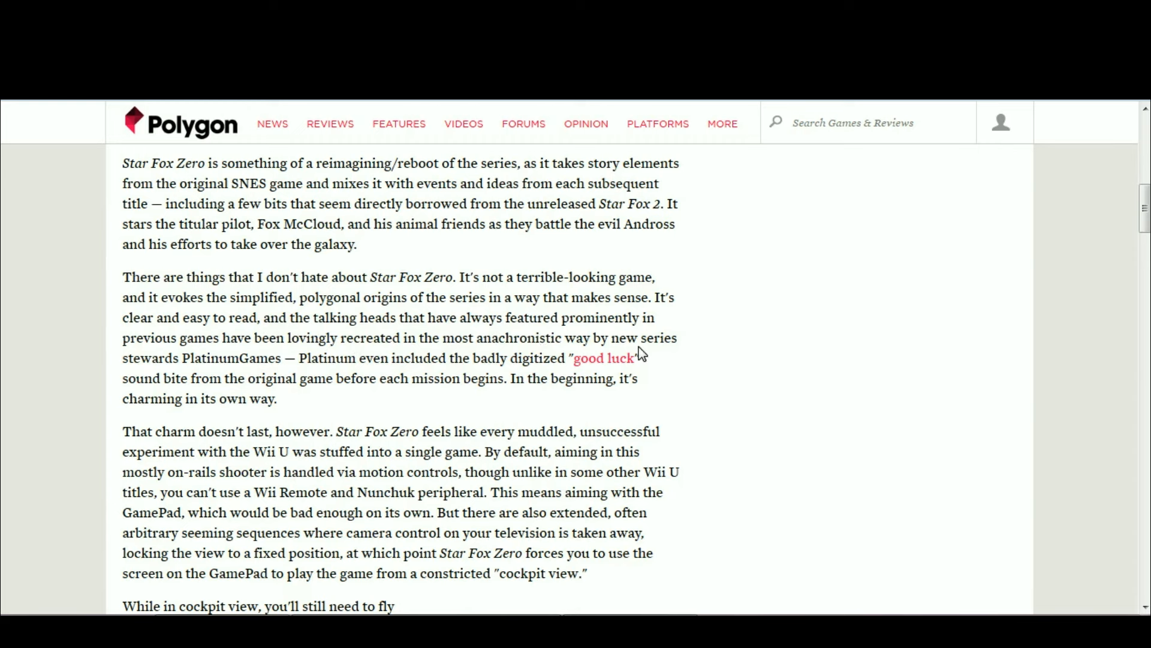
mouse_move(127, 364)
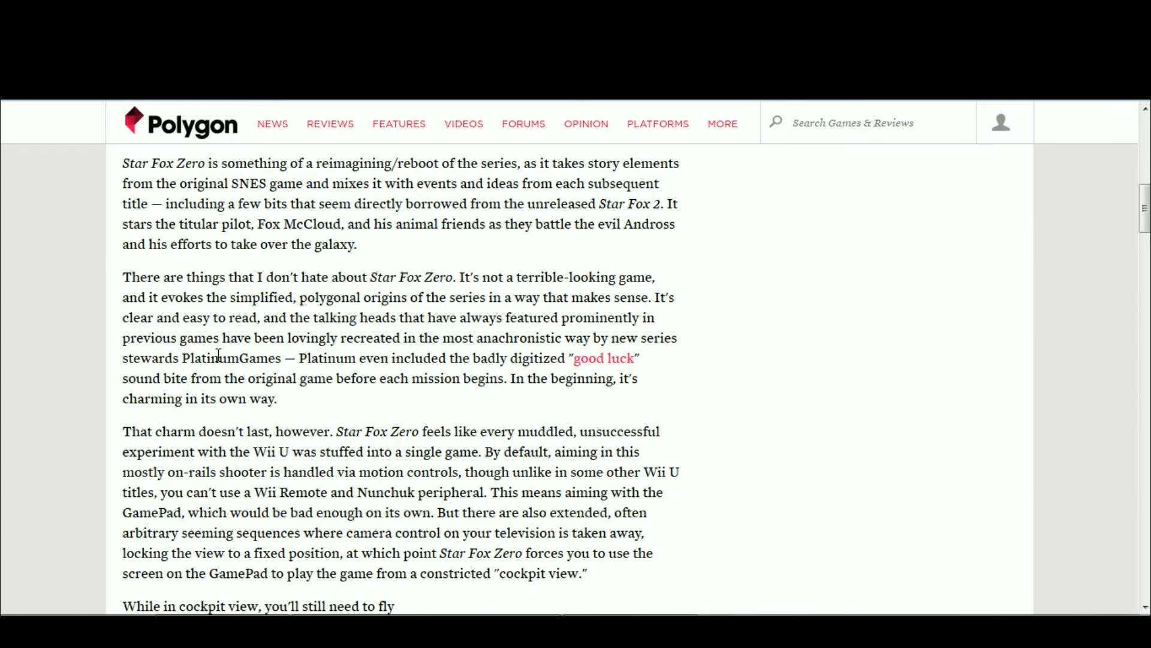
mouse_move(257, 323)
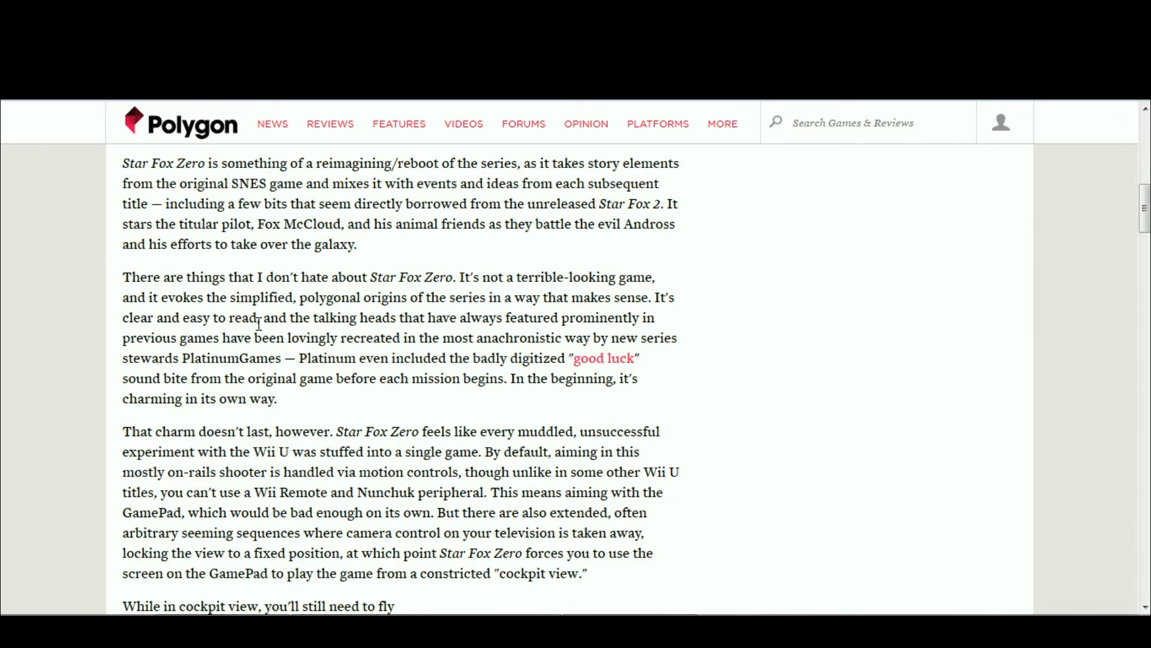
mouse_move(298, 329)
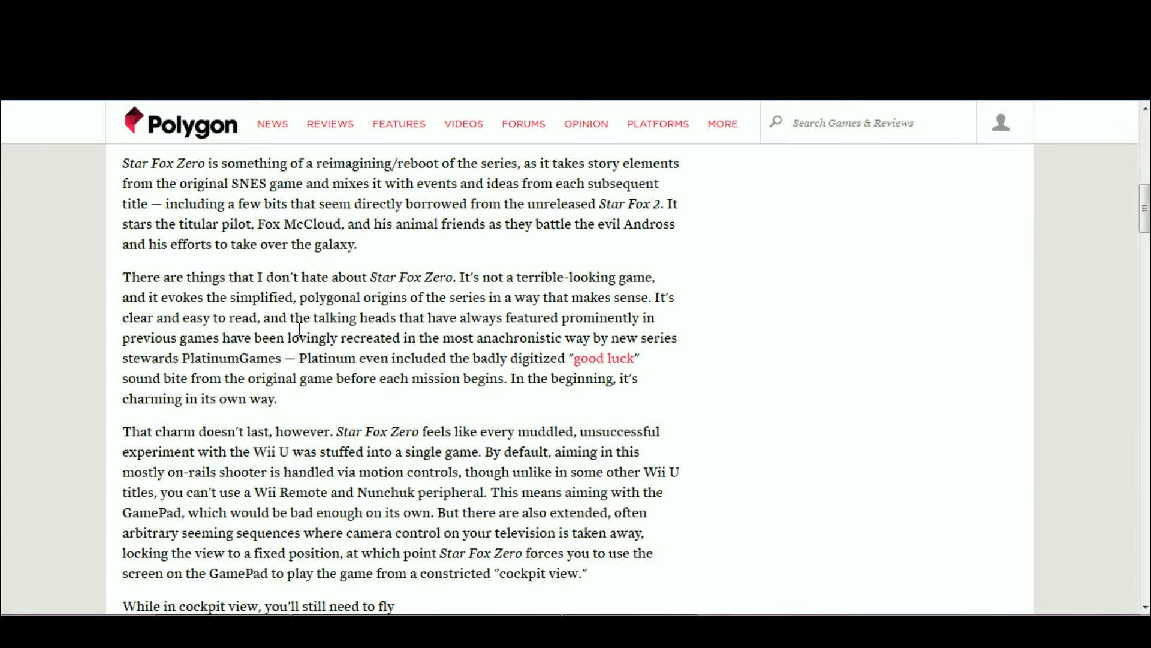
double_click(154, 358)
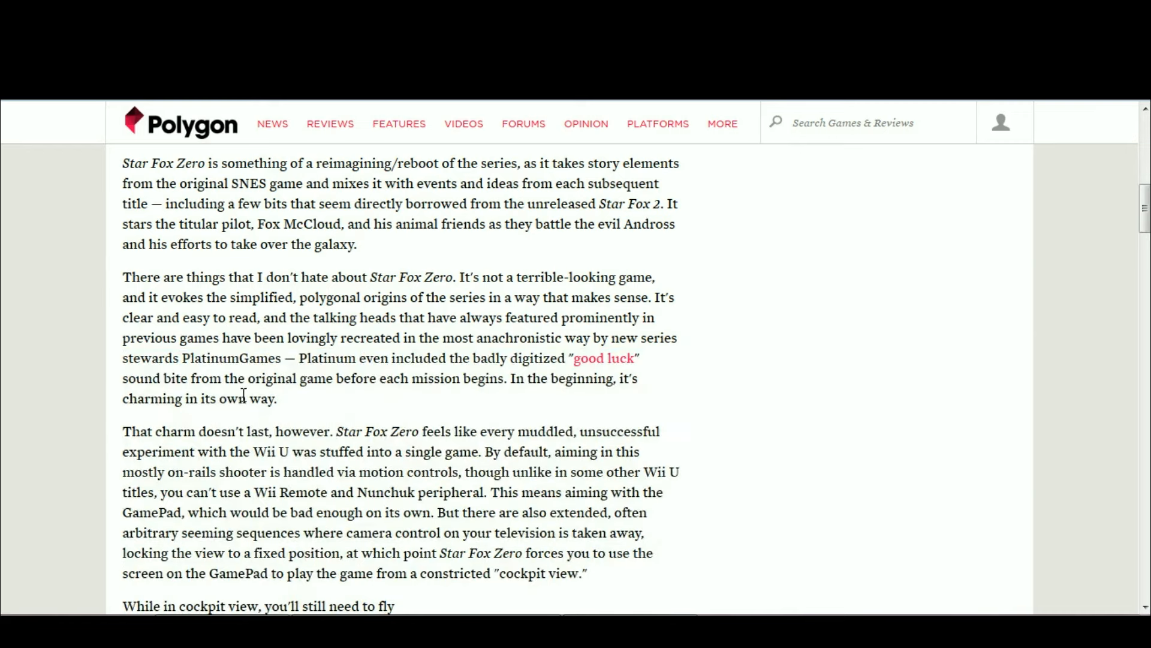
mouse_move(294, 389)
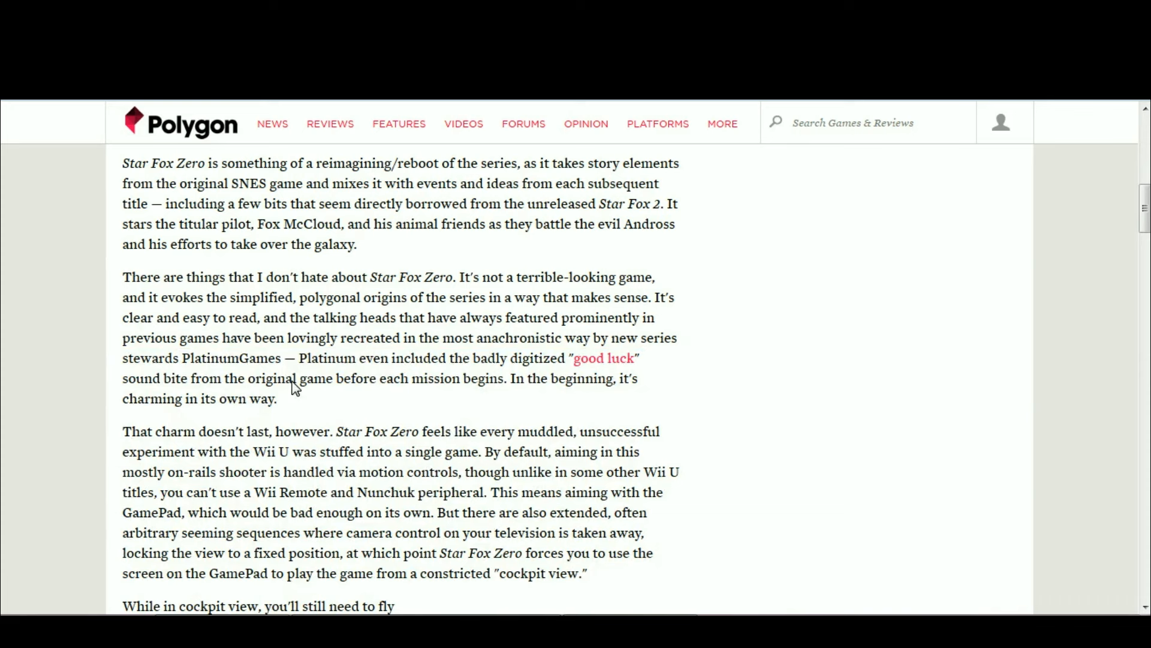
mouse_move(310, 365)
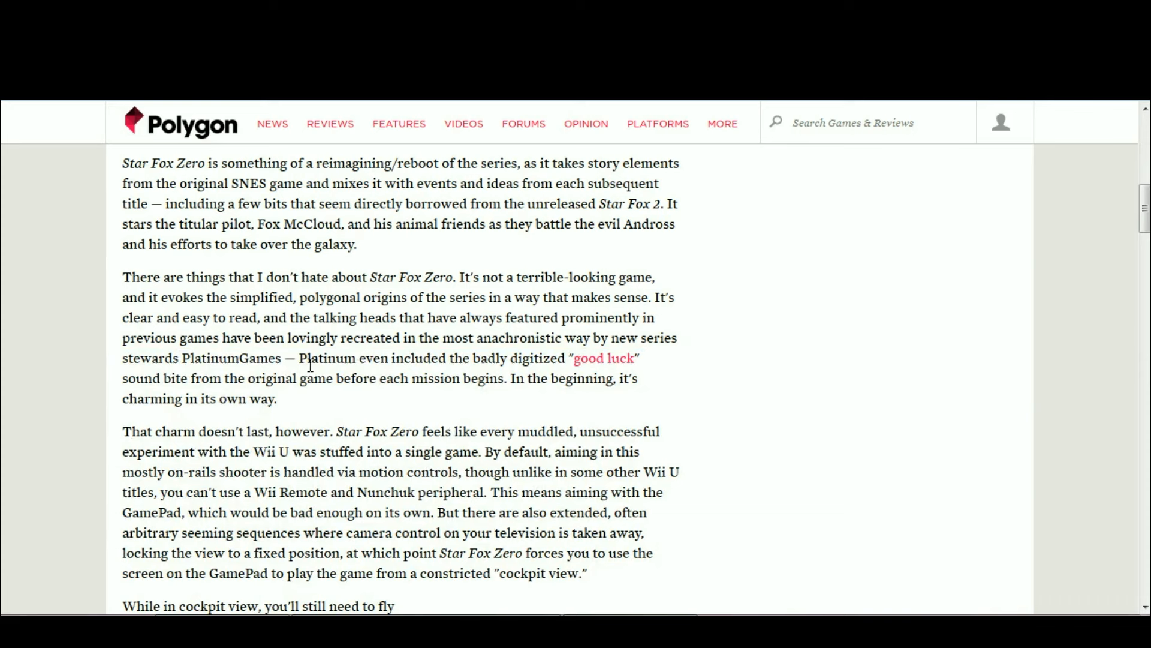
mouse_move(287, 382)
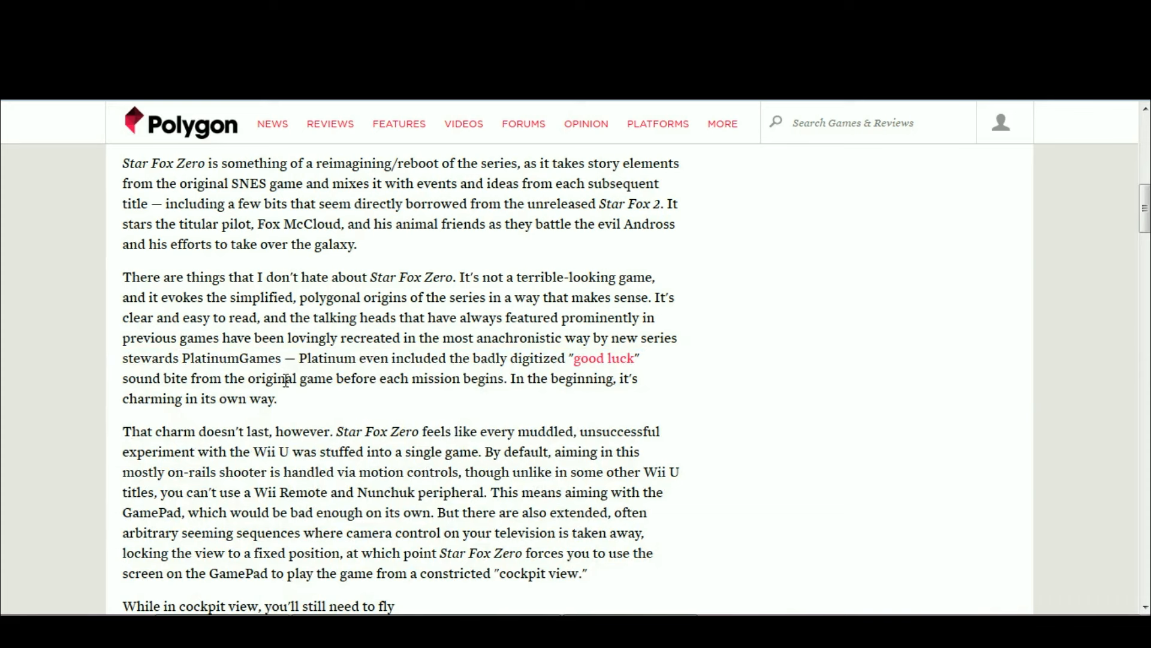
mouse_move(291, 330)
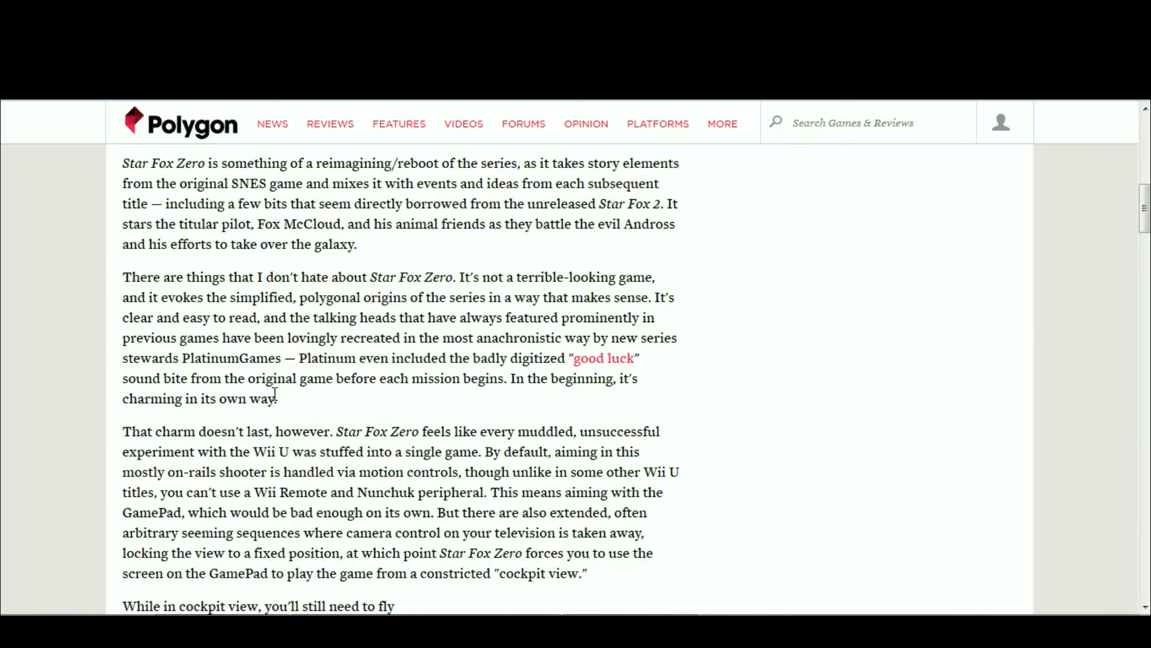
mouse_move(331, 416)
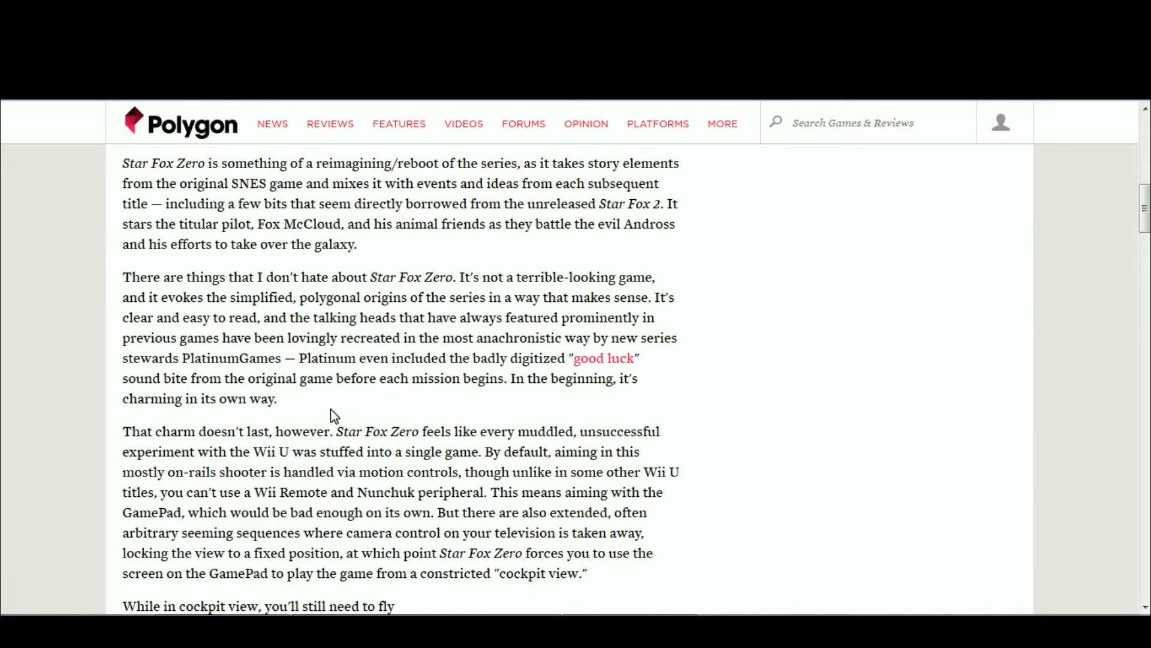
mouse_move(147, 380)
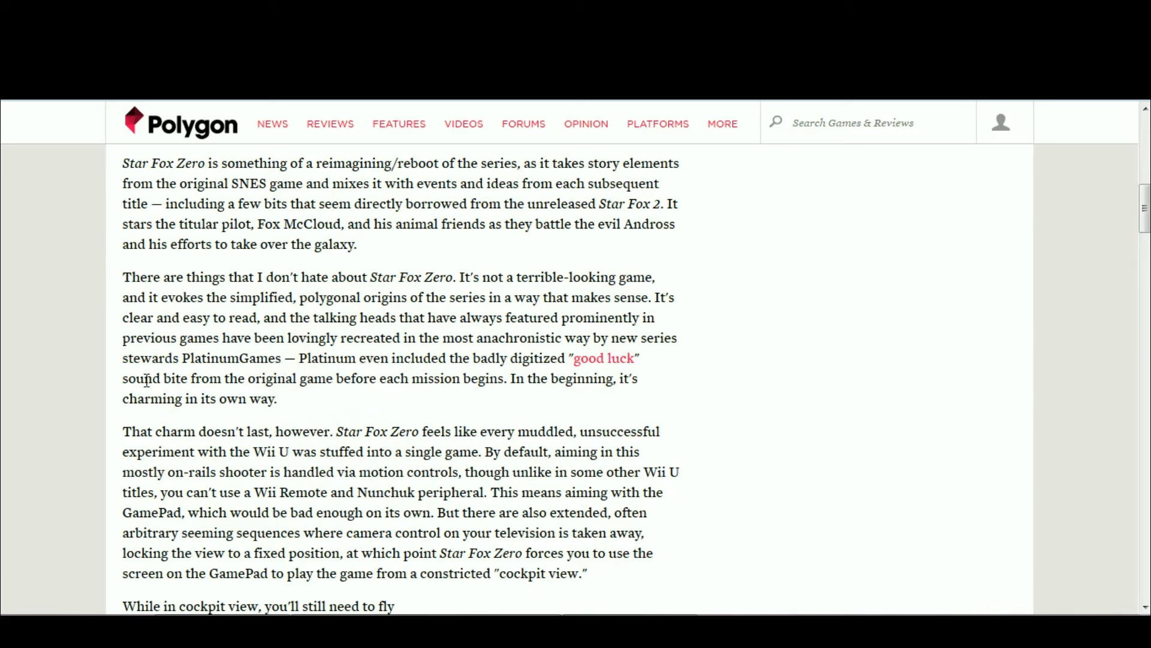
double_click(167, 359)
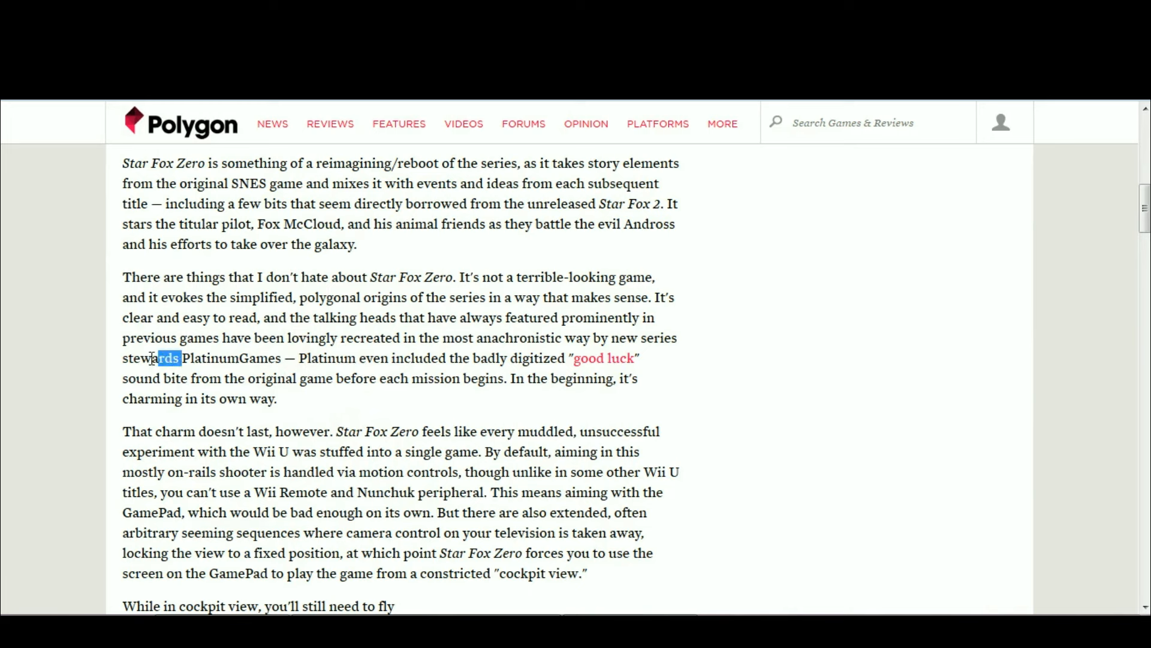
double_click(151, 357)
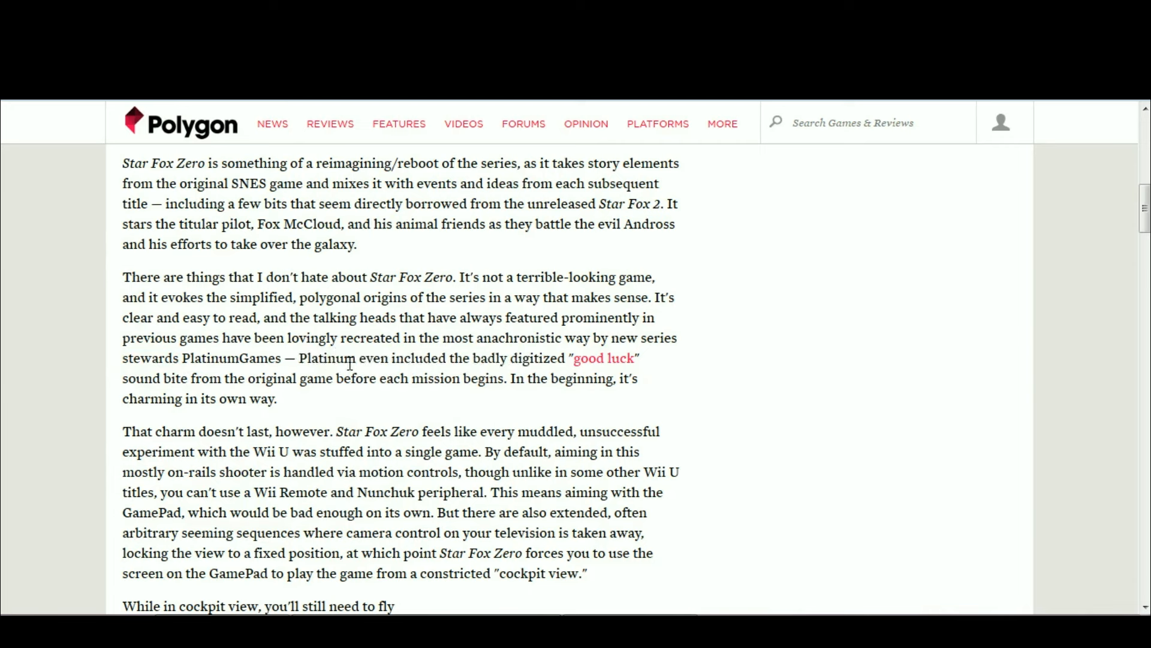
mouse_move(429, 418)
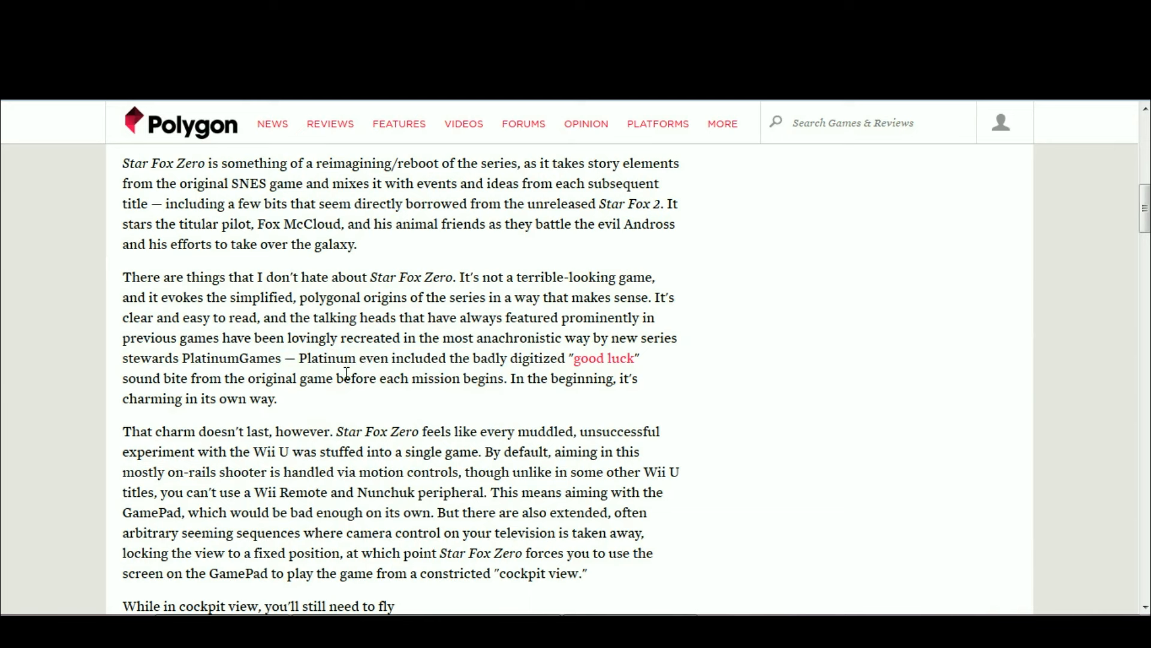
mouse_move(469, 340)
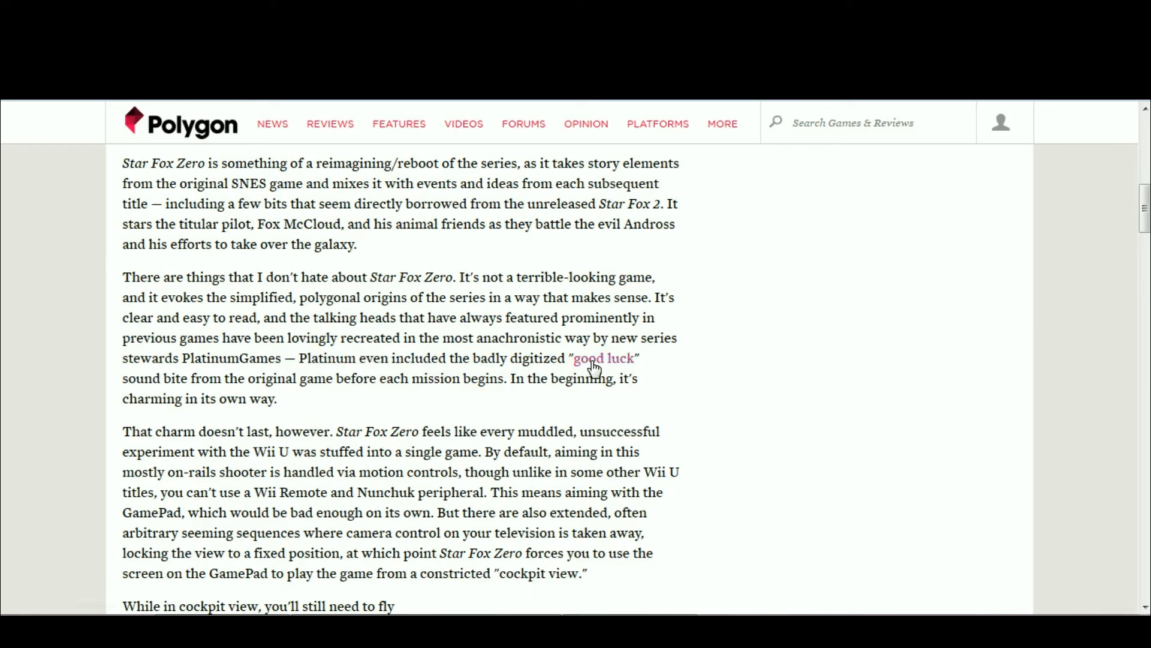
mouse_move(602, 359)
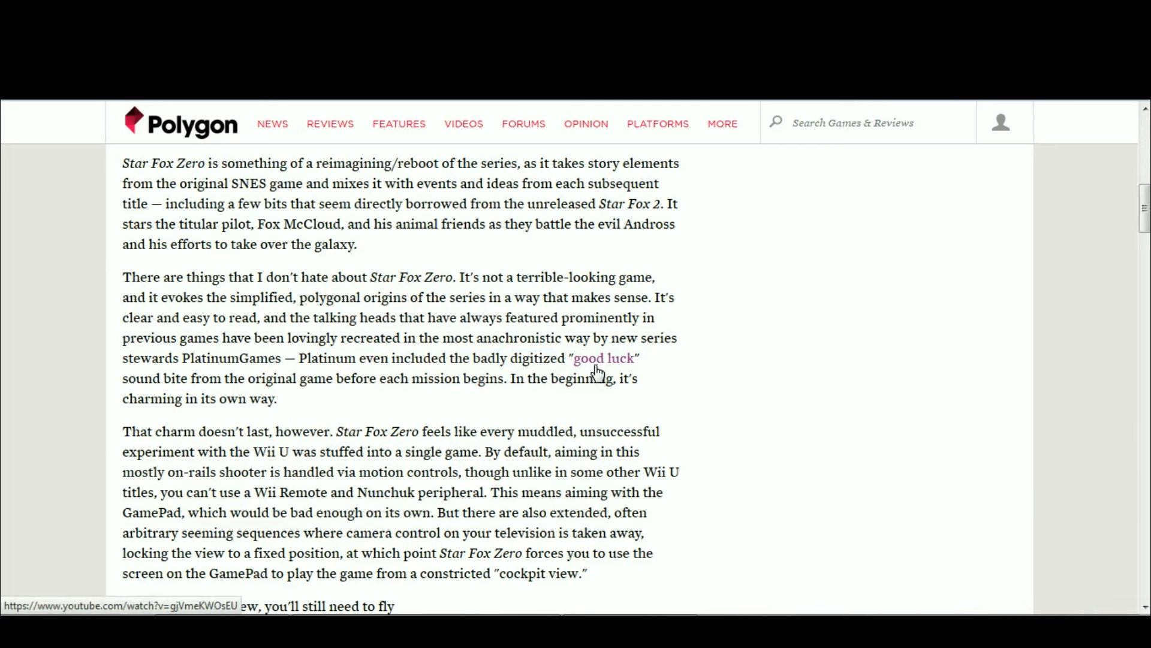
mouse_move(389, 403)
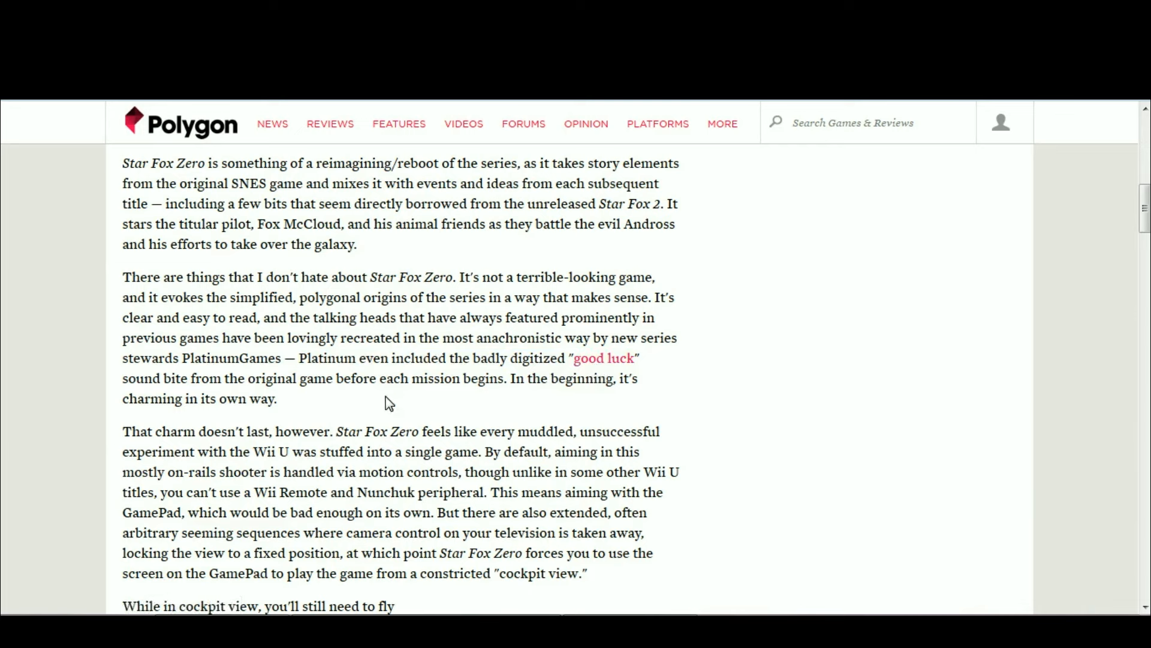
mouse_move(510, 377)
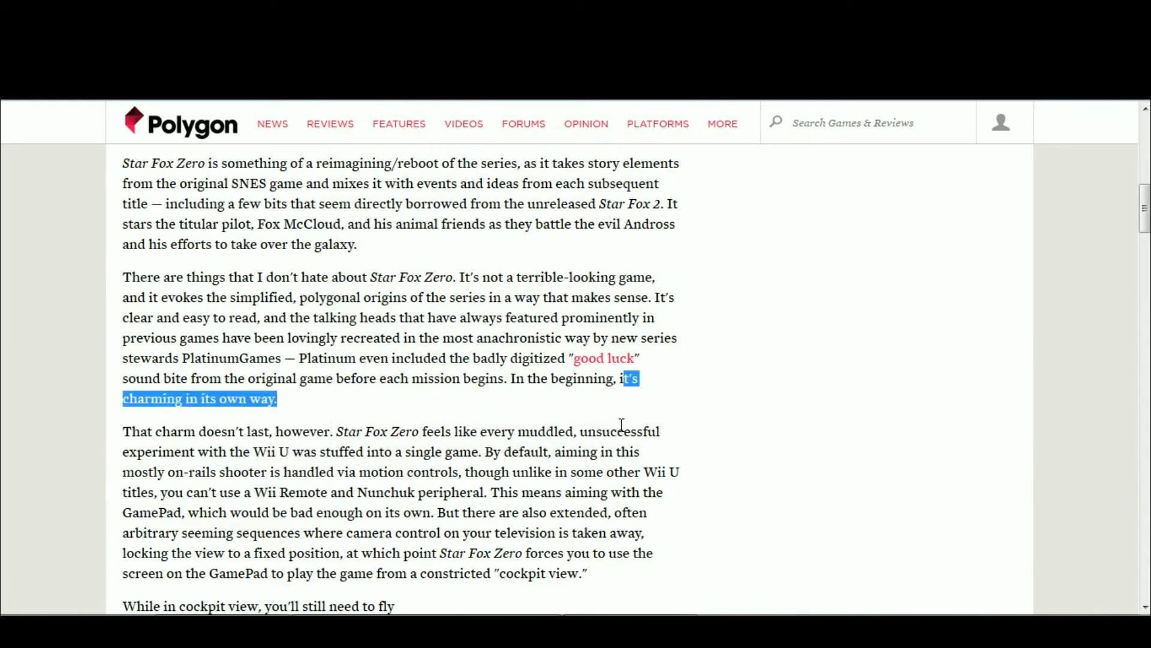
left_click(308, 399)
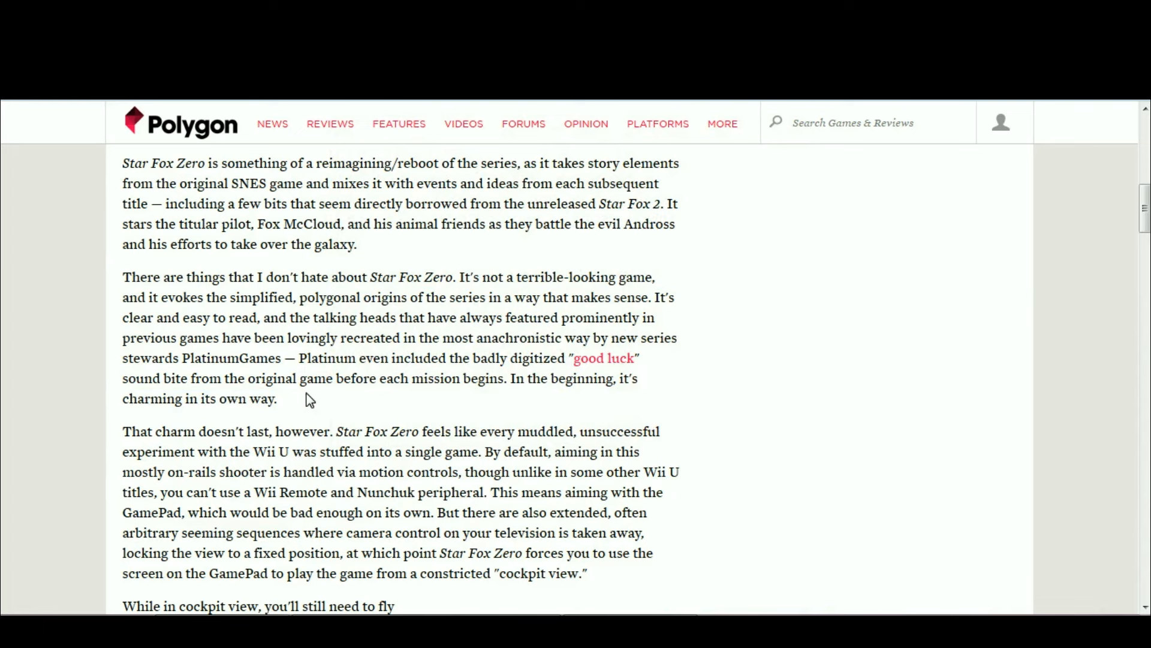
mouse_move(251, 390)
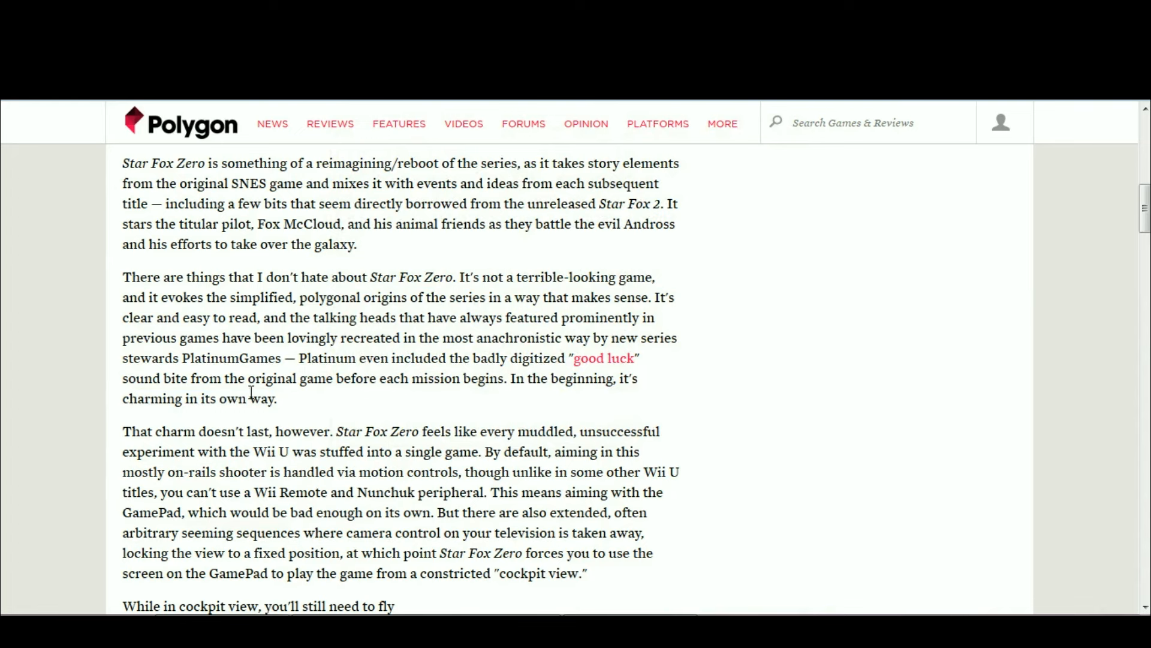
scroll("down", 3)
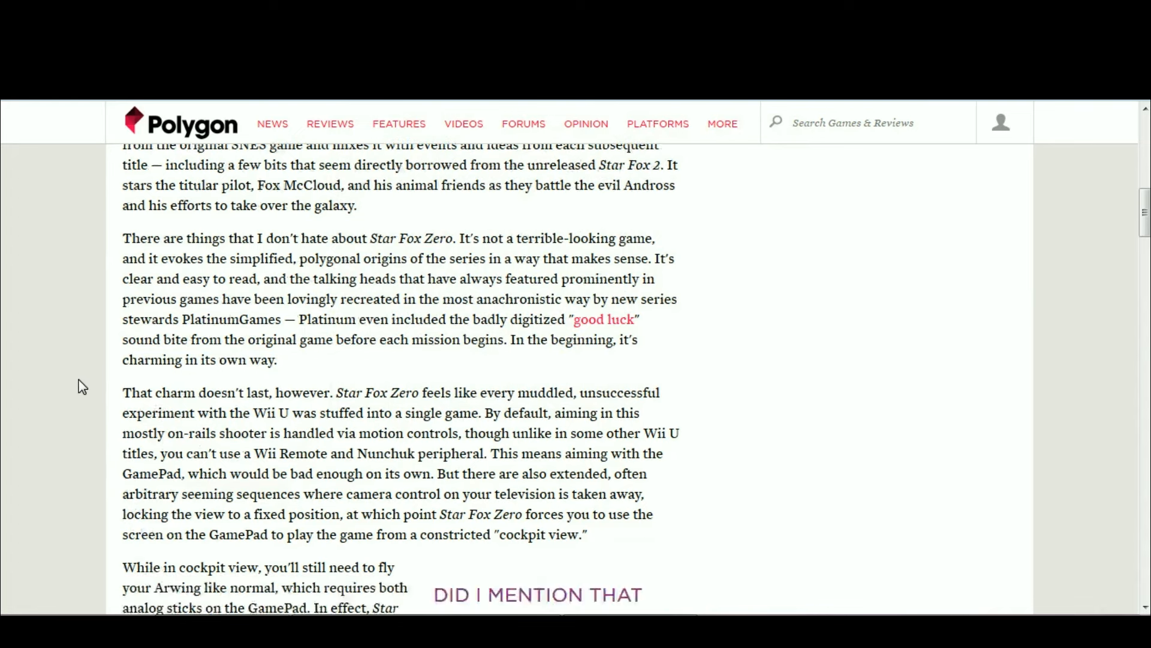
scroll("down", 3)
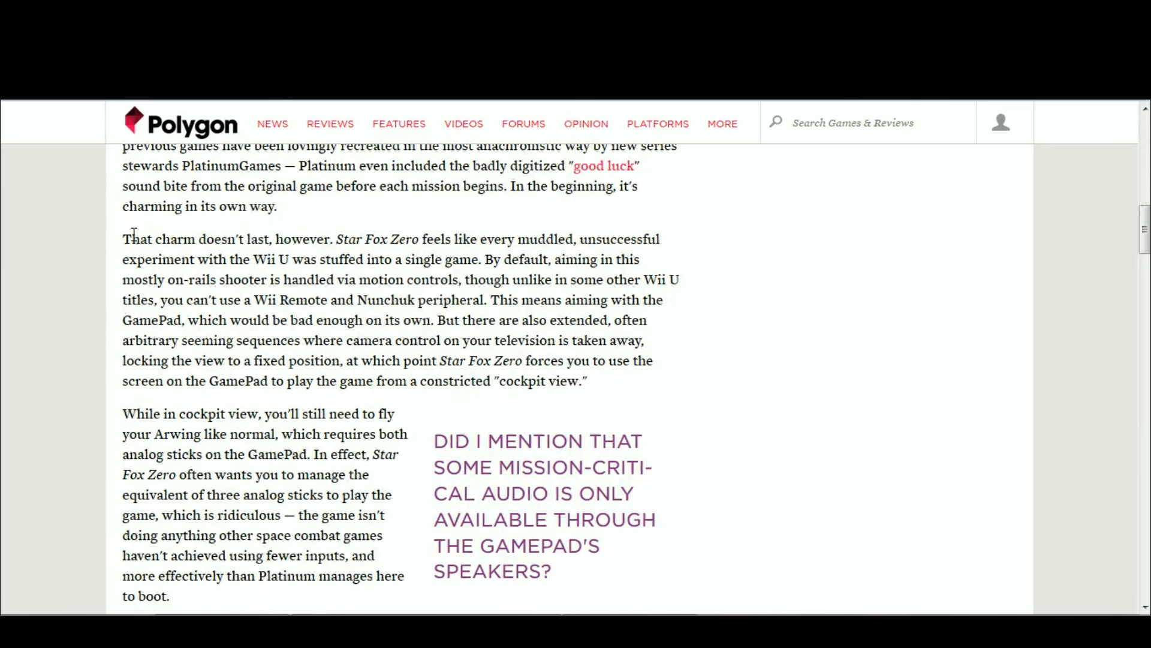
scroll("up", 3)
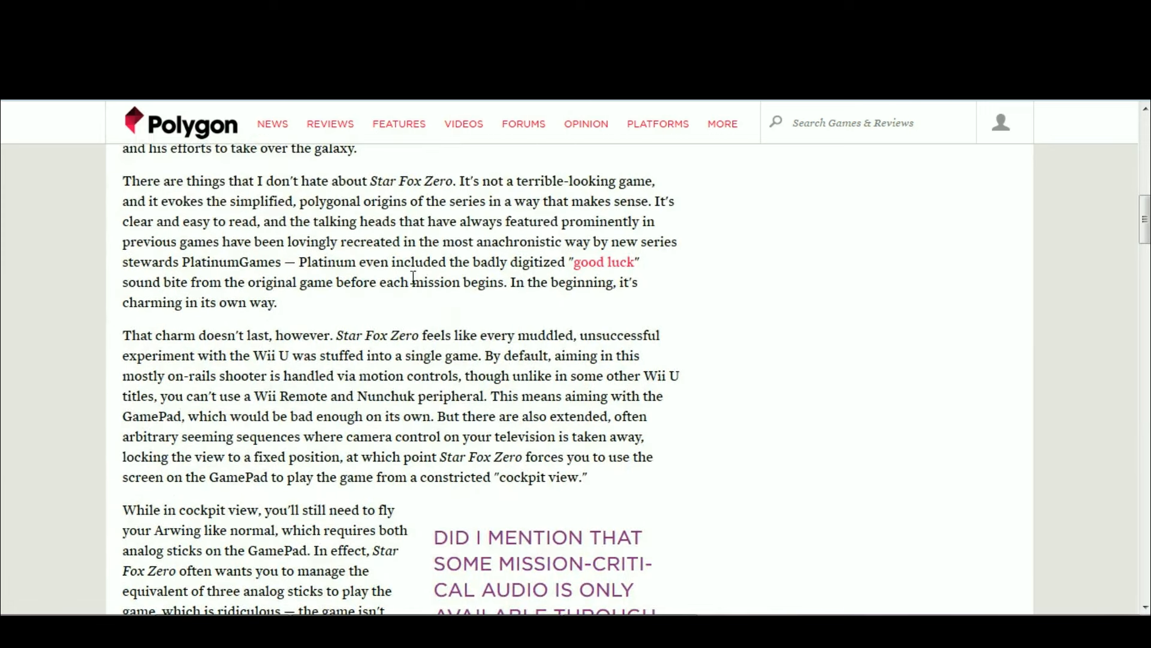
scroll("down", 3)
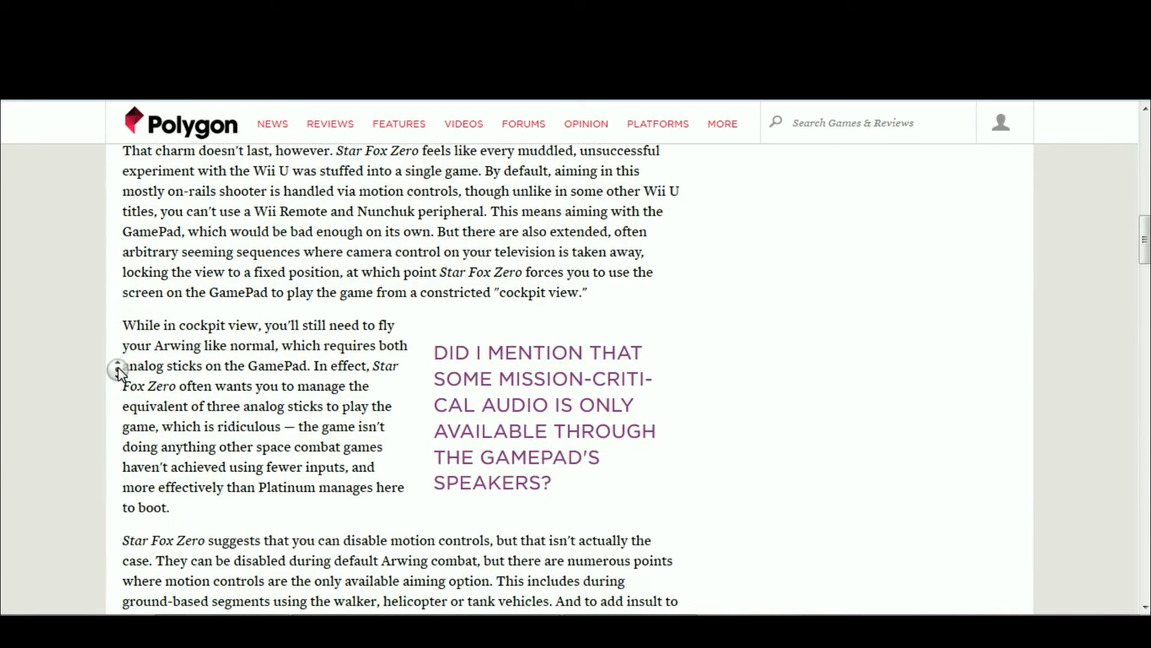
scroll("up", 3)
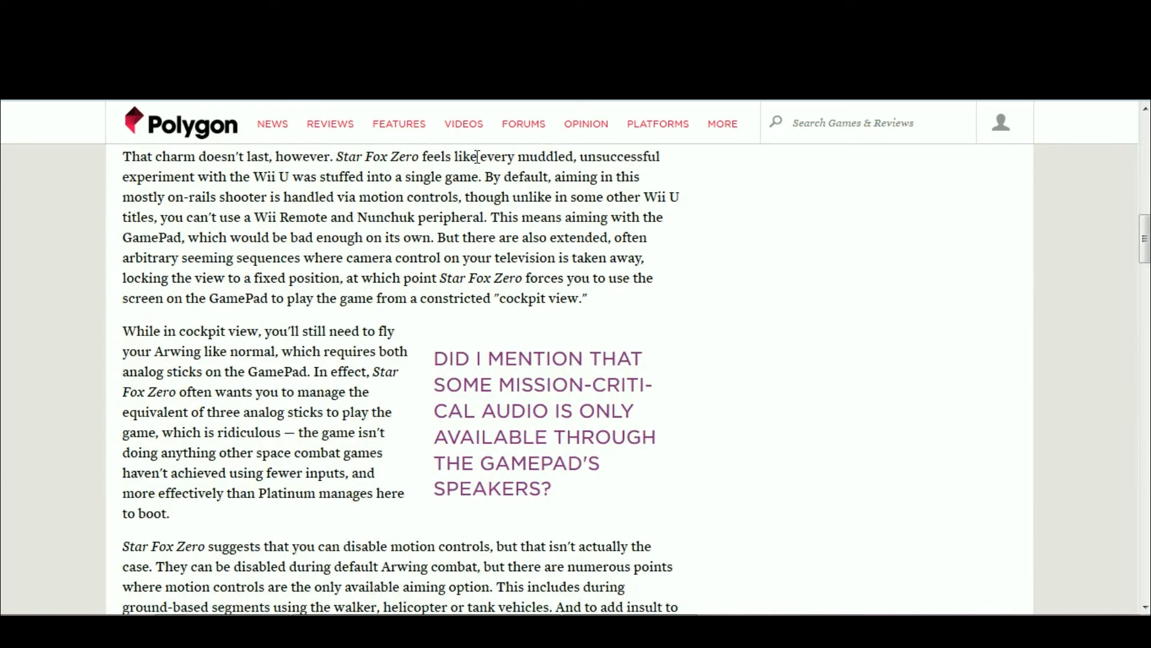
mouse_move(526, 154)
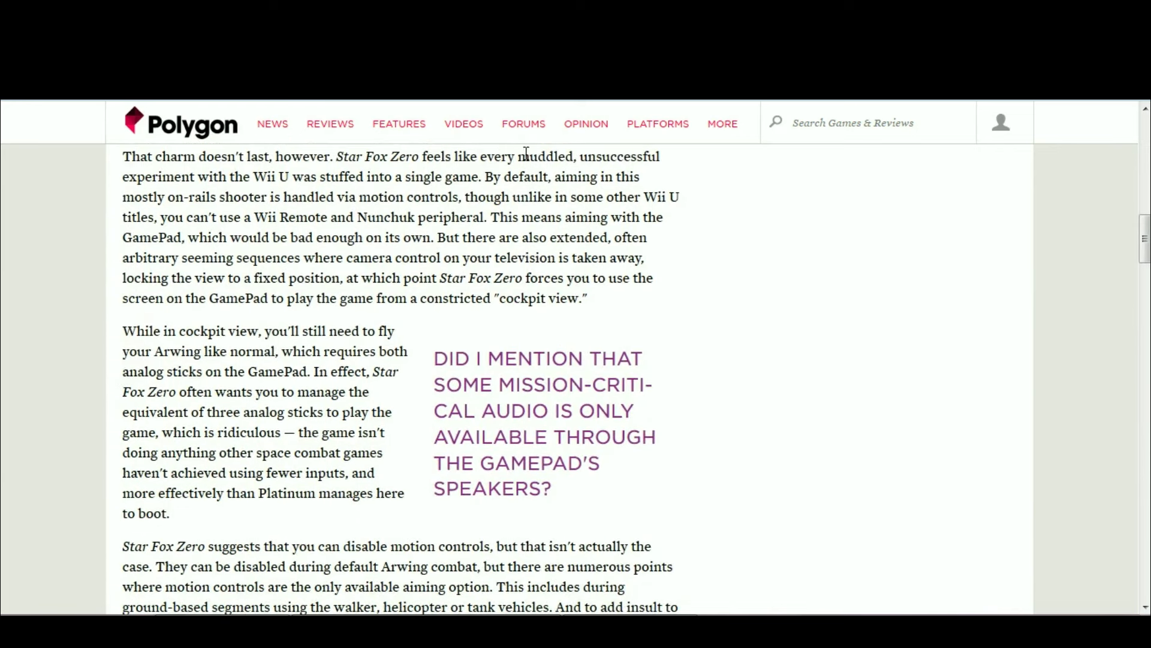
mouse_move(290, 176)
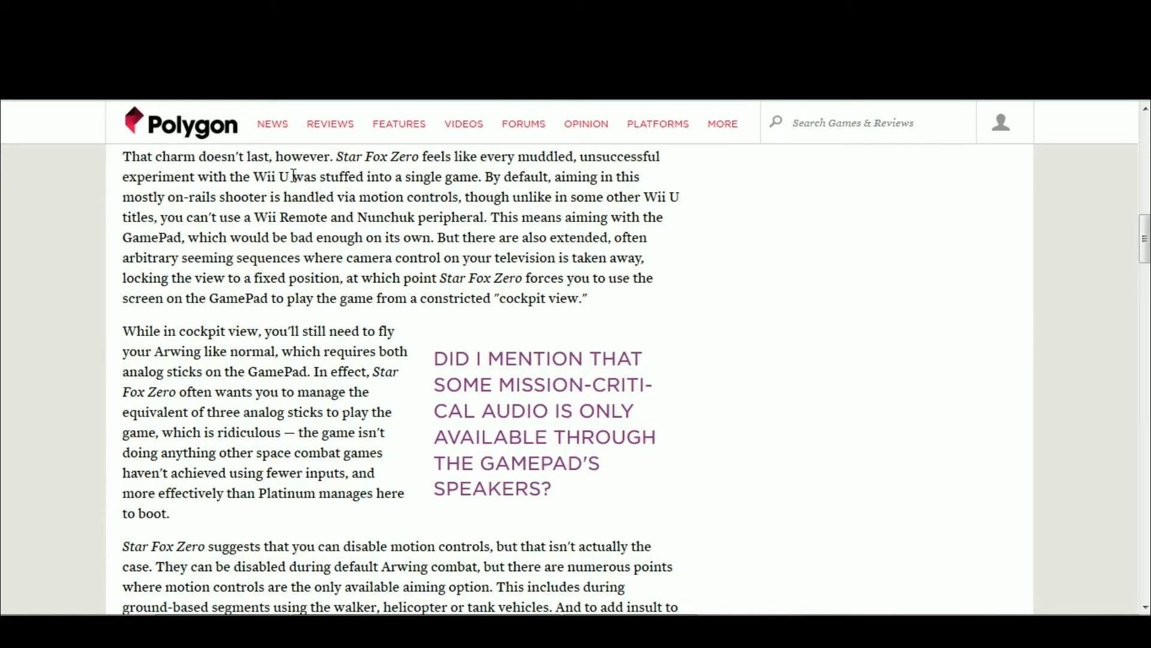
mouse_move(480, 180)
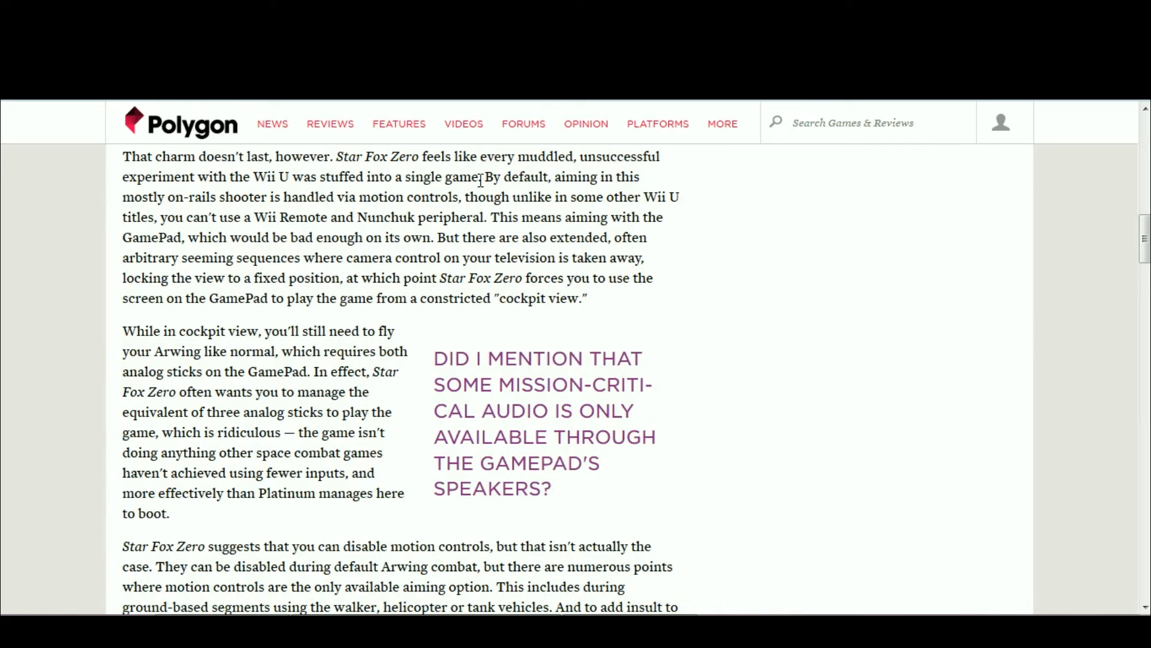
mouse_move(454, 191)
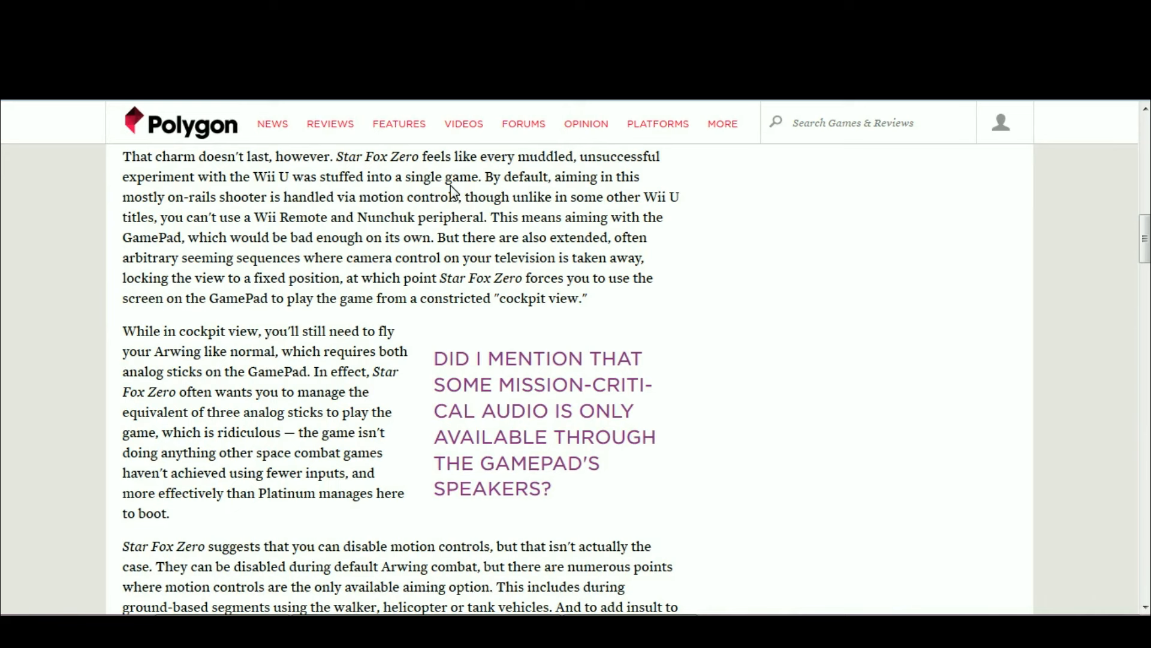
mouse_move(572, 181)
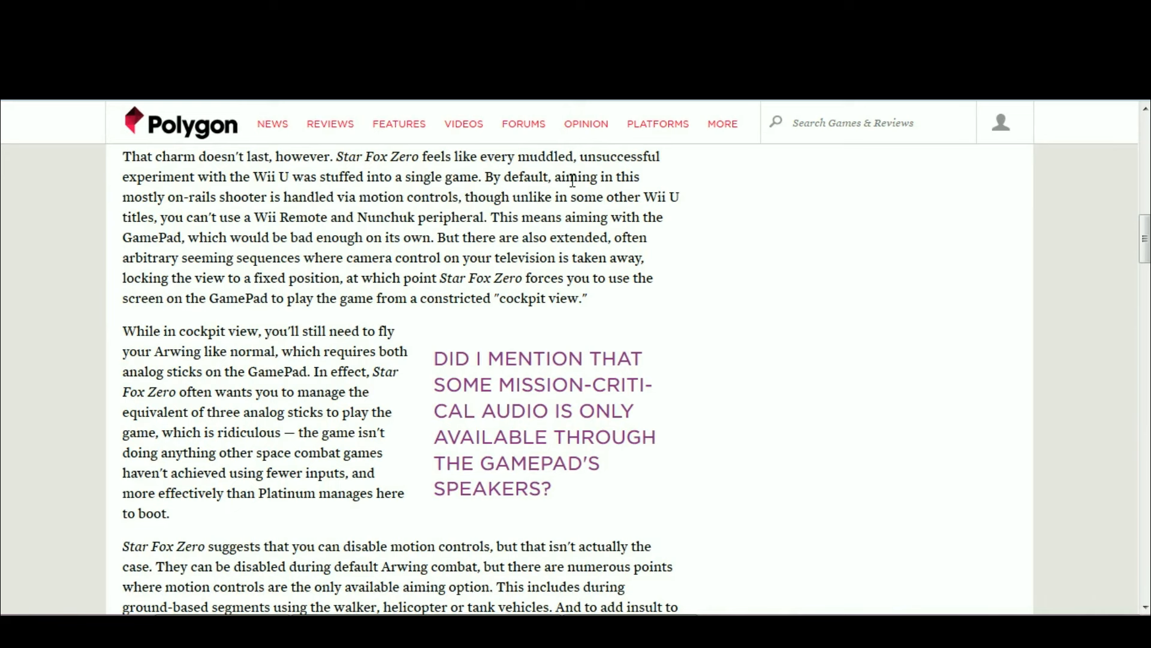
mouse_move(177, 186)
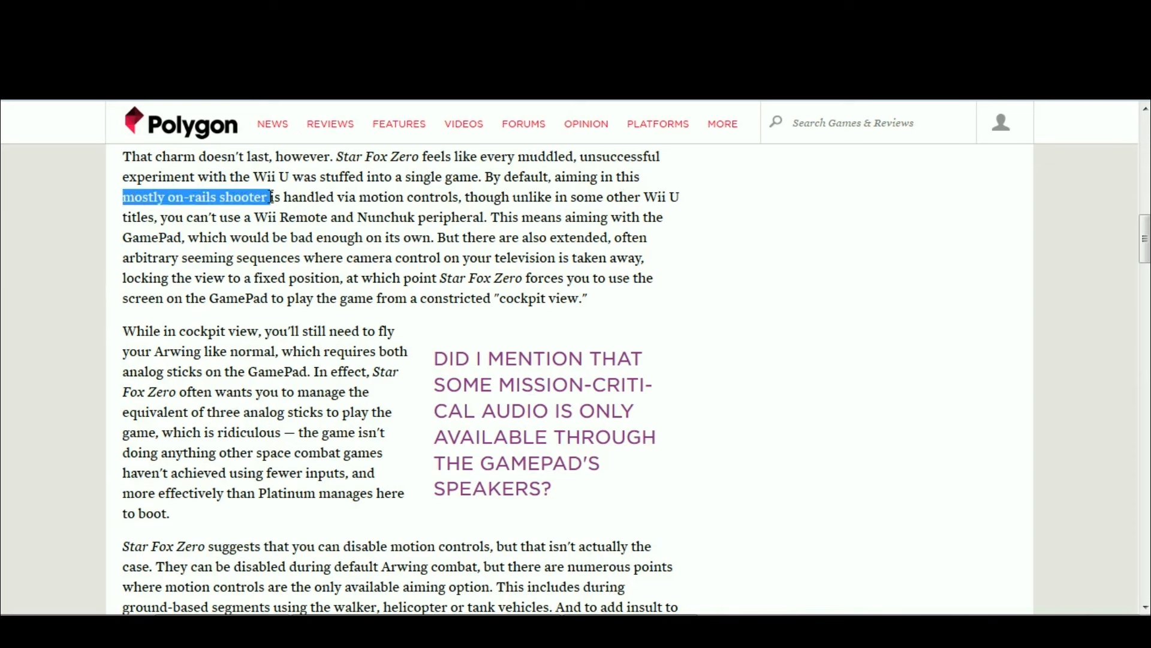
left_click_drag(272, 196, 232, 196)
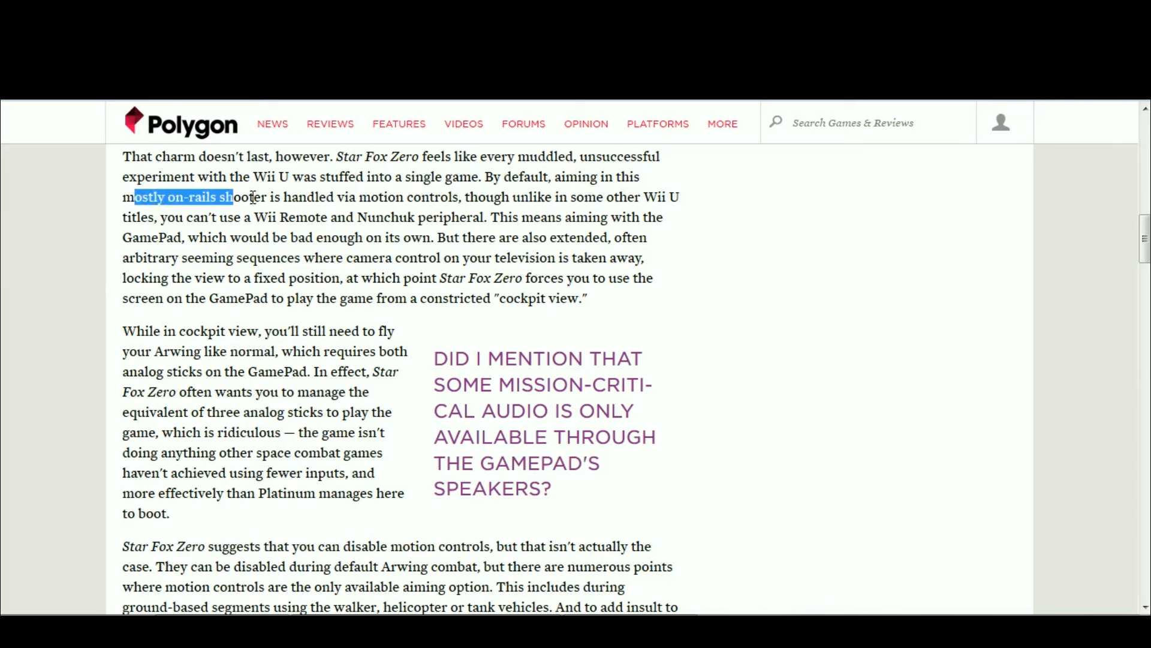
left_click(308, 197)
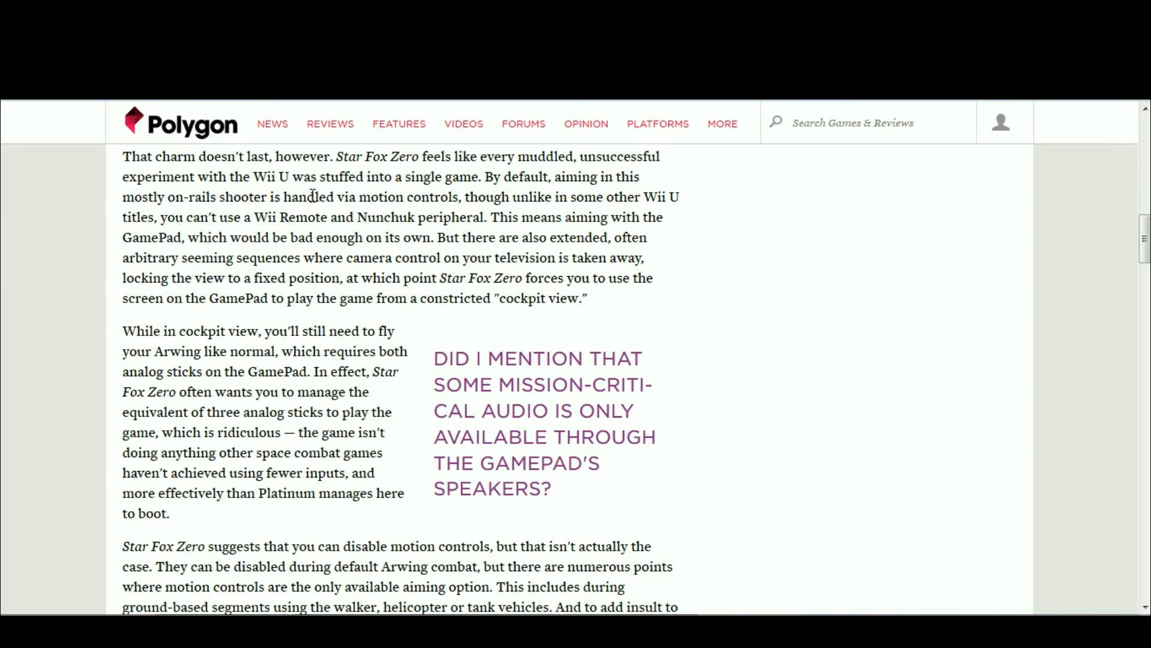
mouse_move(533, 208)
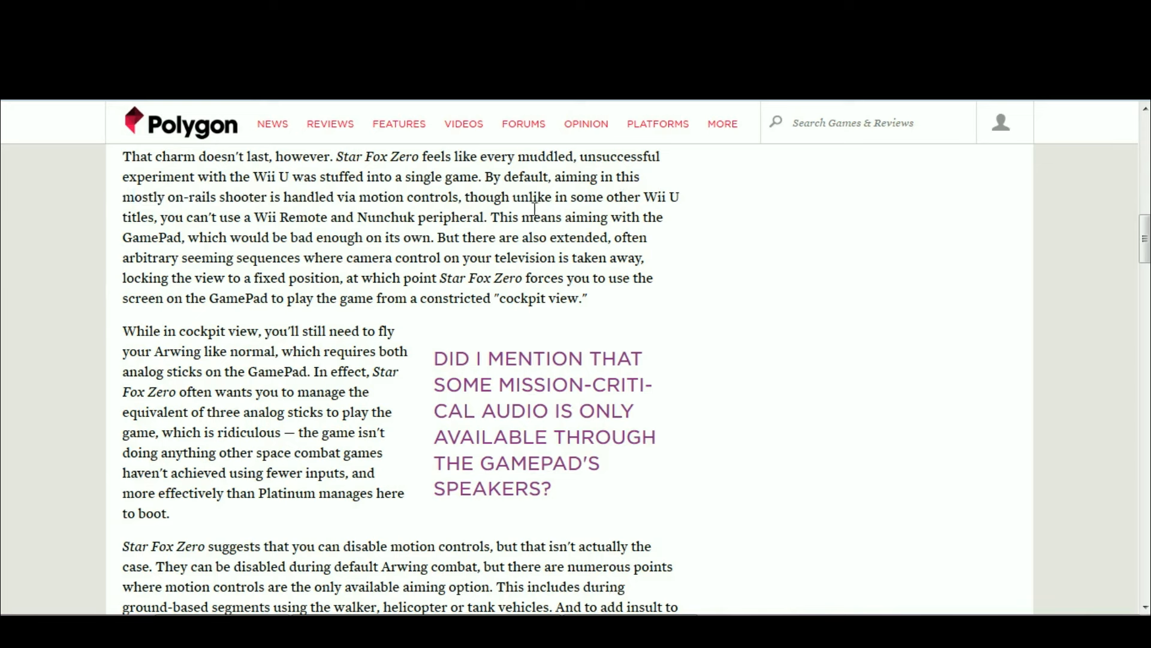
mouse_move(422, 217)
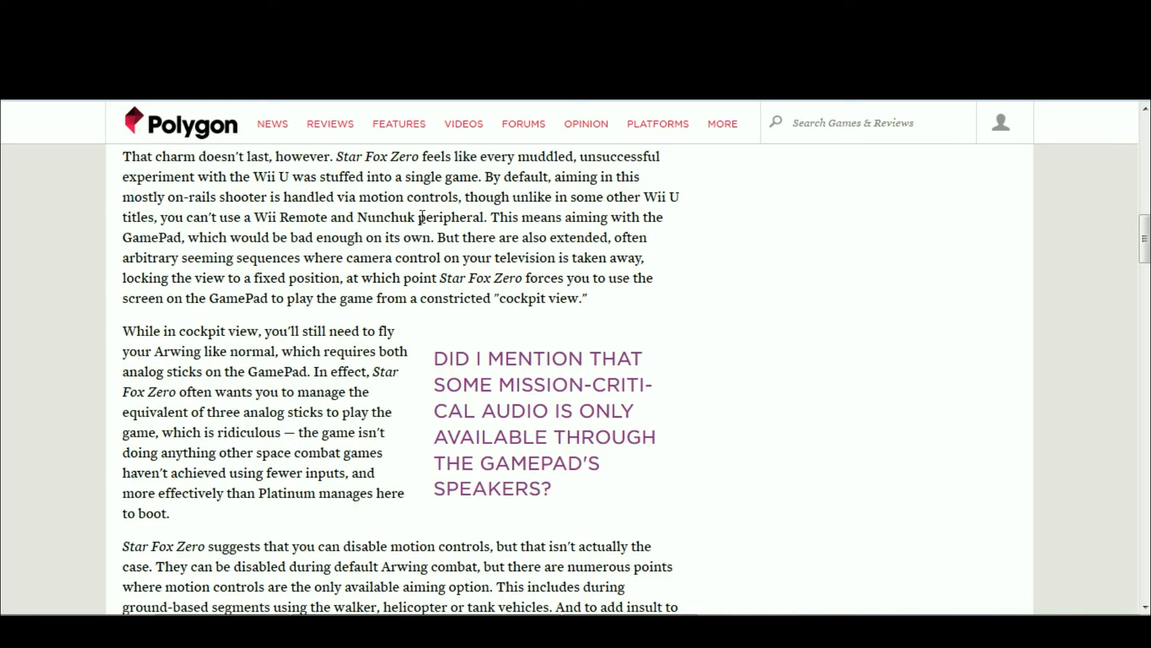
mouse_move(415, 160)
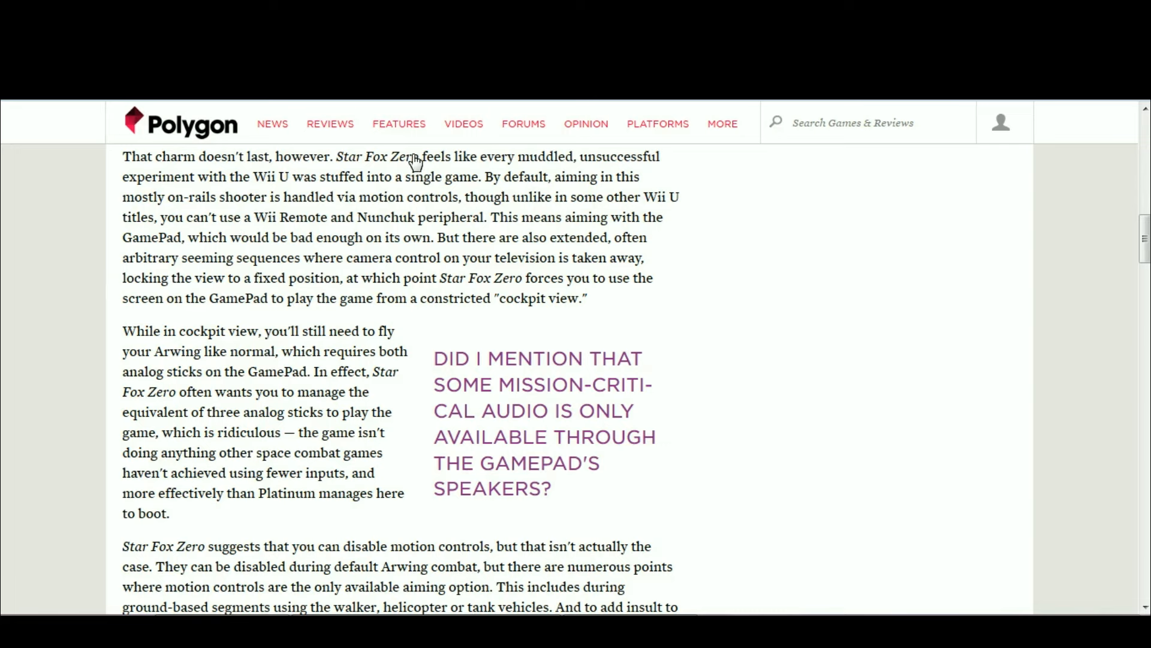
mouse_move(230, 228)
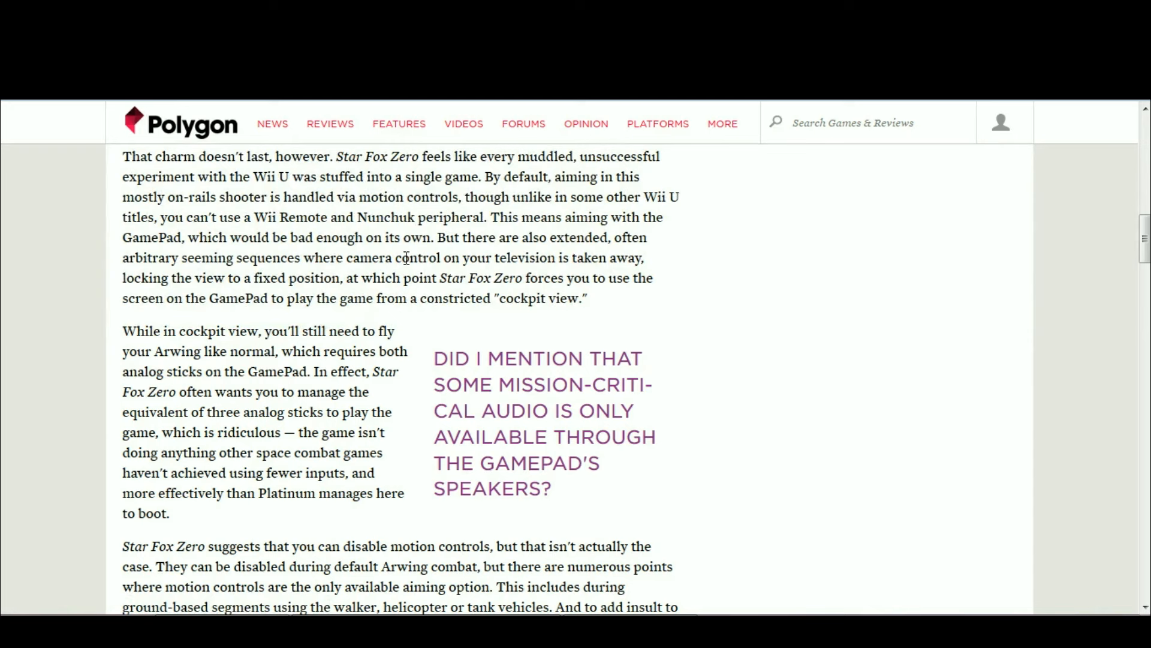
mouse_move(390, 280)
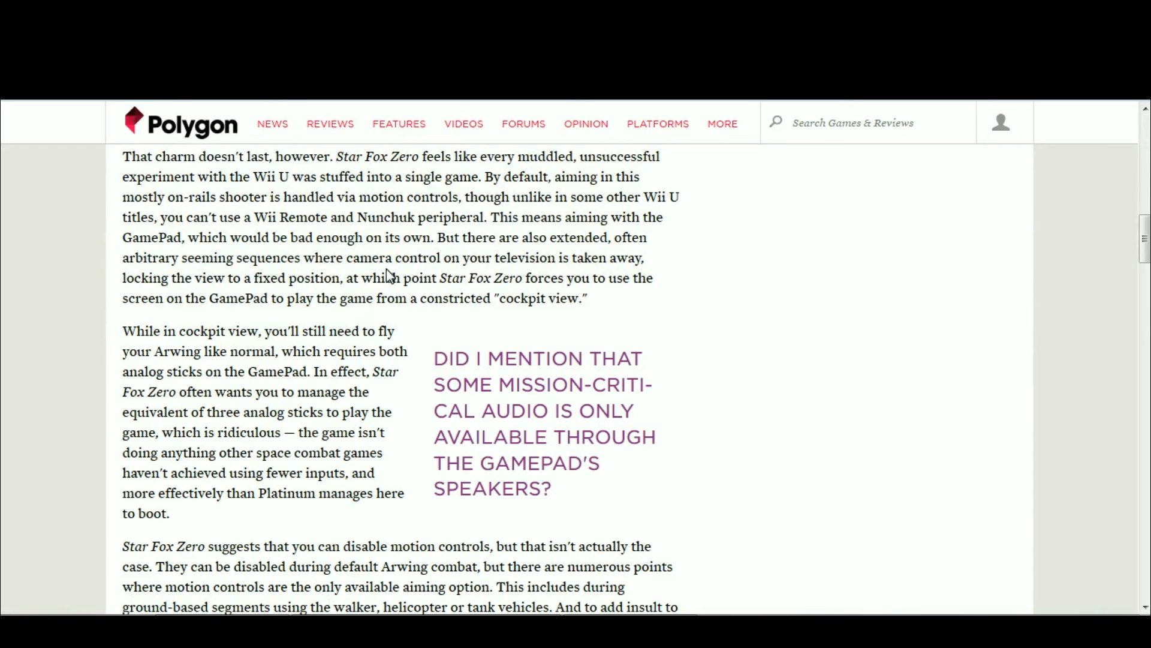
left_click_drag(266, 217, 392, 217)
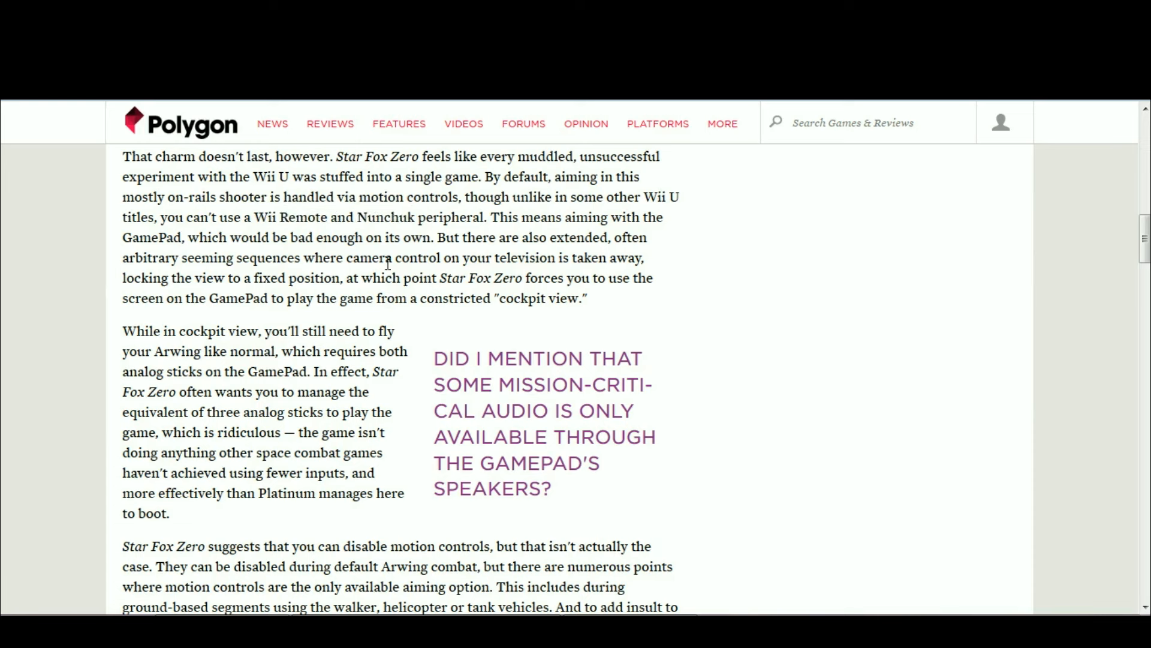
mouse_move(495, 220)
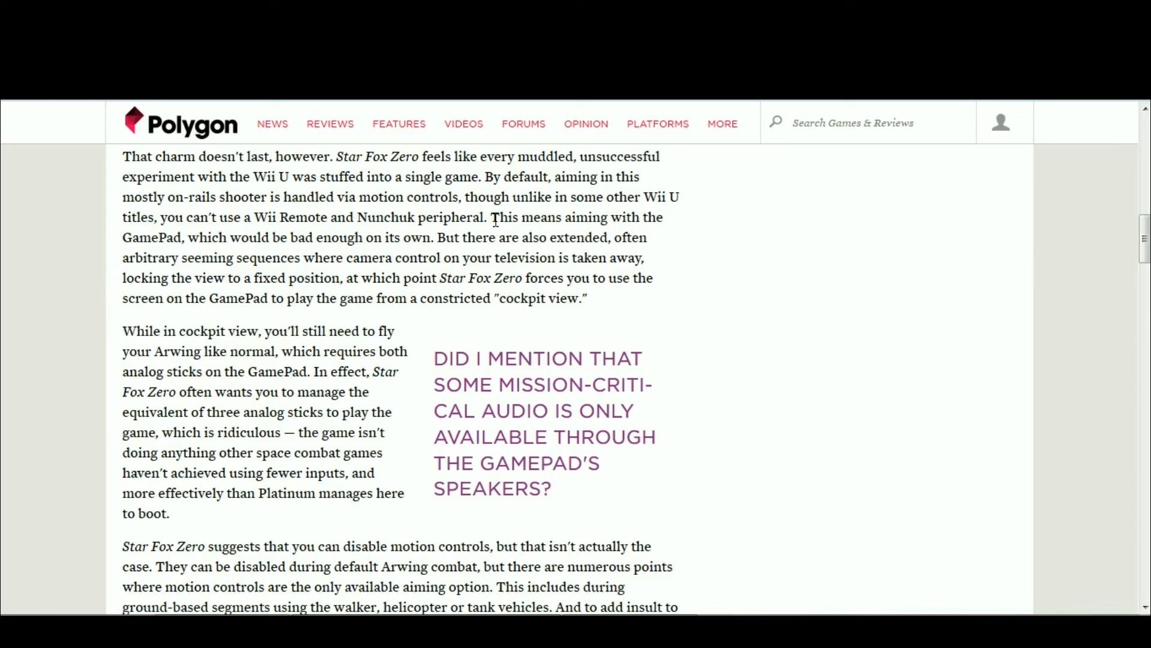
left_click_drag(490, 216, 256, 238)
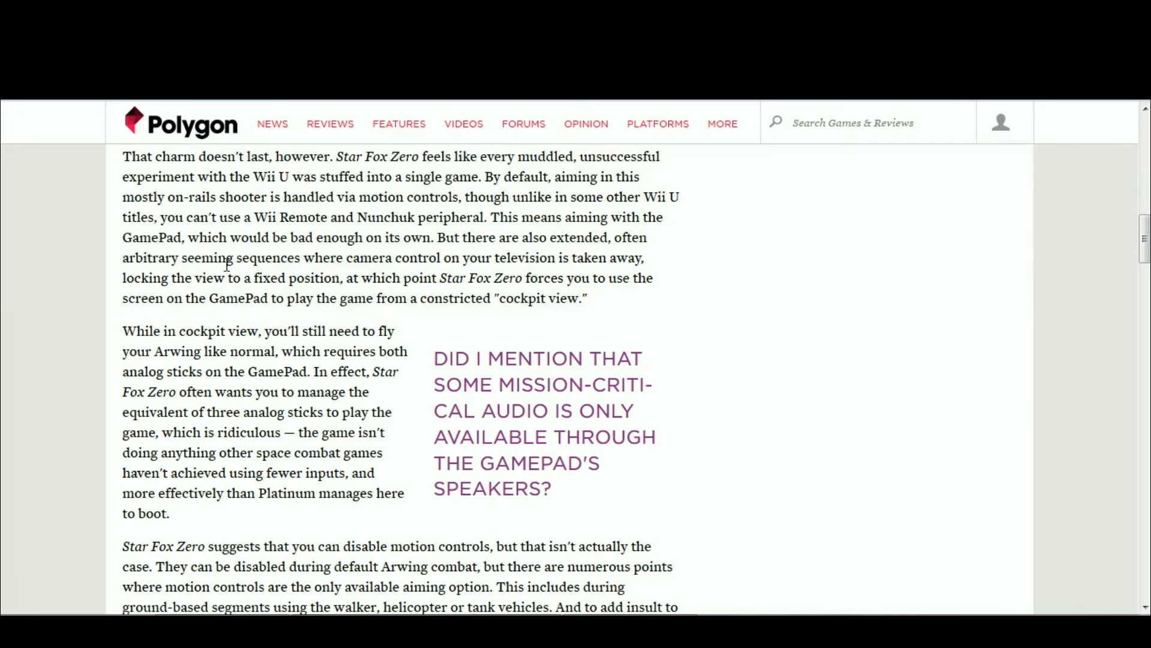
left_click_drag(183, 238, 436, 237)
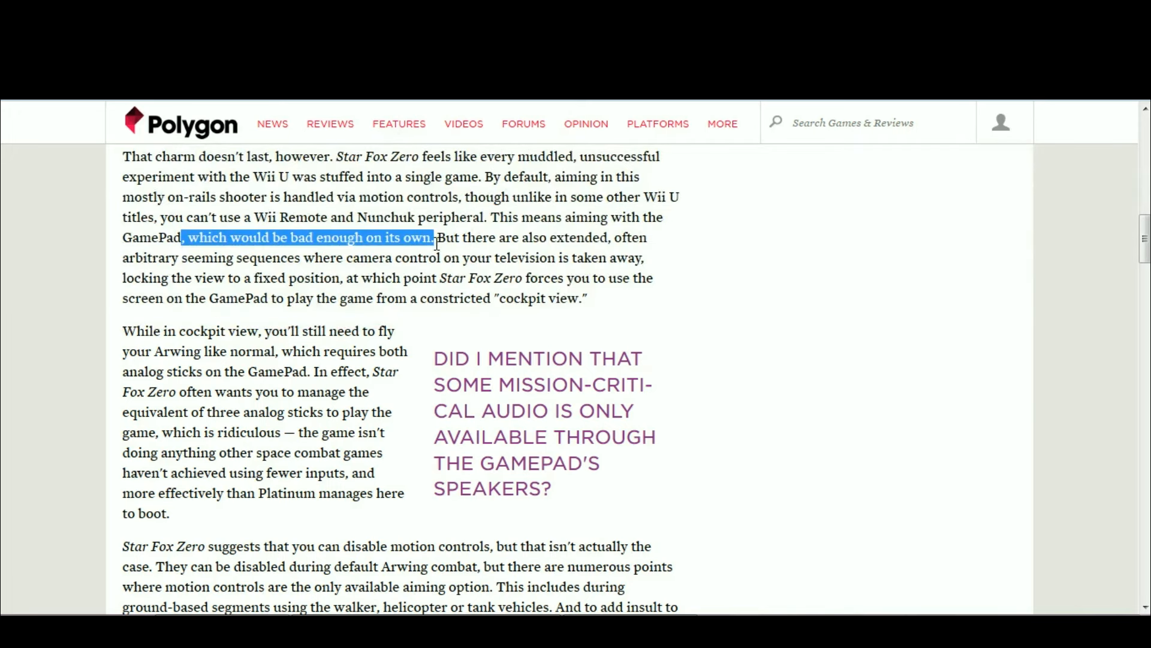
mouse_move(393, 202)
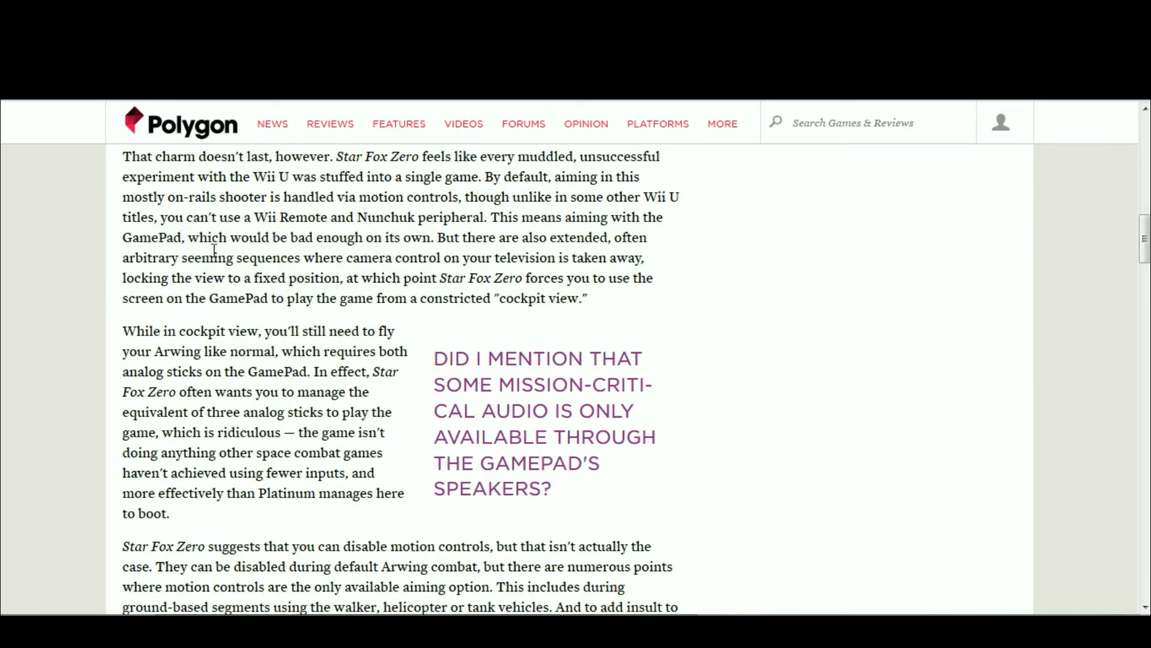
mouse_move(62, 330)
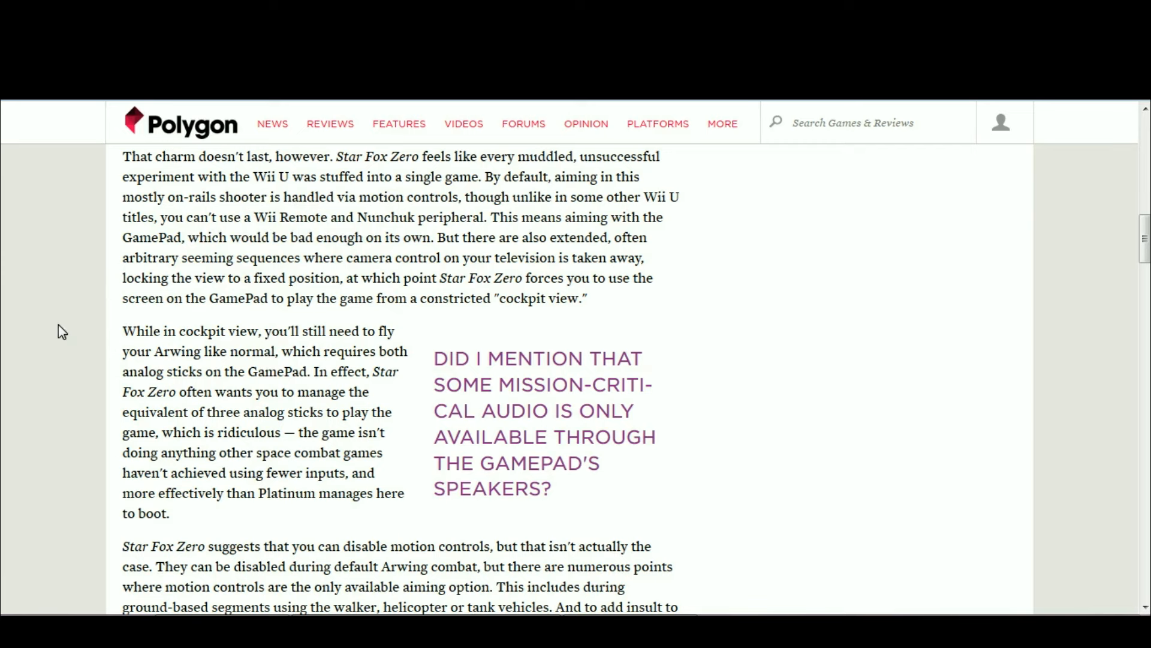
mouse_move(343, 269)
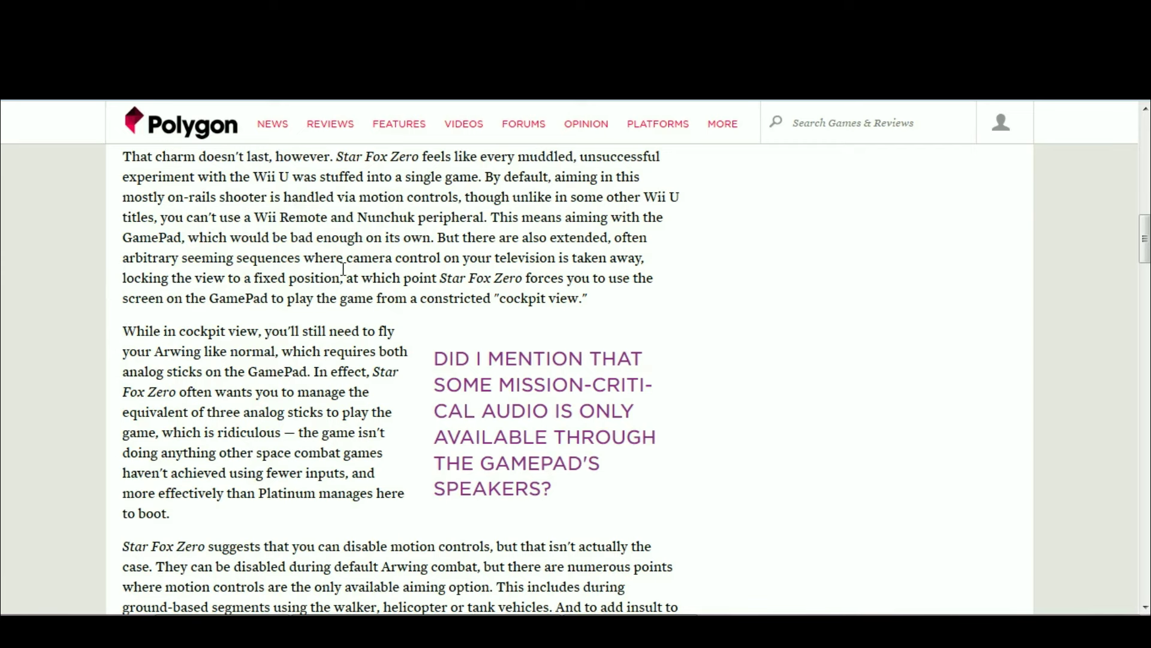
mouse_move(78, 286)
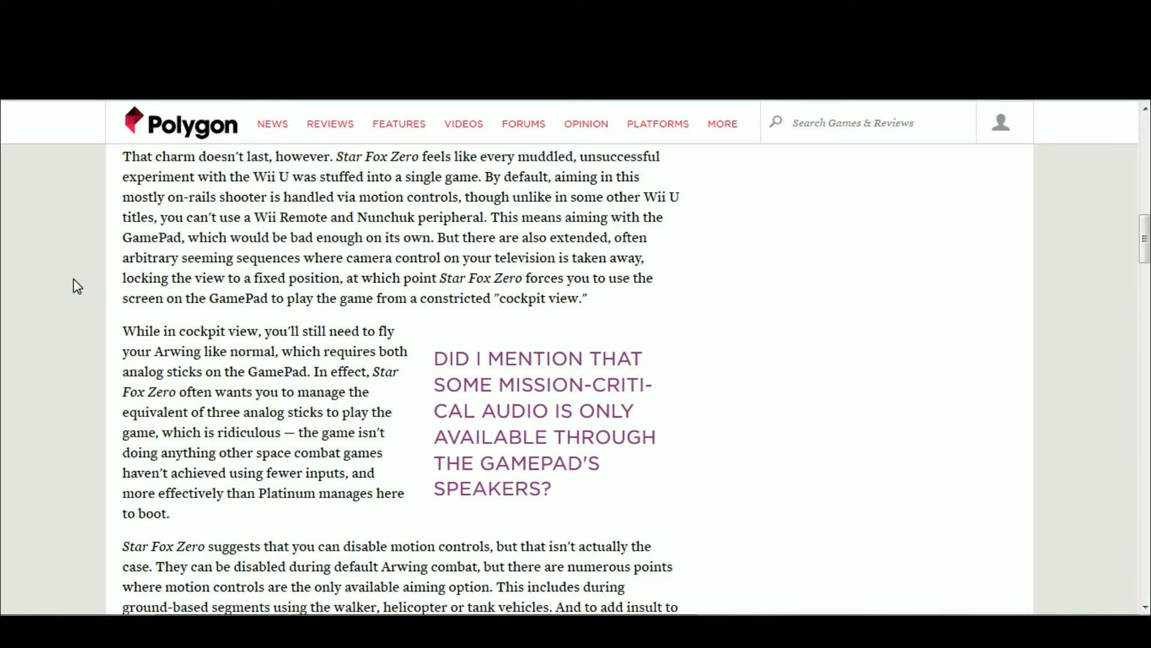
mouse_move(438, 239)
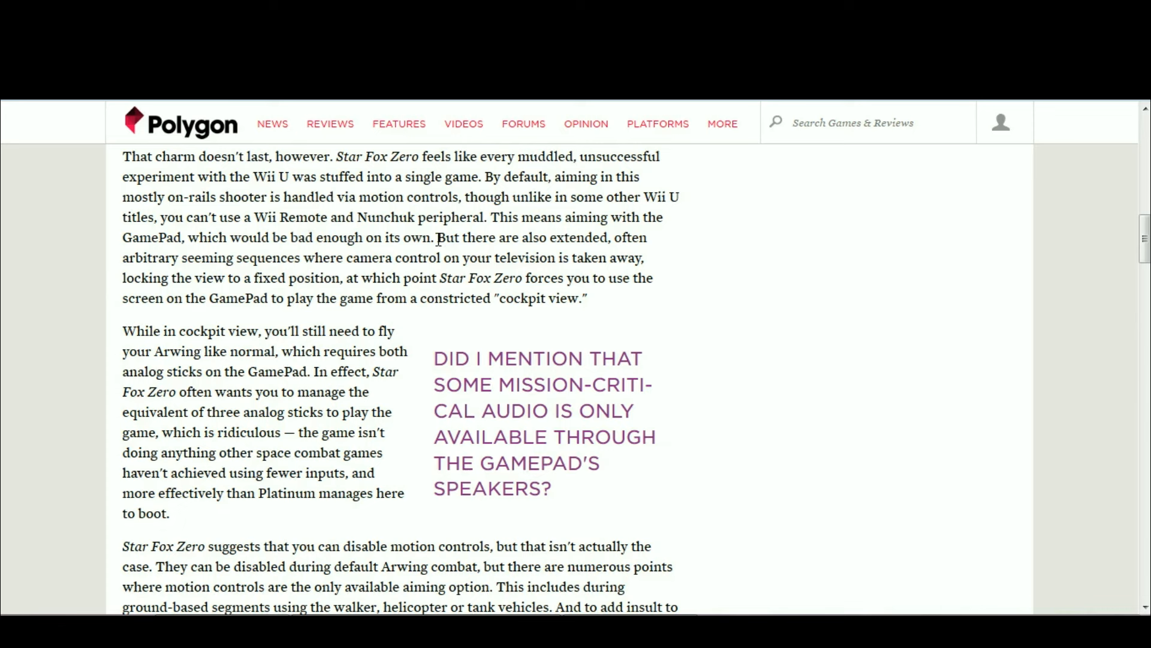
left_click_drag(436, 237, 212, 258)
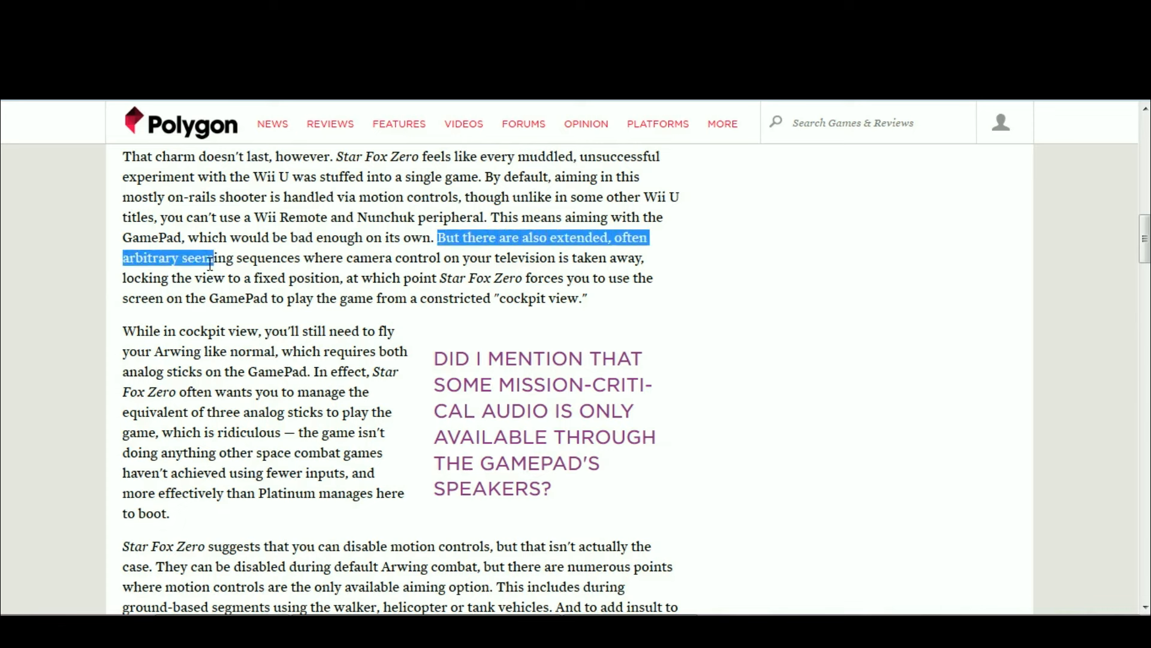
left_click_drag(213, 258, 301, 258)
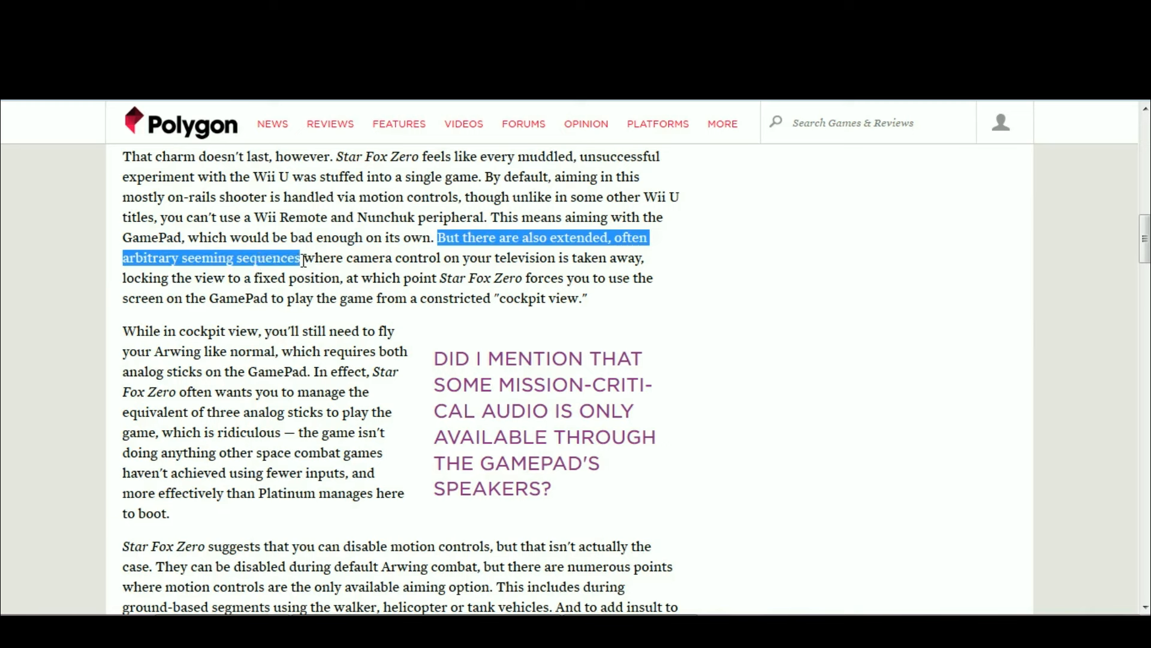
left_click(394, 262)
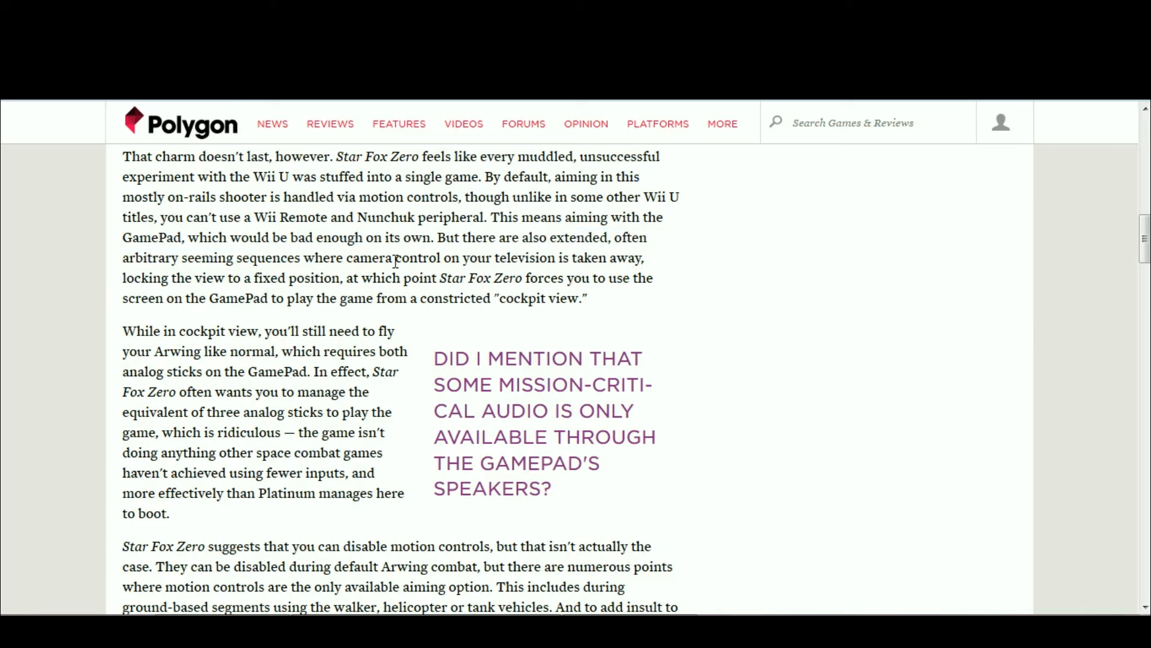
mouse_move(450, 239)
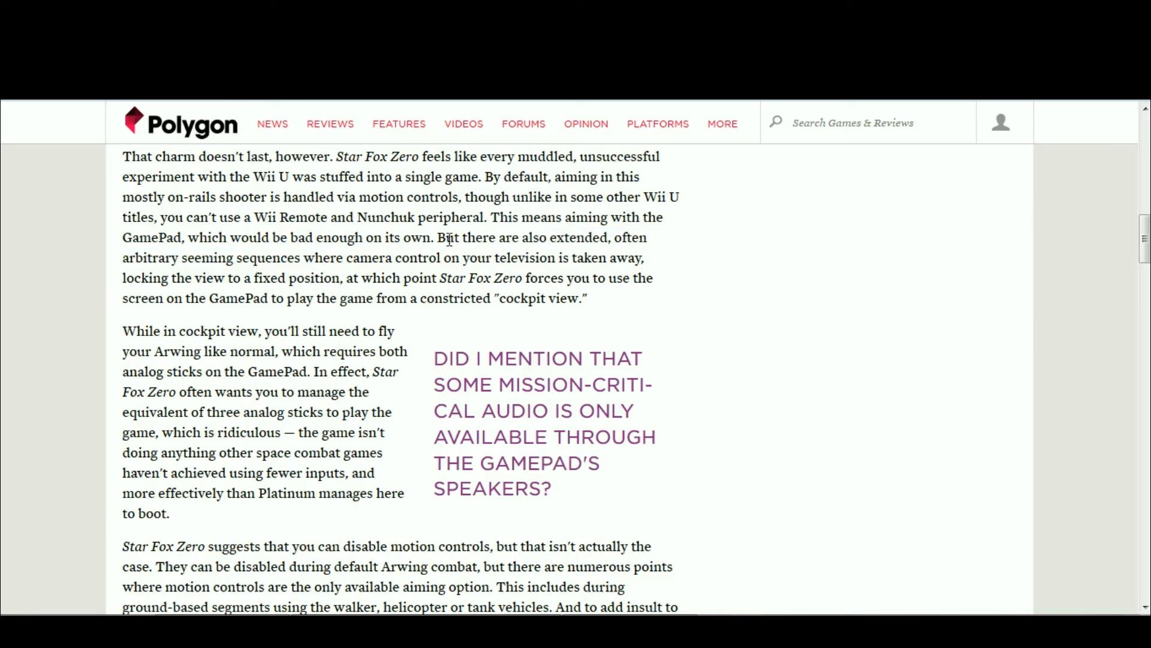
mouse_move(494, 277)
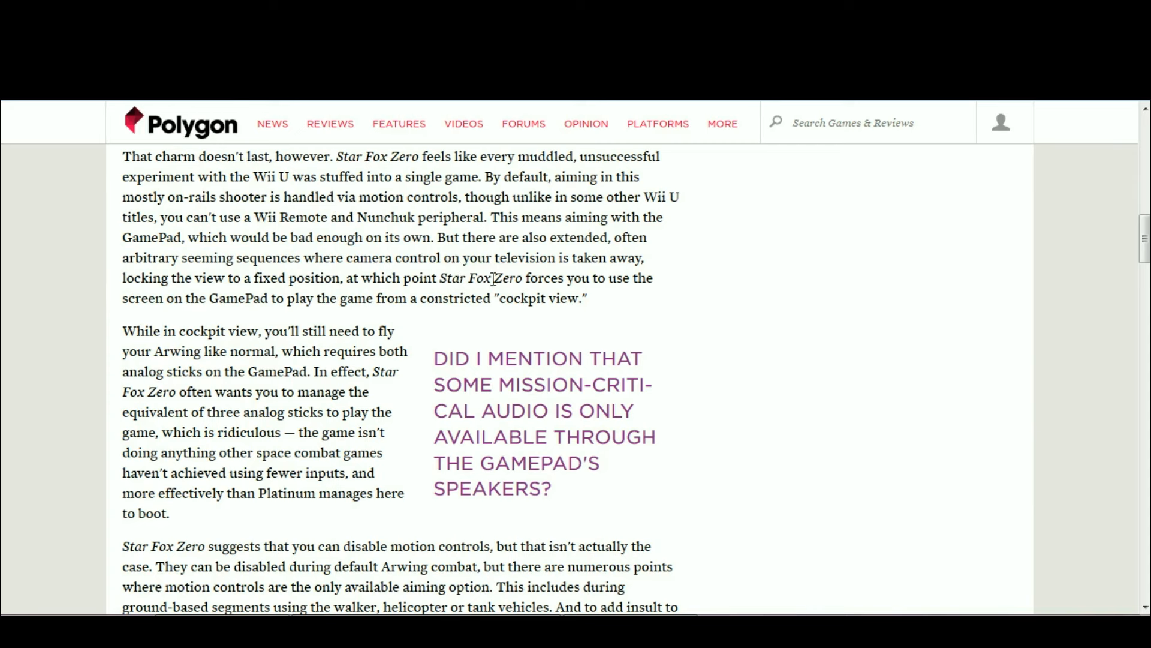
mouse_move(627, 283)
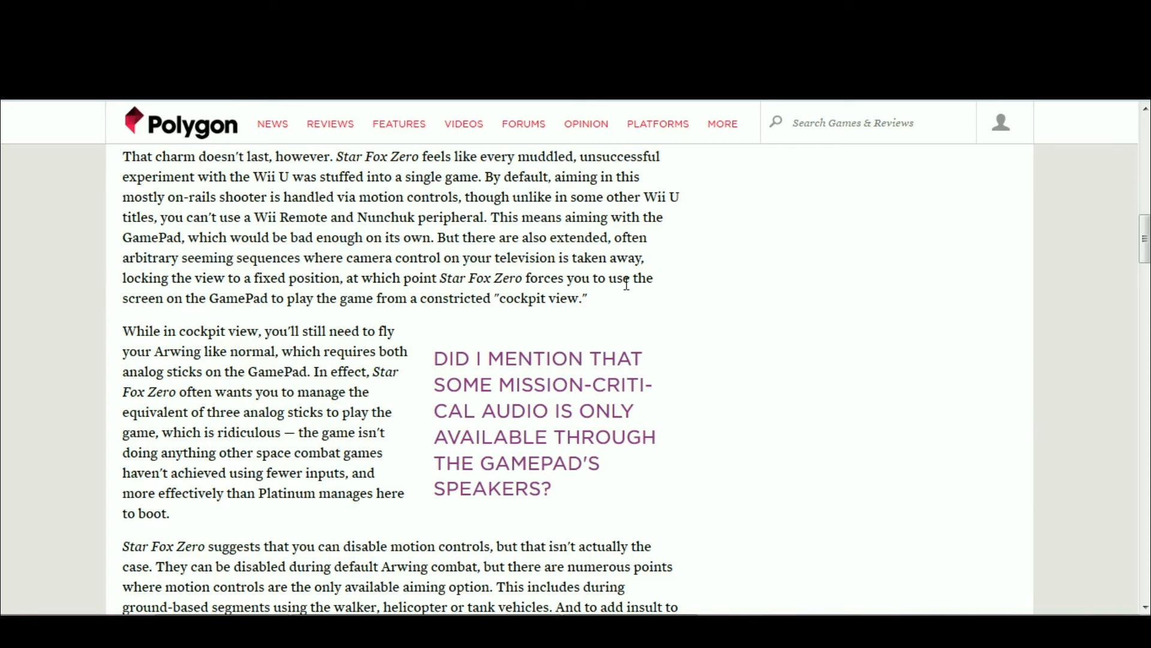
mouse_move(705, 307)
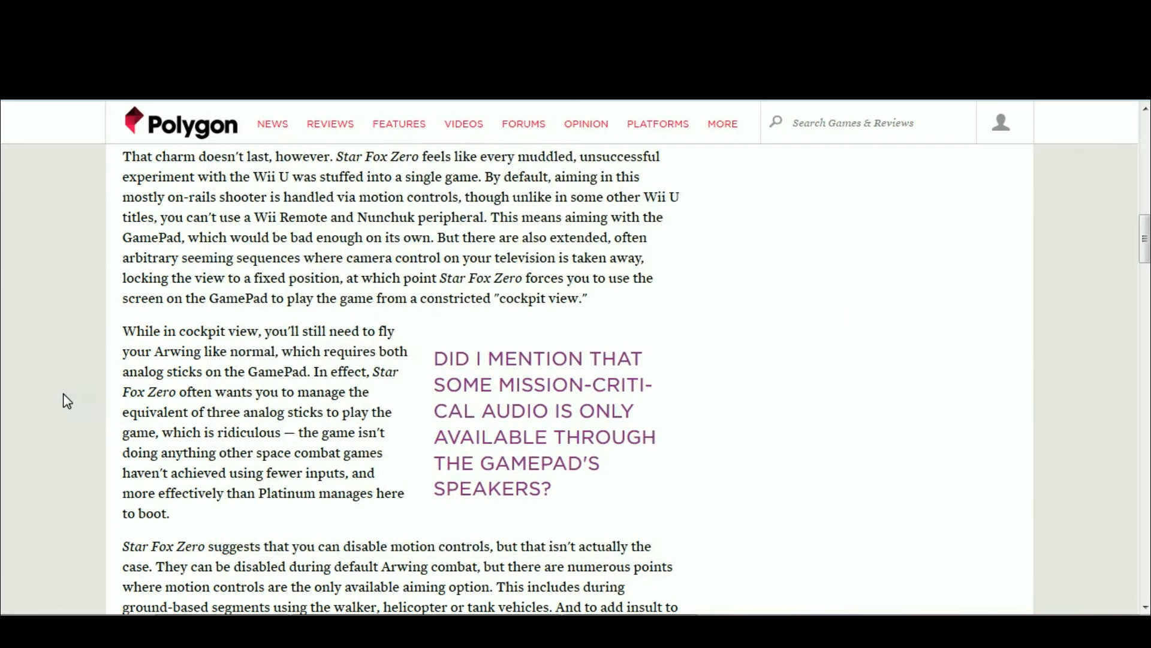
mouse_move(613, 296)
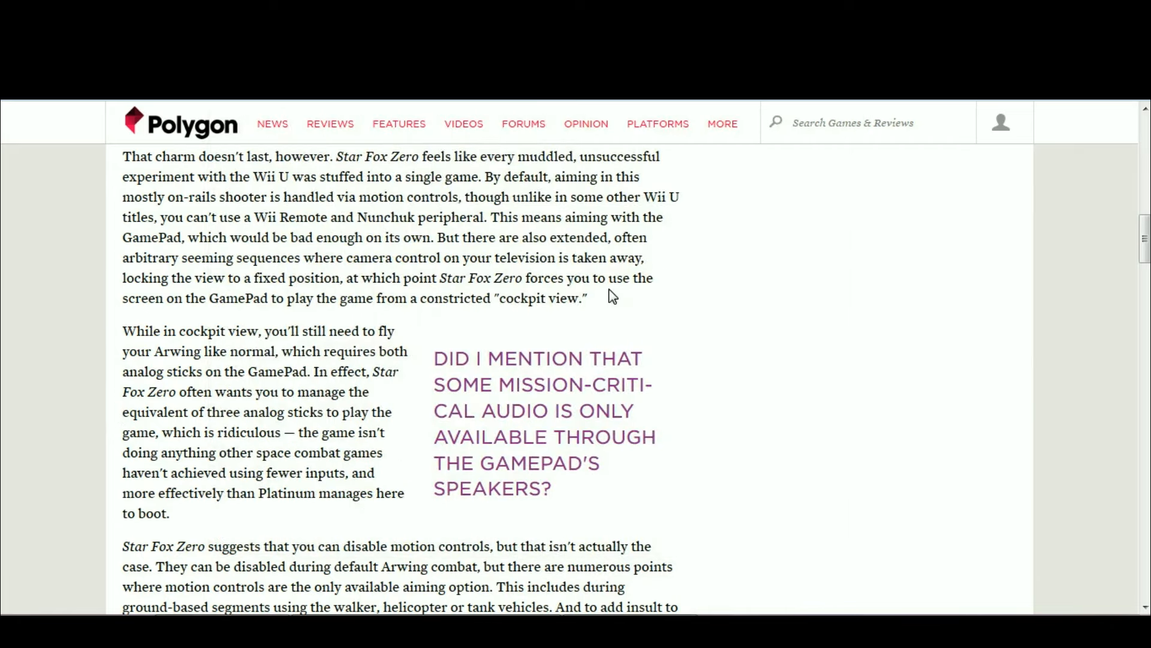
mouse_move(602, 253)
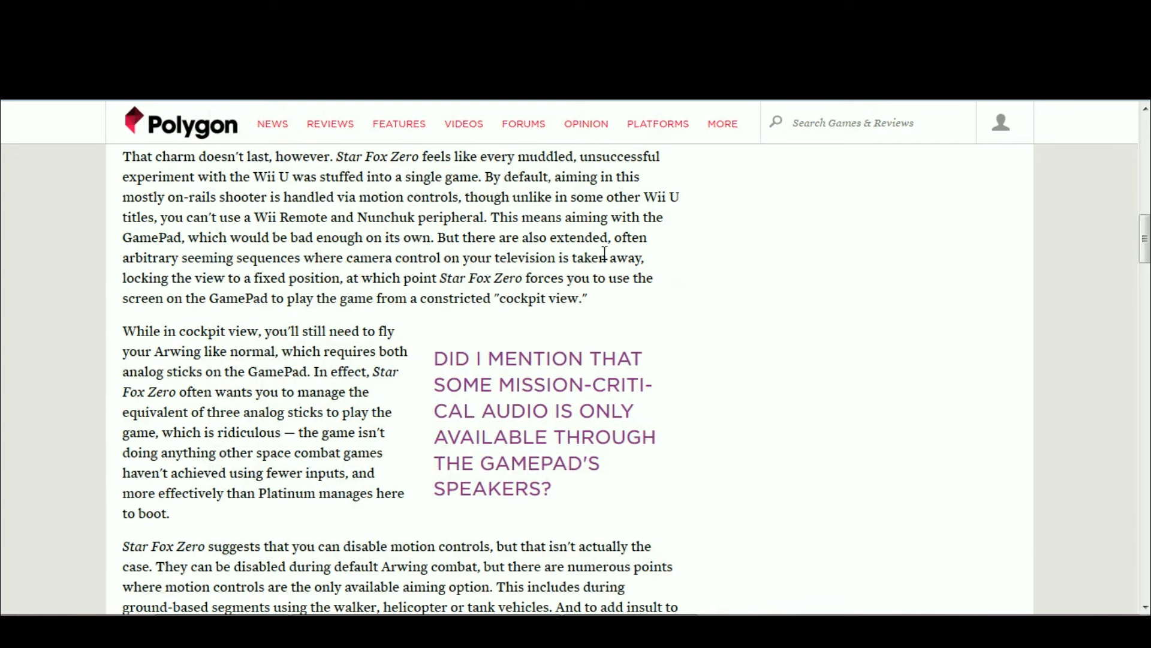
mouse_move(709, 252)
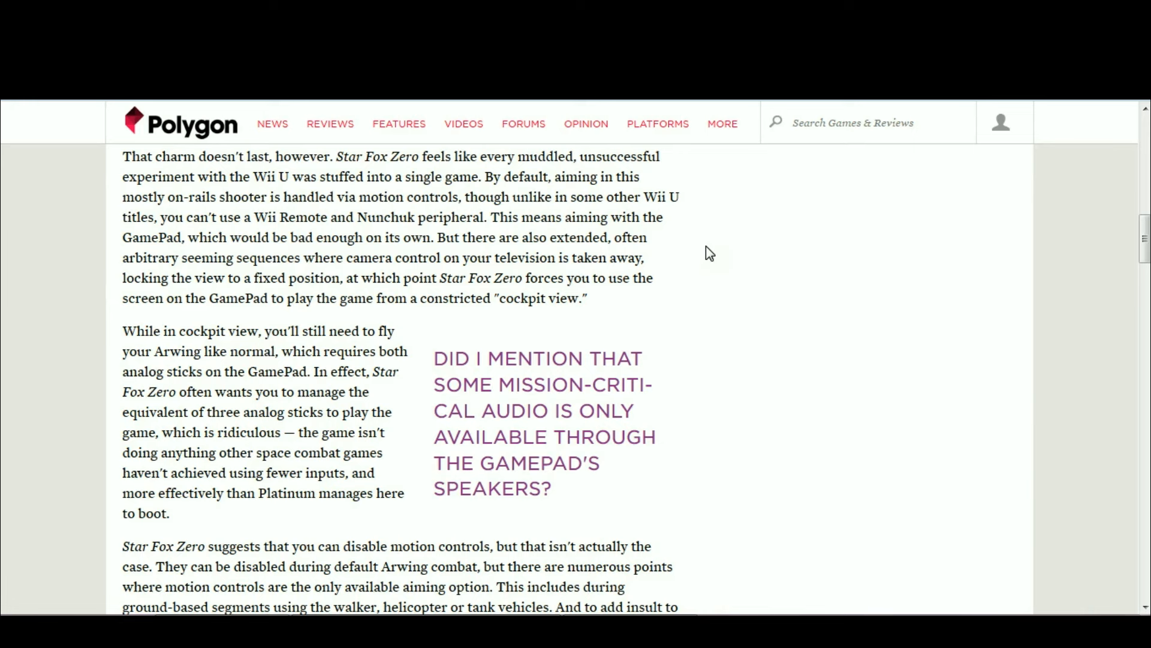
mouse_move(589, 290)
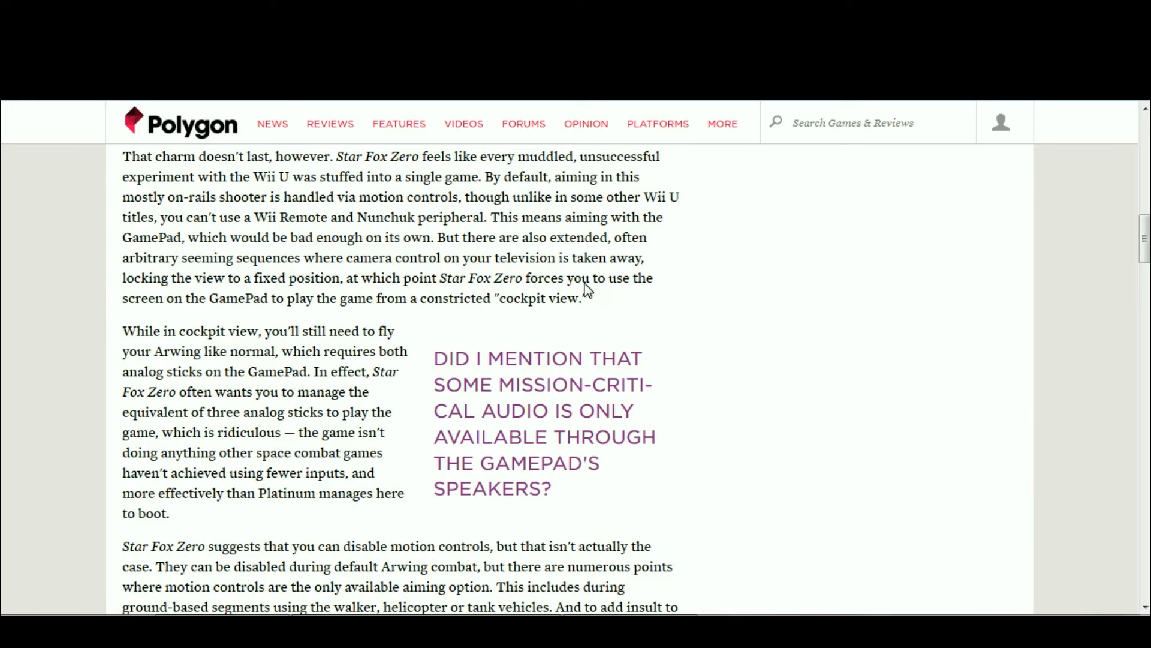
mouse_move(698, 273)
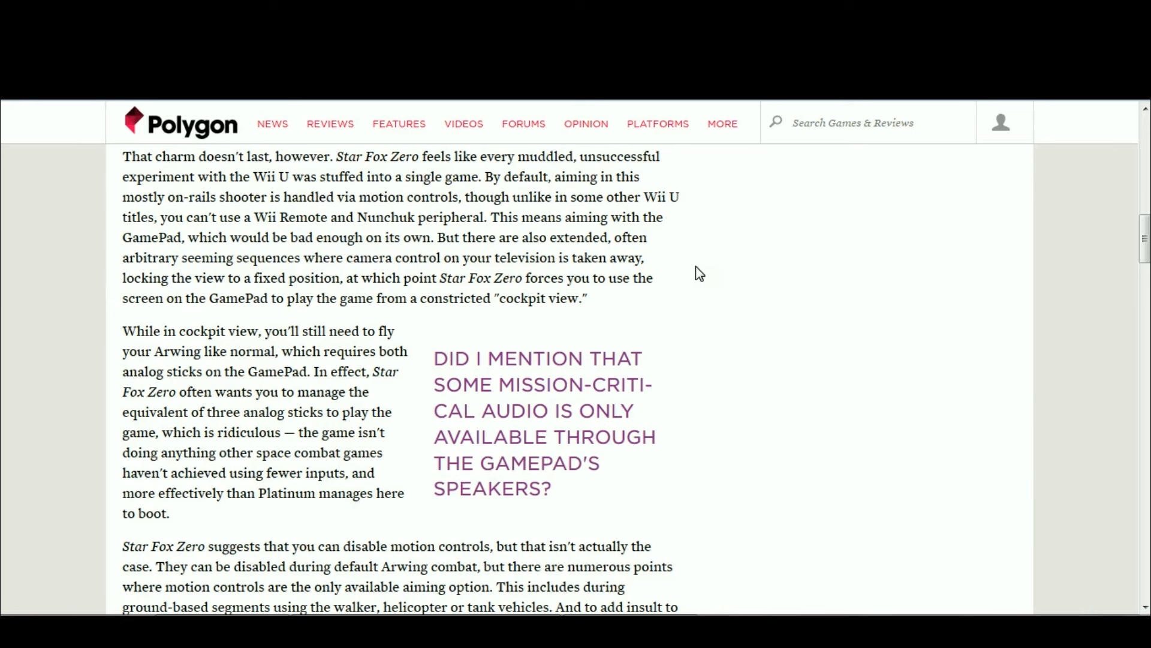
mouse_move(689, 247)
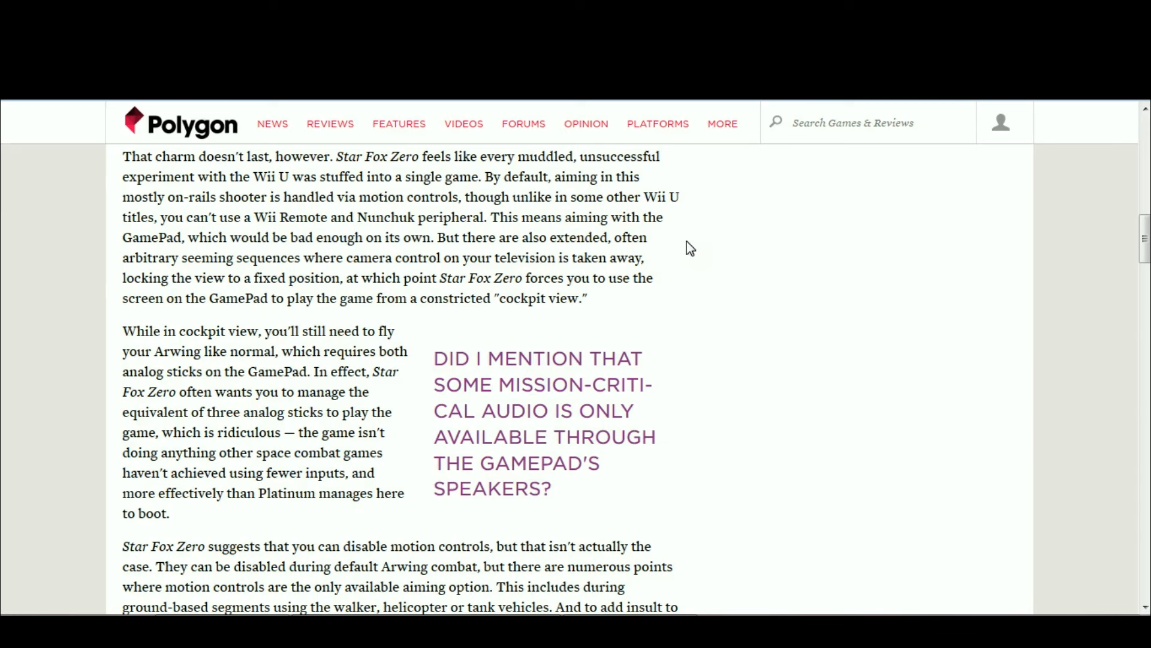
mouse_move(553, 325)
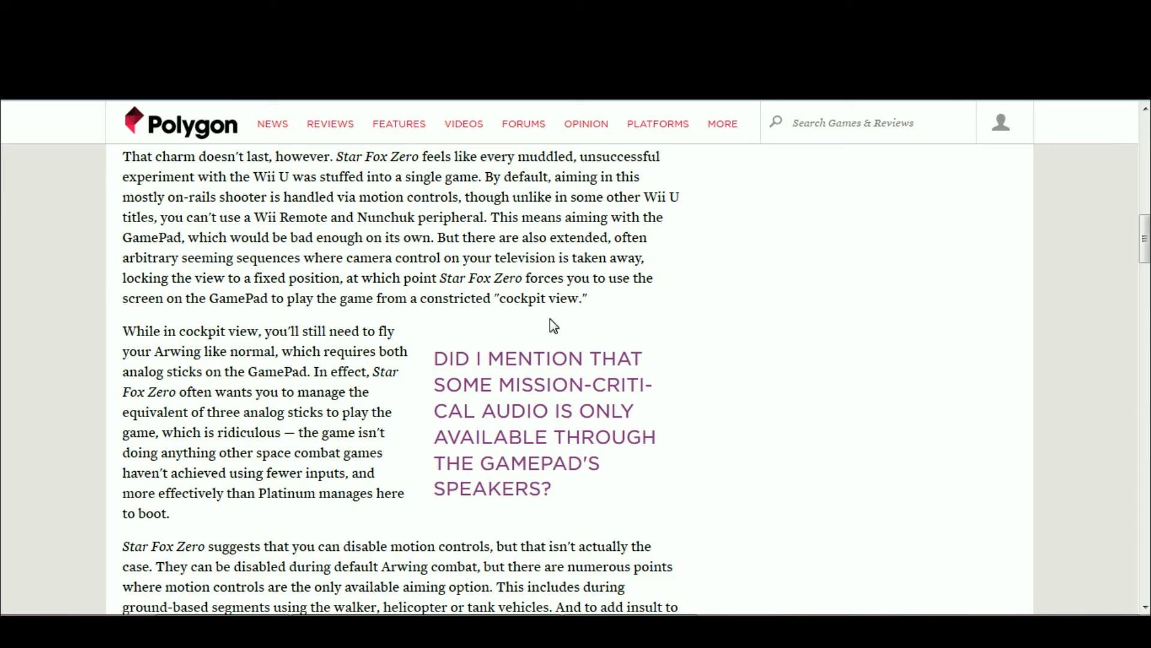
mouse_move(570, 248)
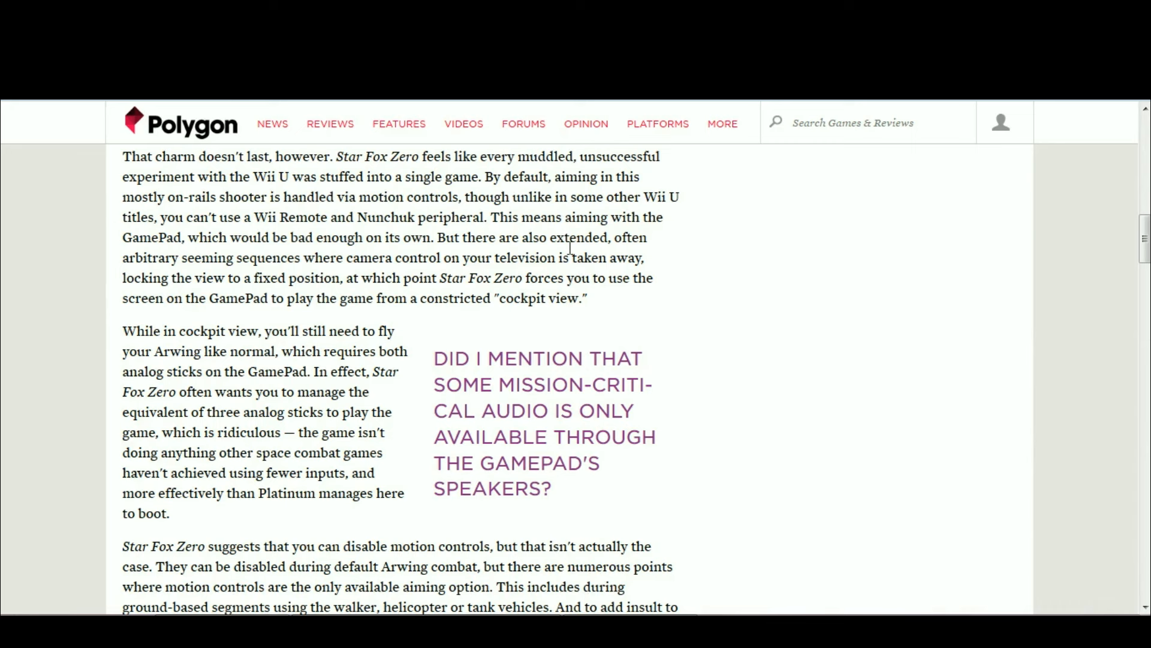
mouse_move(826, 360)
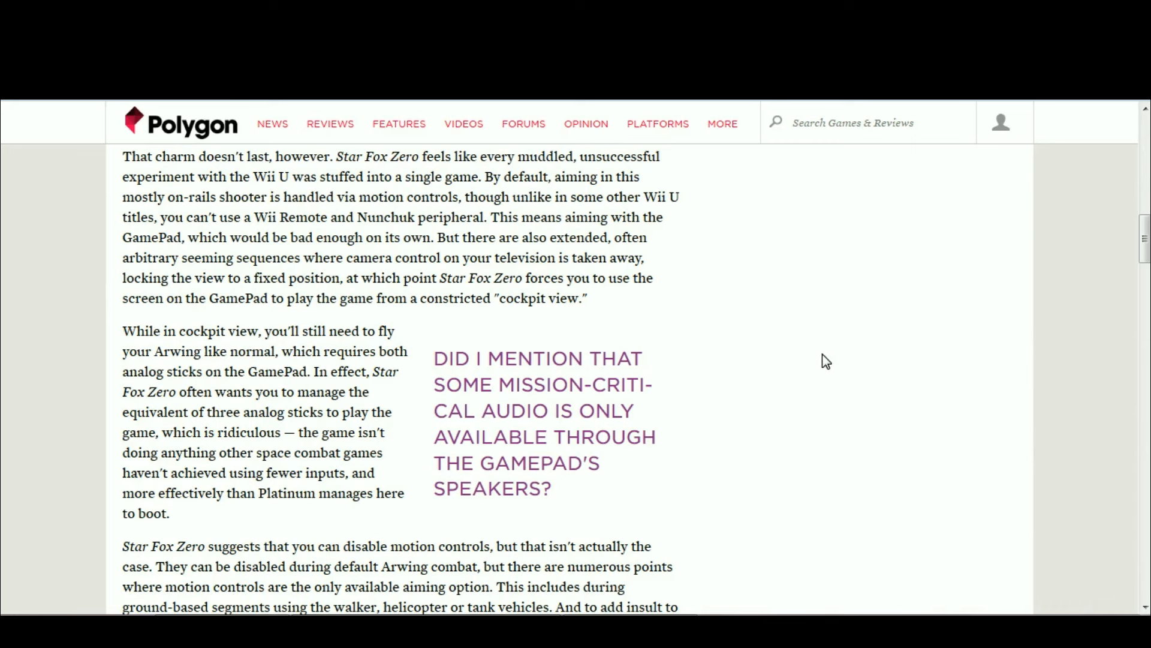
mouse_move(668, 274)
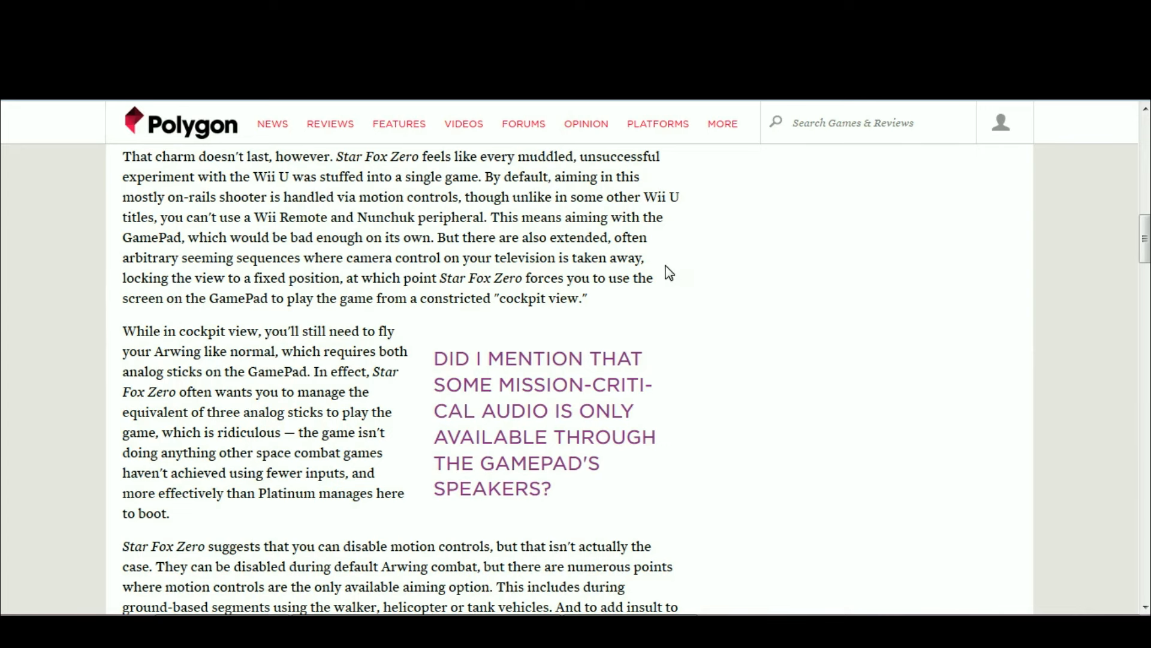
mouse_move(42, 313)
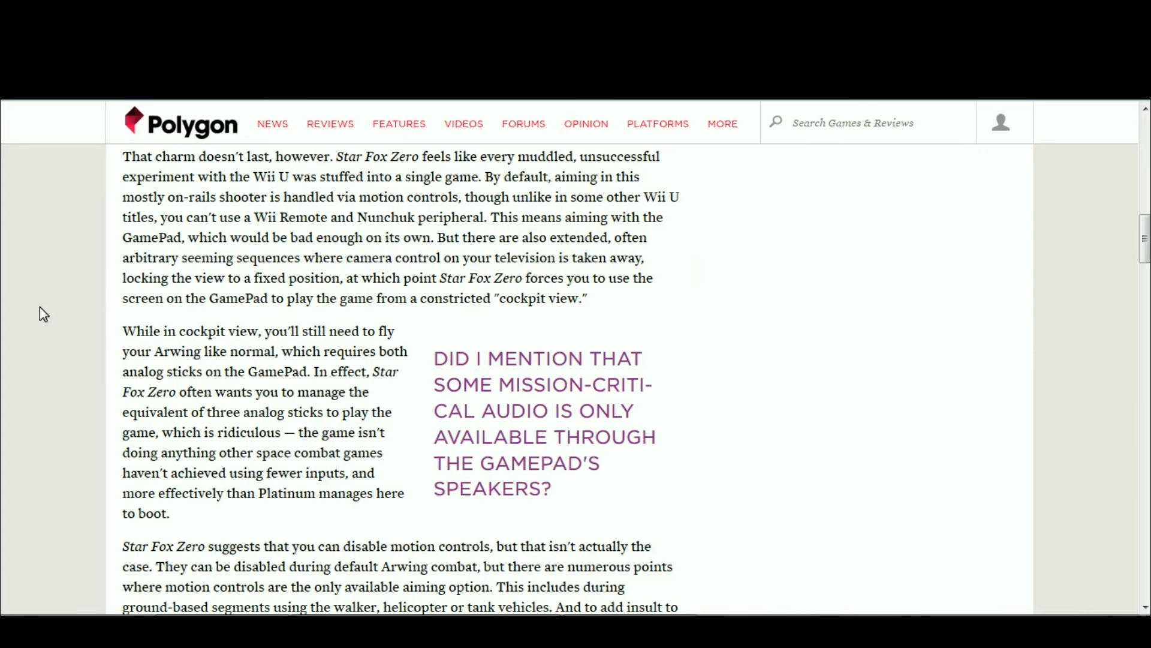
mouse_move(346, 282)
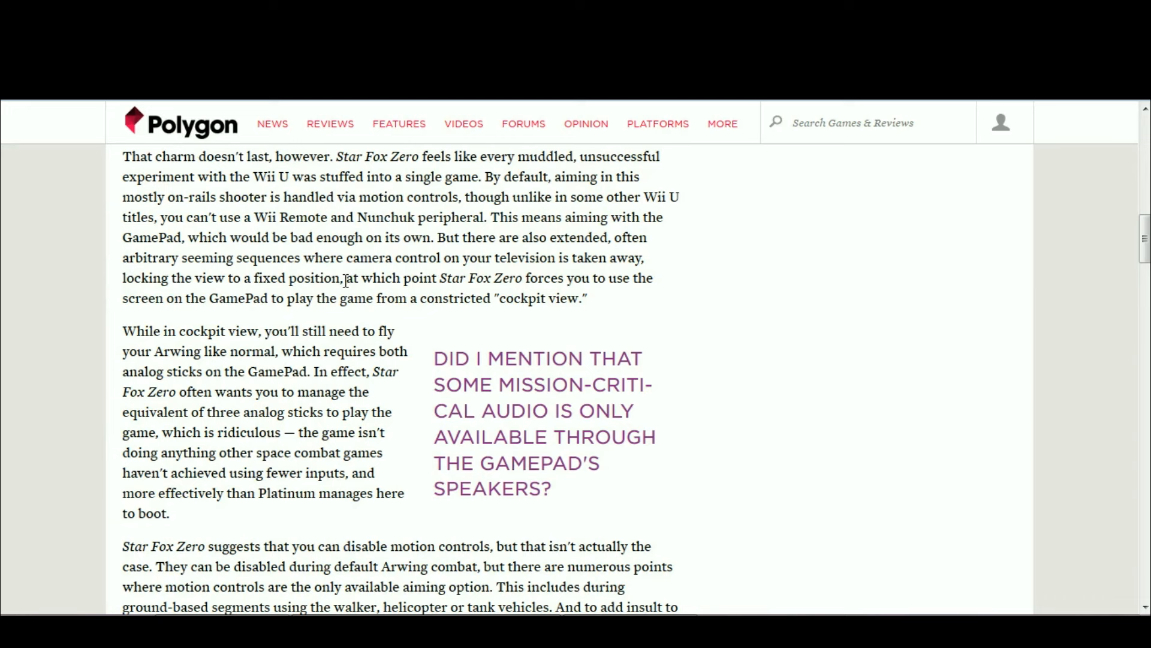
mouse_move(539, 213)
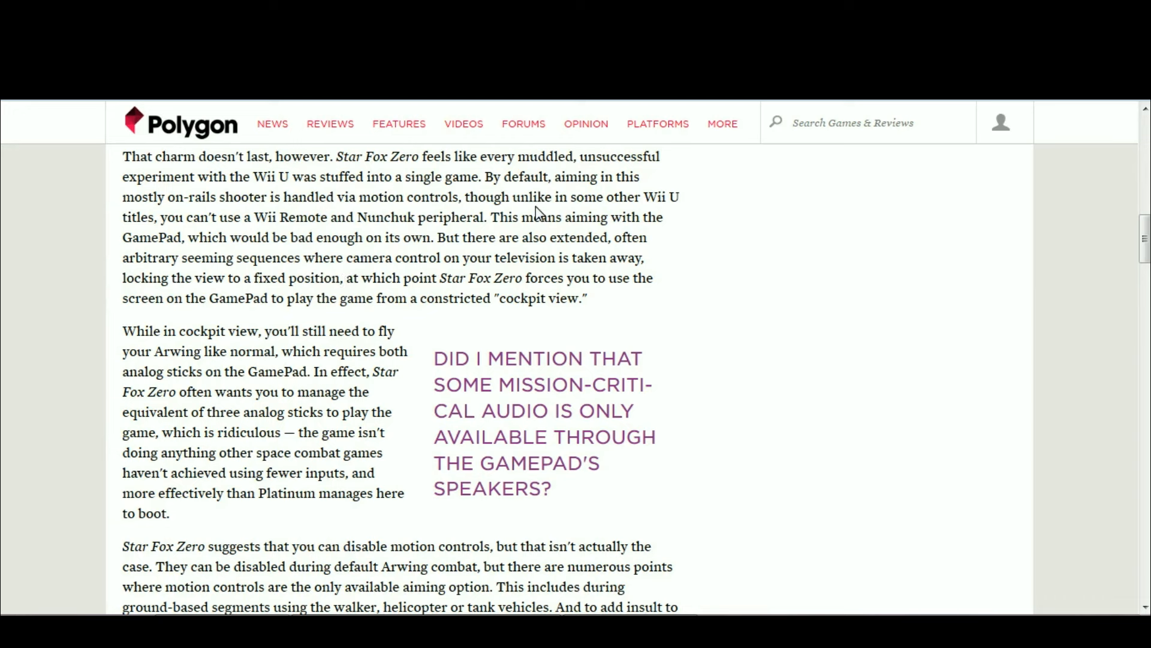
mouse_move(166, 302)
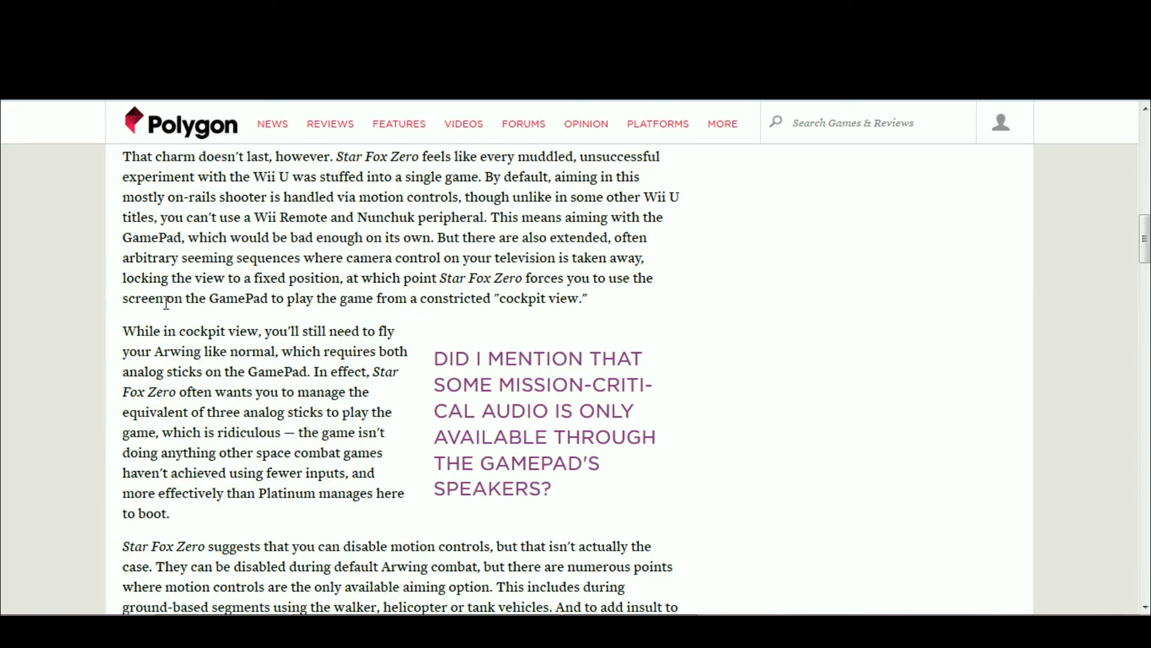
mouse_move(441, 294)
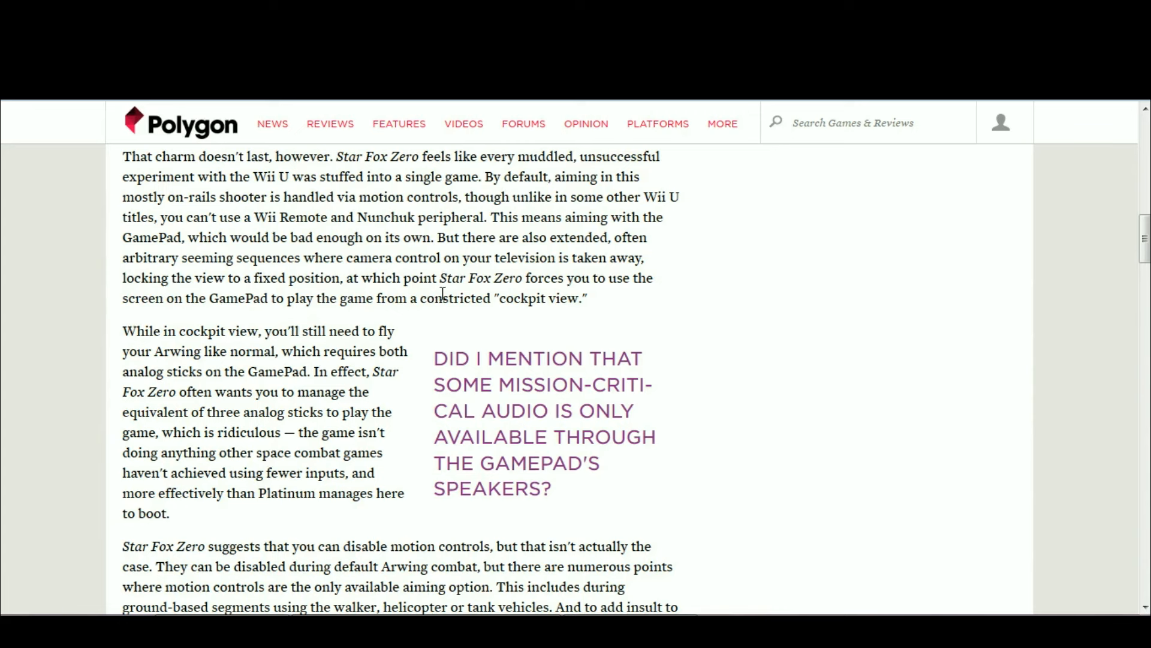
mouse_move(548, 284)
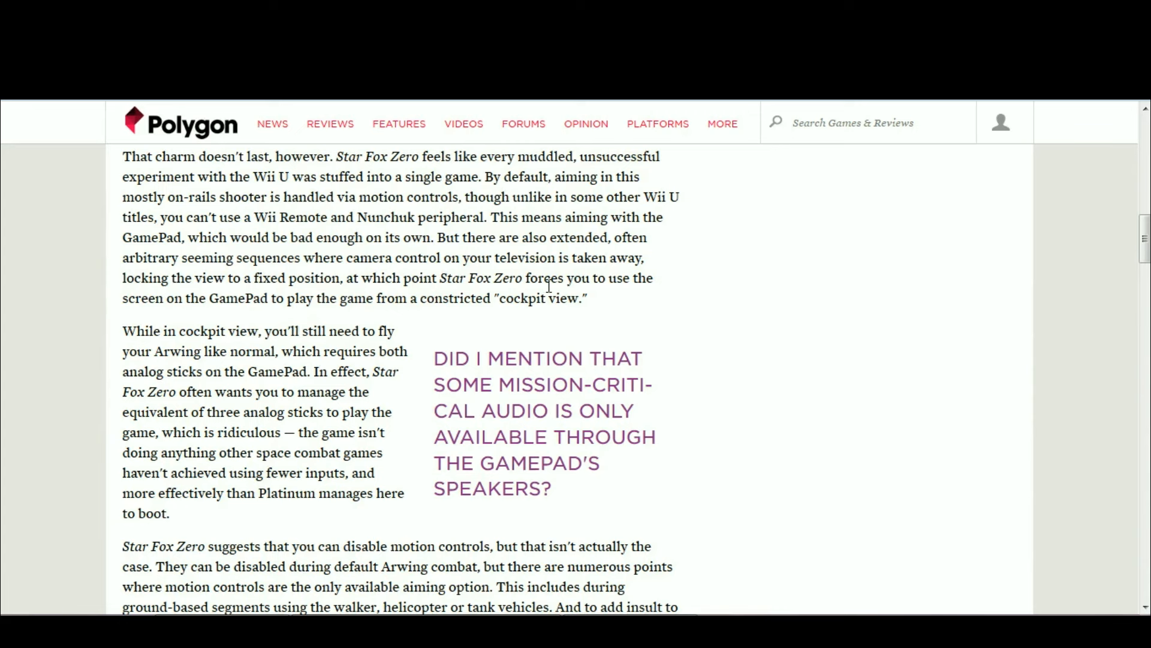
mouse_move(521, 312)
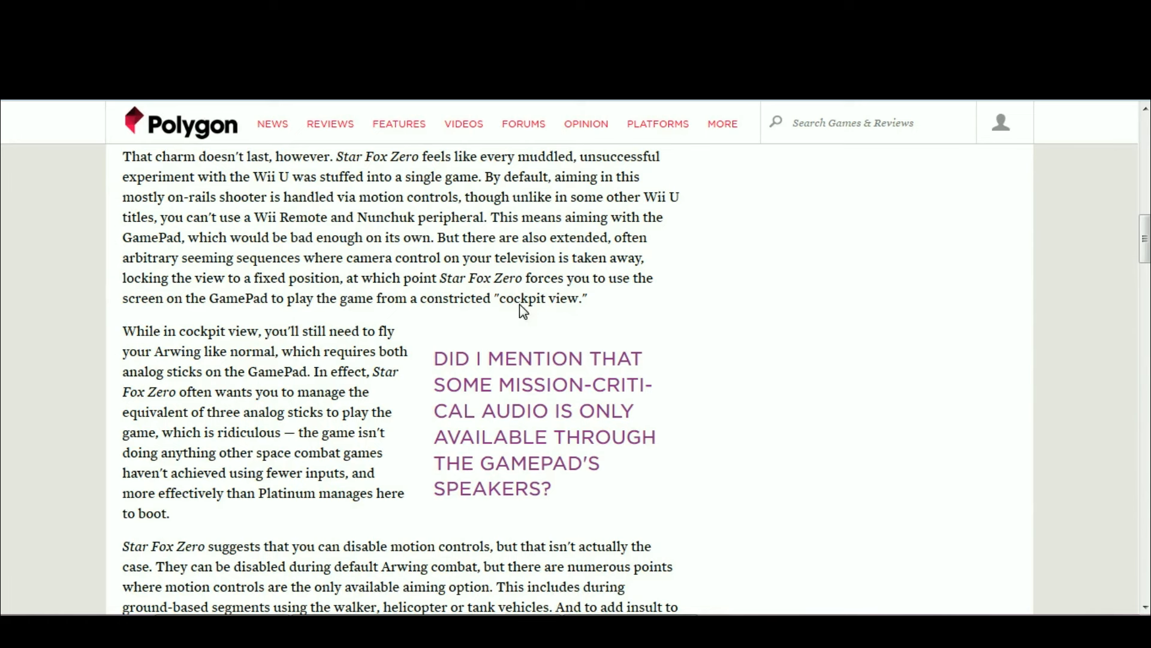
mouse_move(372, 276)
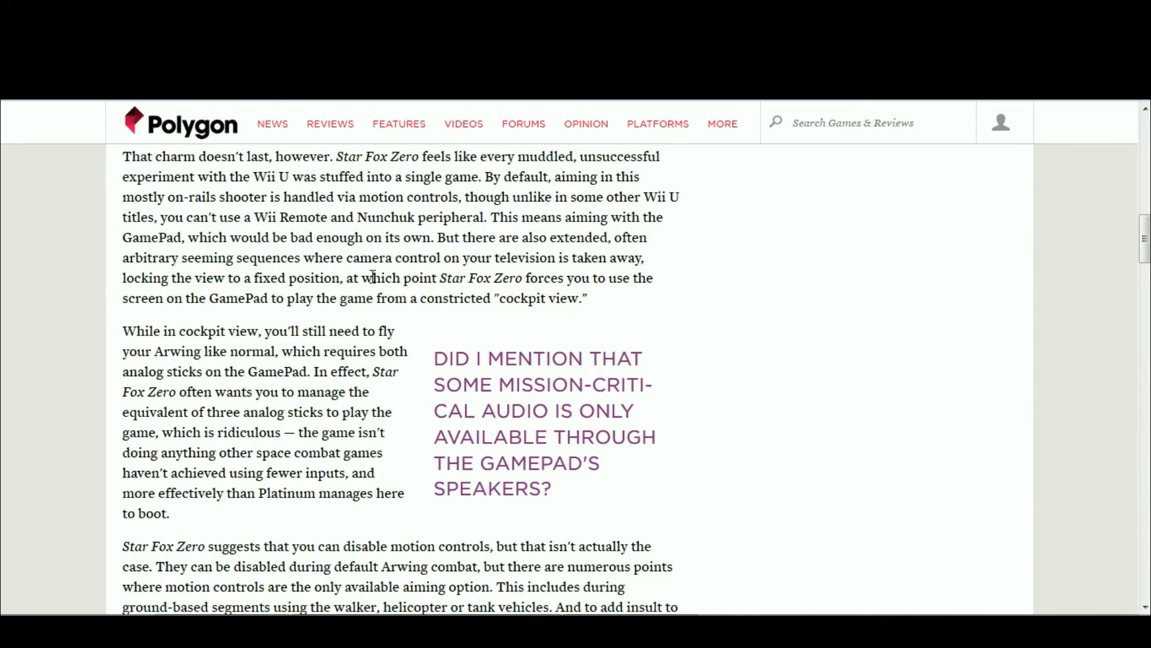
mouse_move(485, 261)
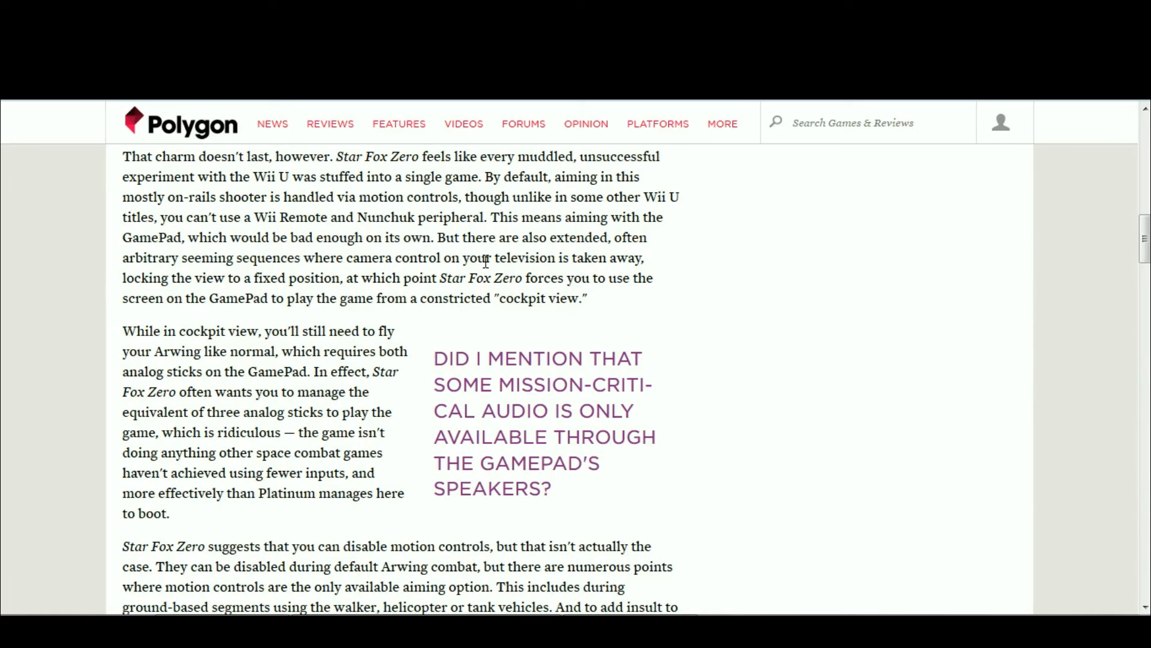
mouse_move(301, 216)
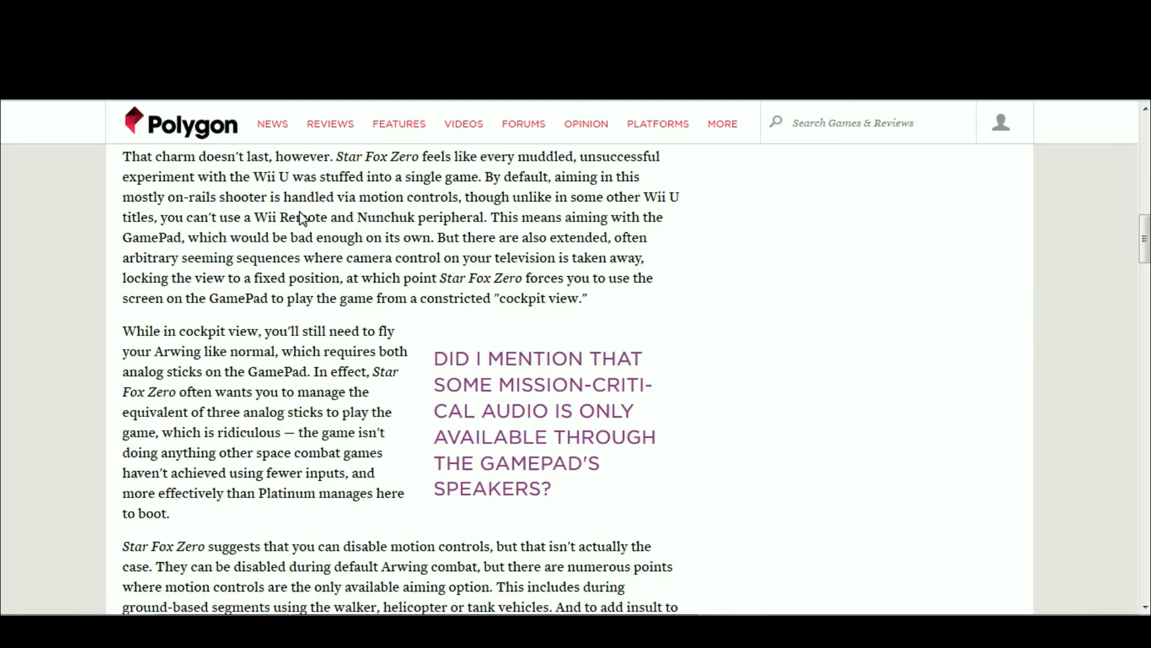
mouse_move(788, 243)
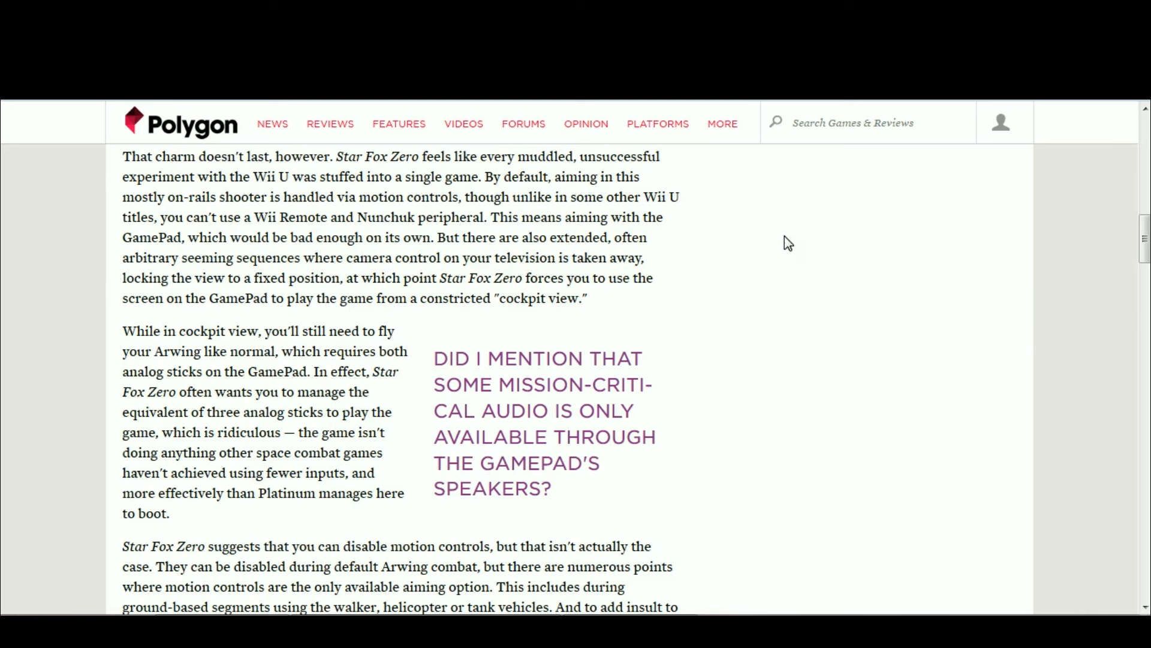
mouse_move(748, 279)
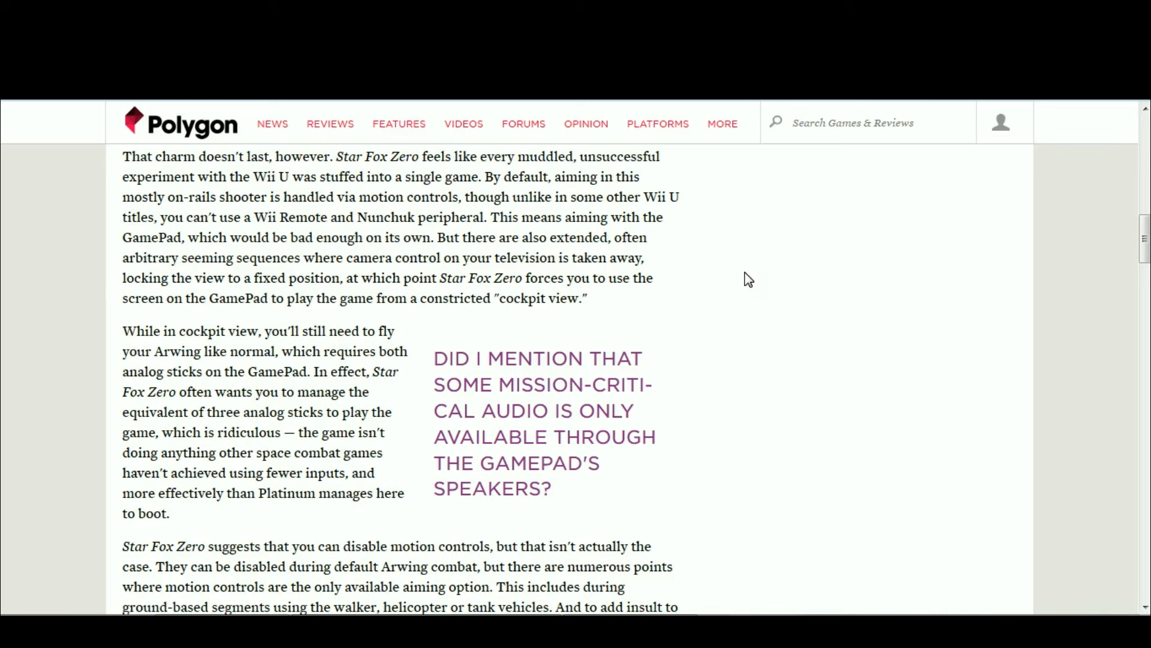
mouse_move(77, 310)
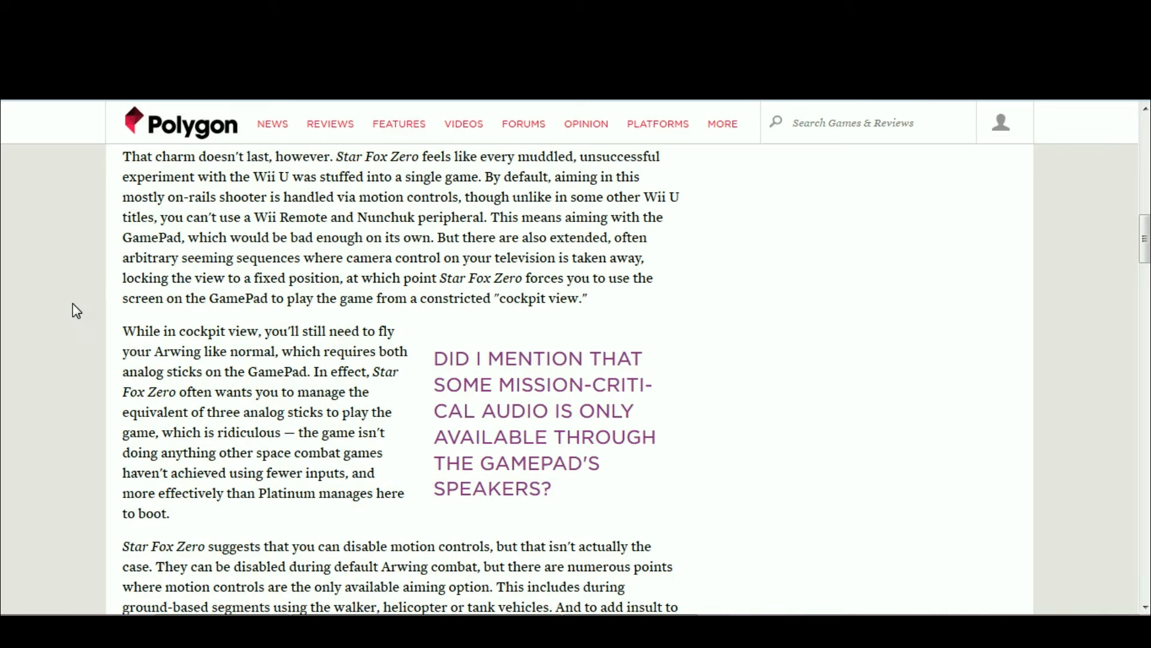
Scroll down to reveal the full motion-controls paragraph ending with companions urging their use.
scroll("down", 3)
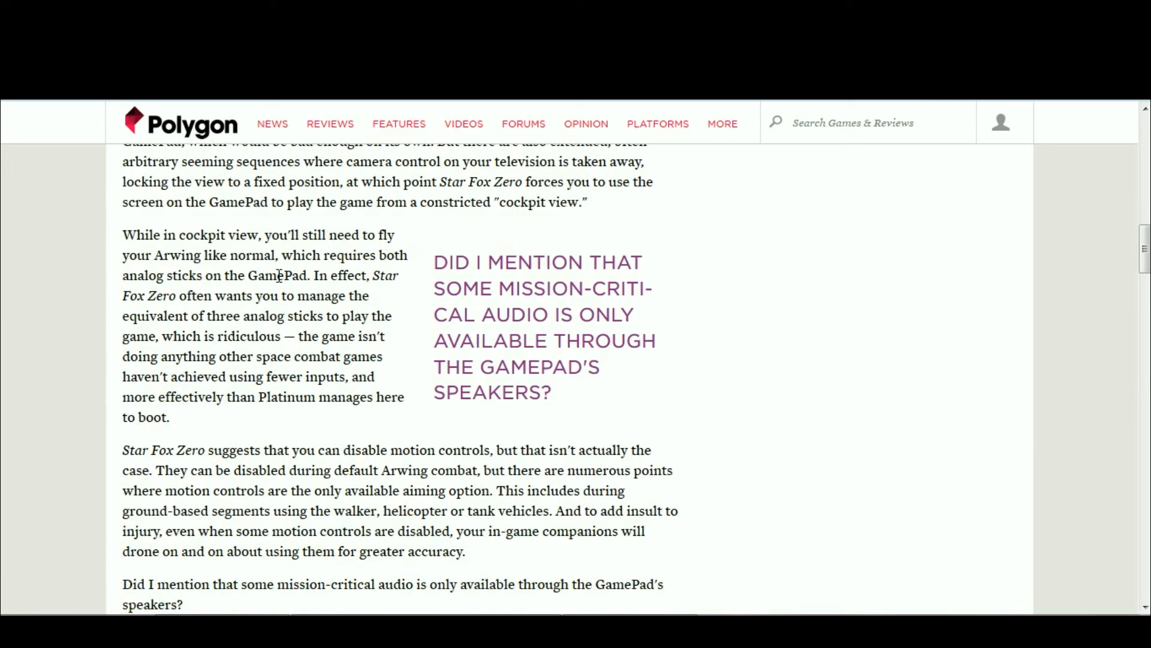
mouse_move(308, 279)
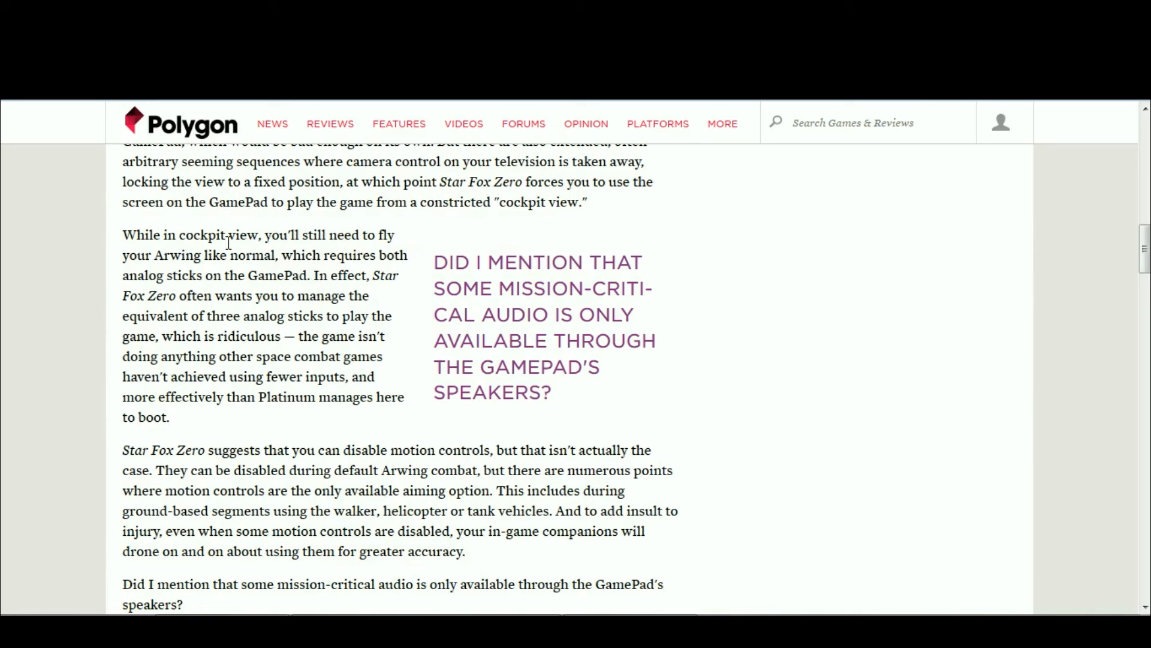
mouse_move(297, 301)
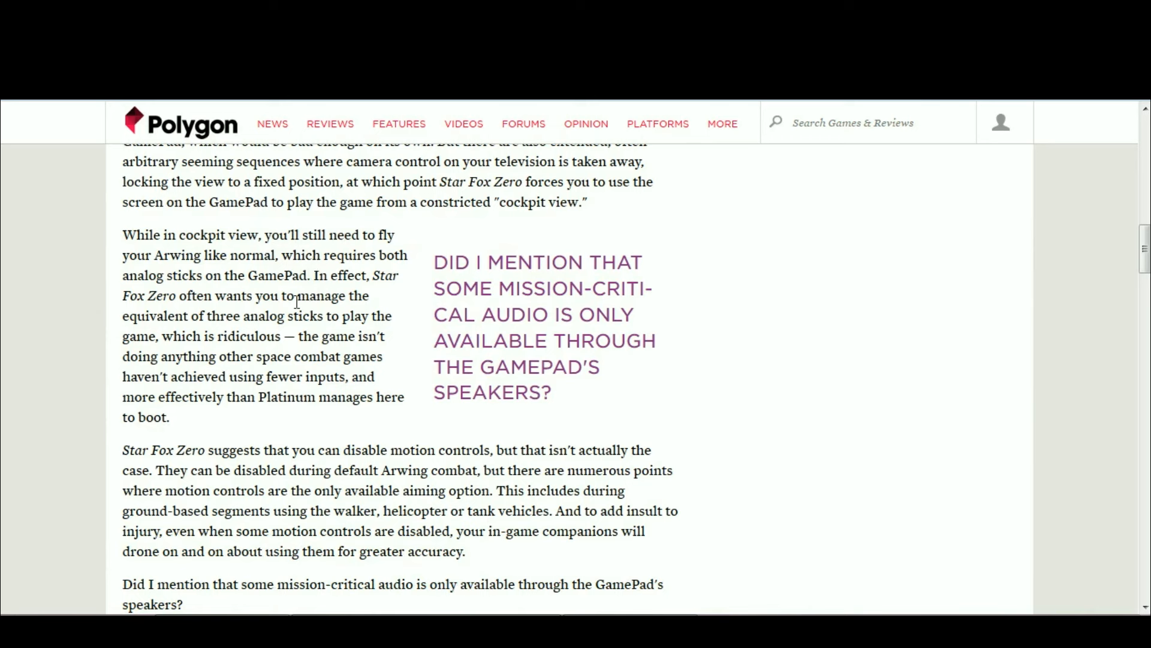
mouse_move(301, 271)
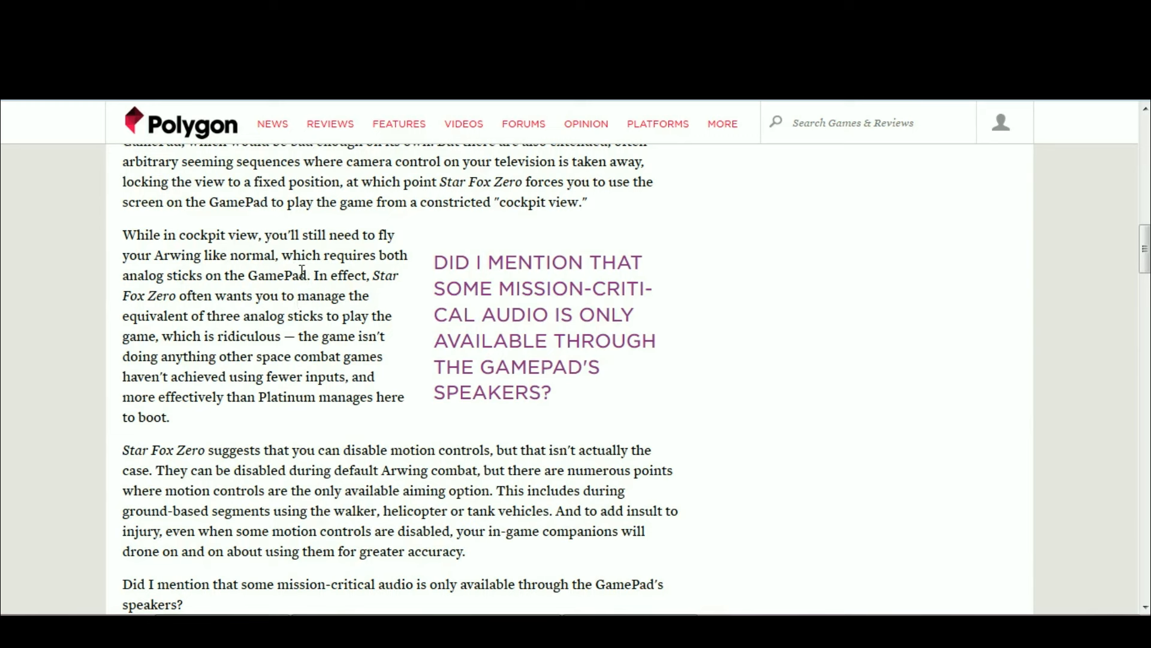
mouse_move(285, 325)
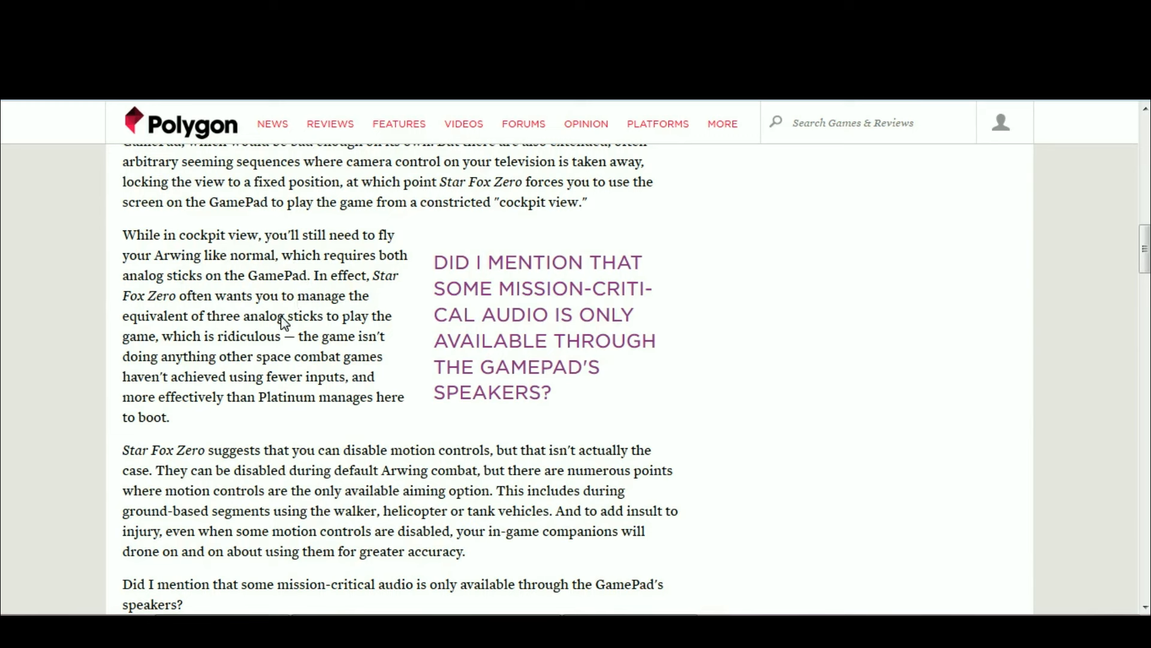
mouse_move(249, 297)
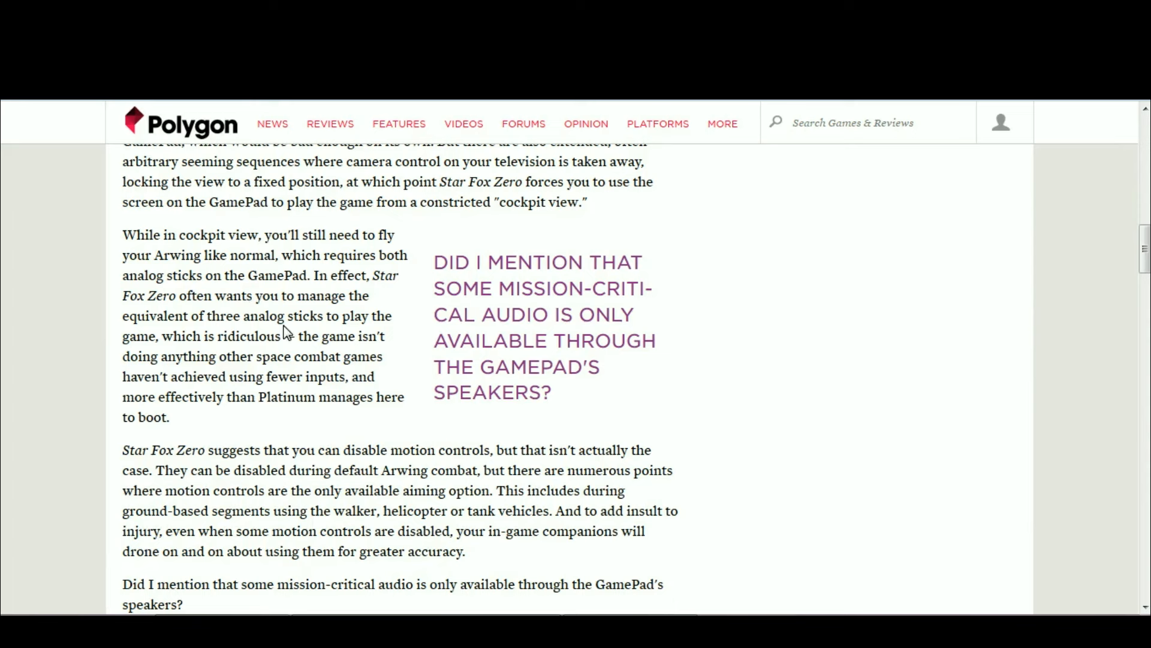
mouse_move(335, 304)
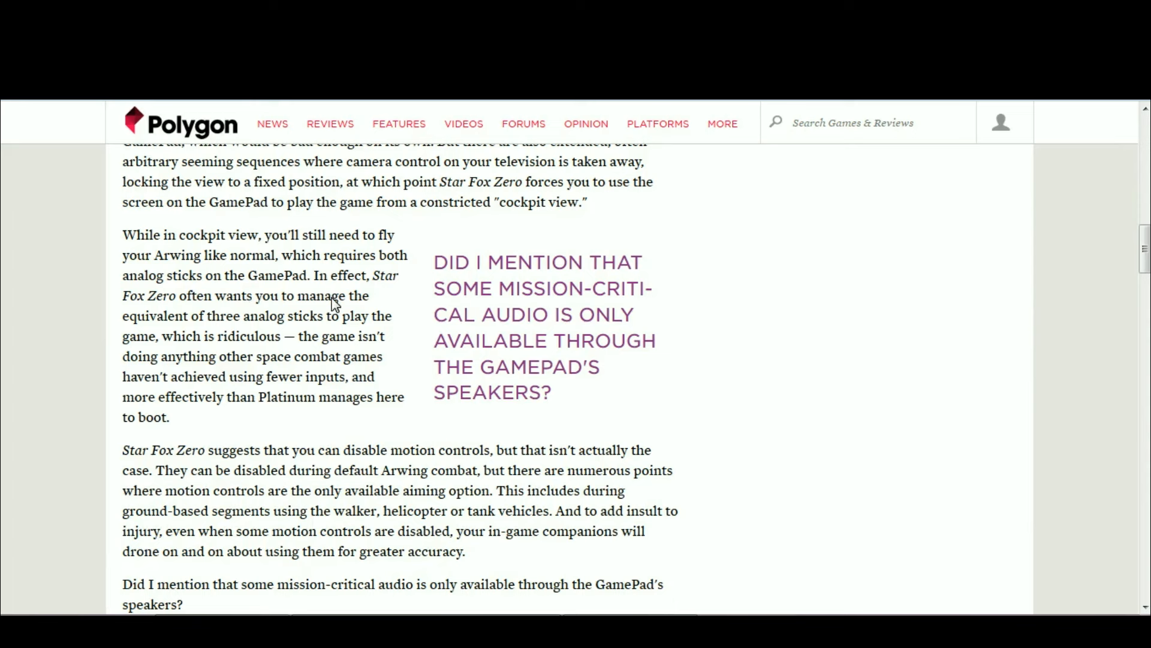
mouse_move(275, 341)
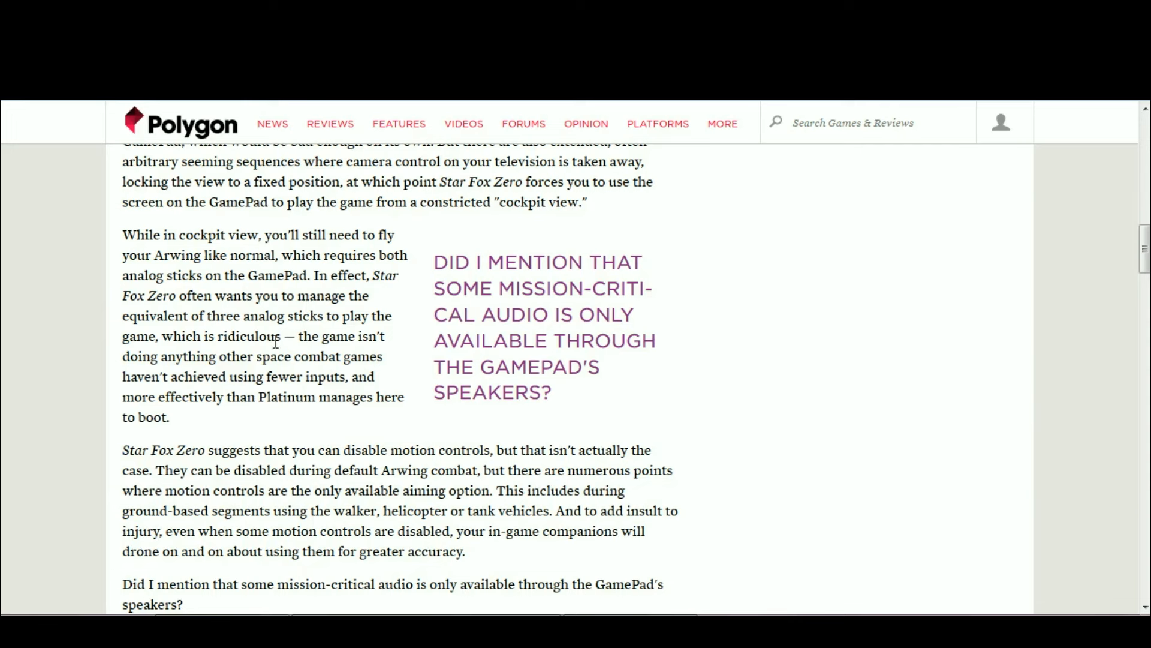
mouse_move(202, 333)
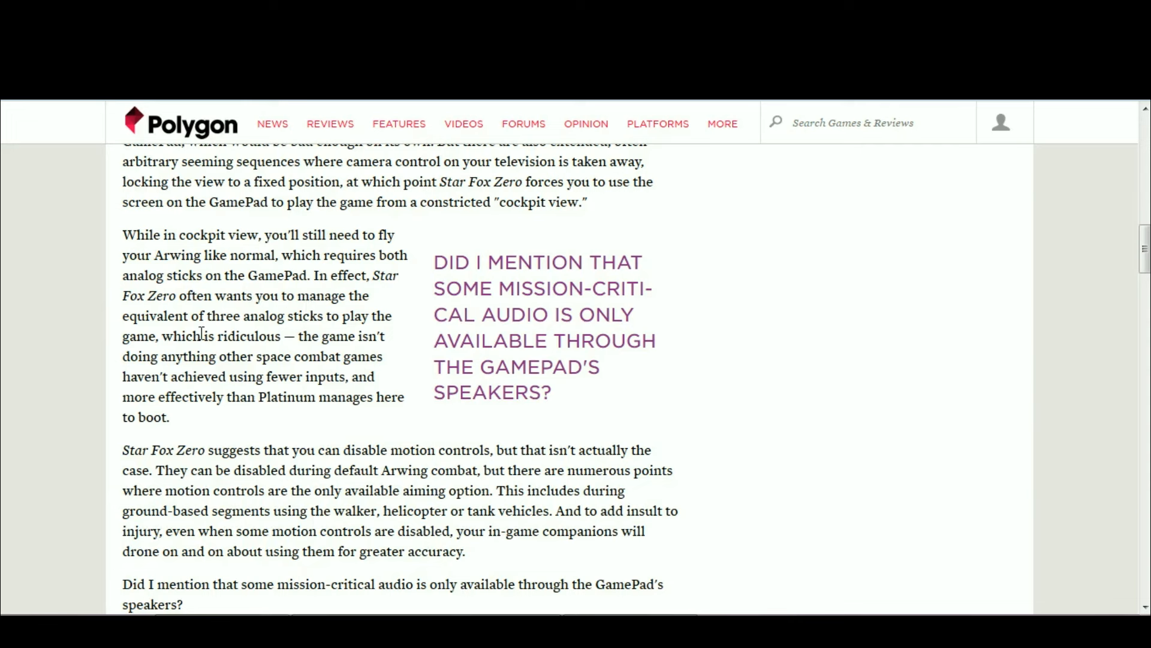
mouse_move(295, 269)
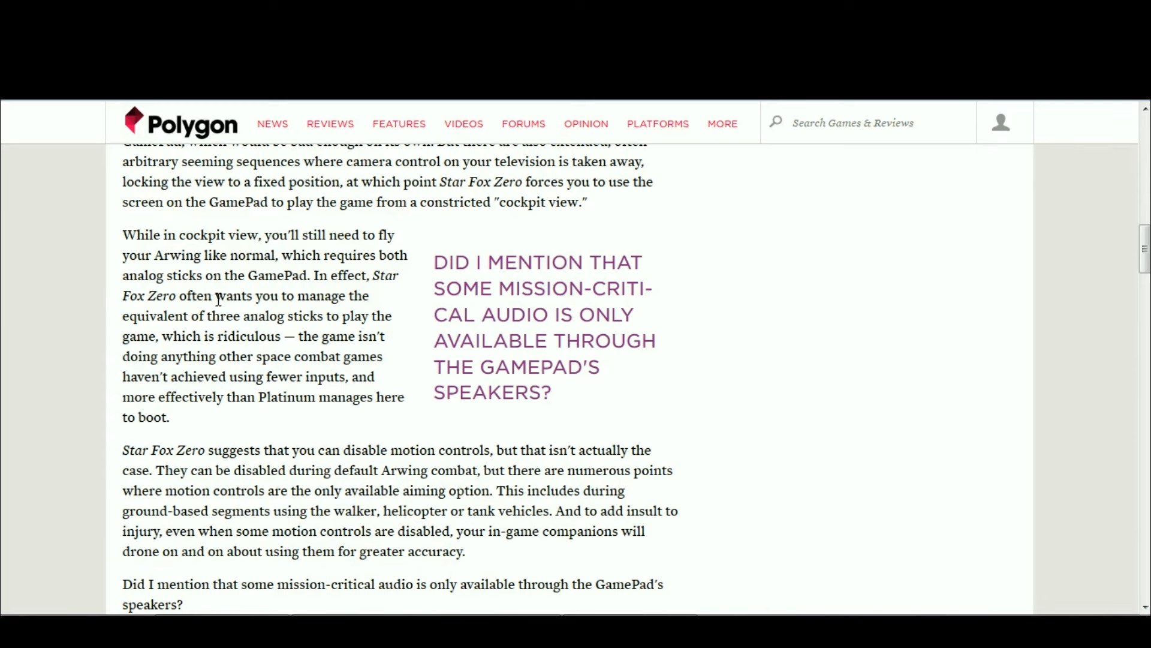
mouse_move(226, 338)
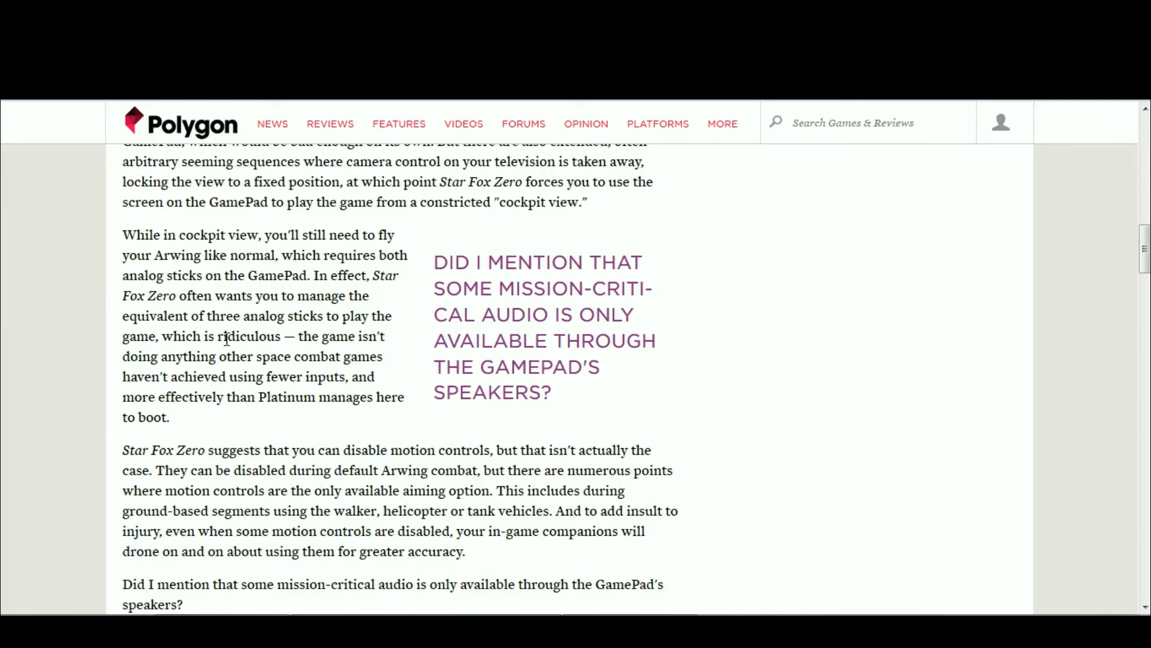
mouse_move(275, 196)
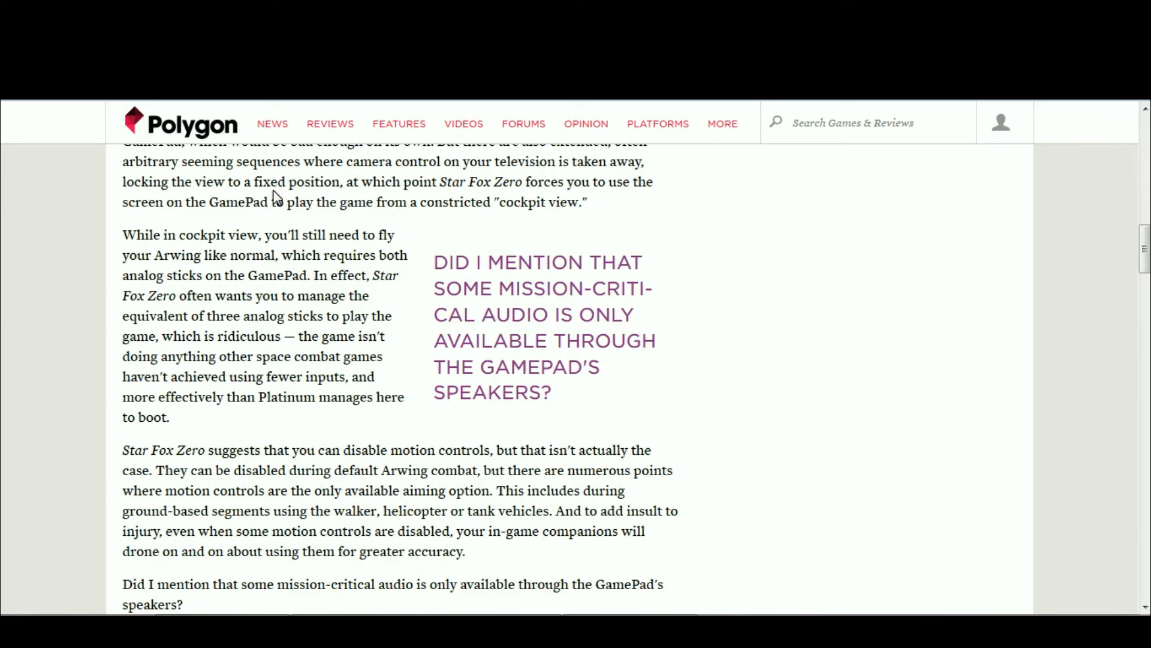
mouse_move(412, 272)
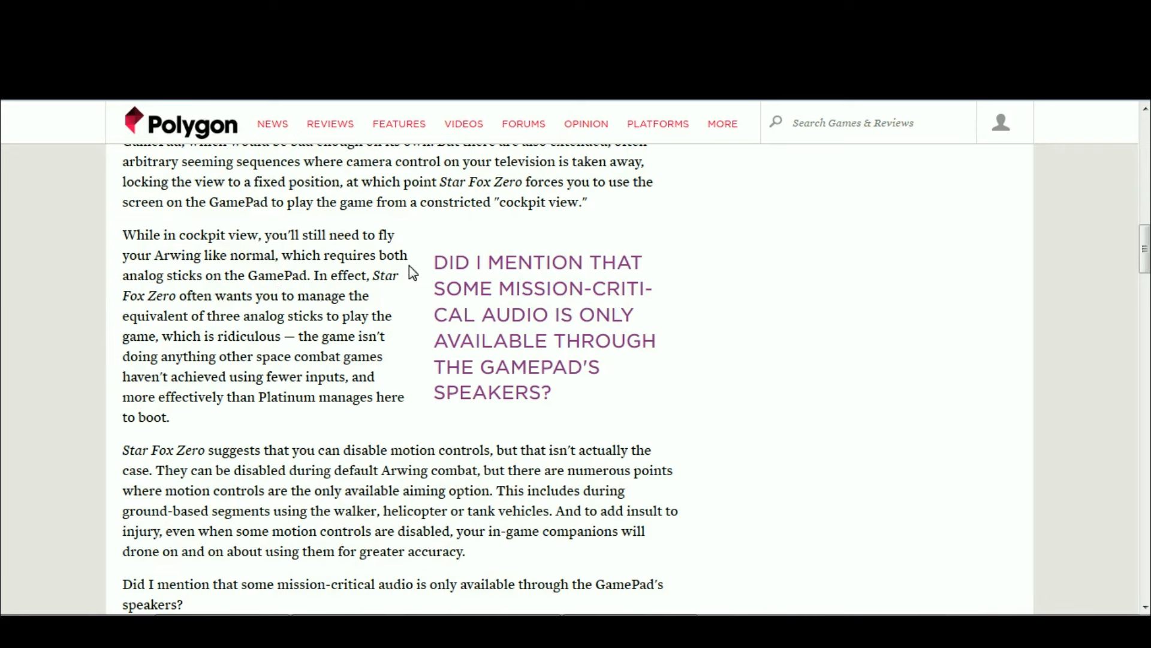
mouse_move(291, 330)
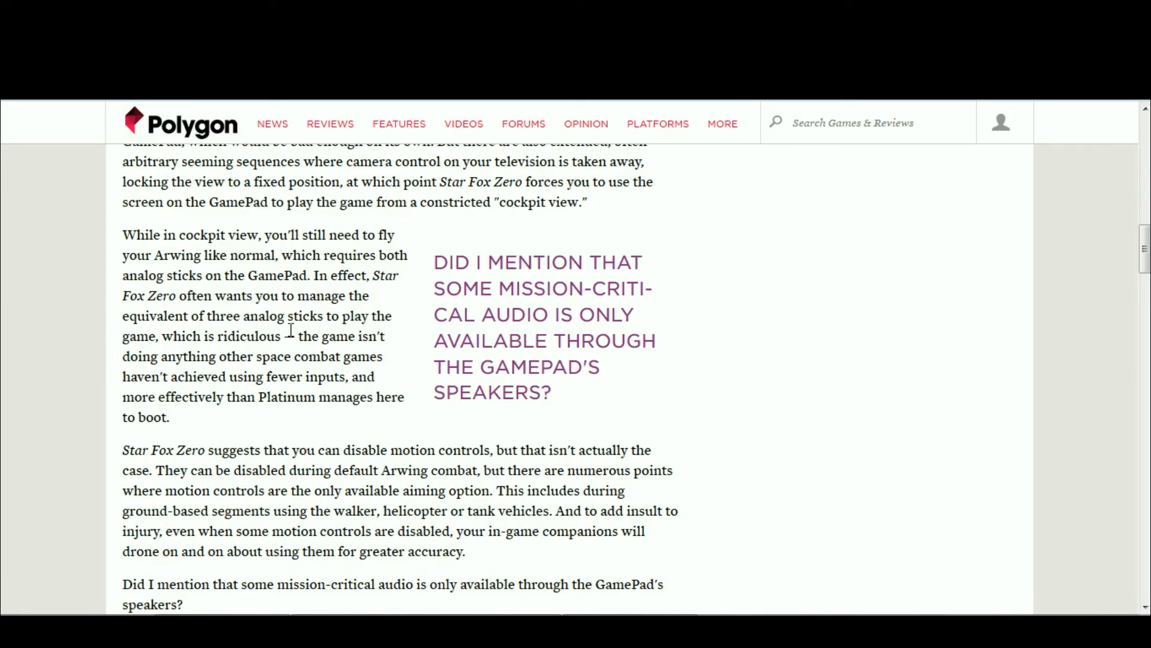
mouse_move(314, 275)
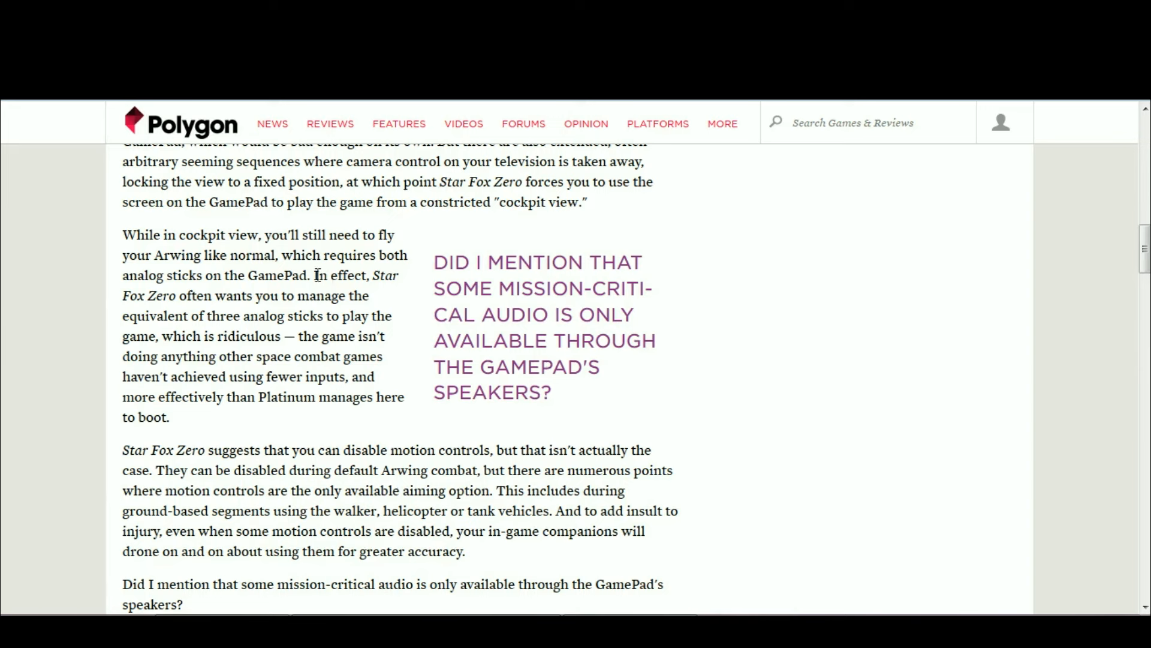
mouse_move(268, 346)
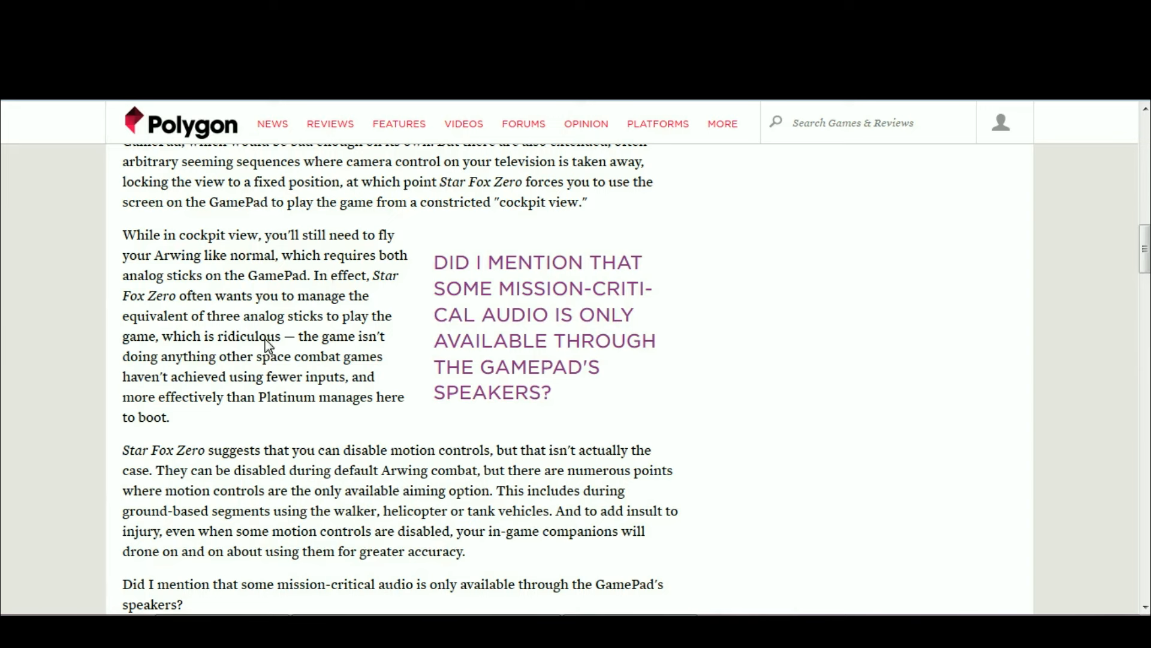
mouse_move(267, 346)
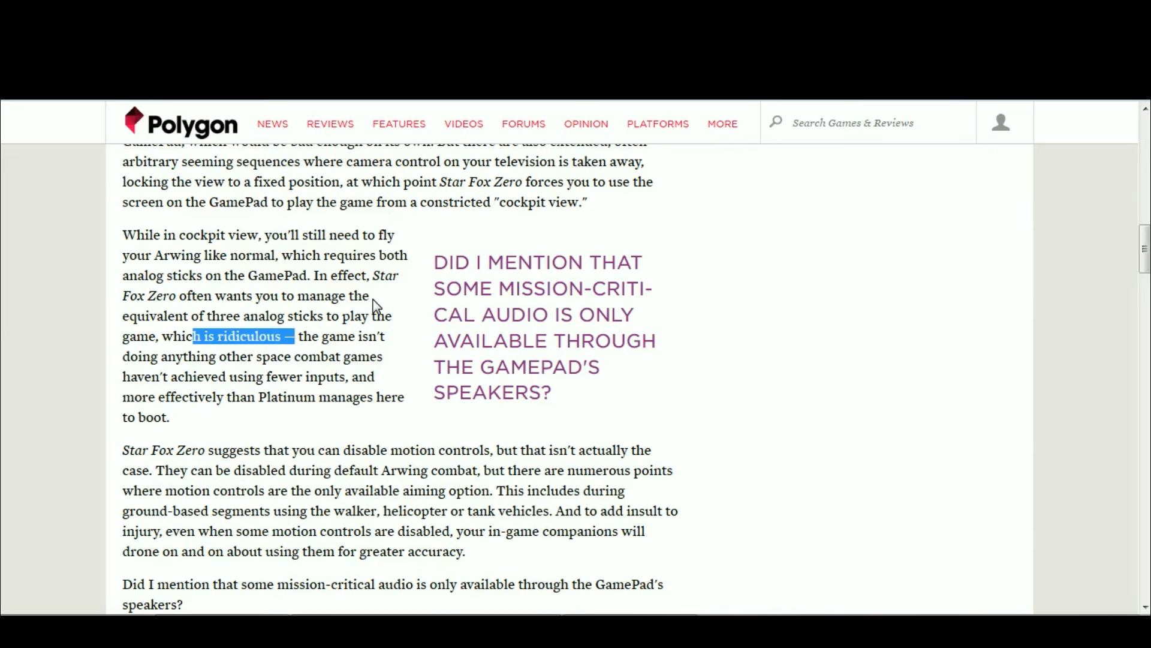
Scroll down slightly and clear the earlier highlight in the paragraph.
scroll("down", 3)
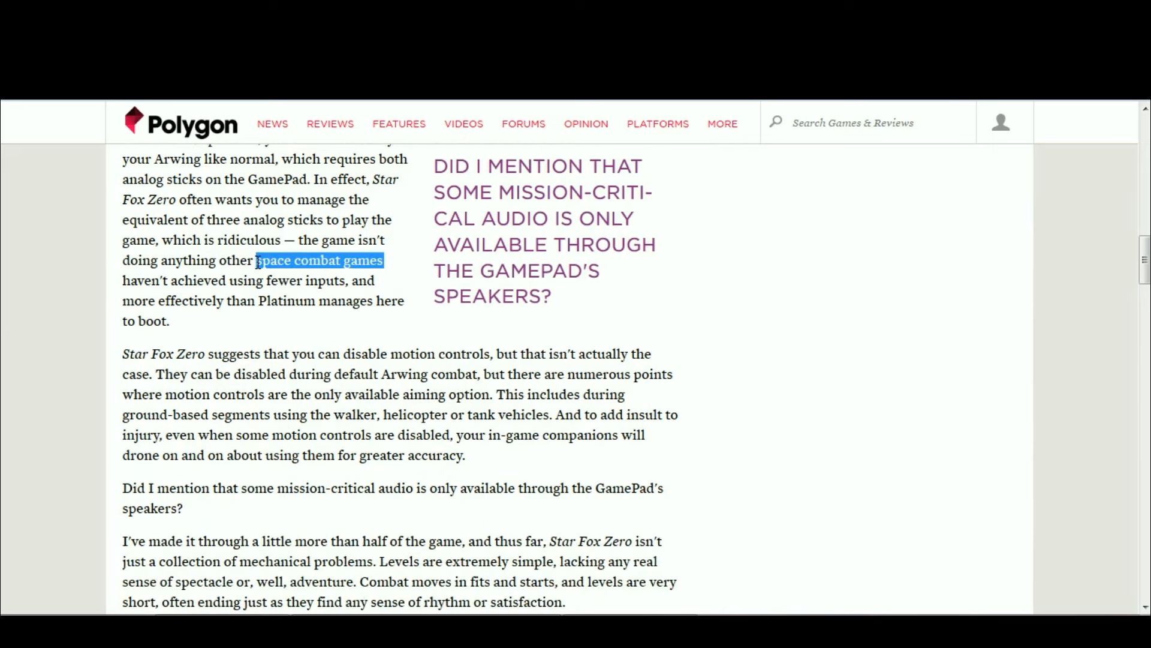
left_click(268, 280)
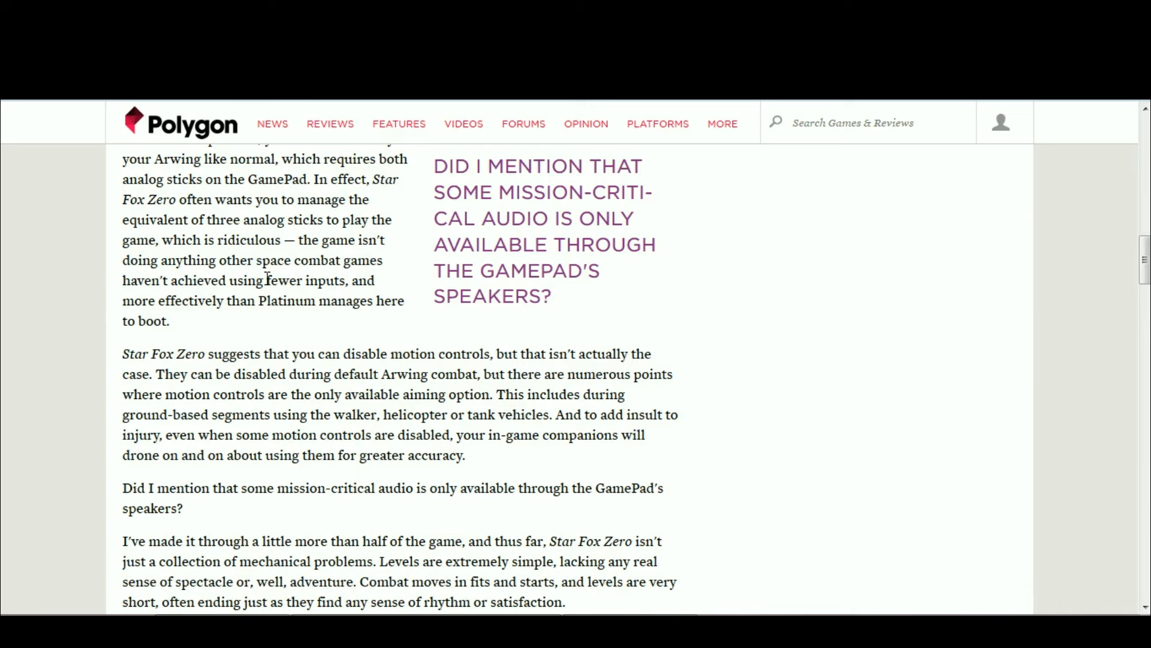
mouse_move(295, 320)
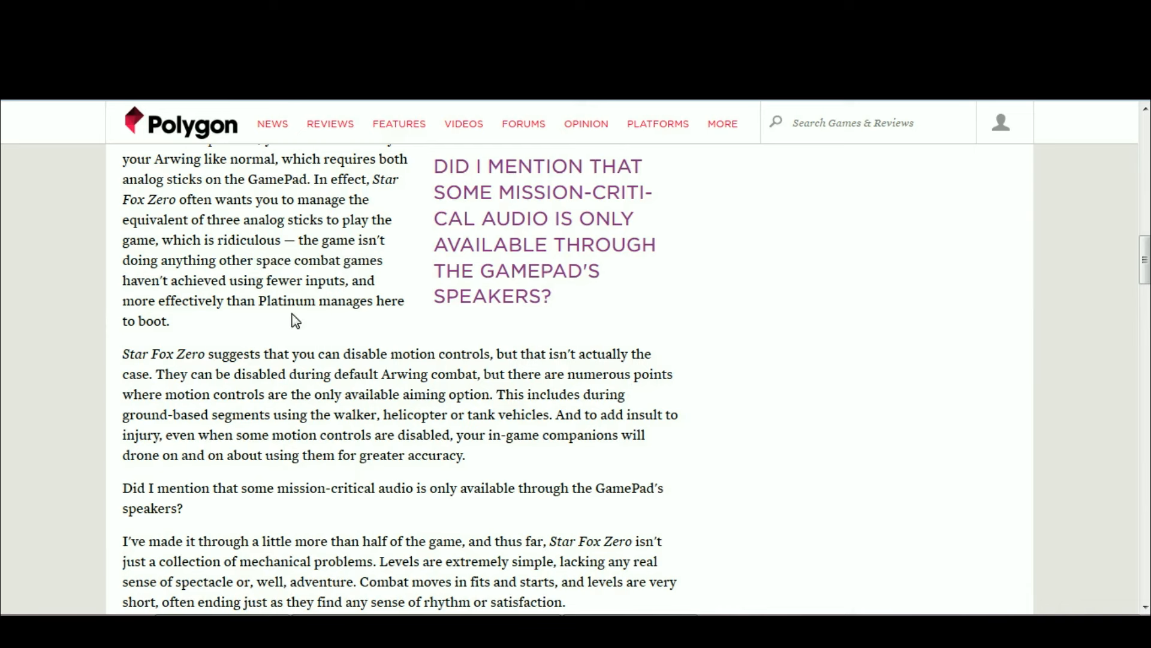
mouse_move(284, 333)
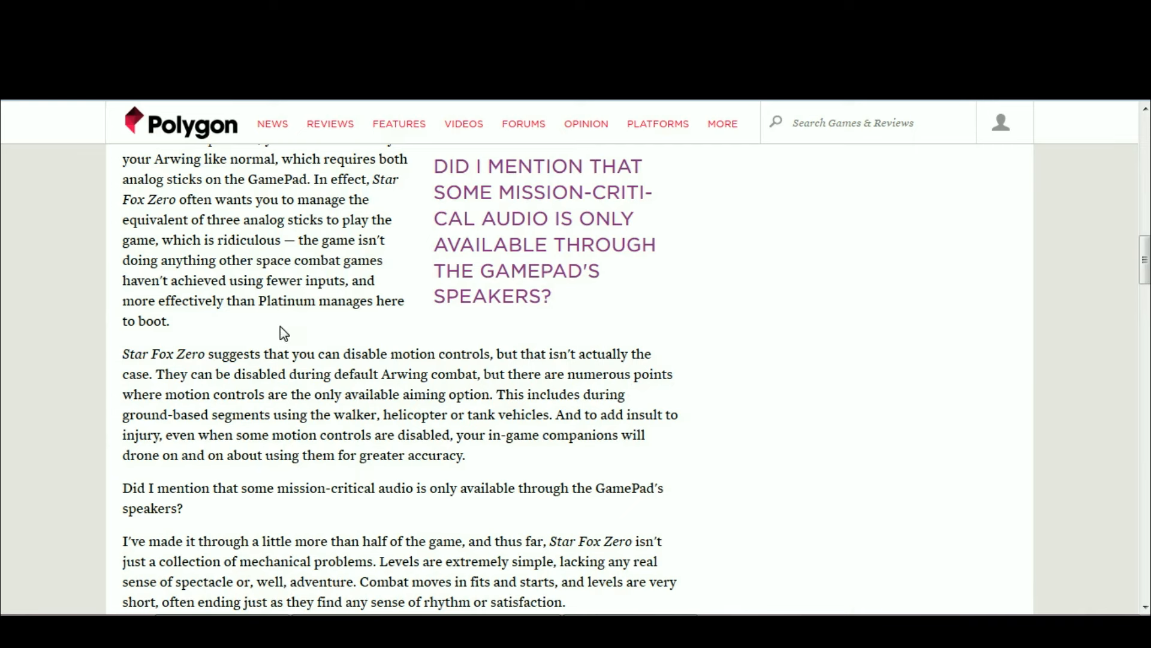
mouse_move(347, 339)
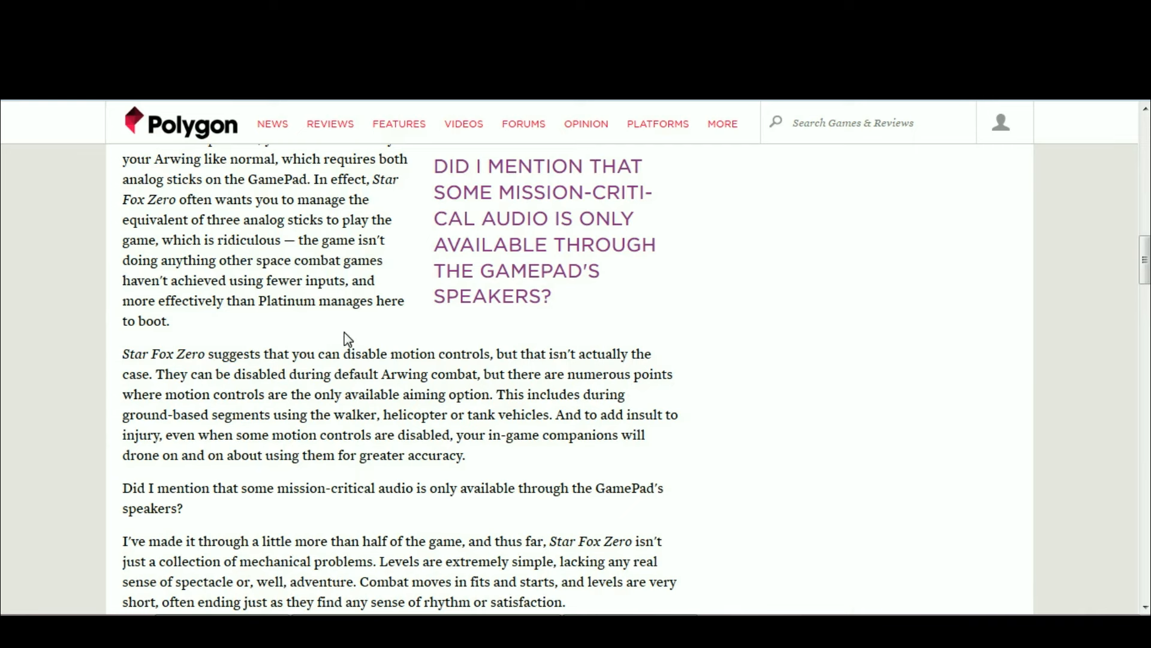
mouse_move(310, 254)
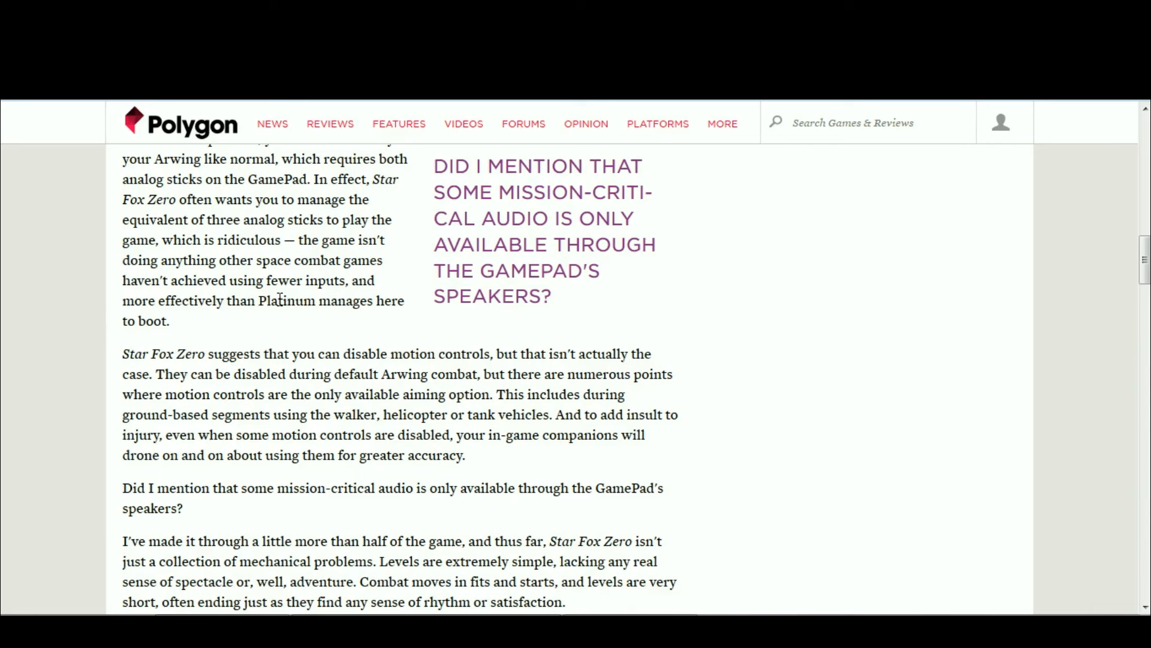
mouse_move(346, 278)
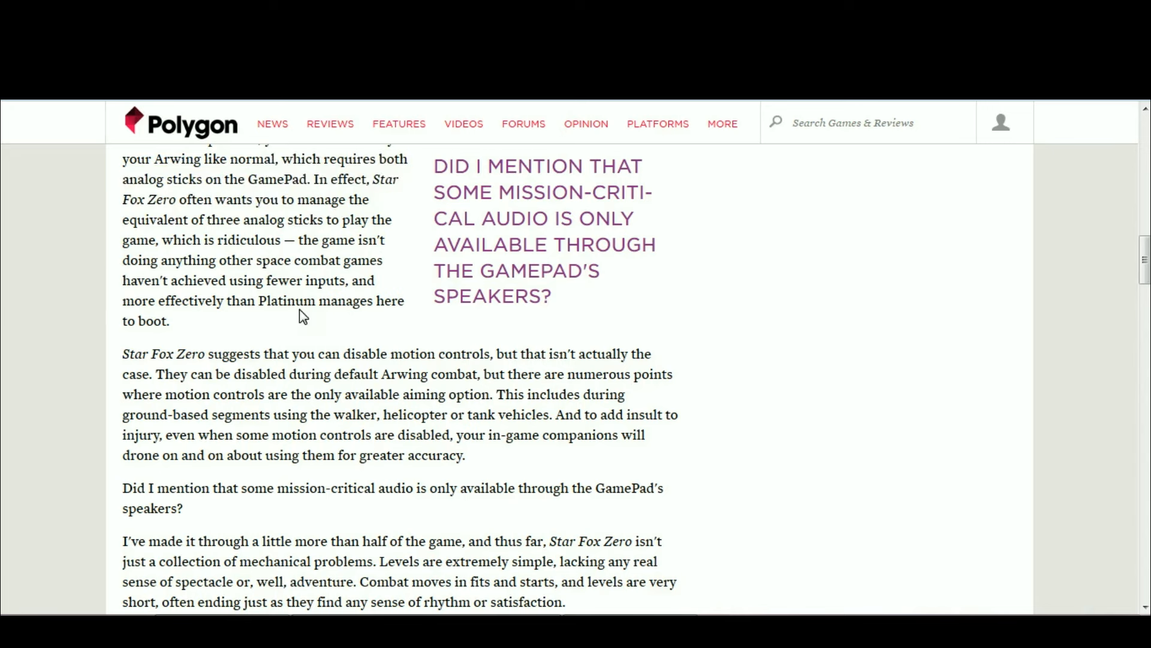
mouse_move(302, 281)
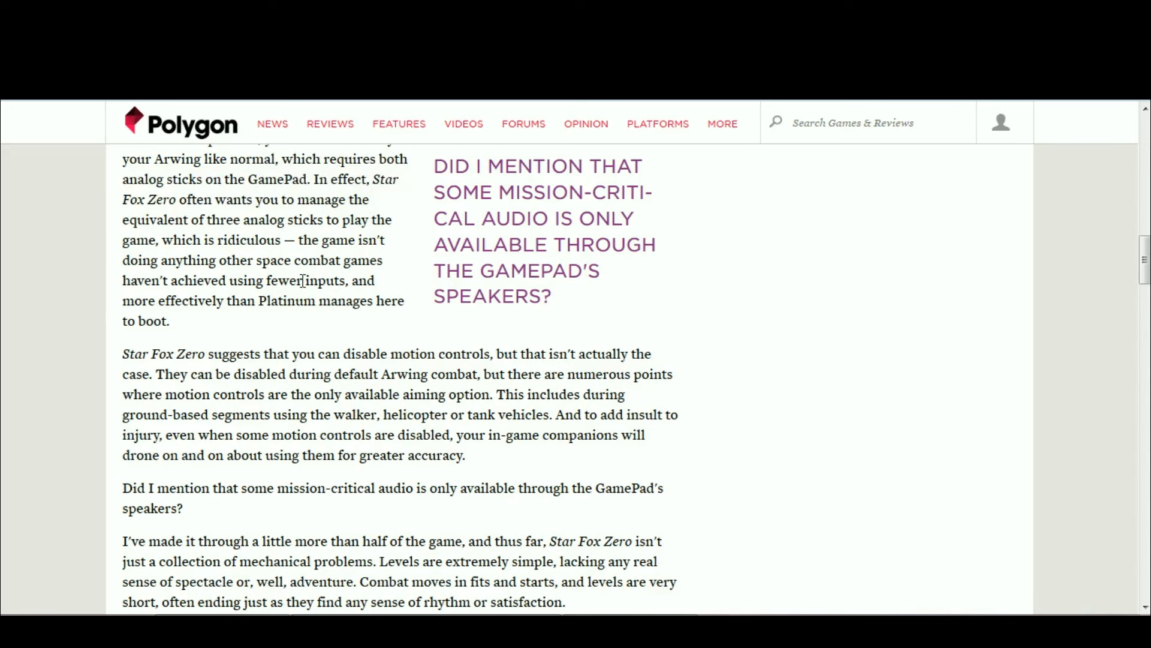
mouse_move(288, 300)
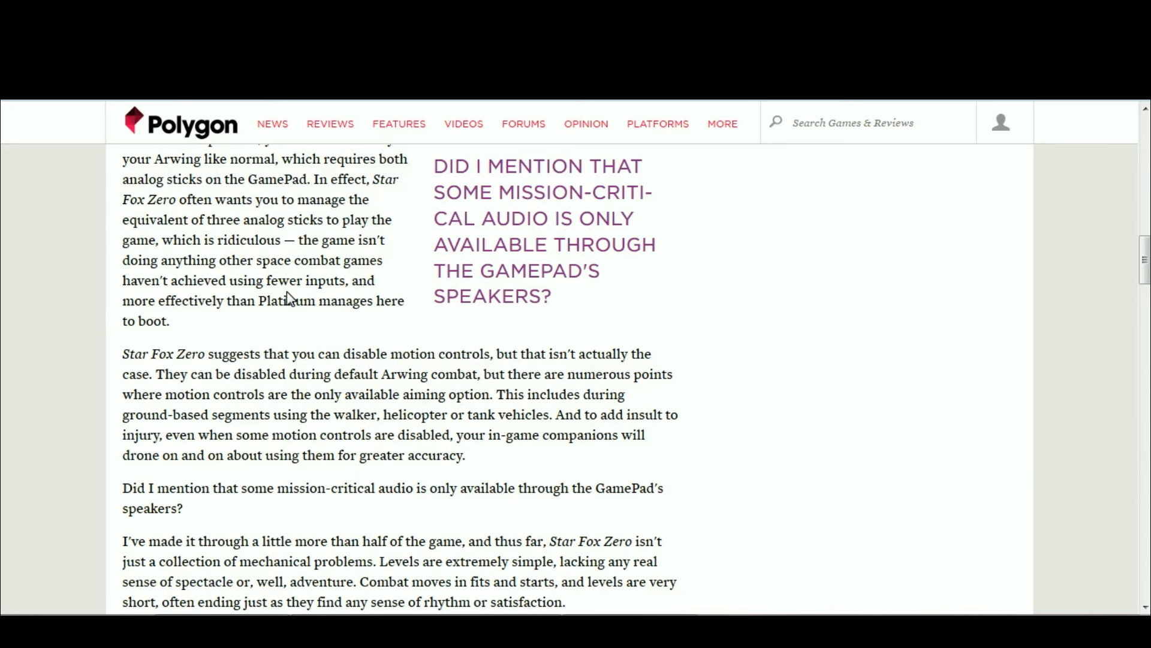
mouse_move(287, 317)
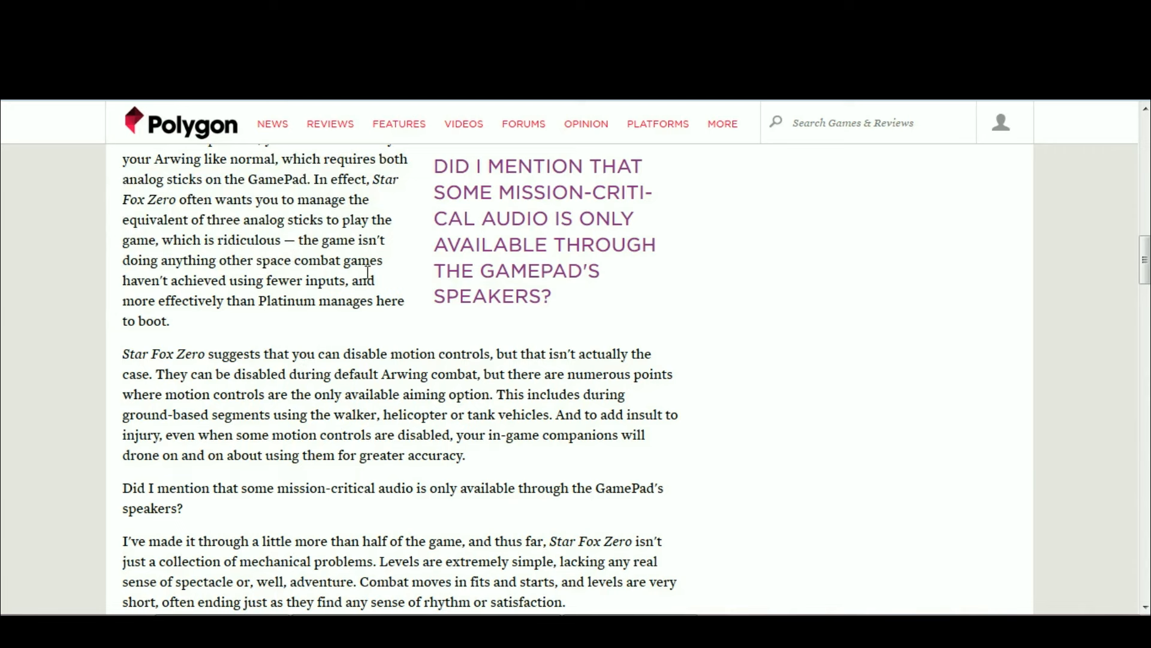
mouse_move(347, 249)
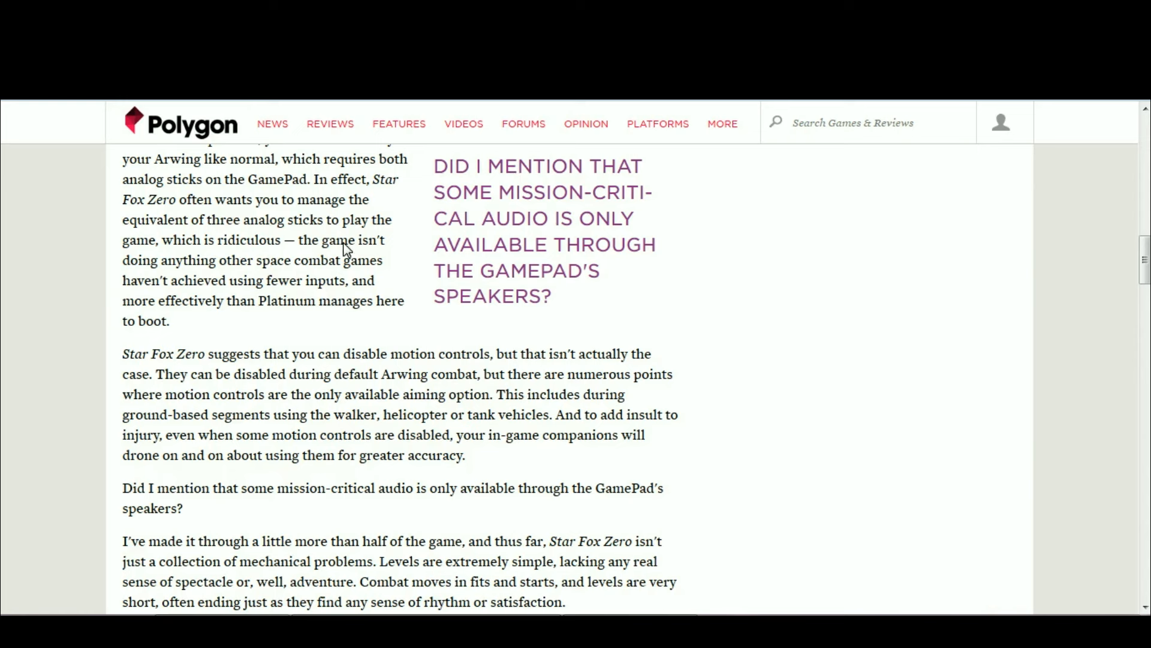
mouse_move(479, 323)
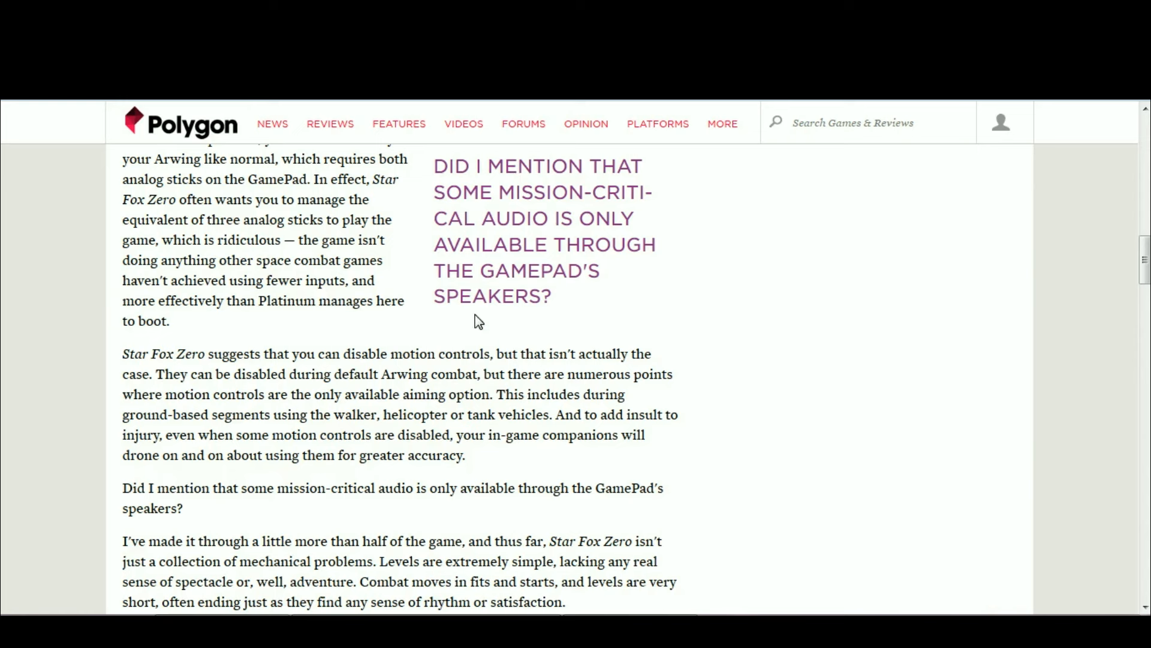
mouse_move(277, 296)
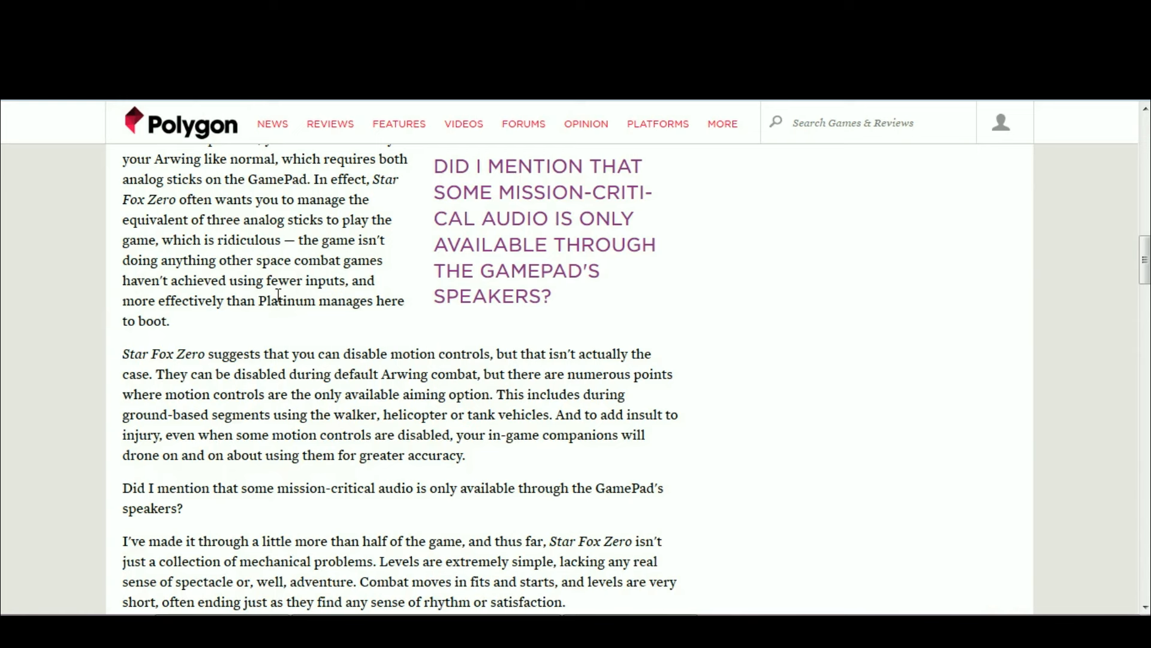
mouse_move(369, 236)
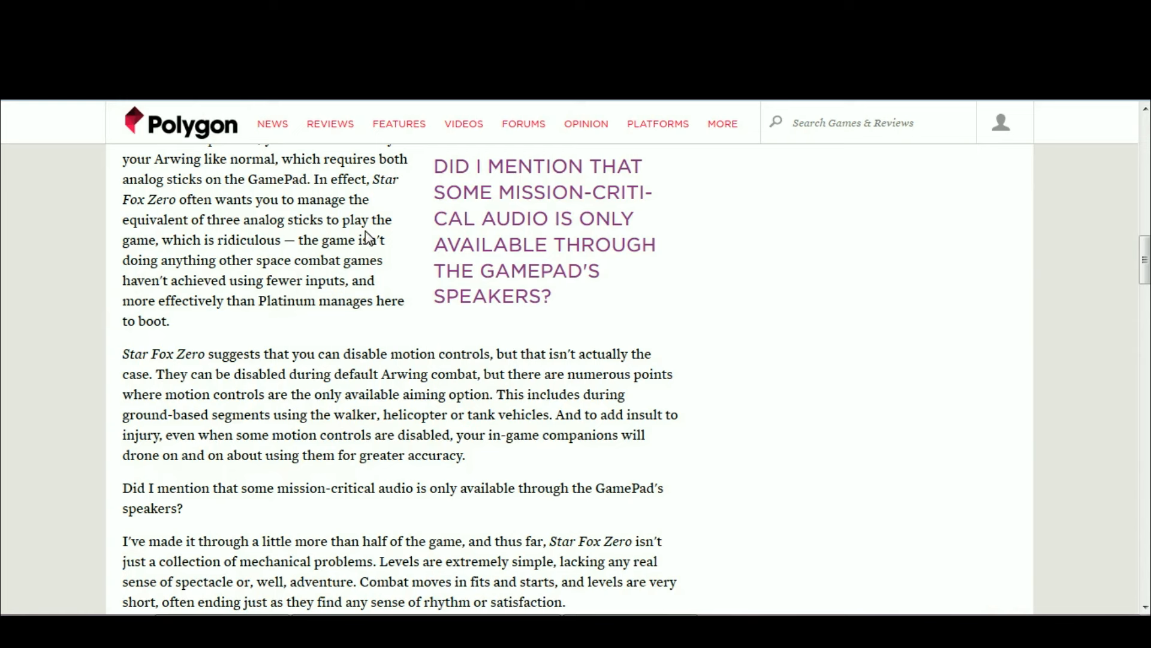
mouse_move(348, 299)
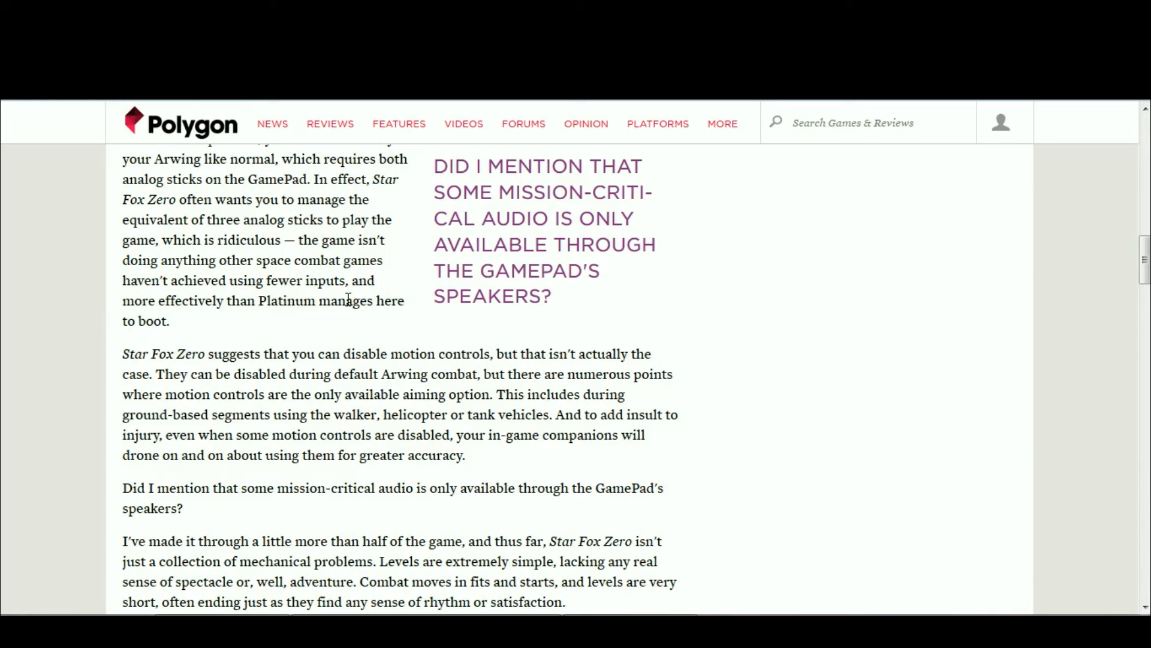
mouse_move(310, 323)
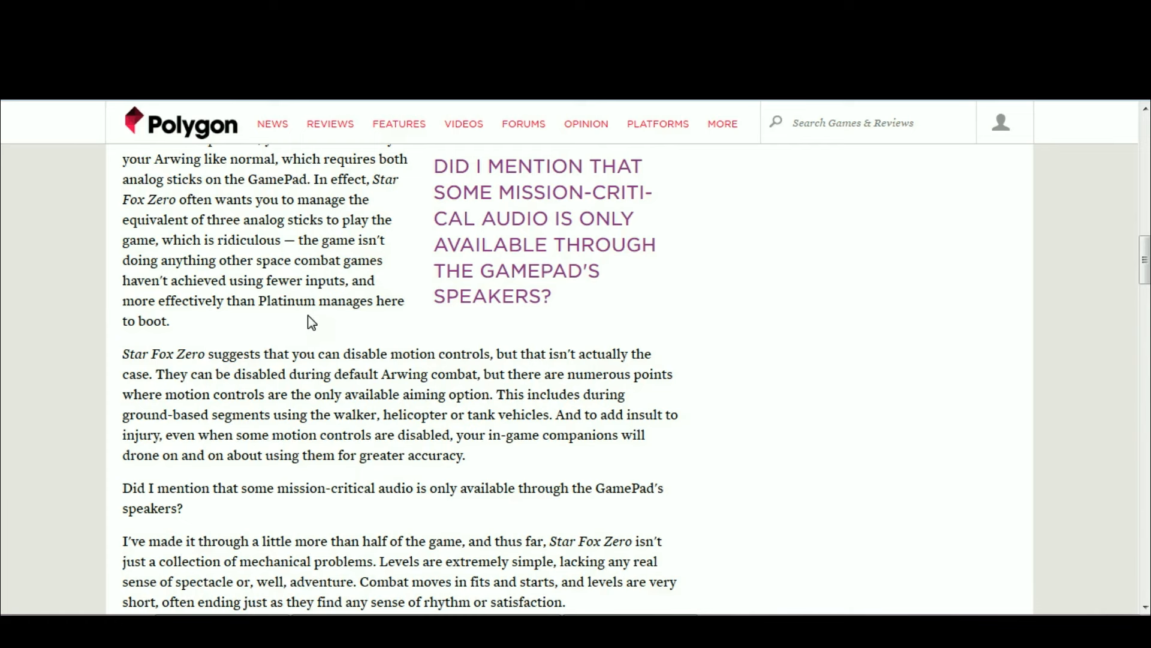
mouse_move(338, 280)
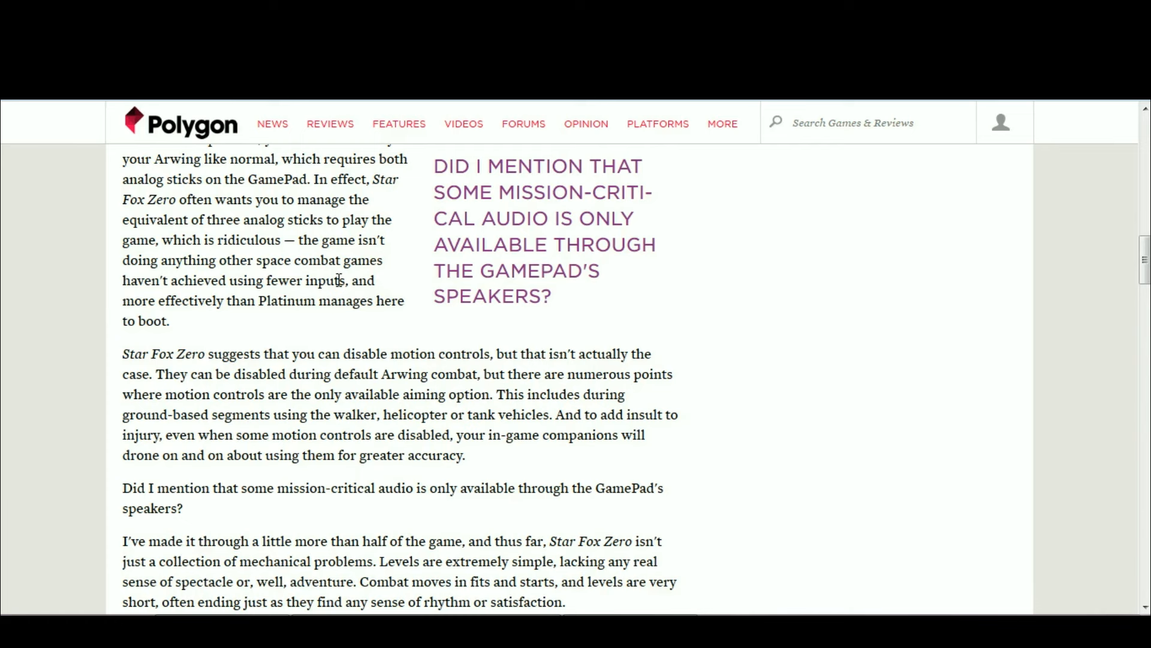
mouse_move(389, 269)
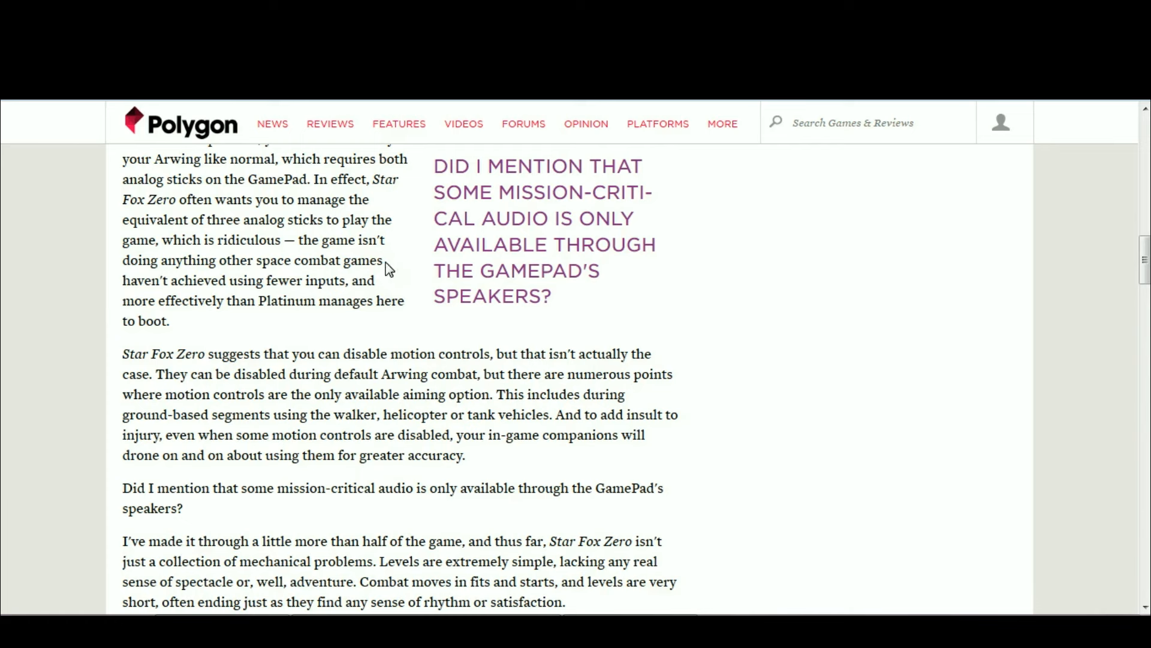
mouse_move(323, 297)
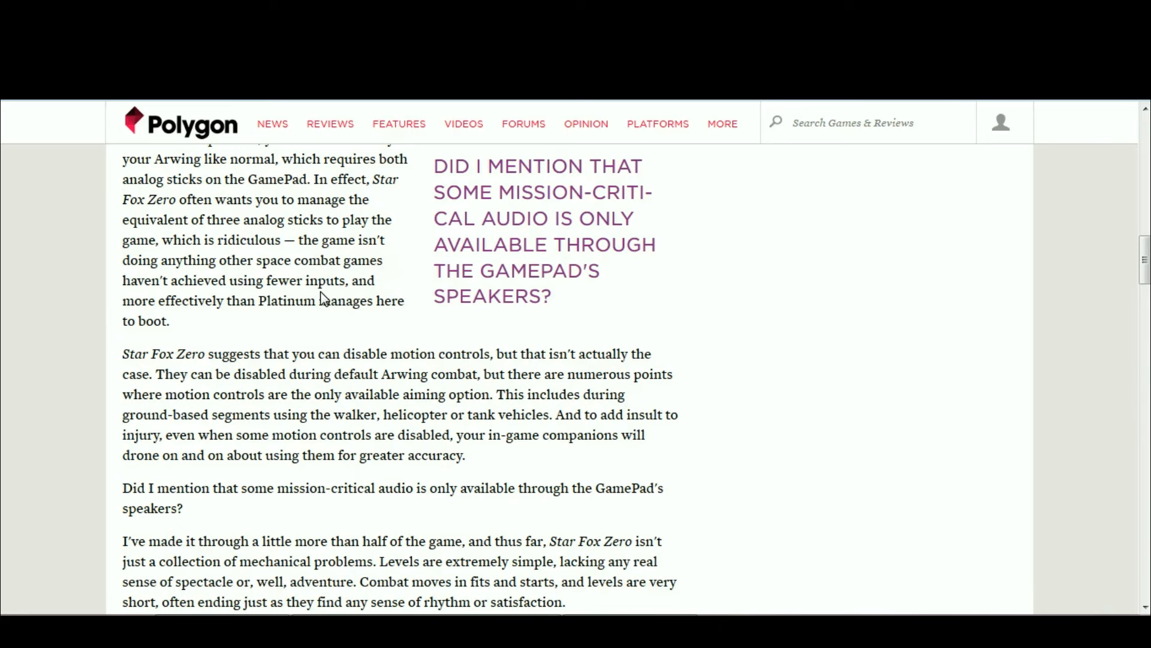
mouse_move(297, 317)
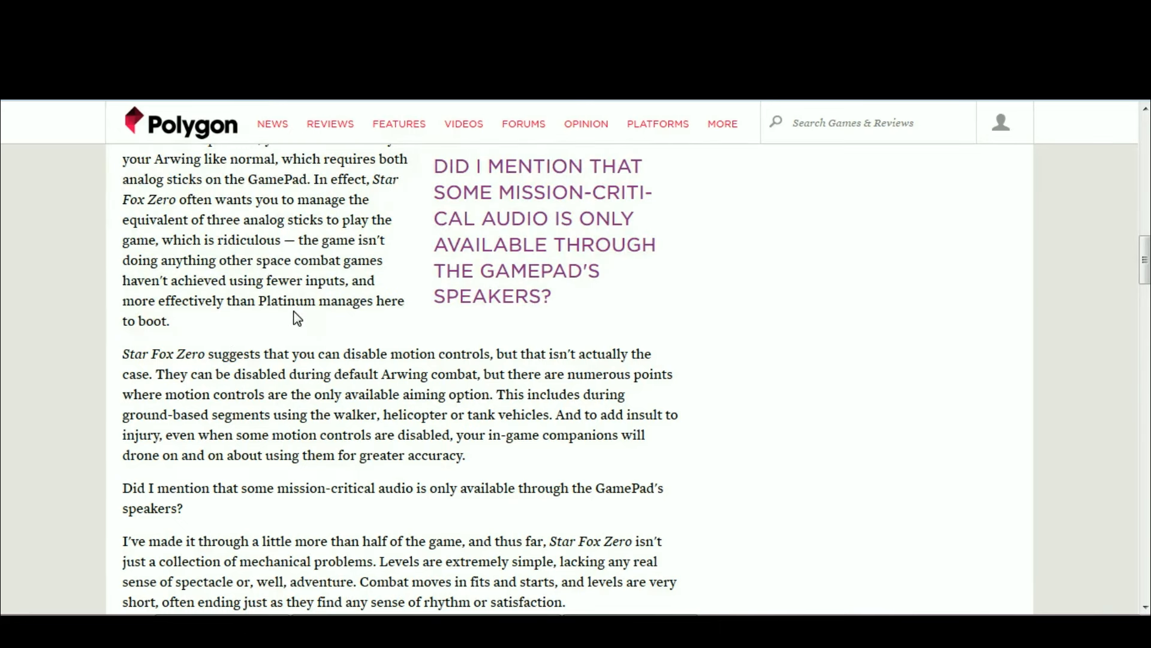
mouse_move(246, 302)
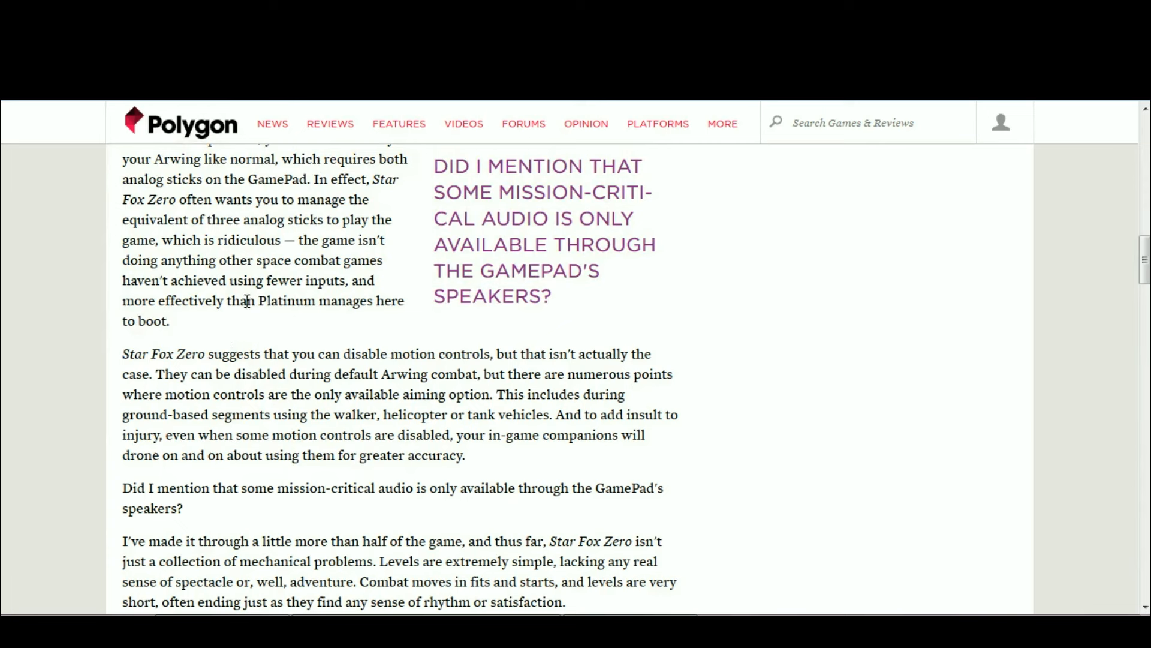
mouse_move(230, 260)
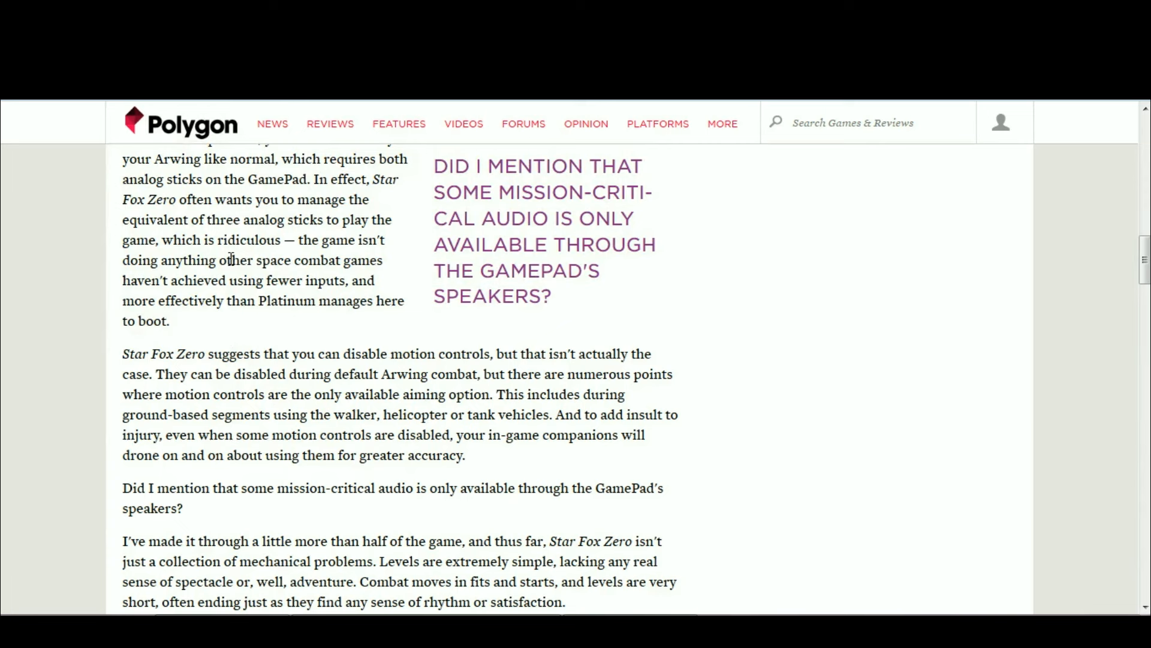
mouse_move(321, 369)
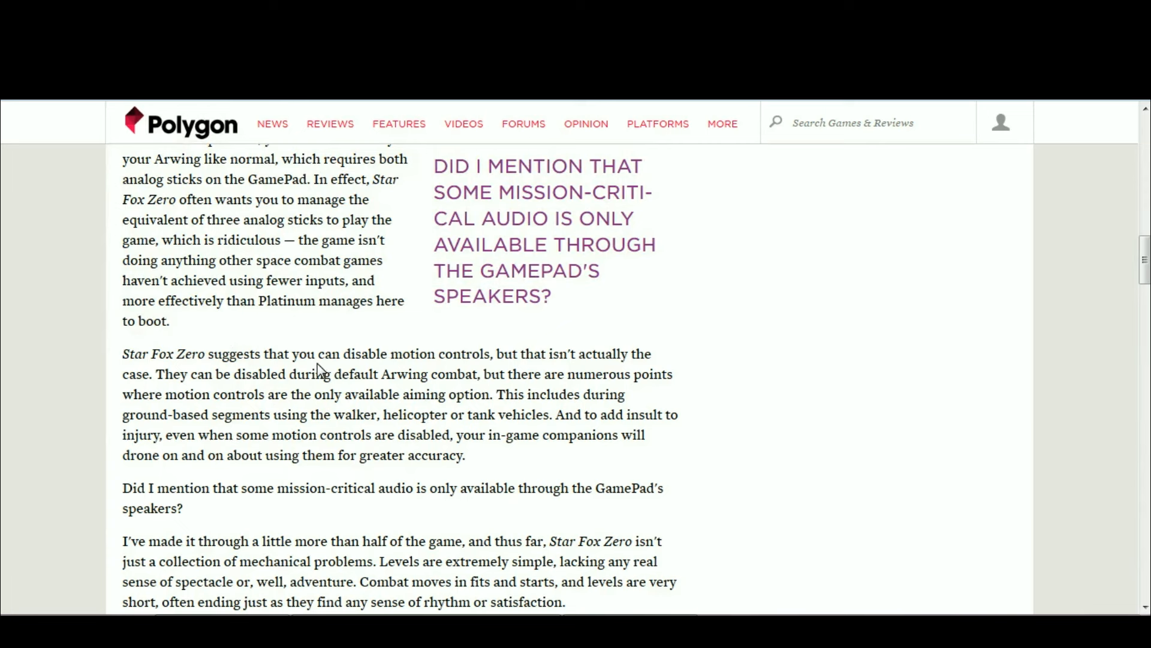
mouse_move(203, 264)
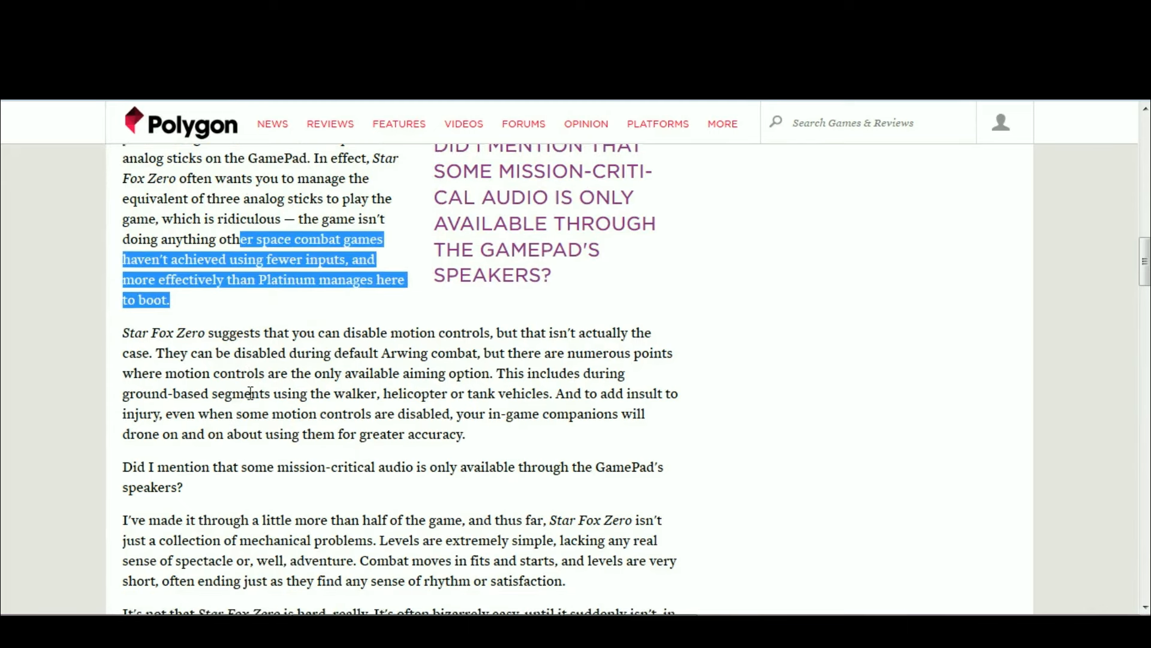
scroll("down", 3)
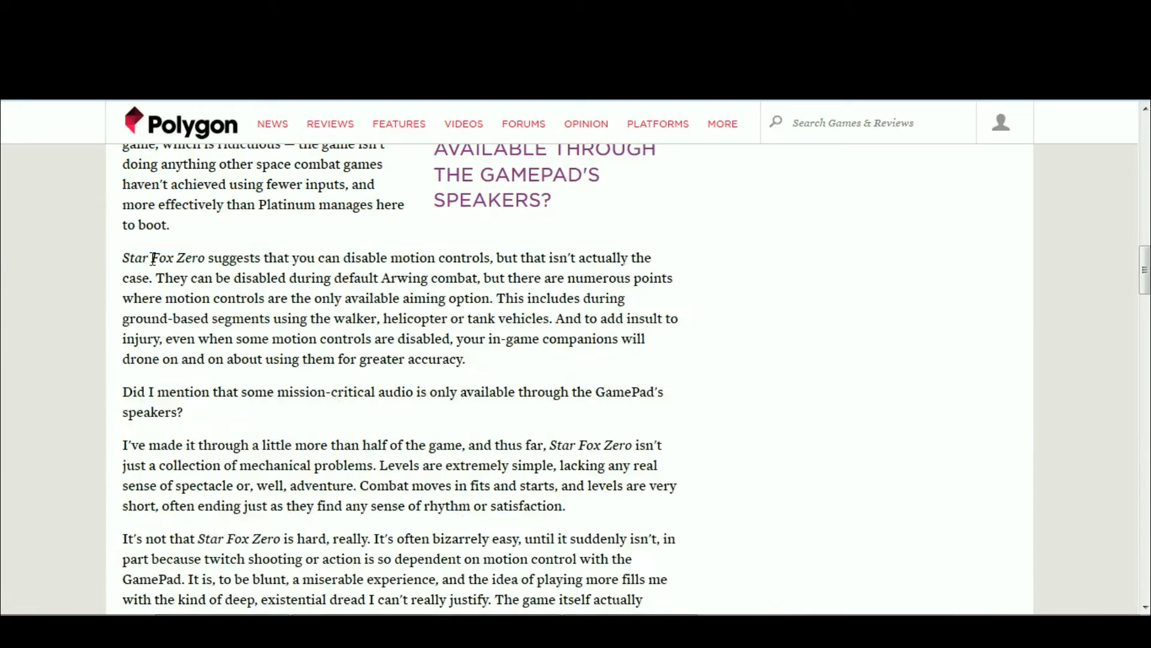
left_click_drag(133, 258, 468, 258)
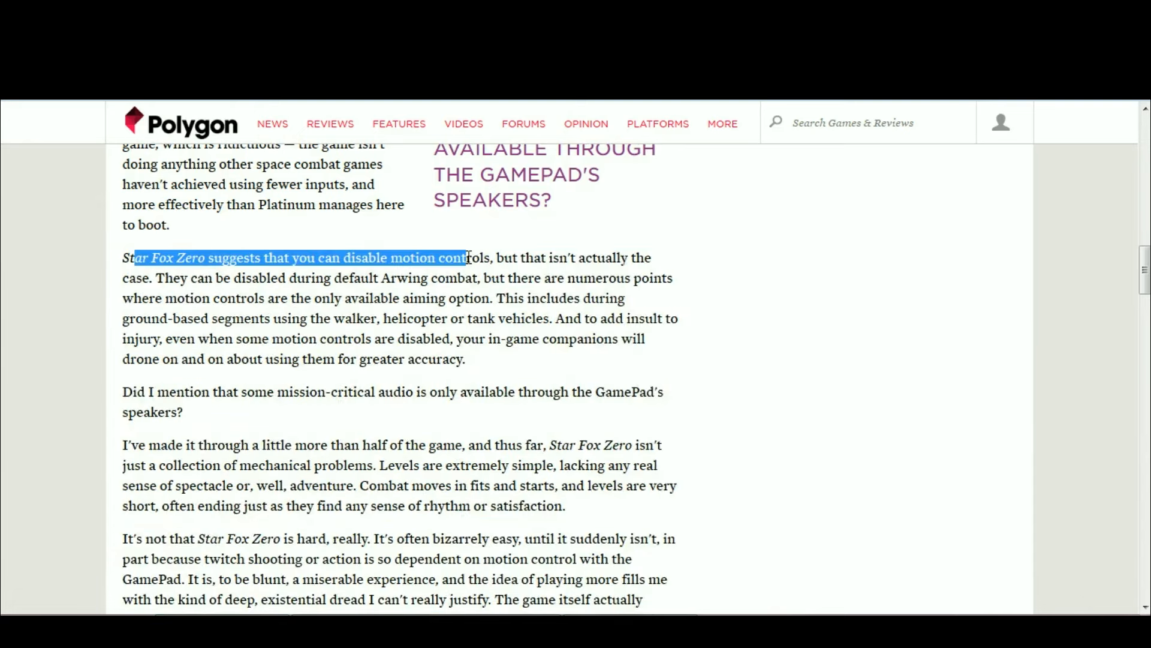
left_click(161, 278)
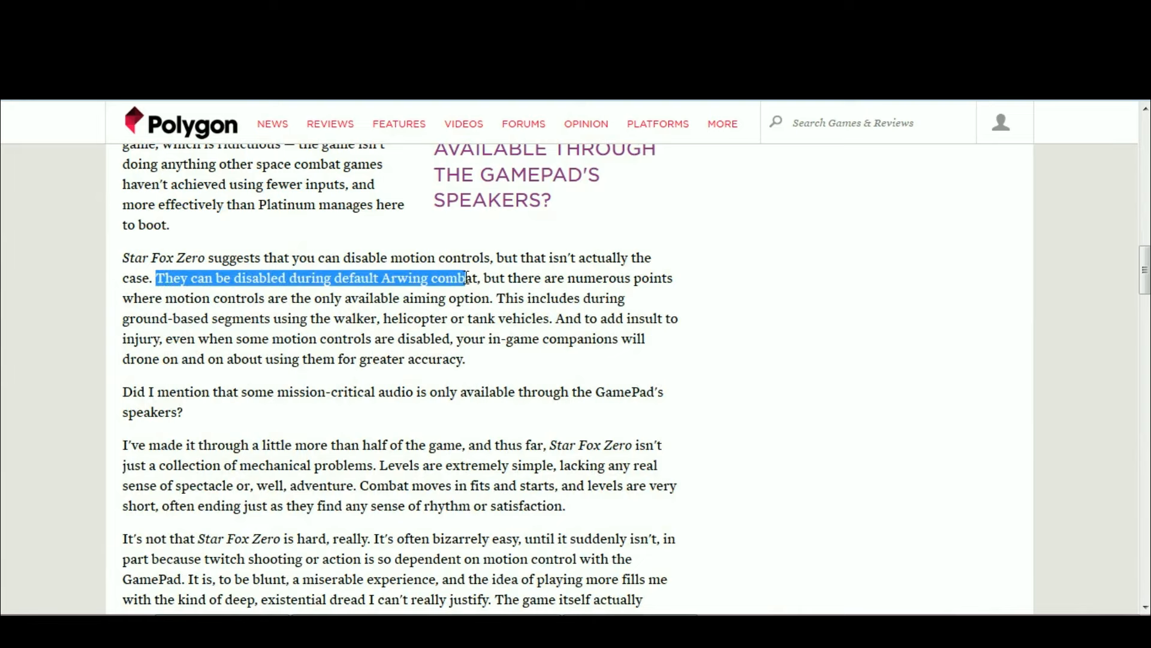
scroll("up", 3)
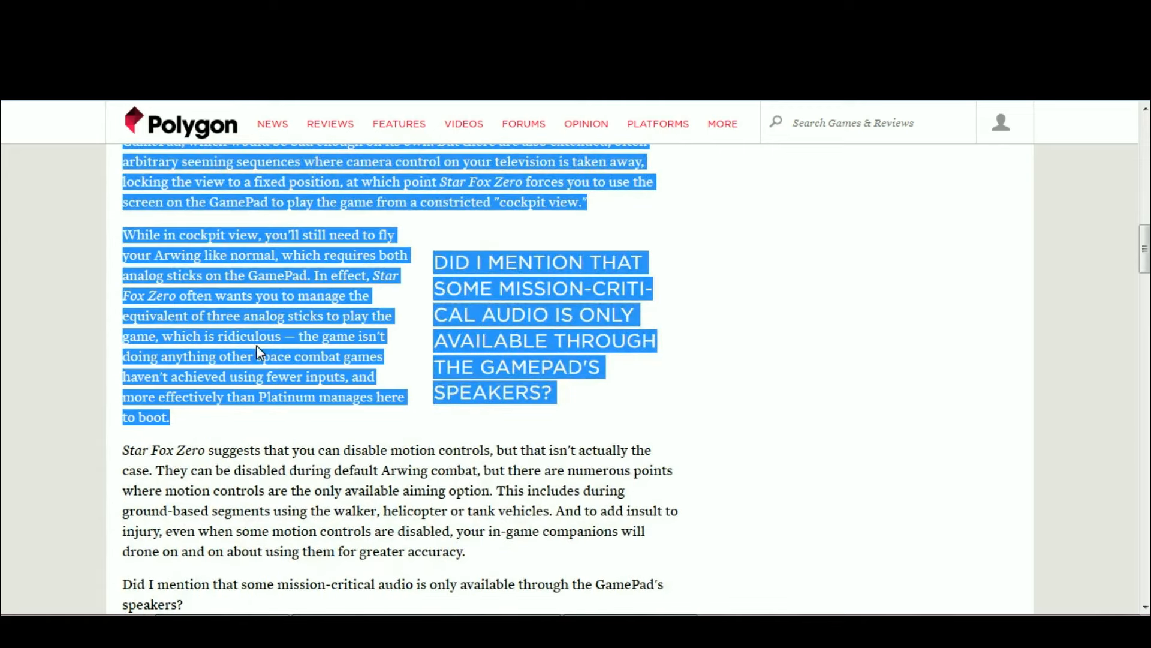
mouse_move(226, 337)
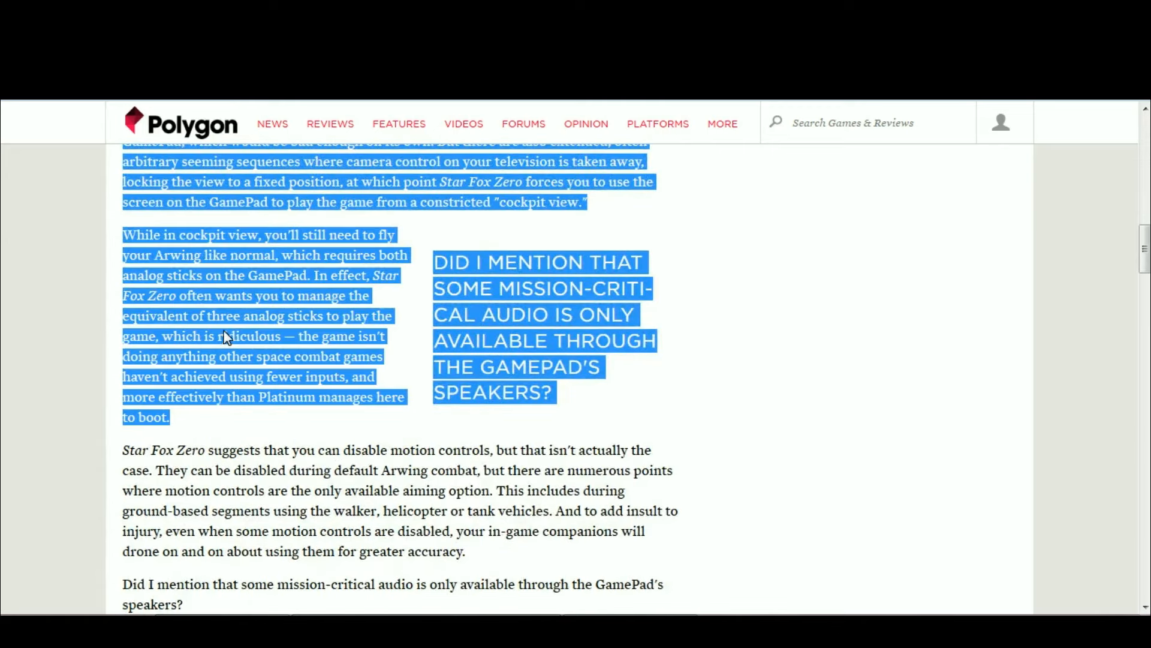
scroll("down", 3)
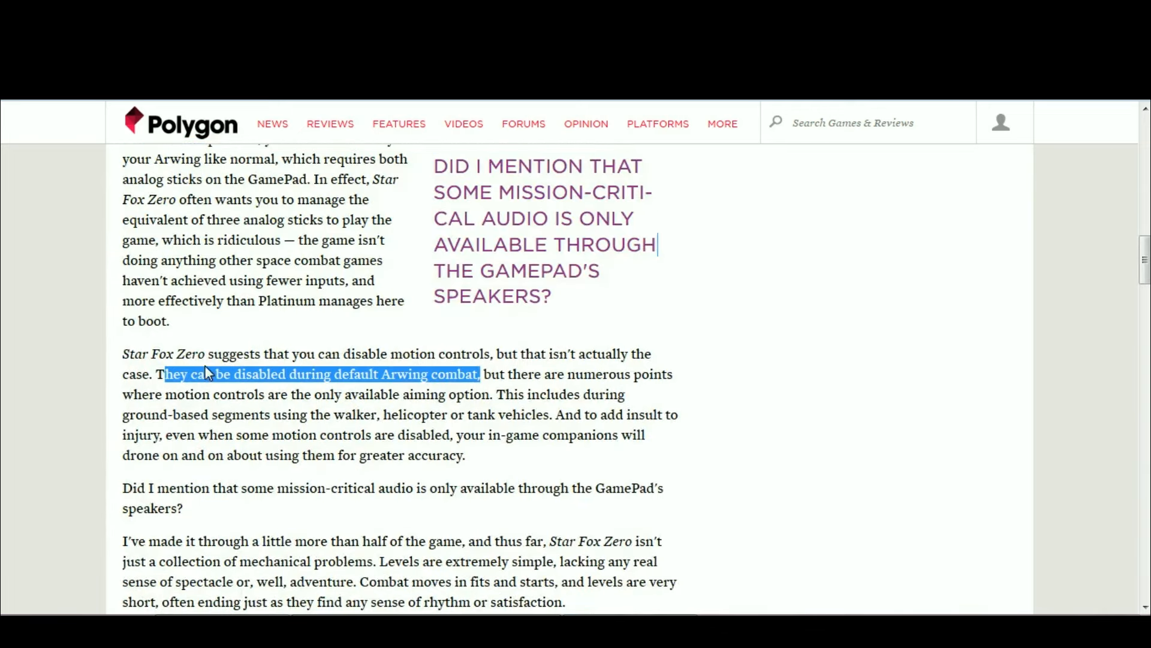
scroll("up", 3)
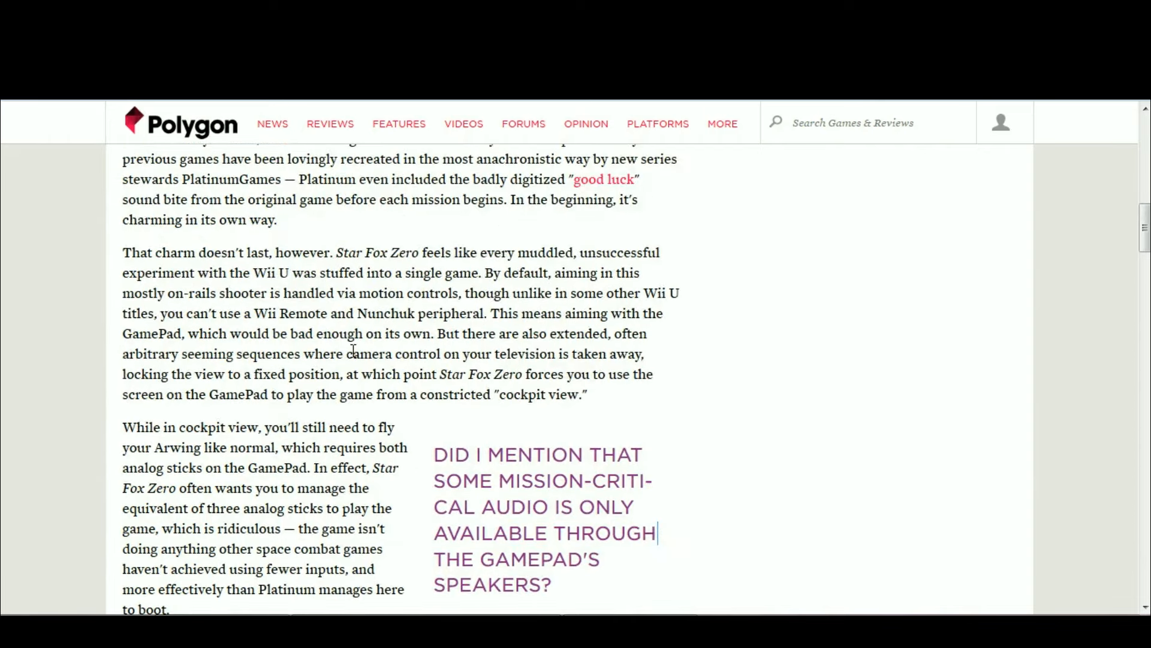
scroll("down", 3)
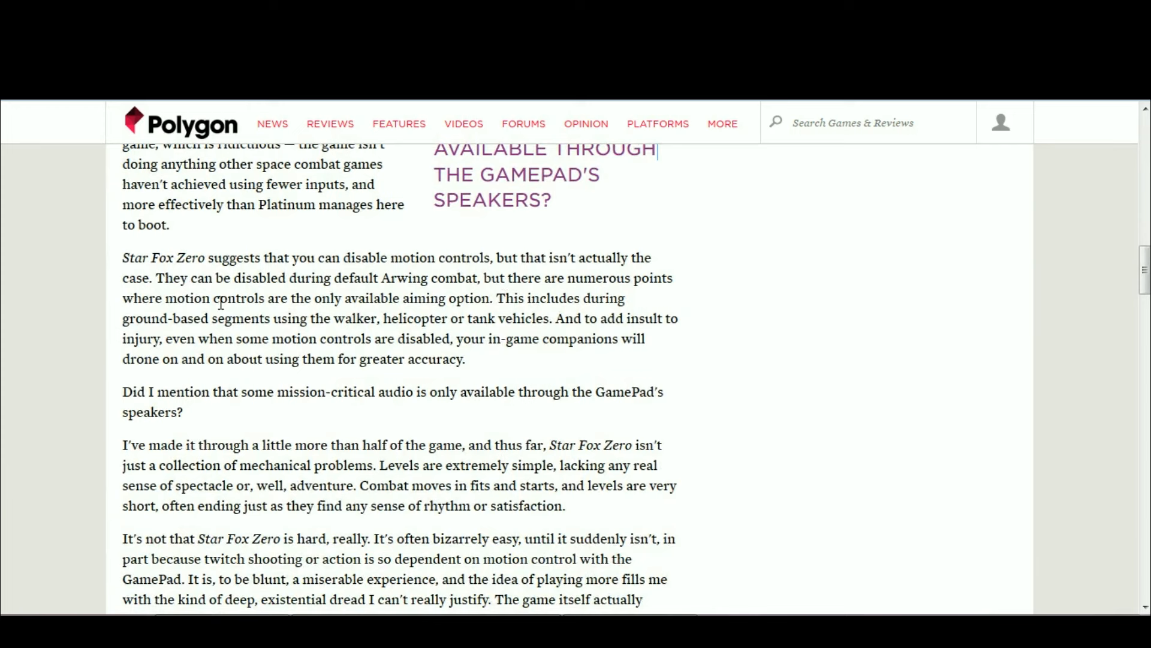
mouse_move(494, 315)
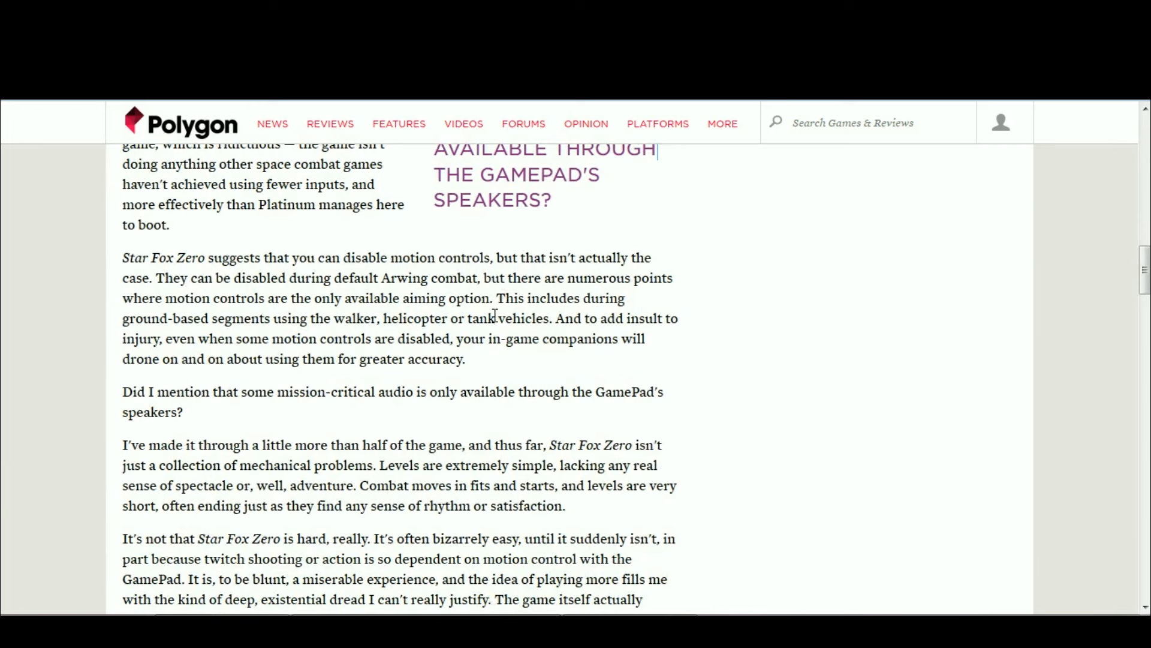
mouse_move(220, 336)
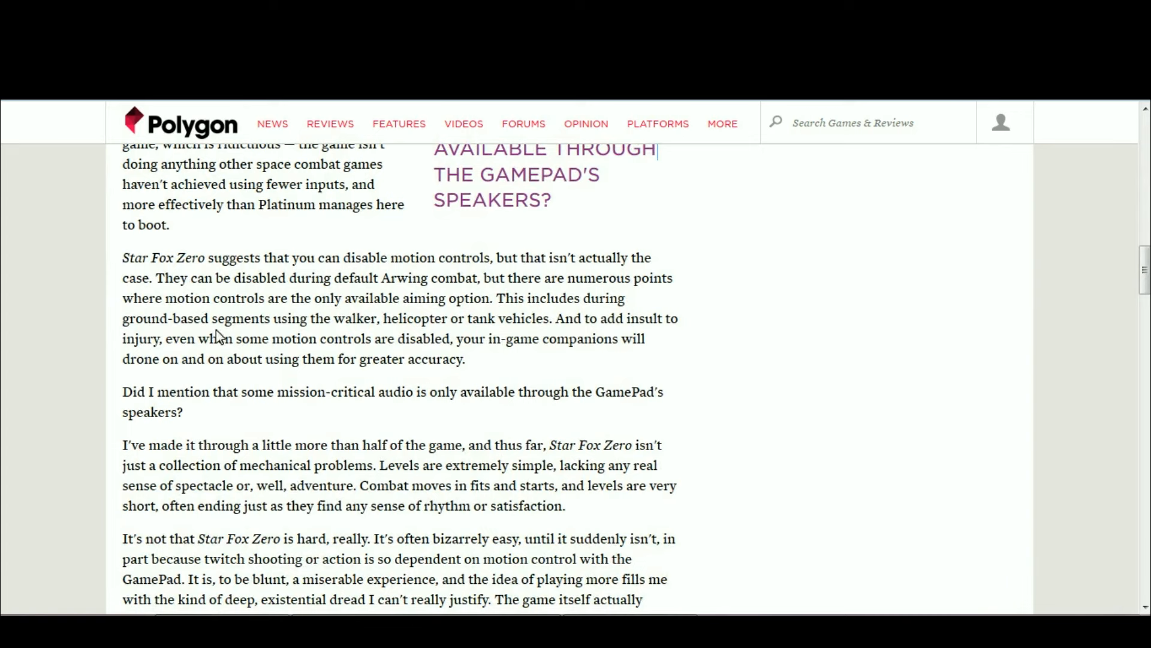
mouse_move(377, 325)
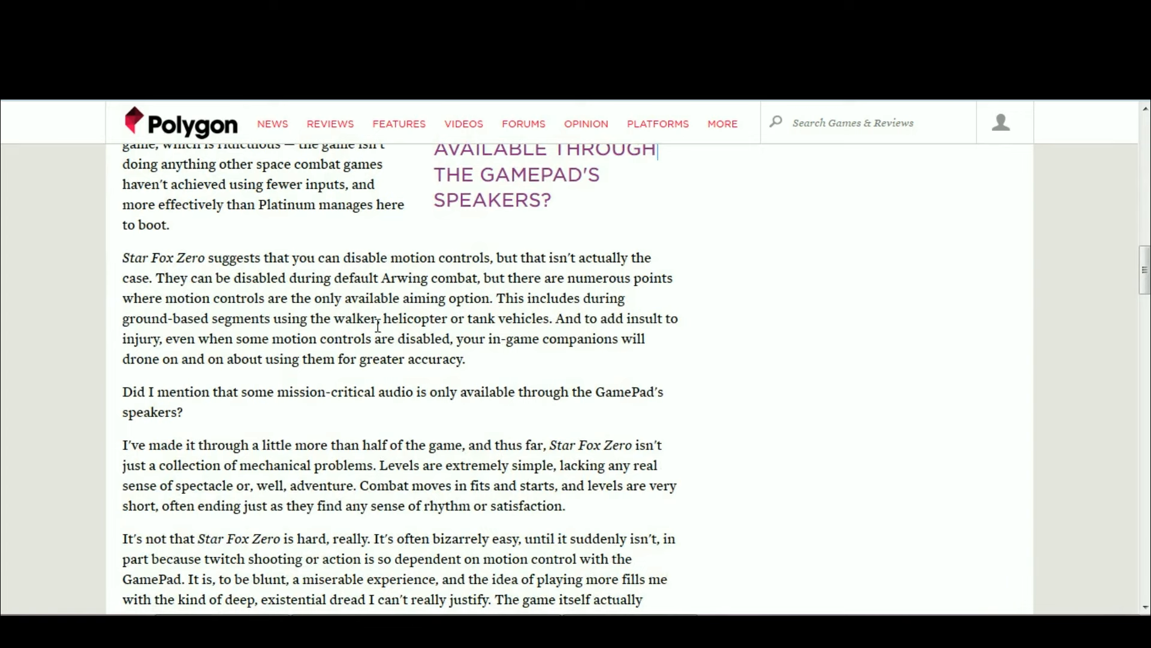
mouse_move(546, 356)
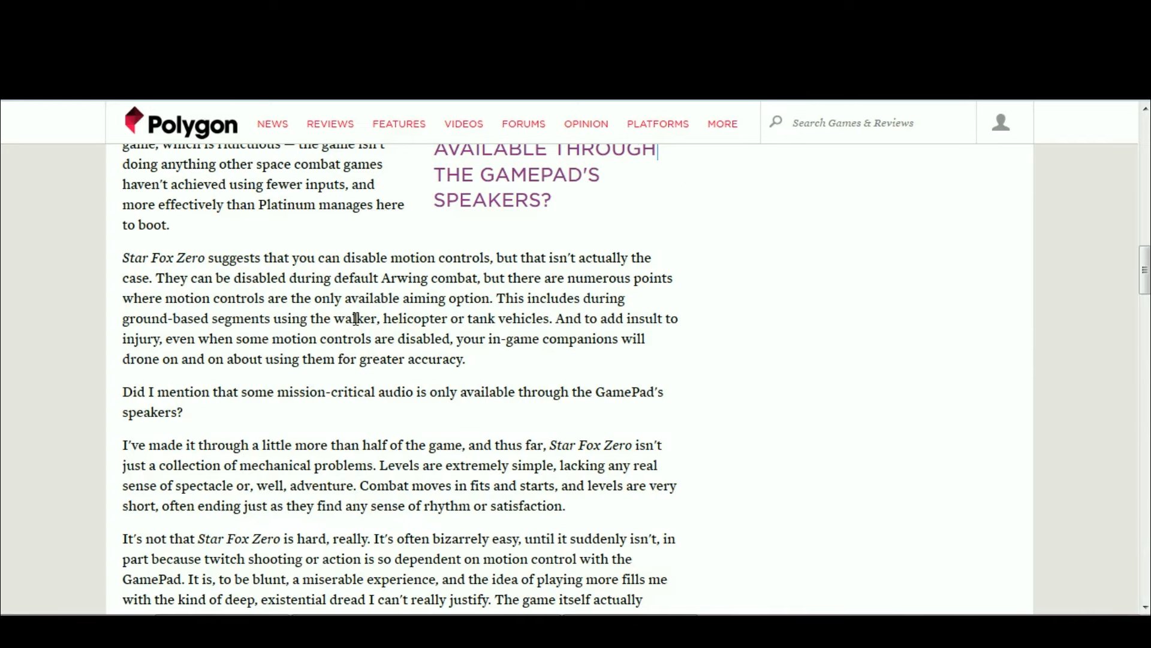
scroll("up", 3)
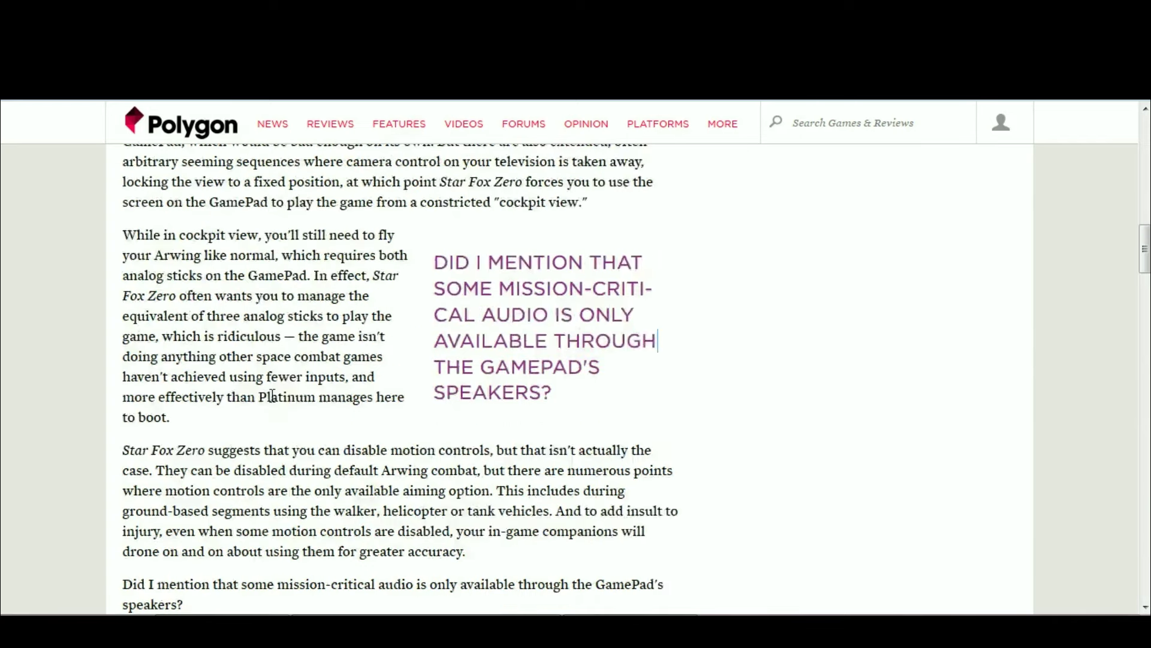
scroll("up", 3)
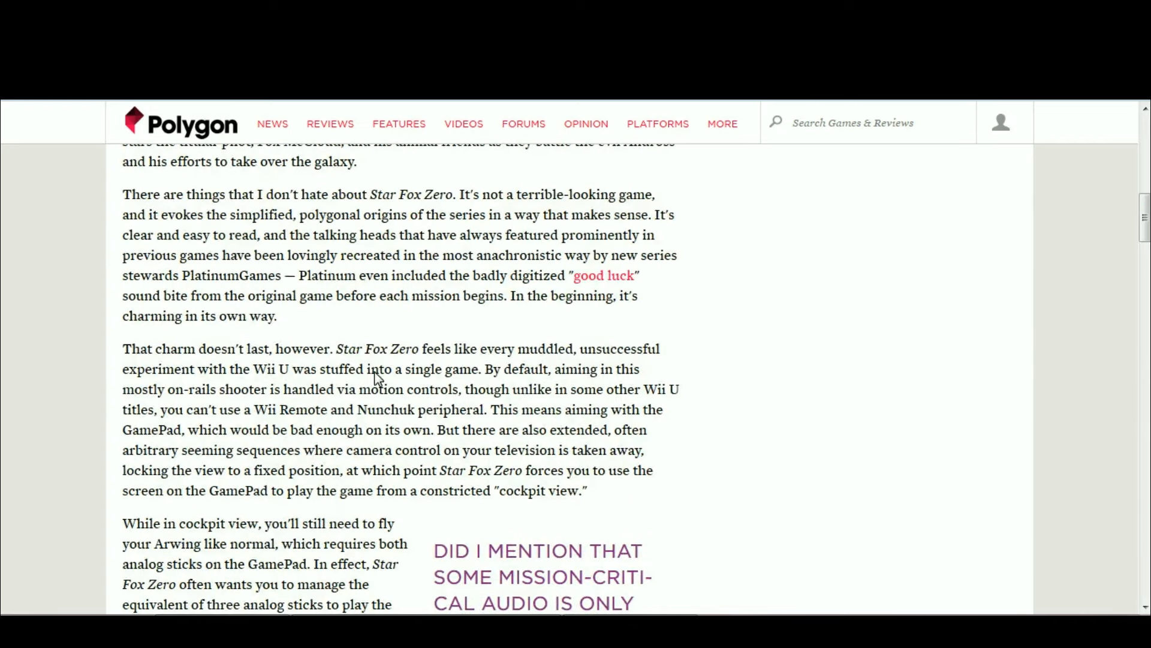
mouse_move(371, 268)
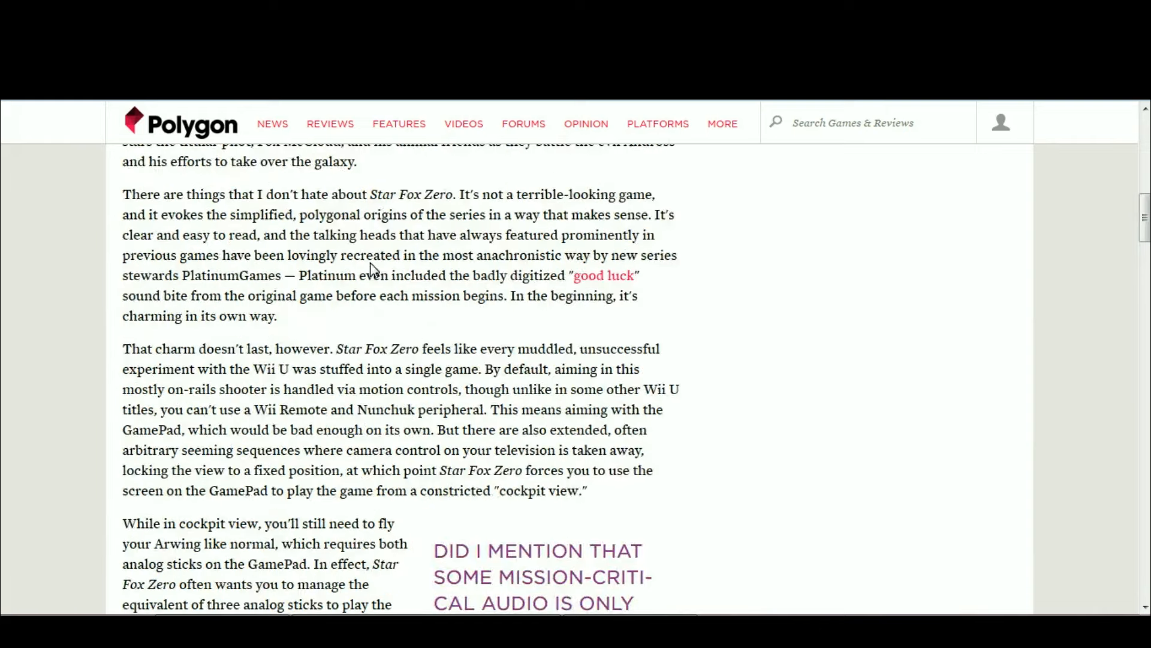
scroll("down", 3)
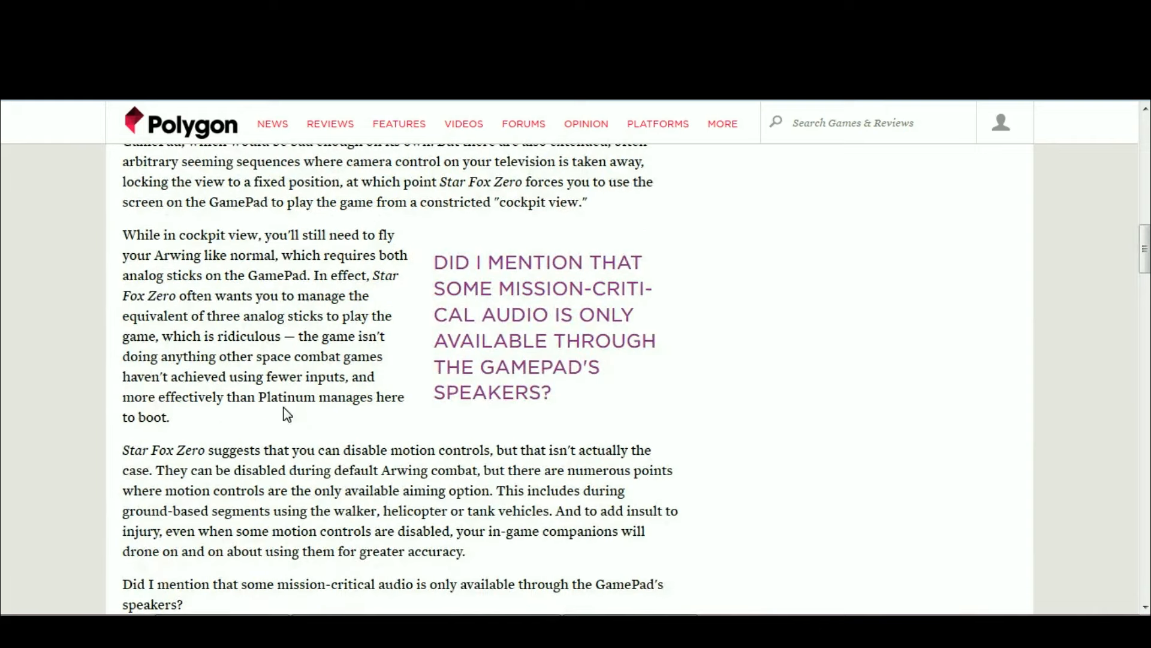
mouse_move(540, 314)
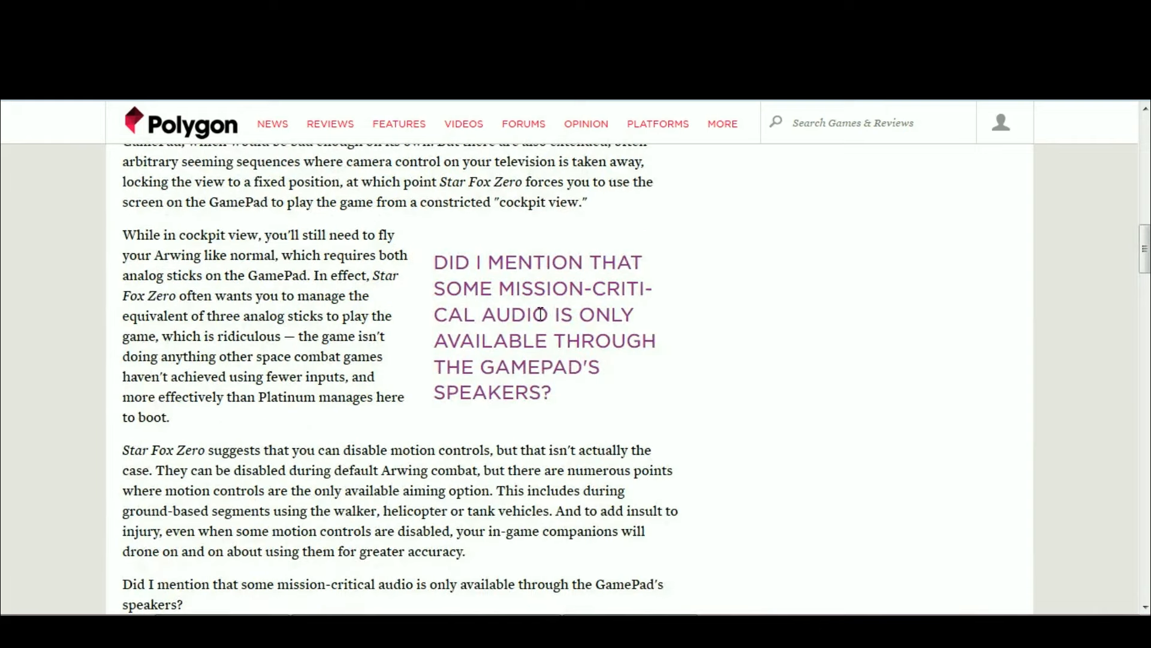
mouse_move(380, 470)
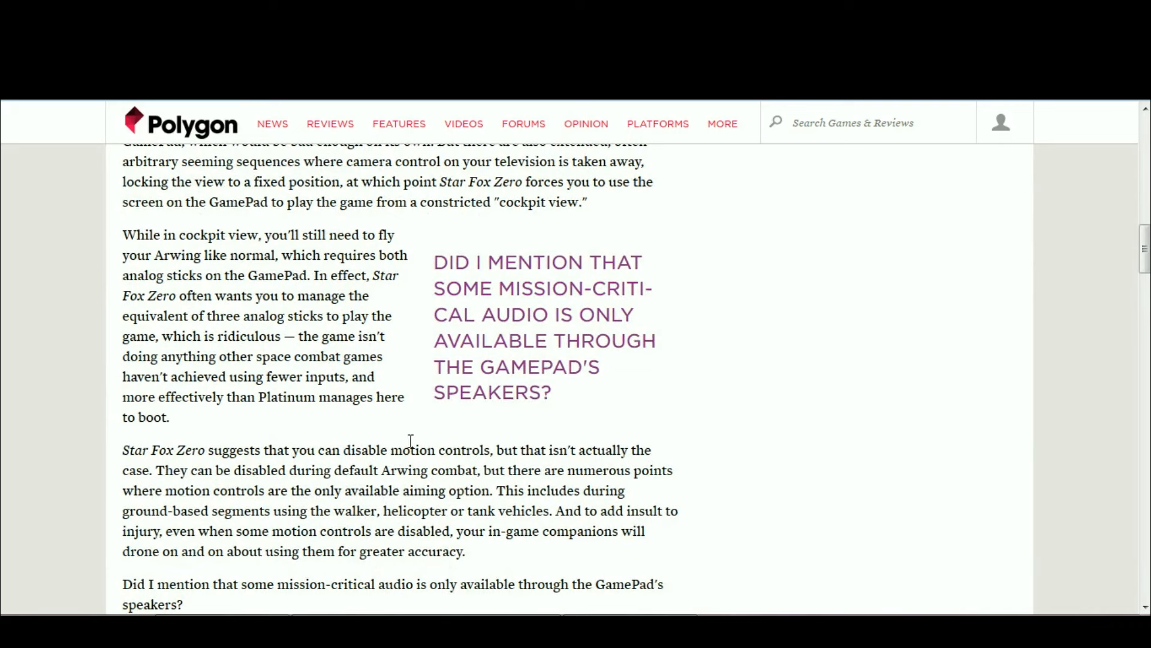
scroll("down", 3)
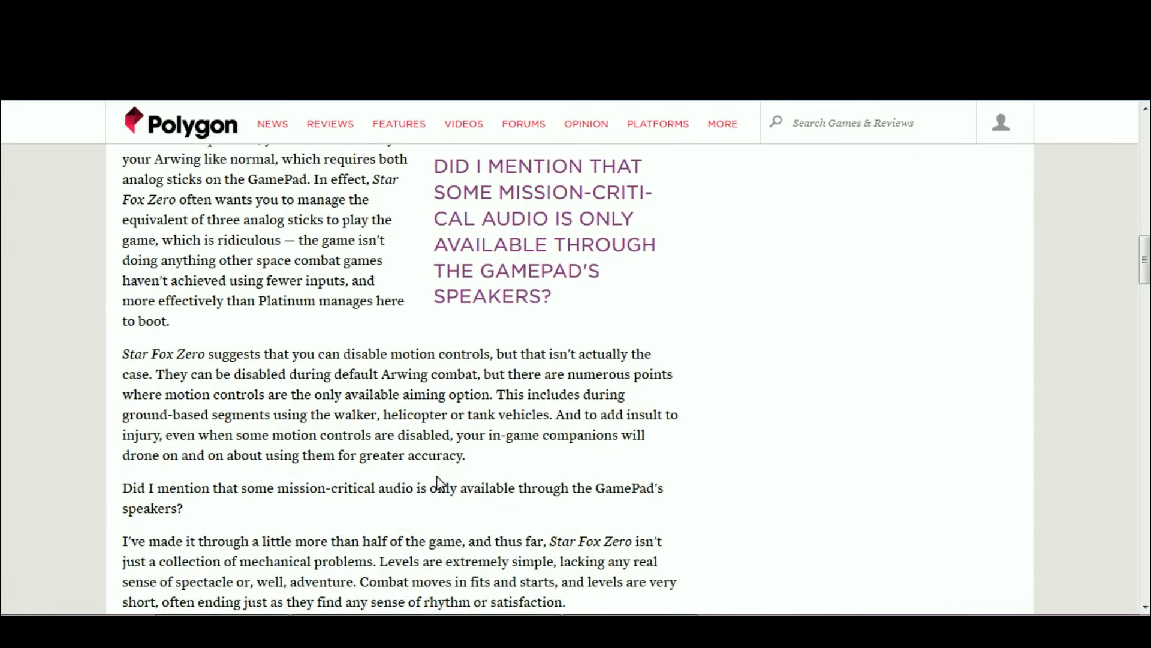
mouse_move(451, 256)
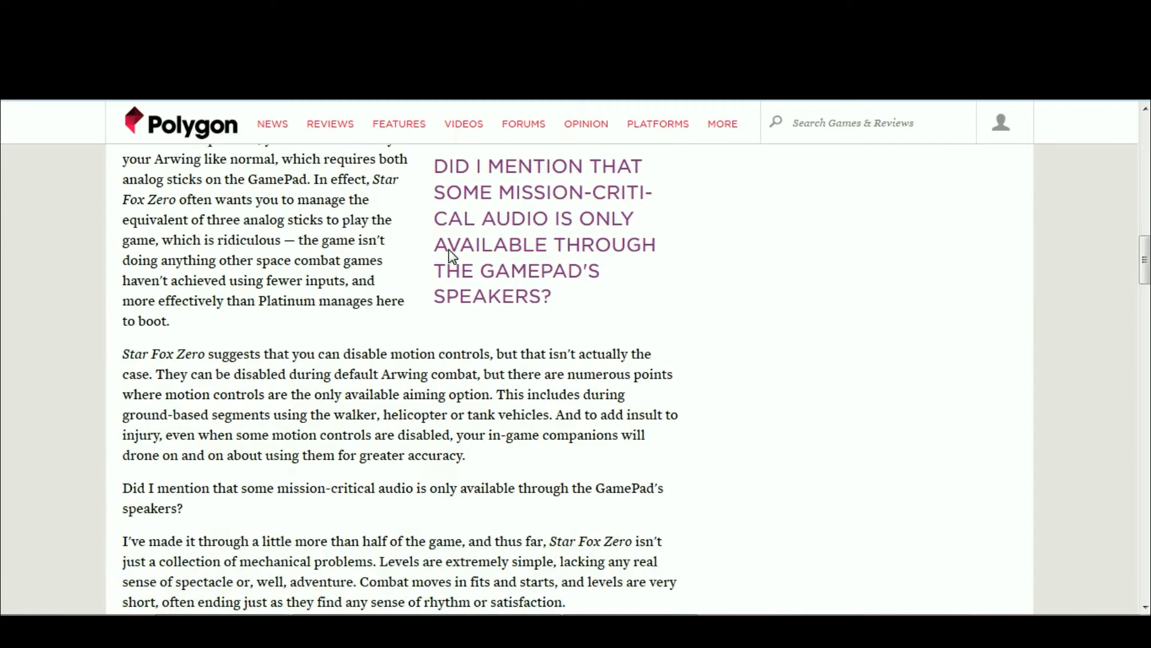
mouse_move(427, 457)
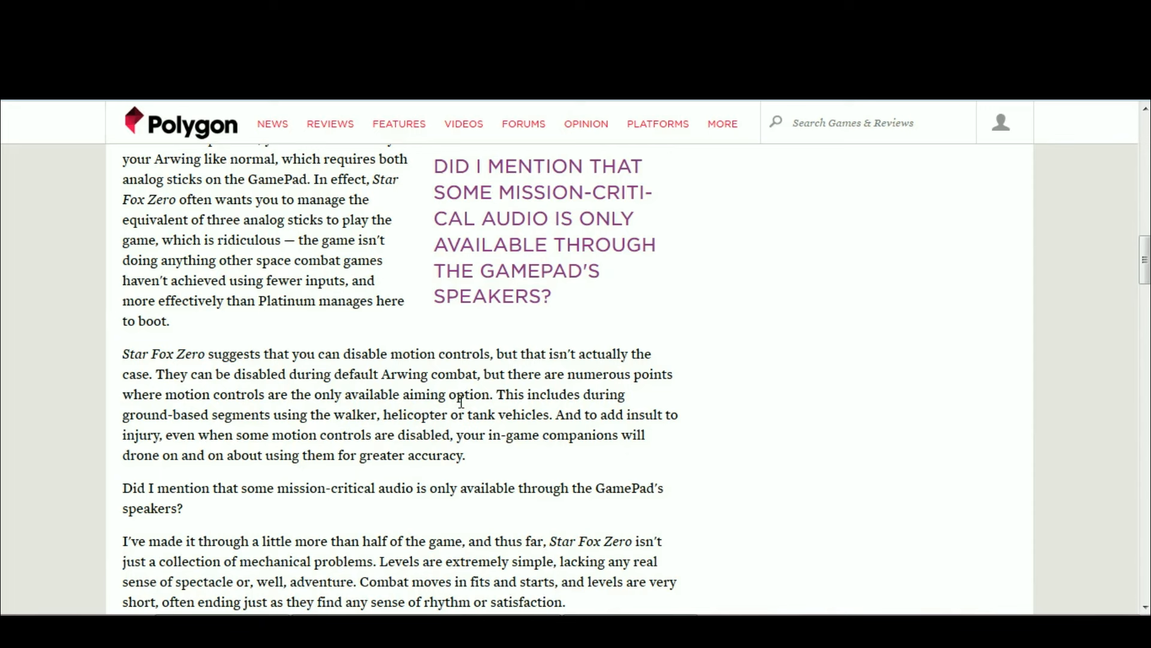
mouse_move(445, 428)
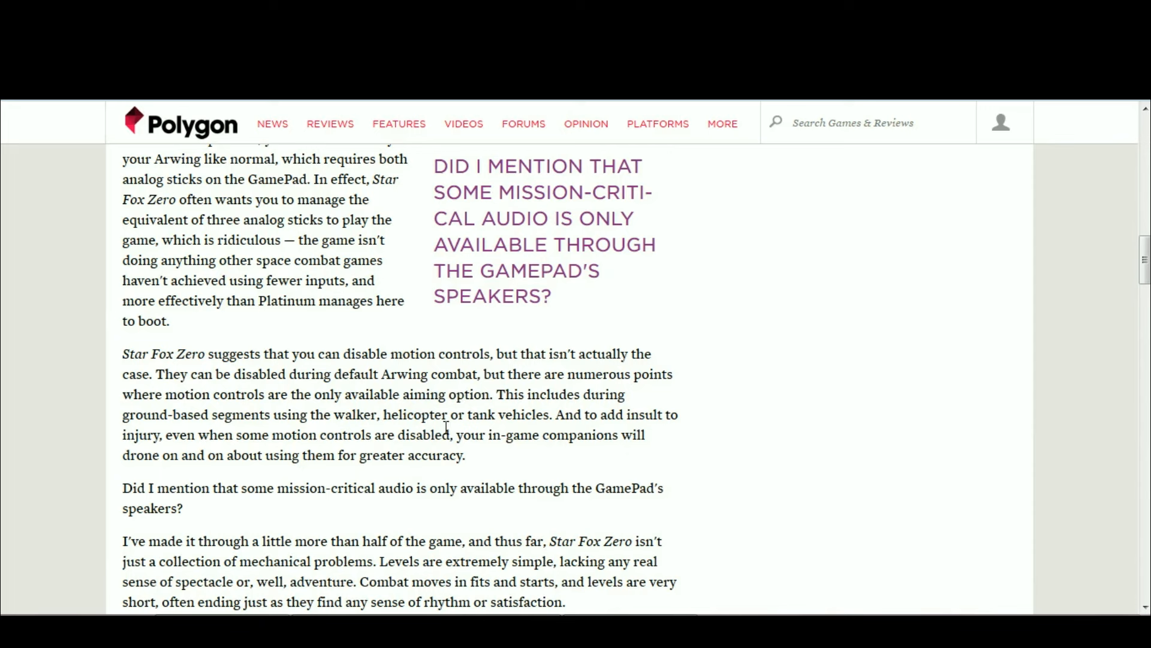
mouse_move(501, 347)
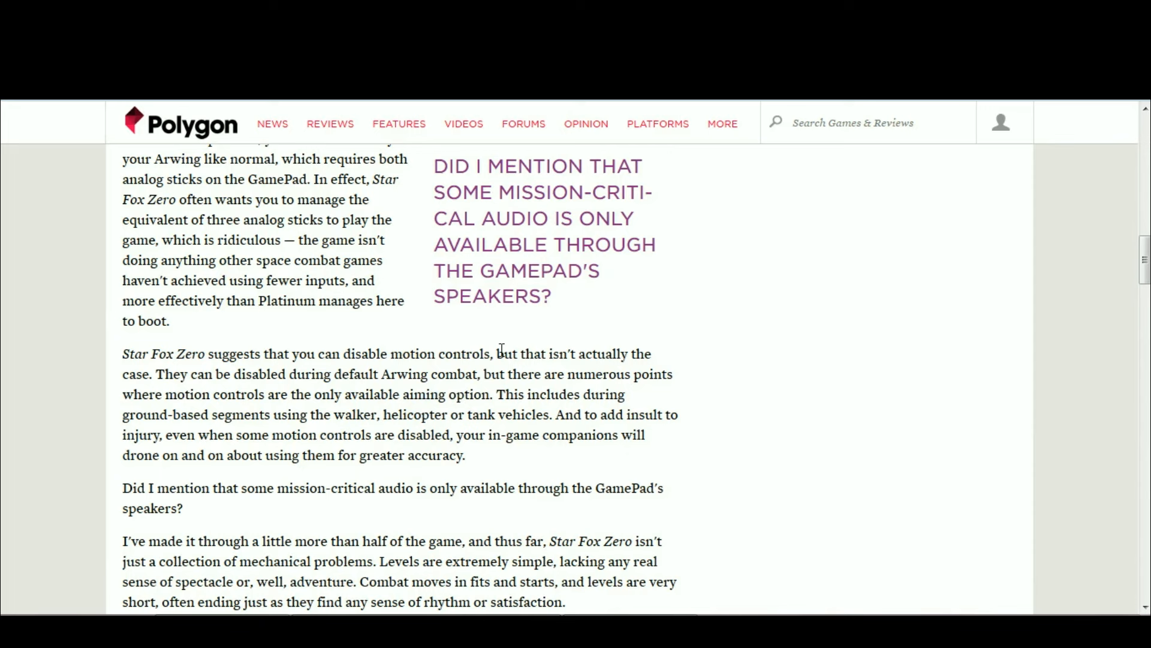
mouse_move(501, 393)
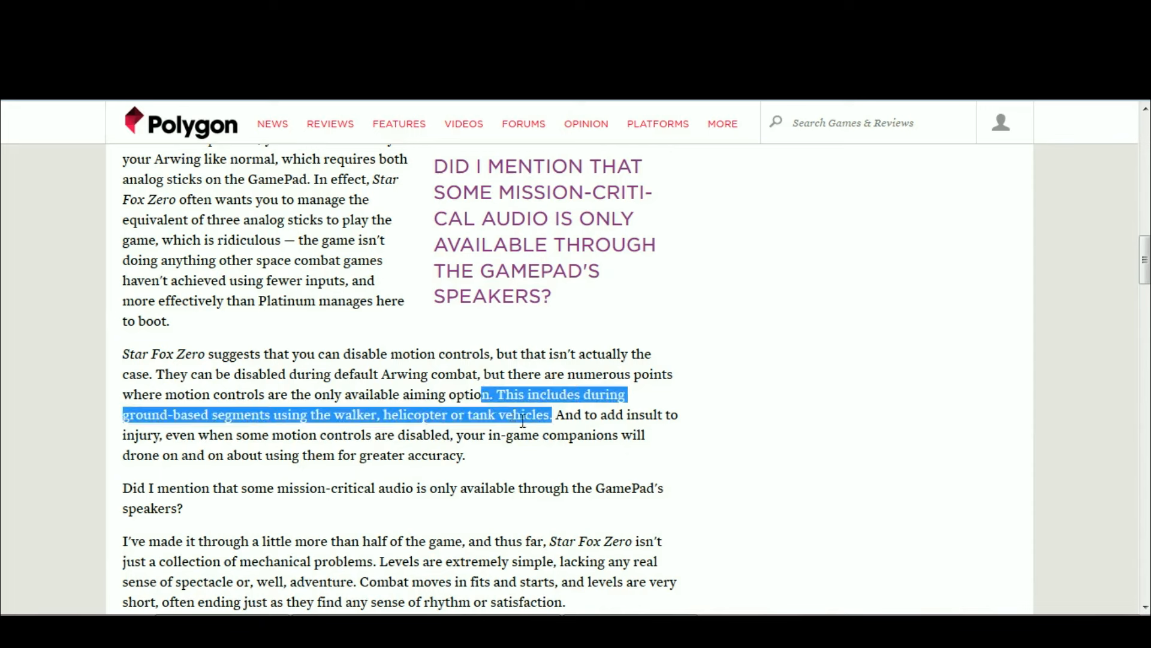
mouse_move(470, 414)
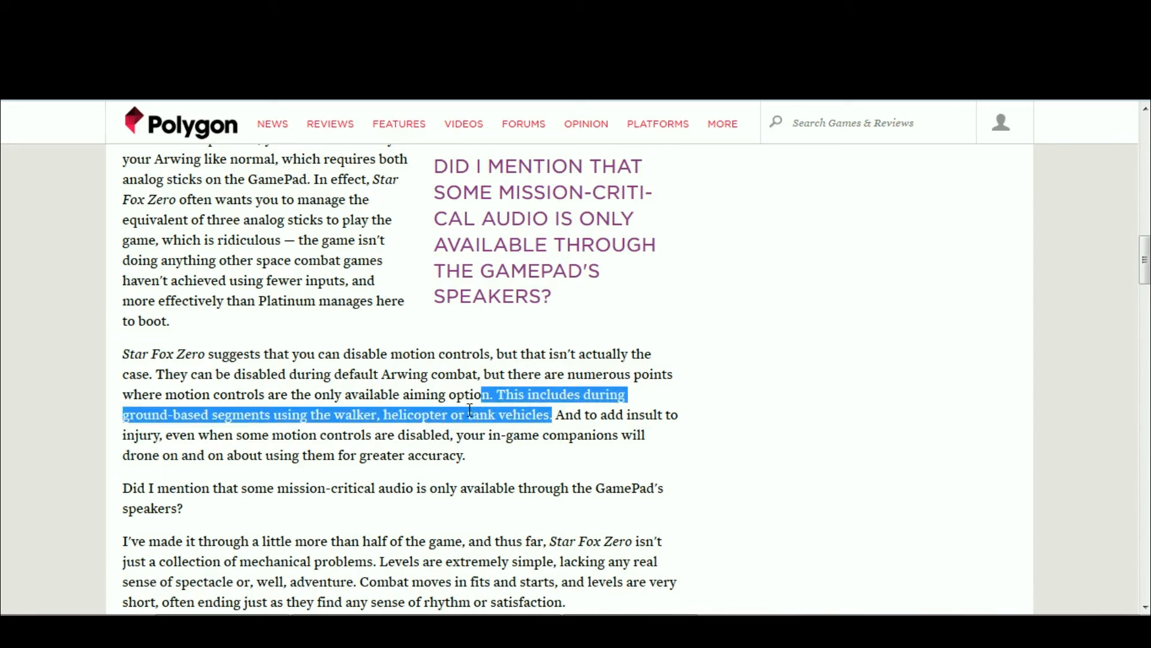
mouse_move(423, 397)
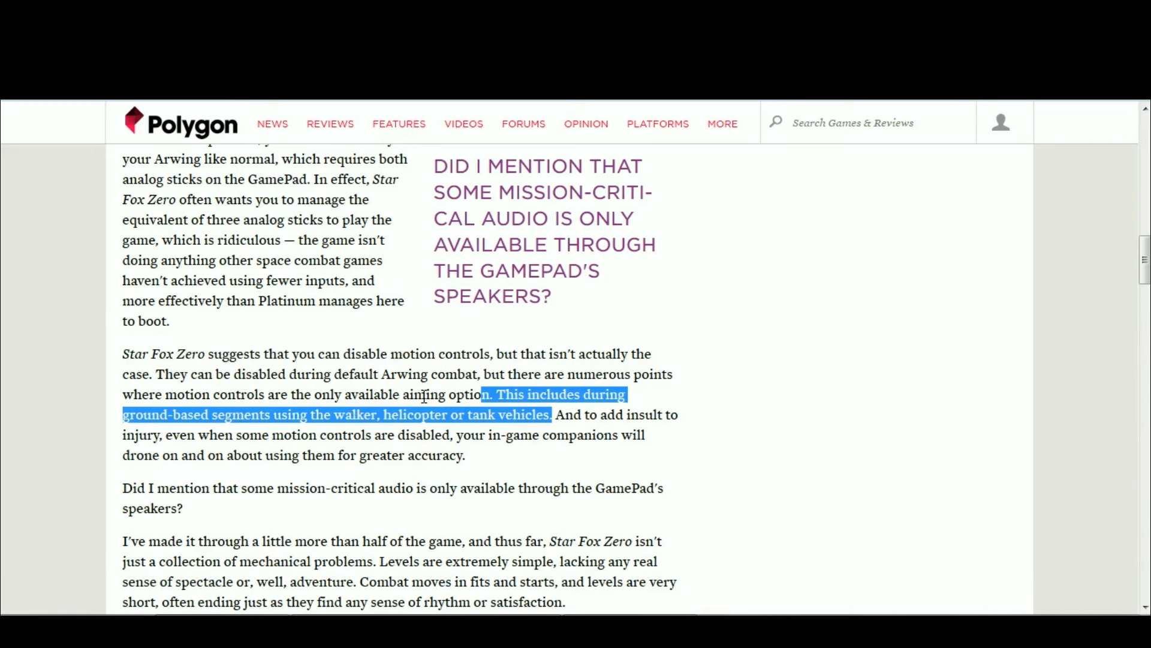
mouse_move(374, 402)
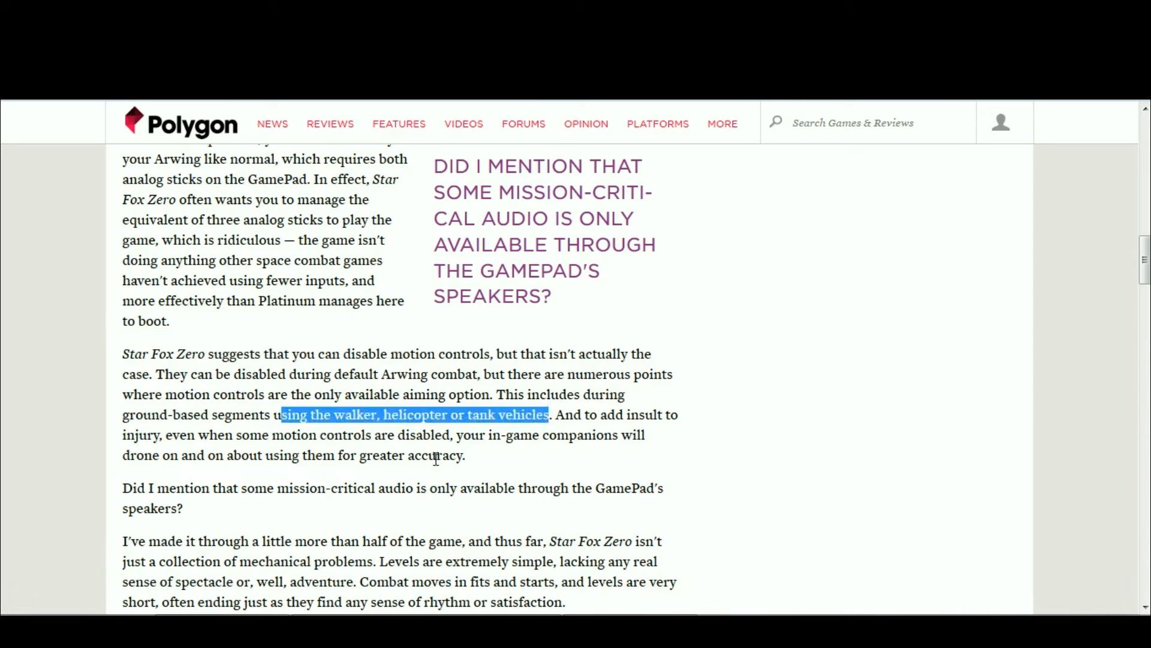
scroll("down", 3)
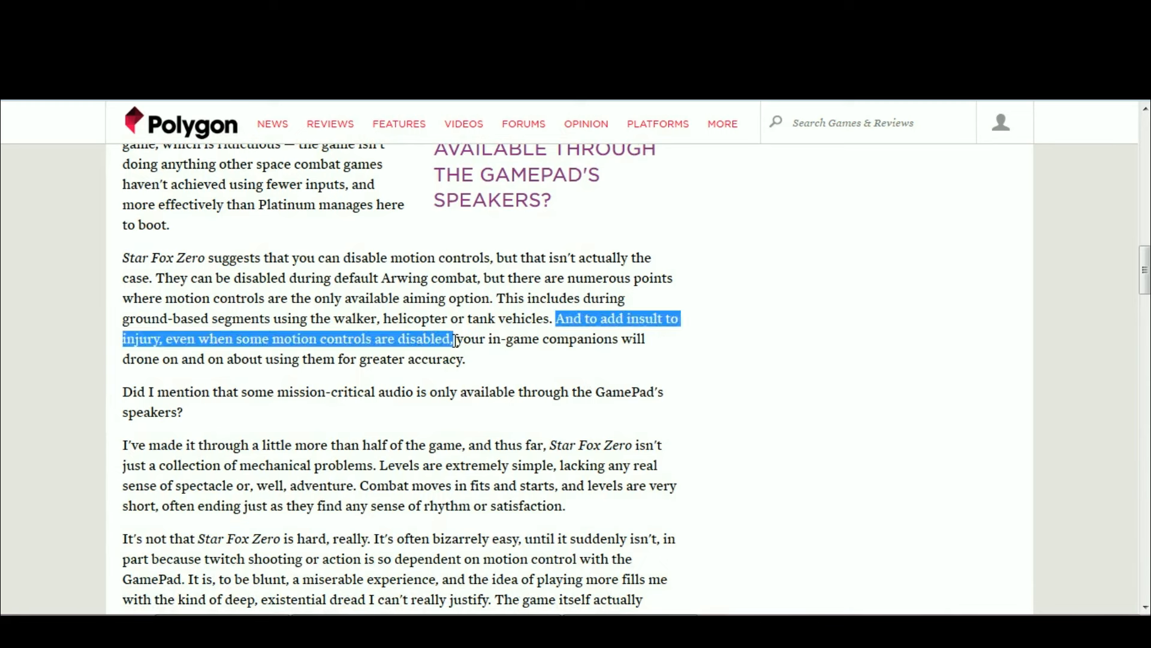
left_click(517, 360)
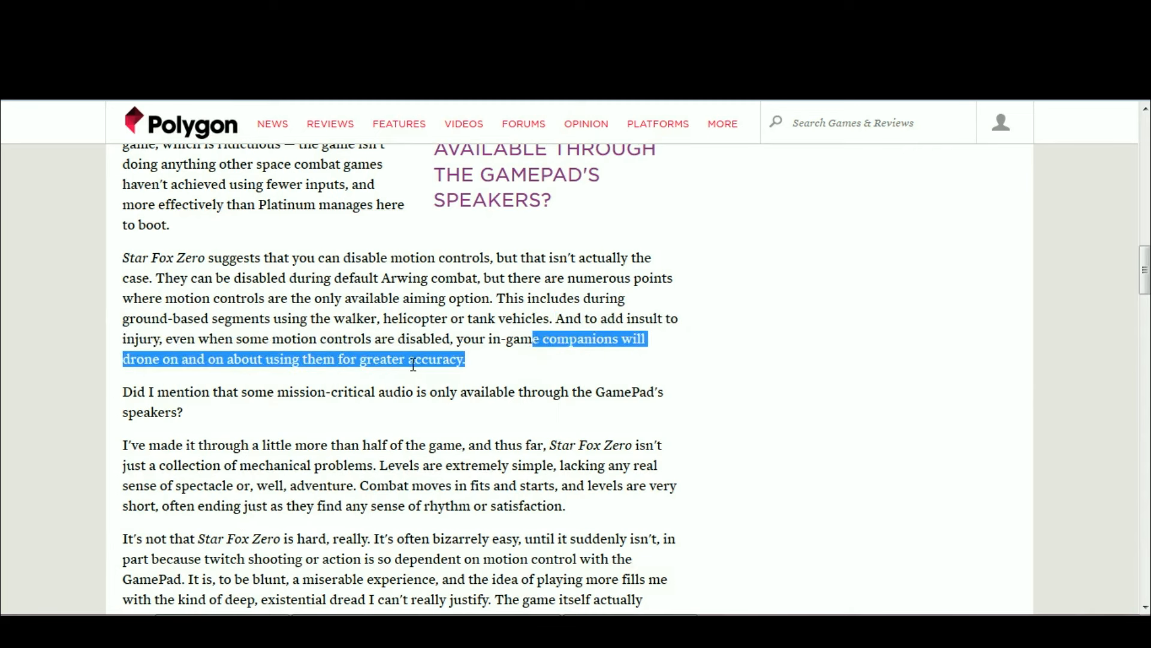
left_click(455, 340)
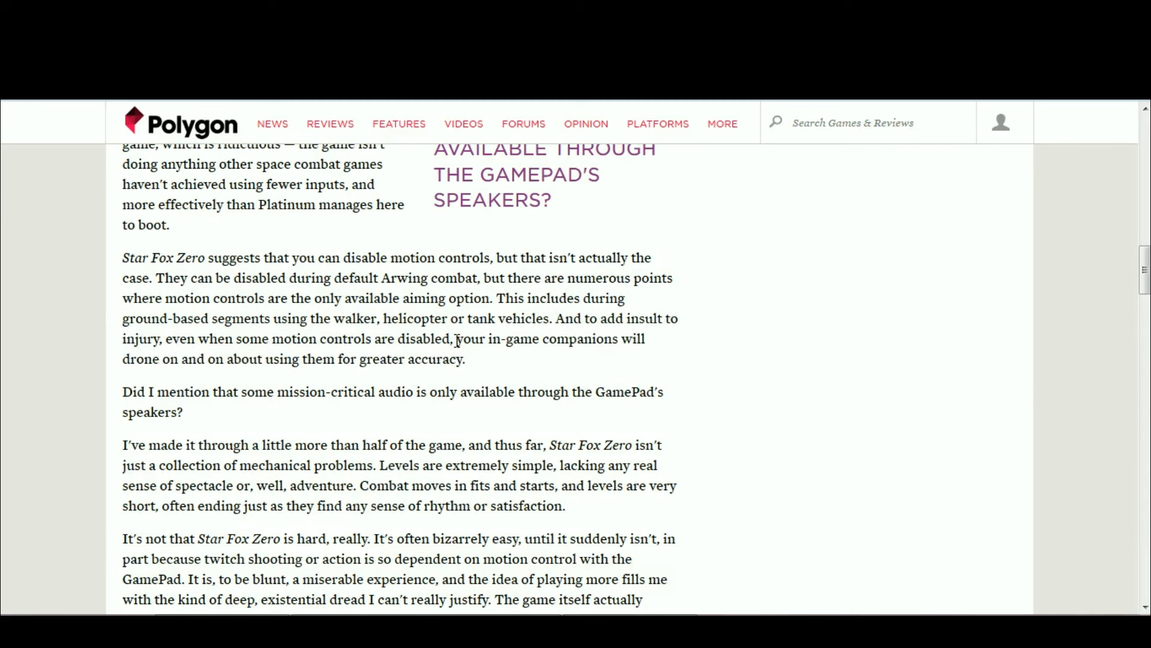
mouse_move(449, 336)
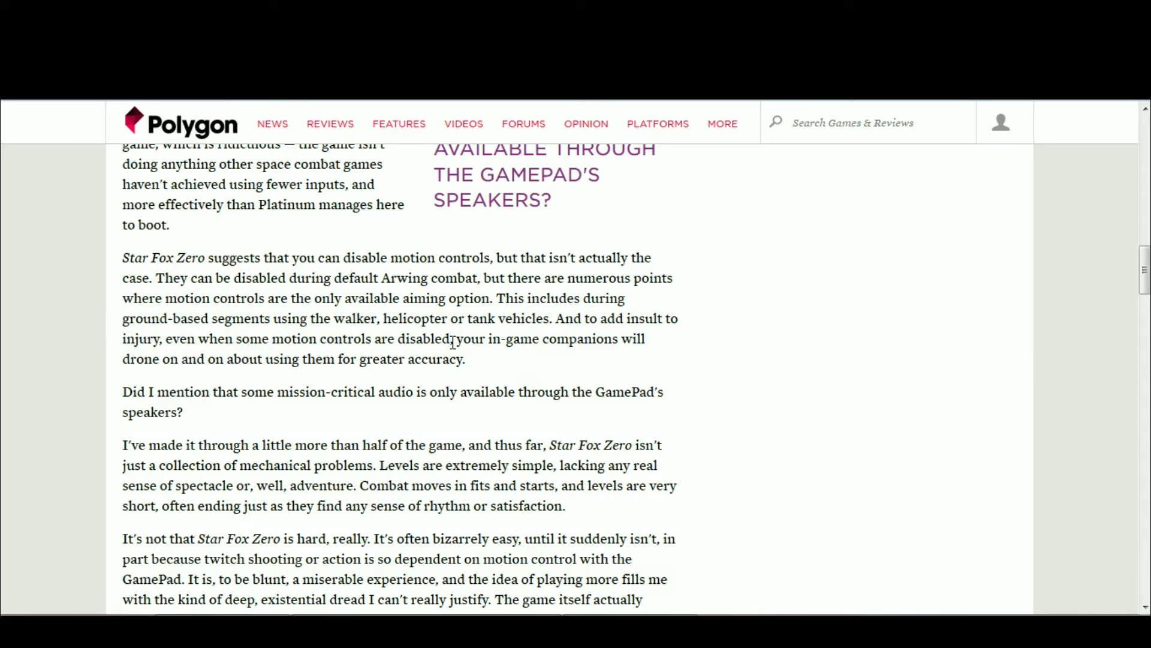
mouse_move(501, 343)
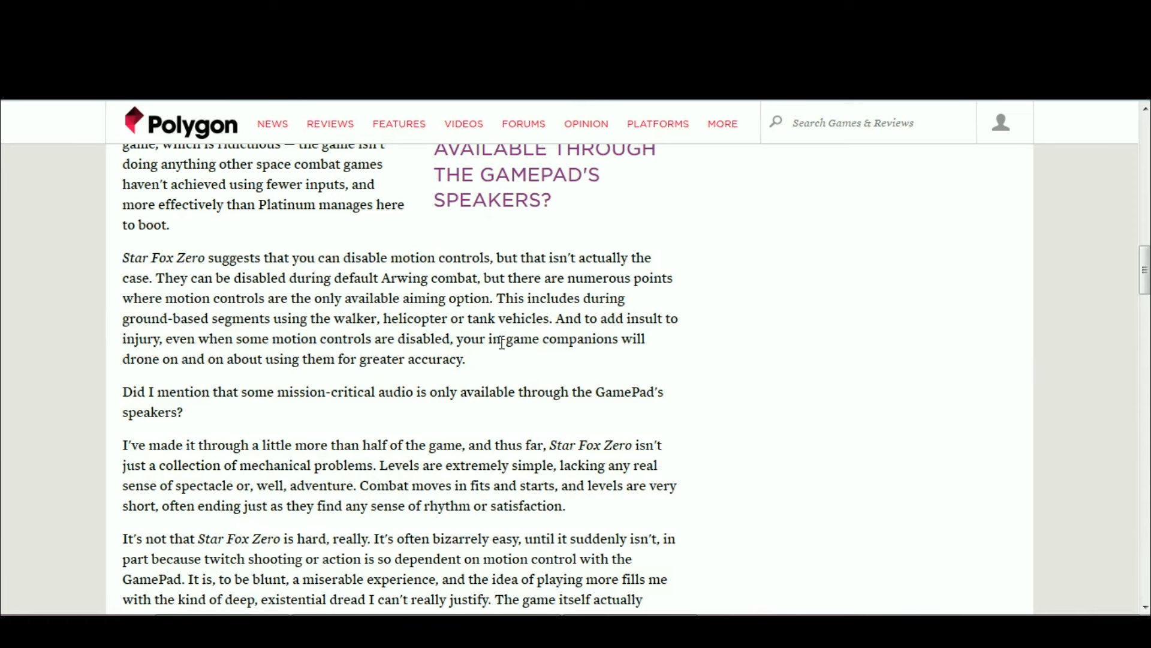
mouse_move(506, 363)
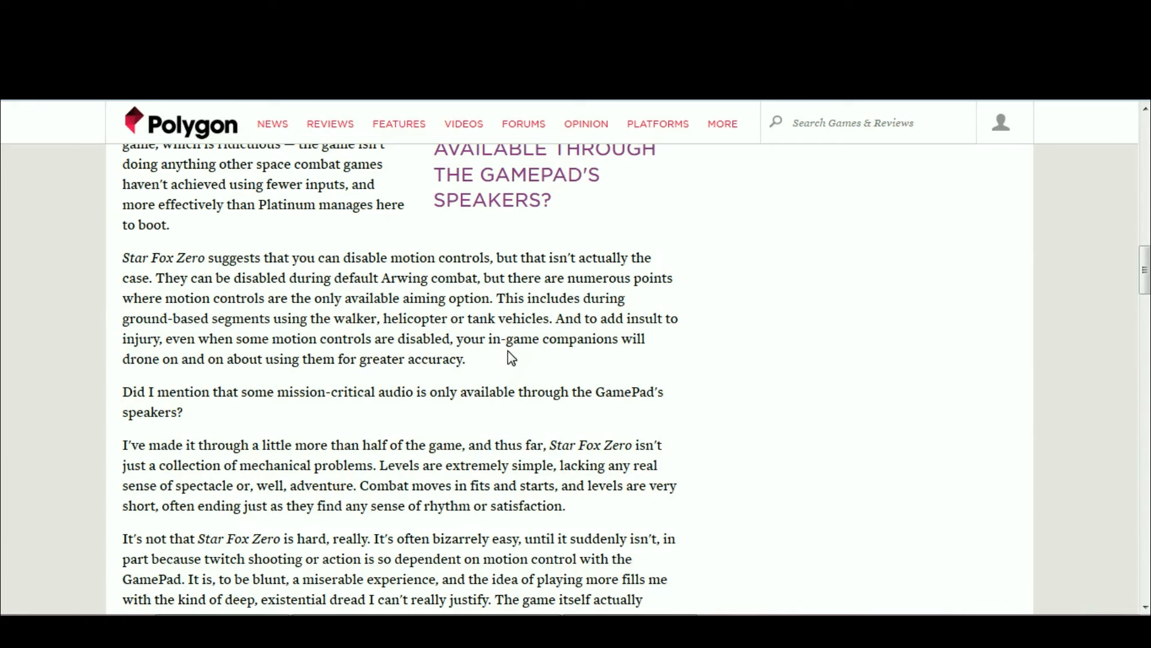
mouse_move(316, 416)
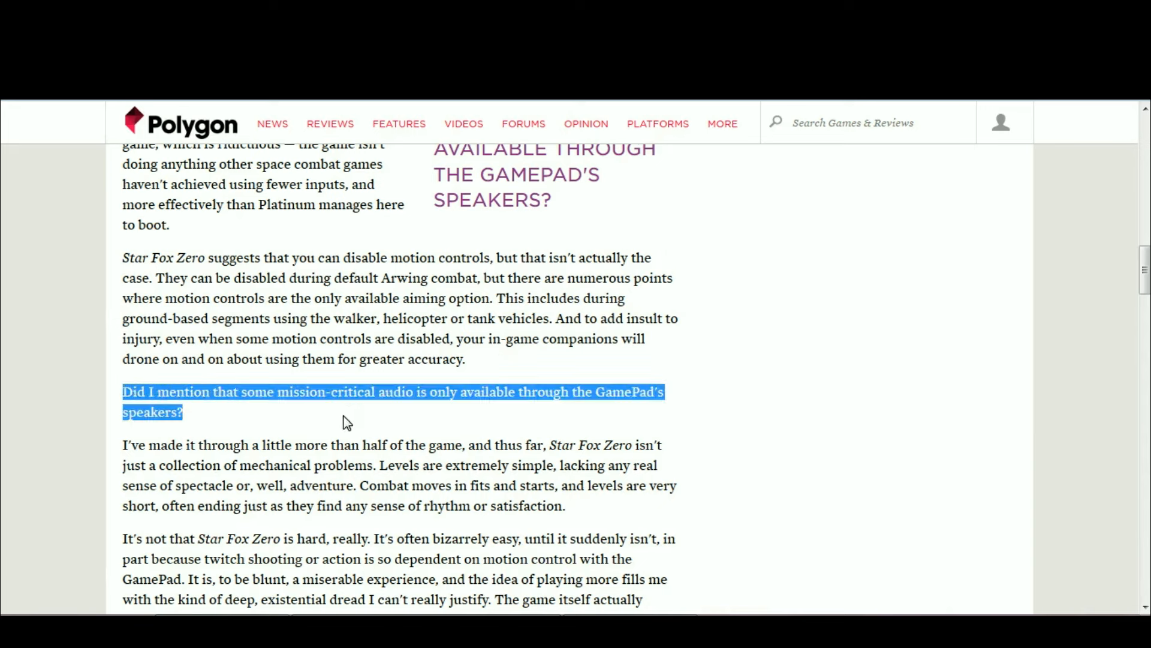
mouse_move(393, 428)
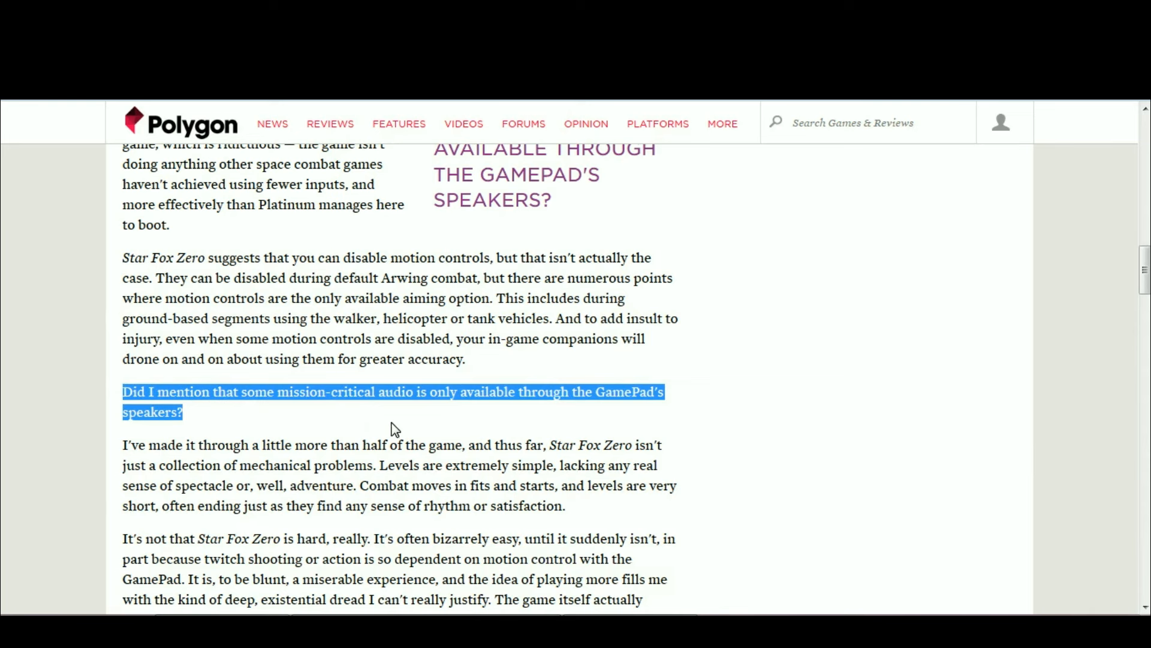
mouse_move(547, 422)
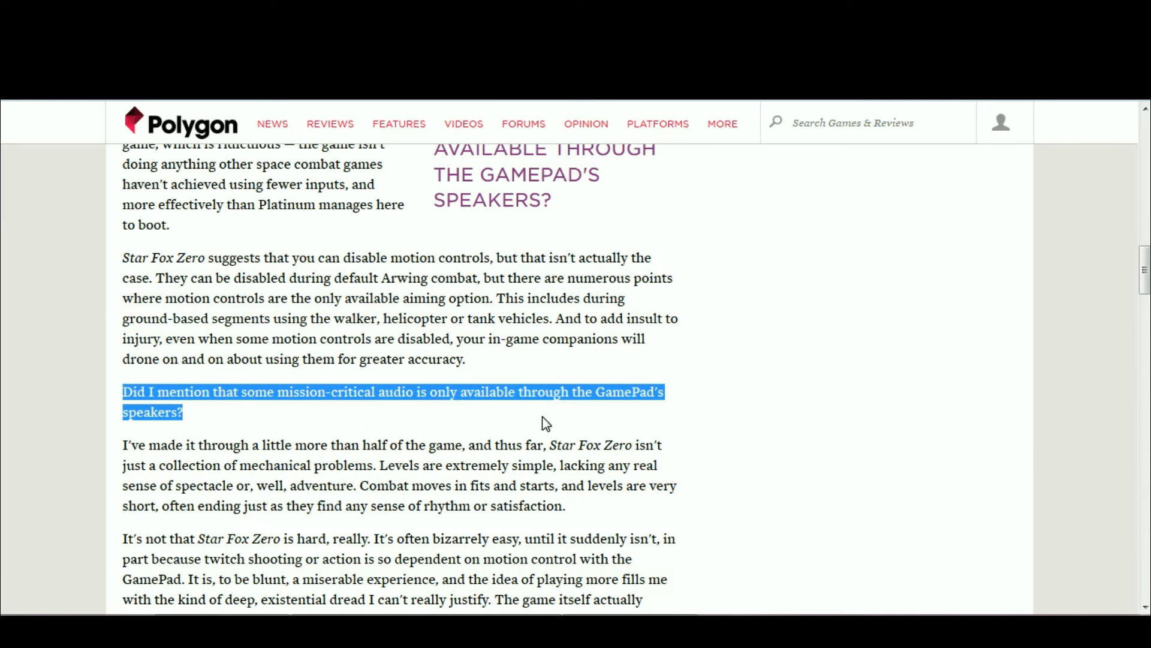
mouse_move(497, 412)
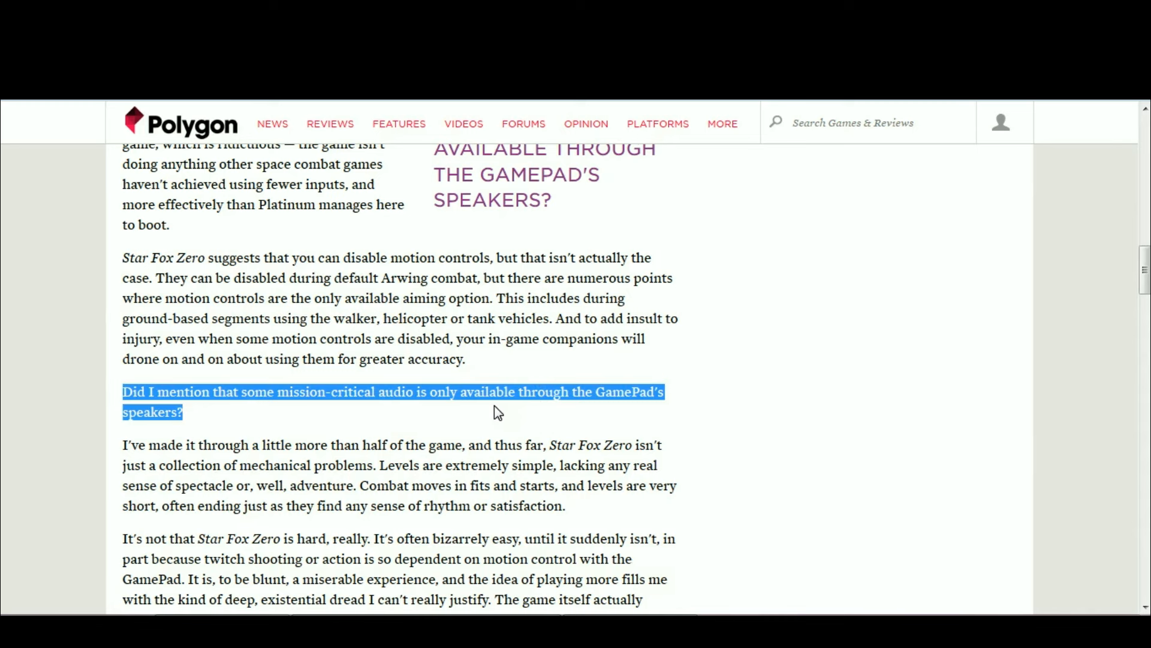
mouse_move(372, 432)
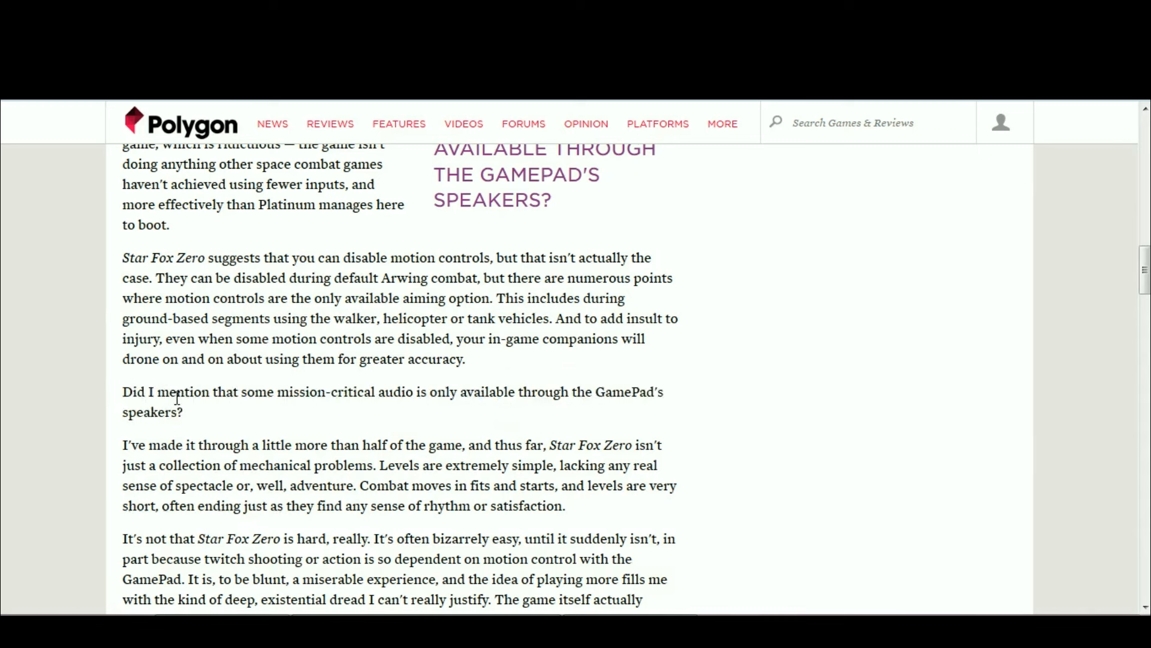
mouse_move(266, 455)
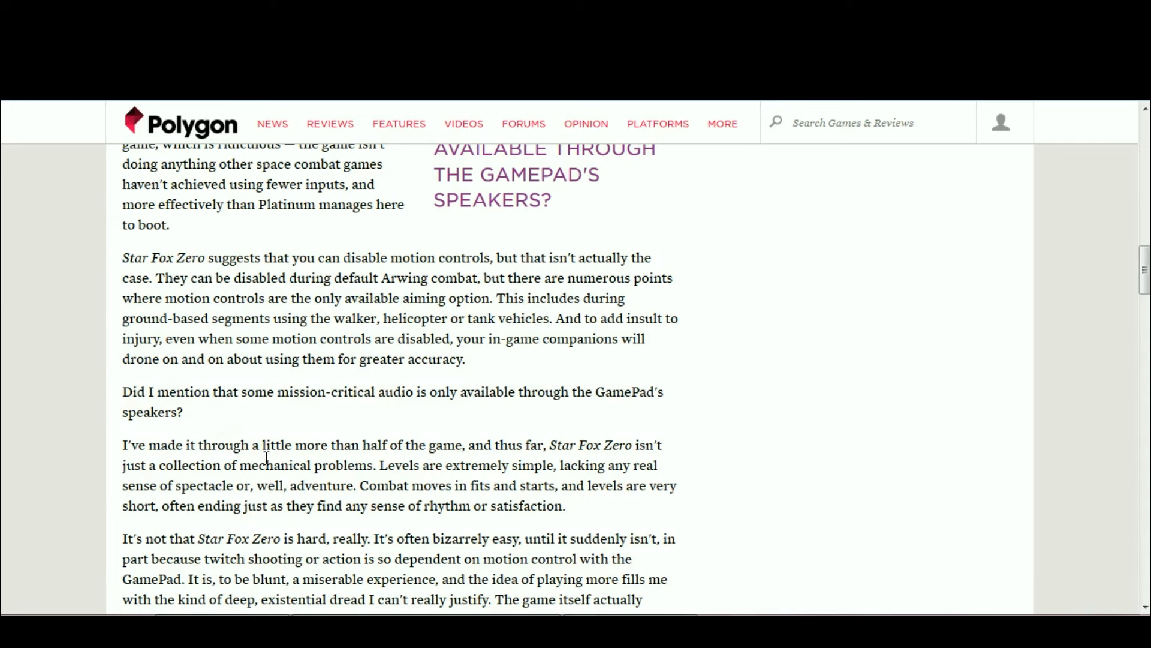
mouse_move(369, 399)
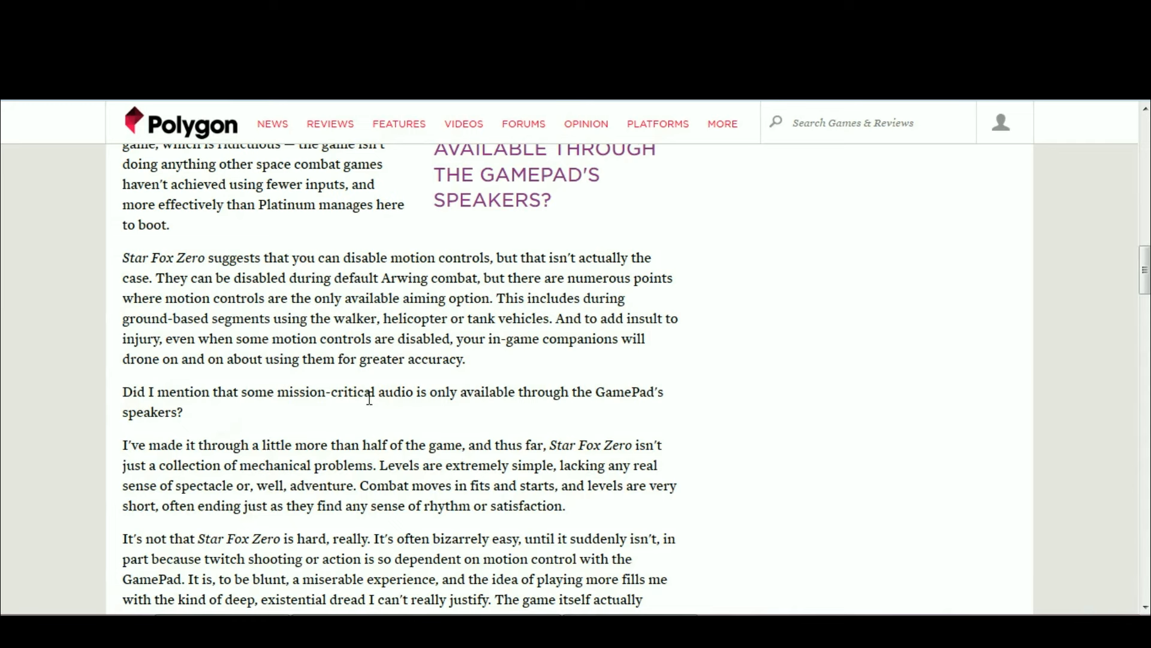
scroll("up", 3)
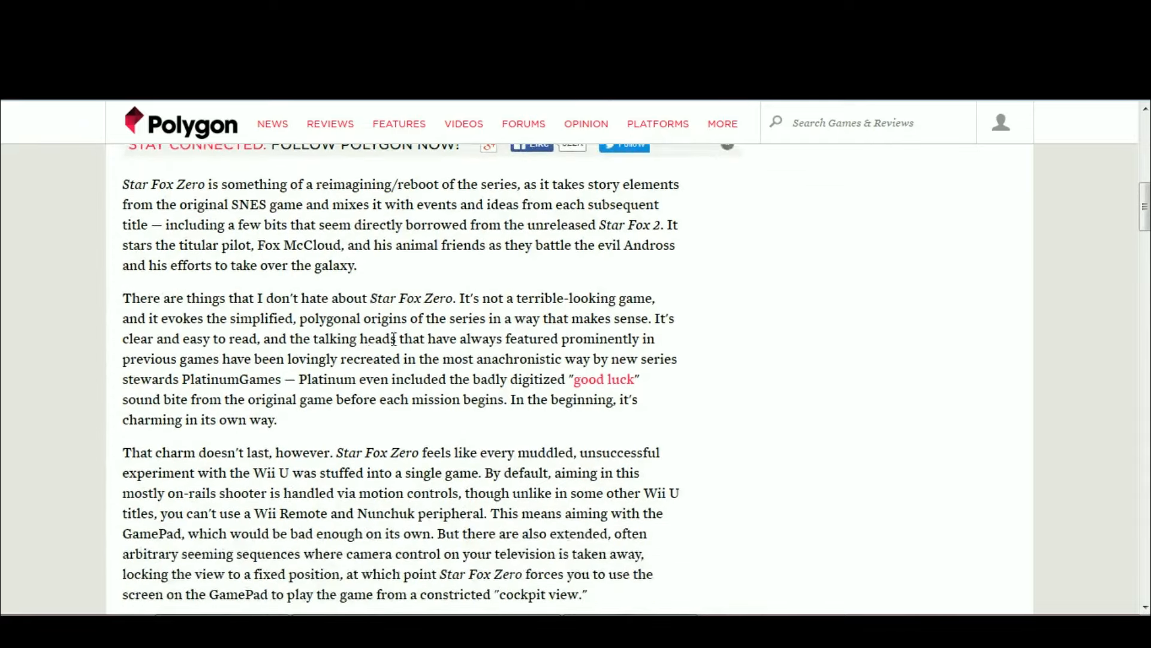
scroll("up", 3)
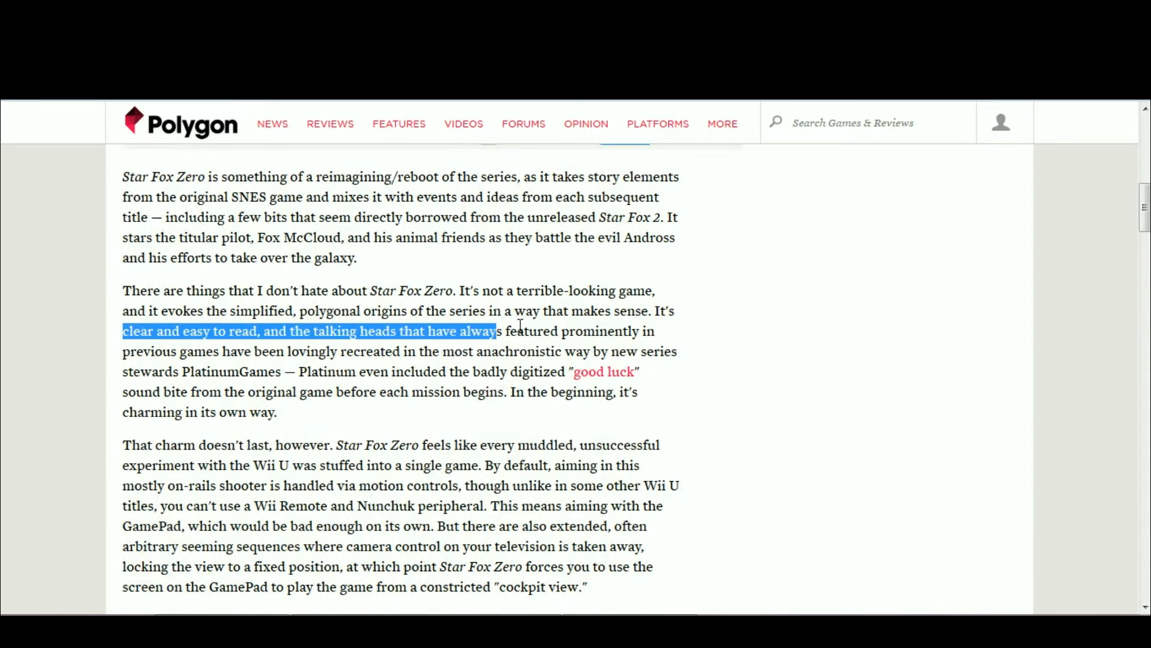
scroll("down", 3)
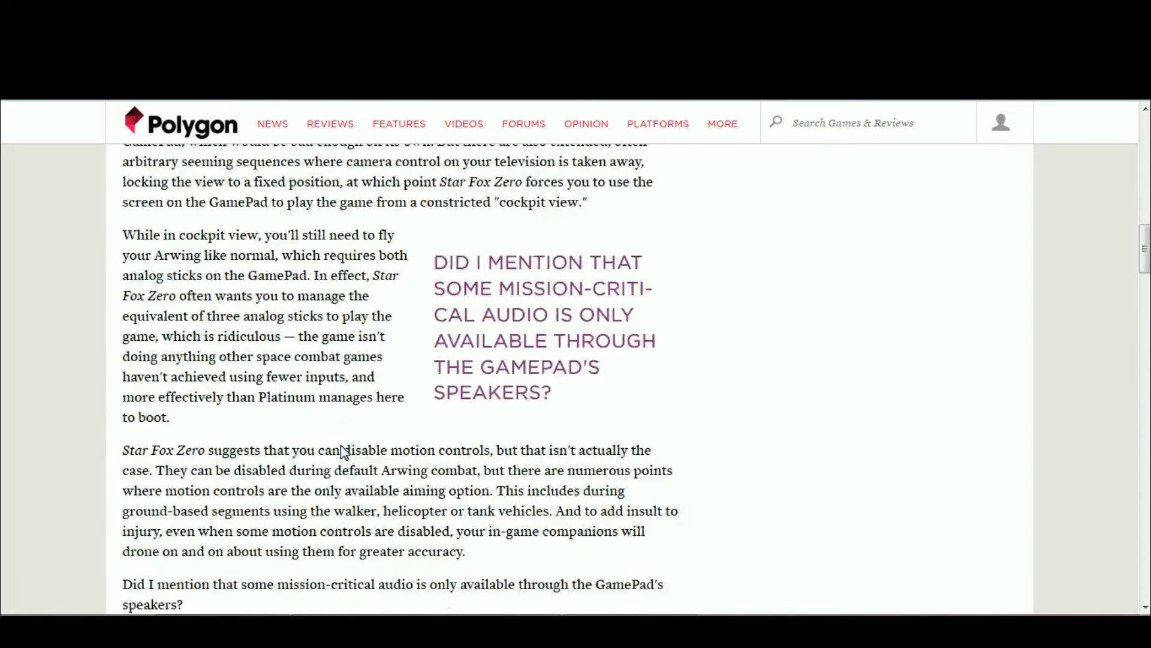
scroll("down", 3)
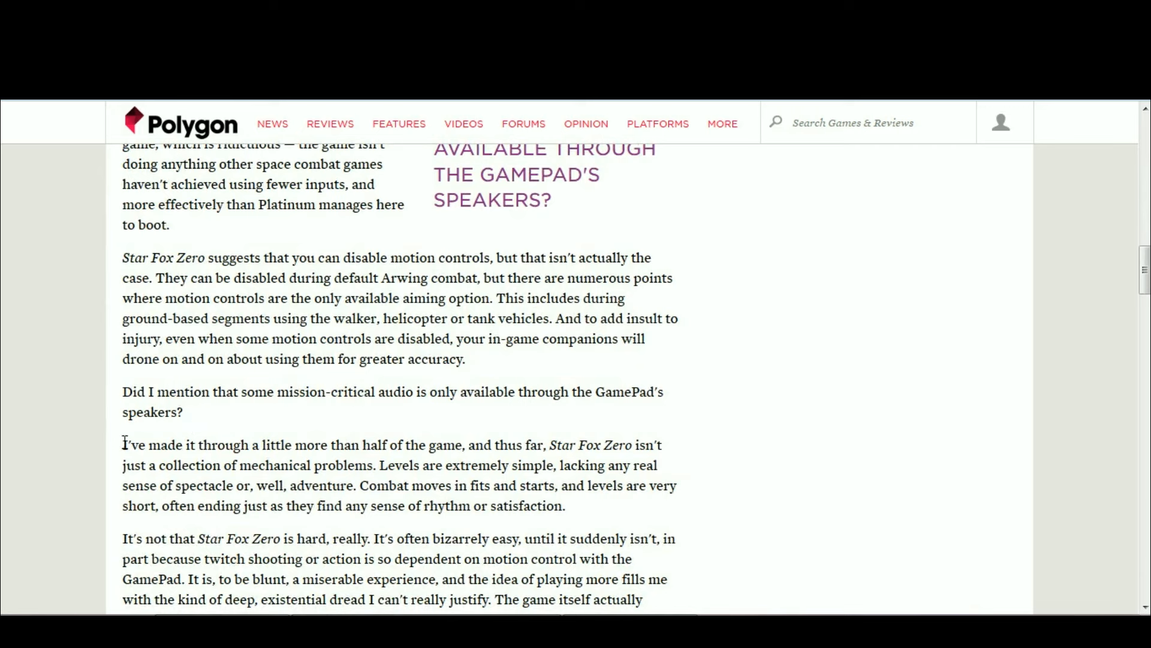
mouse_move(938, 553)
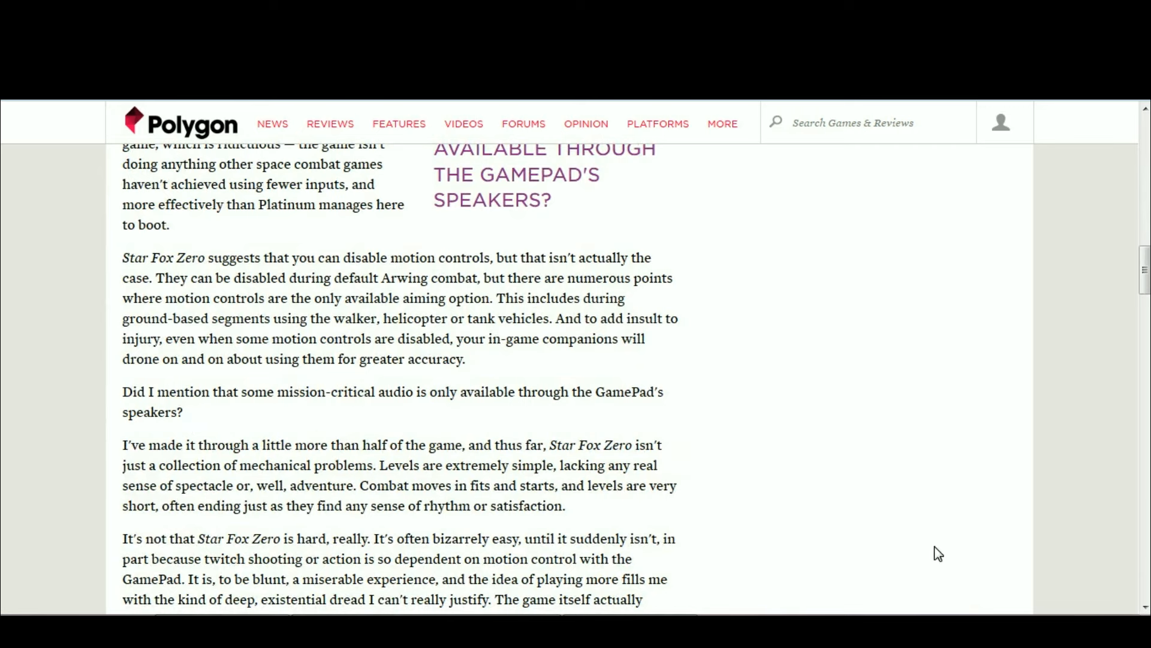
mouse_move(377, 439)
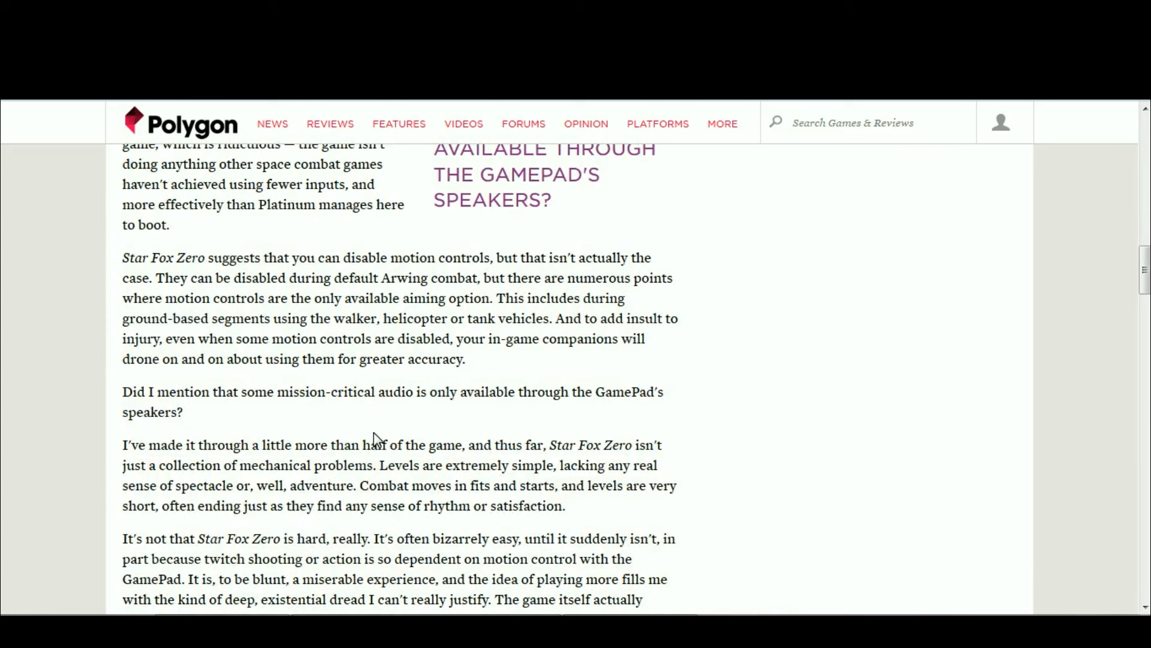
mouse_move(643, 559)
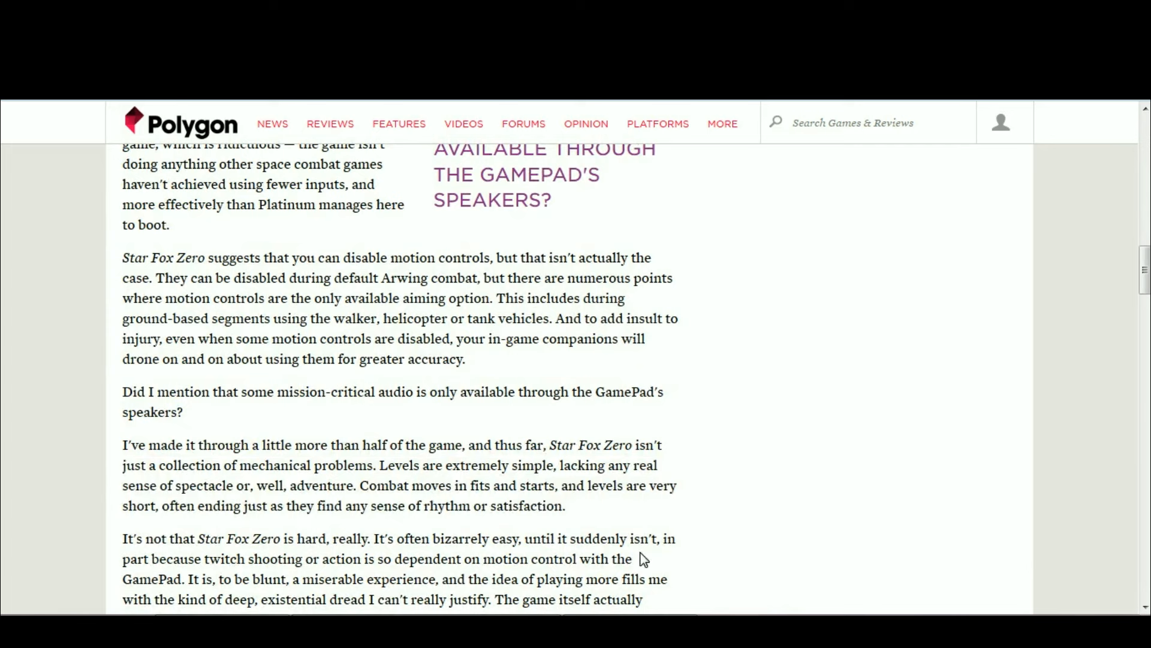
mouse_move(263, 422)
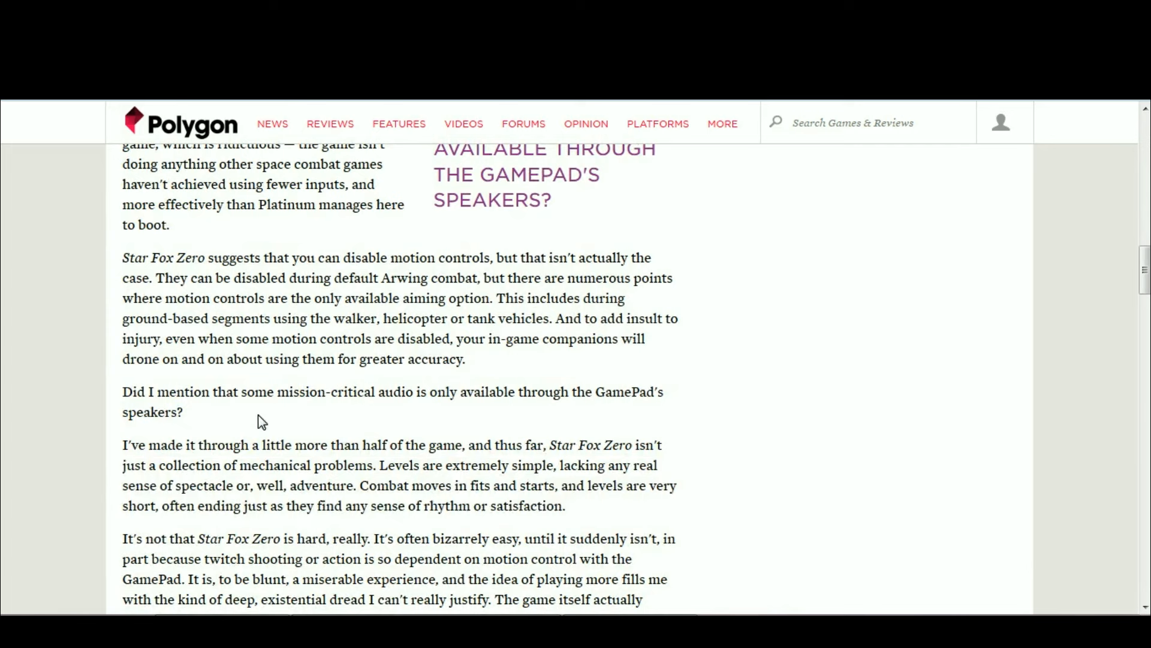
mouse_move(697, 414)
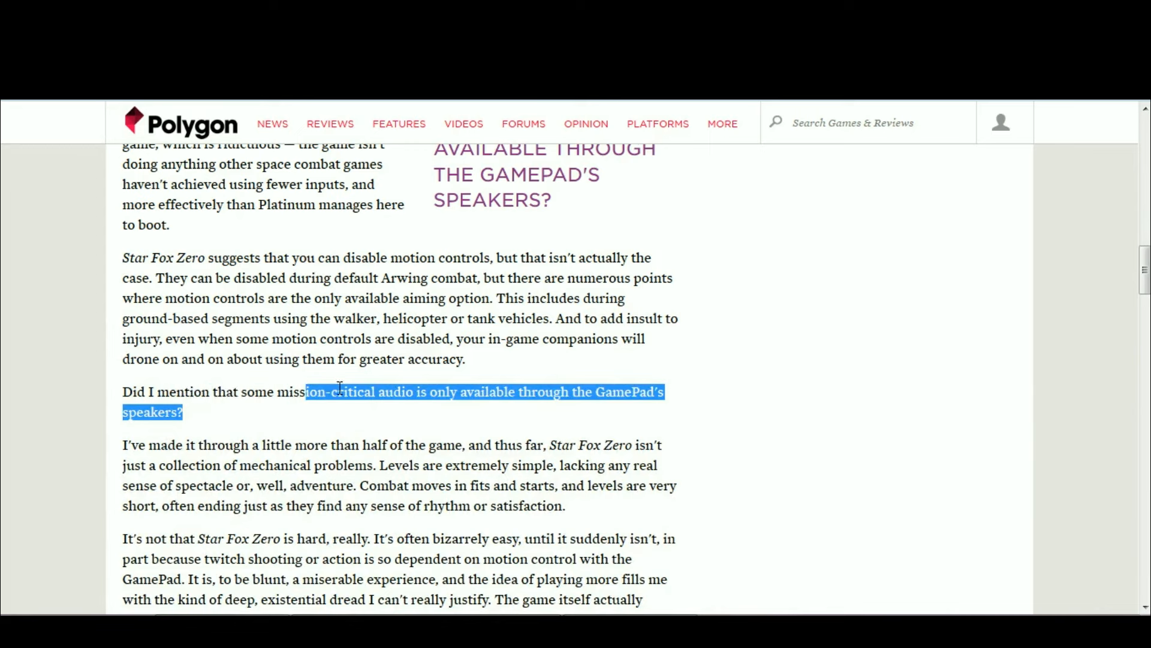
left_click(576, 391)
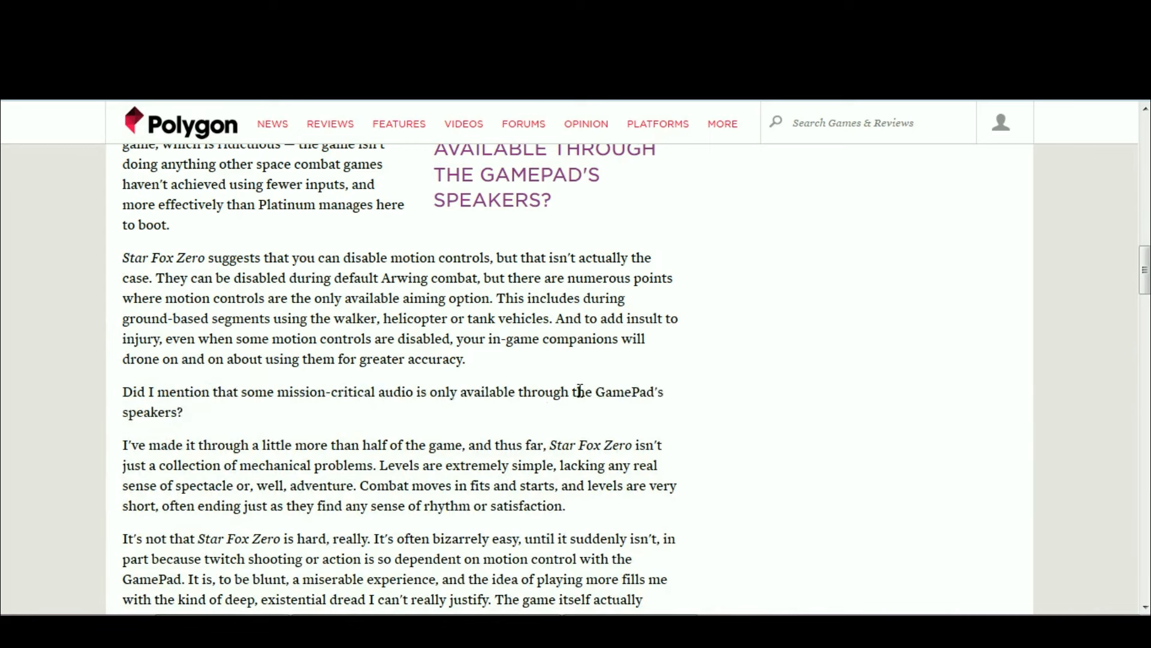
mouse_move(582, 425)
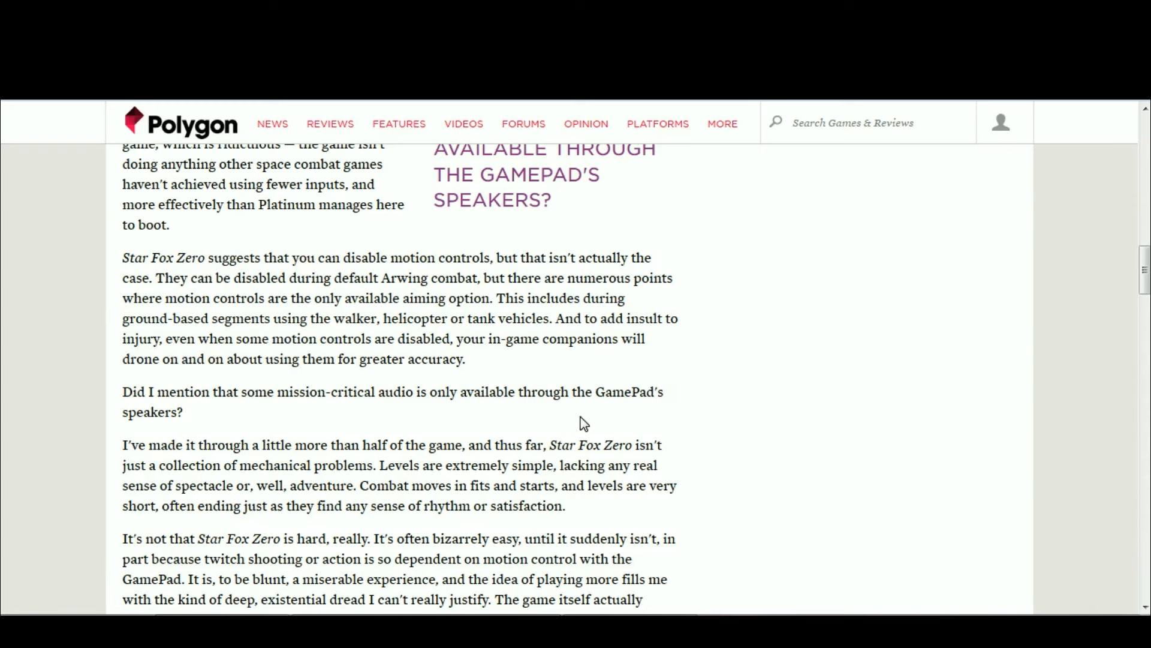
mouse_move(477, 371)
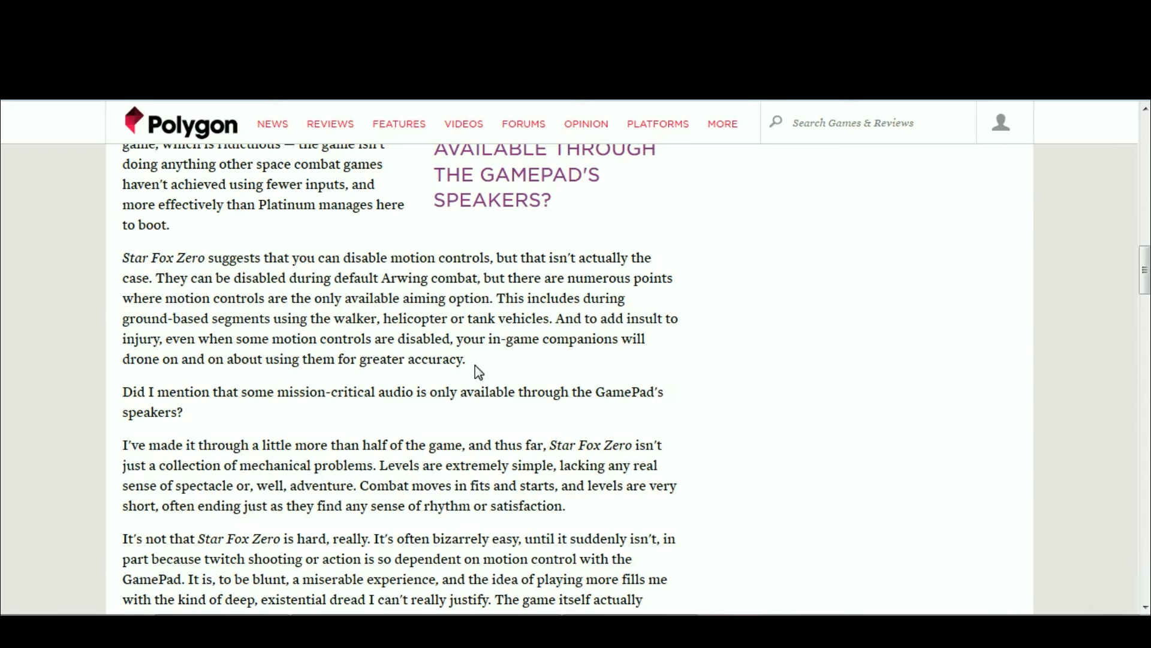
mouse_move(438, 411)
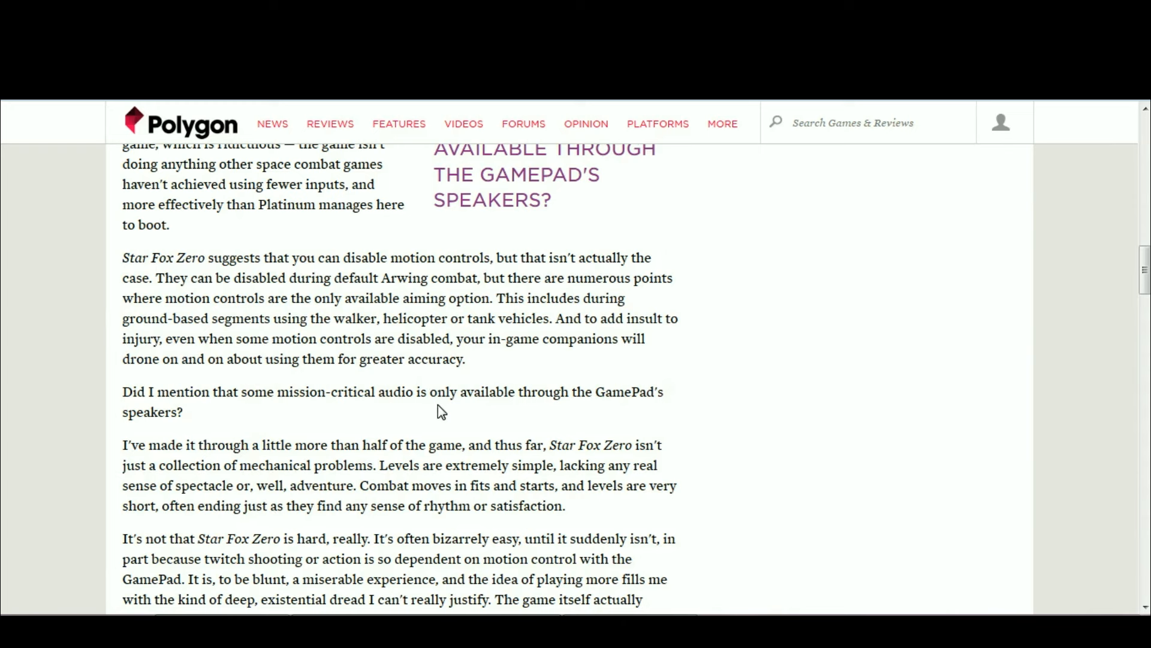
mouse_move(451, 393)
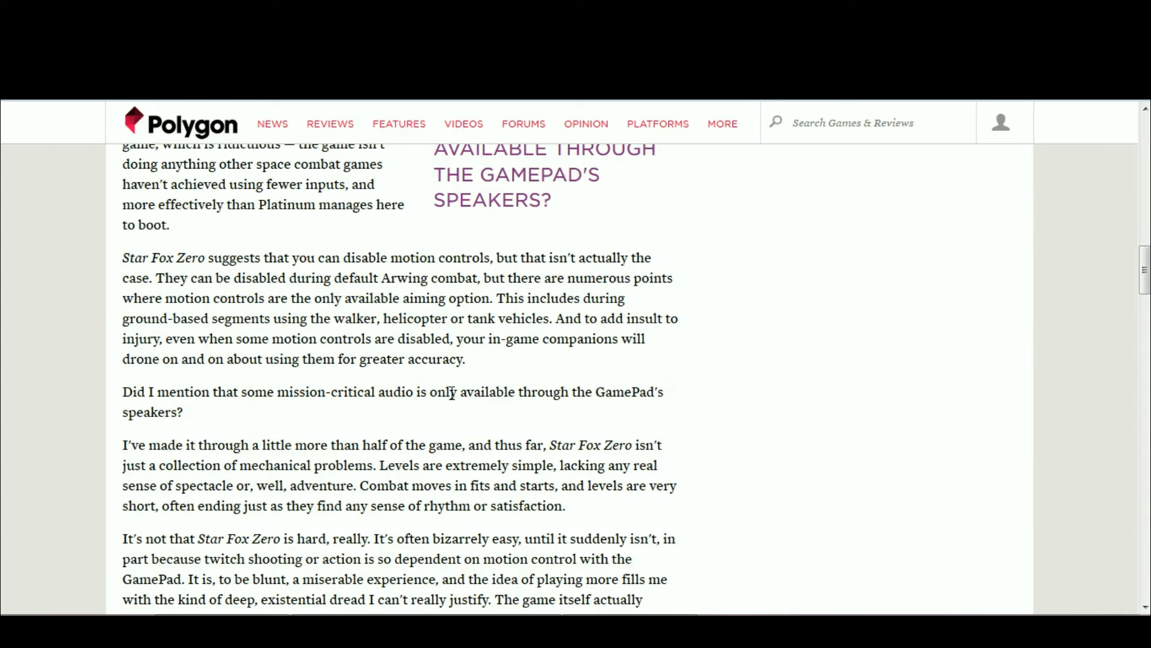
mouse_move(595, 385)
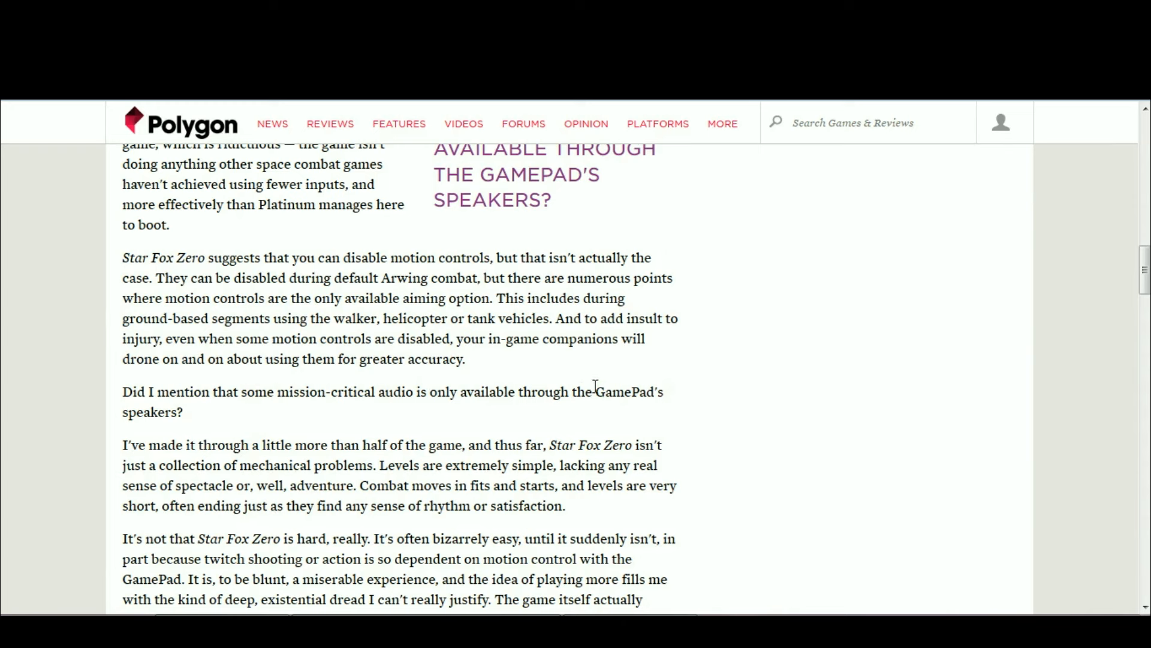
mouse_move(559, 428)
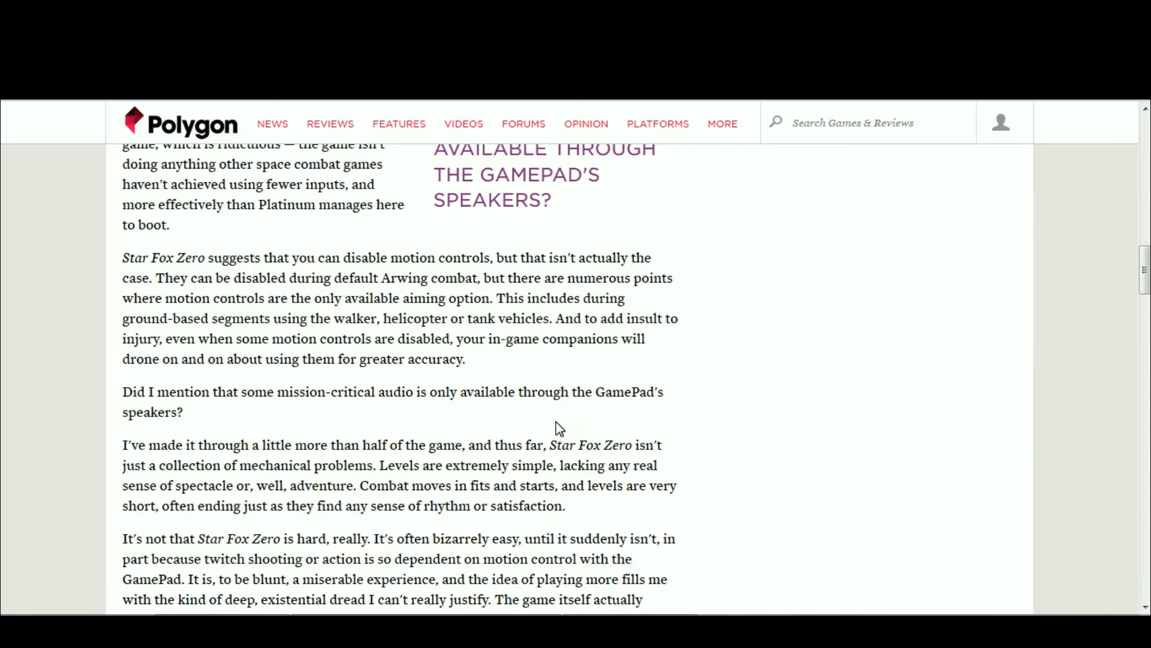
mouse_move(527, 396)
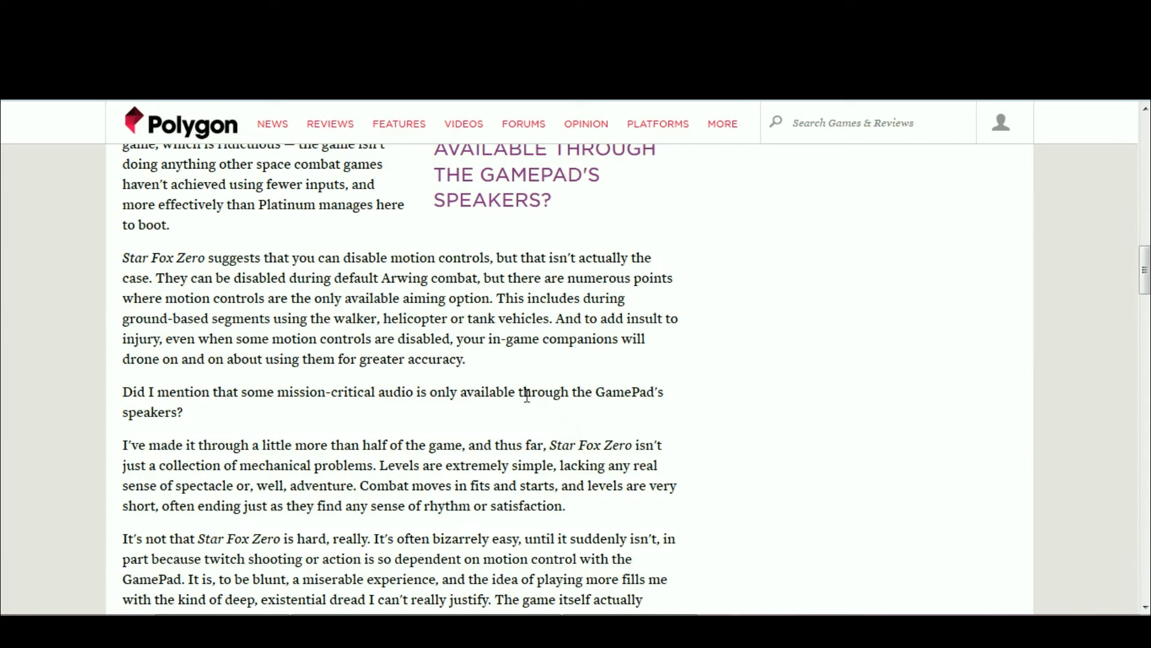
Select and deselect the GamePad audio sentence, then scroll down toward the halfway-through paragraph.
double_click(540, 391)
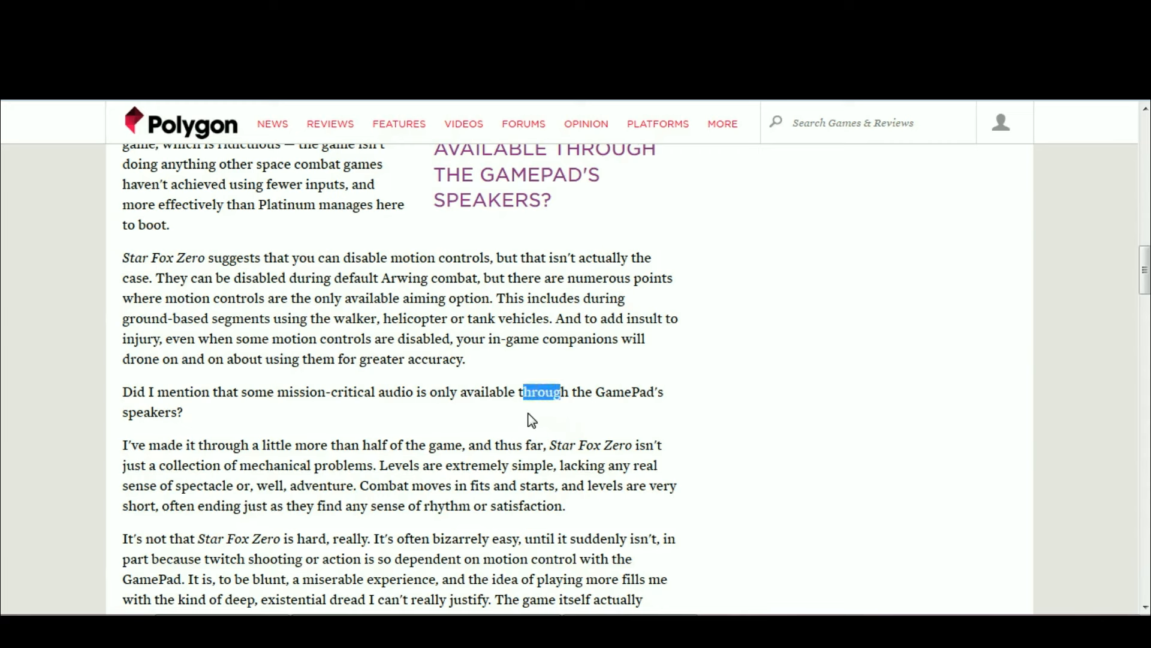
left_click(290, 420)
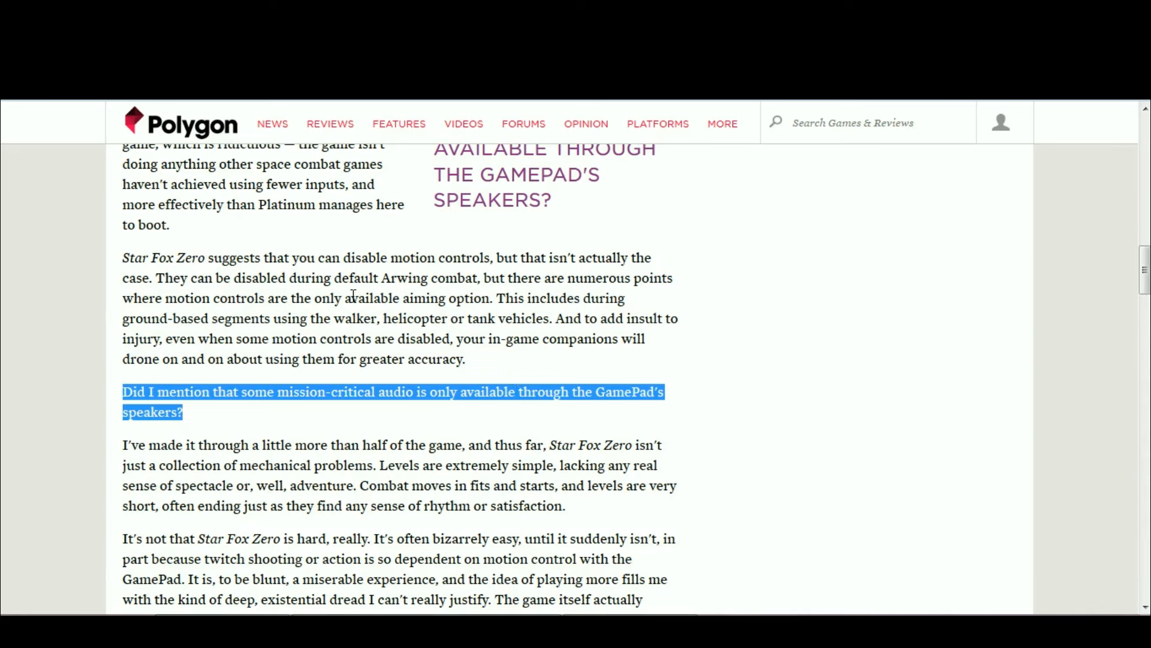
left_click(174, 248)
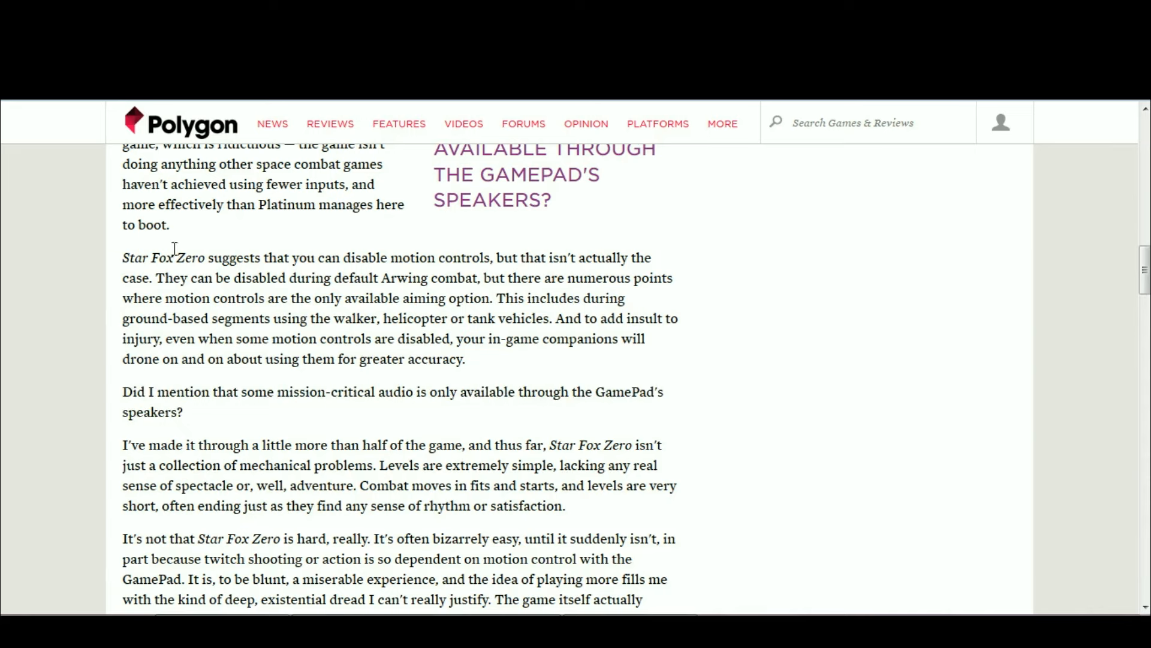
scroll("down", 3)
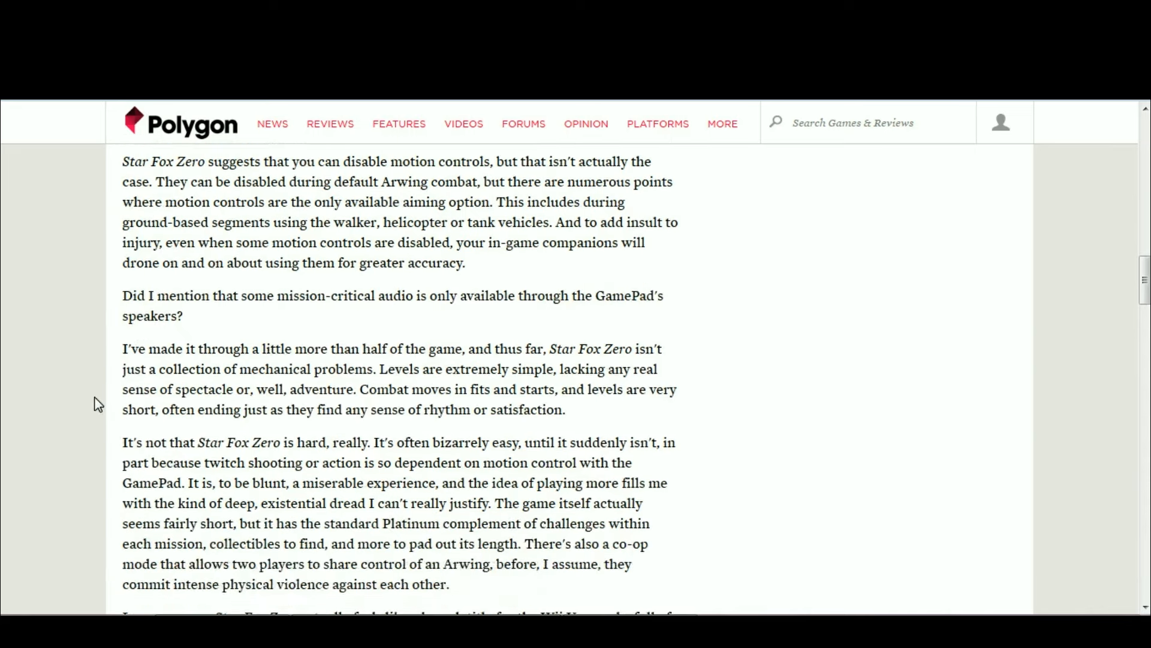
scroll("down", 3)
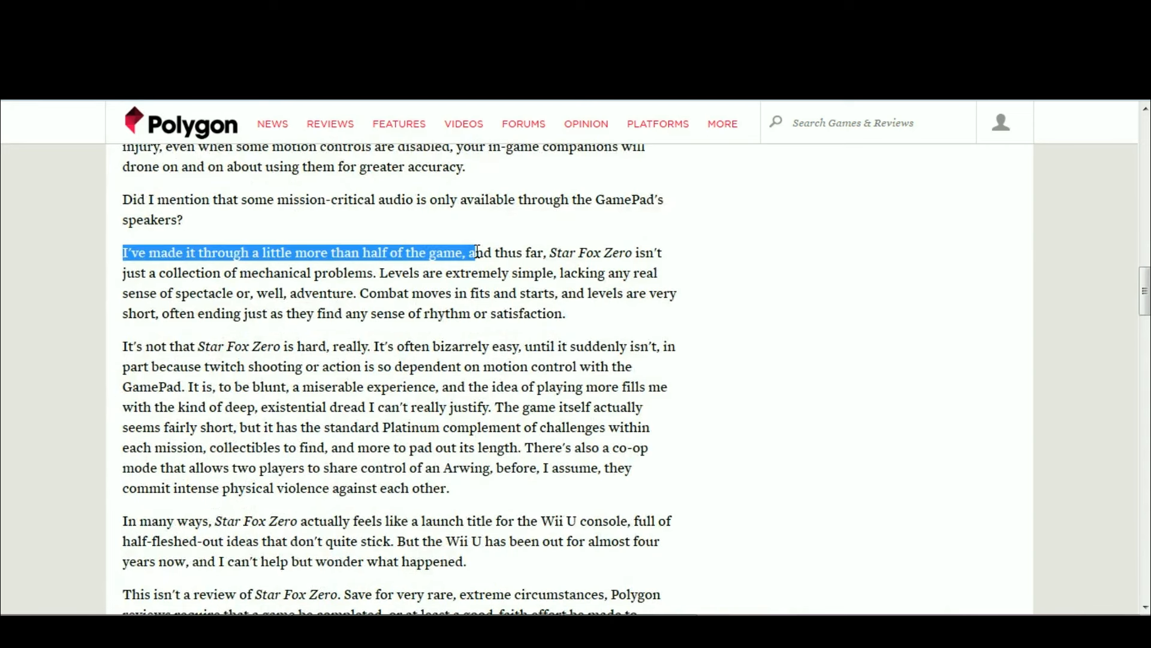
left_click(317, 388)
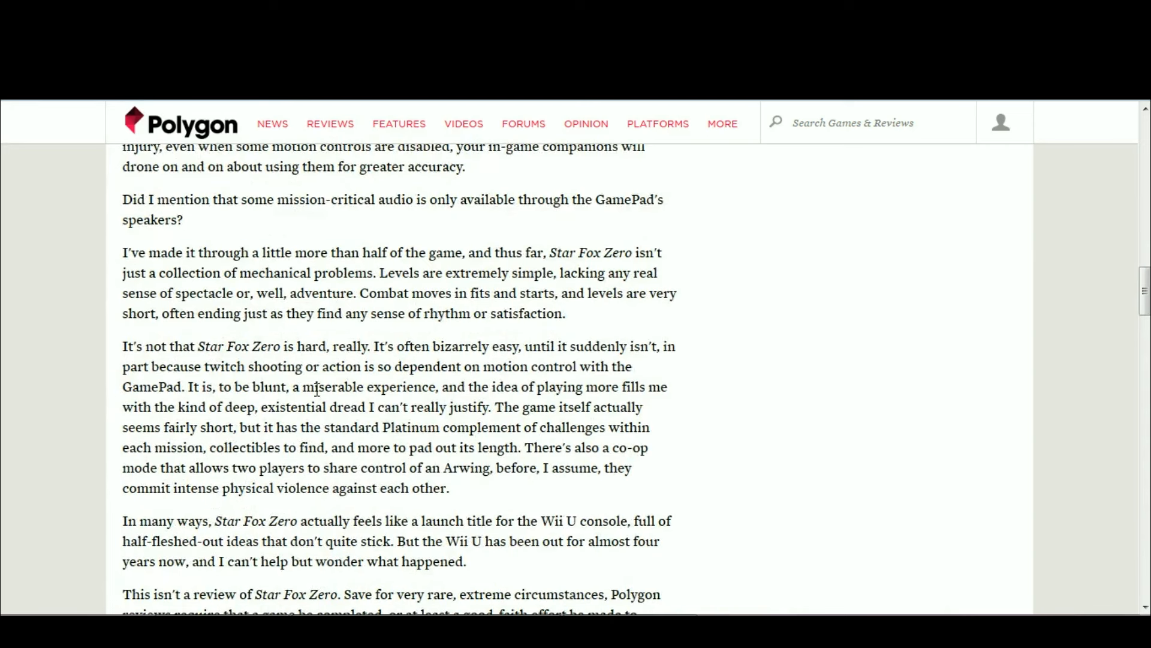
scroll("down", 3)
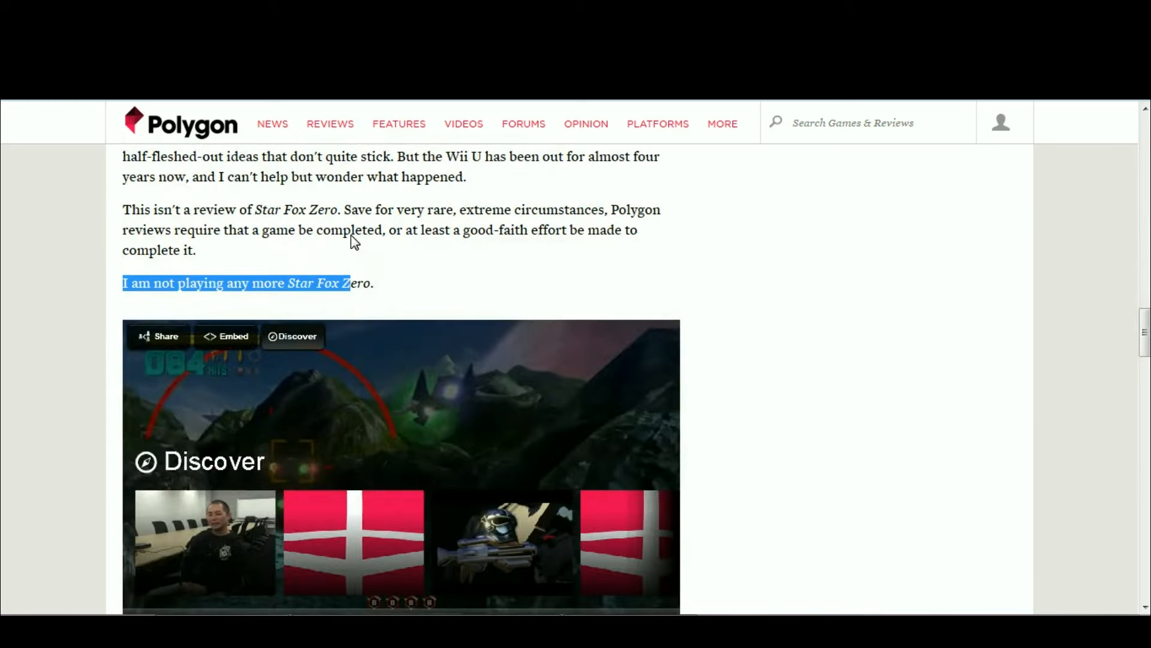
scroll("up", 3)
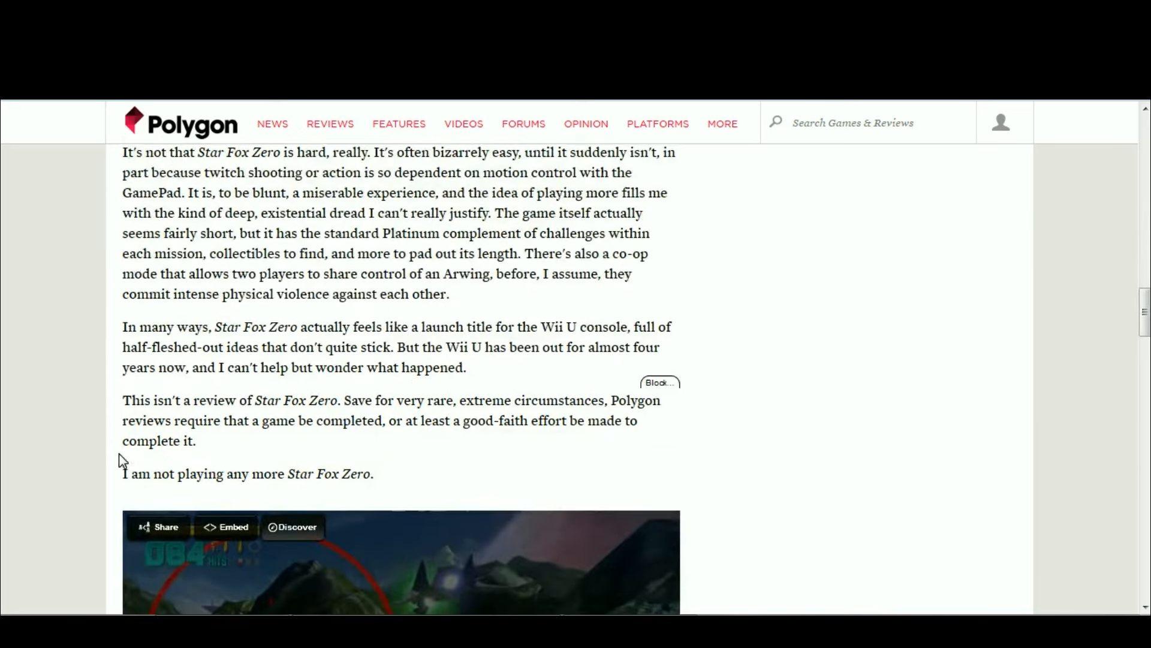
scroll("up", 3)
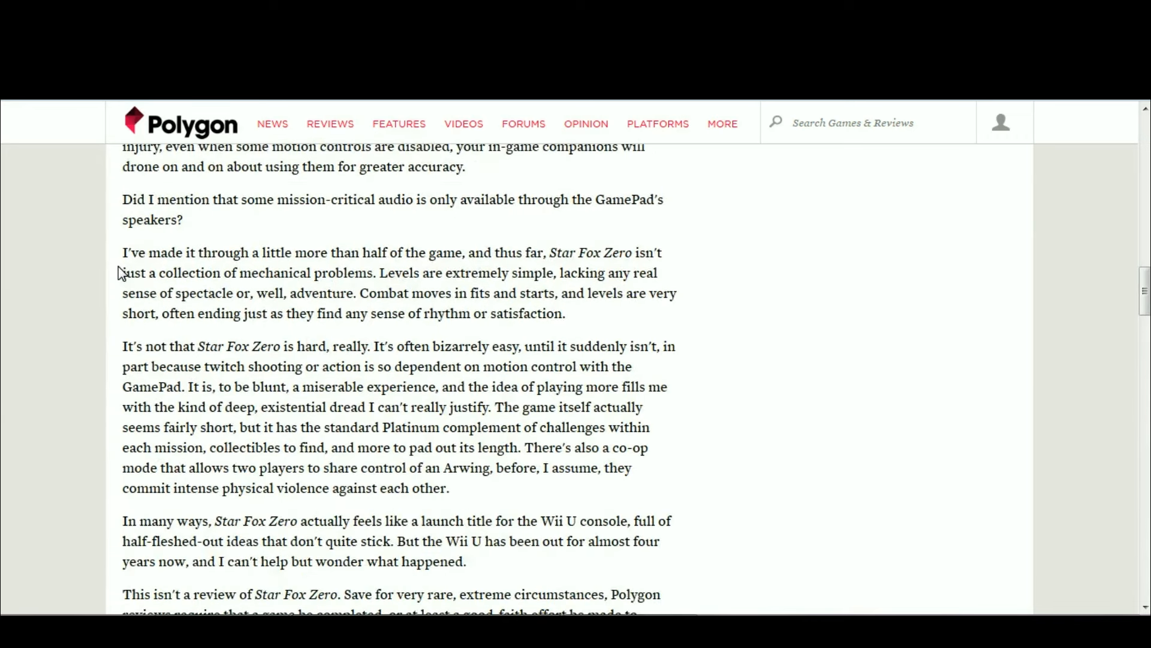
mouse_move(120, 393)
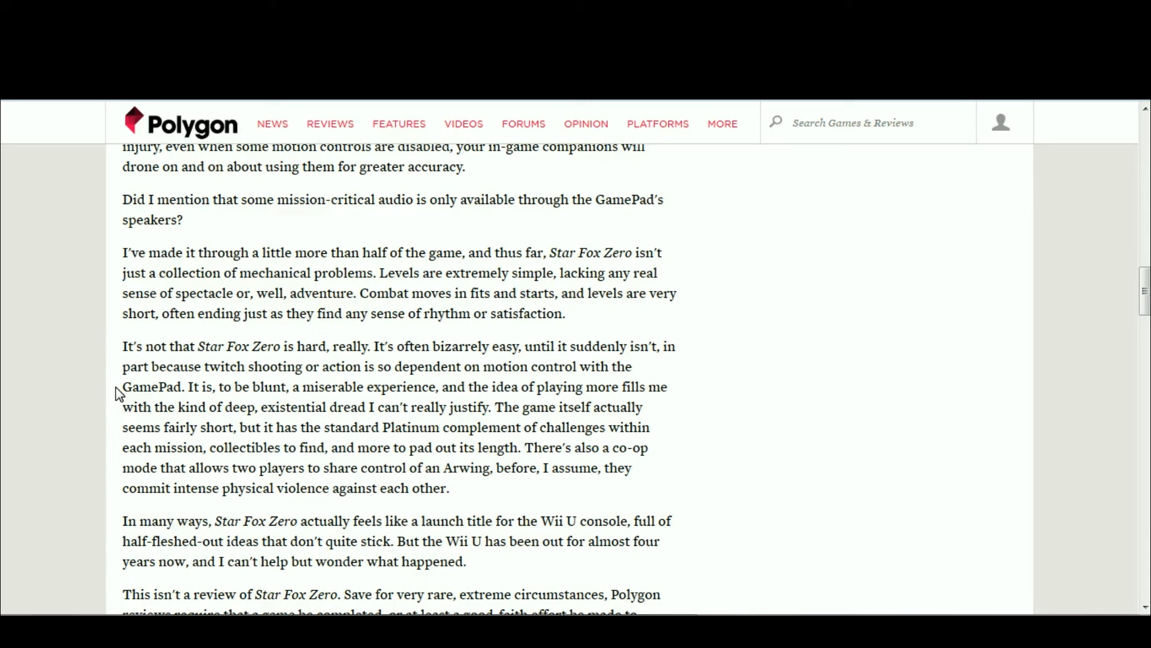
mouse_move(218, 322)
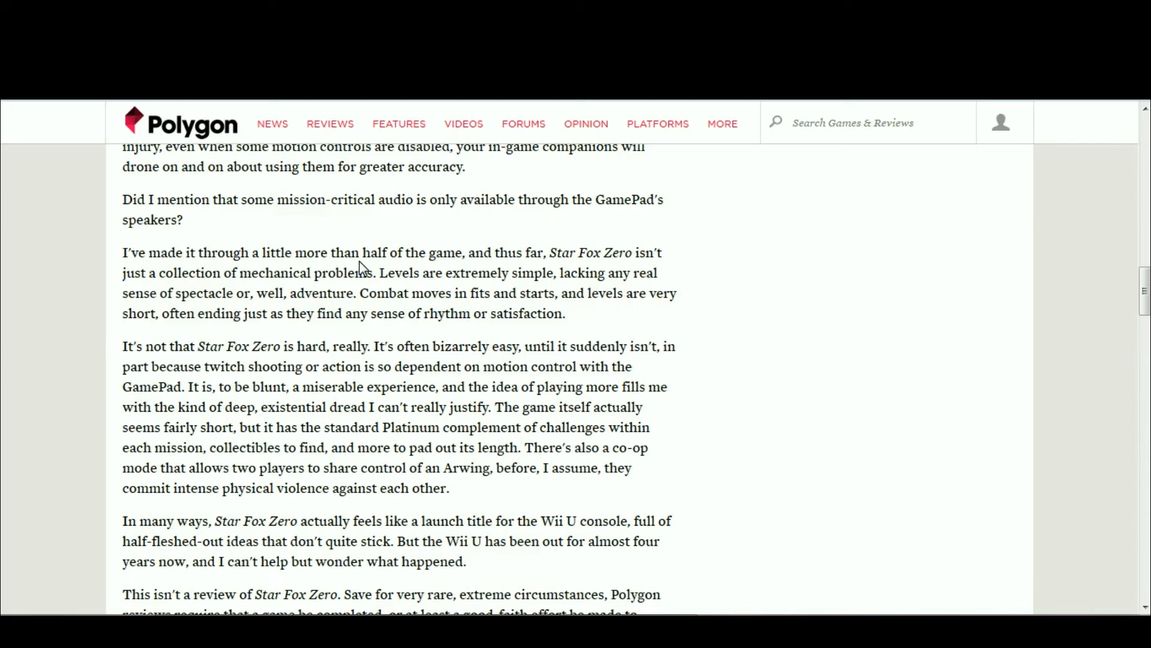
mouse_move(323, 253)
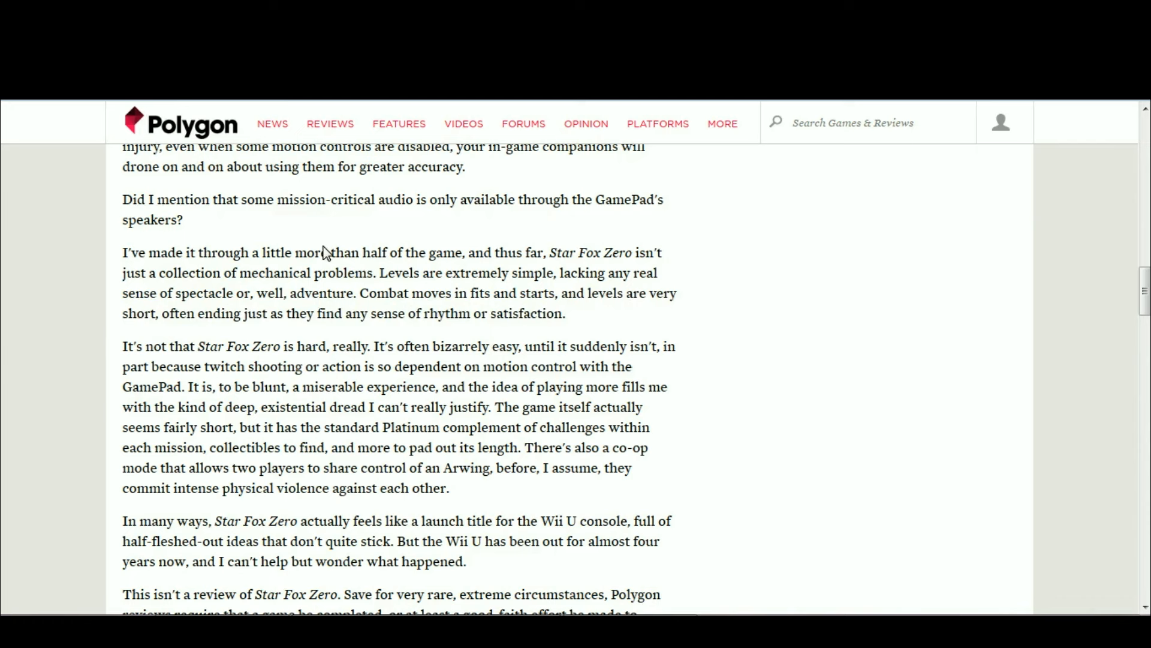
mouse_move(468, 345)
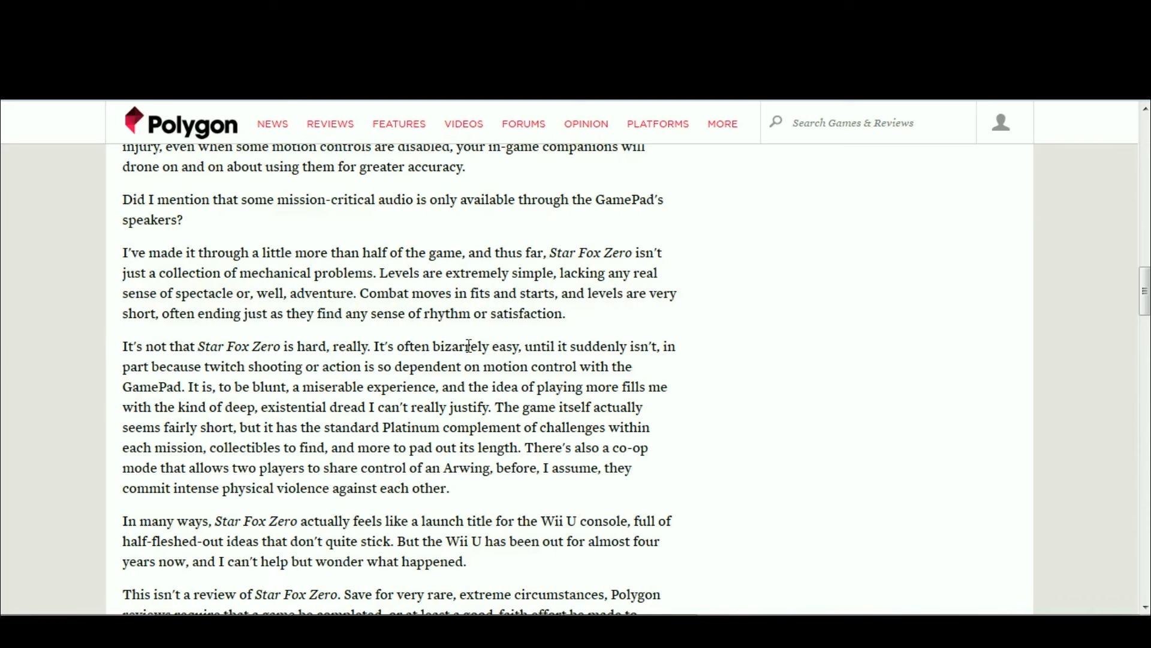
mouse_move(199, 354)
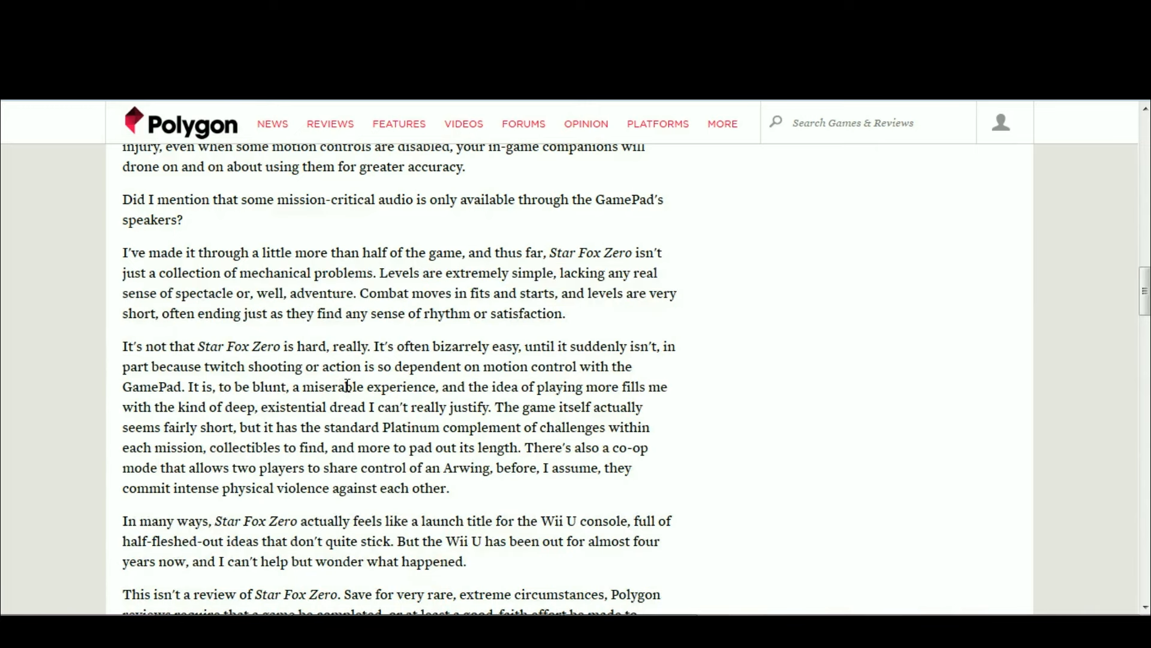
mouse_move(596, 408)
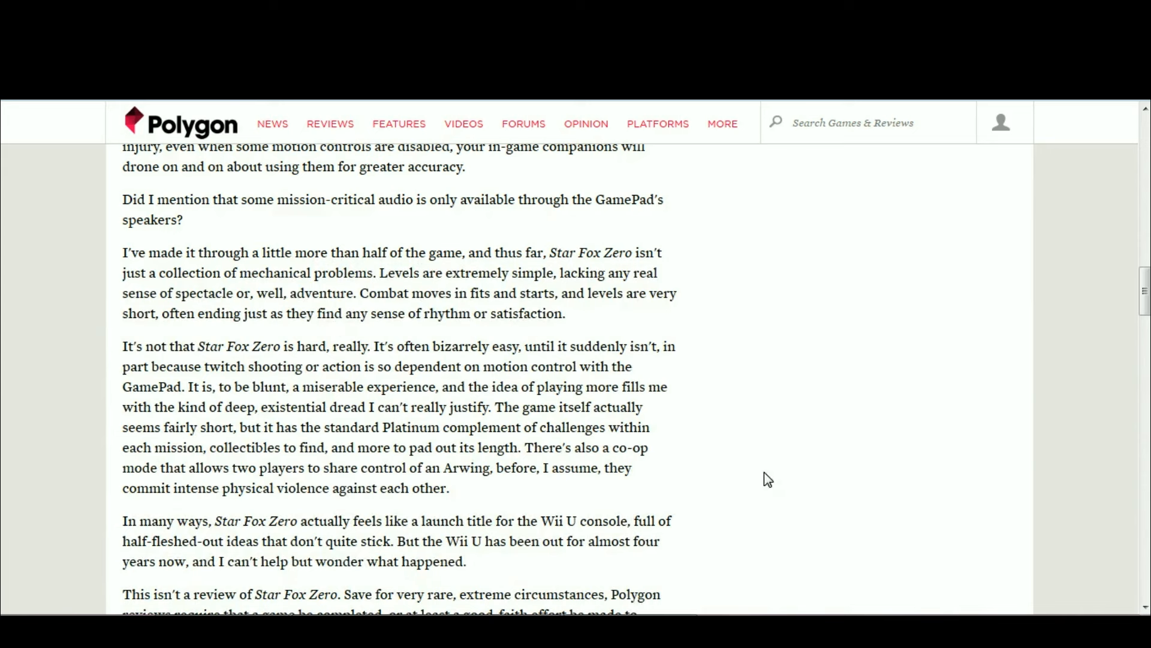
mouse_move(713, 419)
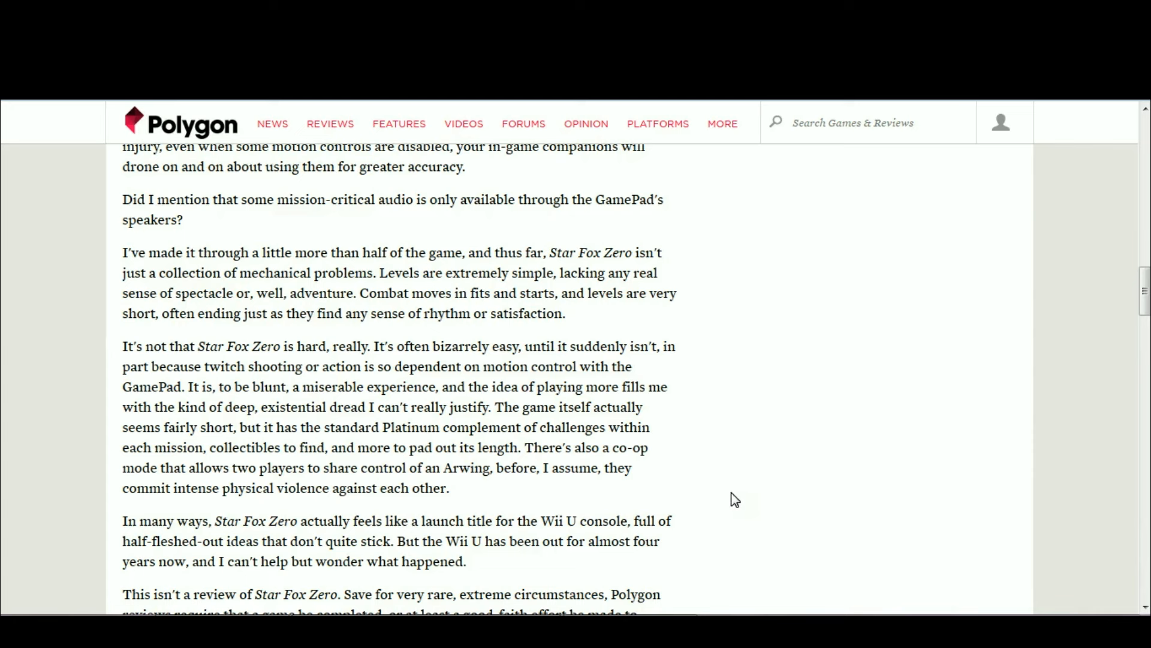
mouse_move(795, 505)
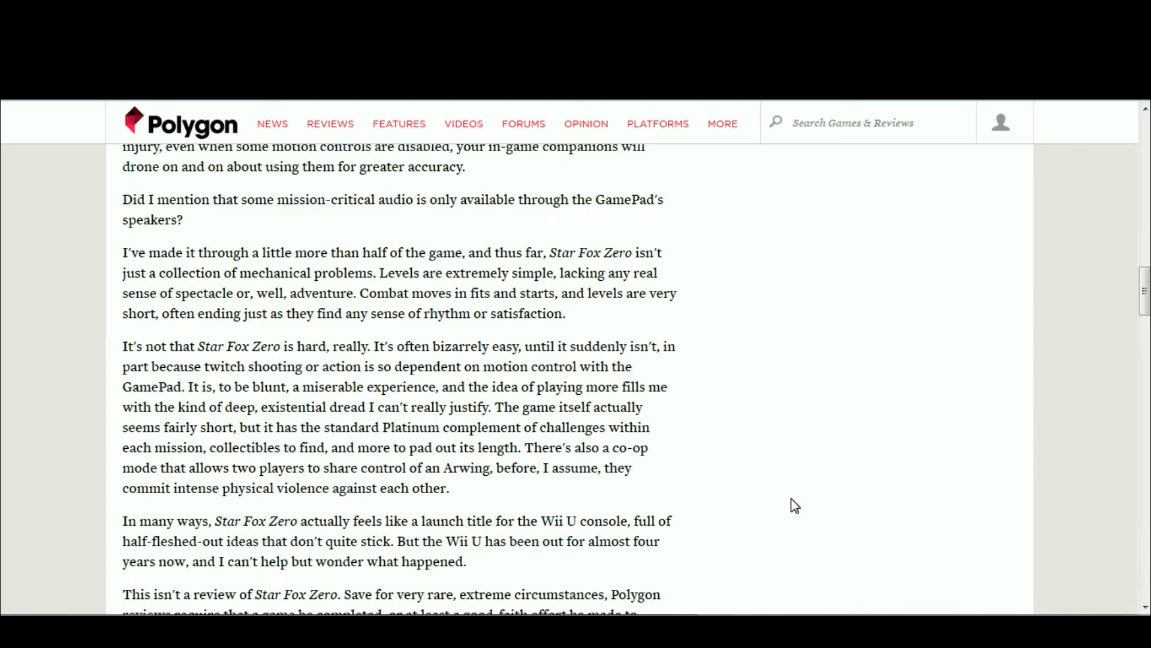
mouse_move(675, 487)
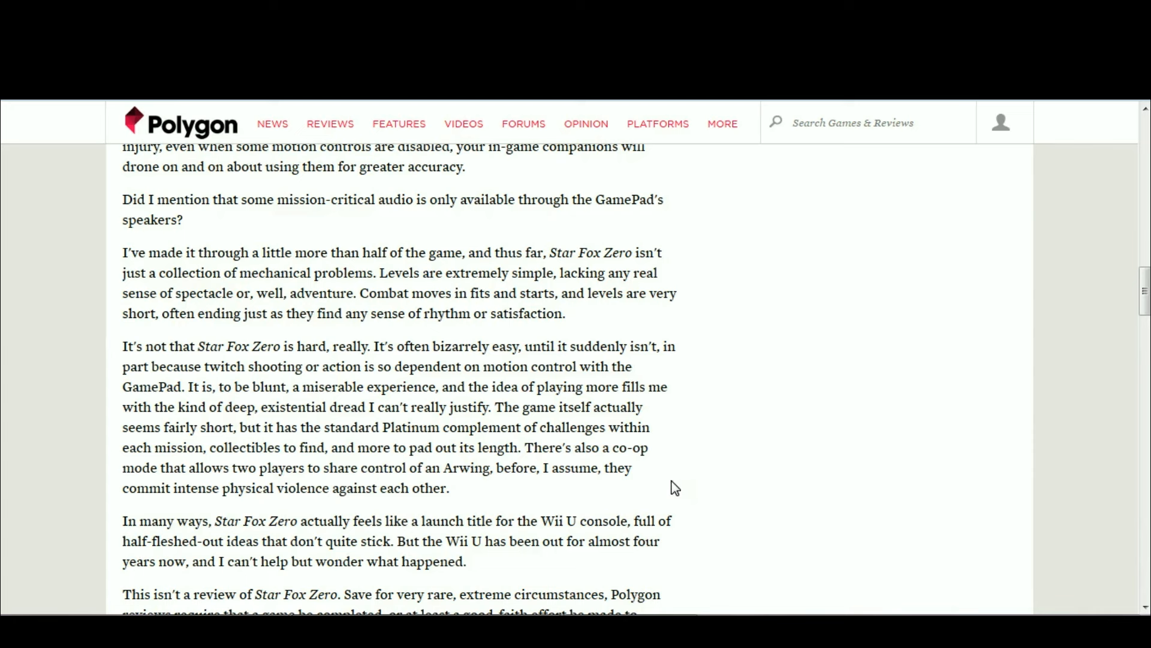
mouse_move(776, 451)
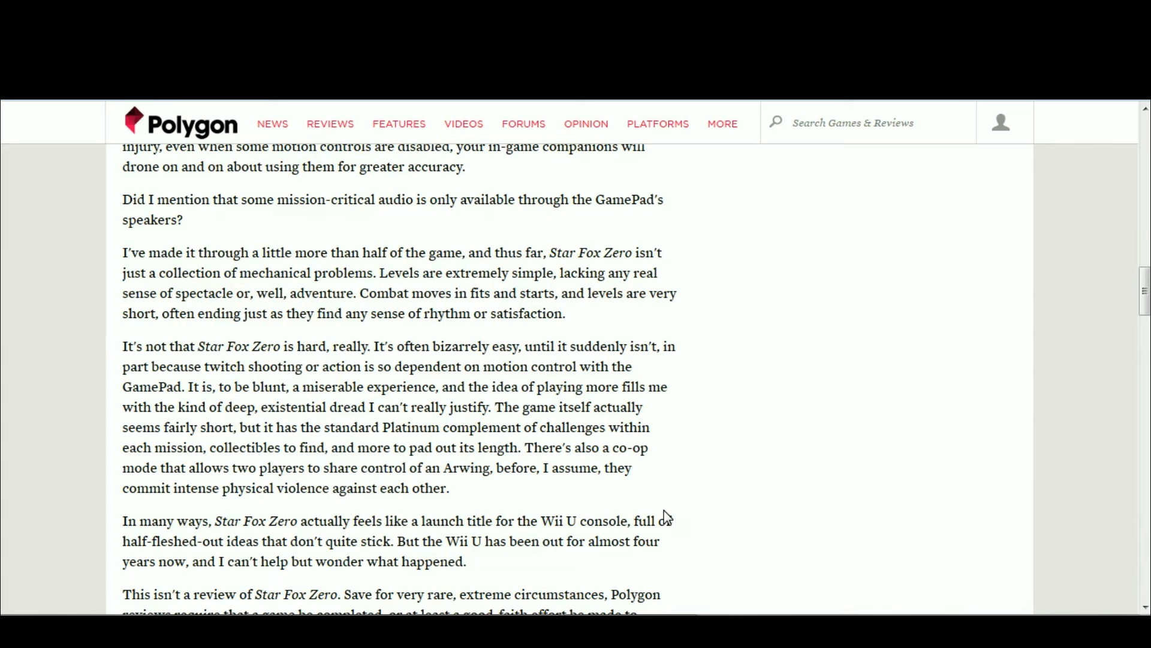
mouse_move(743, 436)
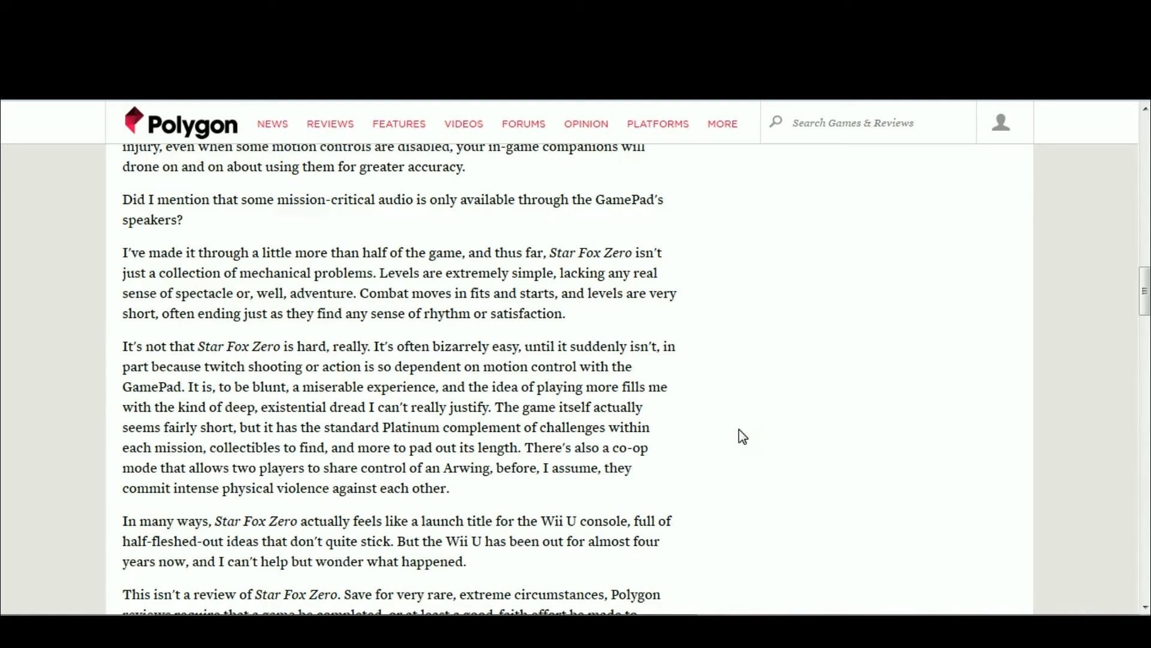
mouse_move(821, 335)
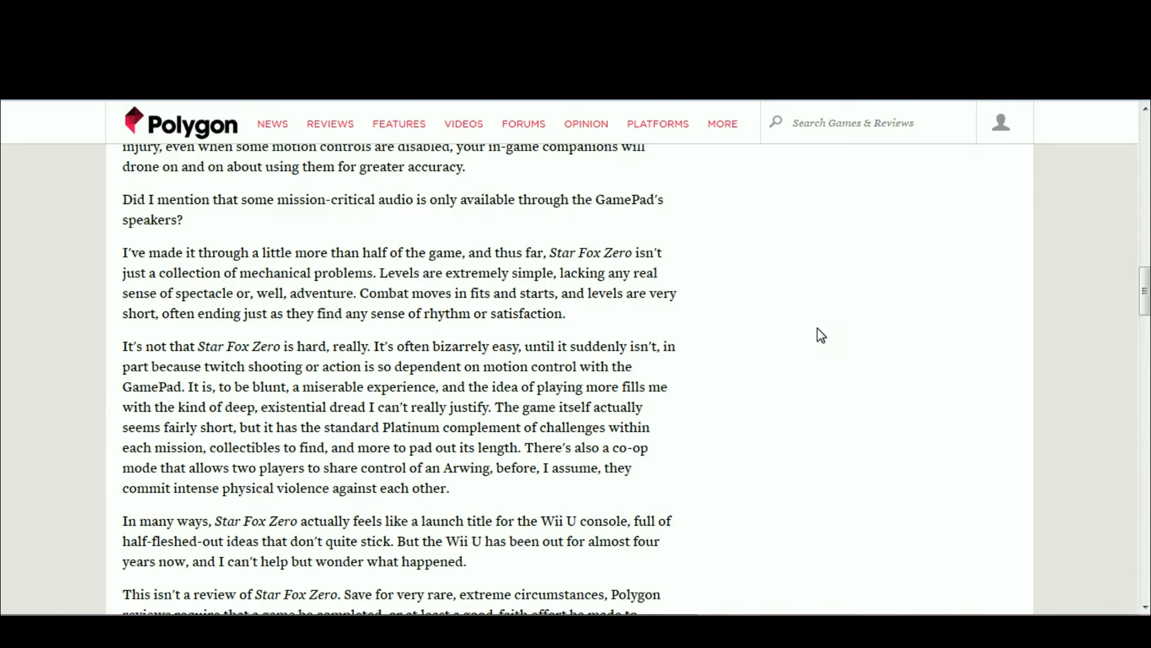
mouse_move(806, 407)
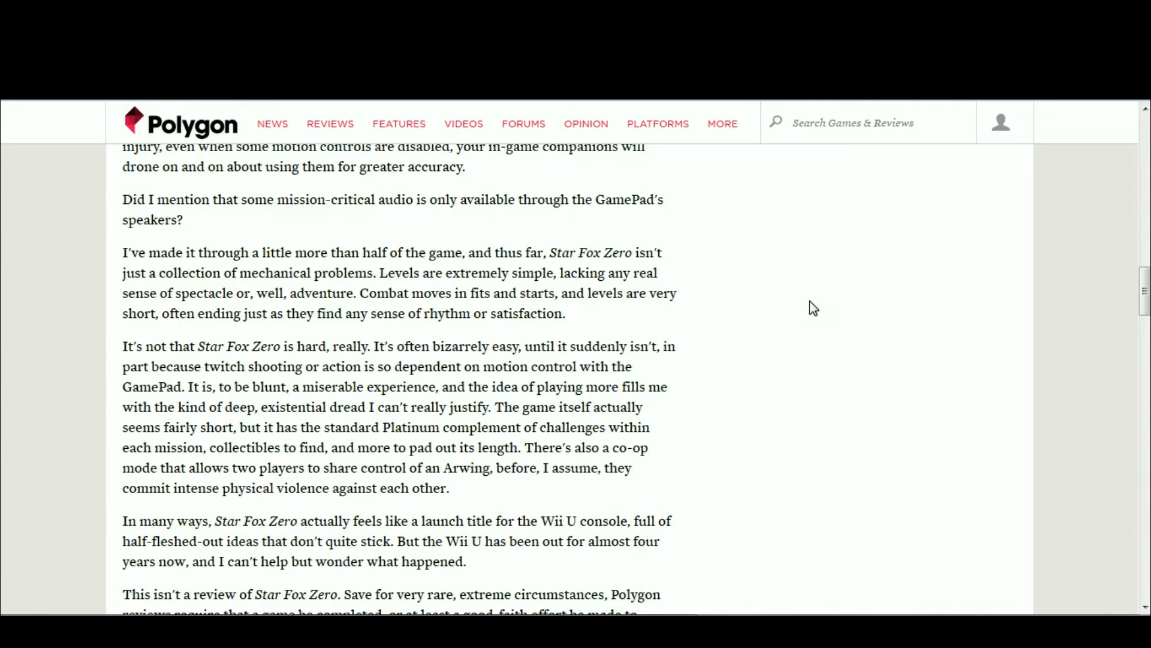
mouse_move(905, 253)
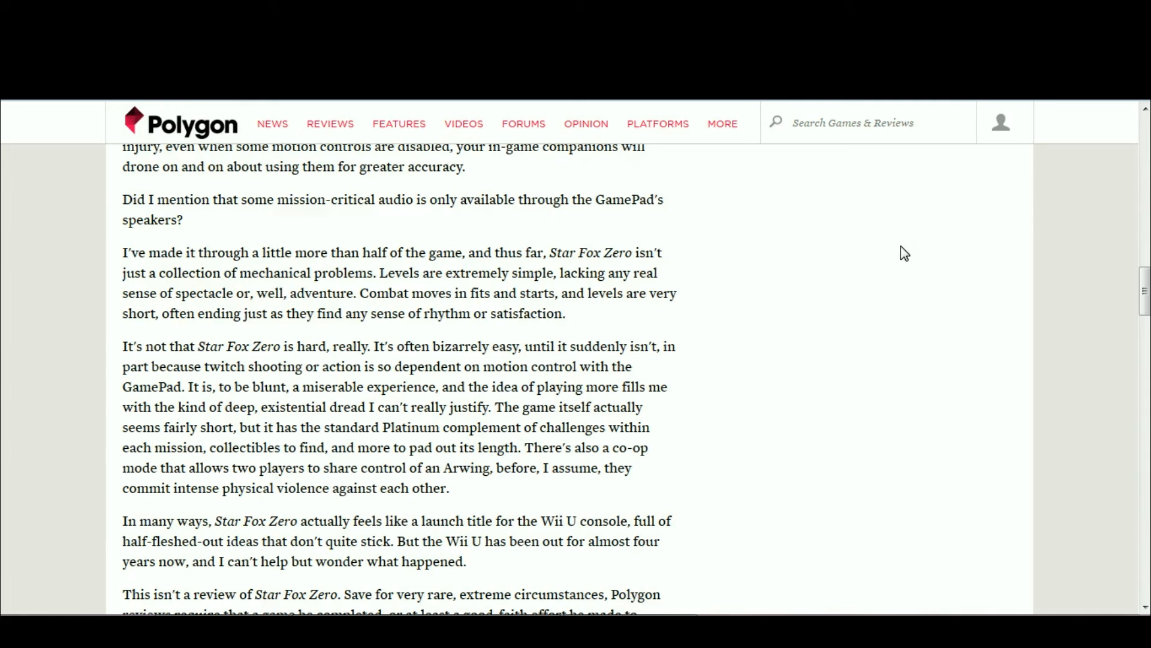
mouse_move(952, 278)
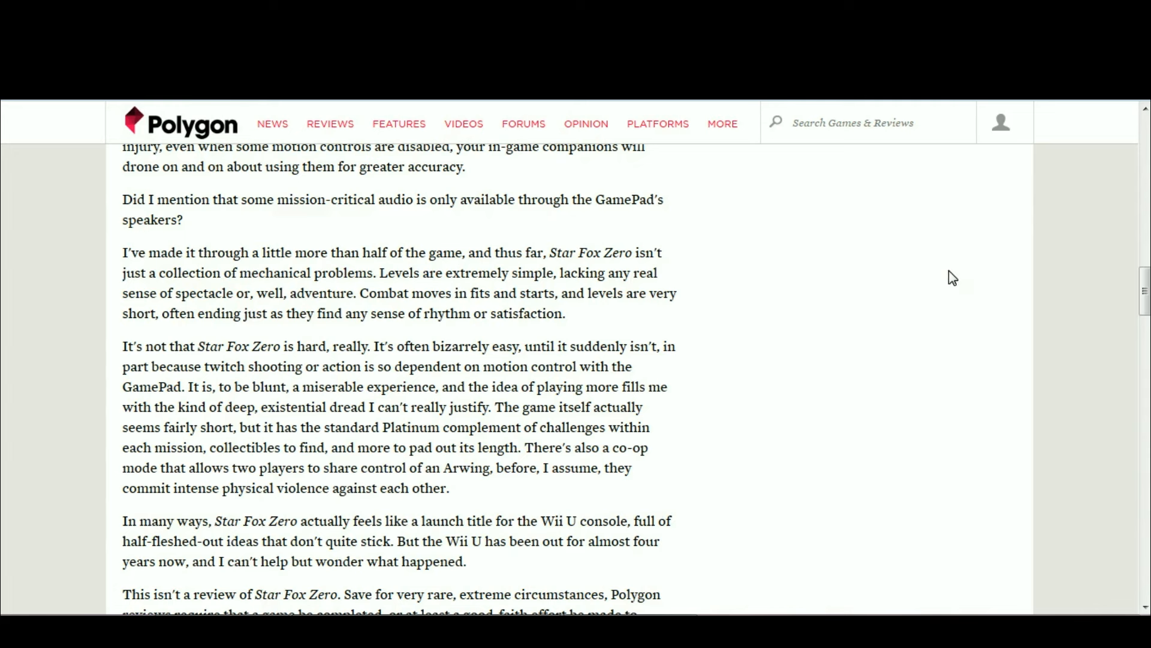
mouse_move(824, 366)
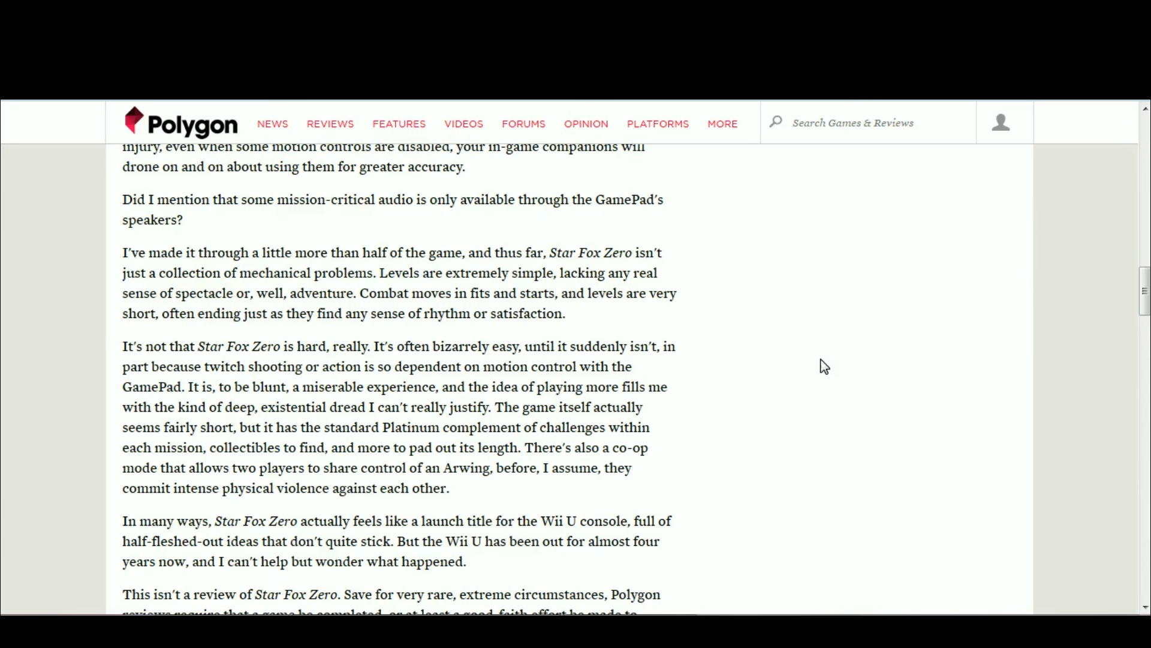
mouse_move(742, 503)
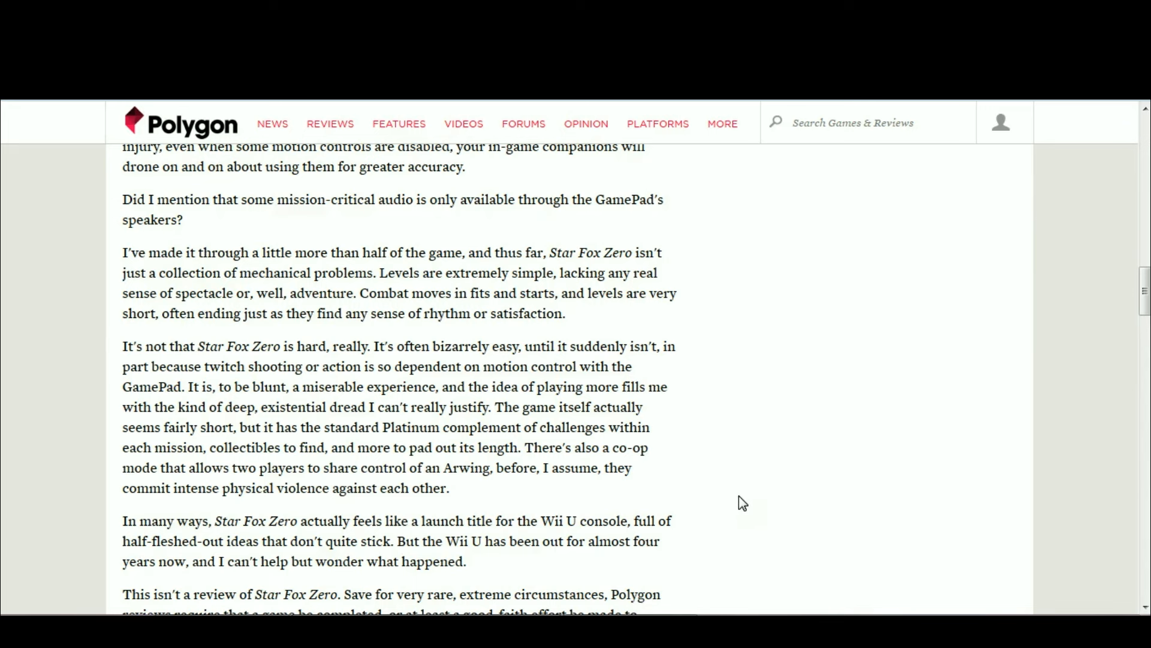
mouse_move(863, 350)
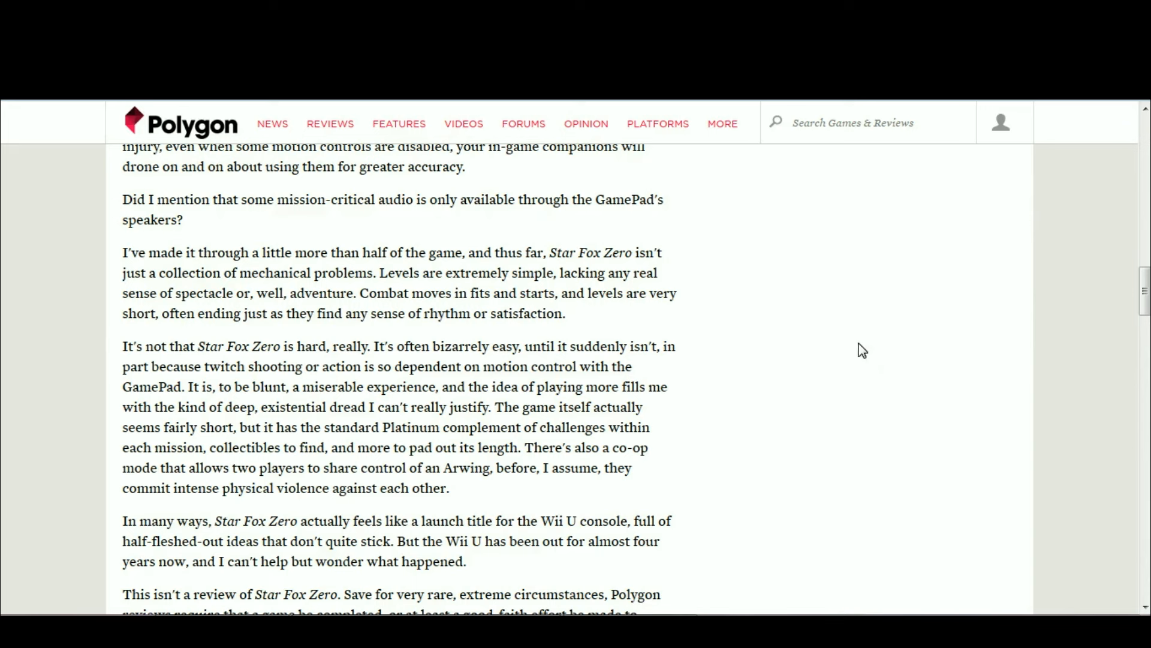
mouse_move(731, 432)
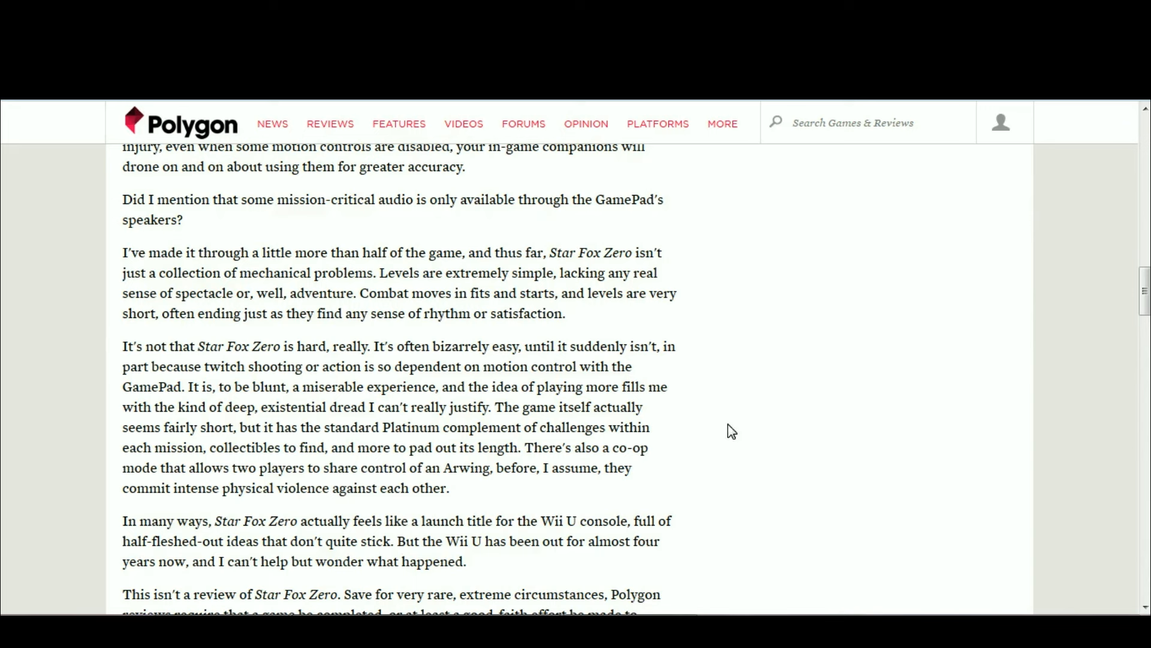
mouse_move(769, 458)
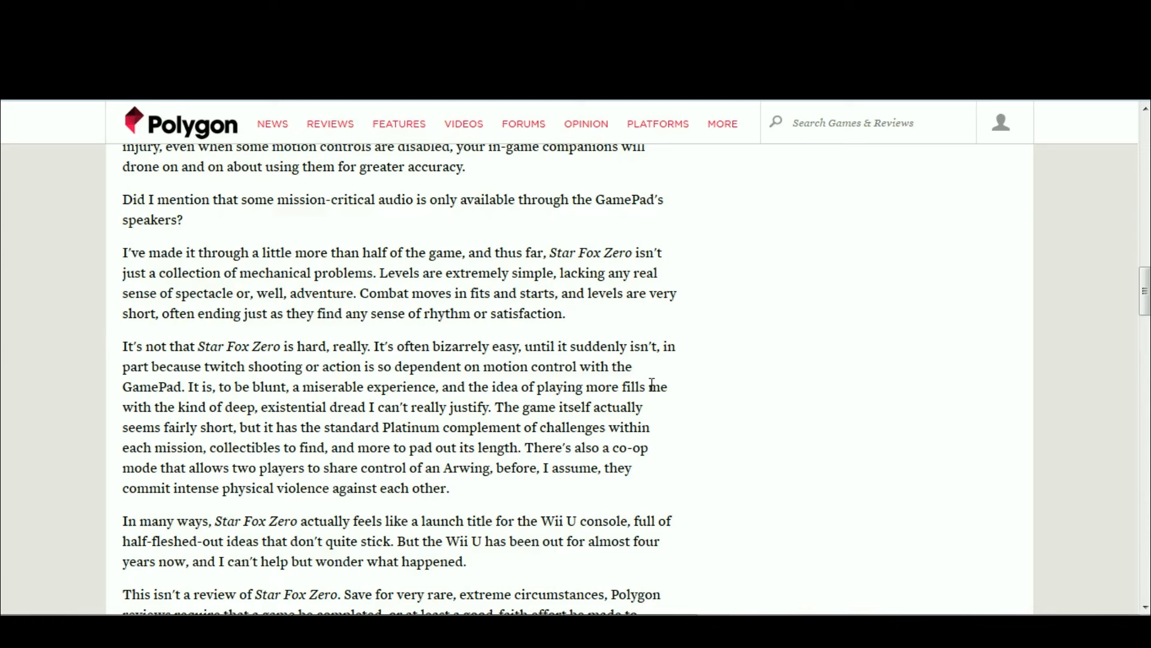
mouse_move(878, 295)
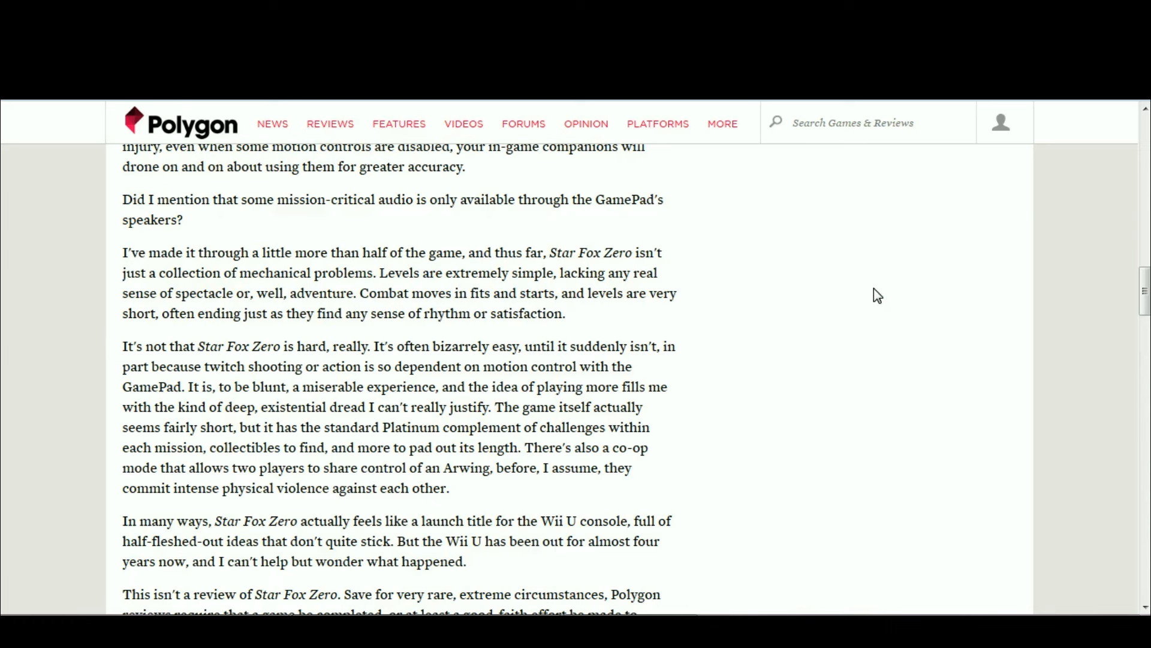
mouse_move(726, 324)
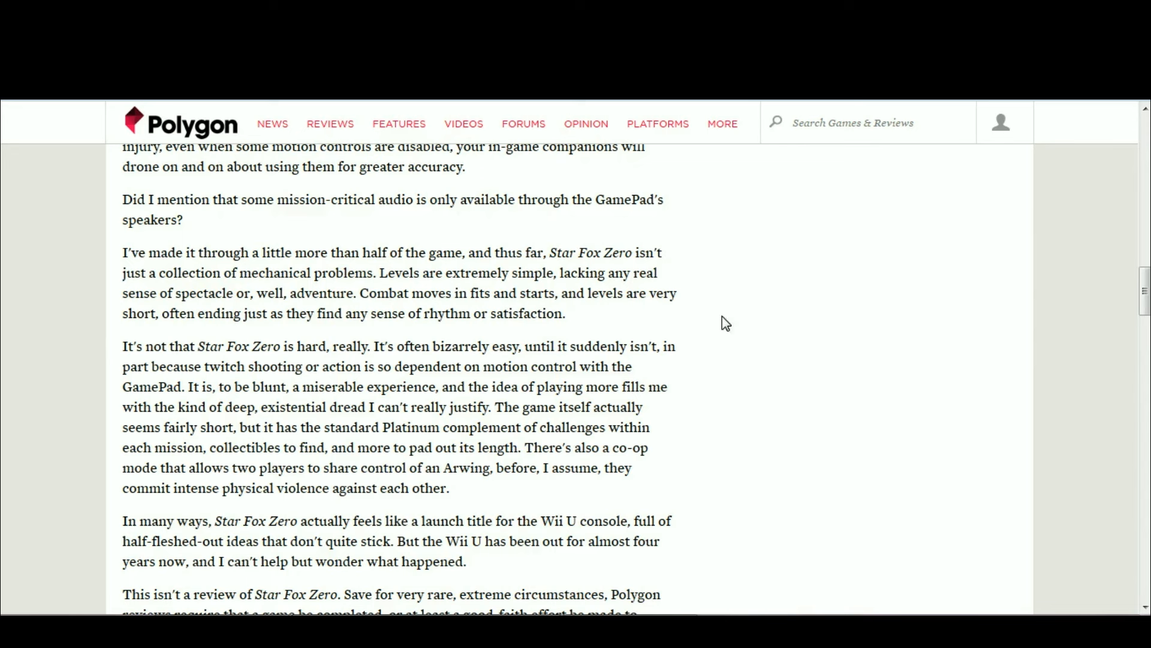
mouse_move(841, 553)
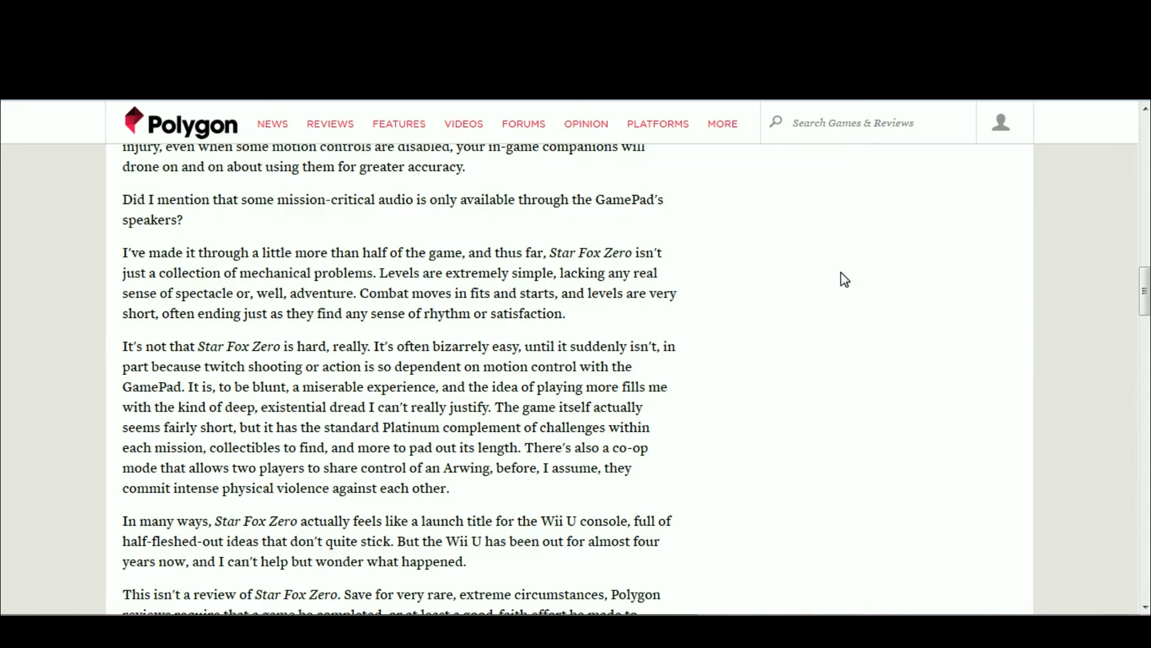
mouse_move(971, 277)
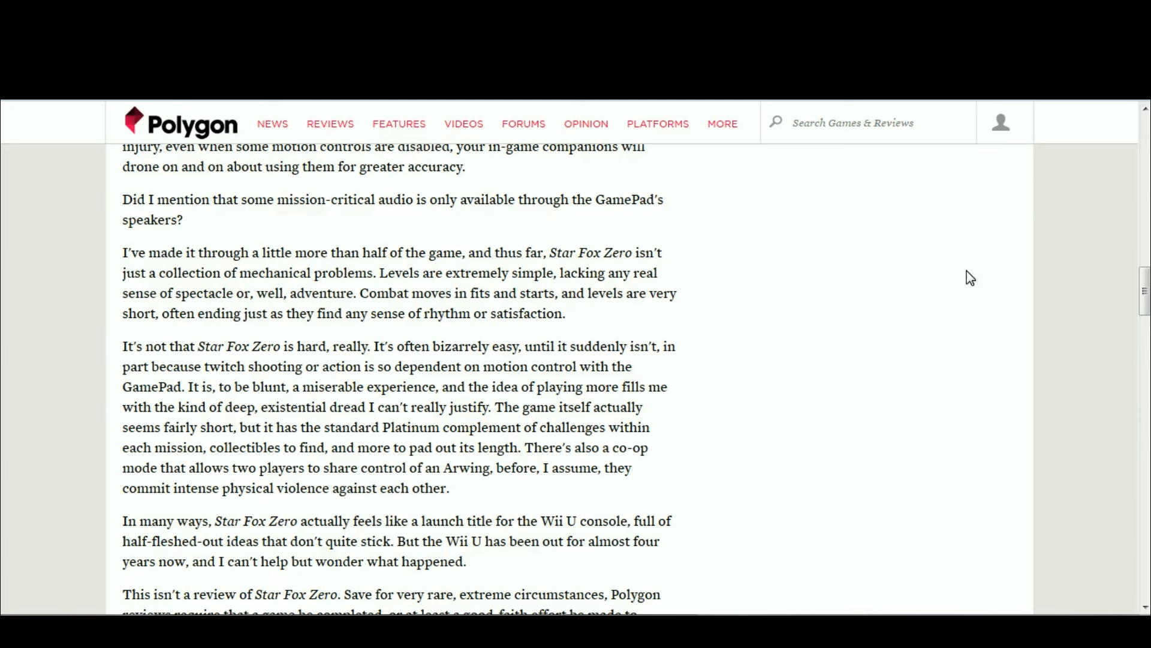
mouse_move(769, 494)
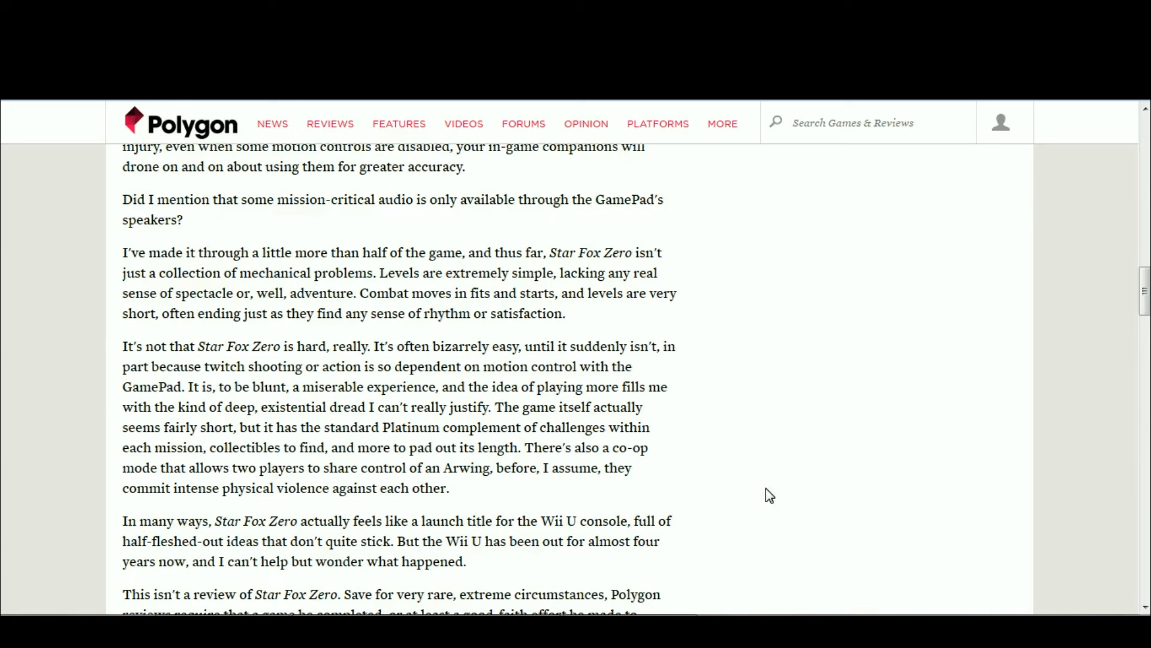
mouse_move(898, 403)
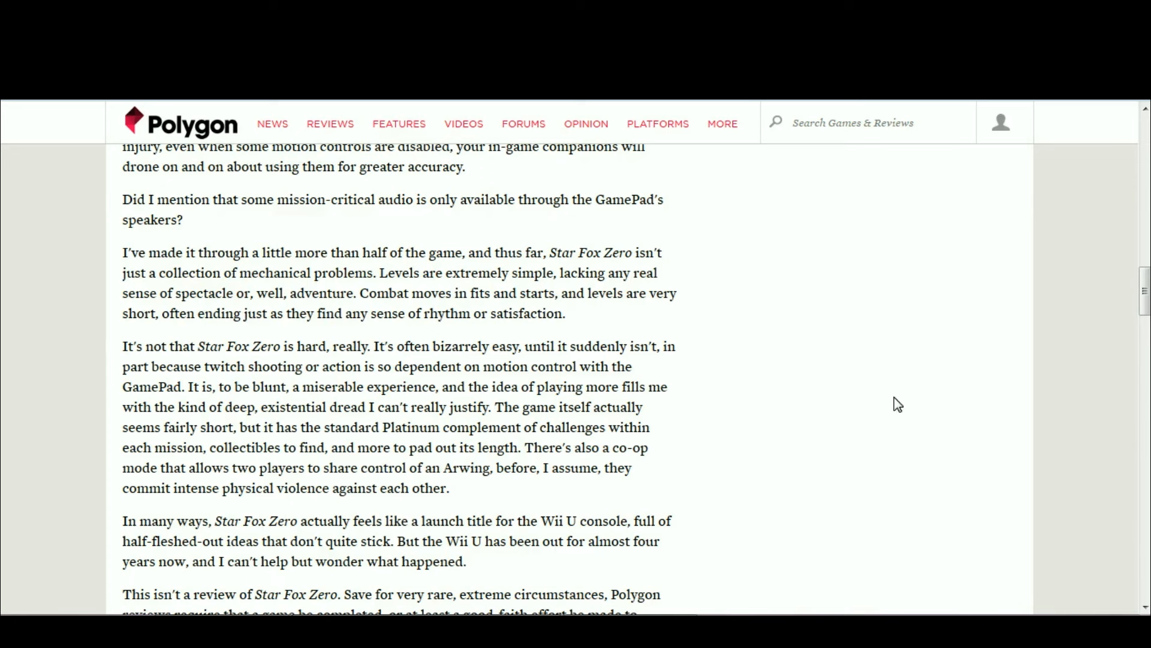
mouse_move(880, 565)
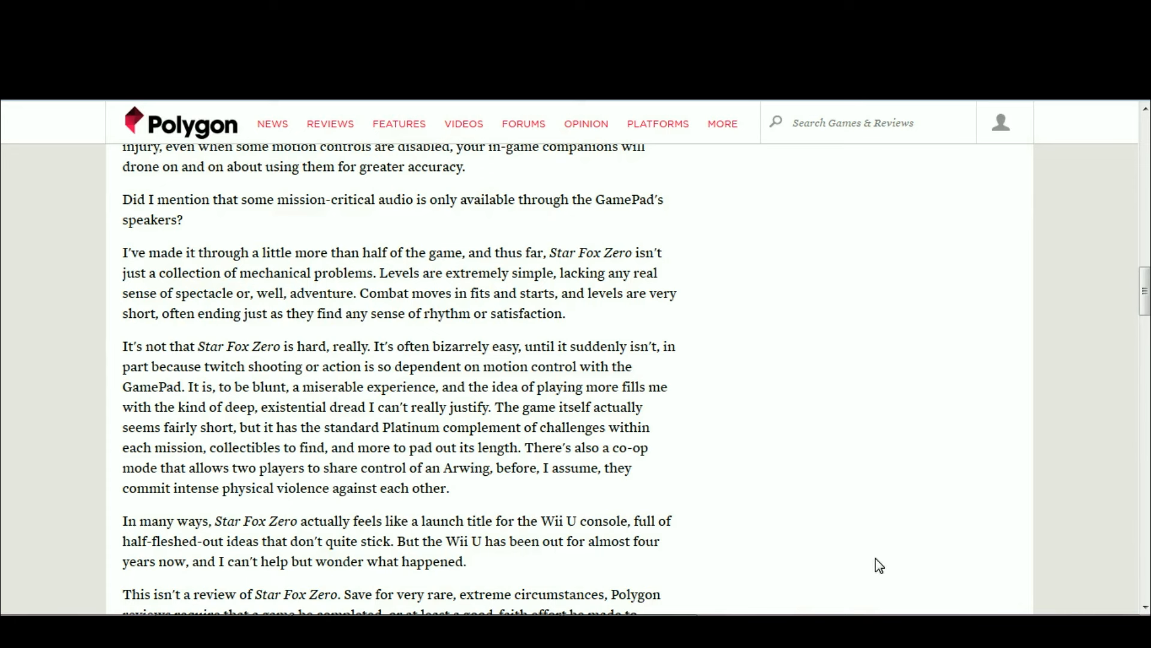
mouse_move(831, 482)
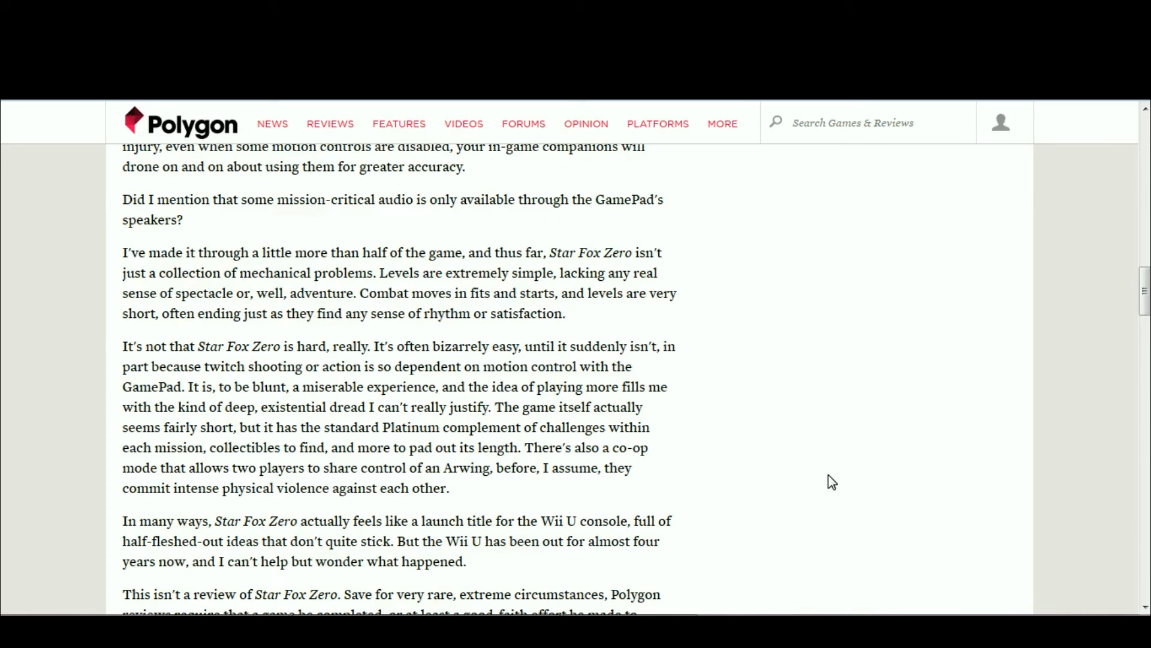
mouse_move(801, 310)
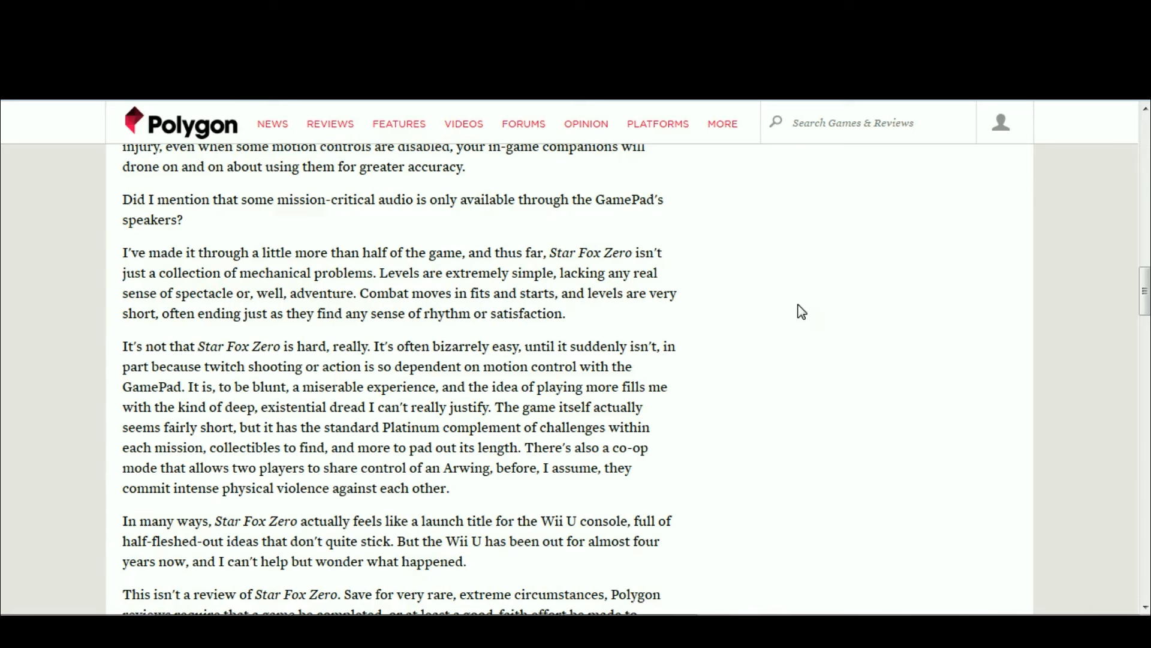
mouse_move(985, 328)
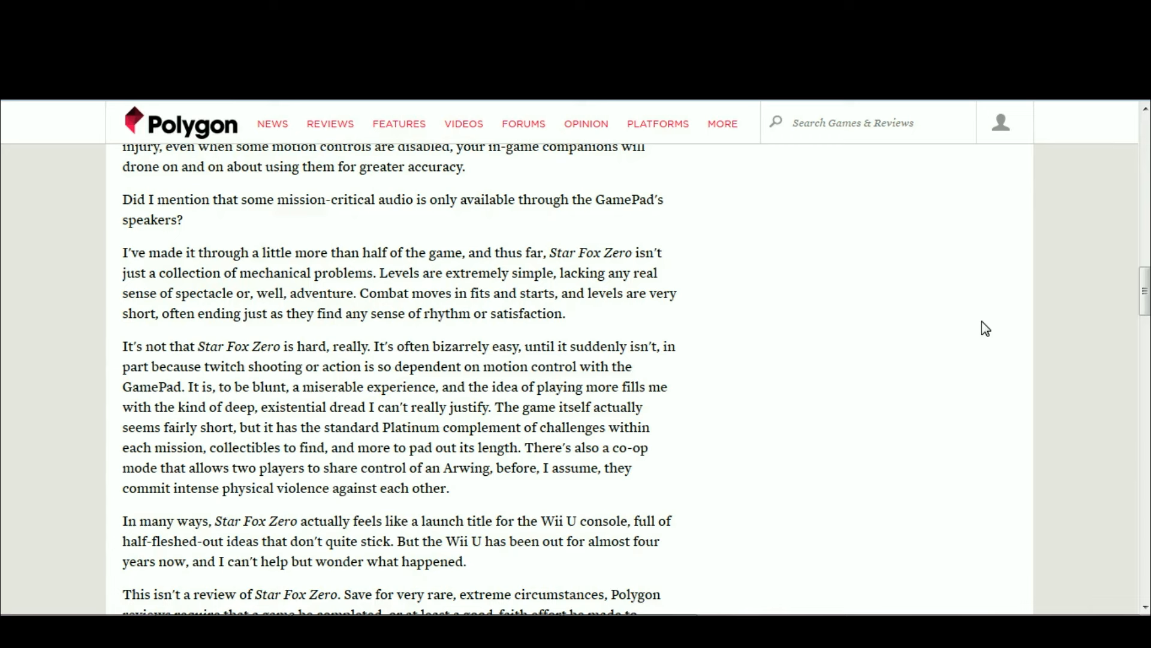
mouse_move(1148, 480)
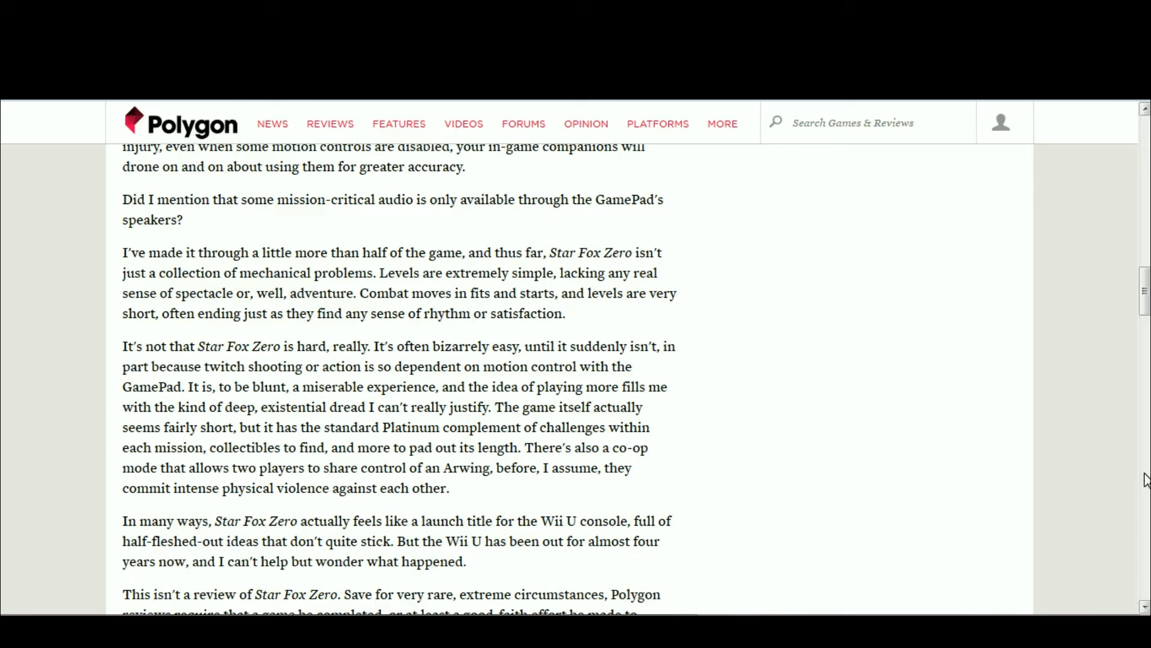
mouse_move(645, 266)
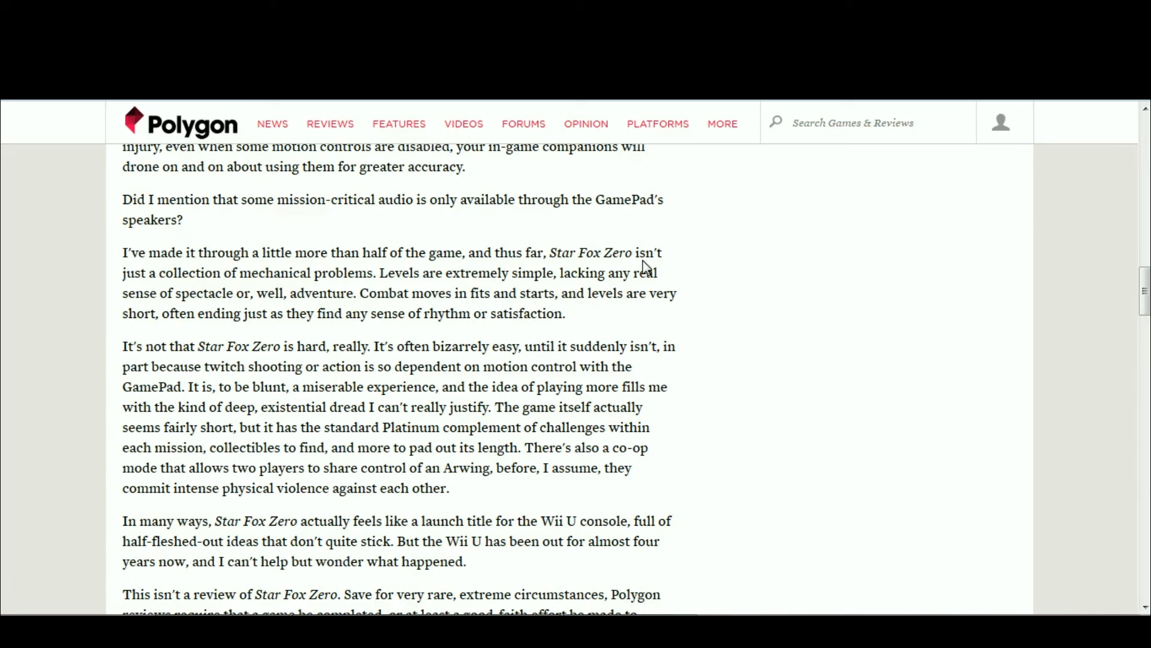
mouse_move(885, 238)
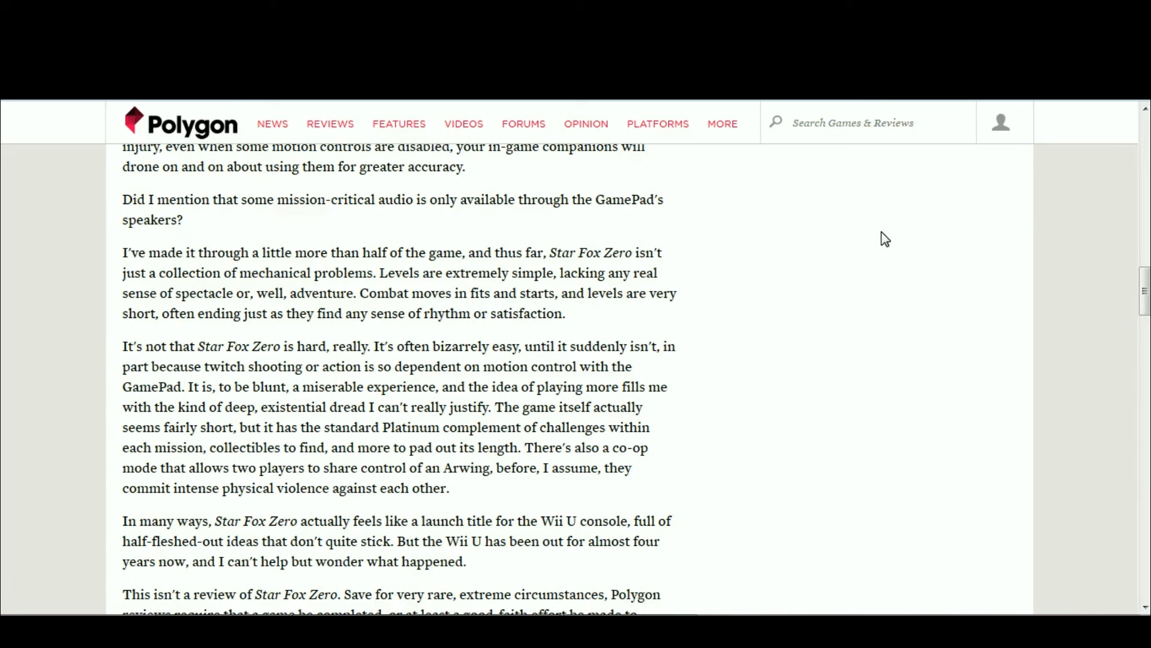
mouse_move(605, 375)
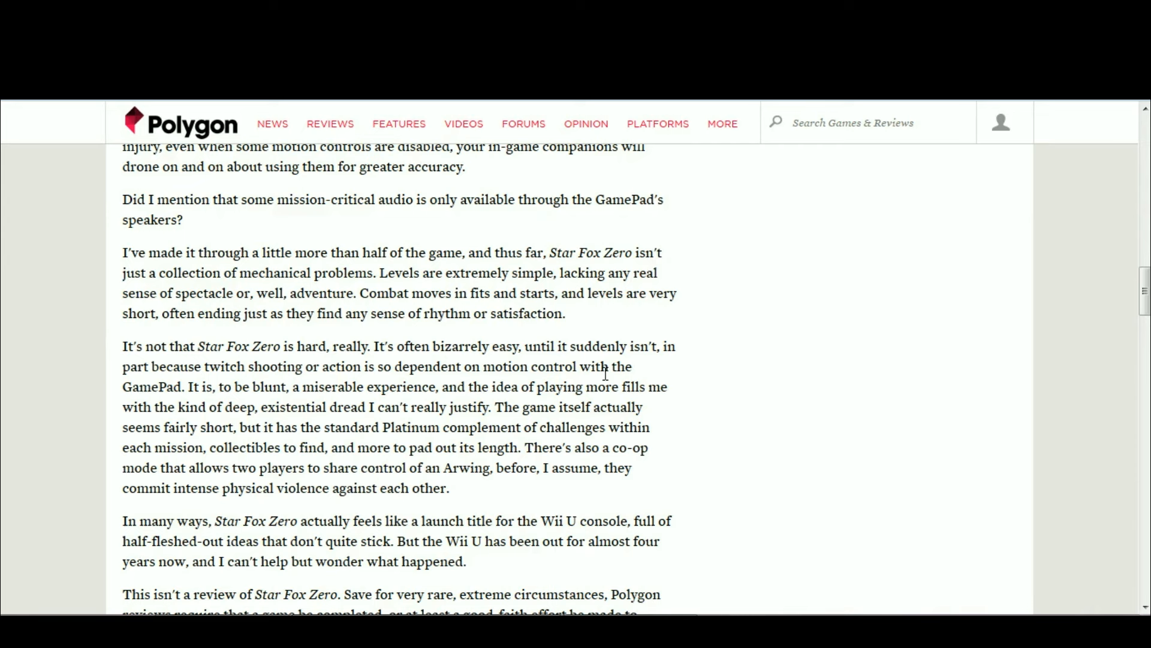
mouse_move(695, 327)
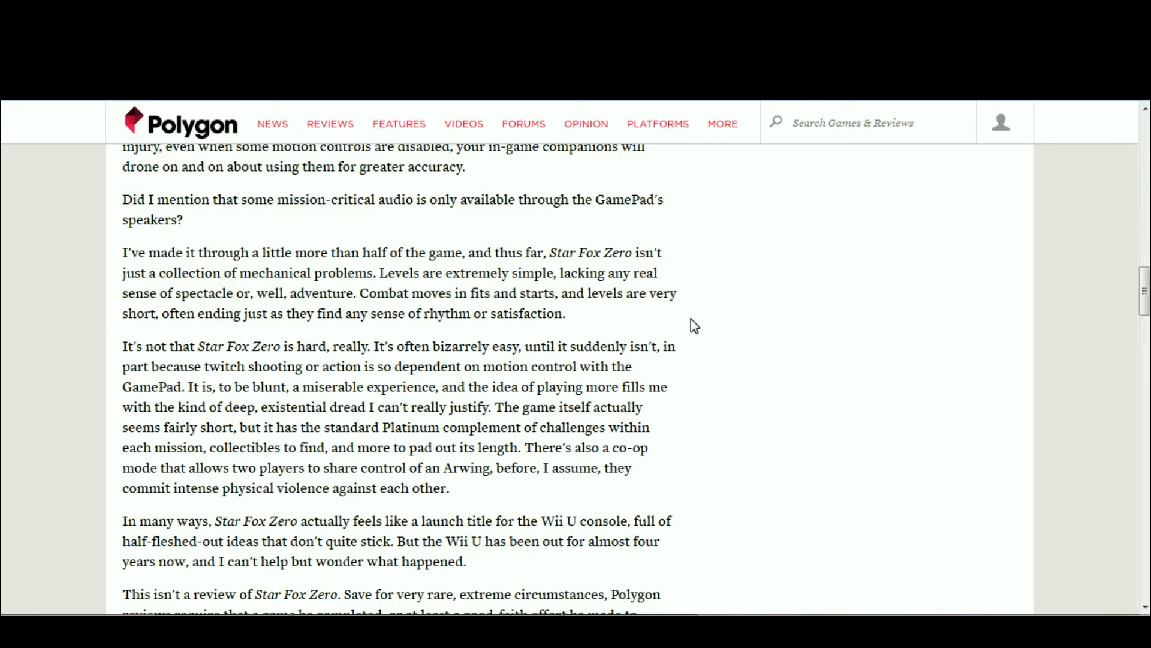
mouse_move(813, 346)
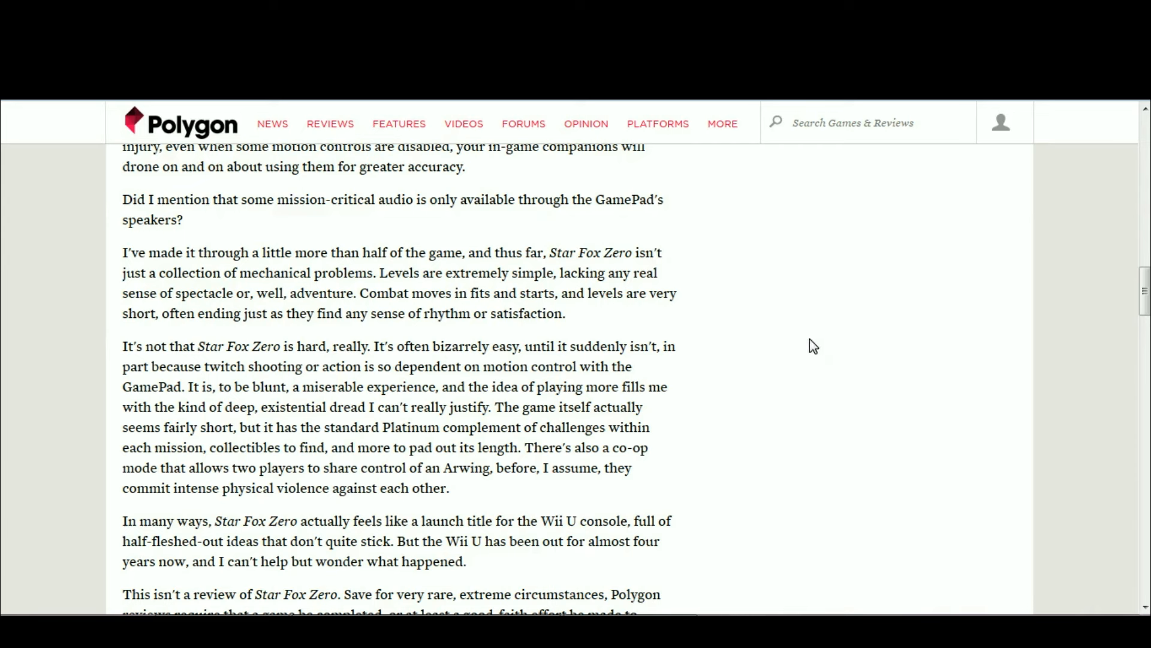
mouse_move(930, 274)
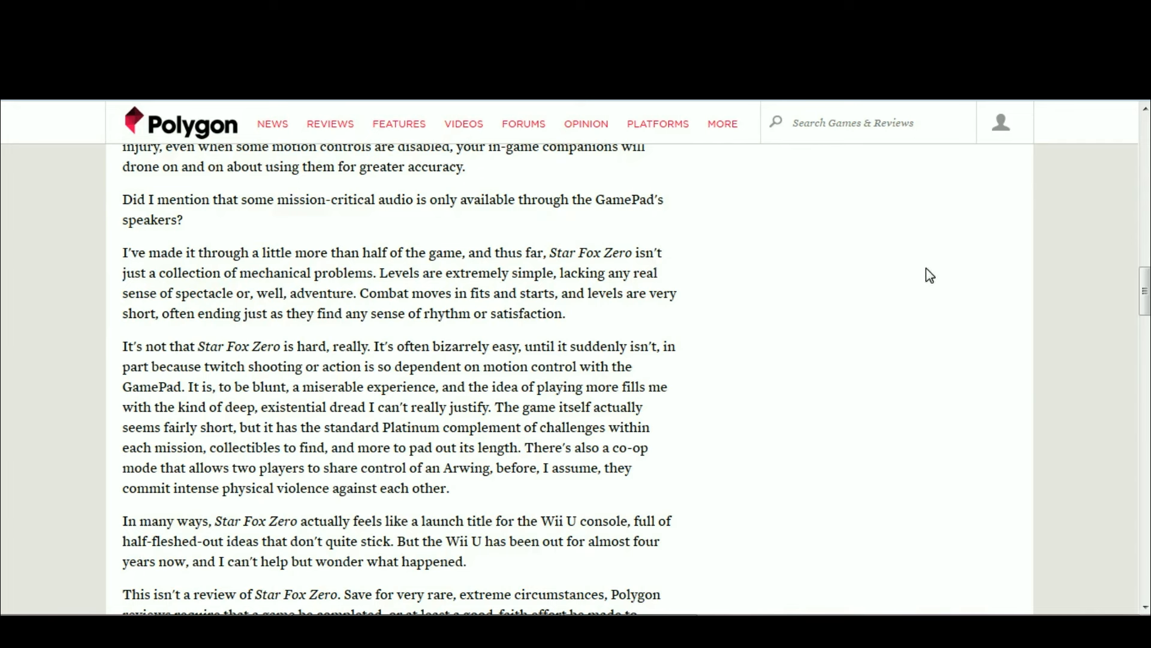
mouse_move(835, 403)
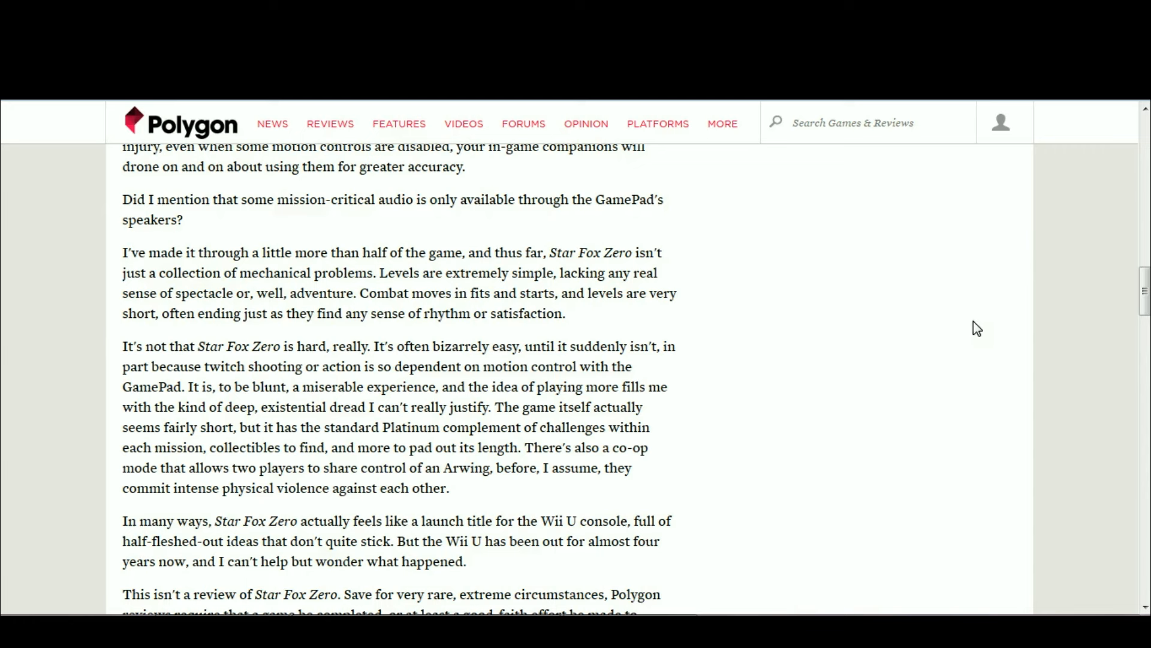
mouse_move(939, 360)
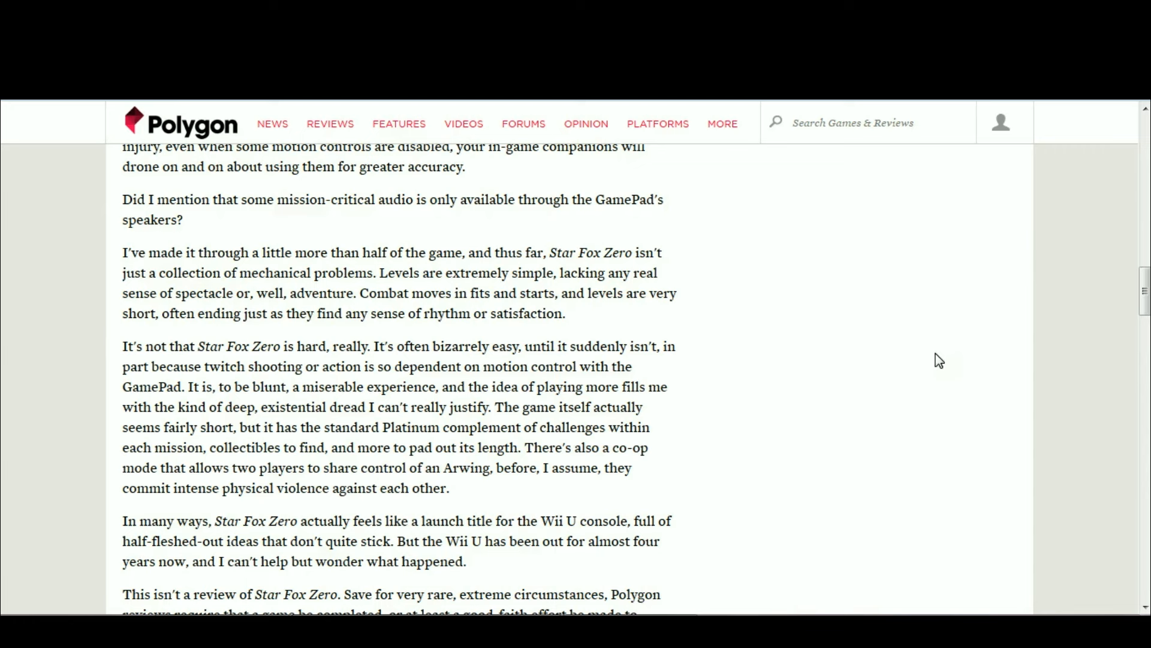
mouse_move(822, 268)
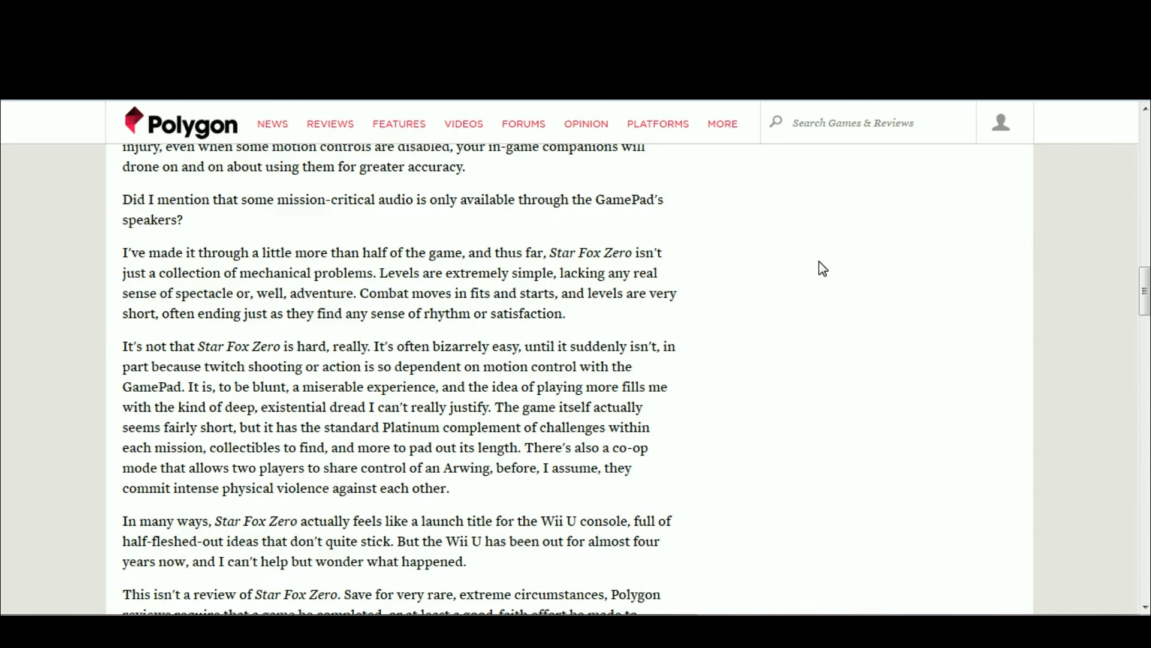
mouse_move(839, 441)
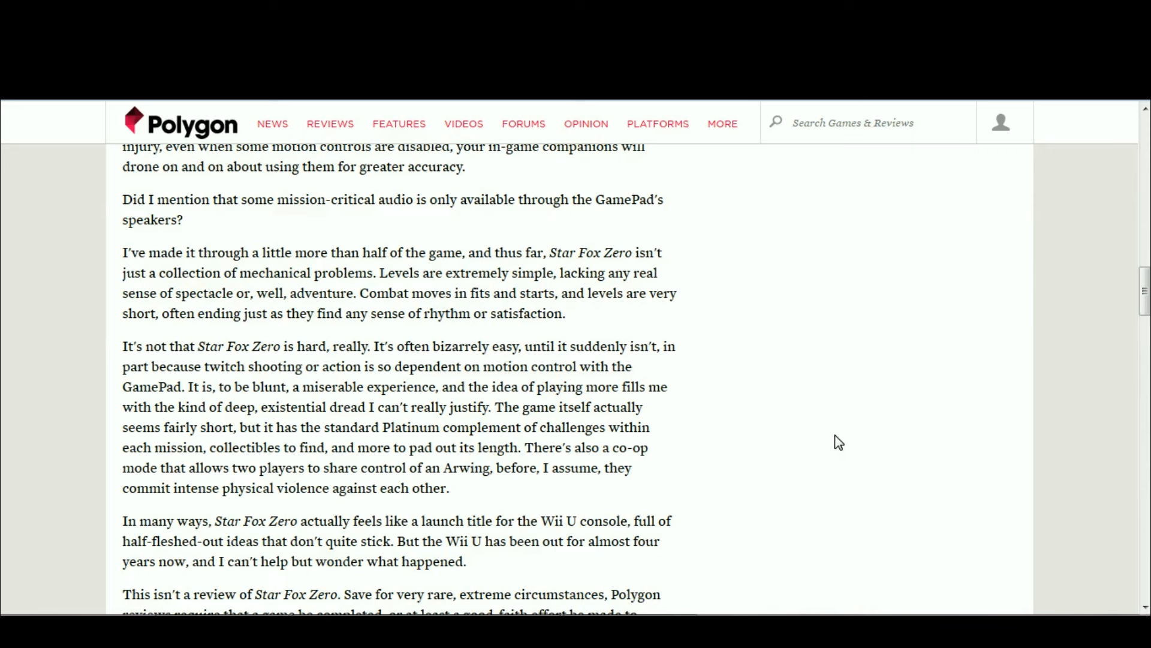
mouse_move(791, 421)
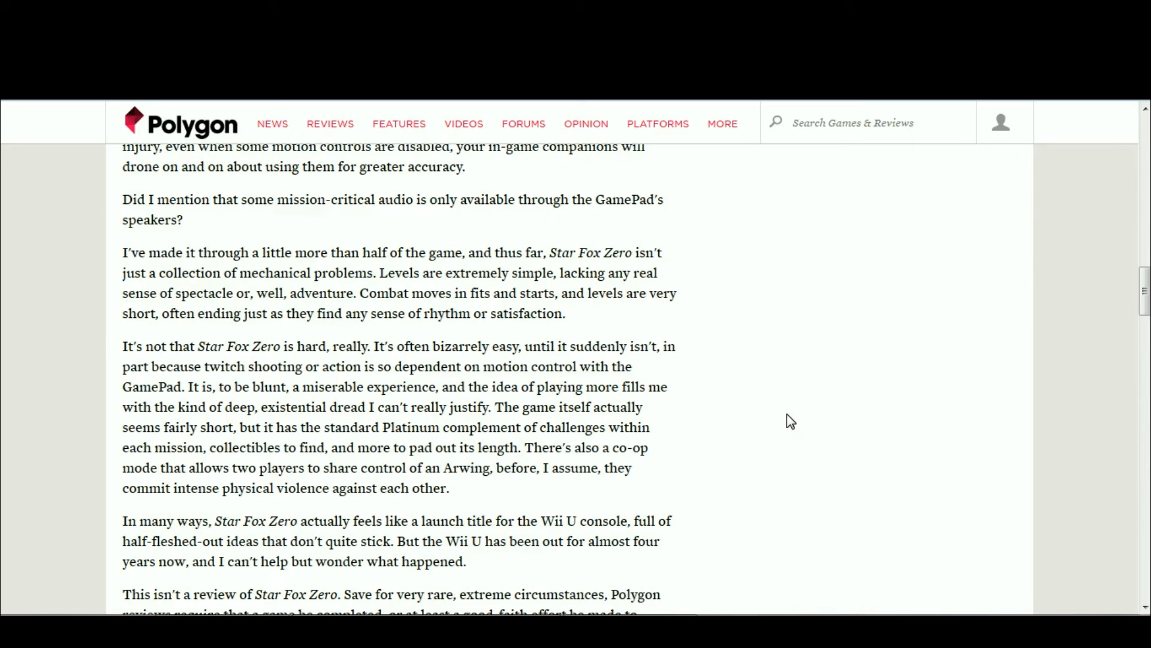
mouse_move(922, 380)
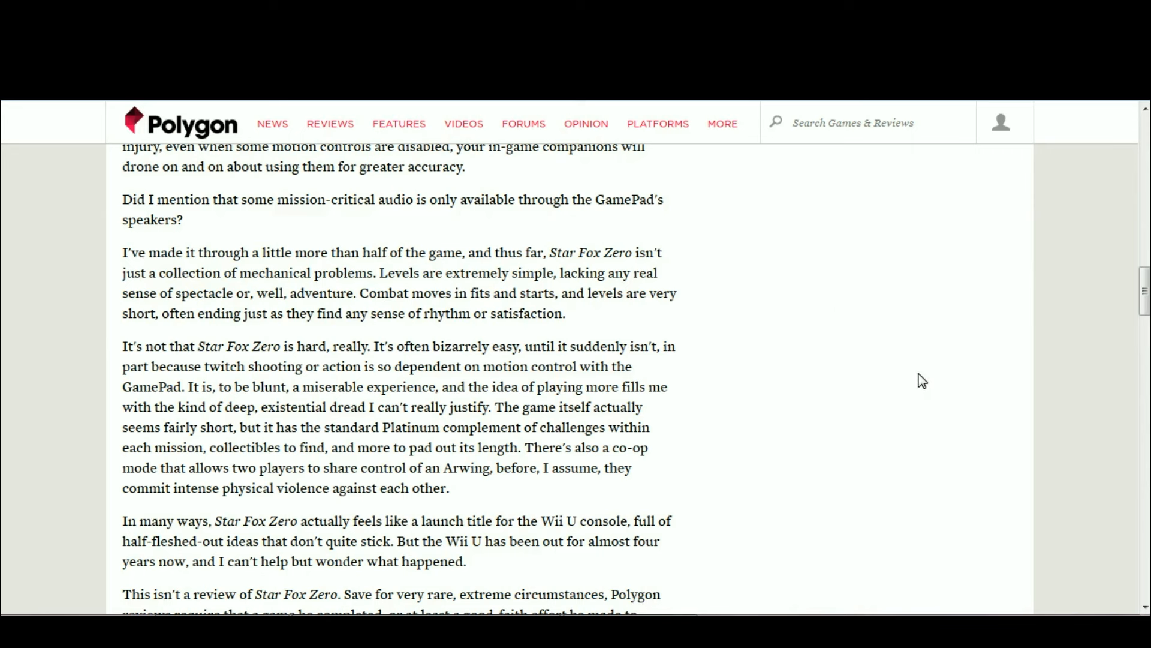
mouse_move(822, 487)
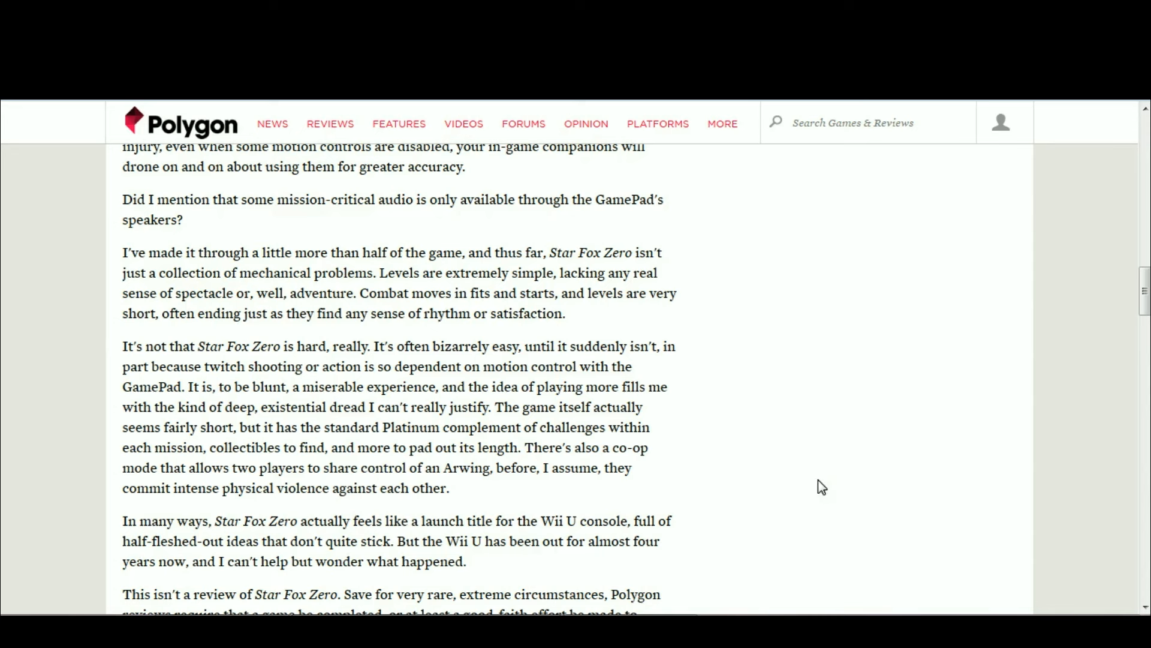
mouse_move(781, 406)
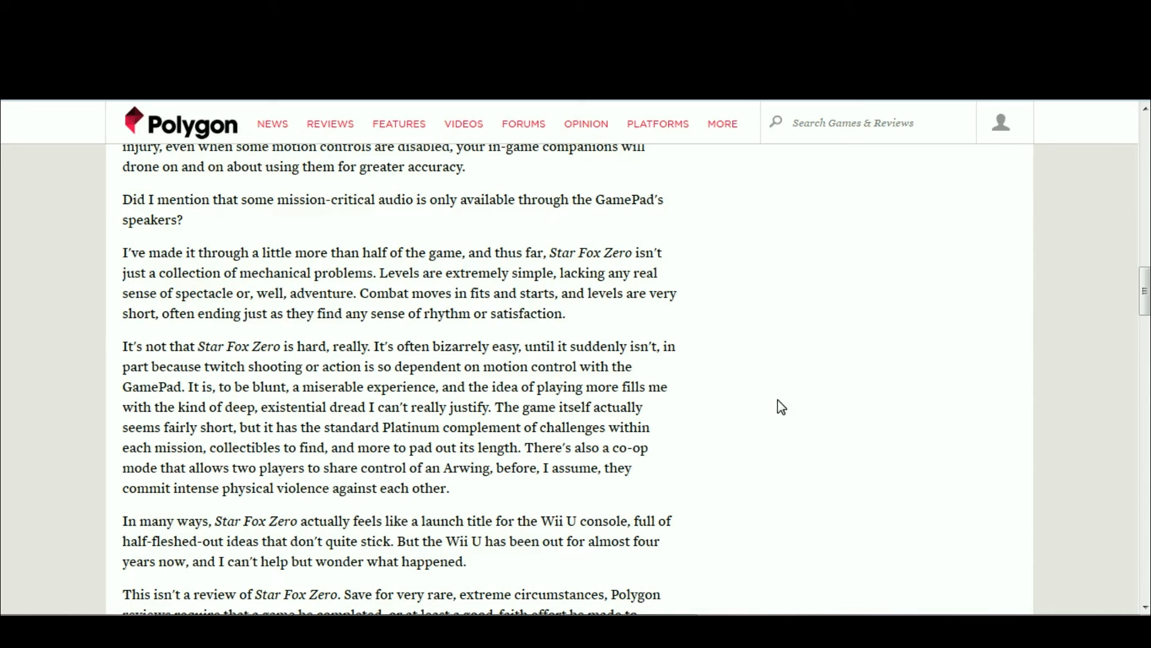
mouse_move(914, 451)
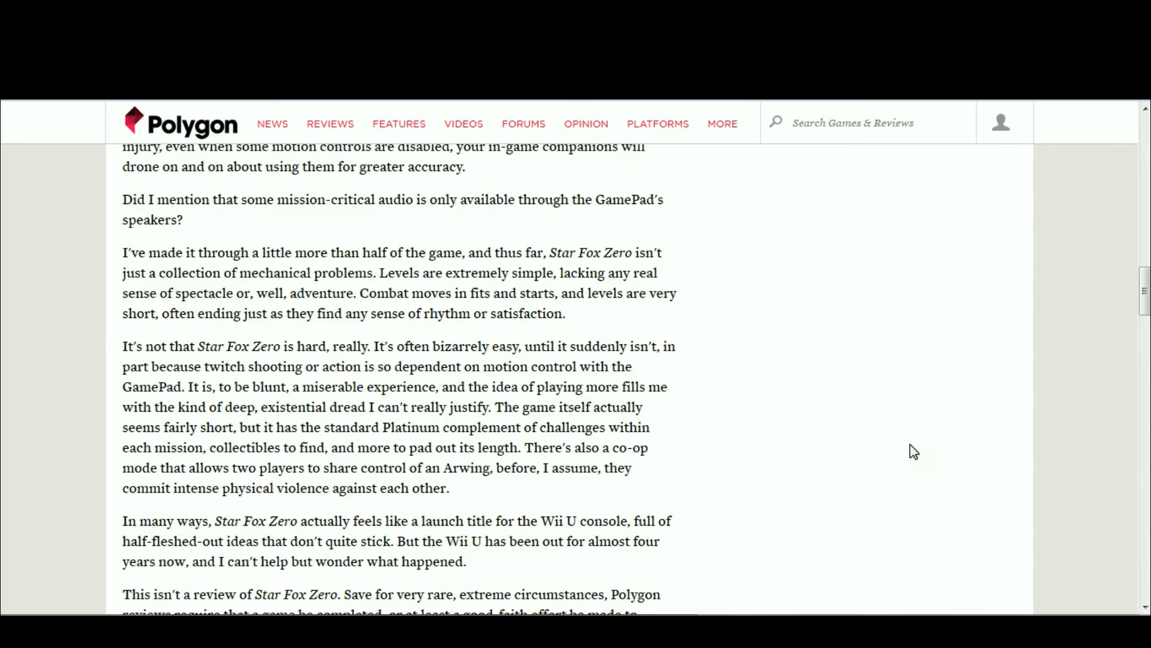
mouse_move(886, 219)
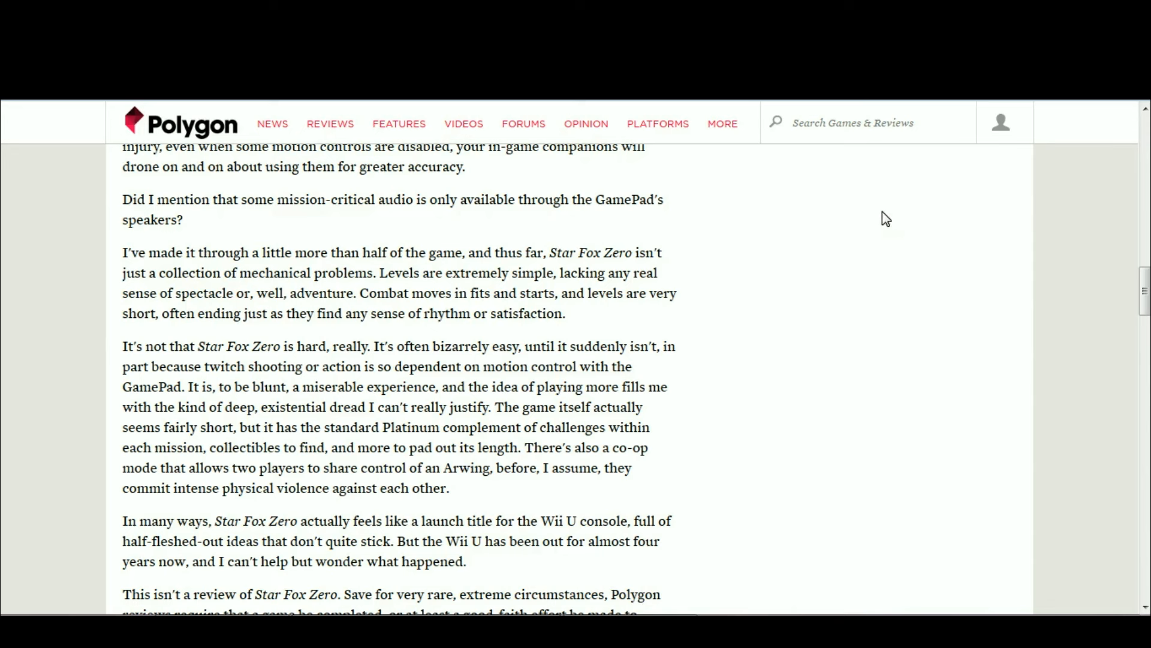
mouse_move(925, 299)
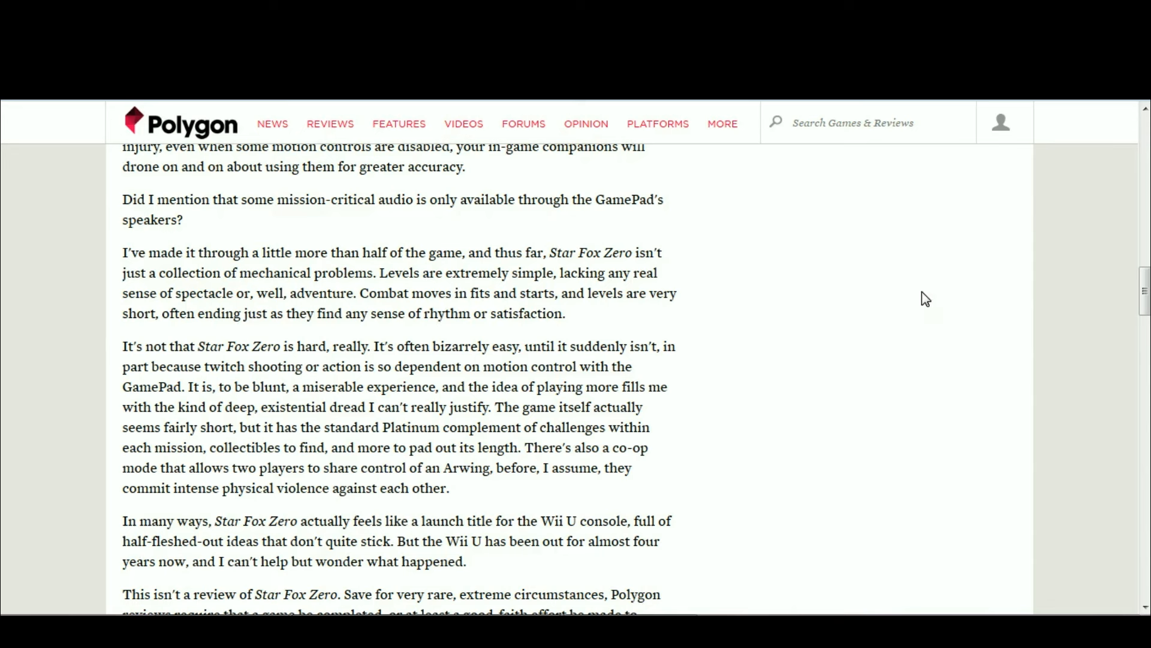
mouse_move(914, 319)
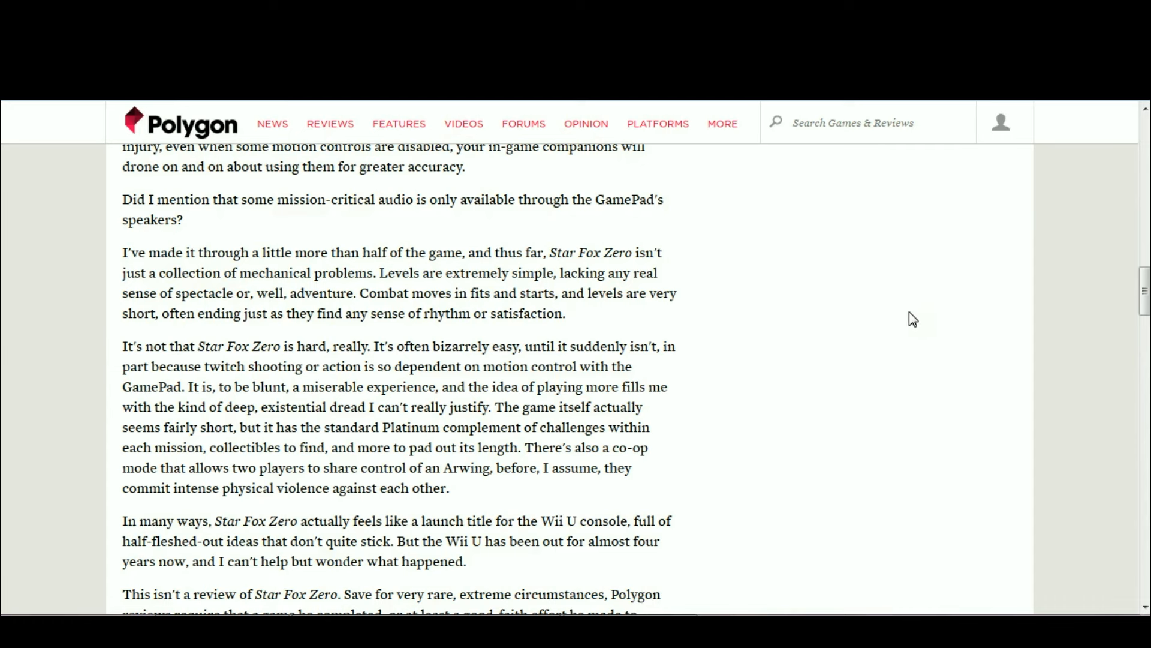
mouse_move(779, 332)
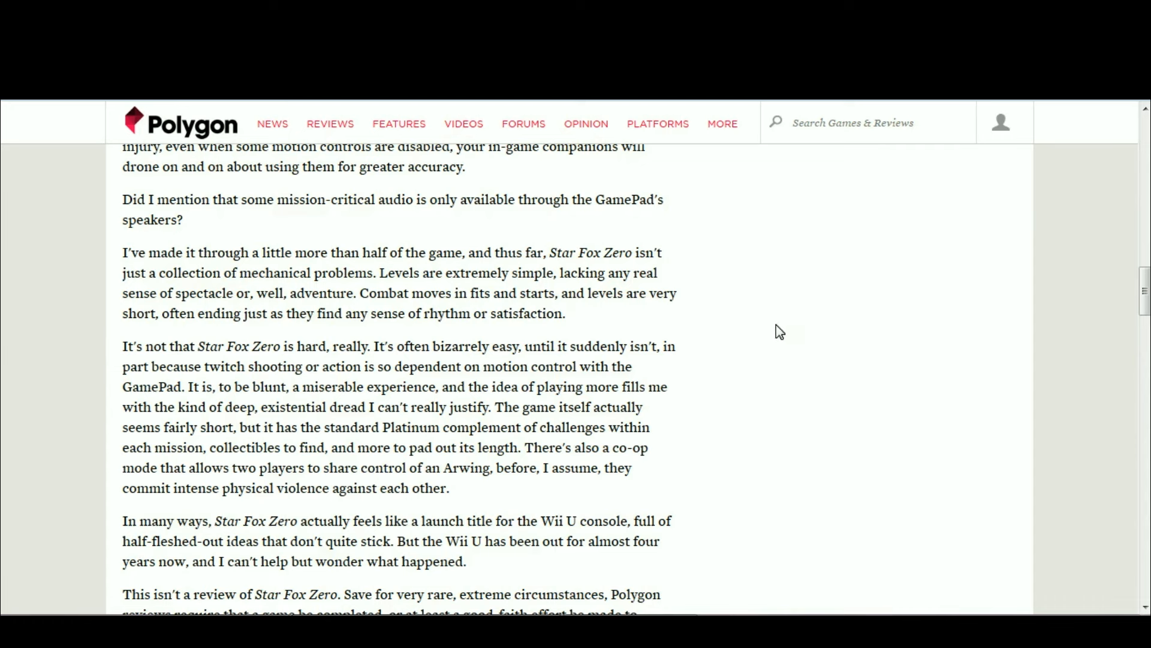
mouse_move(843, 425)
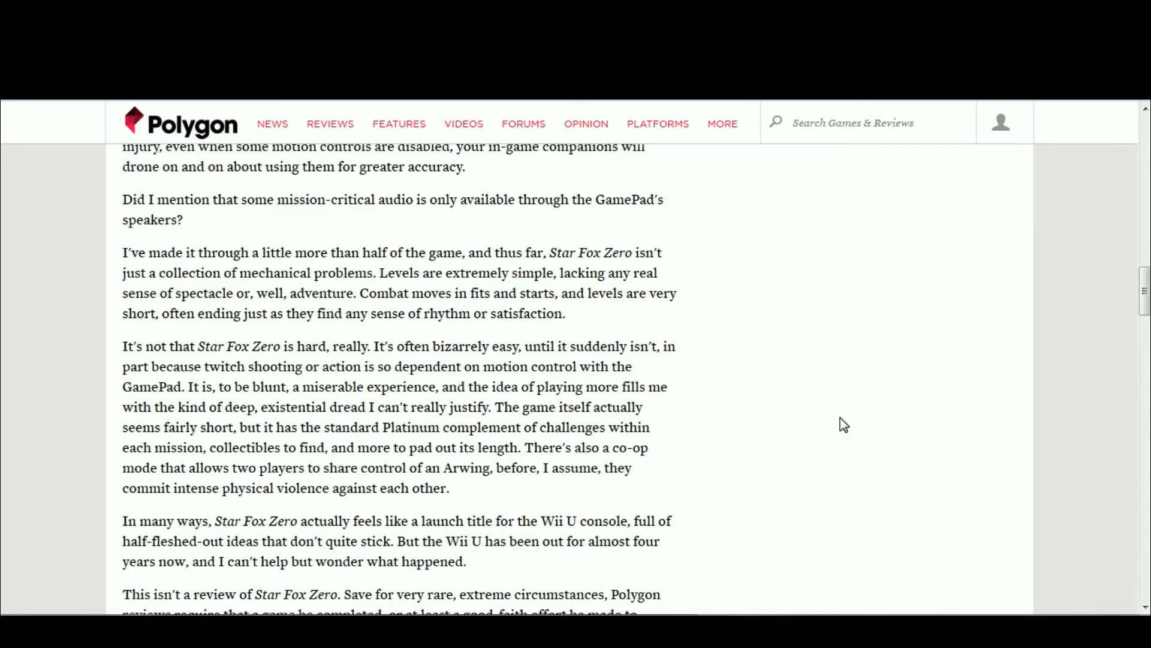
mouse_move(873, 349)
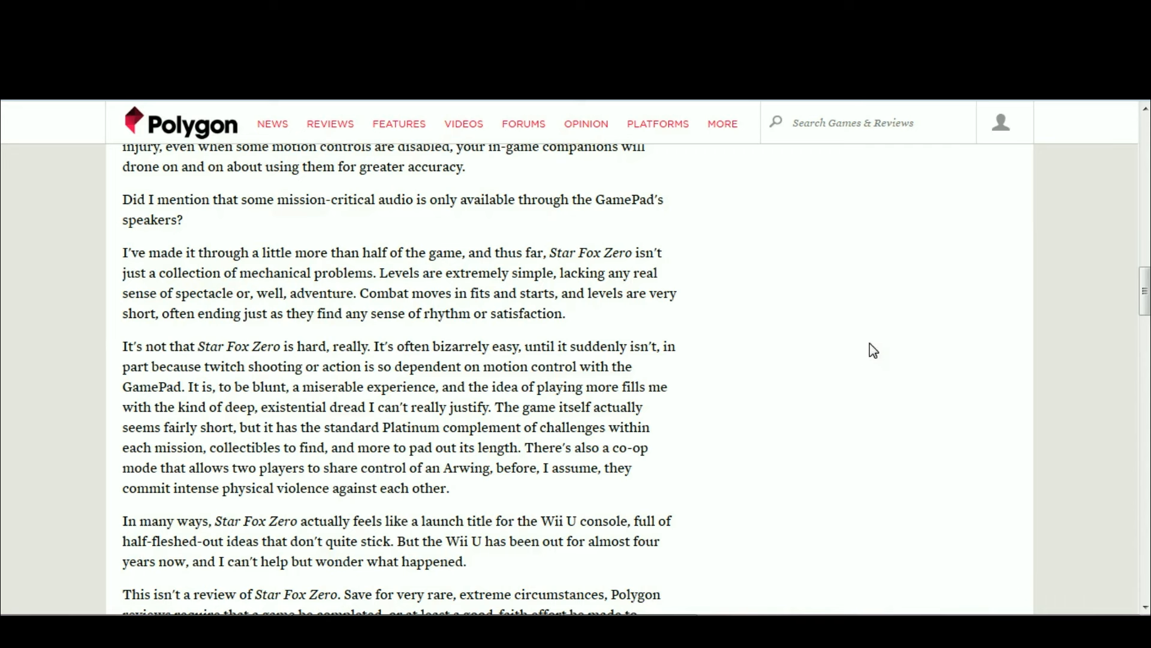
left_click_drag(167, 251, 374, 252)
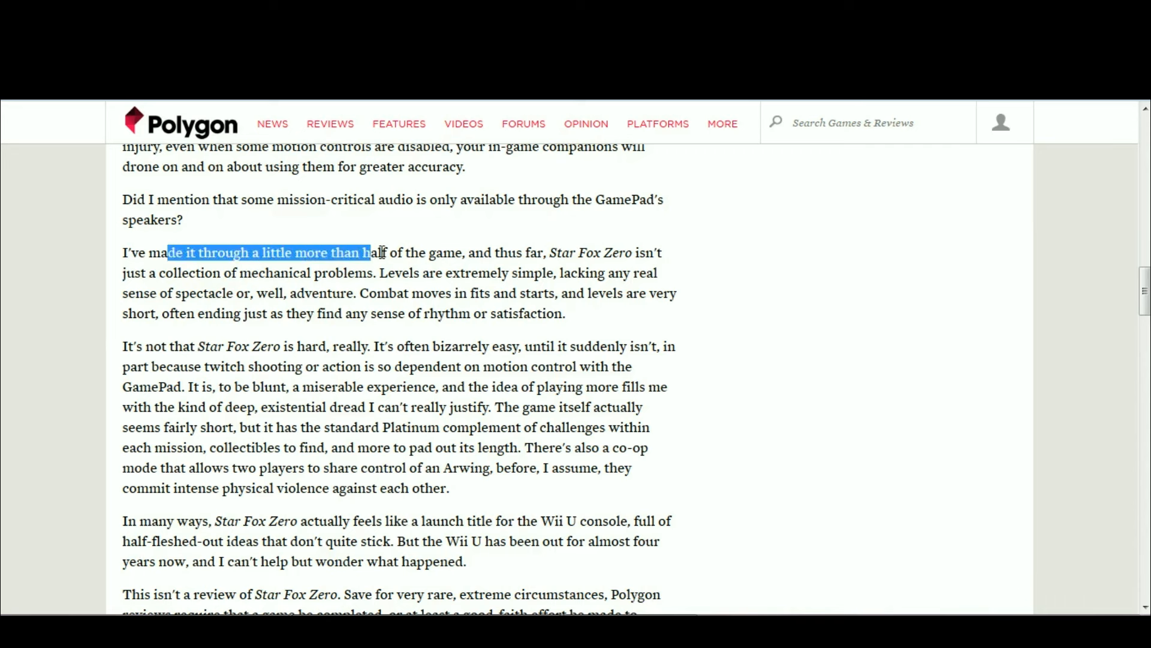
left_click(632, 364)
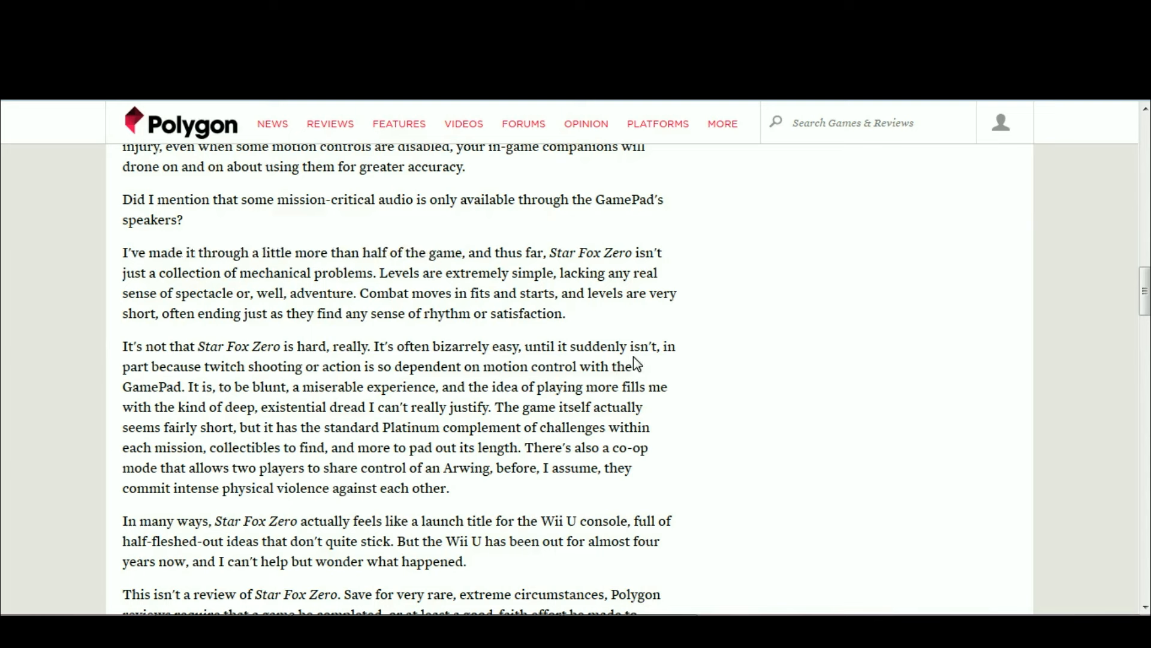
mouse_move(502, 364)
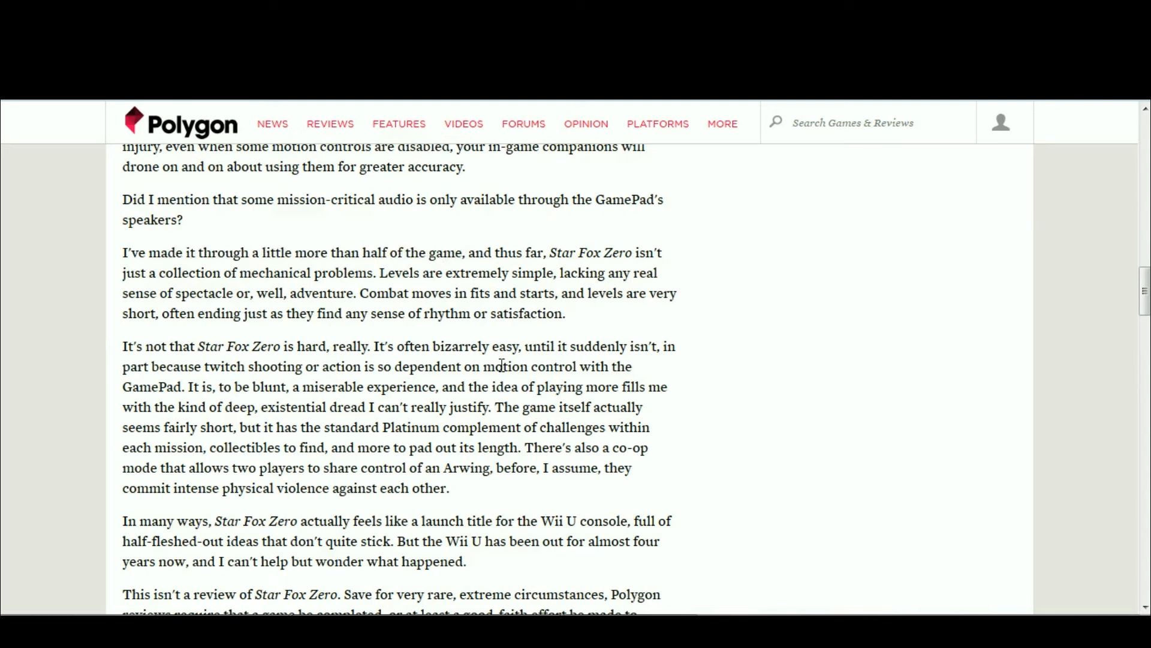
mouse_move(523, 314)
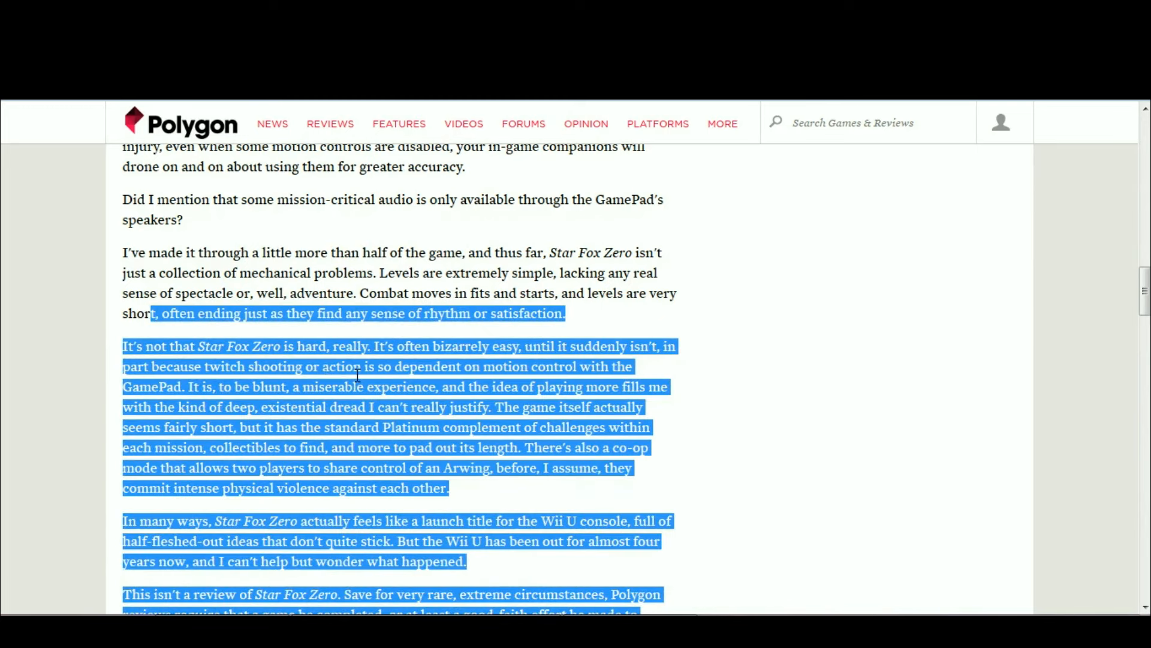
left_click(777, 377)
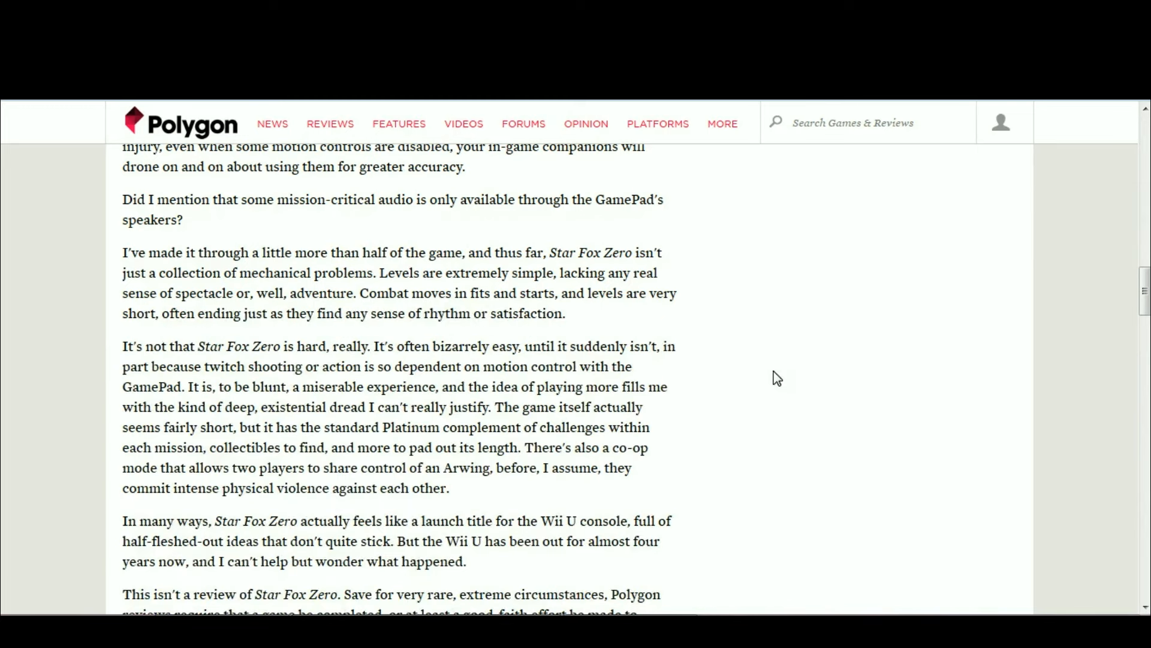
mouse_move(798, 390)
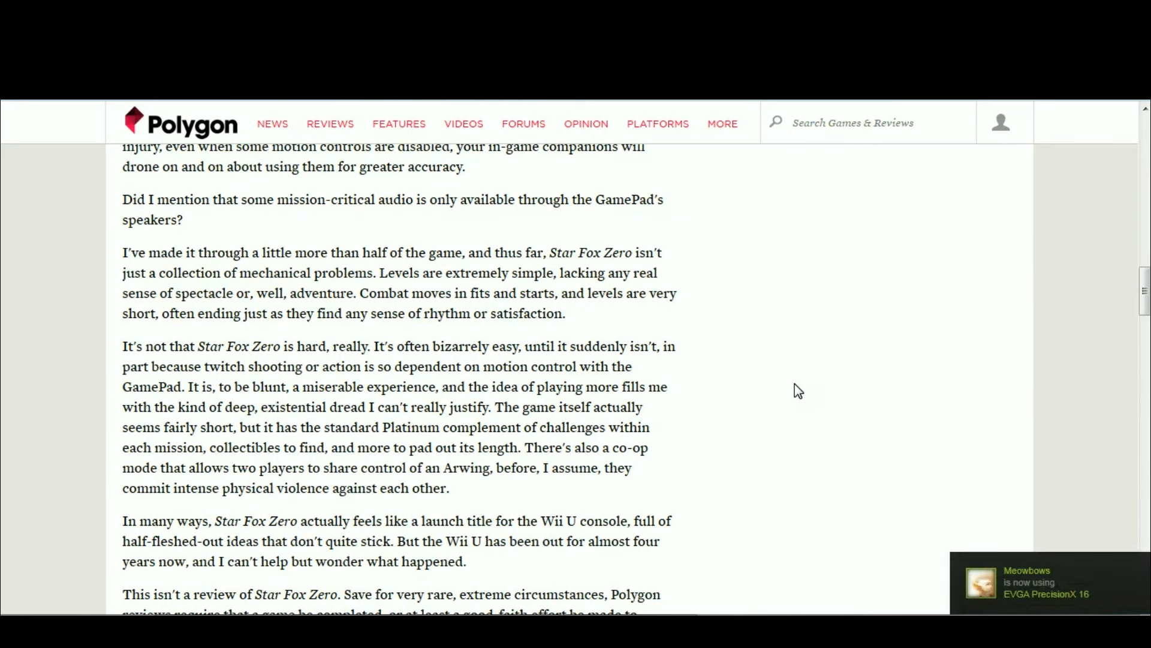
mouse_move(843, 454)
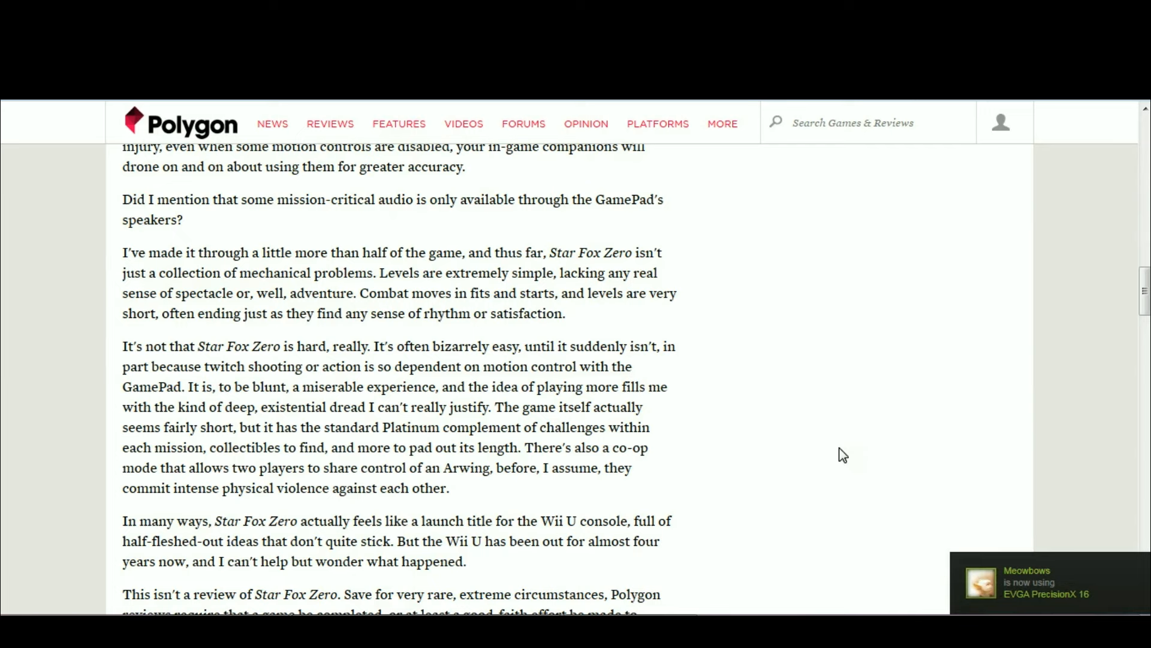
scroll("down", 3)
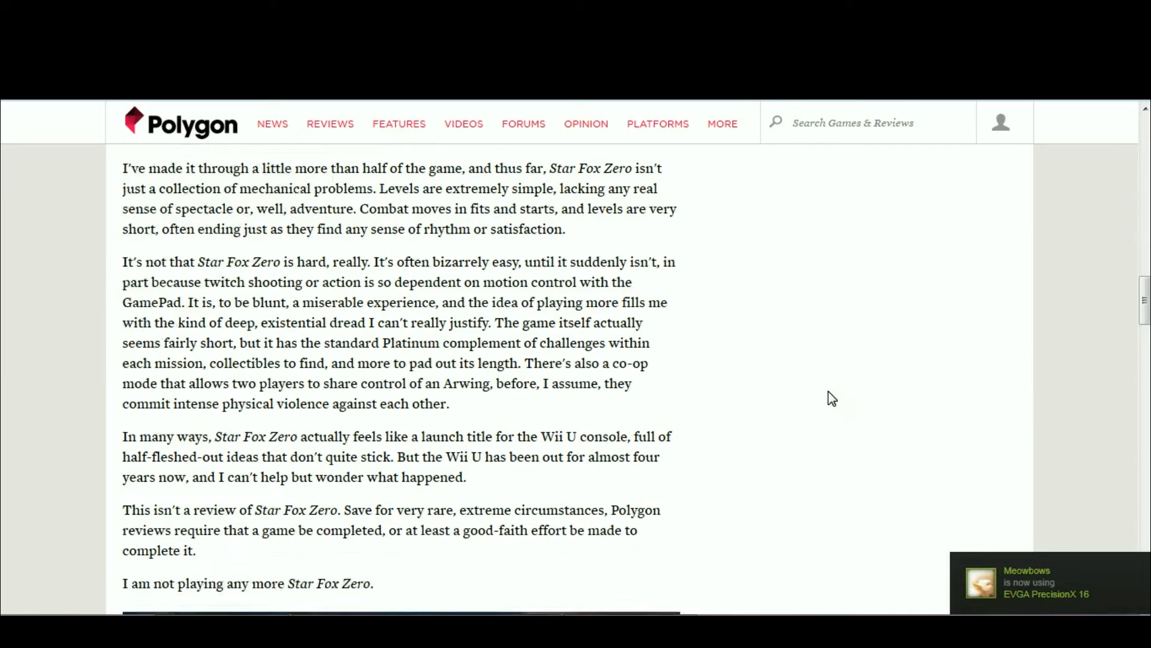
scroll("up", 3)
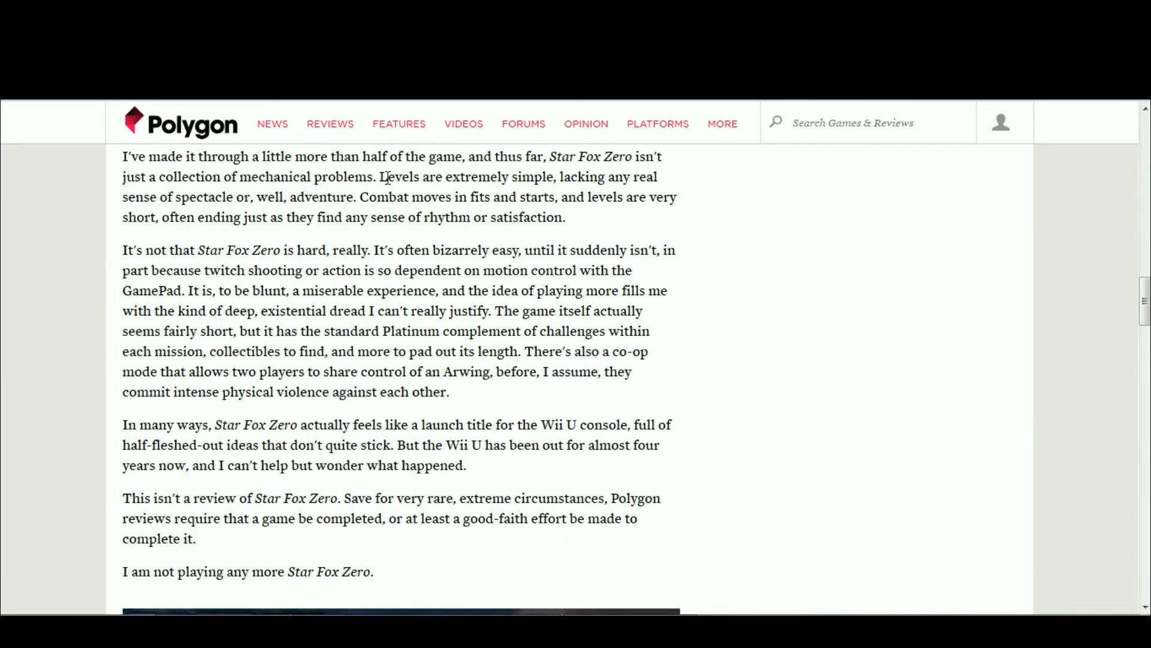
mouse_move(649, 194)
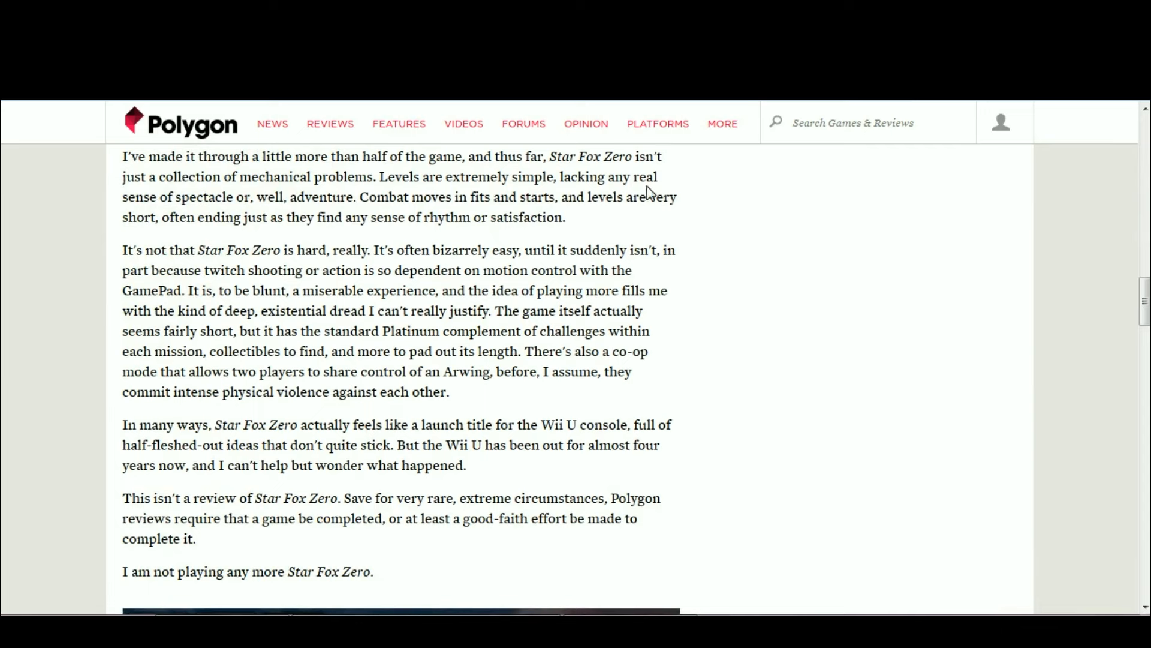
mouse_move(272, 123)
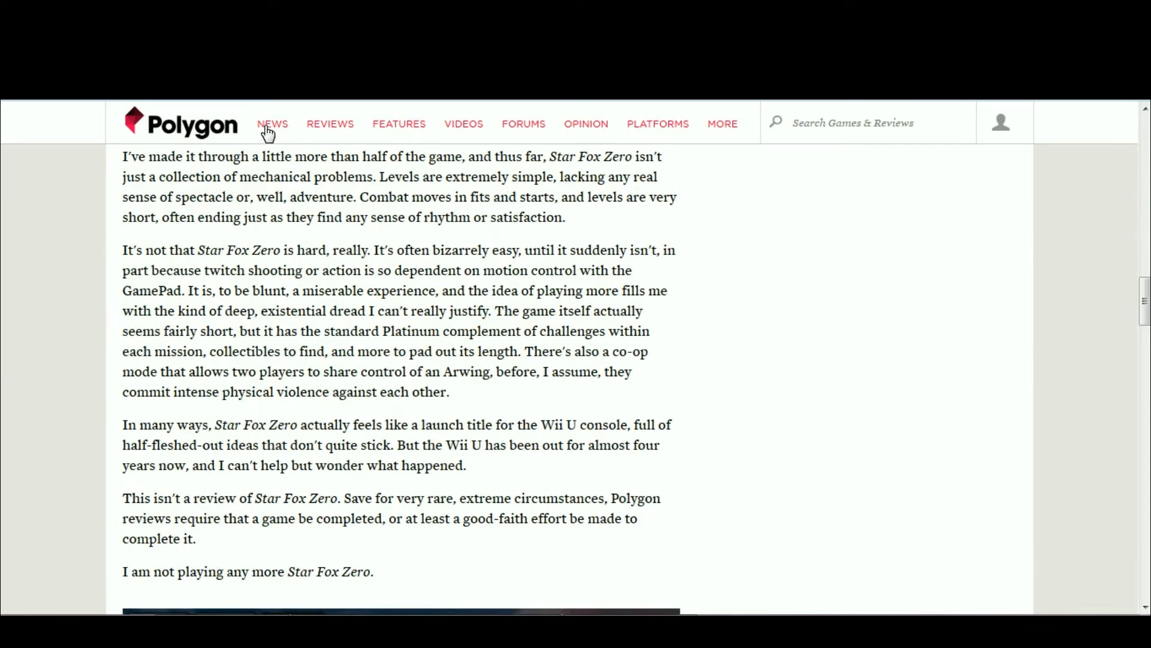
mouse_move(263, 193)
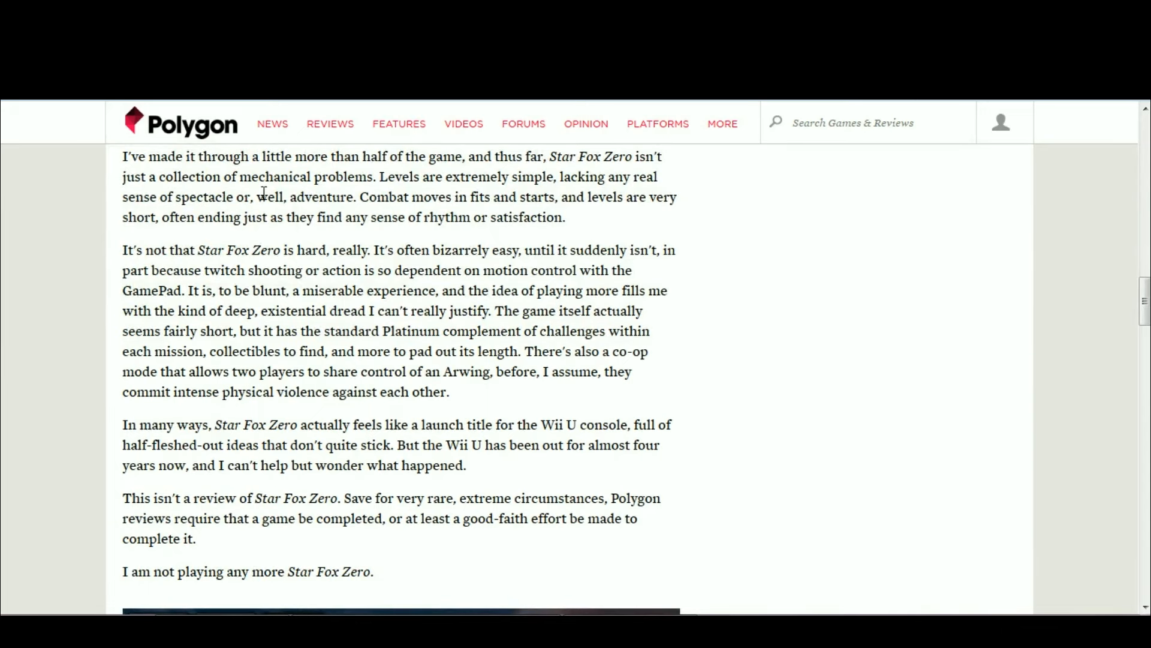
mouse_move(200, 266)
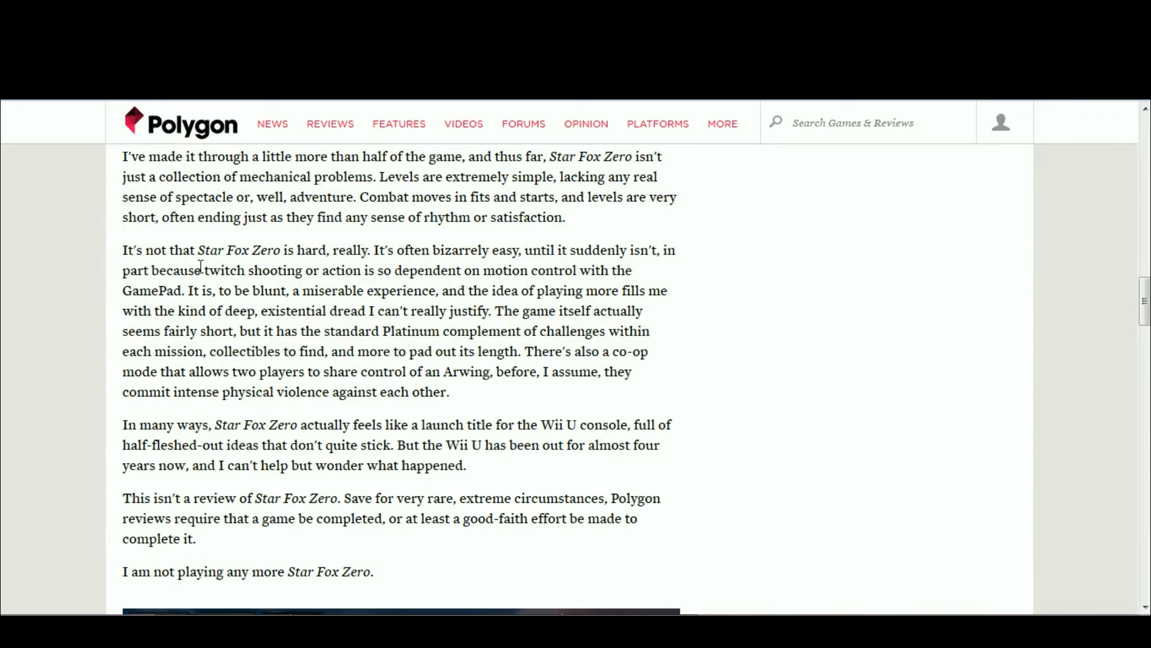
mouse_move(841, 279)
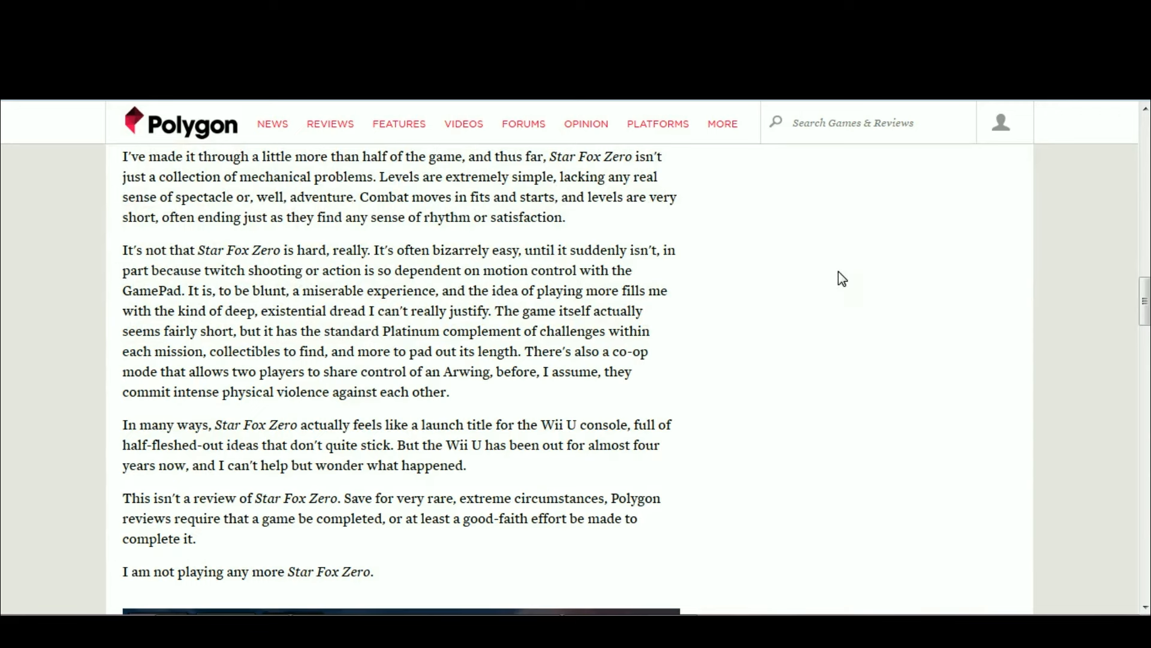
mouse_move(713, 350)
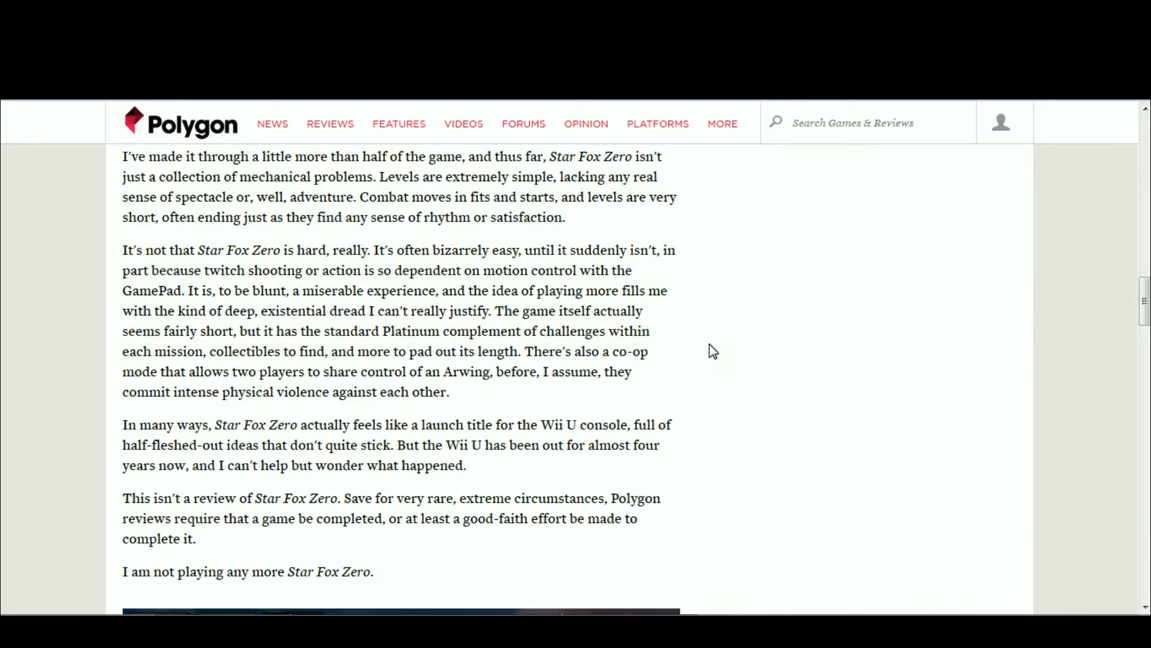
mouse_move(237, 200)
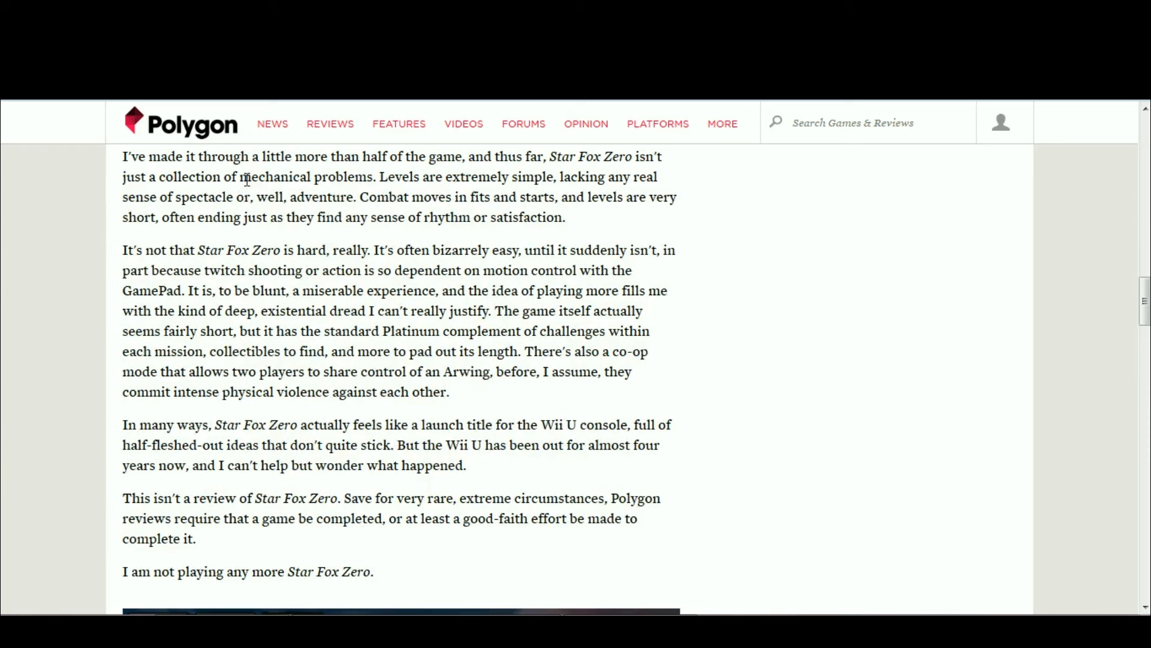
mouse_move(213, 210)
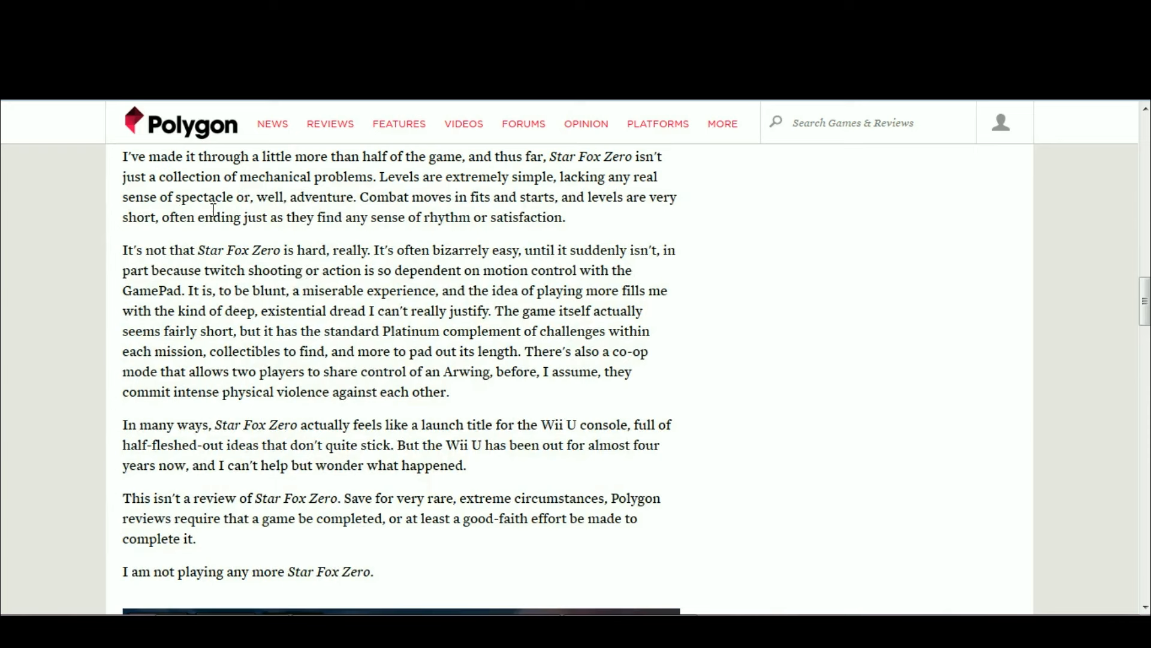
mouse_move(314, 368)
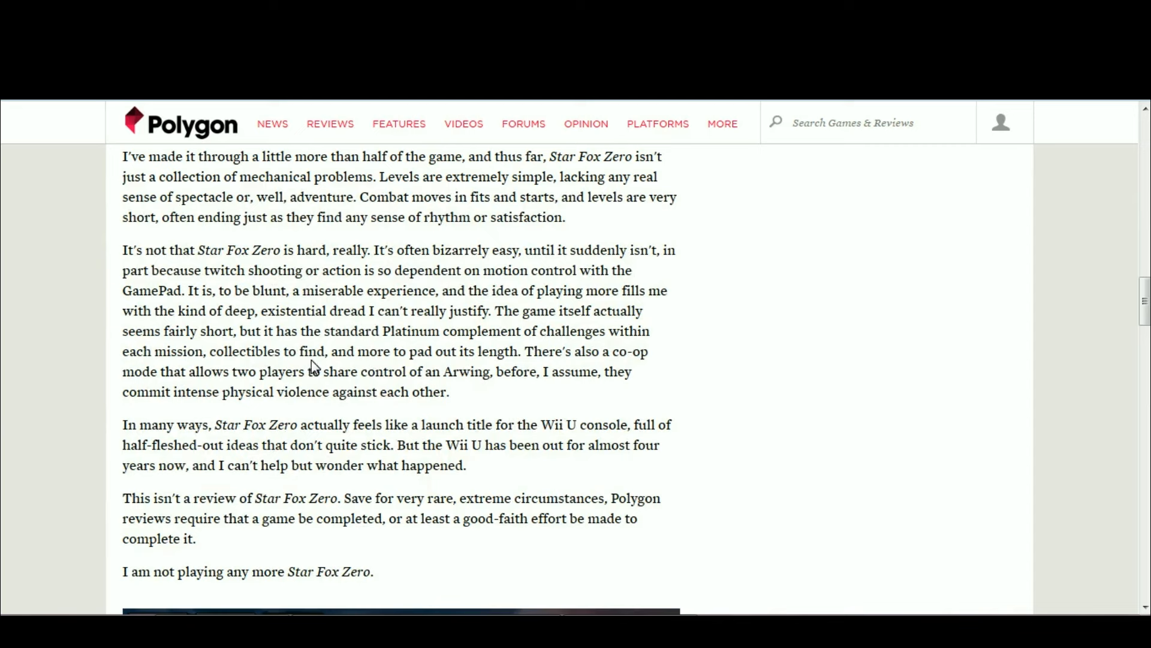
mouse_move(611, 266)
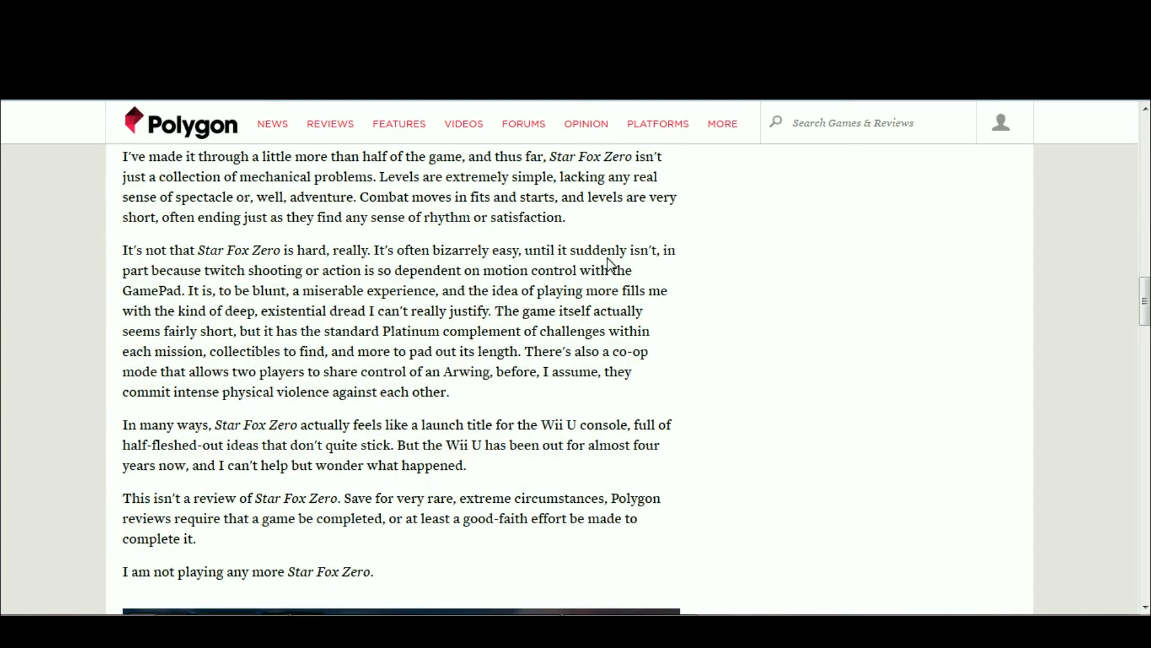
scroll("up", 3)
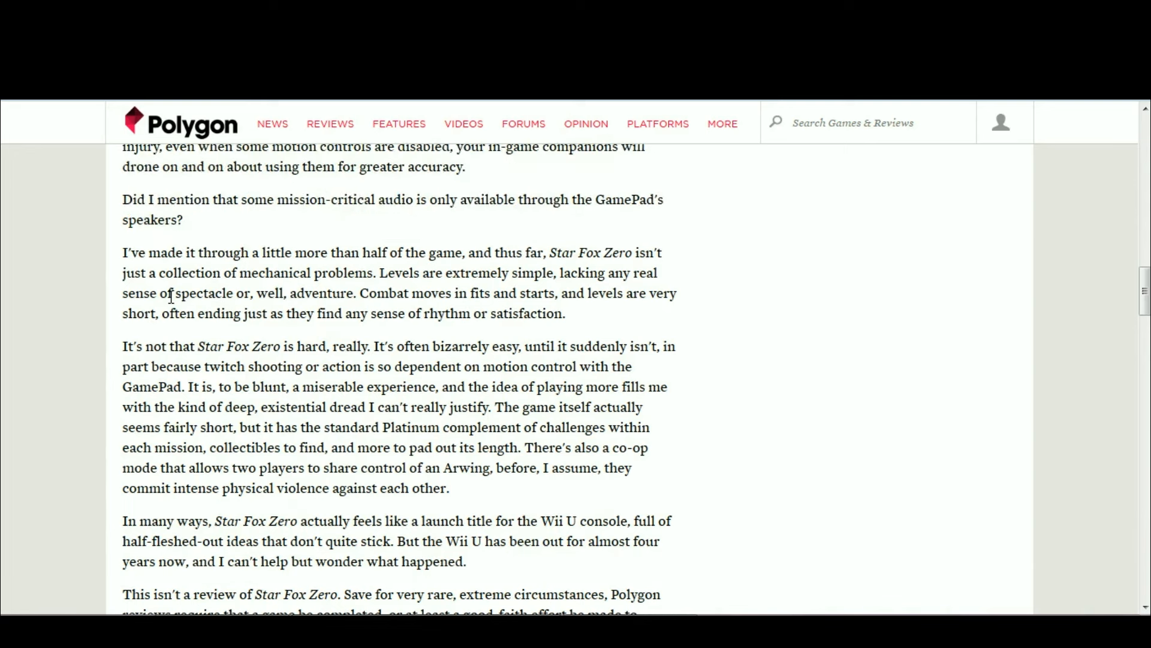
double_click(193, 294)
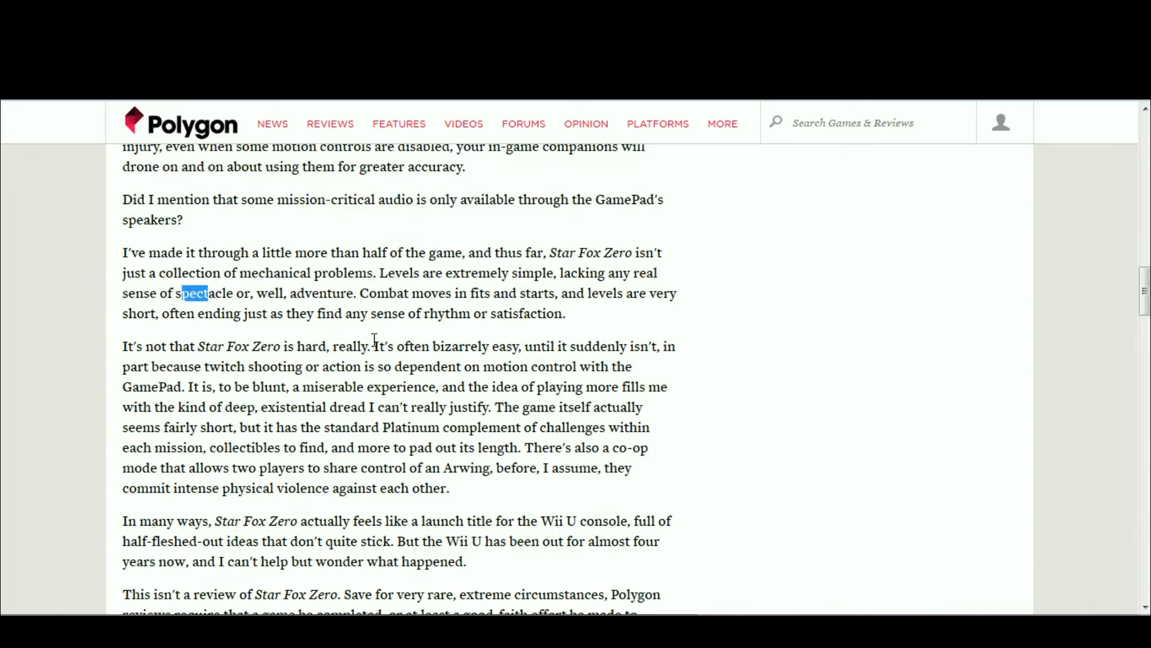
mouse_move(379, 399)
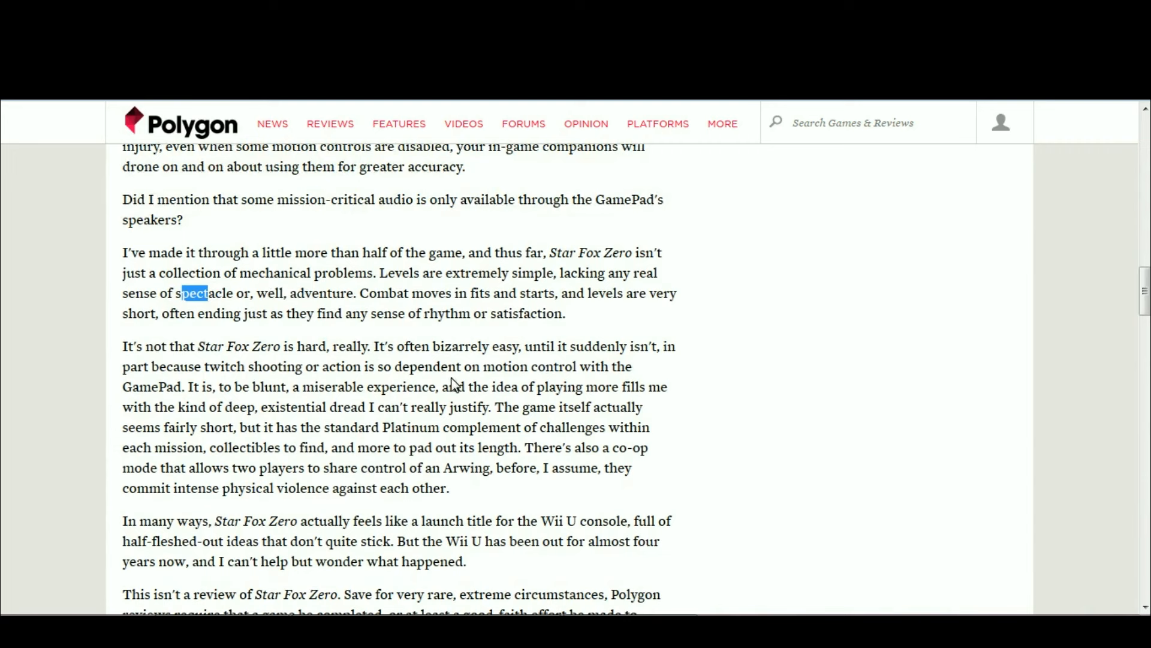
mouse_move(621, 330)
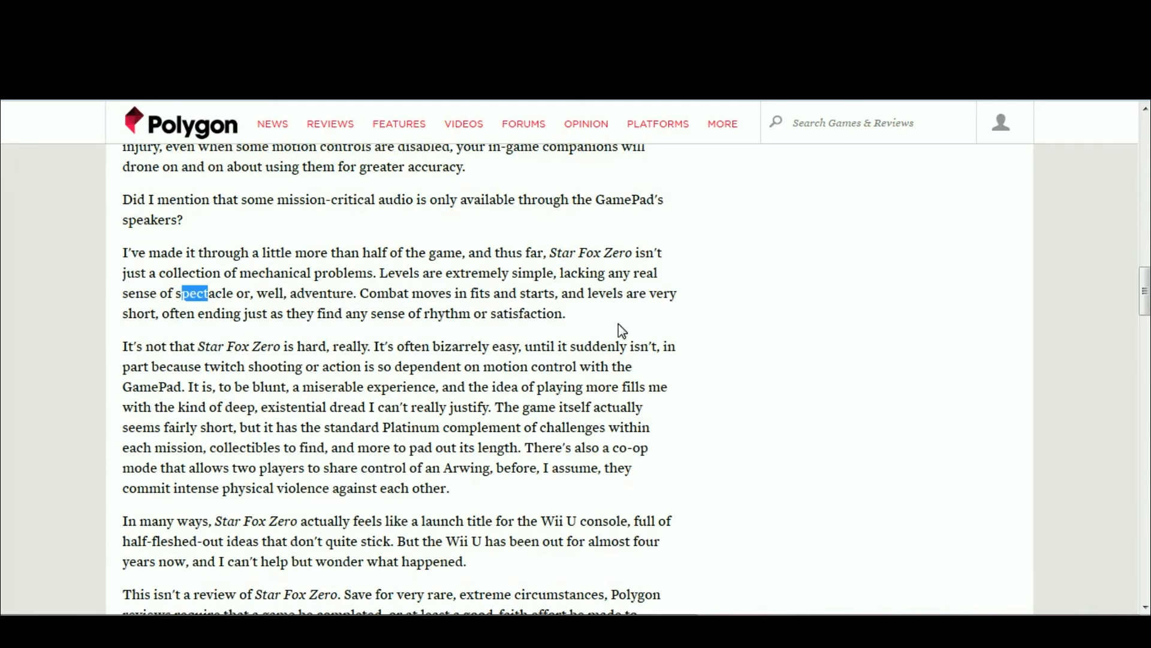
mouse_move(459, 360)
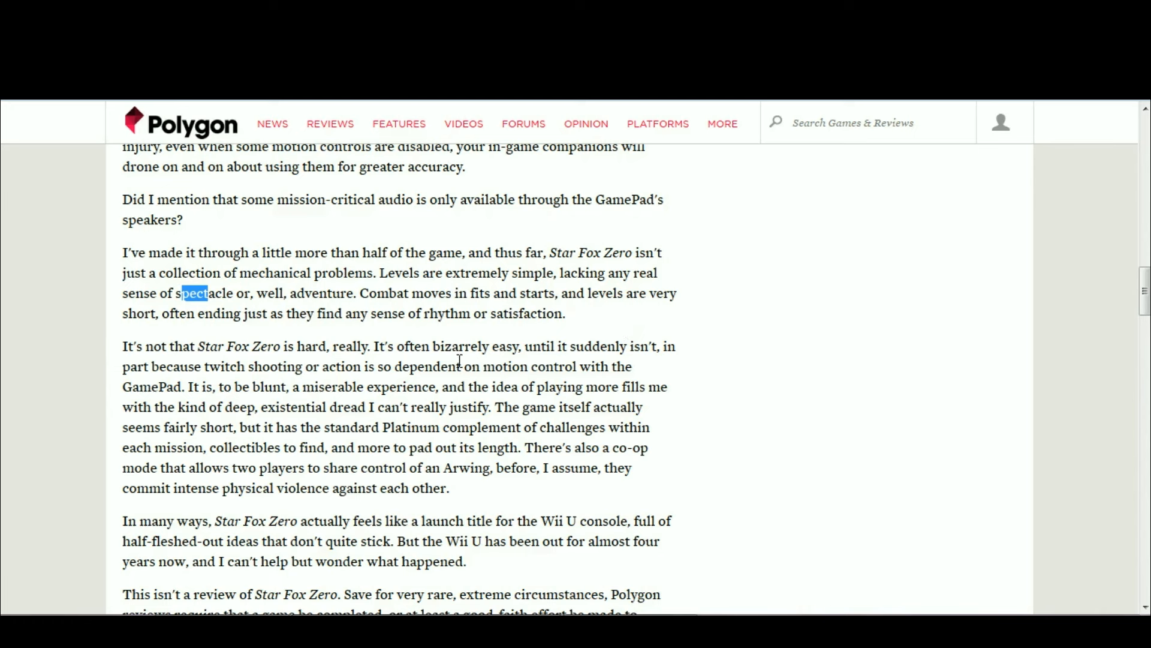
mouse_move(689, 347)
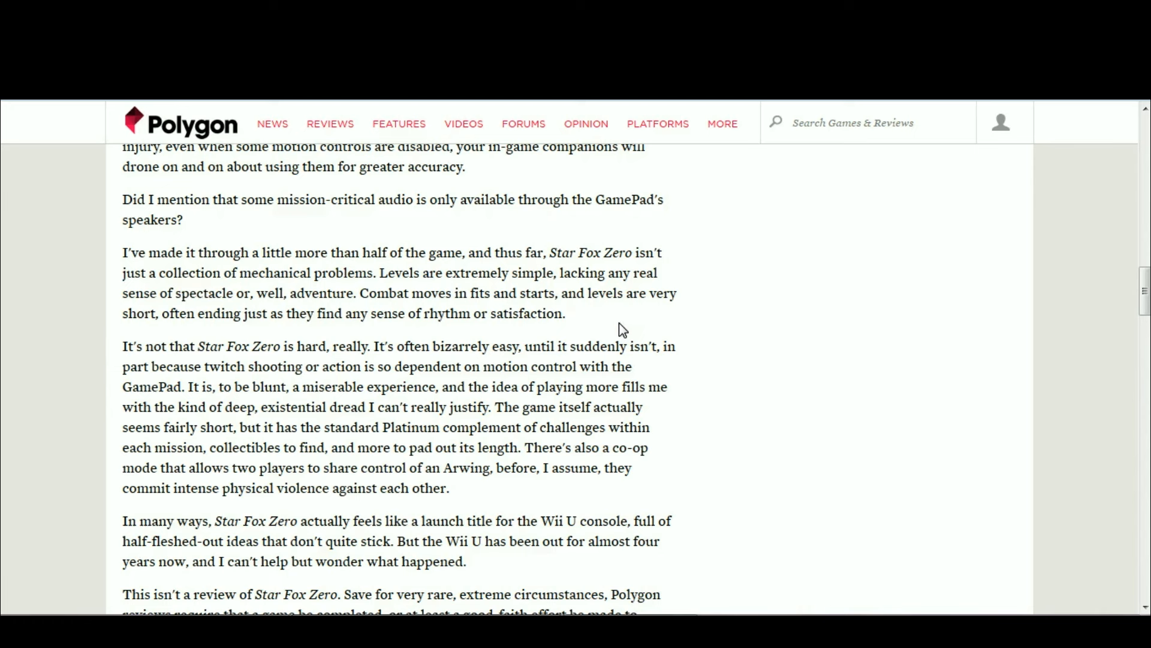
mouse_move(830, 323)
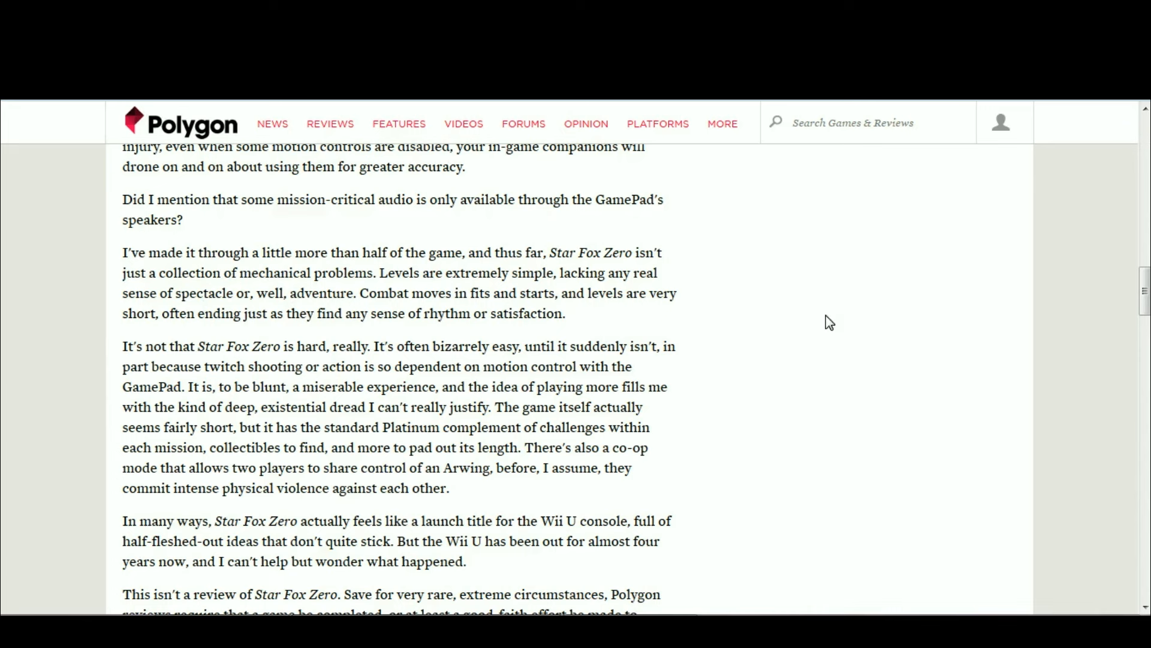
mouse_move(588, 275)
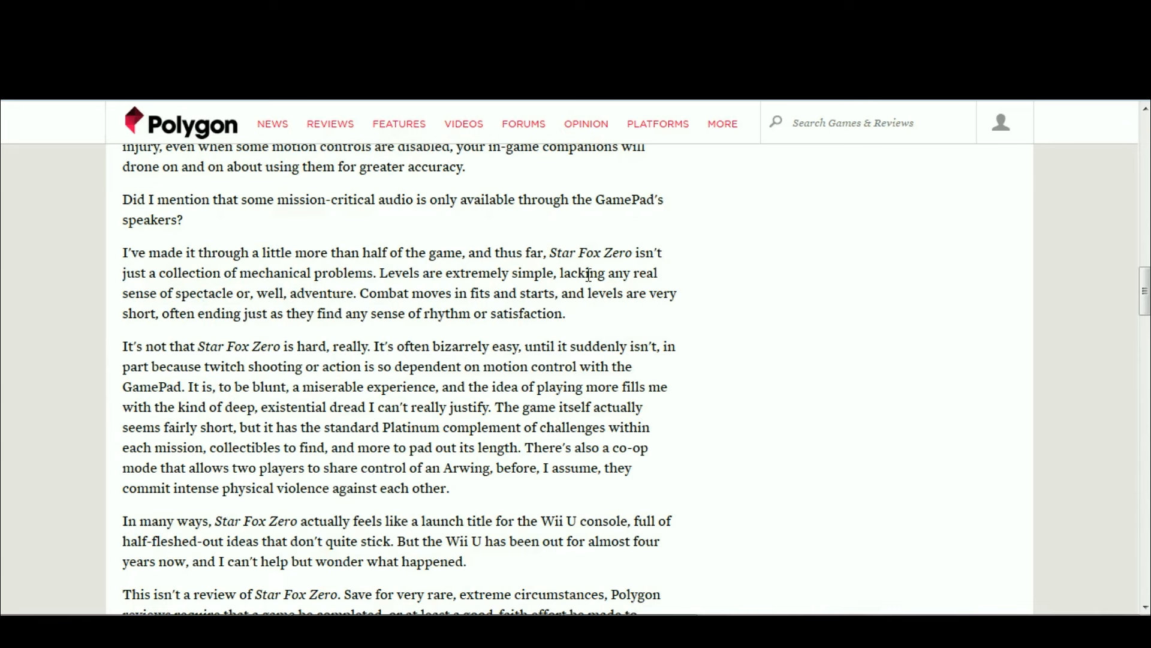
mouse_move(599, 333)
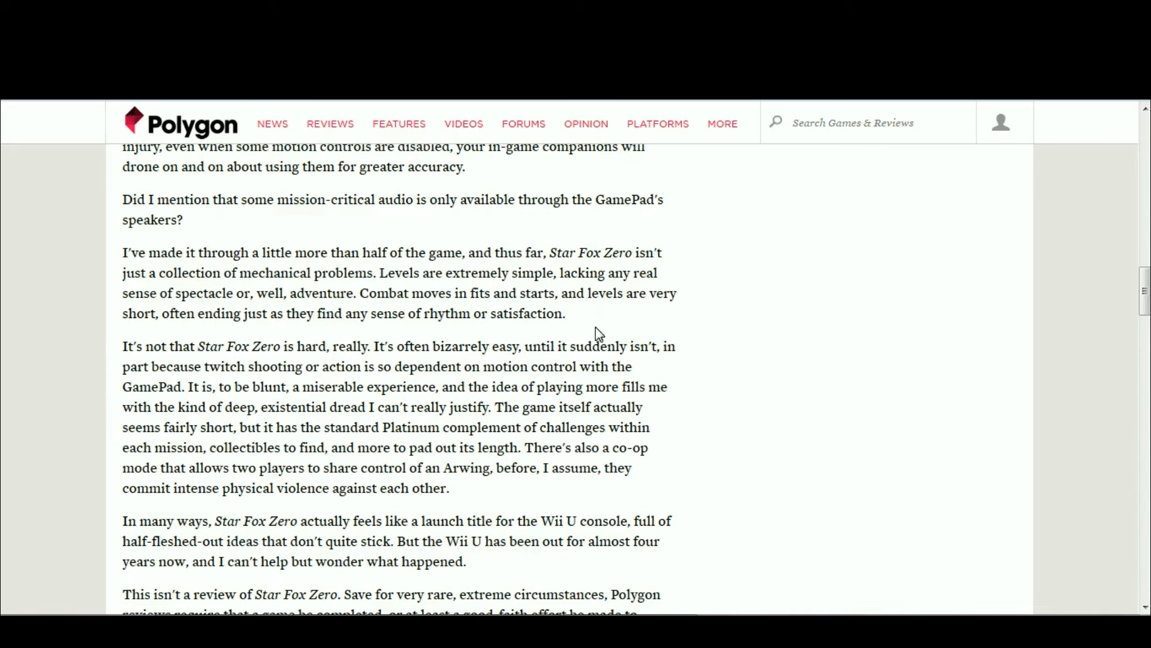
mouse_move(984, 340)
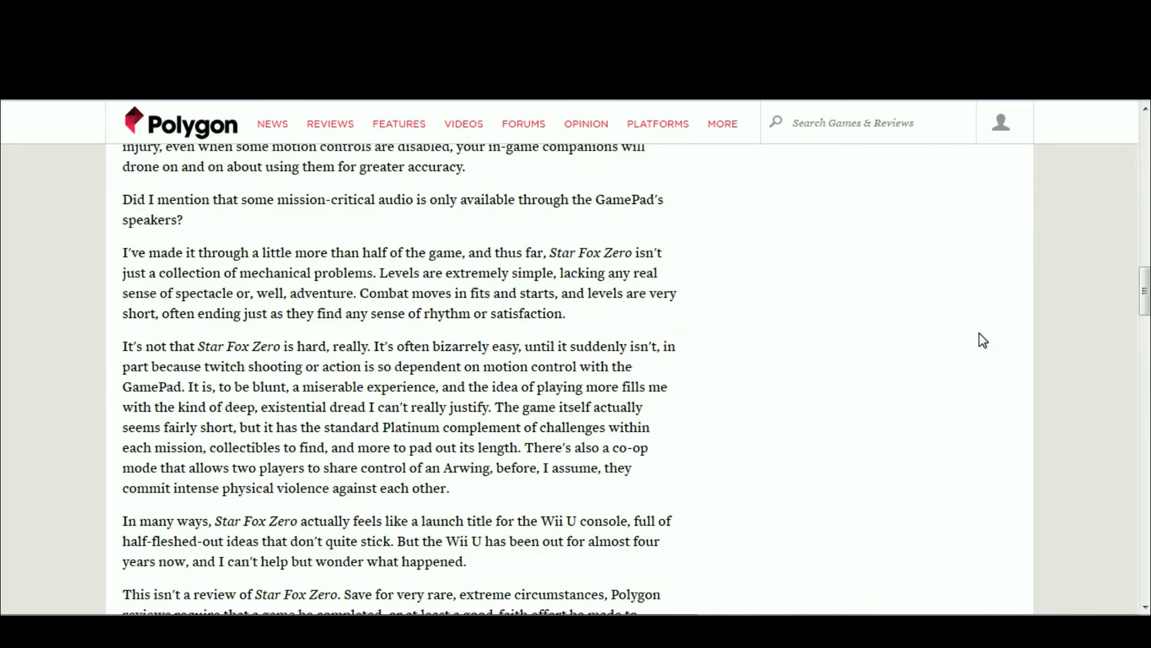
mouse_move(241, 346)
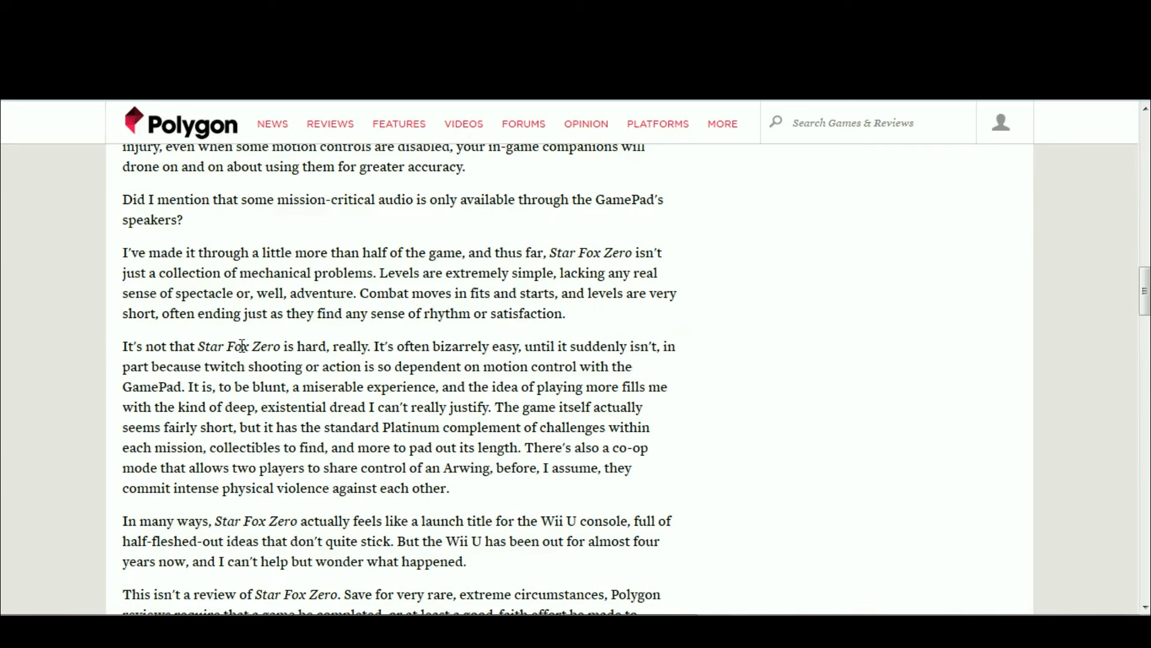
mouse_move(241, 301)
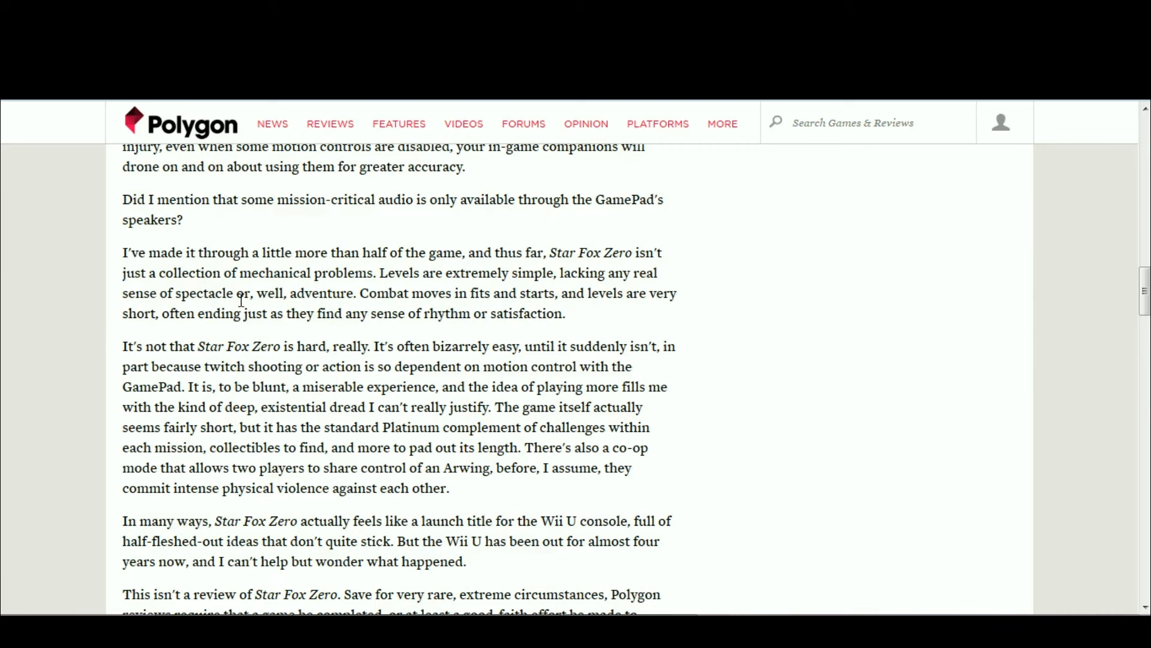
mouse_move(426, 363)
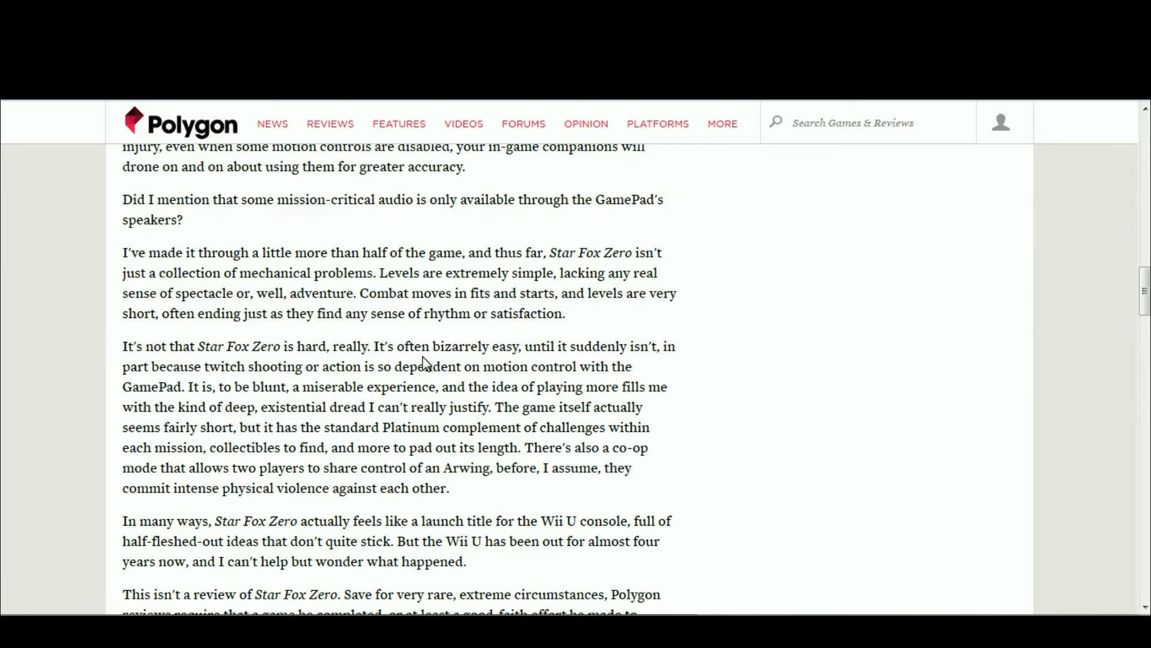
mouse_move(246, 340)
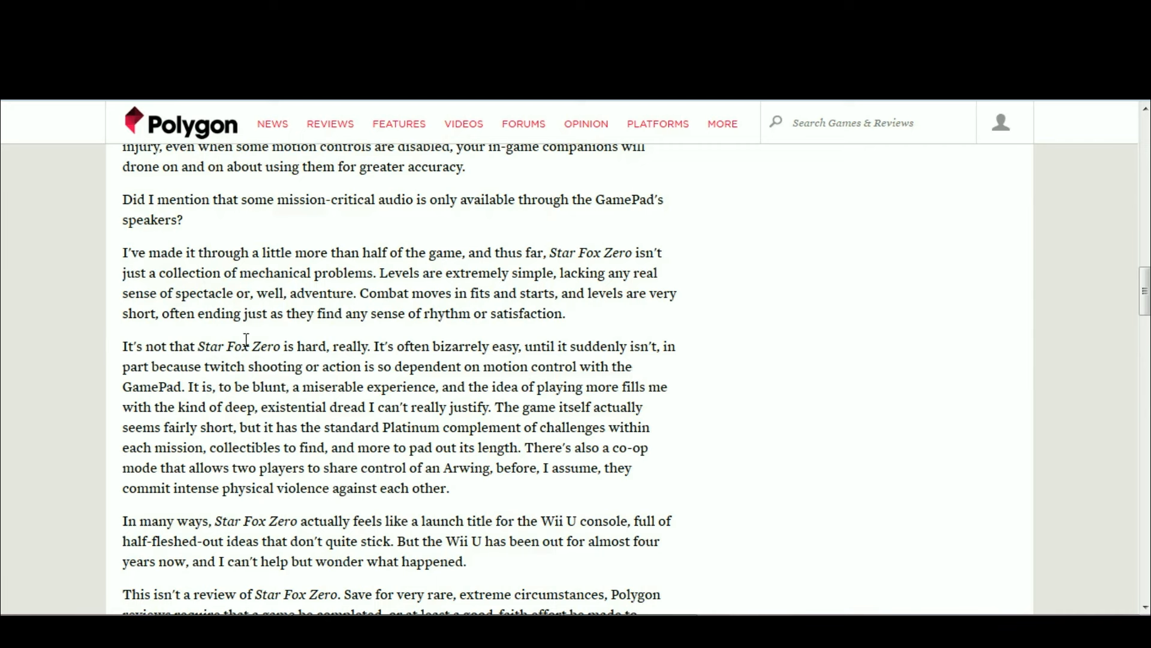
Highlight the word 'adventure' in the halfway paragraph, then clear it.
double_click(332, 294)
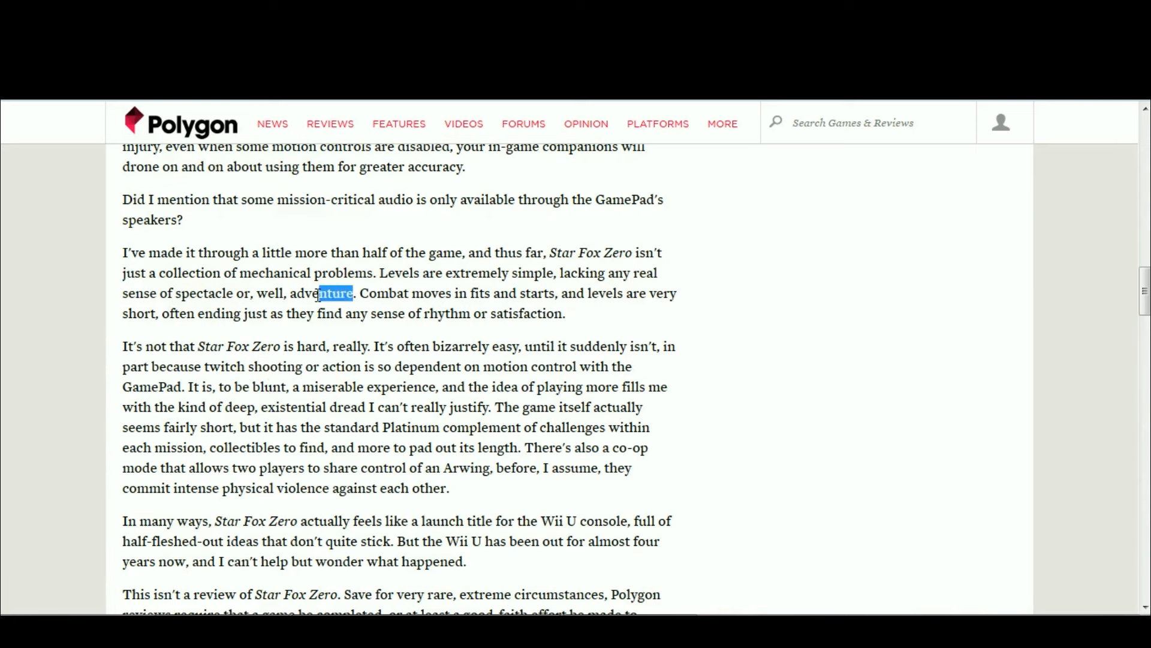
double_click(321, 293)
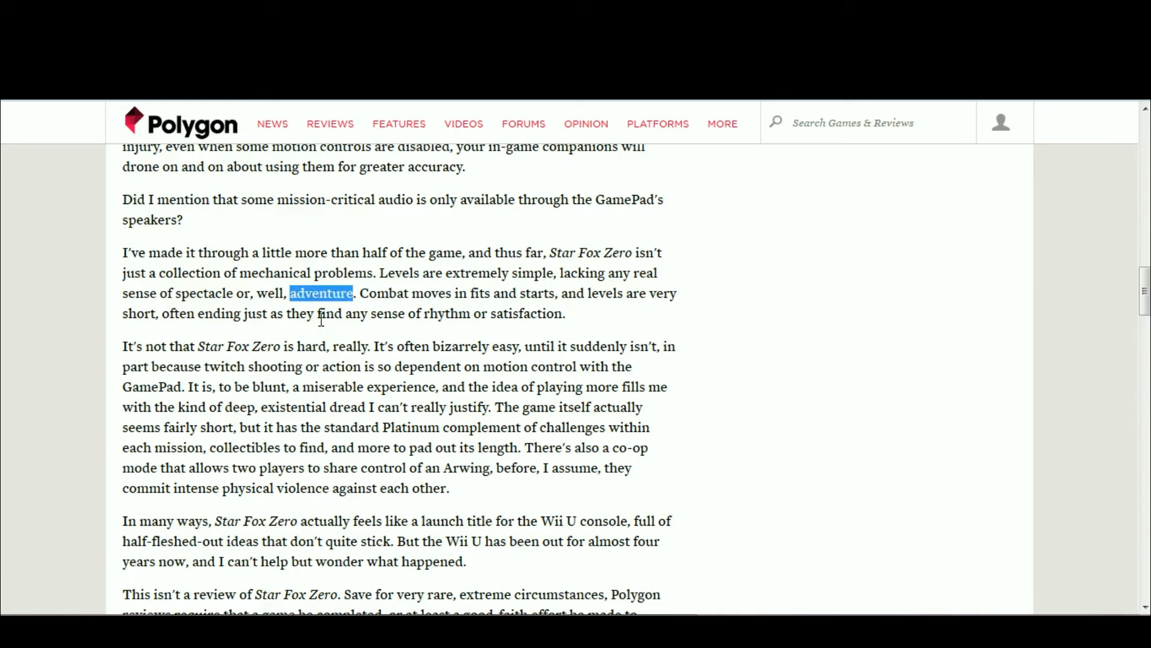
mouse_move(321, 294)
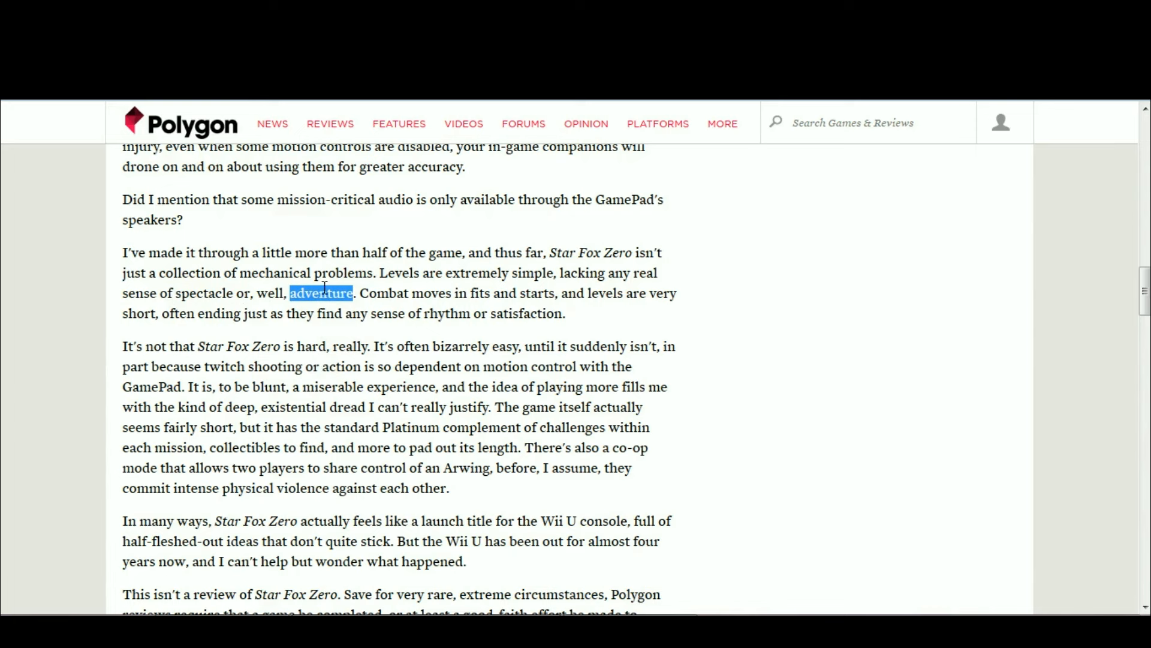
mouse_move(346, 422)
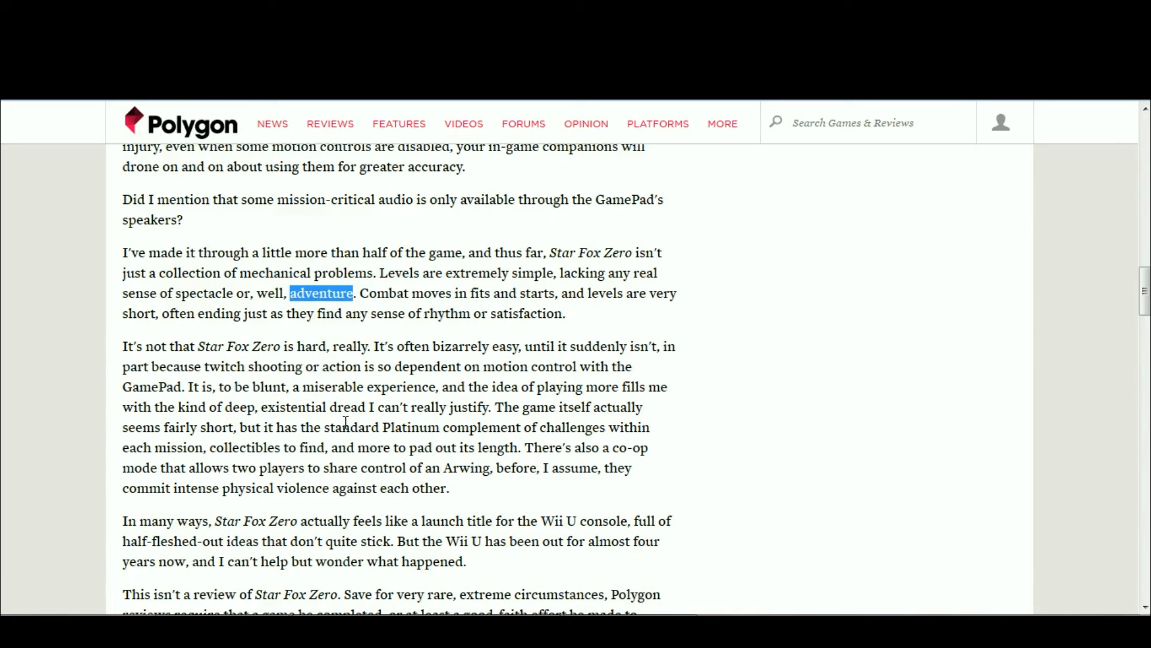
mouse_move(327, 299)
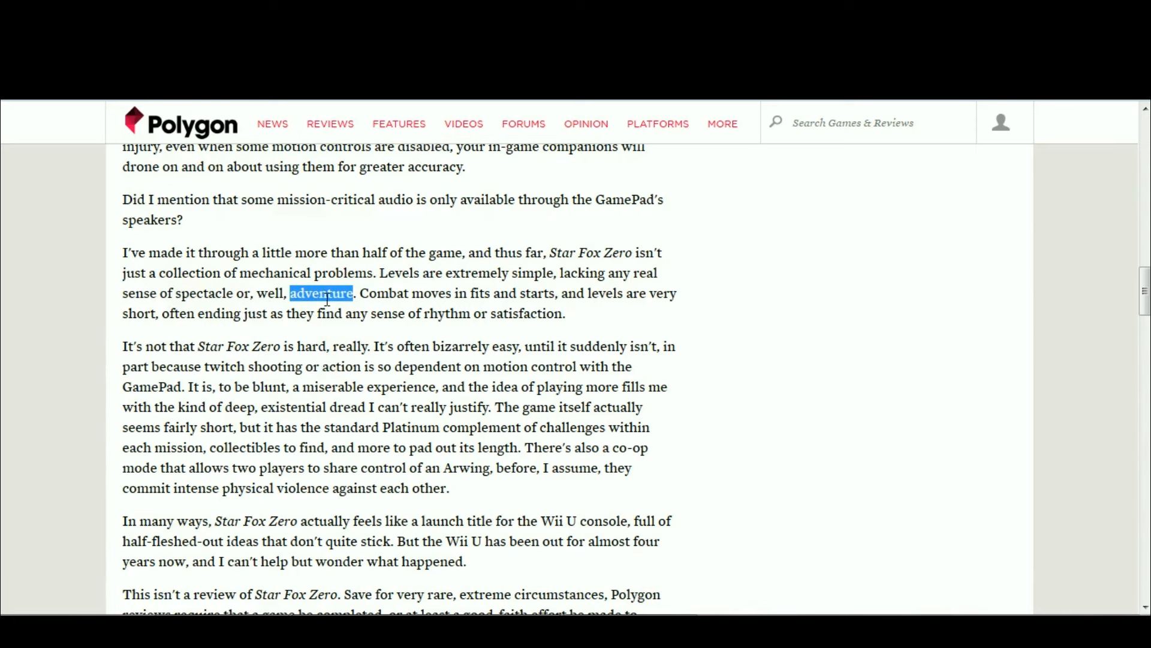
left_click(237, 346)
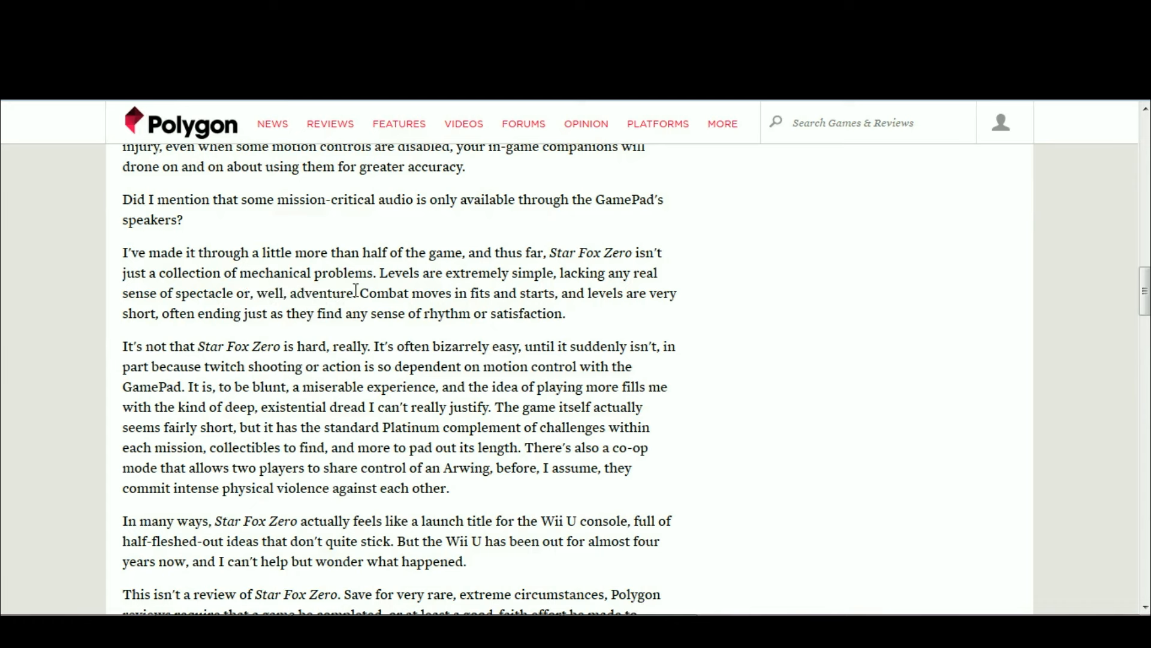
mouse_move(306, 352)
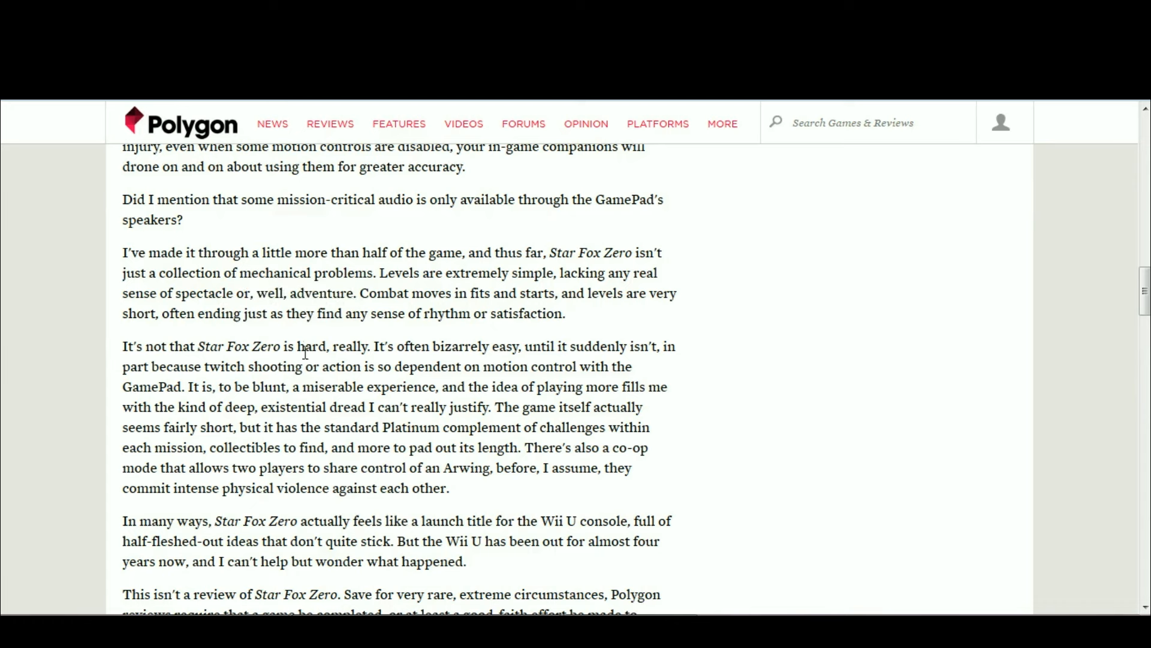
mouse_move(428, 435)
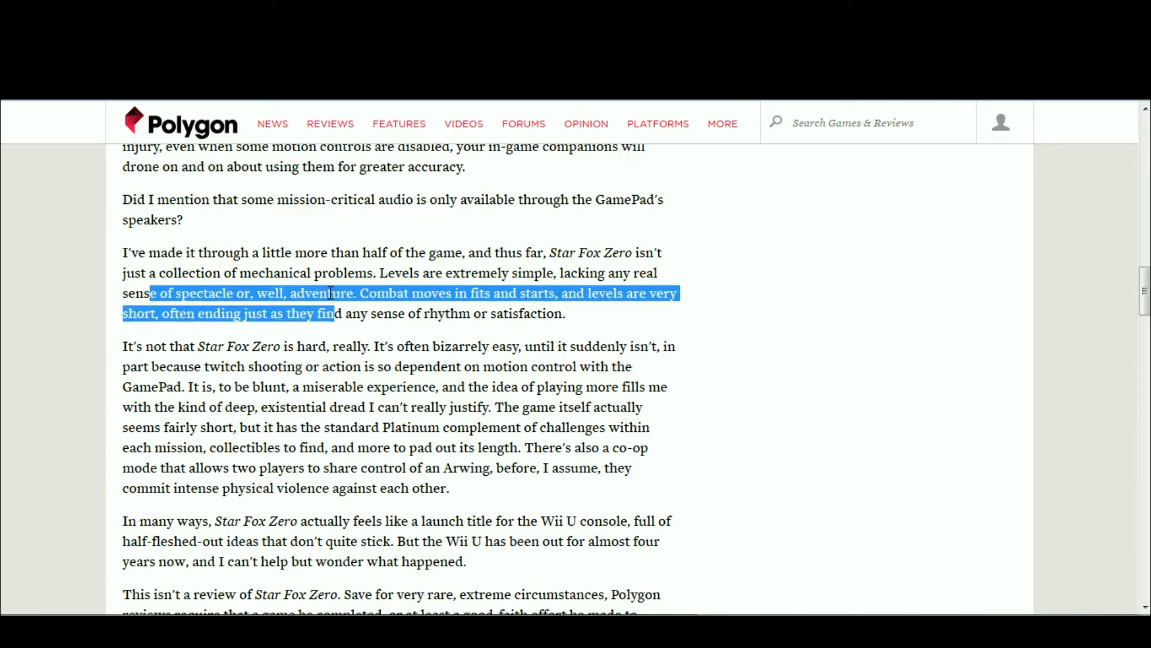
left_click(275, 278)
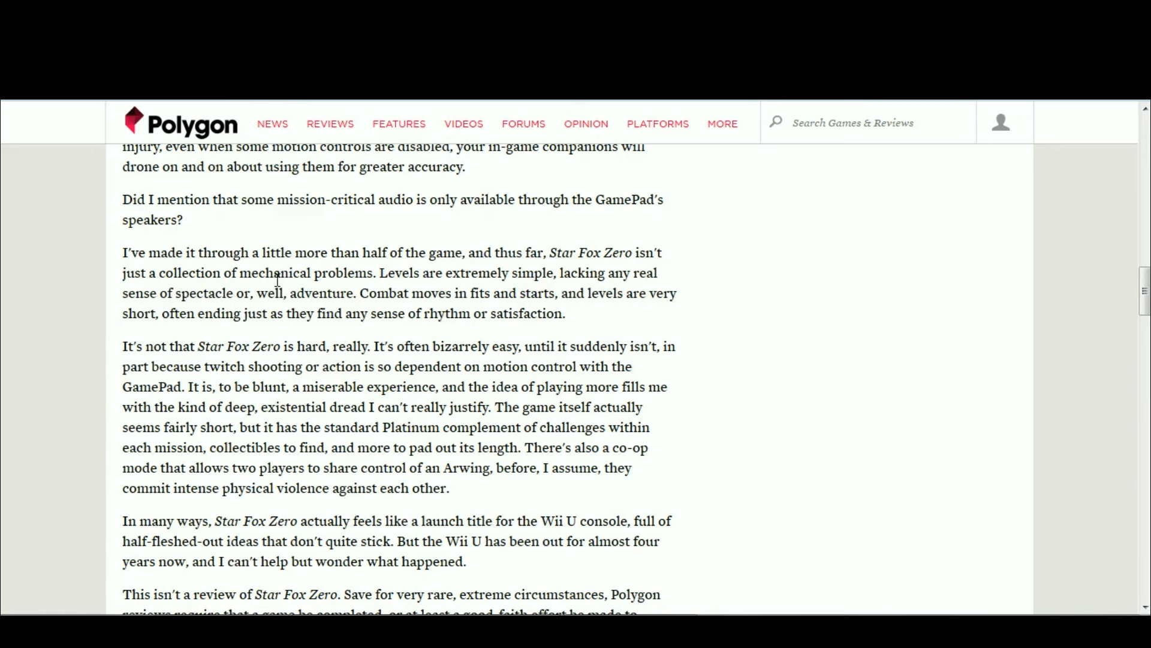
mouse_move(307, 307)
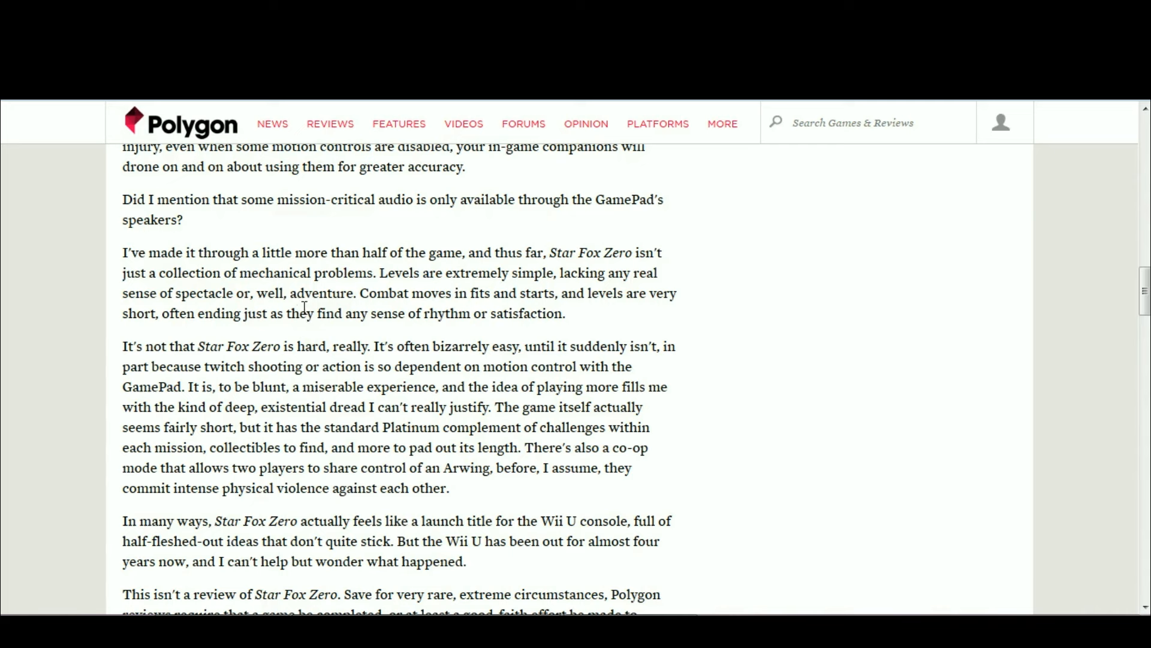
mouse_move(272, 295)
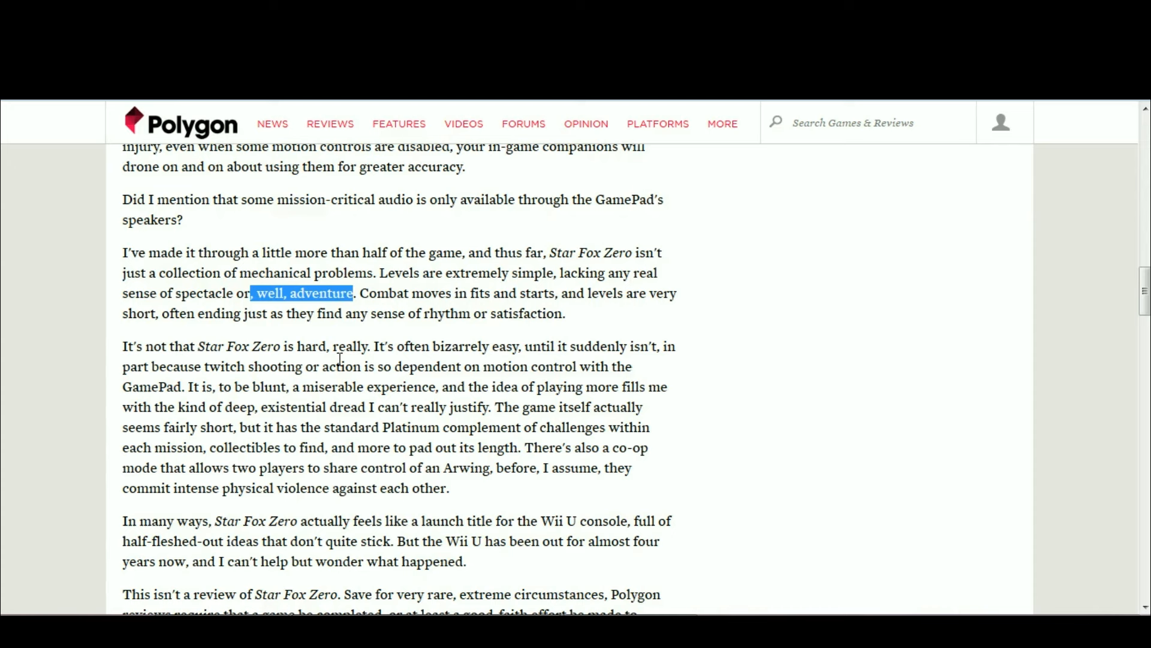
mouse_move(416, 308)
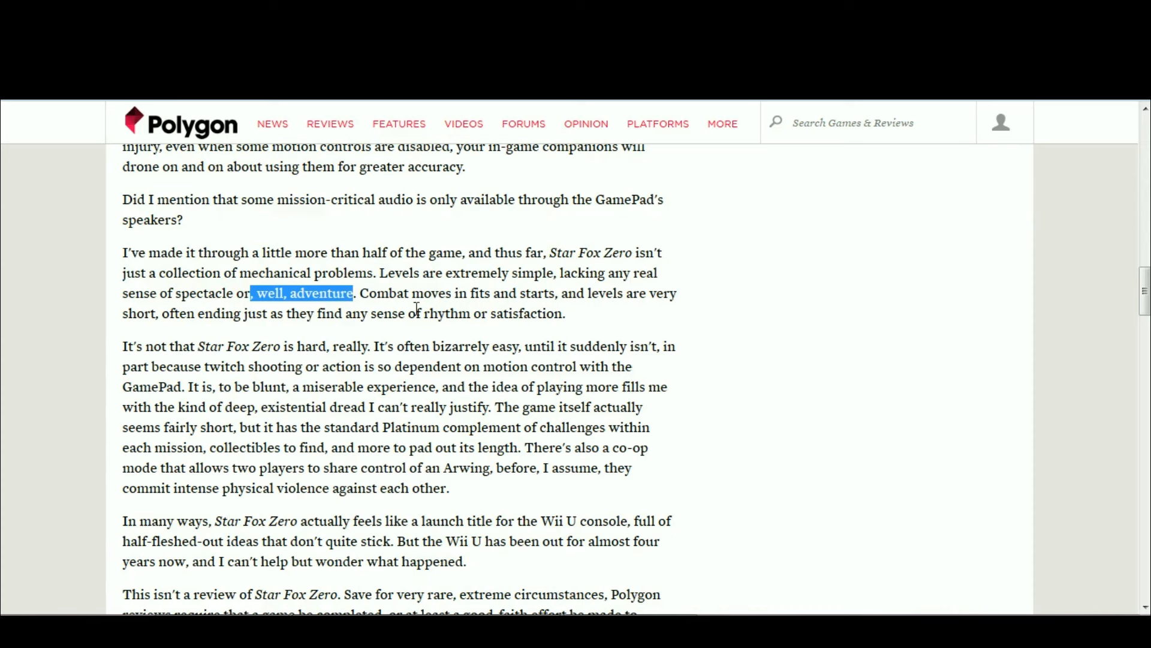
left_click(304, 373)
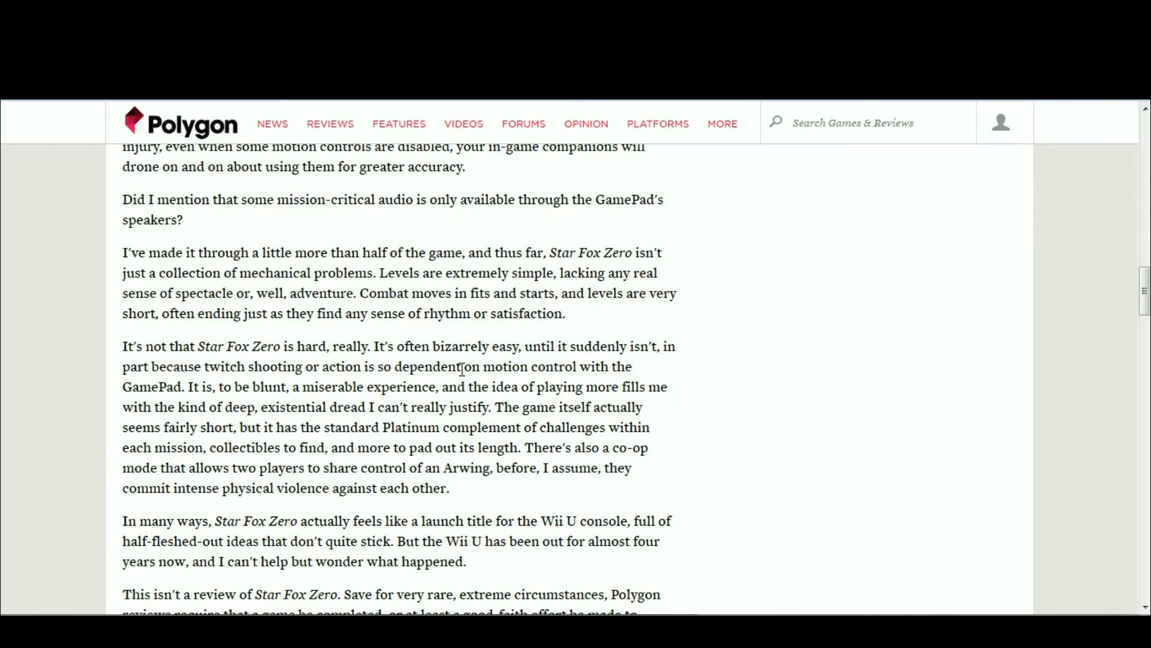
mouse_move(860, 208)
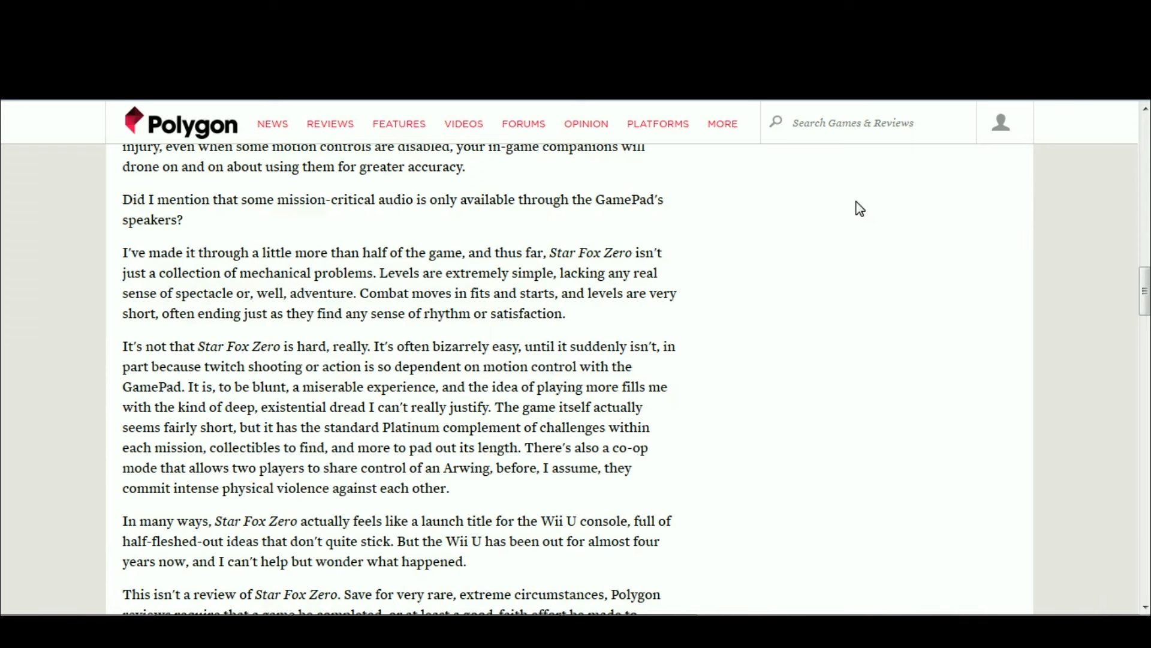
mouse_move(894, 317)
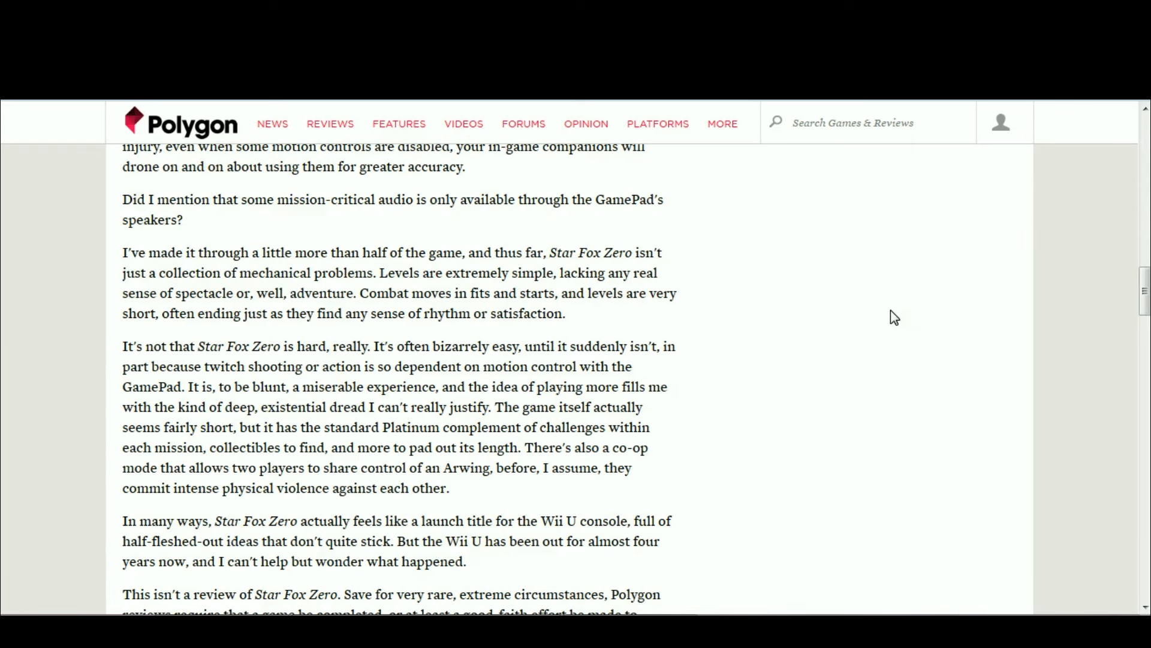
mouse_move(811, 369)
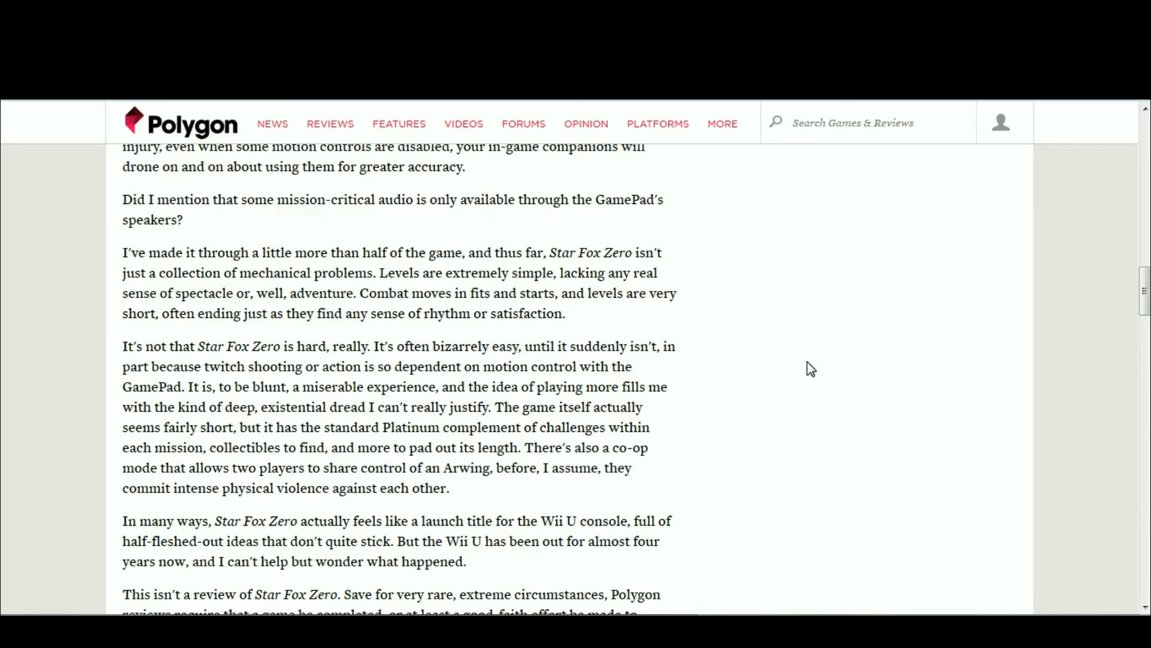
mouse_move(745, 353)
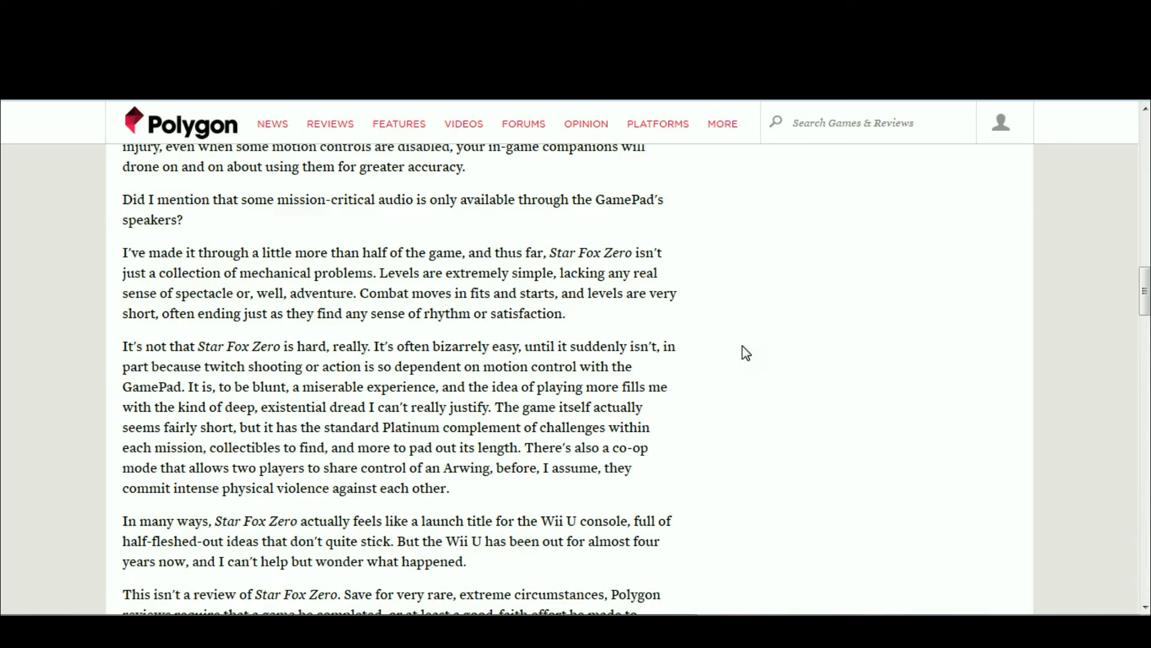
scroll("down", 3)
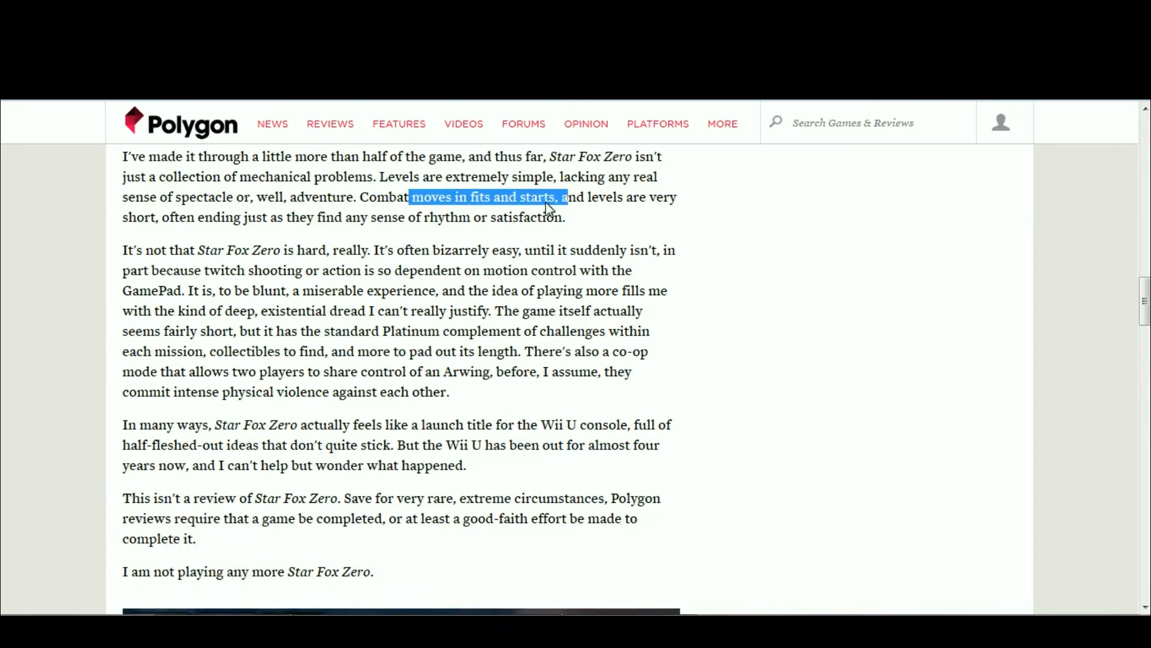
scroll("up", 3)
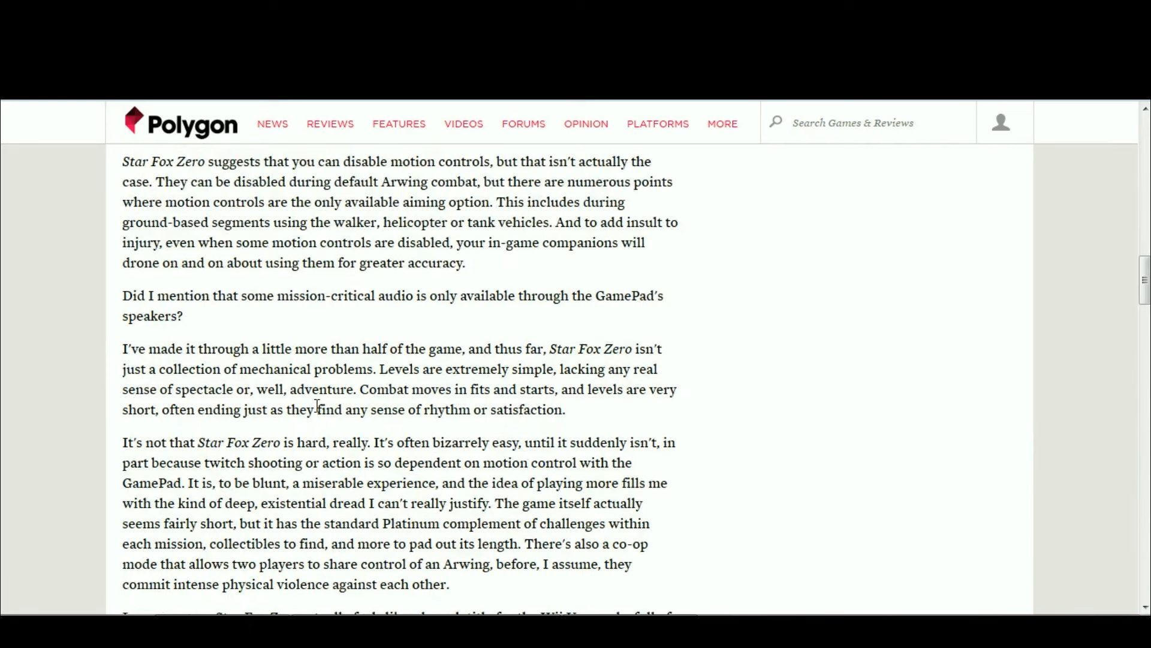
mouse_move(783, 608)
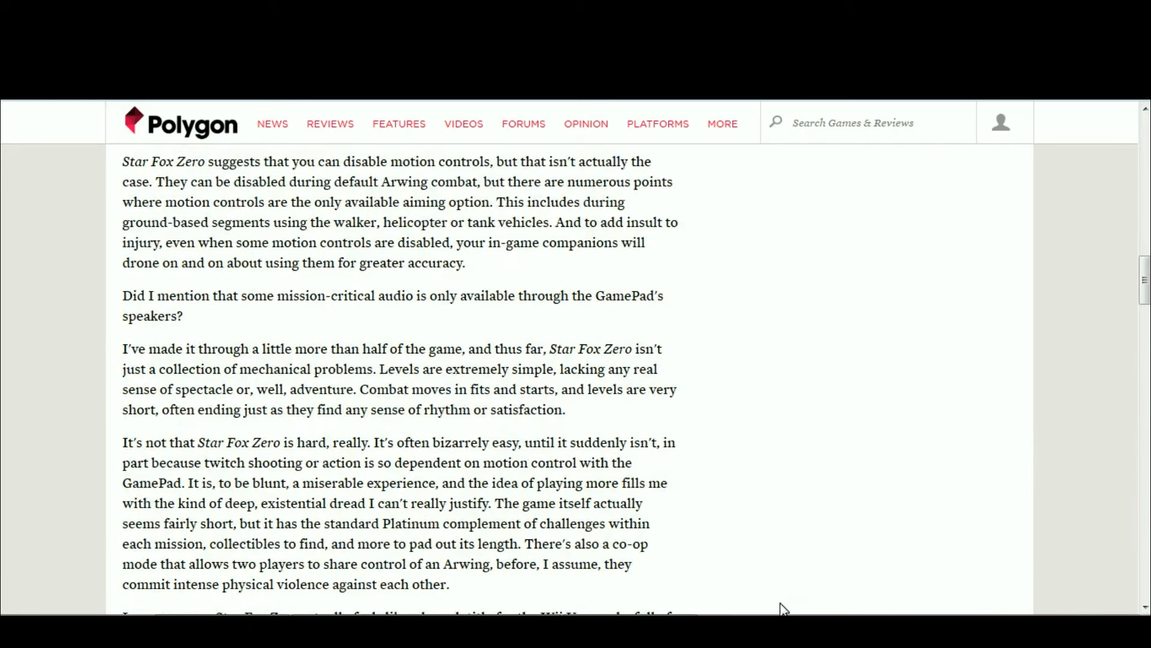
mouse_move(809, 399)
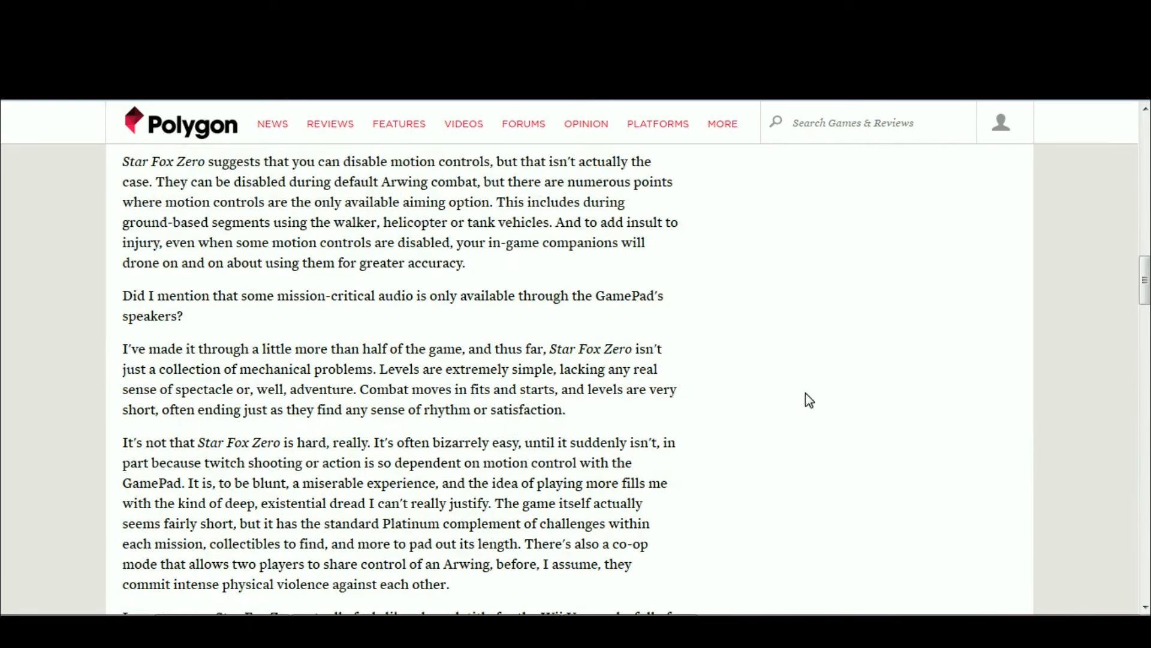
scroll("down", 3)
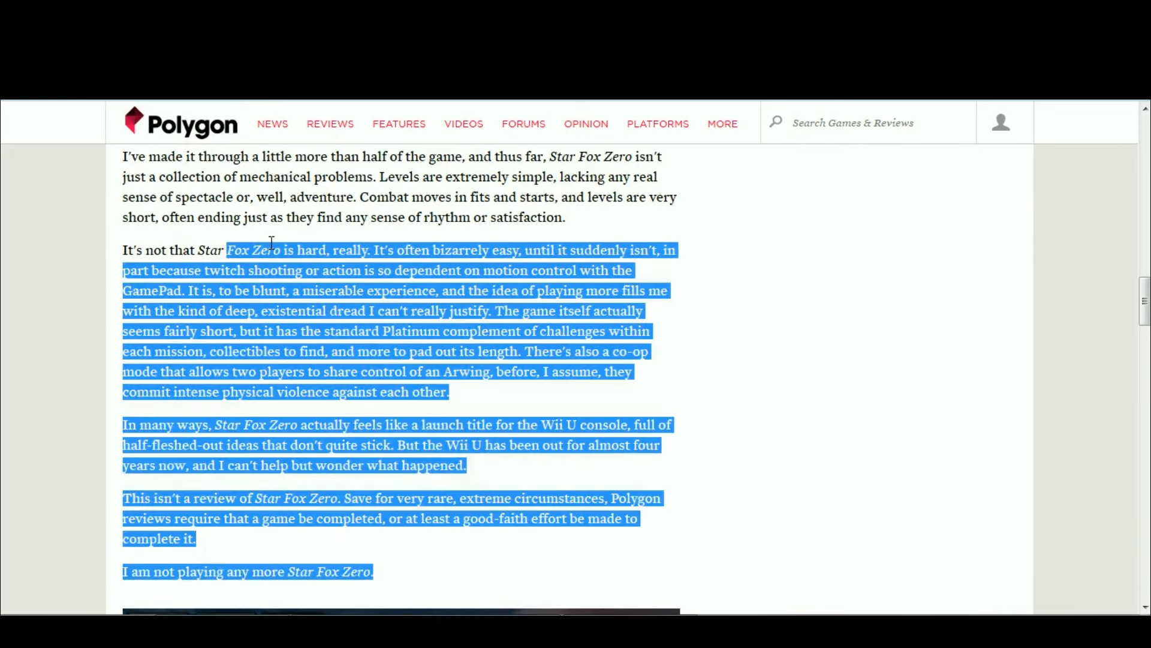
scroll("up", 3)
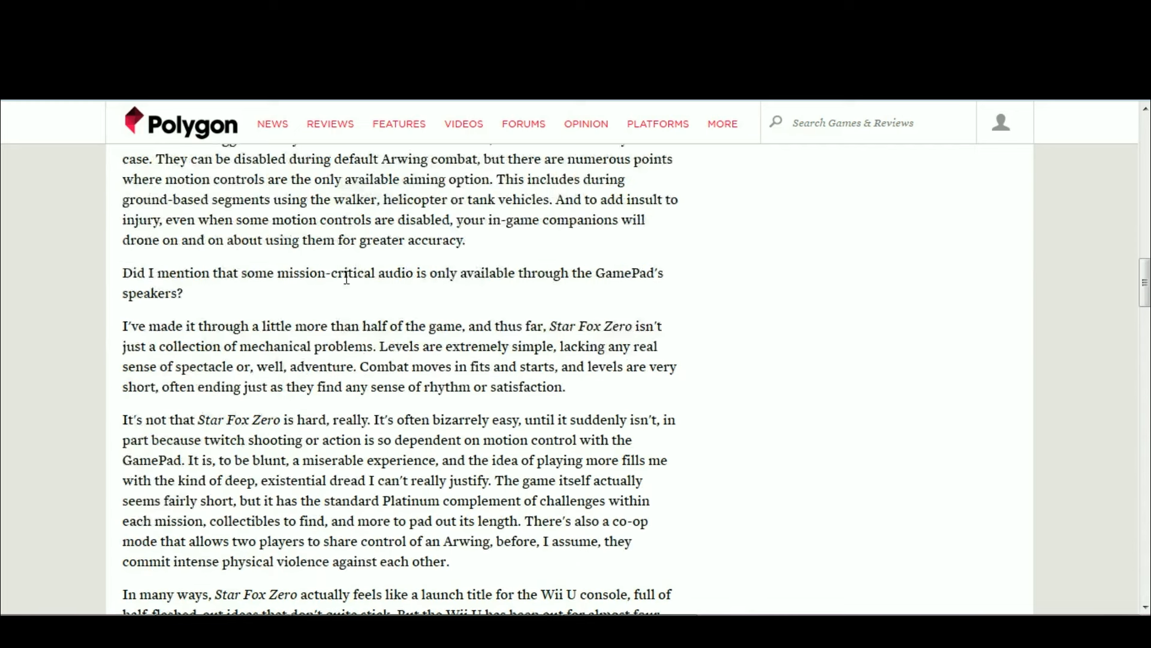
scroll("up", 3)
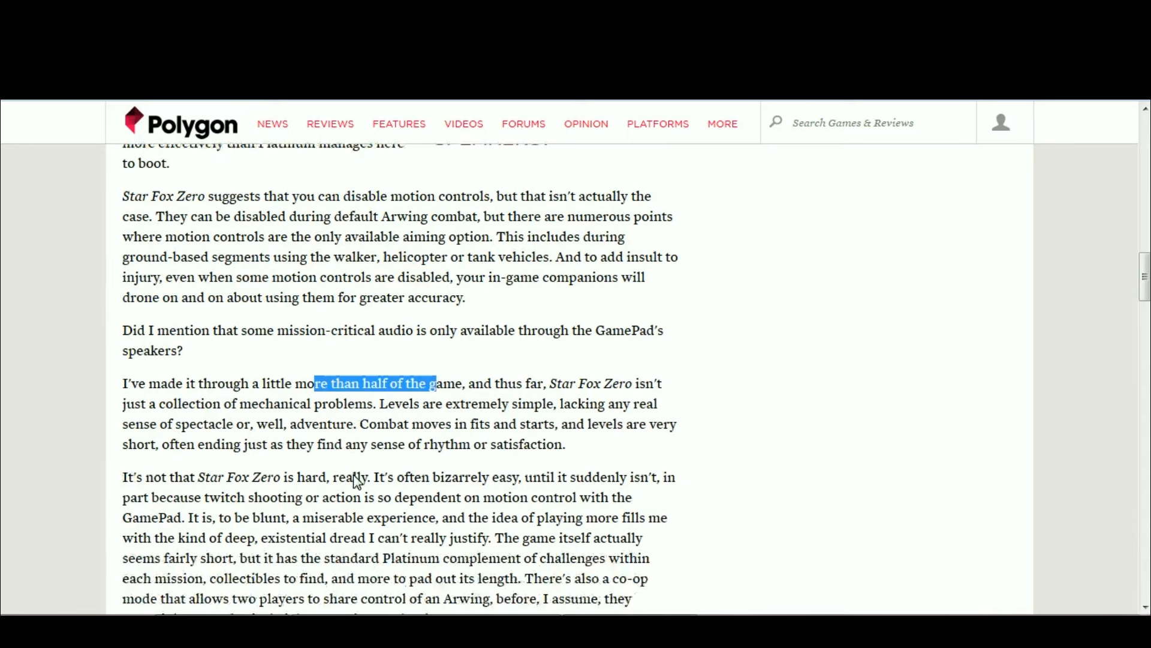
scroll("down", 3)
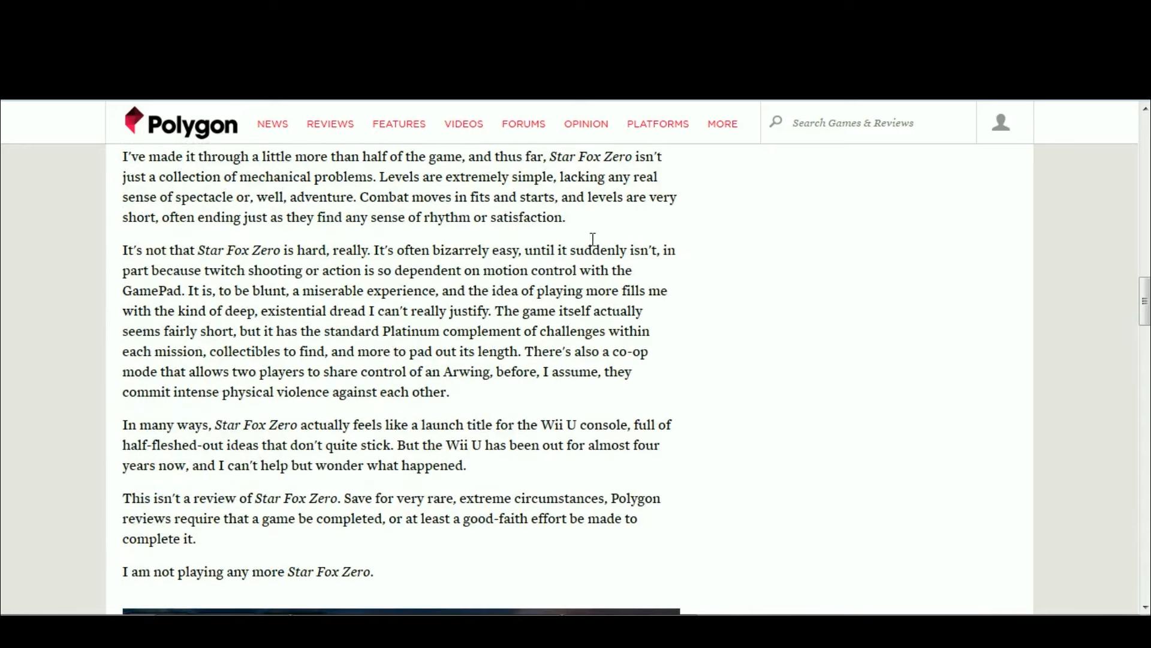
mouse_move(651, 257)
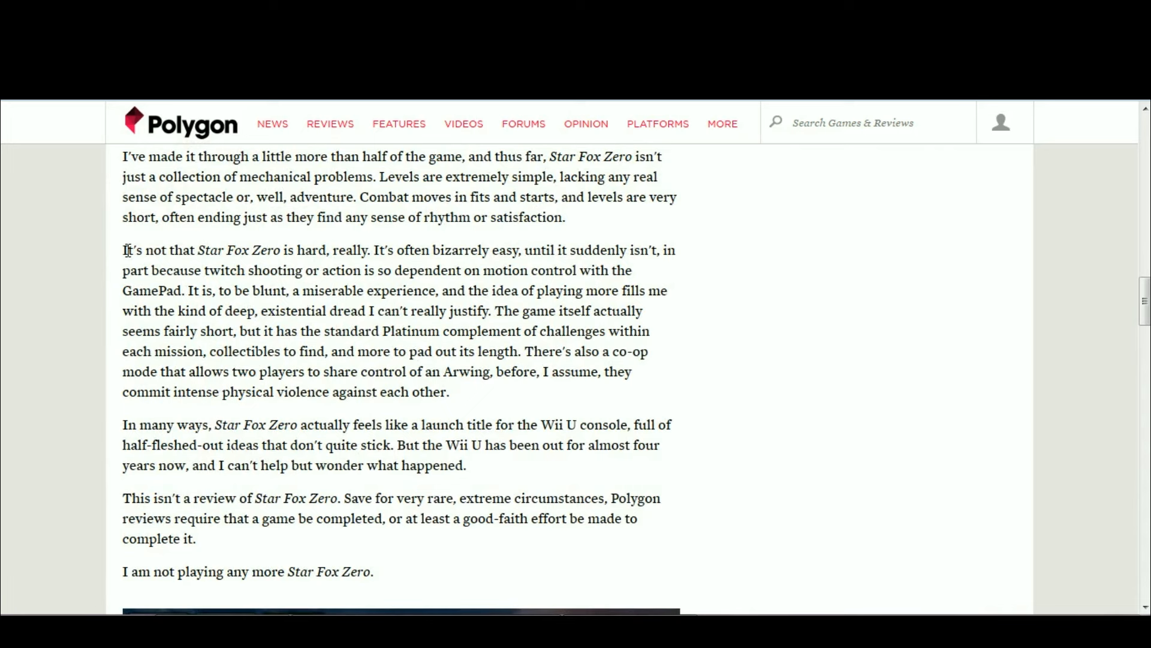
mouse_move(574, 266)
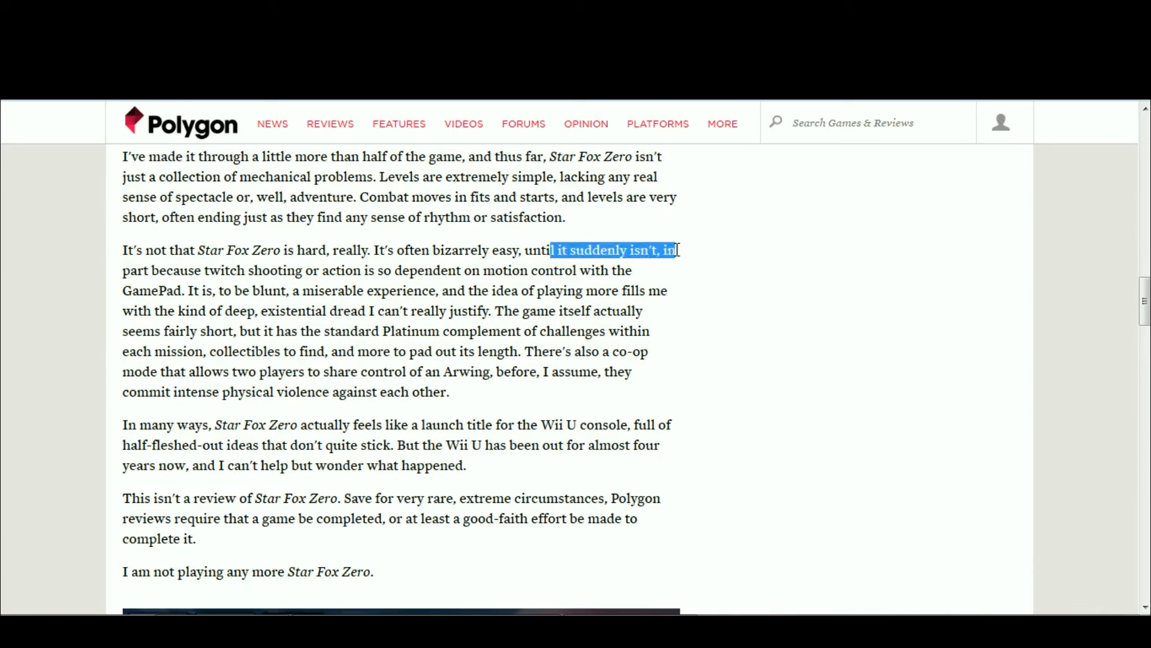
Clear the 'until it suddenly isn't' and 'twitch shooting or action' highlights.
left_click(202, 275)
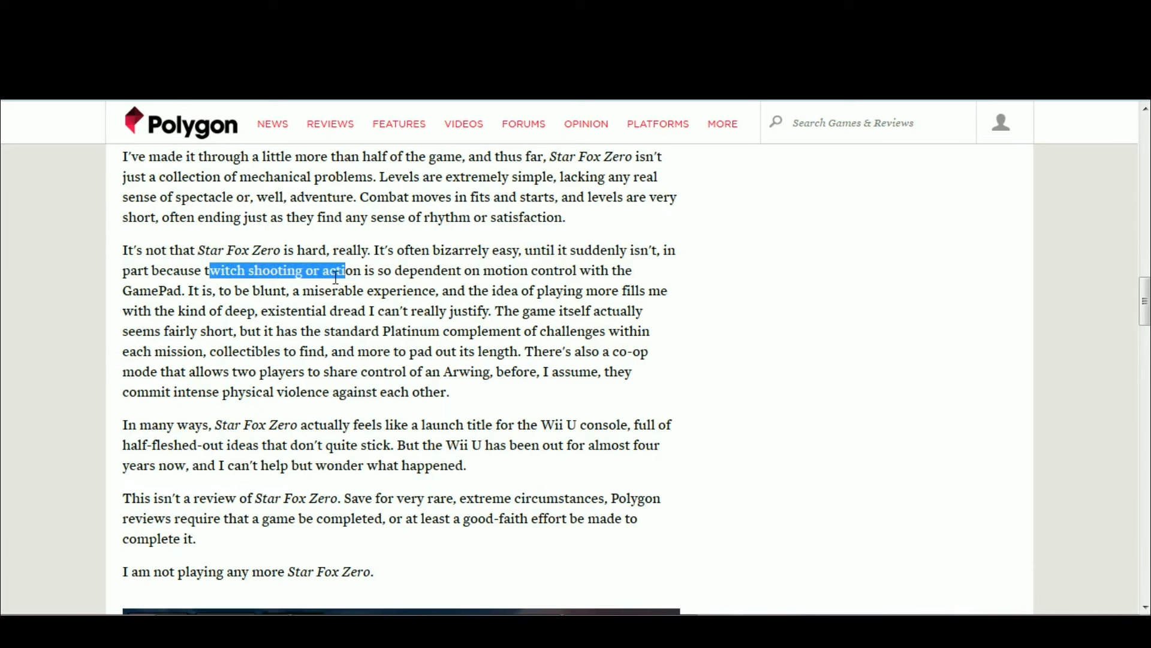
left_click(363, 272)
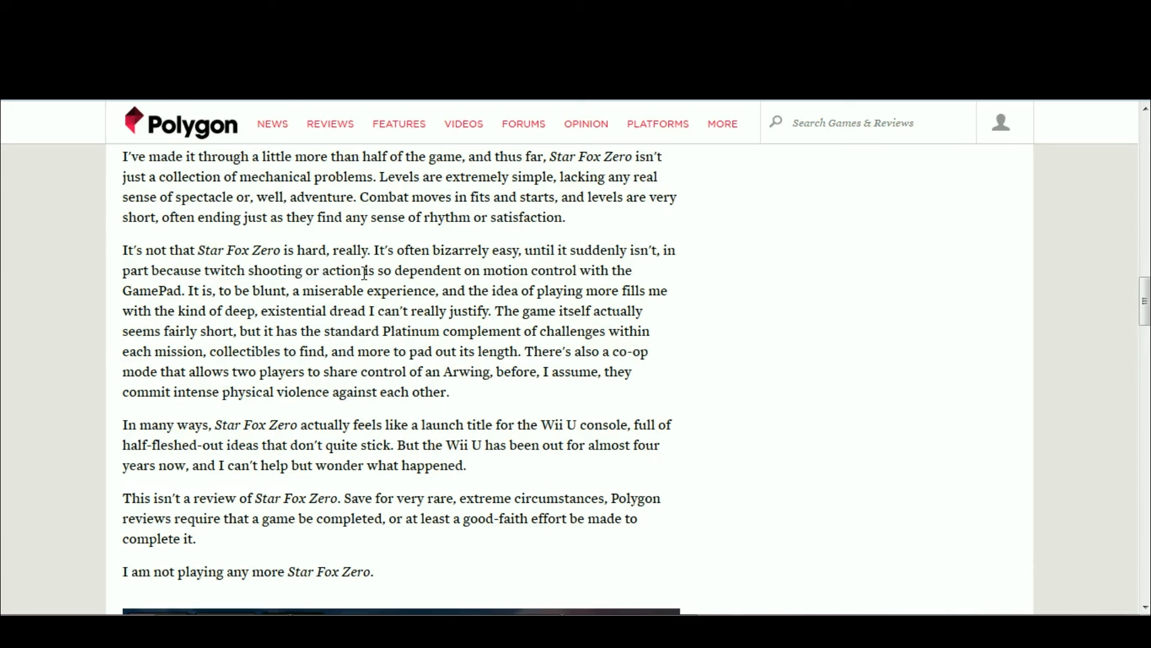
mouse_move(325, 246)
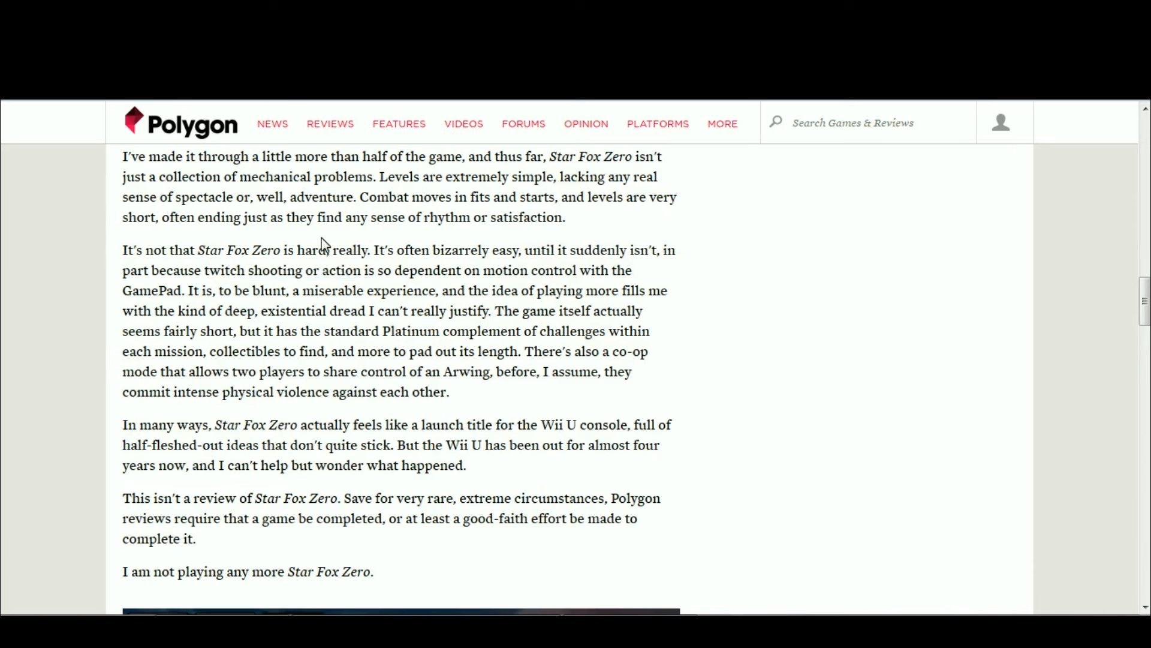
mouse_move(514, 246)
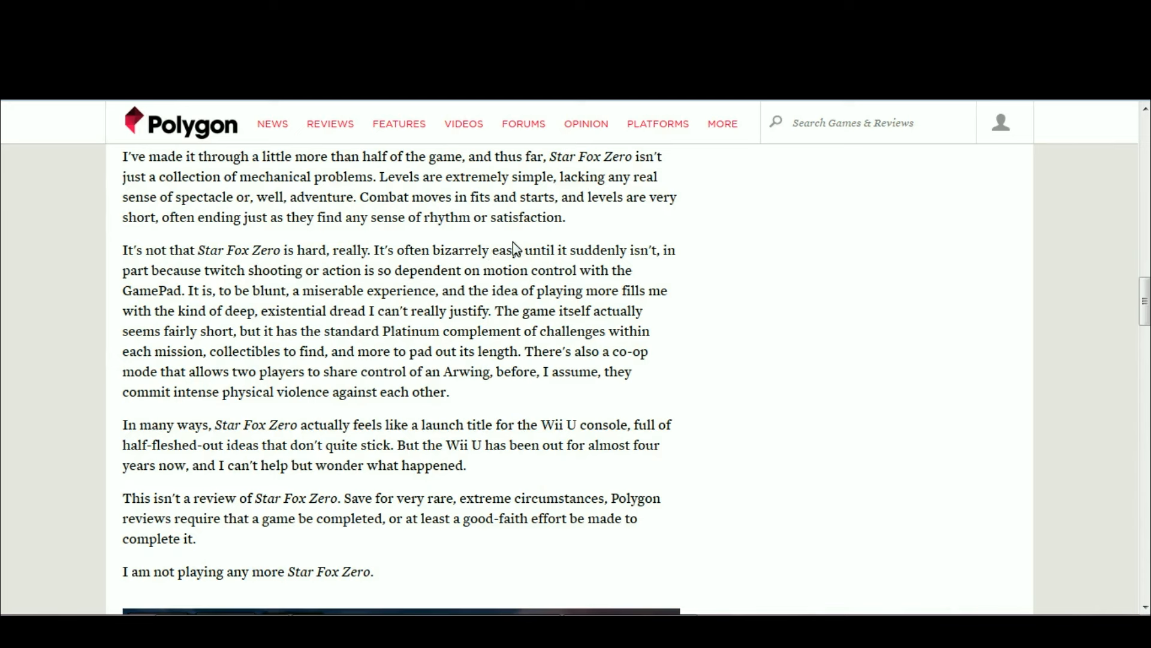
mouse_move(707, 265)
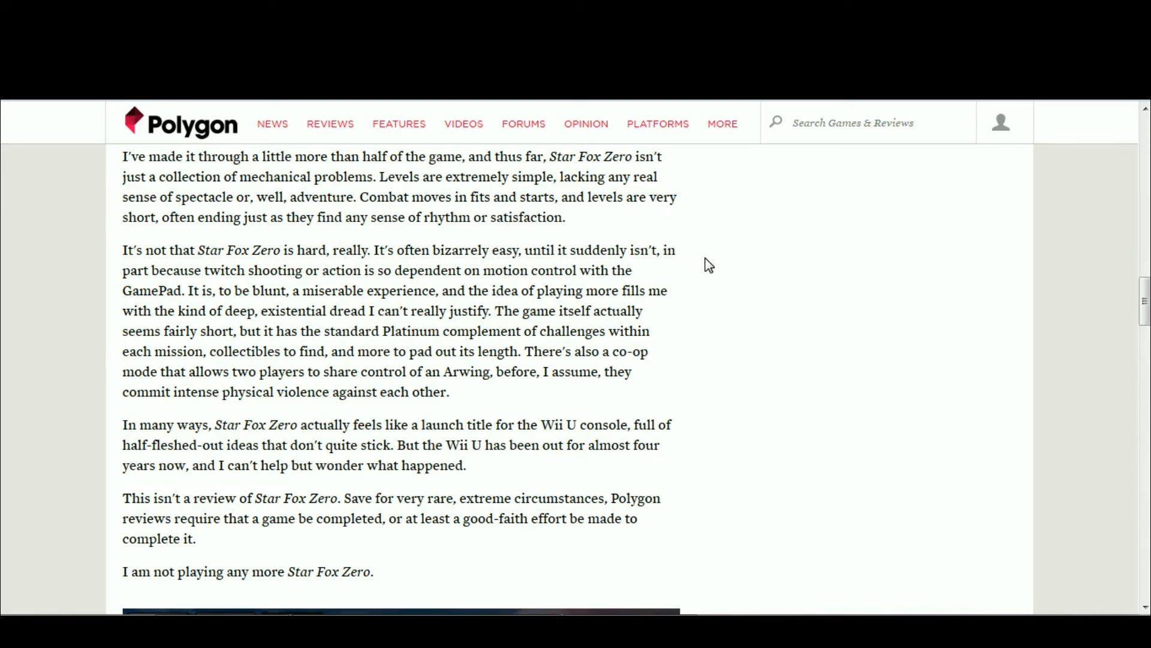
mouse_move(794, 421)
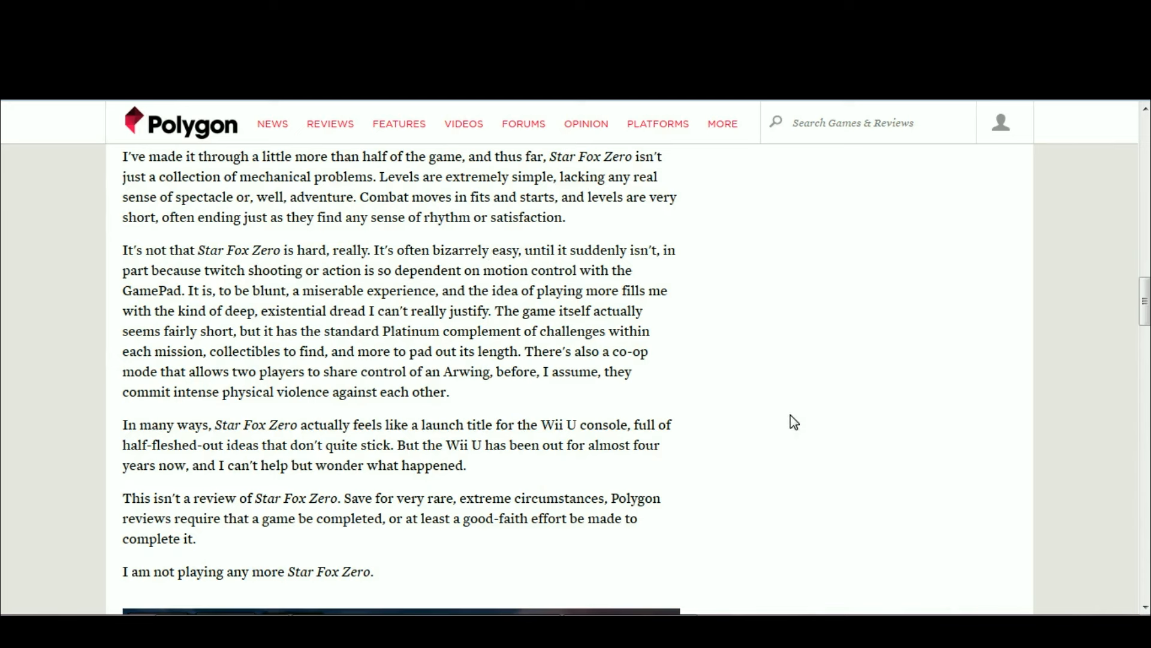
mouse_move(370, 462)
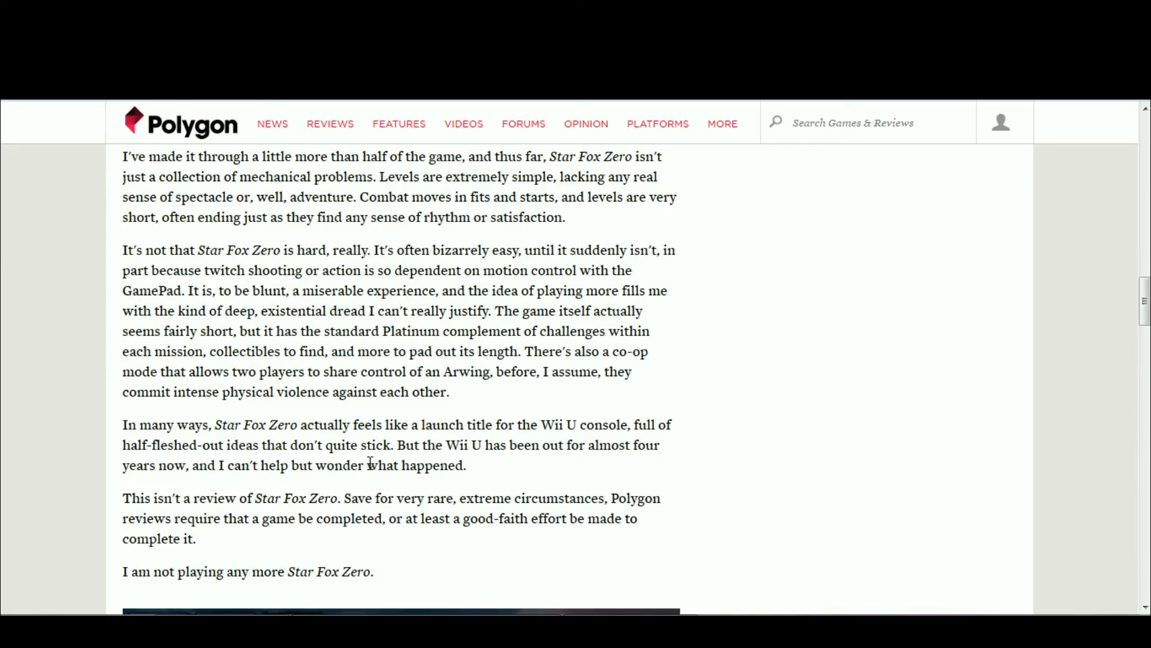
mouse_move(759, 370)
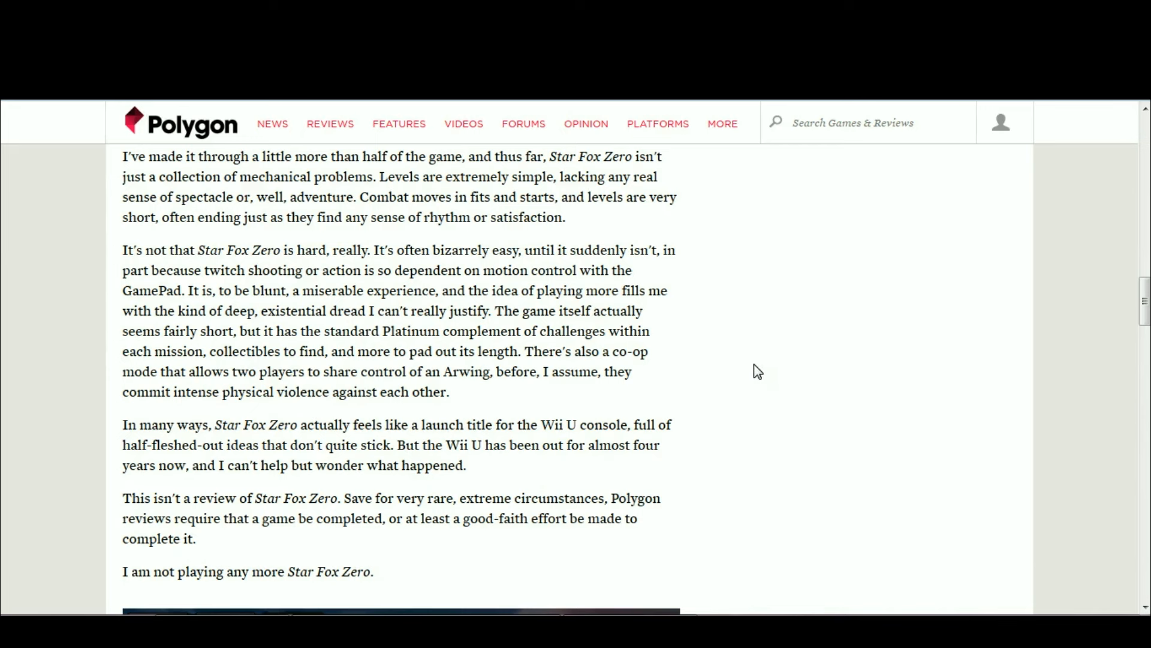
mouse_move(350, 345)
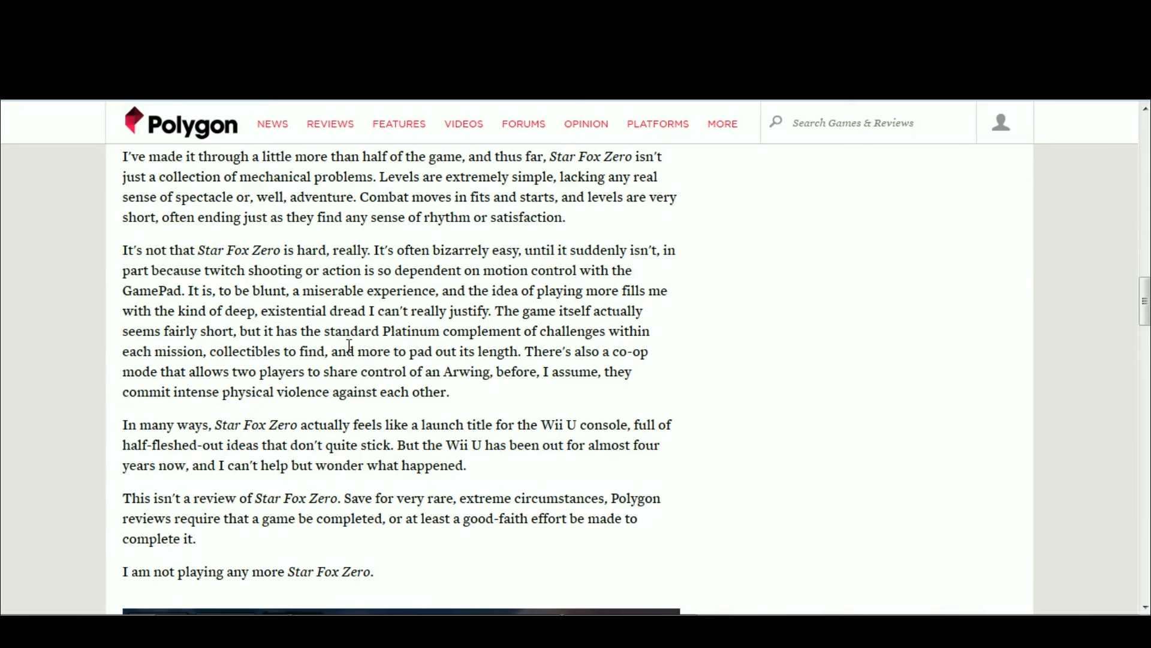
mouse_move(763, 388)
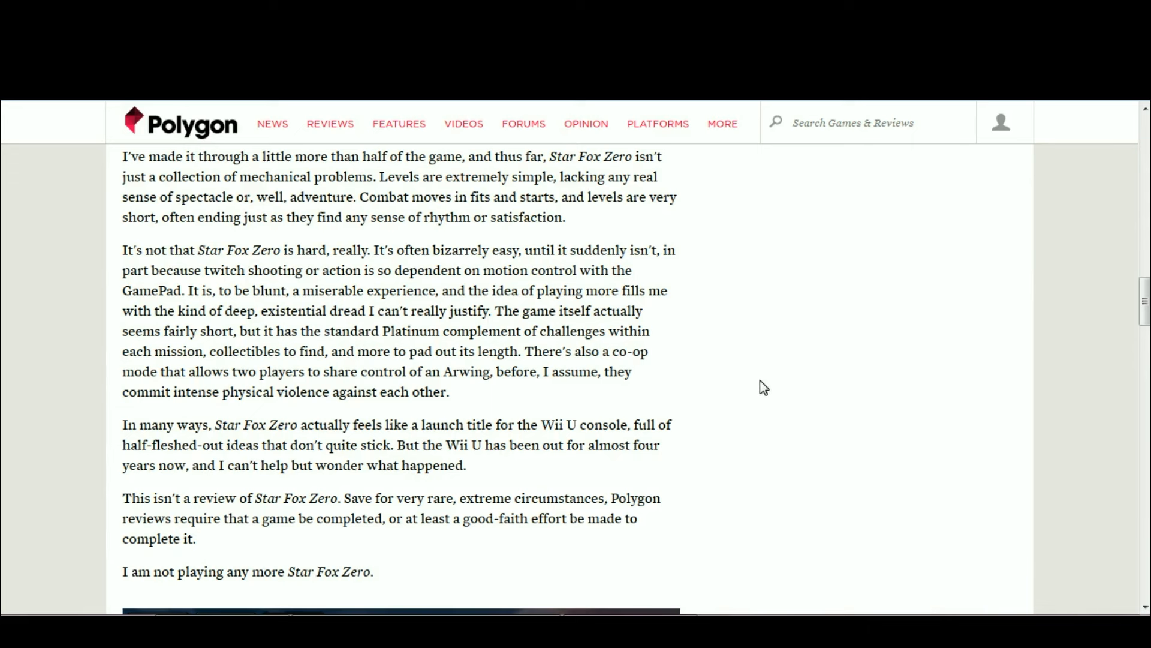
mouse_move(332, 298)
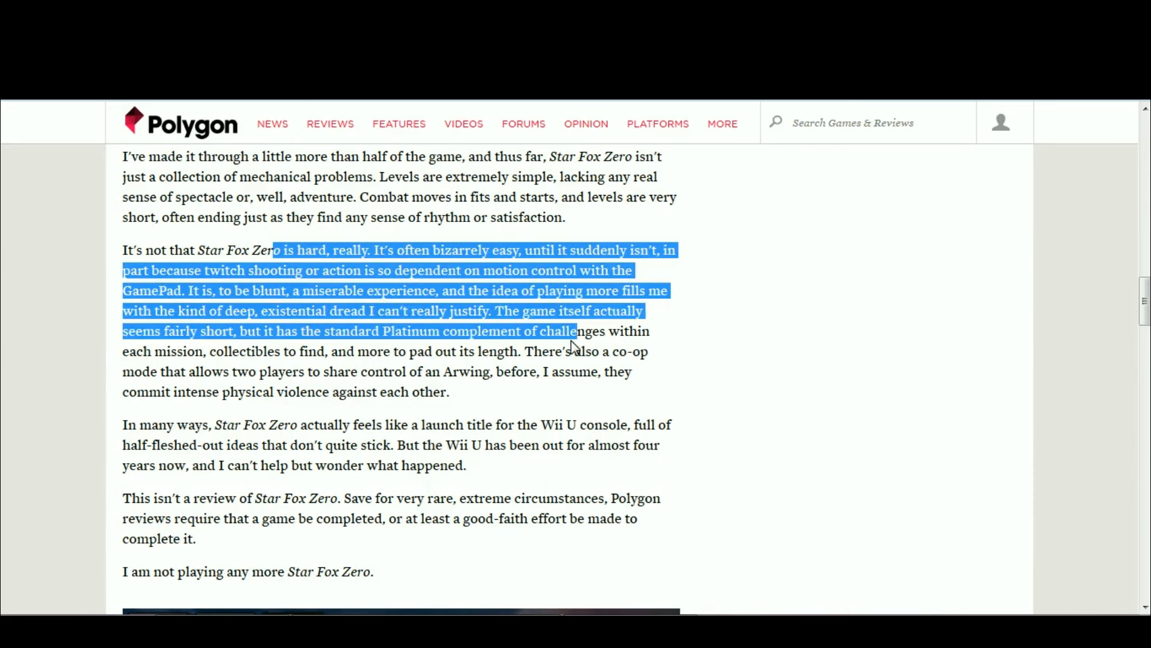
Clear the 'miserable experience' and 'fairly short' highlights while scrolling the 'bizarrely easy' paragraph.
left_click(672, 351)
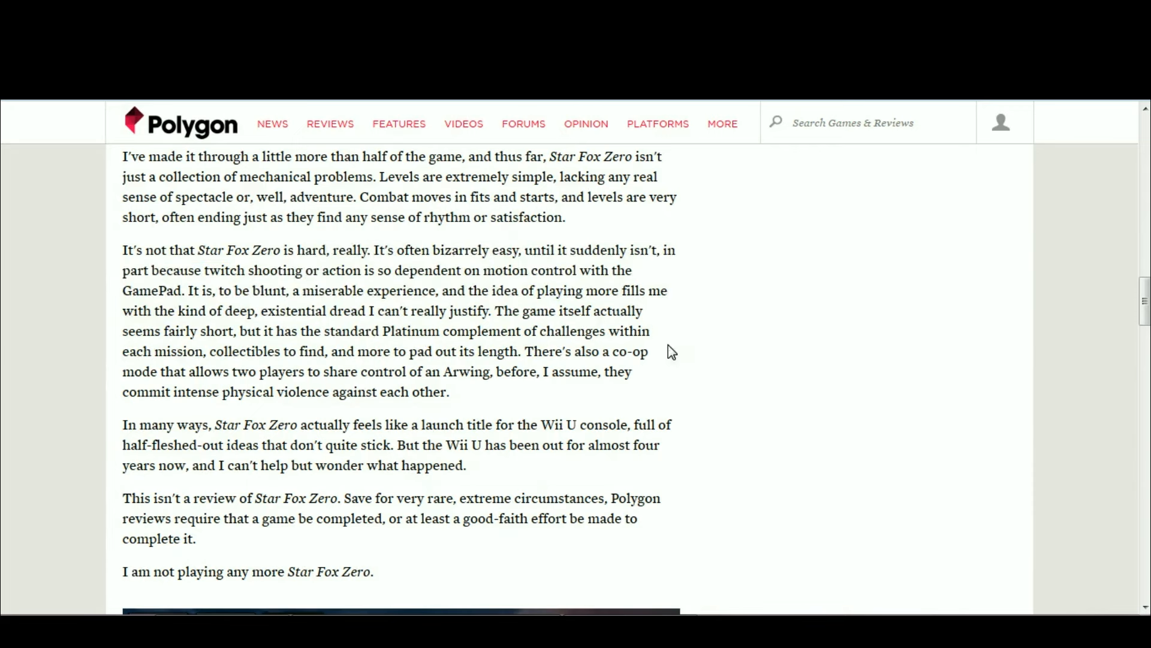
mouse_move(745, 366)
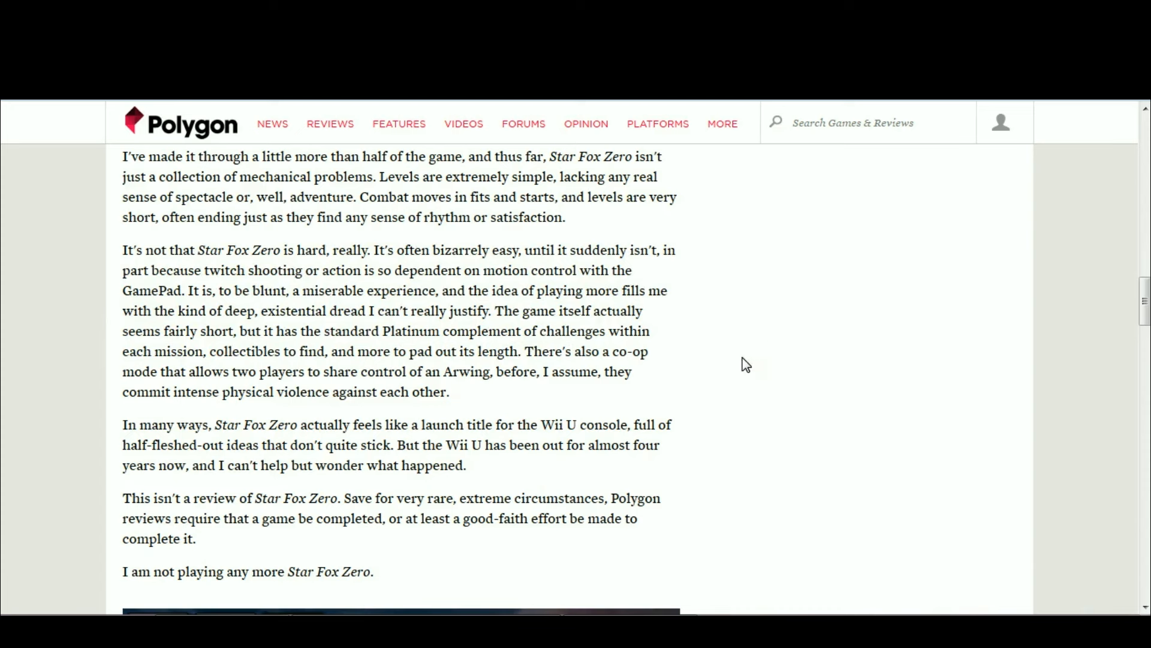
mouse_move(302, 389)
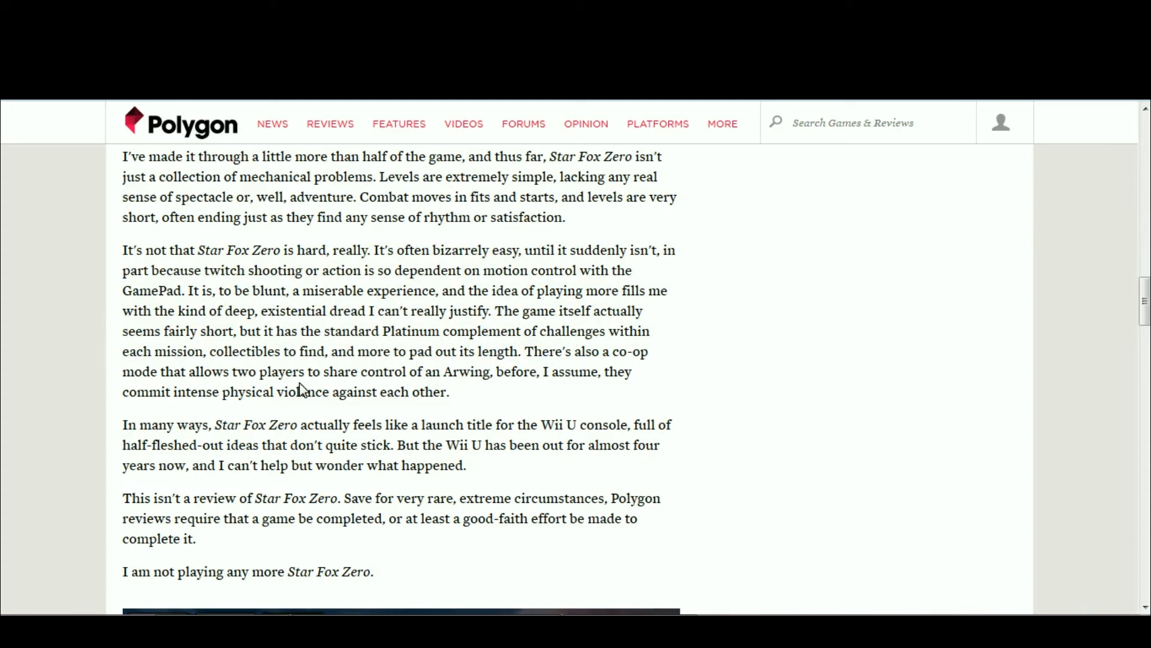
mouse_move(234, 307)
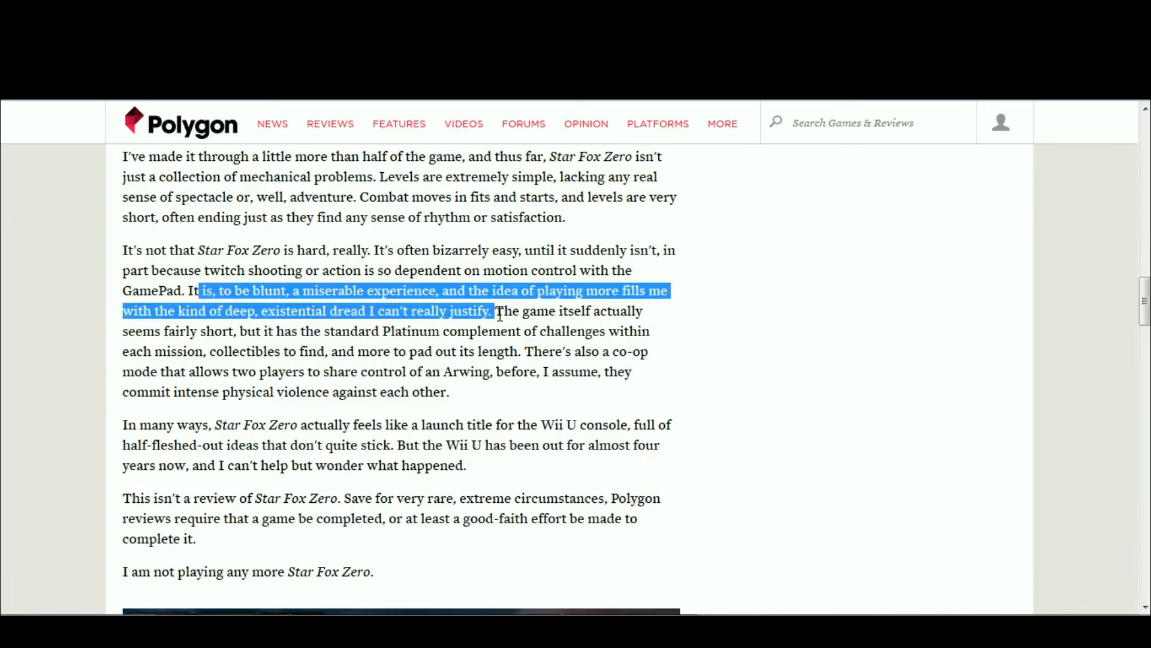
left_click(494, 310)
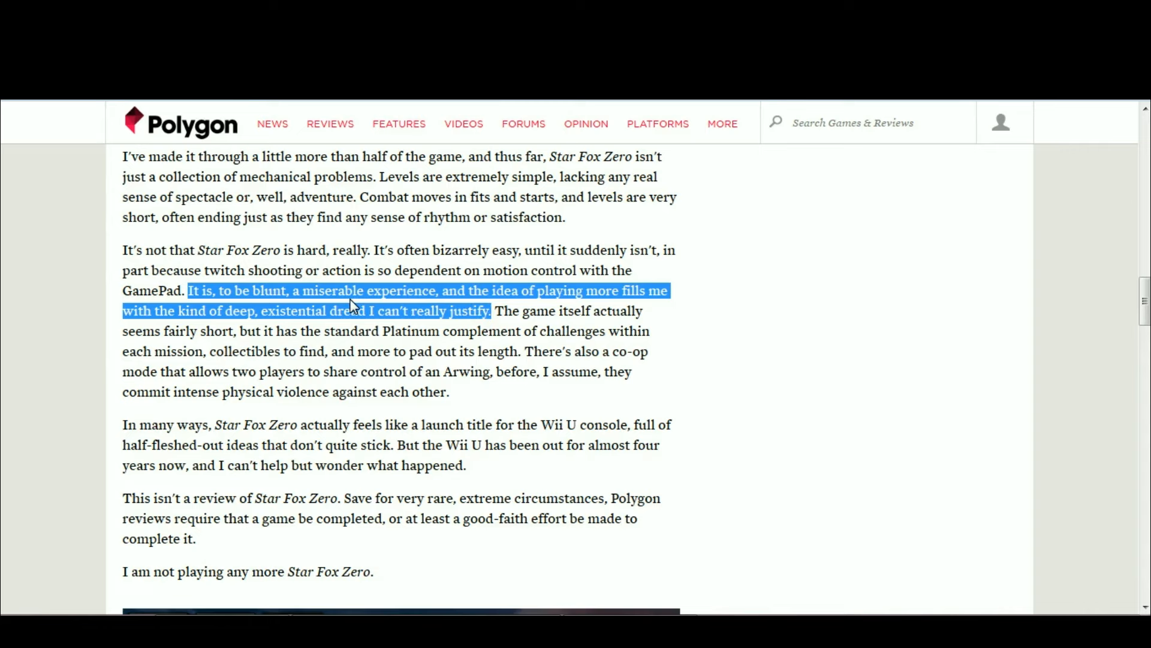
mouse_move(381, 326)
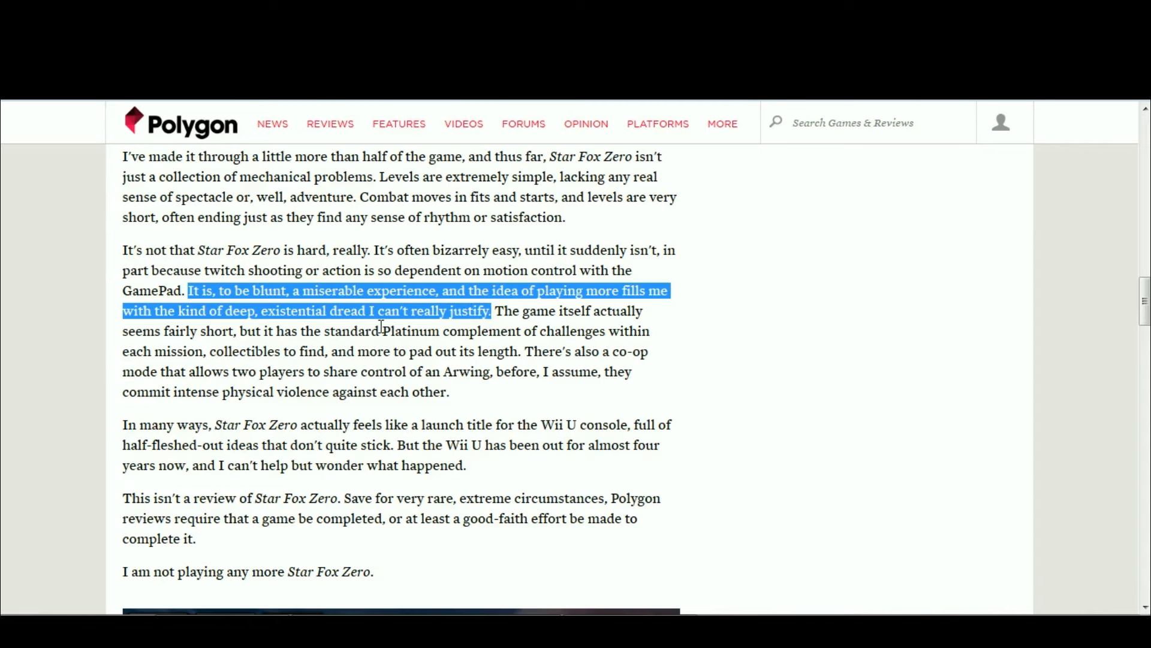
scroll("up", 3)
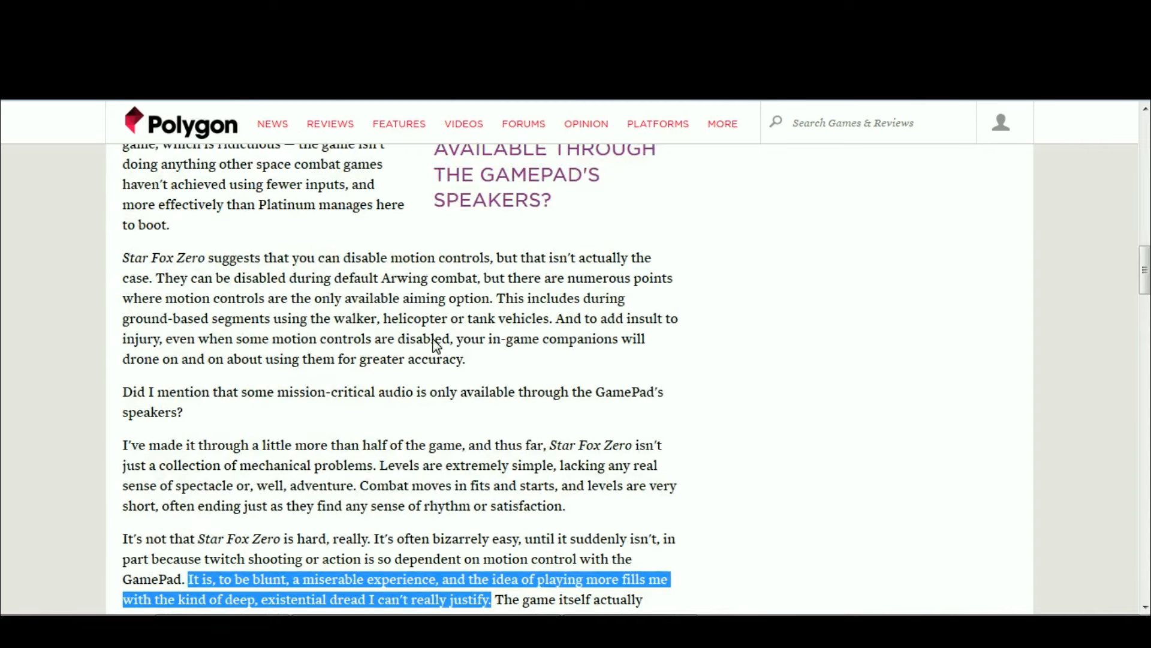
scroll("down", 3)
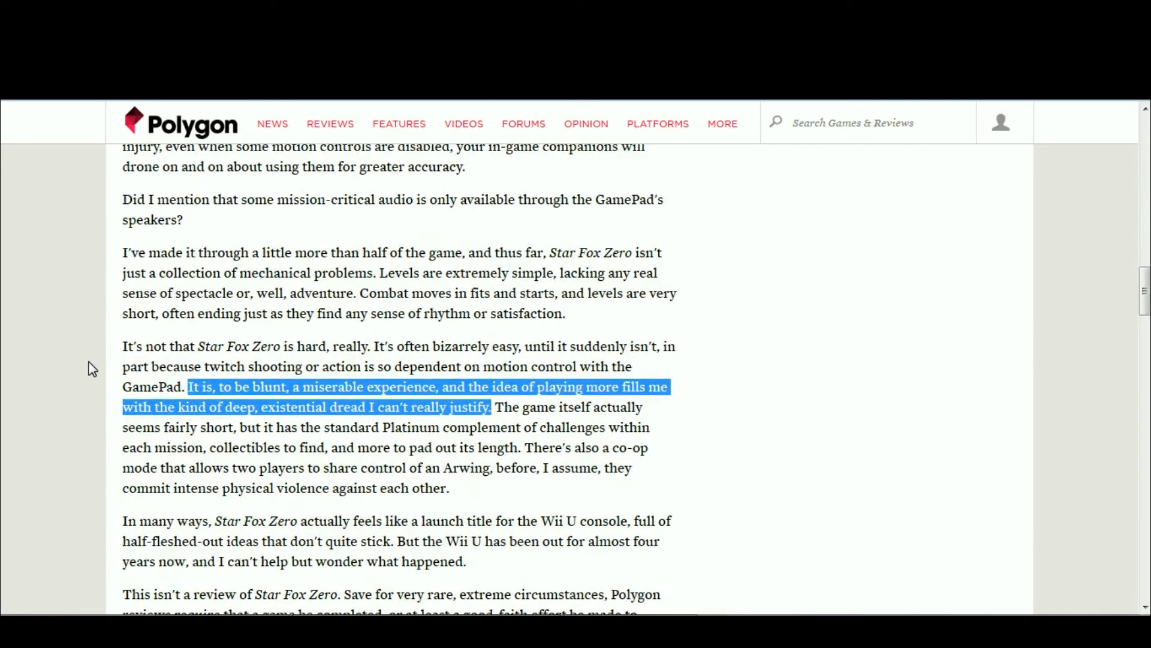
scroll("down", 3)
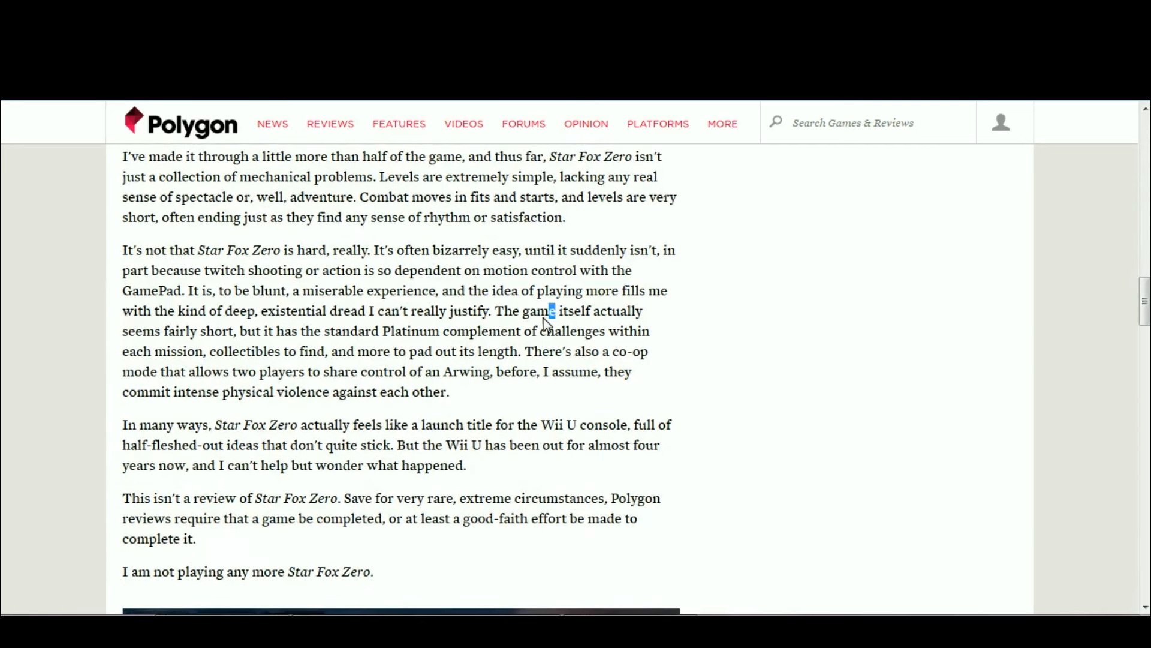
mouse_move(282, 269)
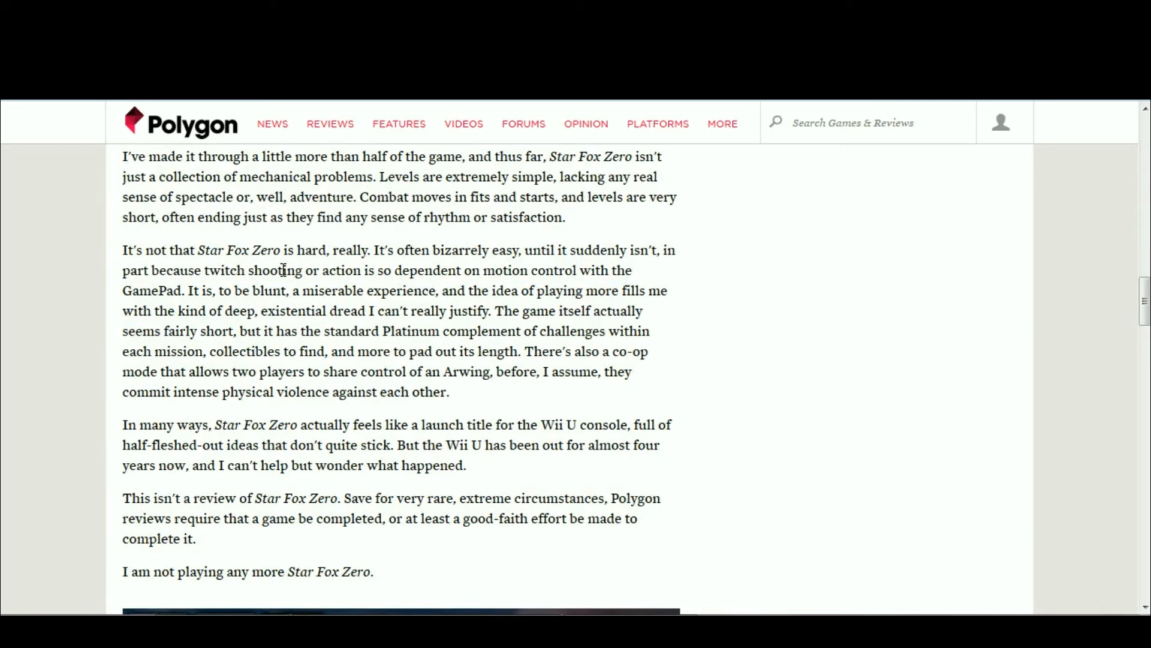
mouse_move(340, 395)
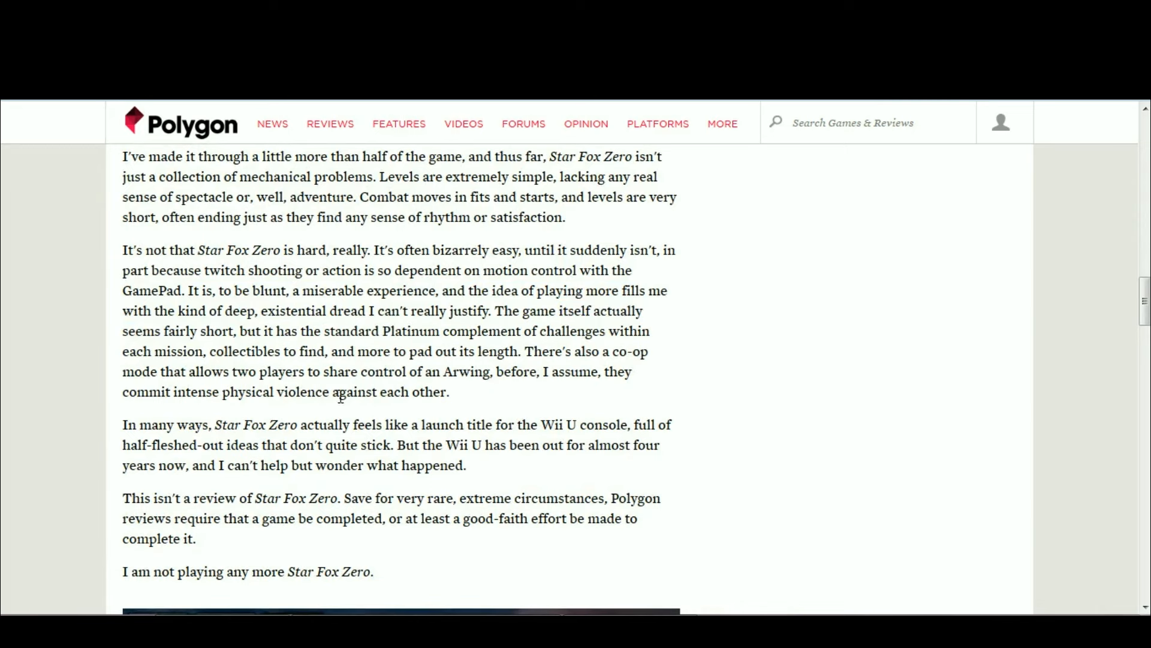
mouse_move(353, 459)
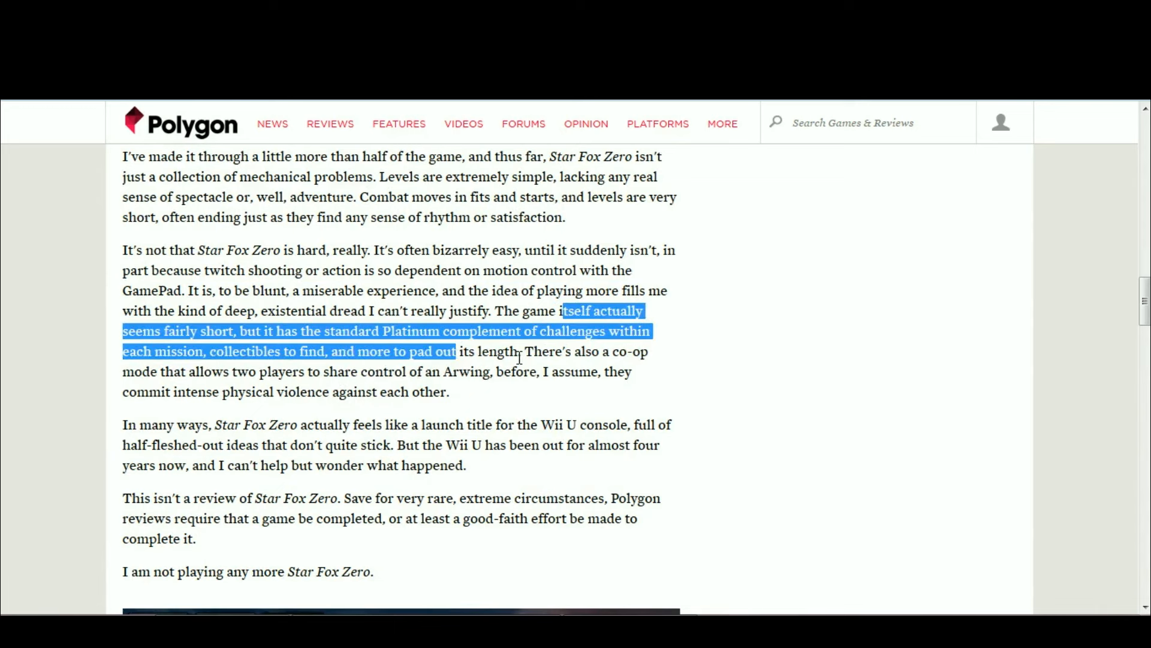
left_click(484, 409)
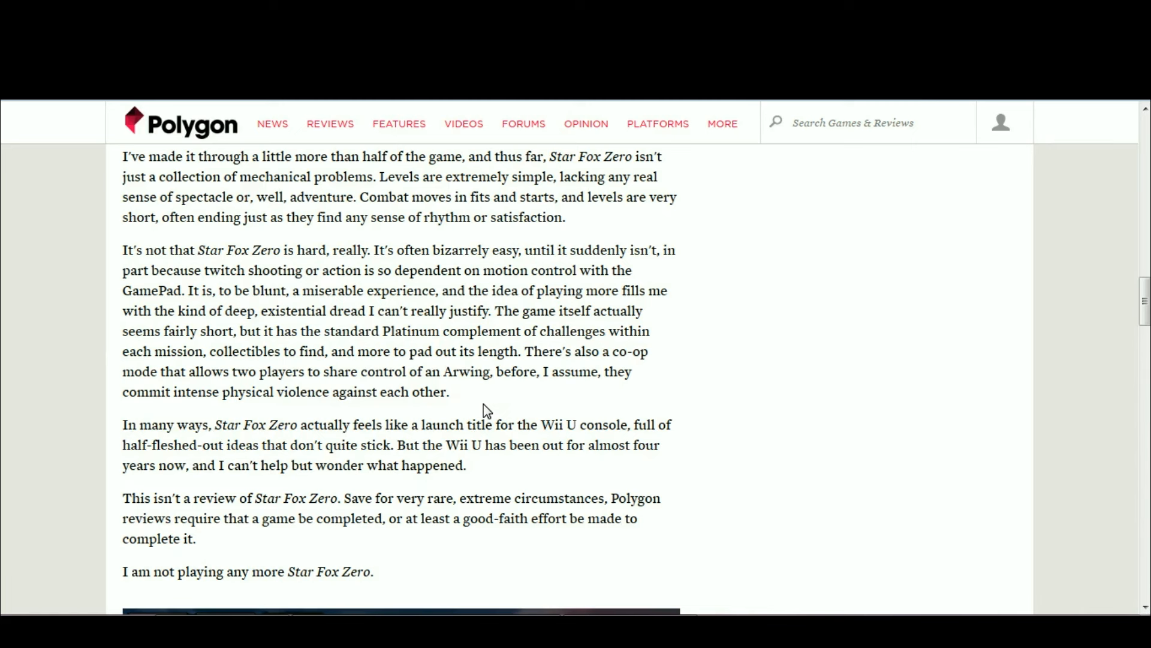
mouse_move(556, 310)
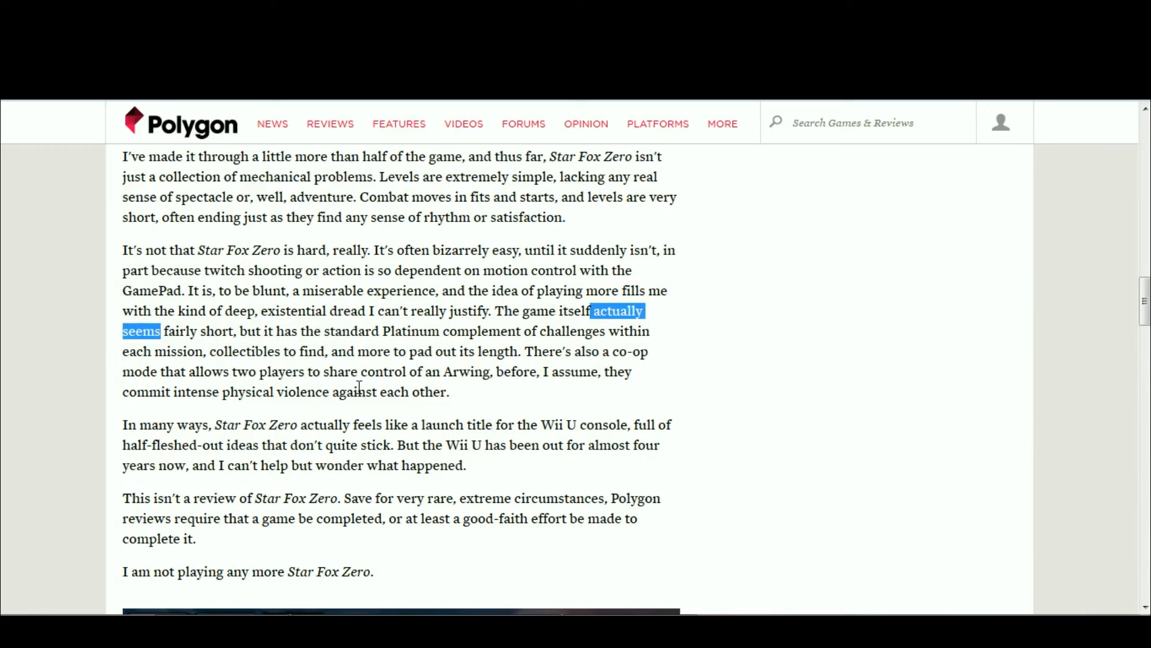
Clear the 'actually seems' highlight and select the word 'Platinum'.
left_click(380, 331)
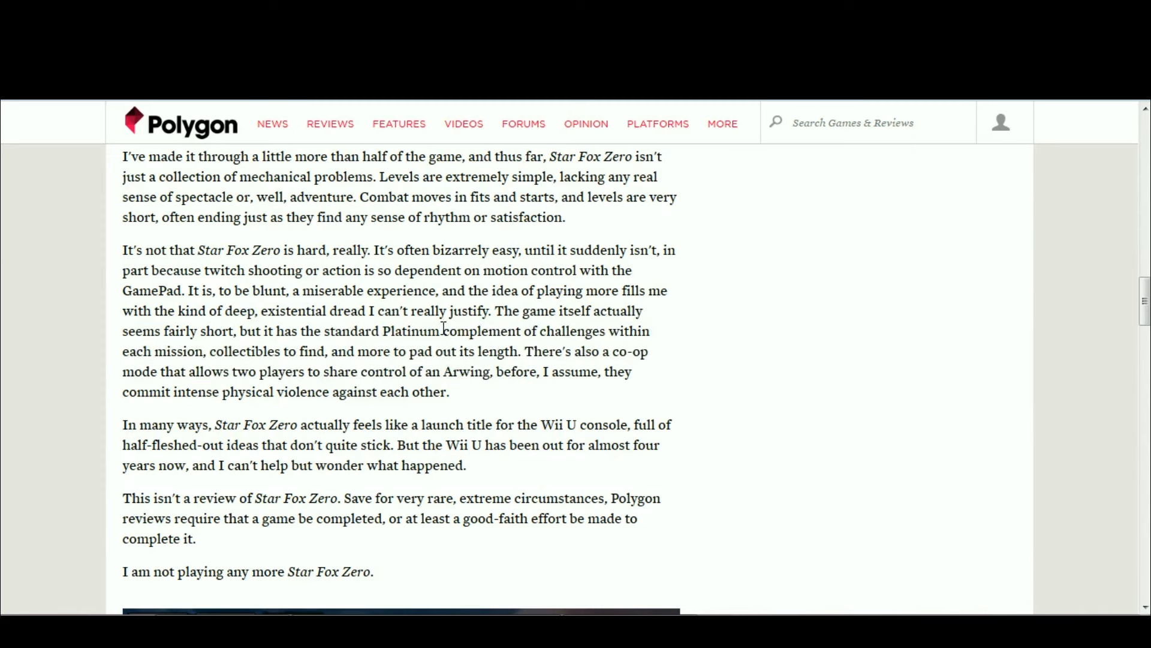
double_click(409, 330)
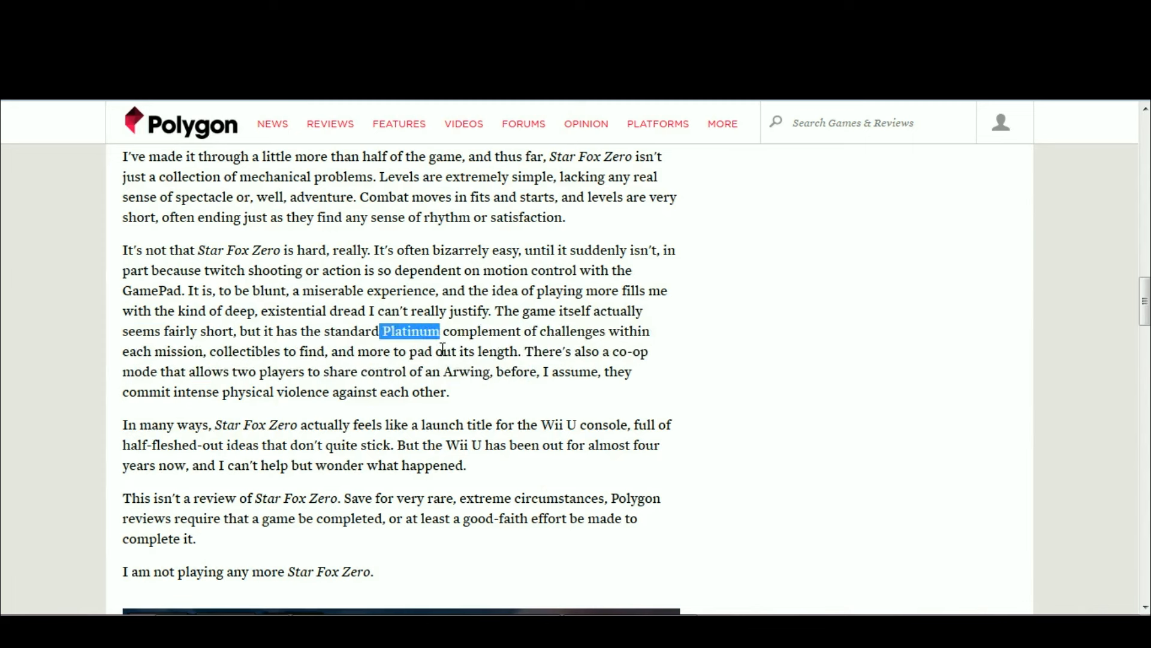
mouse_move(462, 392)
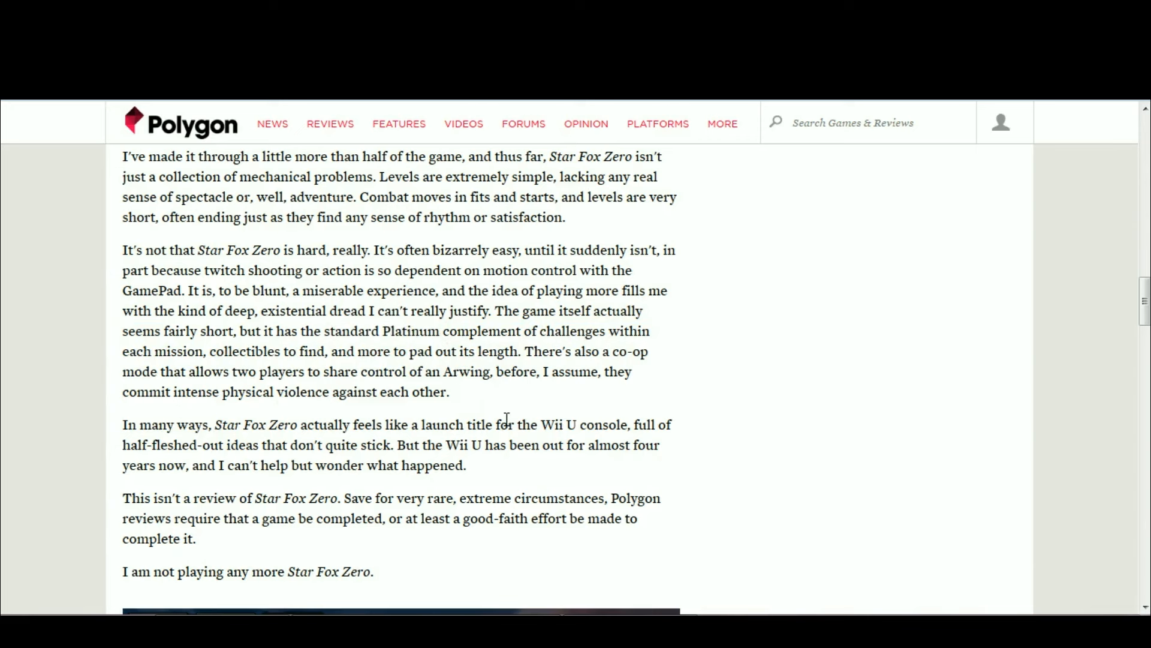
mouse_move(742, 387)
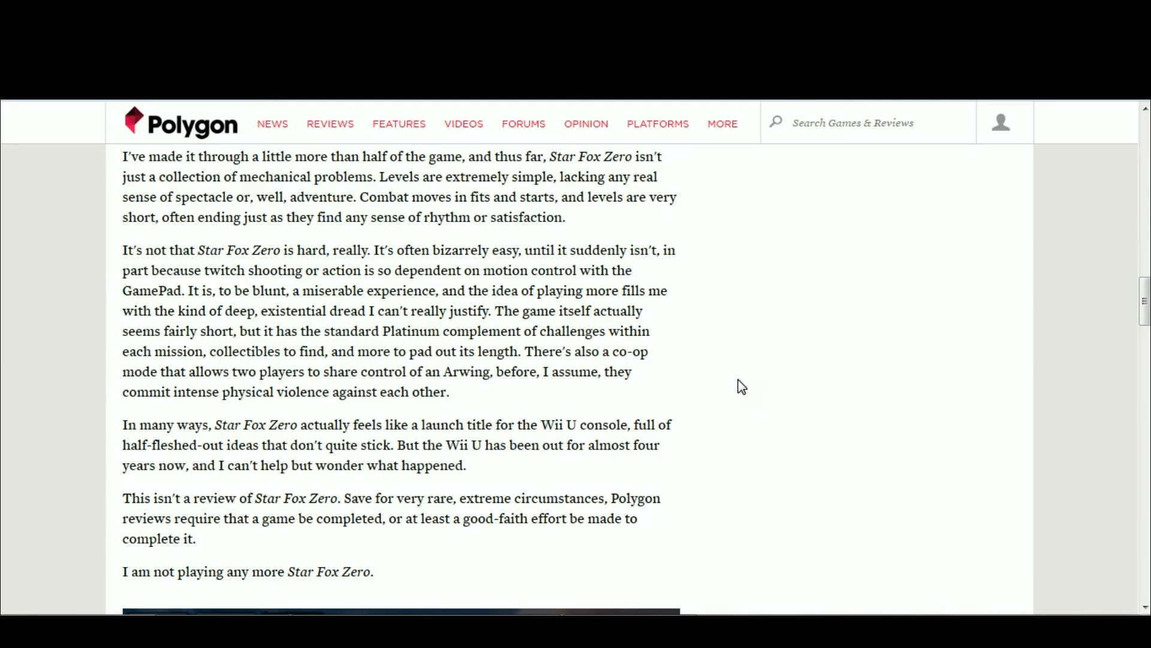
mouse_move(499, 331)
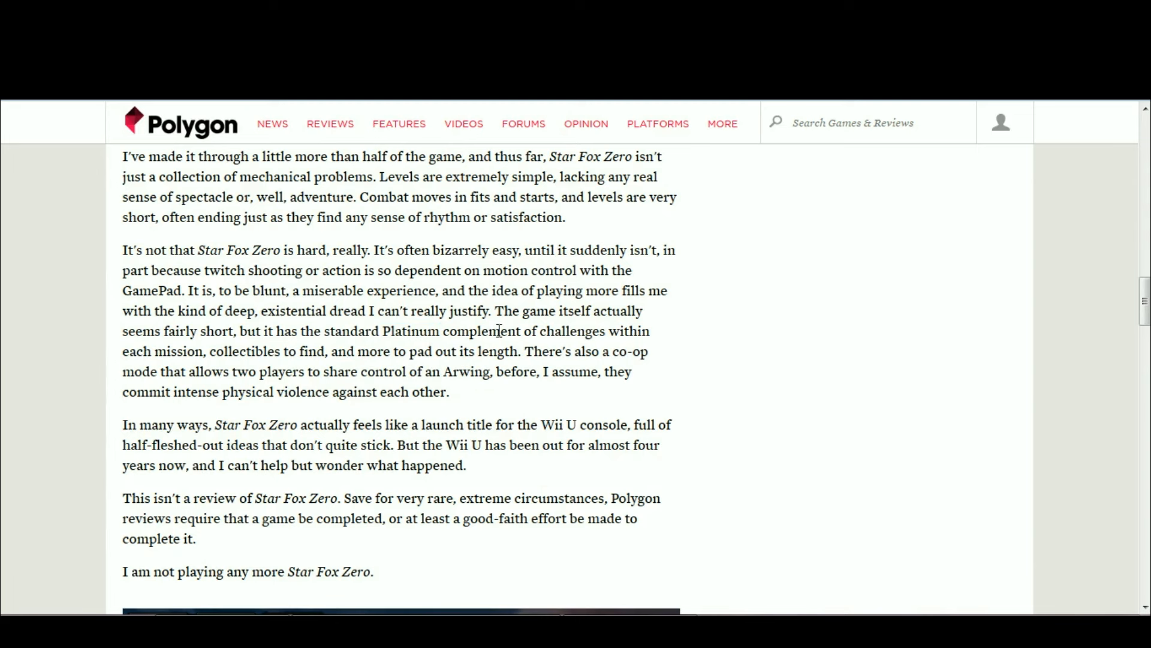
mouse_move(985, 301)
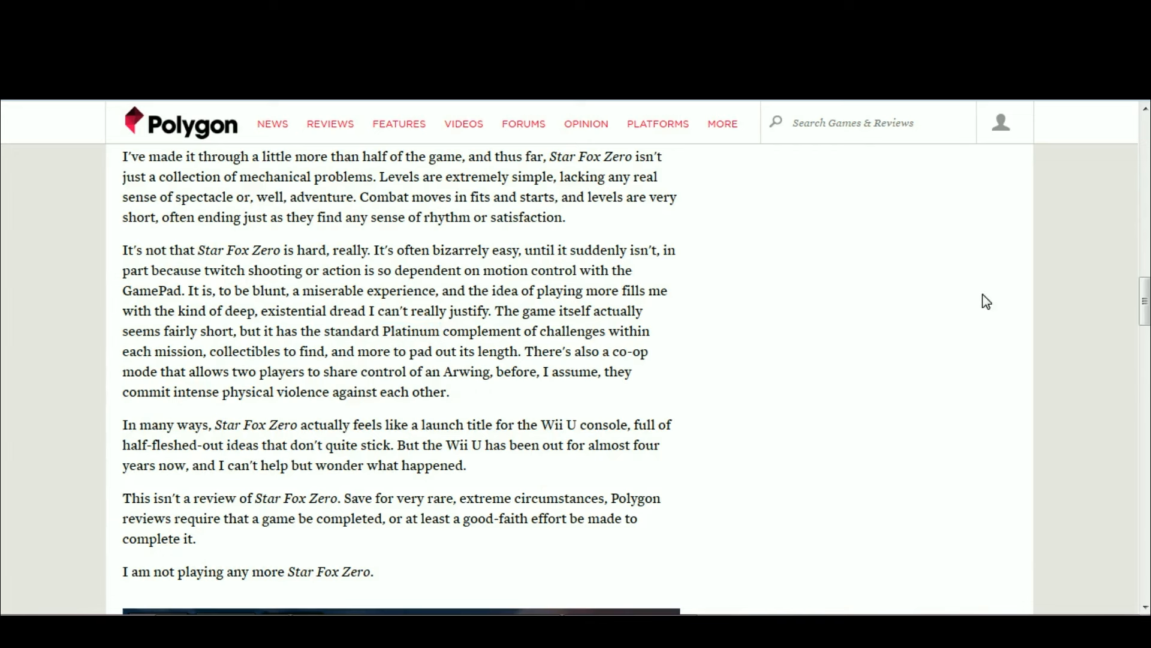
mouse_move(385, 336)
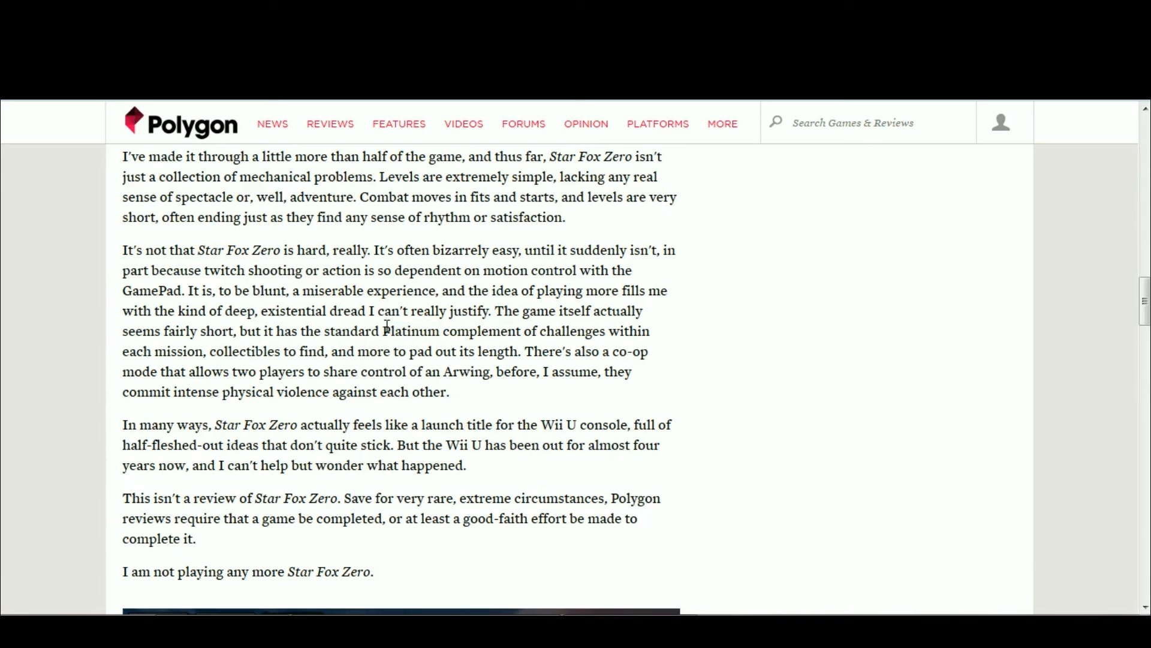
double_click(410, 330)
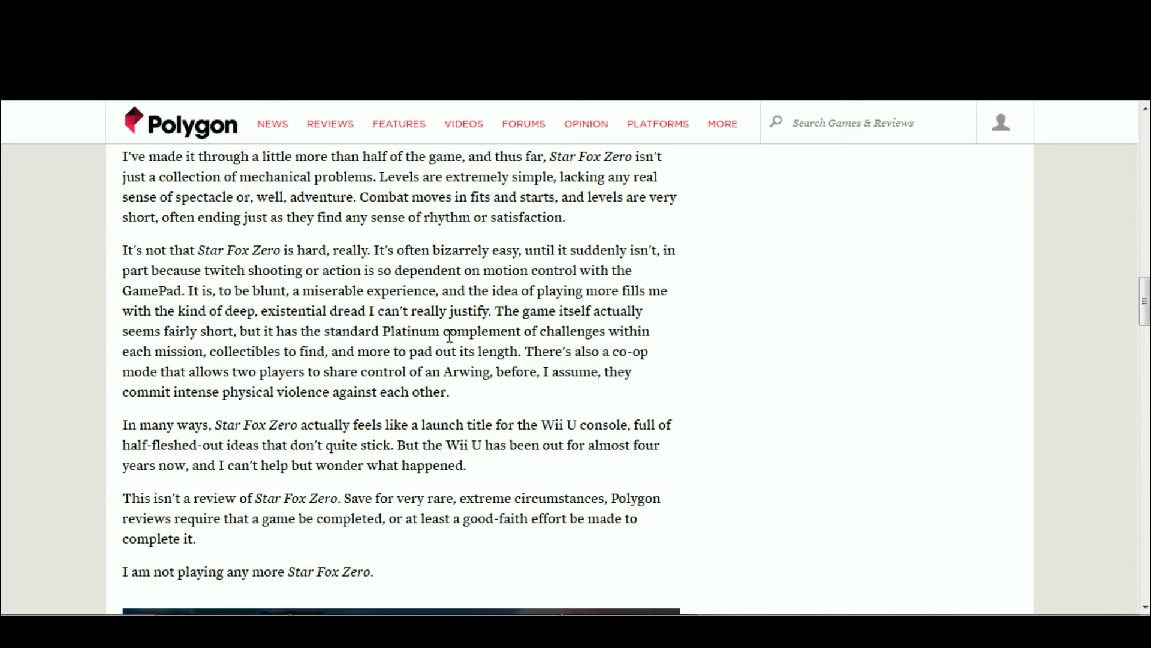
mouse_move(444, 337)
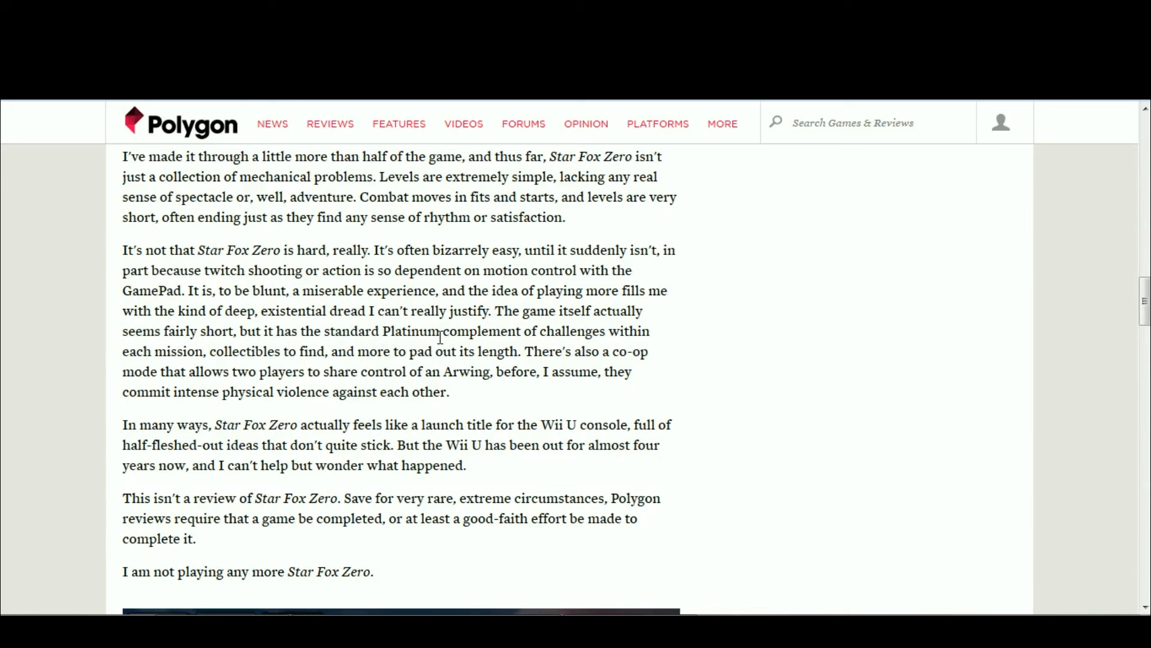
double_click(410, 330)
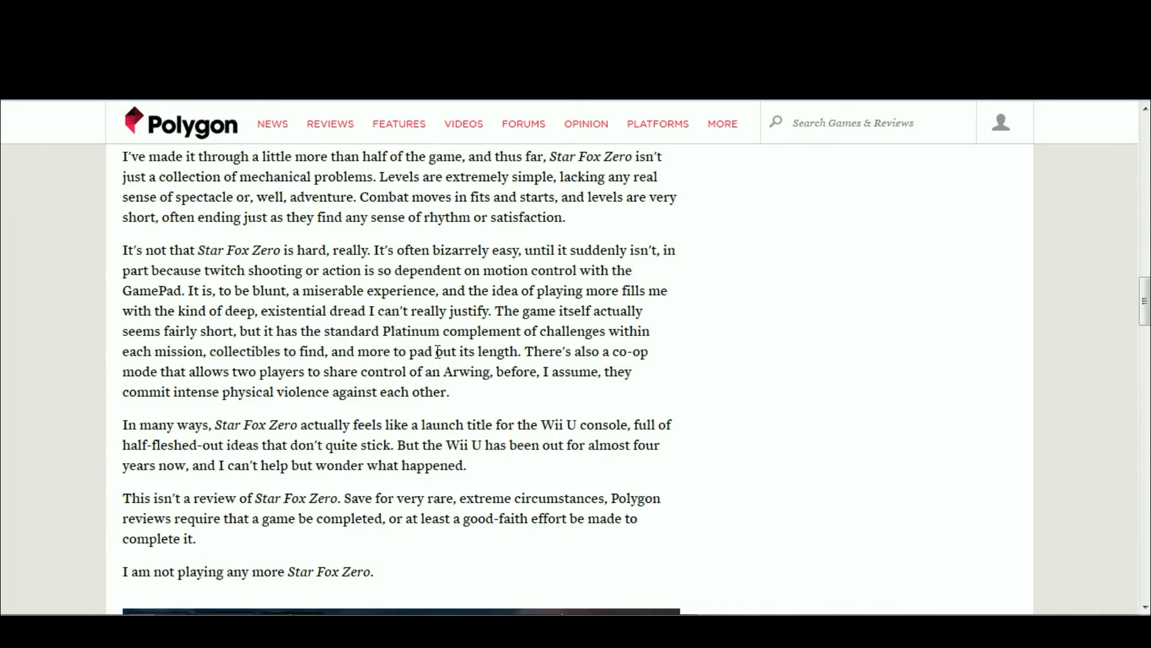
double_click(250, 351)
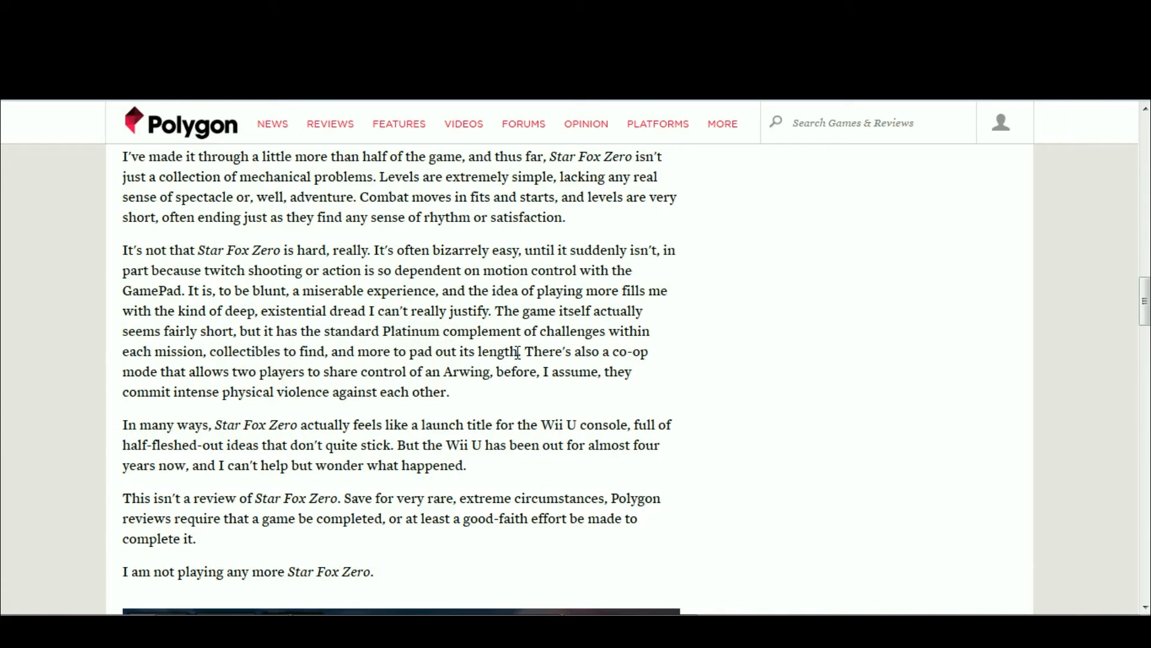
mouse_move(383, 397)
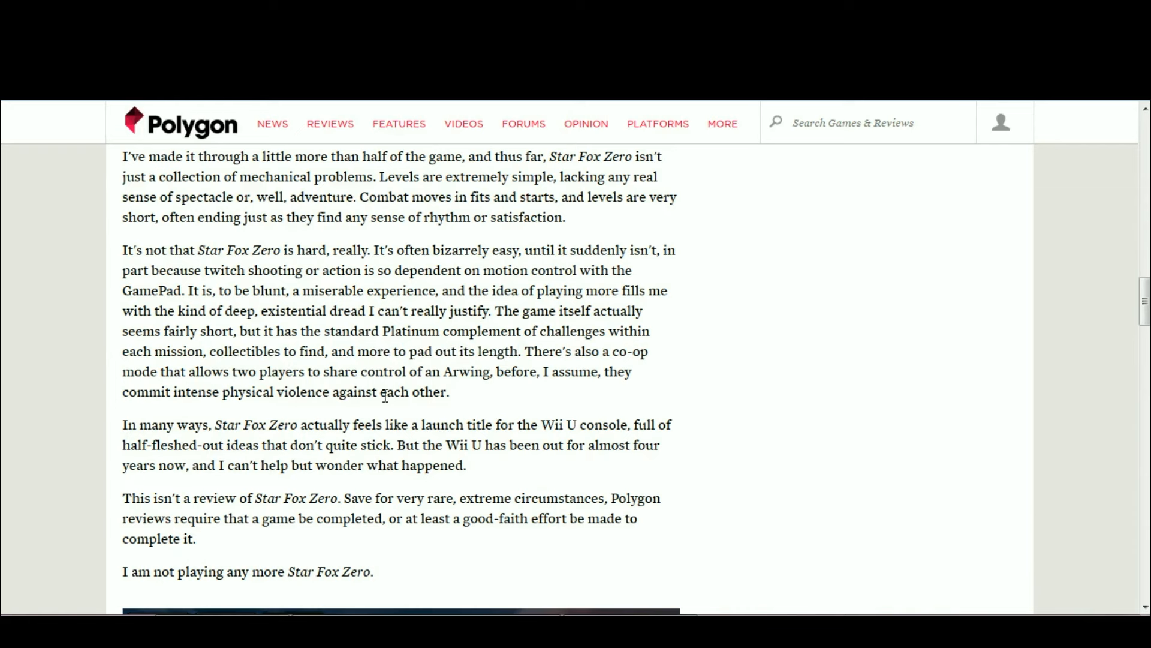
mouse_move(330, 389)
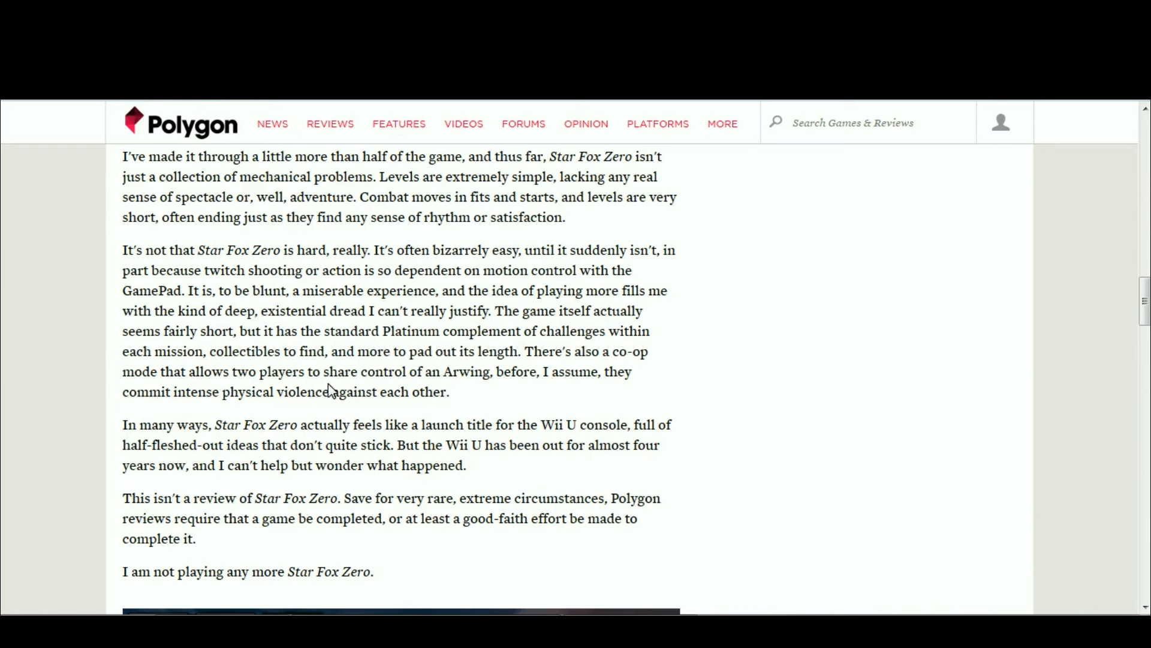
mouse_move(534, 369)
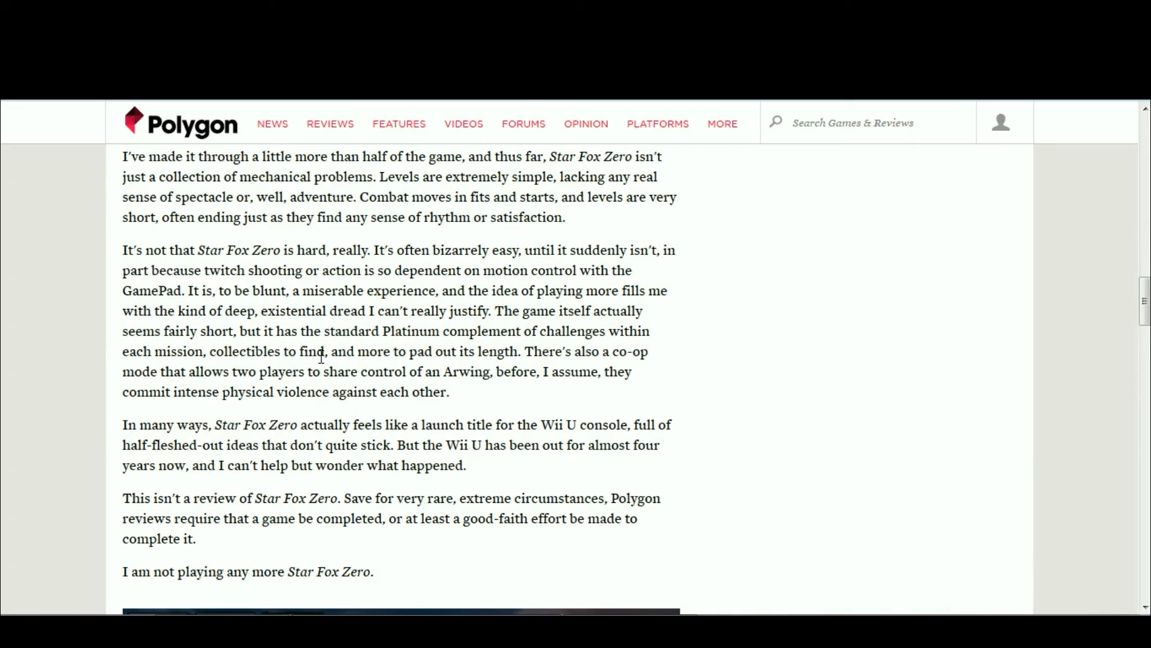
mouse_move(815, 475)
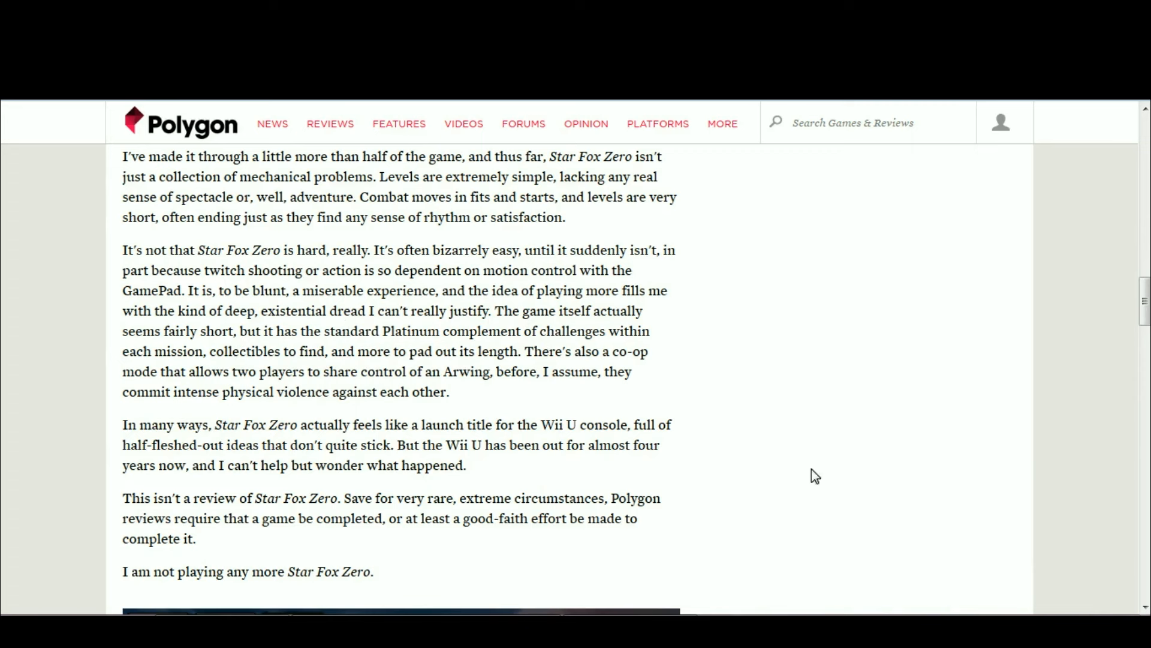
mouse_move(827, 441)
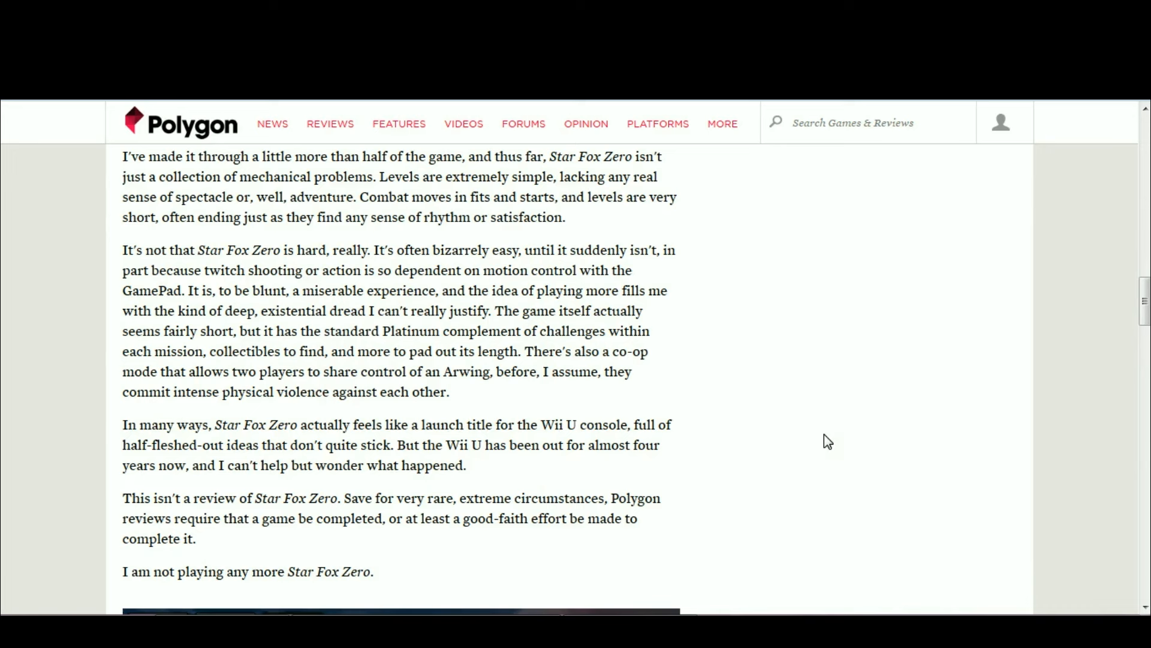
mouse_move(781, 223)
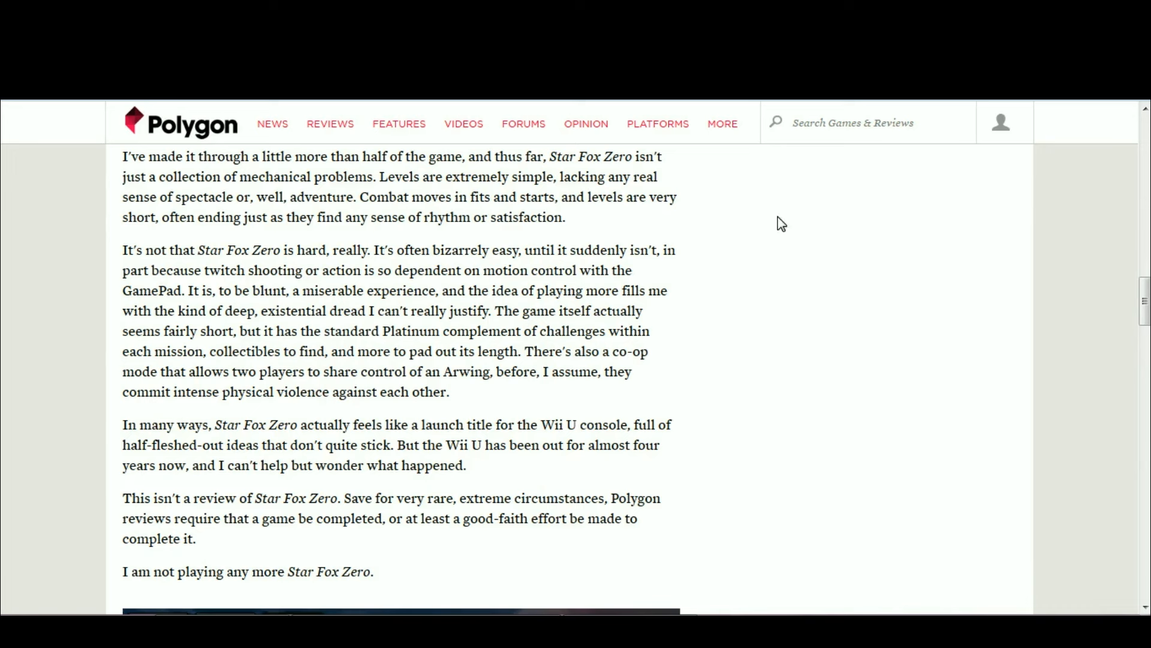
mouse_move(686, 334)
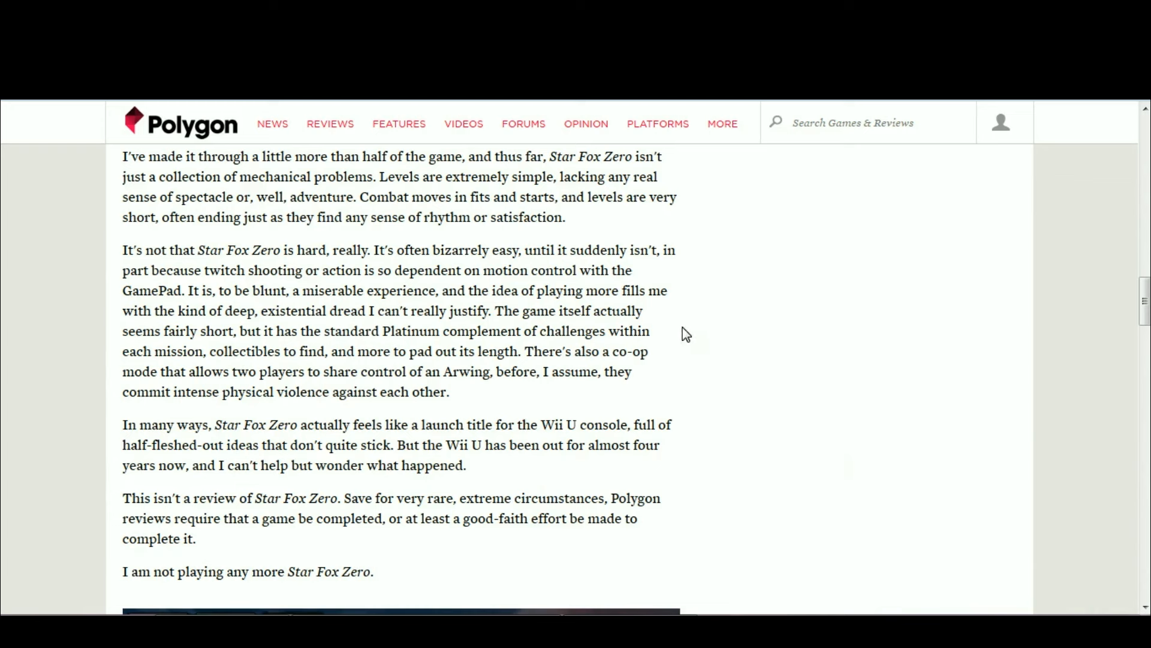
mouse_move(633, 473)
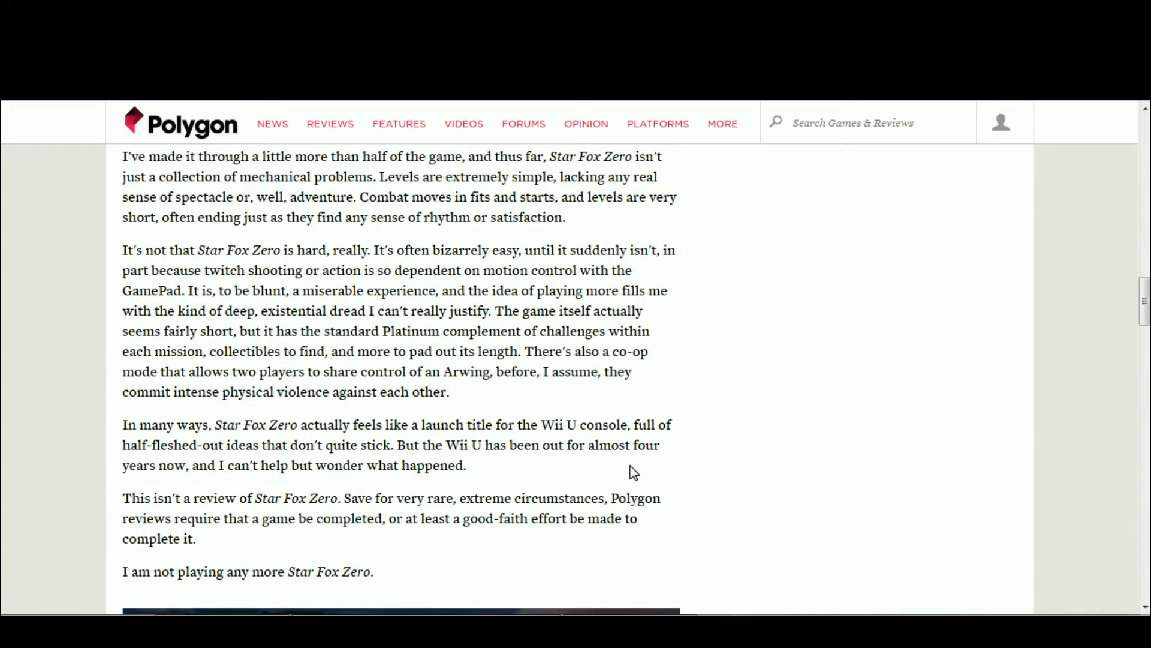
mouse_move(236, 346)
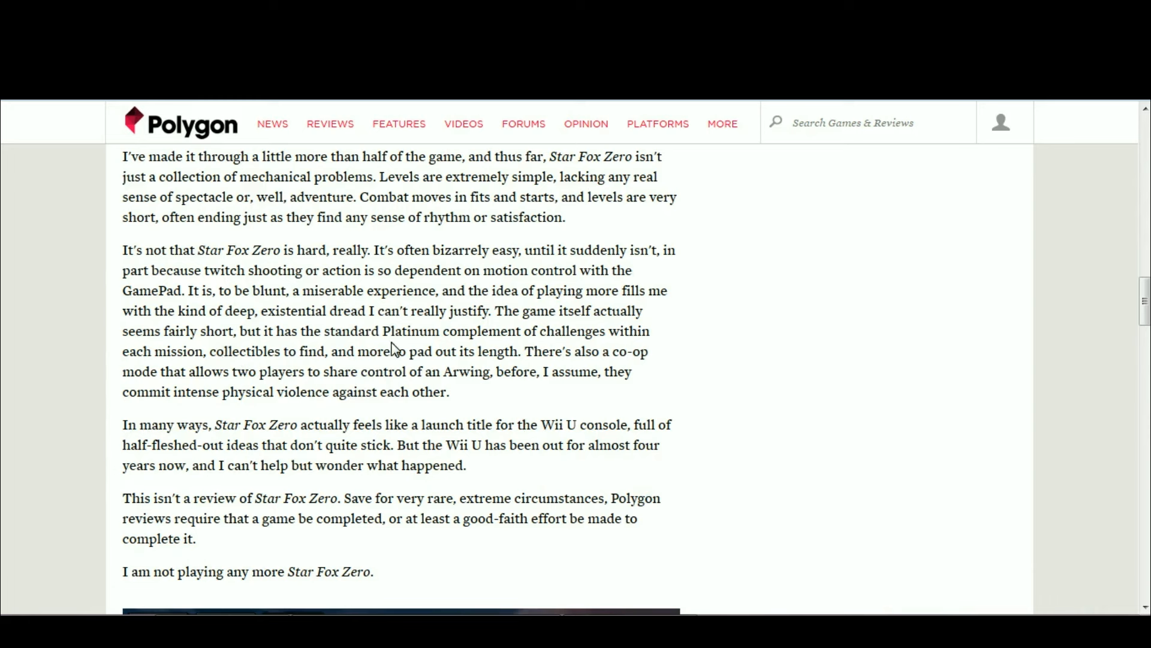
mouse_move(965, 274)
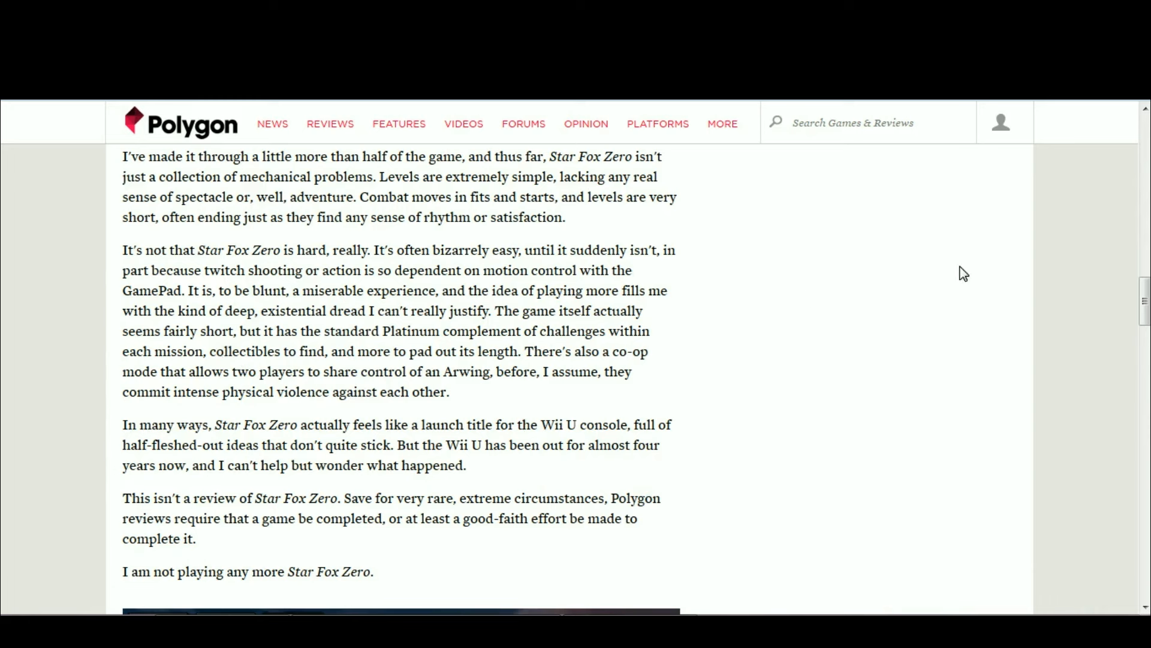
mouse_move(821, 566)
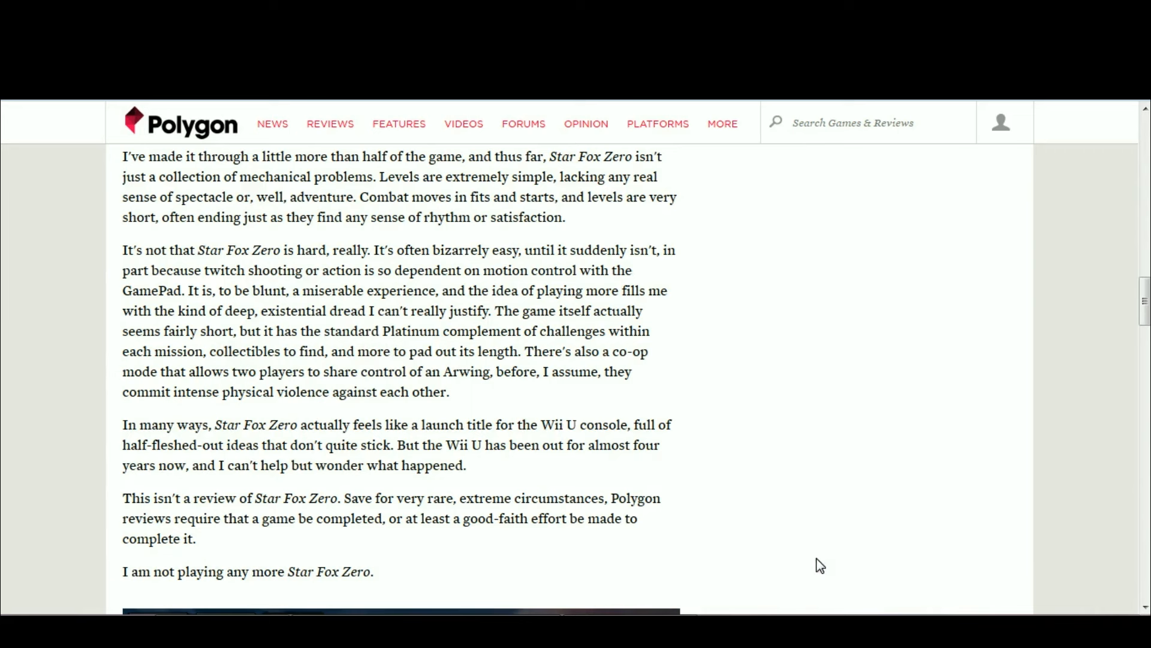
mouse_move(805, 403)
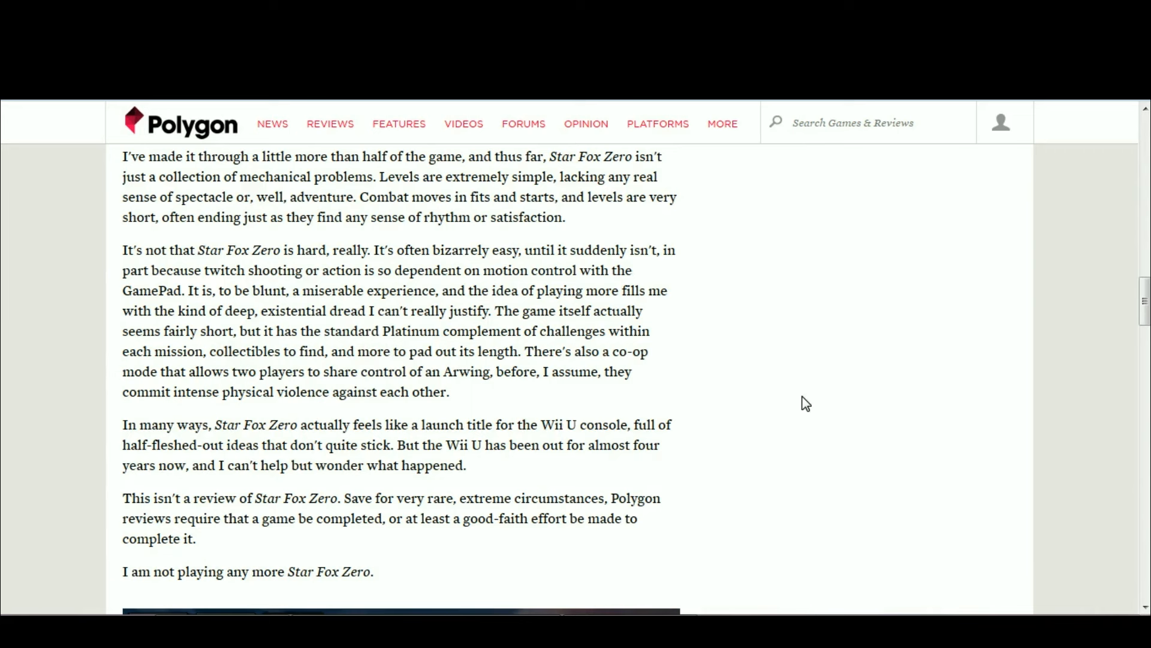
mouse_move(804, 433)
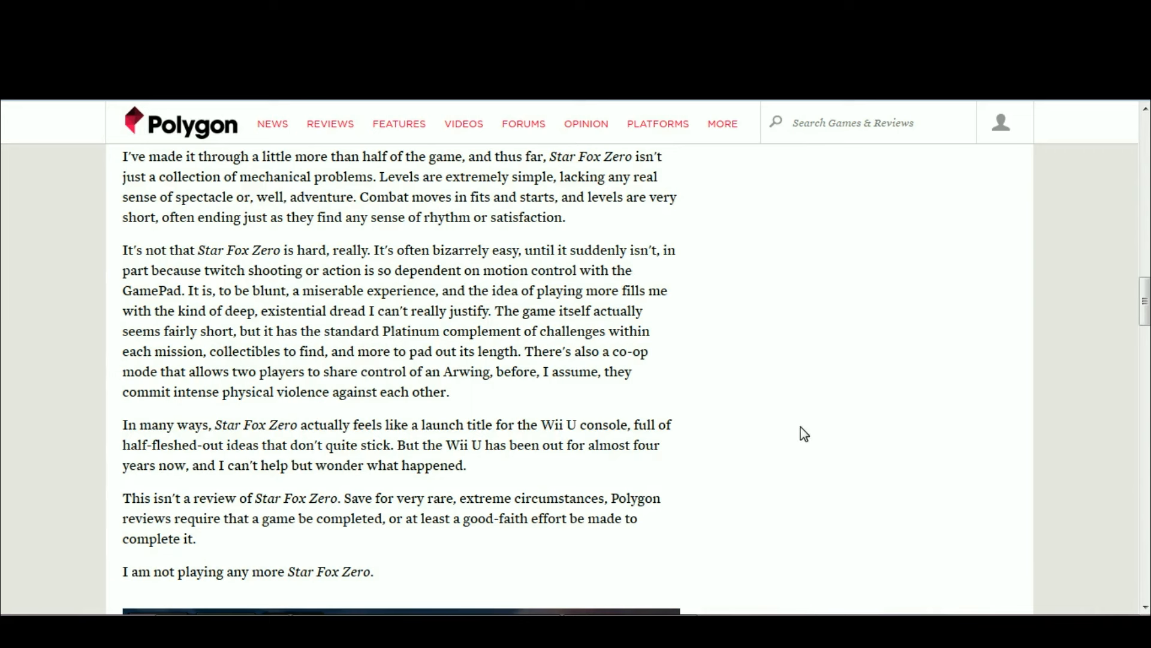
mouse_move(822, 399)
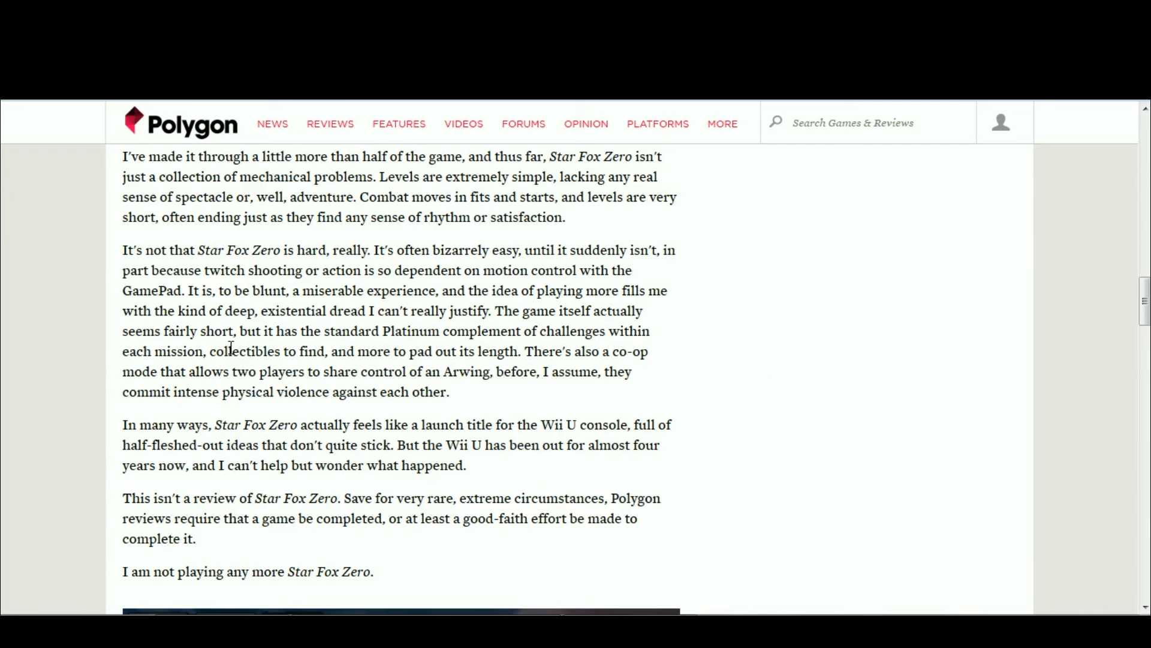
mouse_move(313, 328)
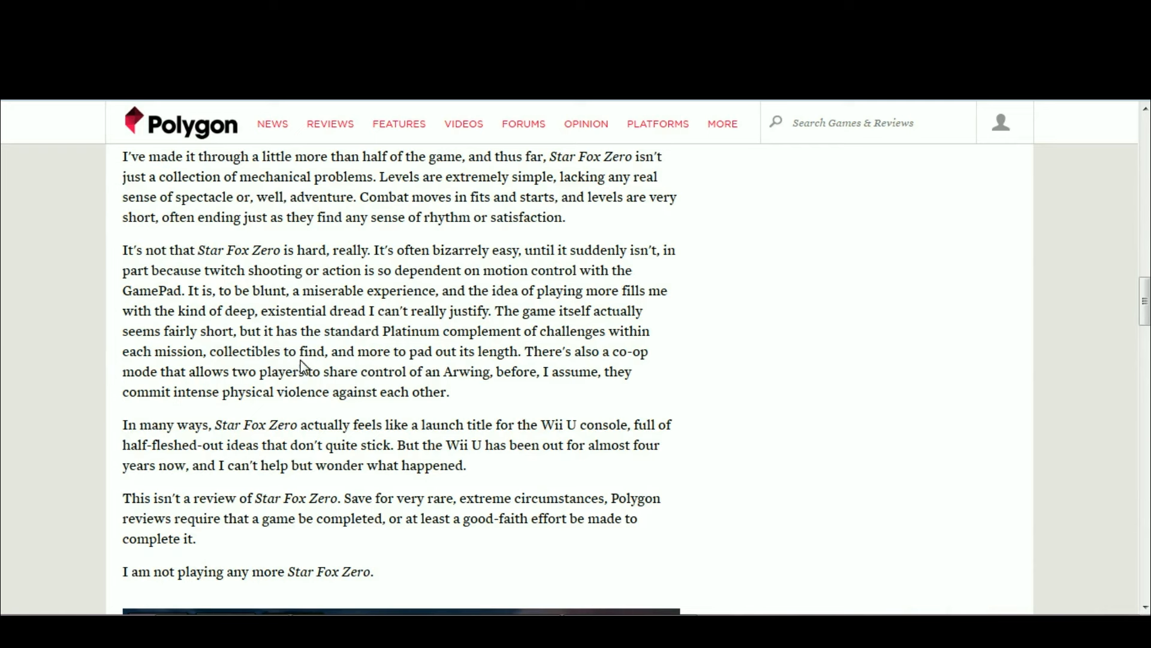
mouse_move(536, 359)
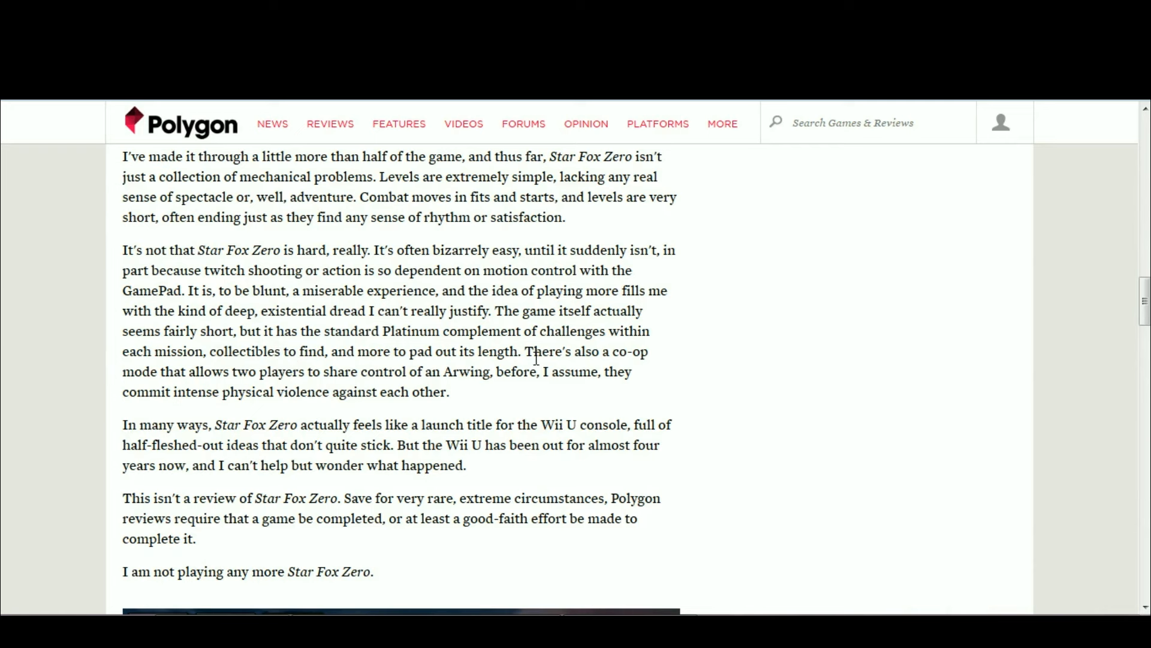
mouse_move(213, 359)
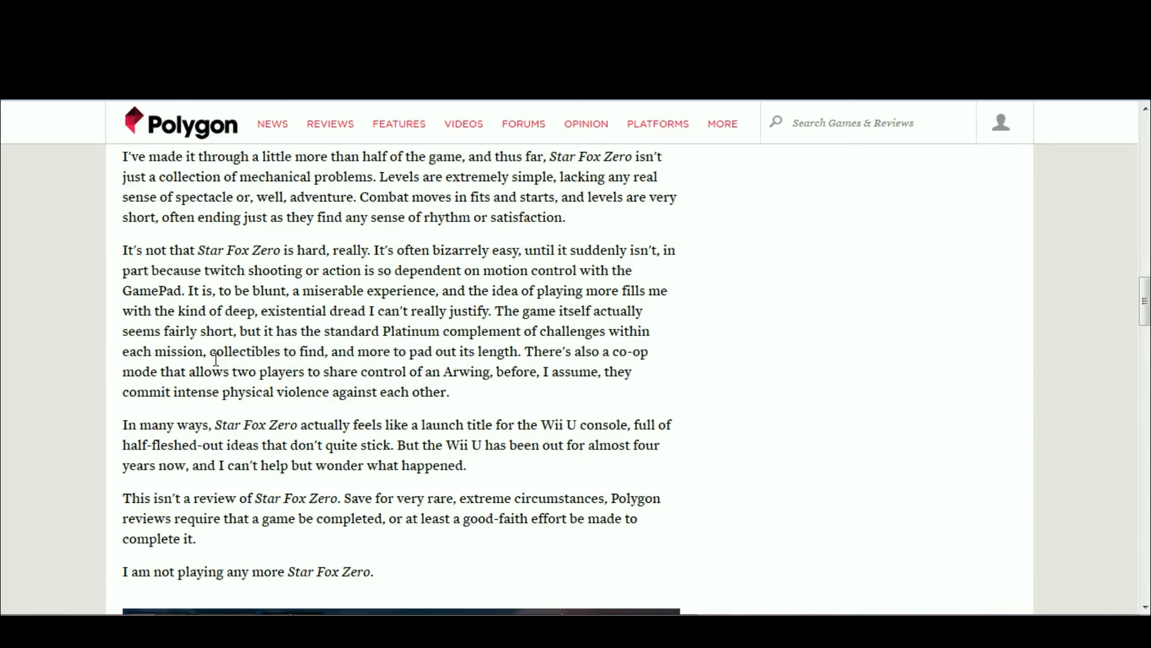
mouse_move(314, 379)
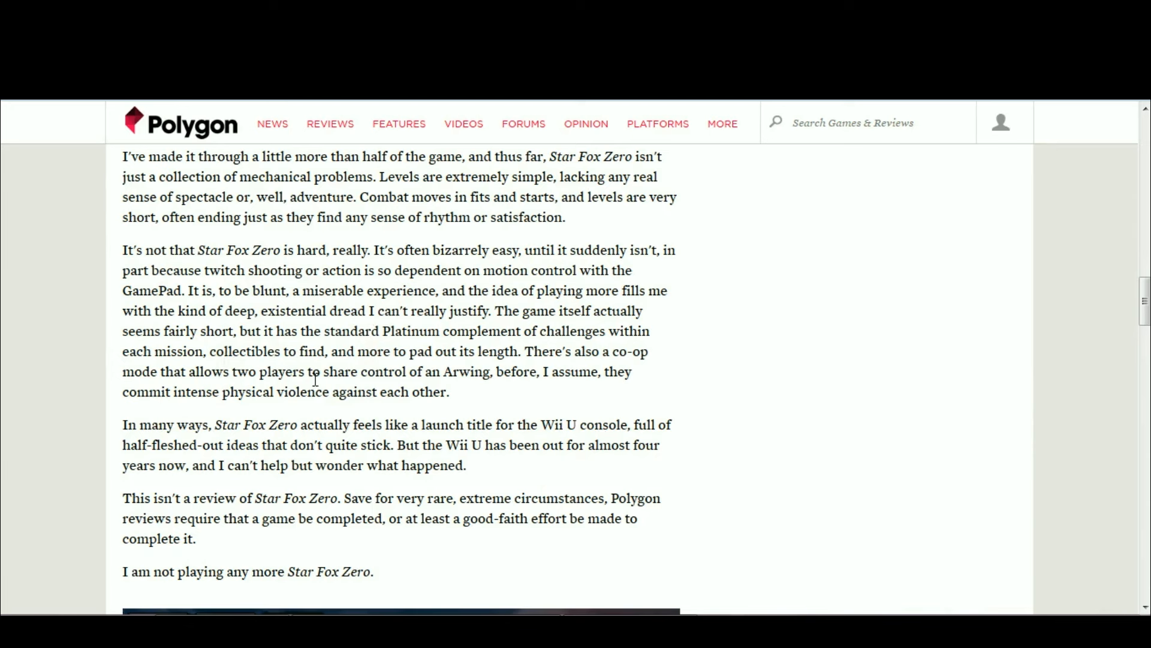
mouse_move(705, 363)
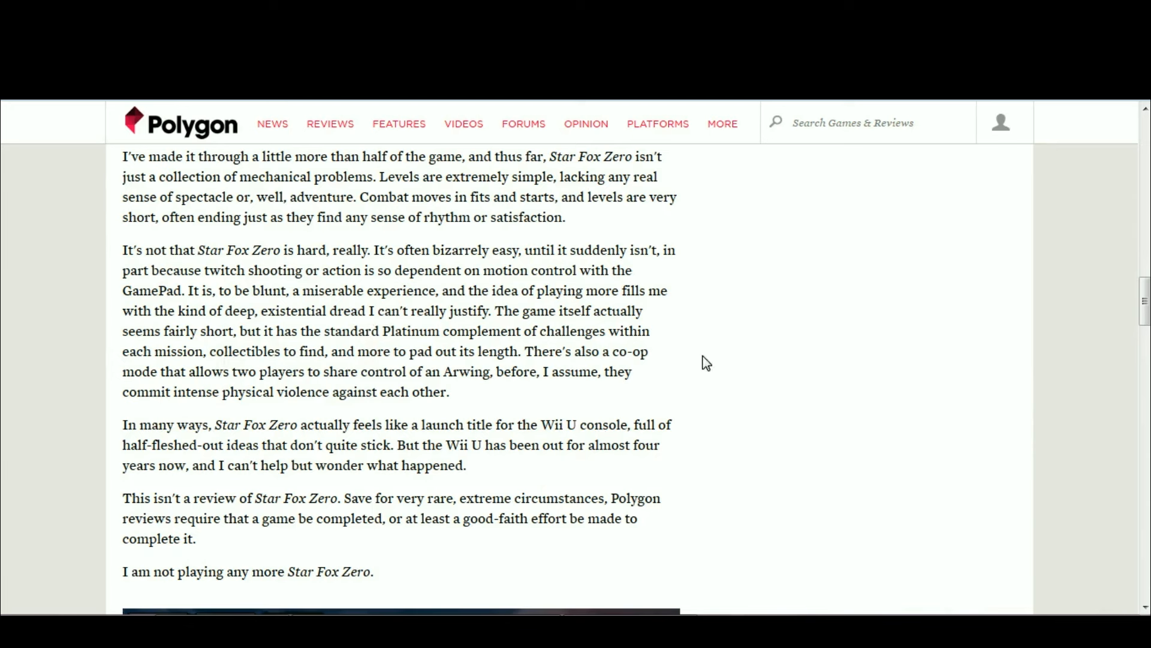
mouse_move(591, 365)
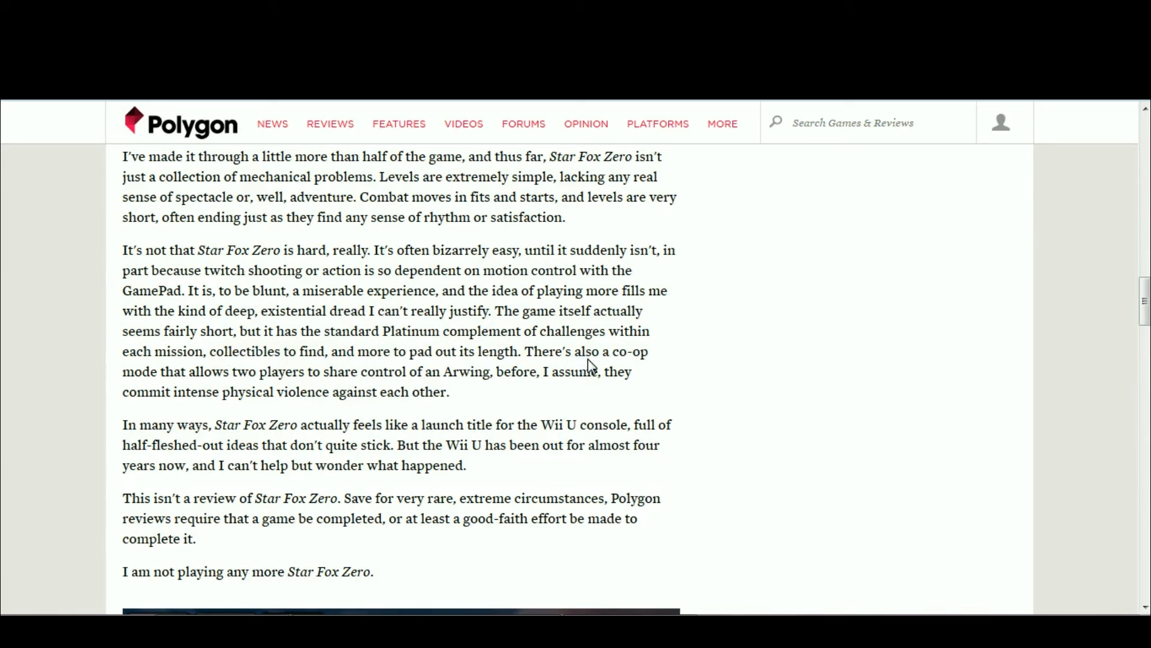
mouse_move(627, 354)
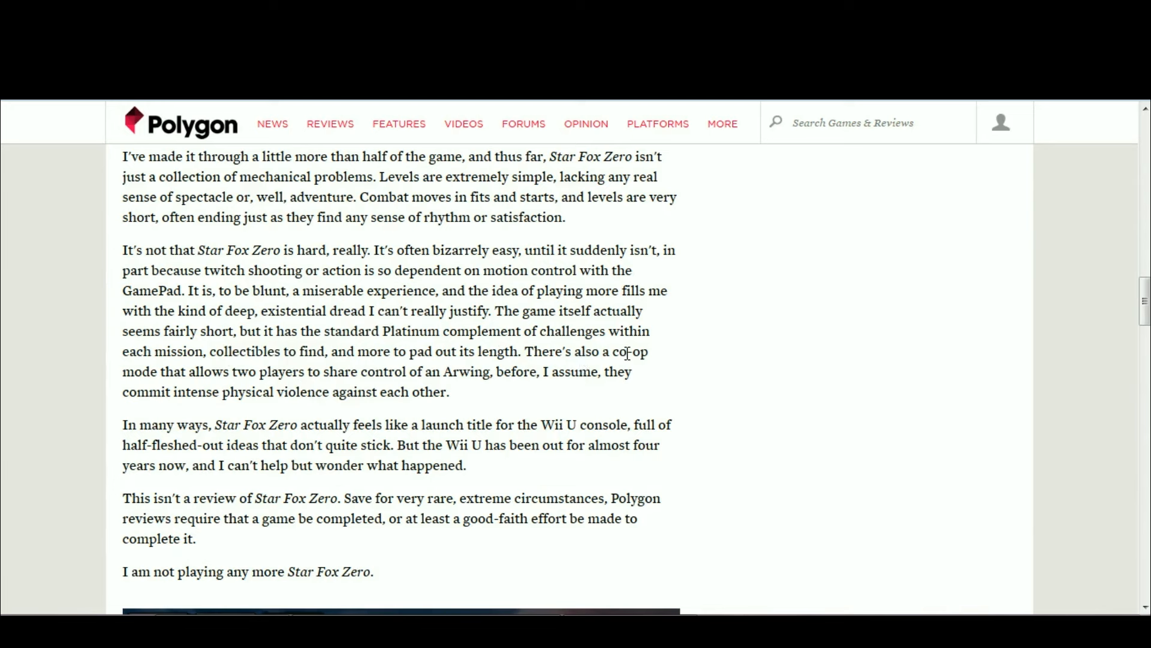
mouse_move(608, 390)
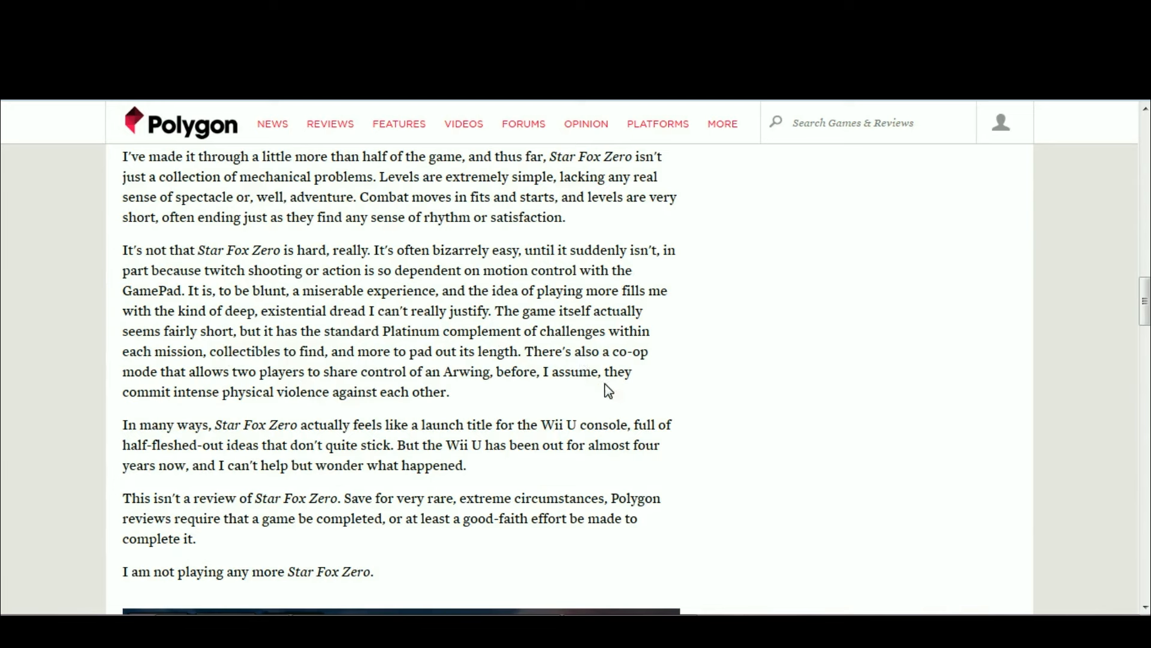
mouse_move(583, 373)
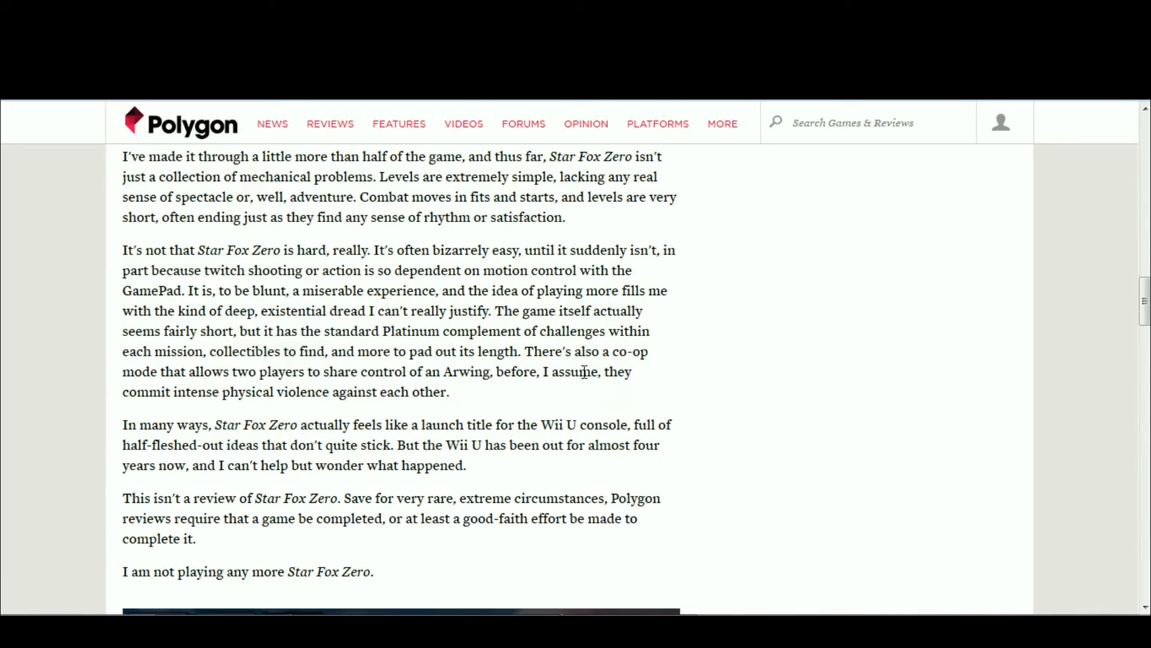
mouse_move(354, 386)
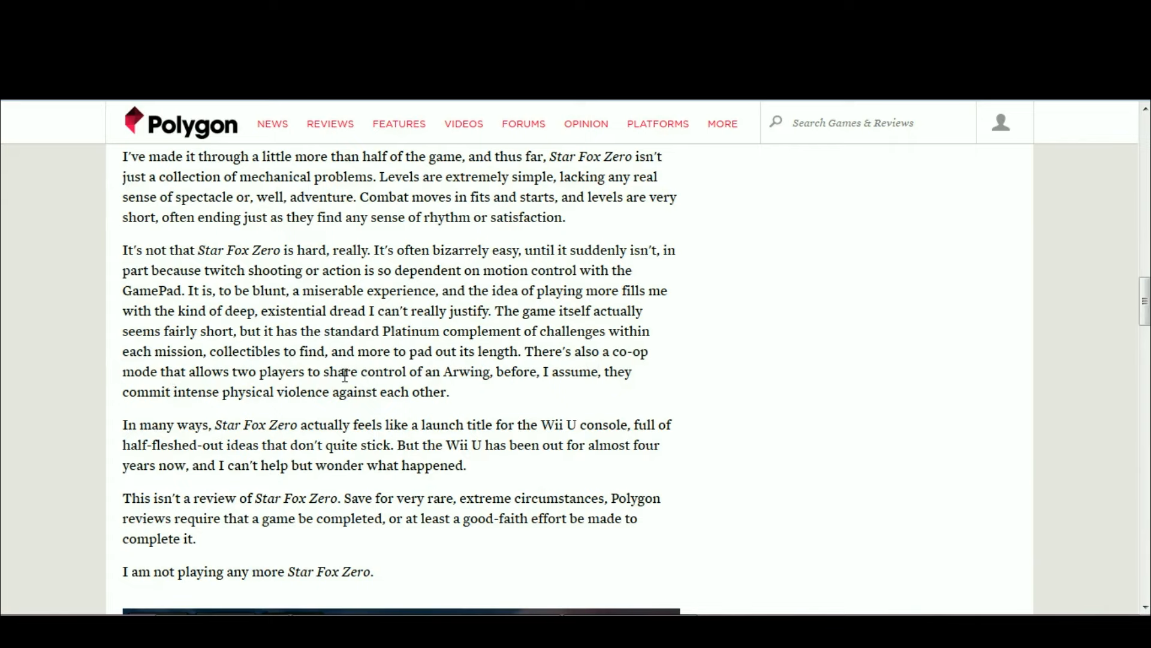
Scroll back up to the aiming and cockpit-view paragraphs of the review.
scroll("up", 3)
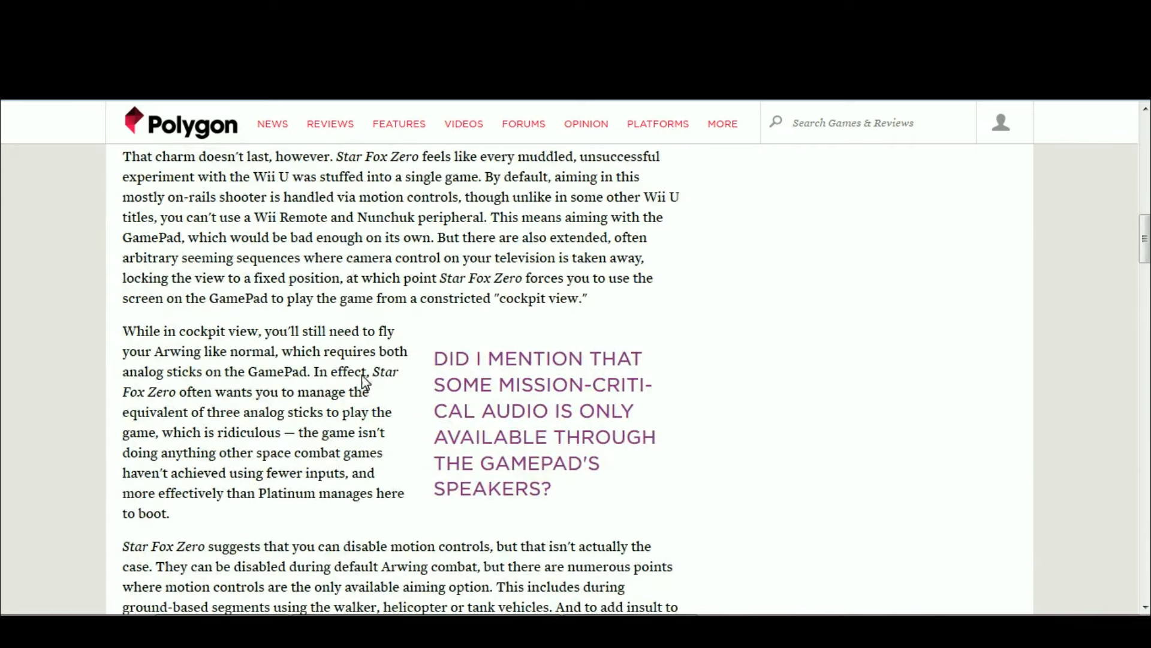
scroll("down", 3)
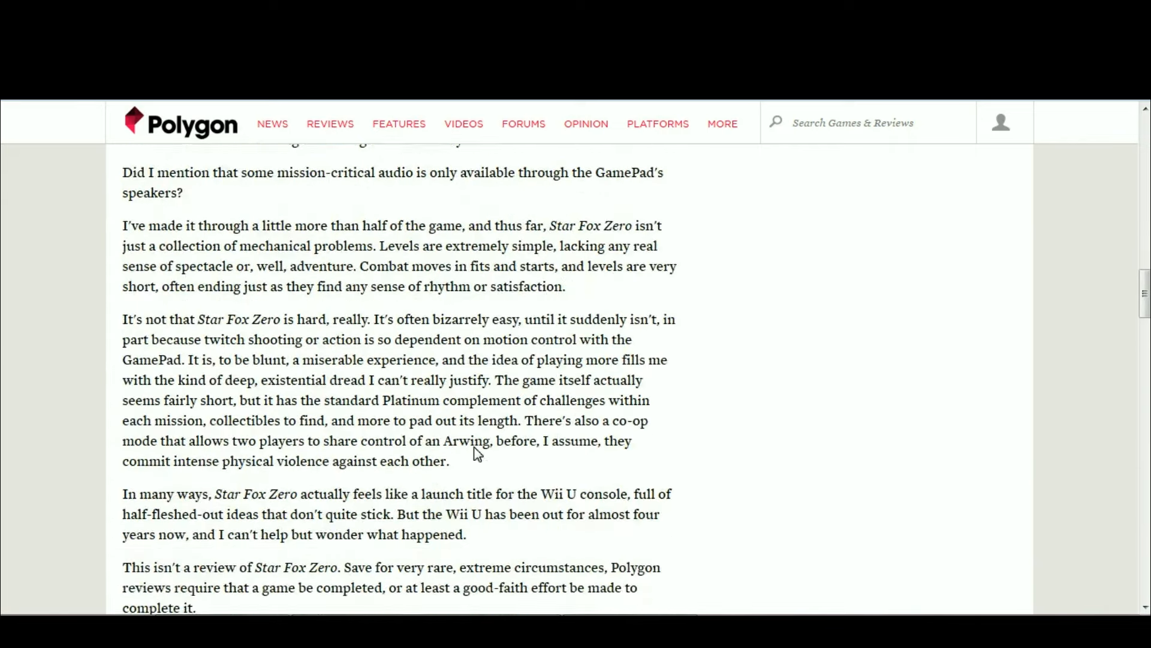
scroll("down", 3)
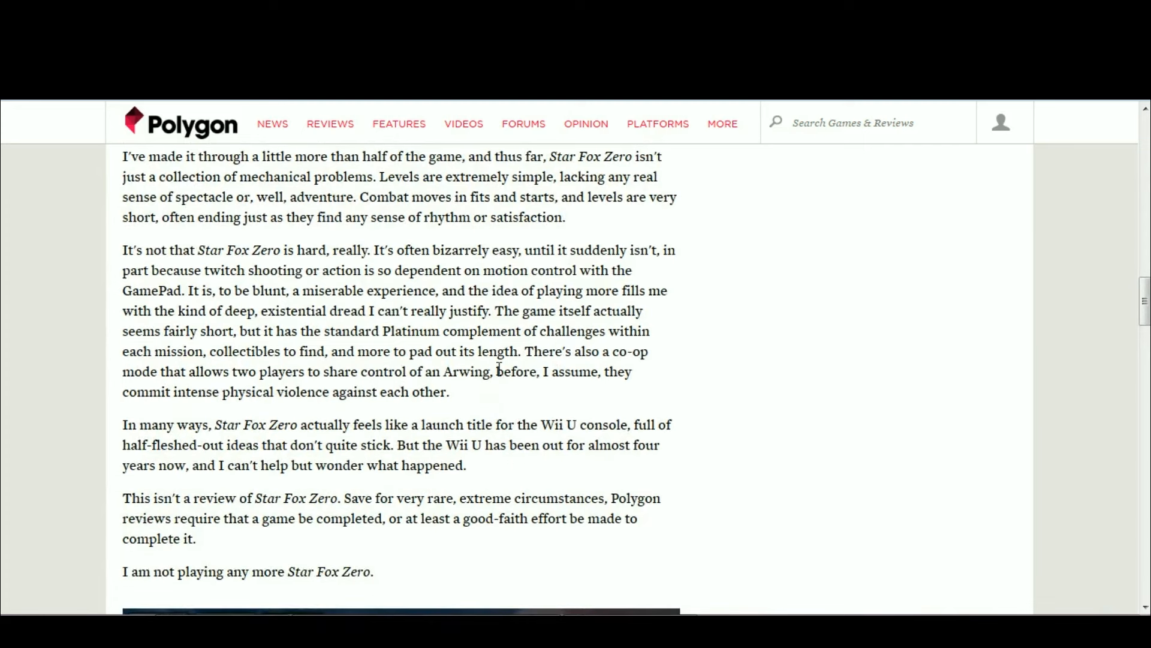
mouse_move(501, 310)
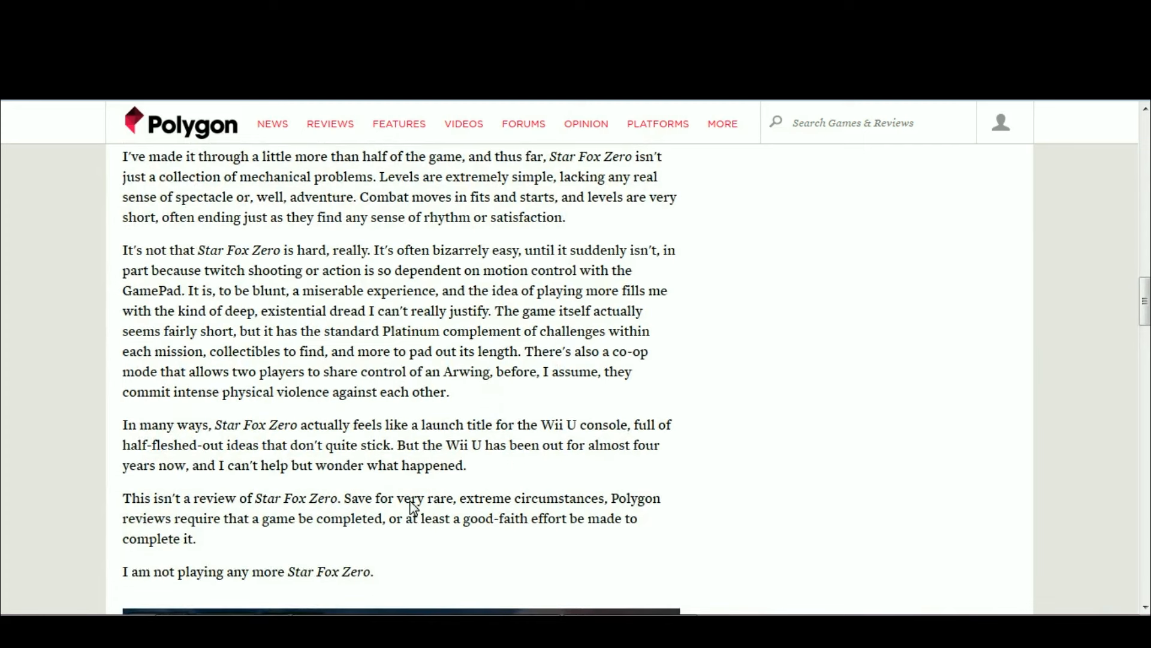
scroll("up", 3)
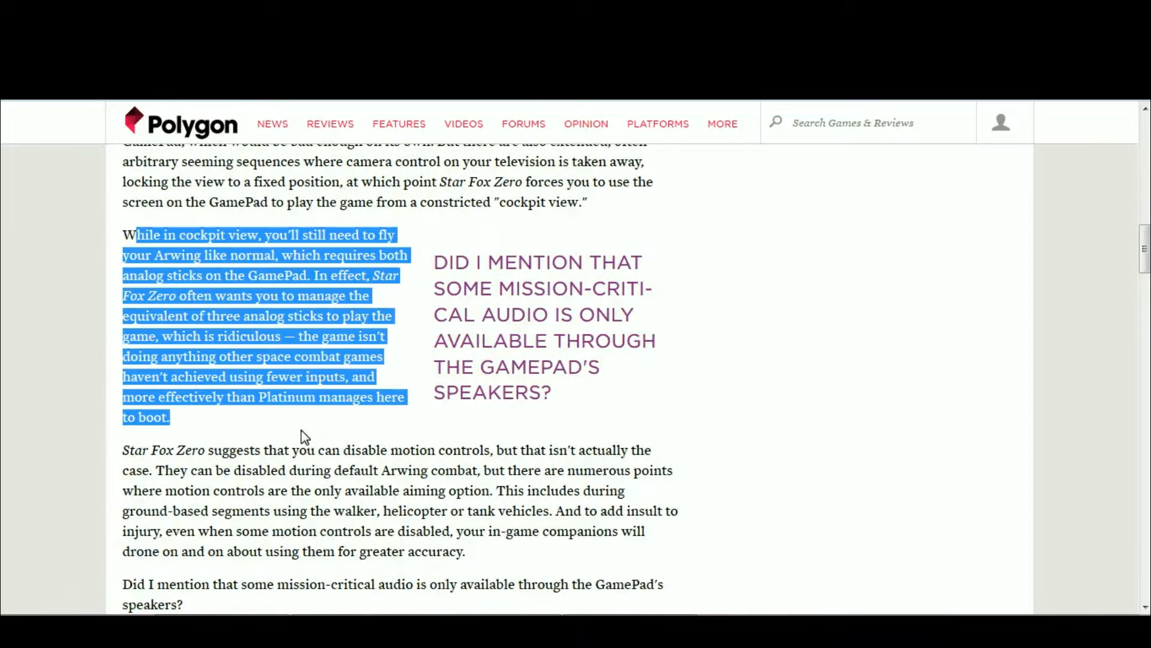
scroll("down", 3)
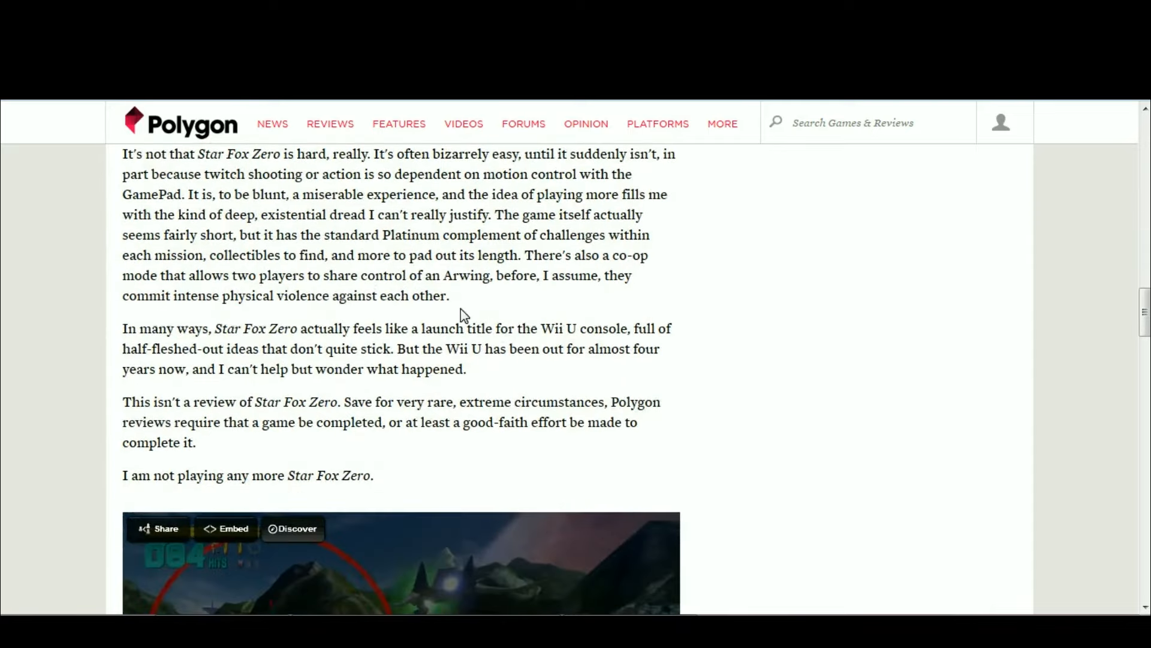
scroll("up", 3)
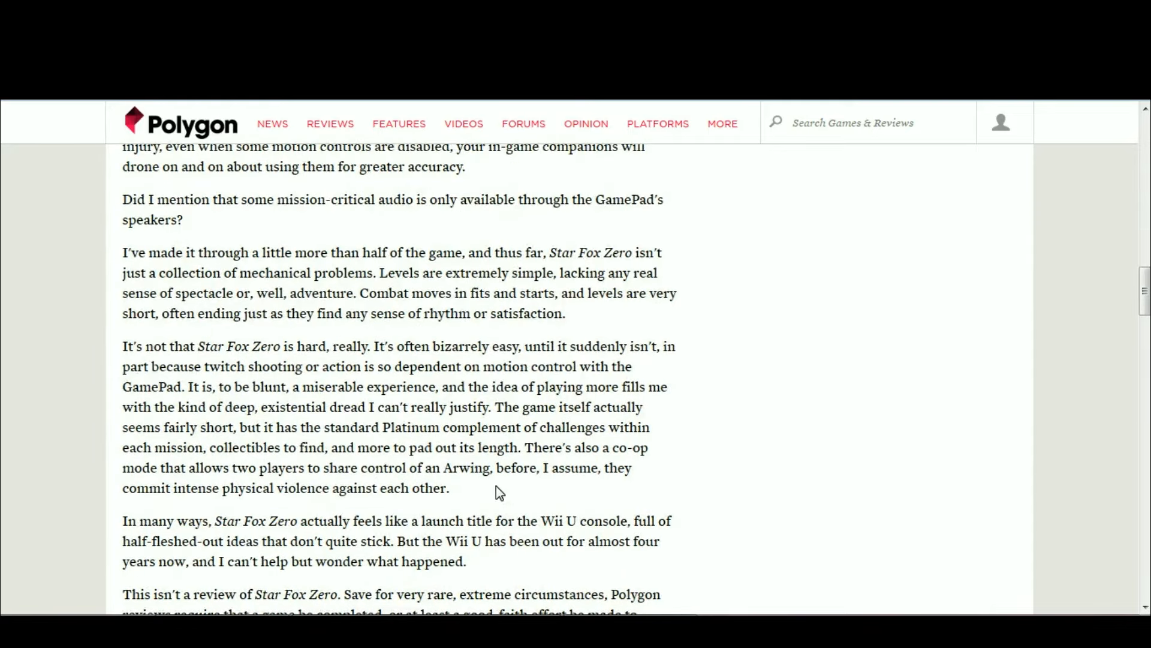
scroll("up", 3)
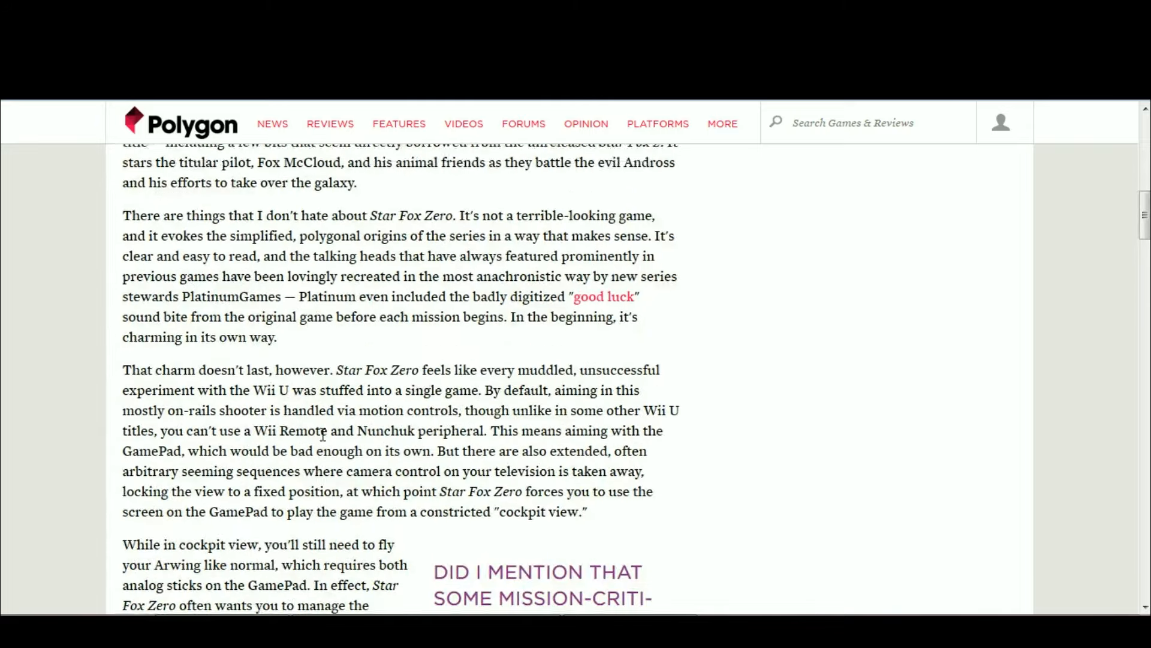
scroll("down", 3)
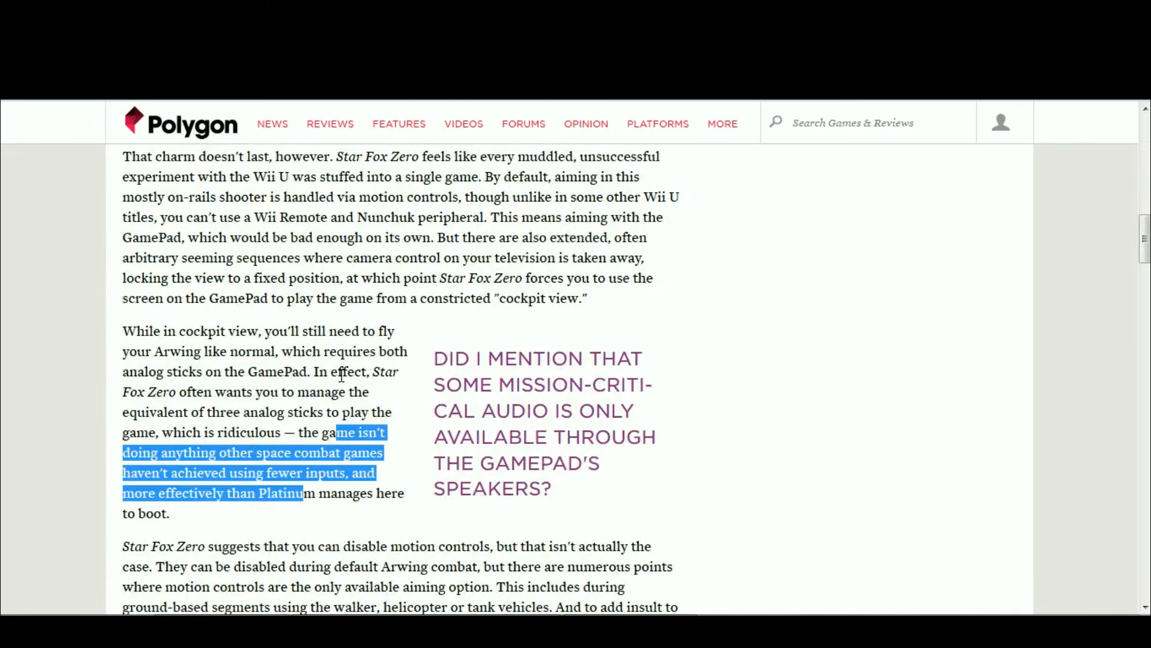
scroll("down", 3)
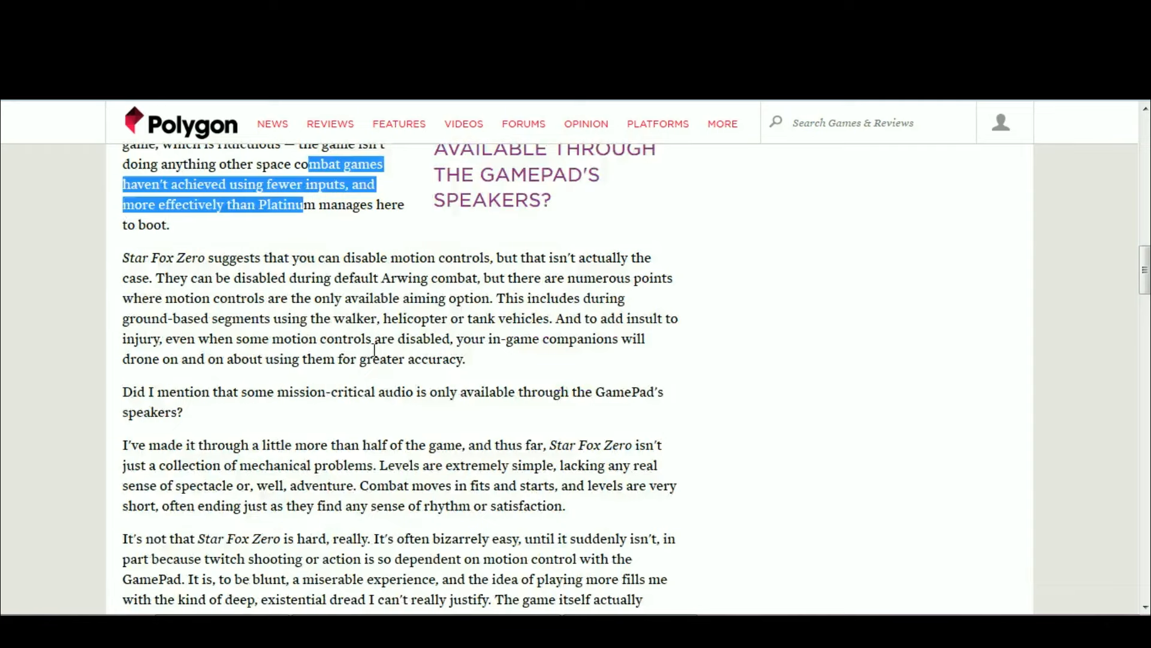
scroll("up", 3)
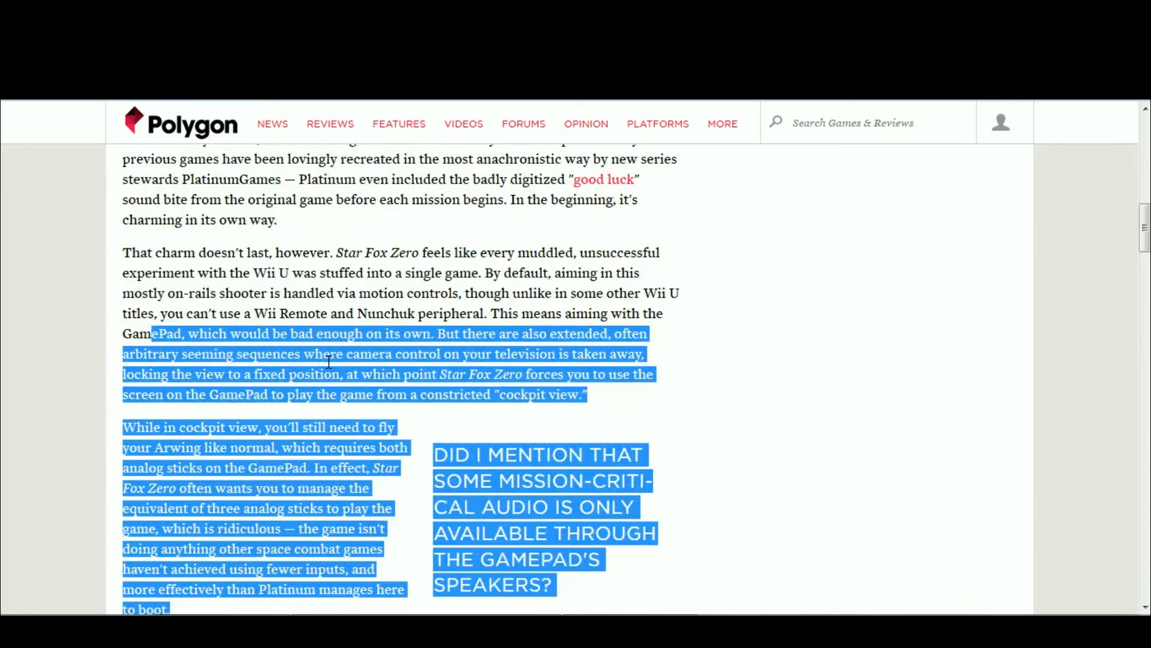
scroll("down", 3)
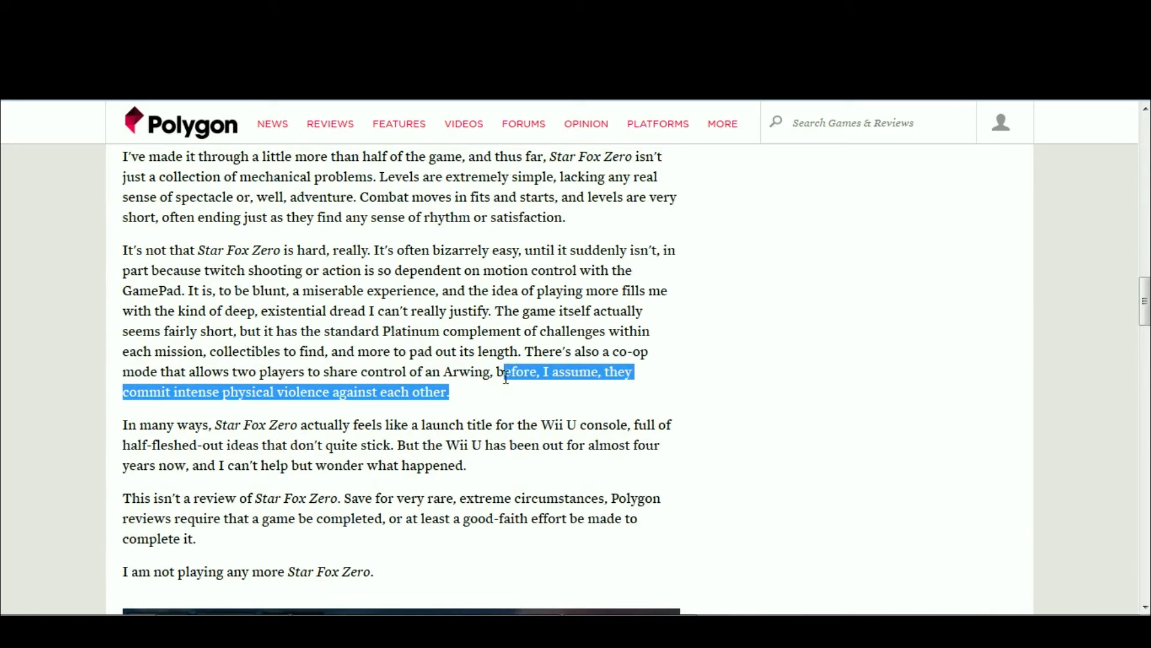
mouse_move(318, 389)
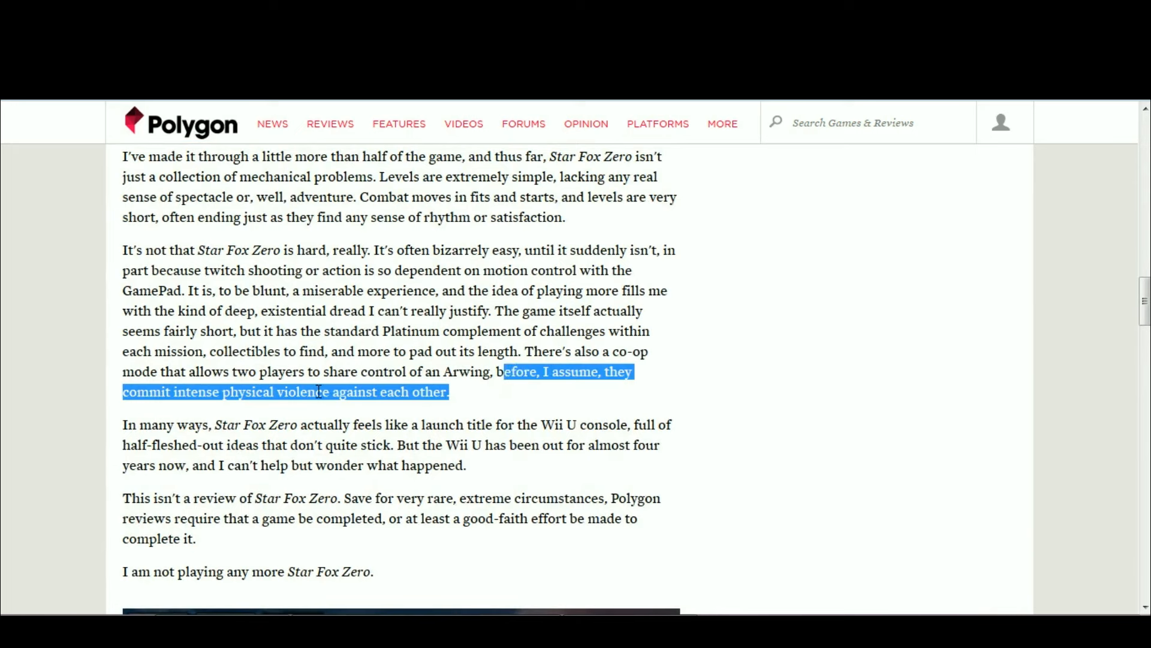
mouse_move(459, 396)
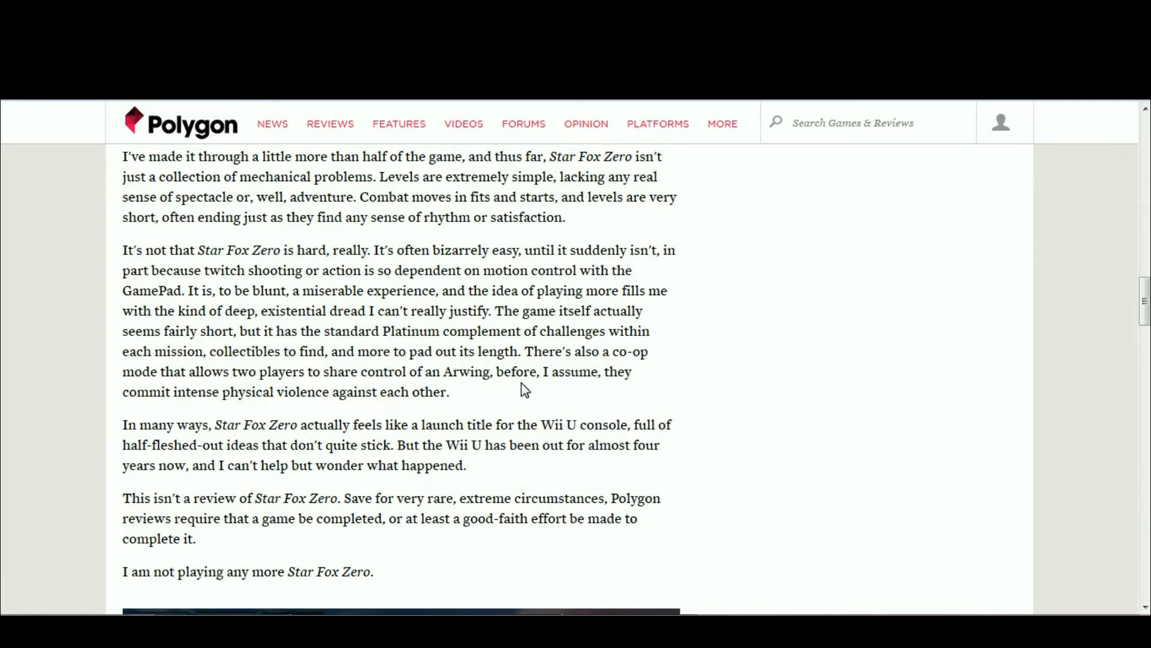
scroll("up", 3)
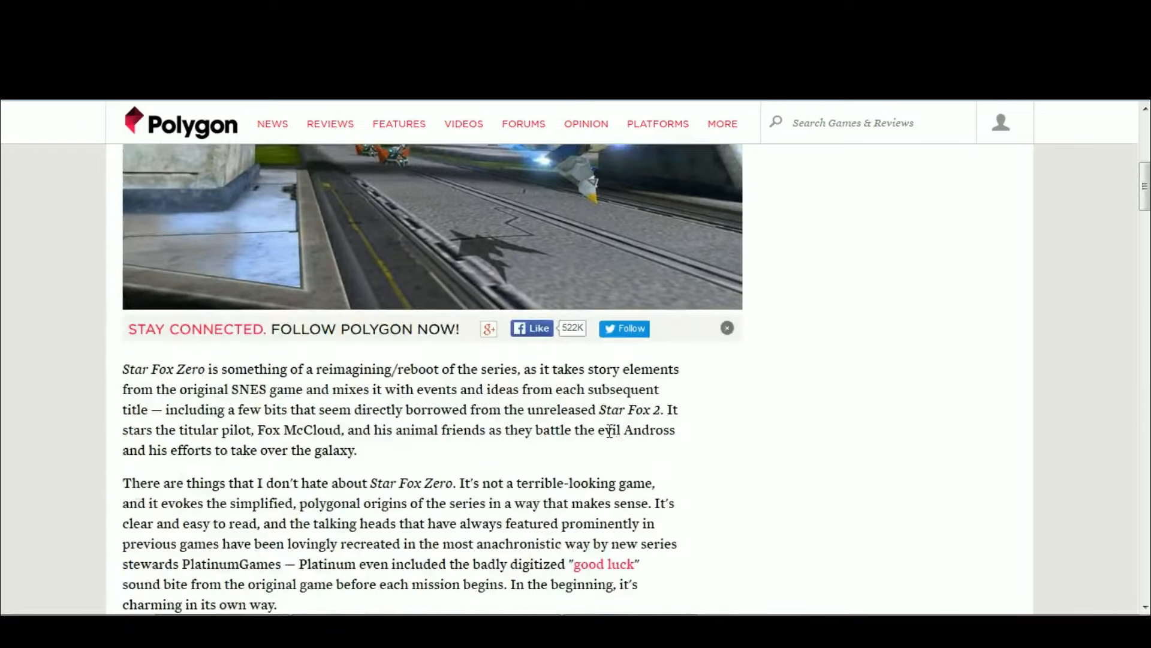
scroll("down", 3)
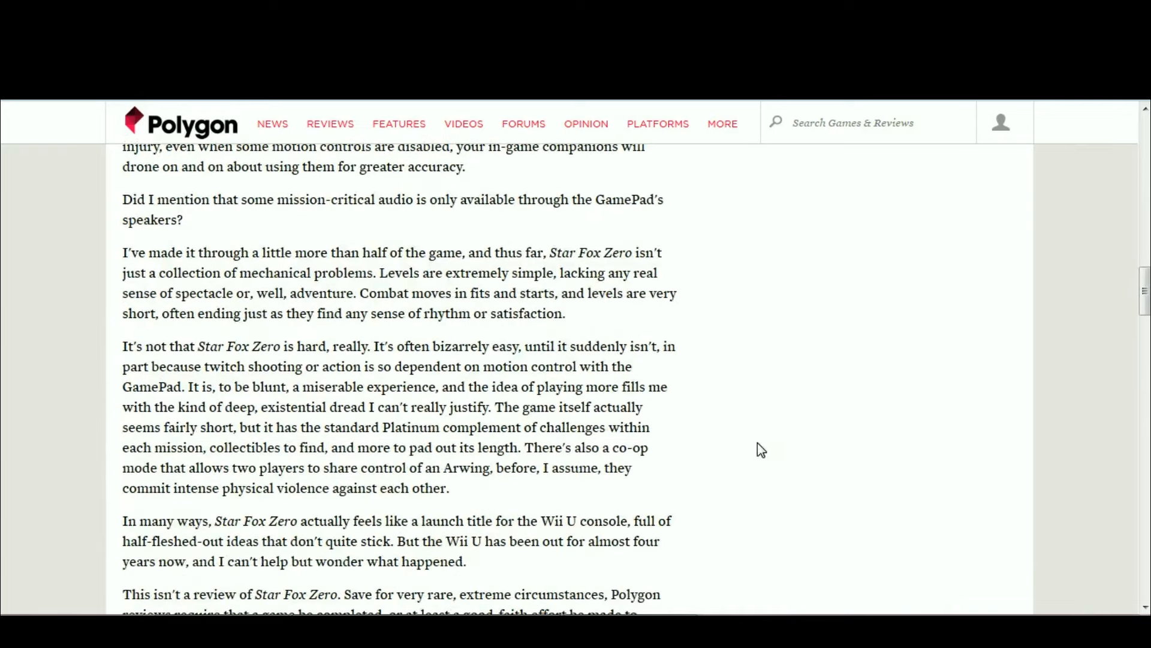
scroll("down", 3)
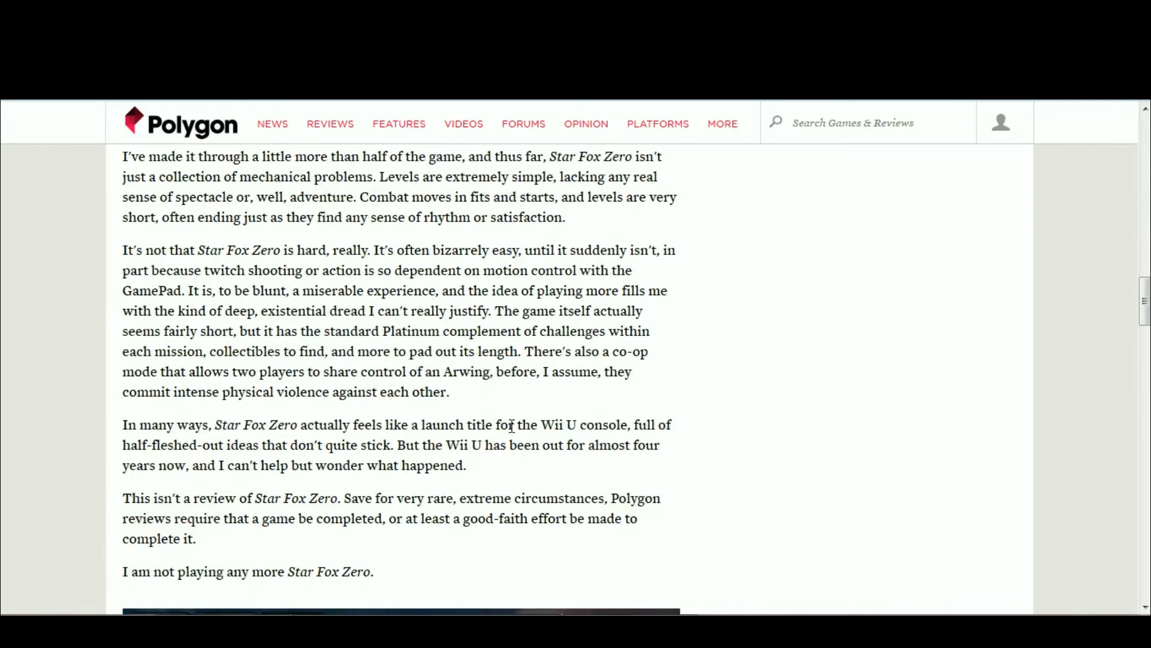
mouse_move(483, 392)
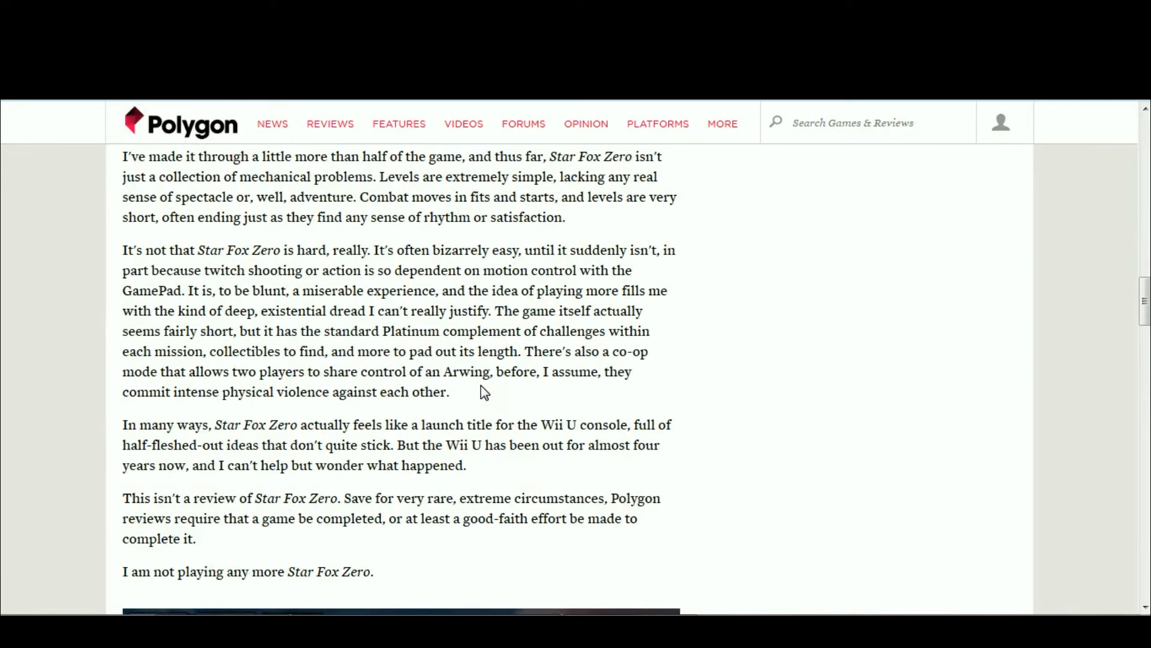
mouse_move(520, 338)
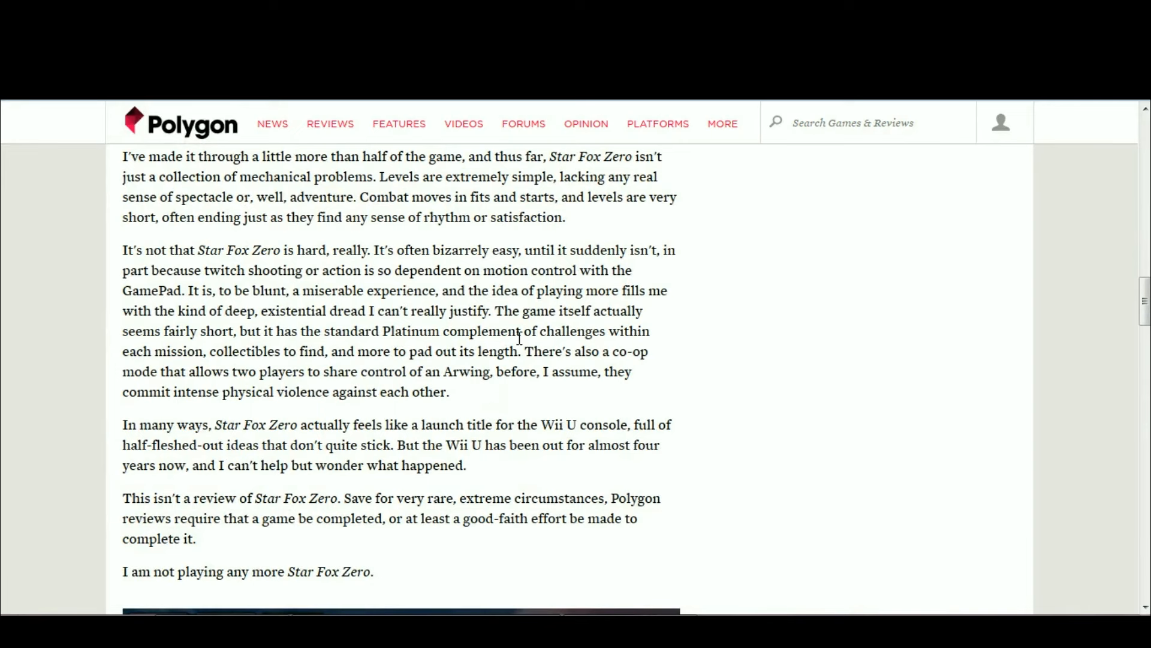
mouse_move(586, 399)
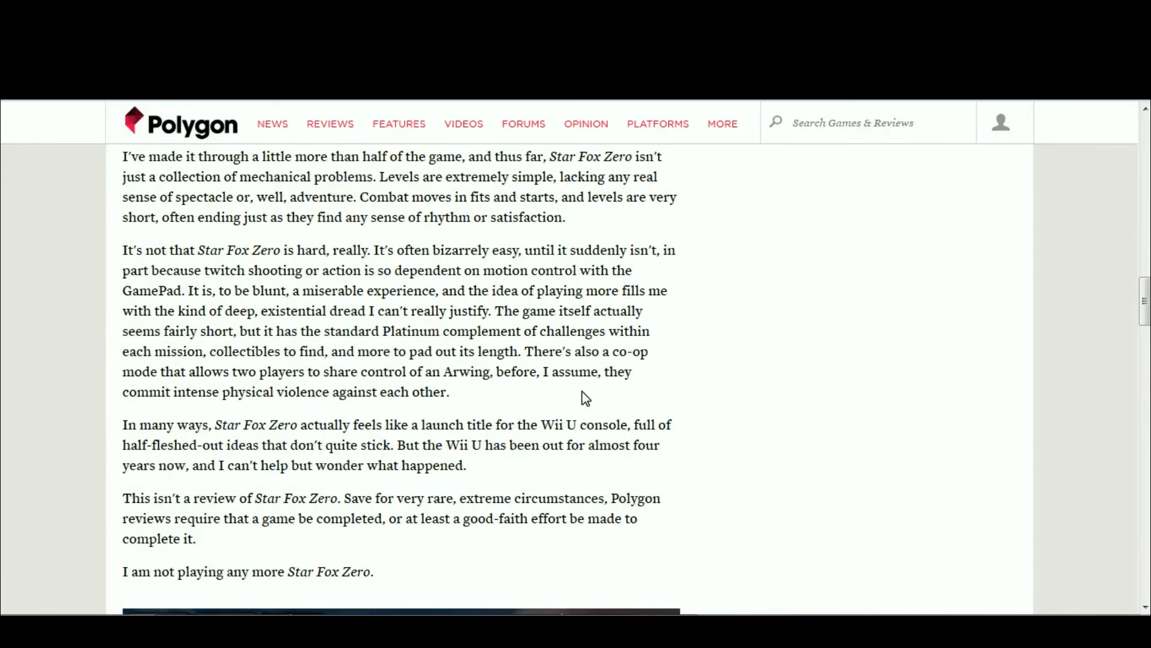
mouse_move(533, 428)
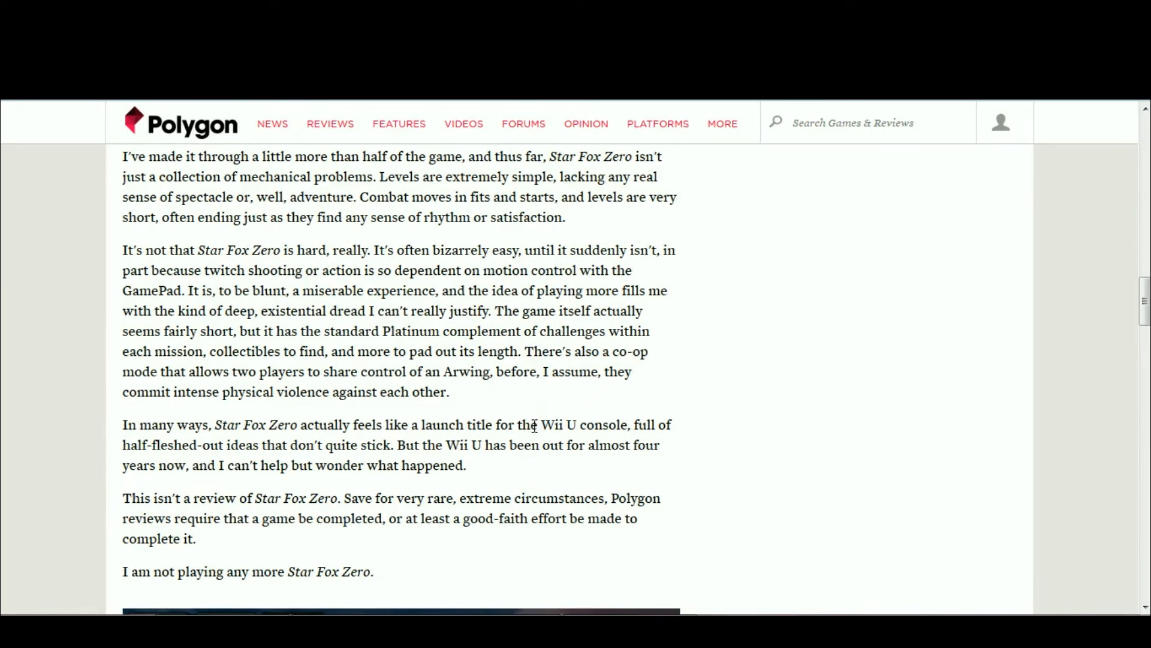
mouse_move(484, 401)
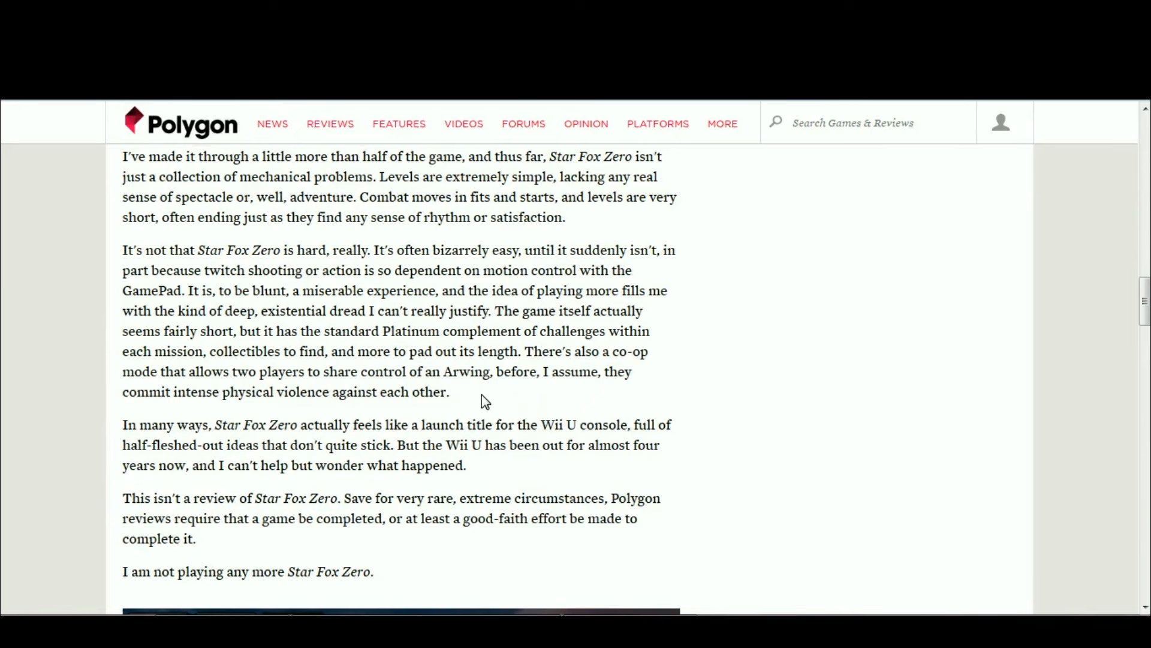
scroll("up", 3)
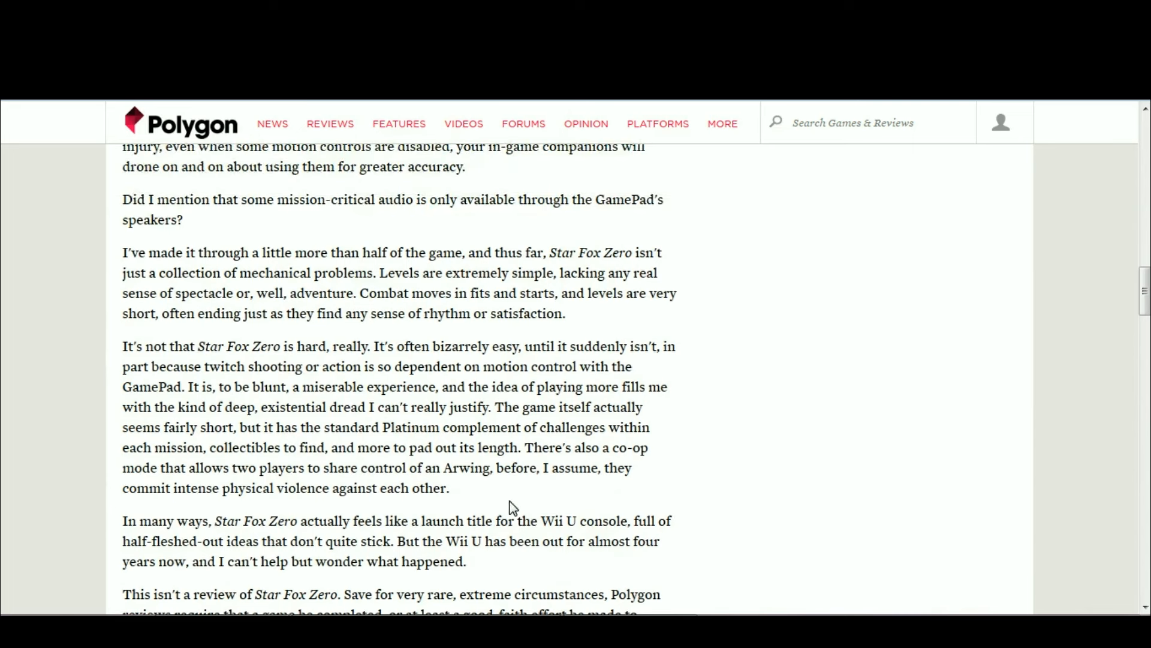
mouse_move(615, 496)
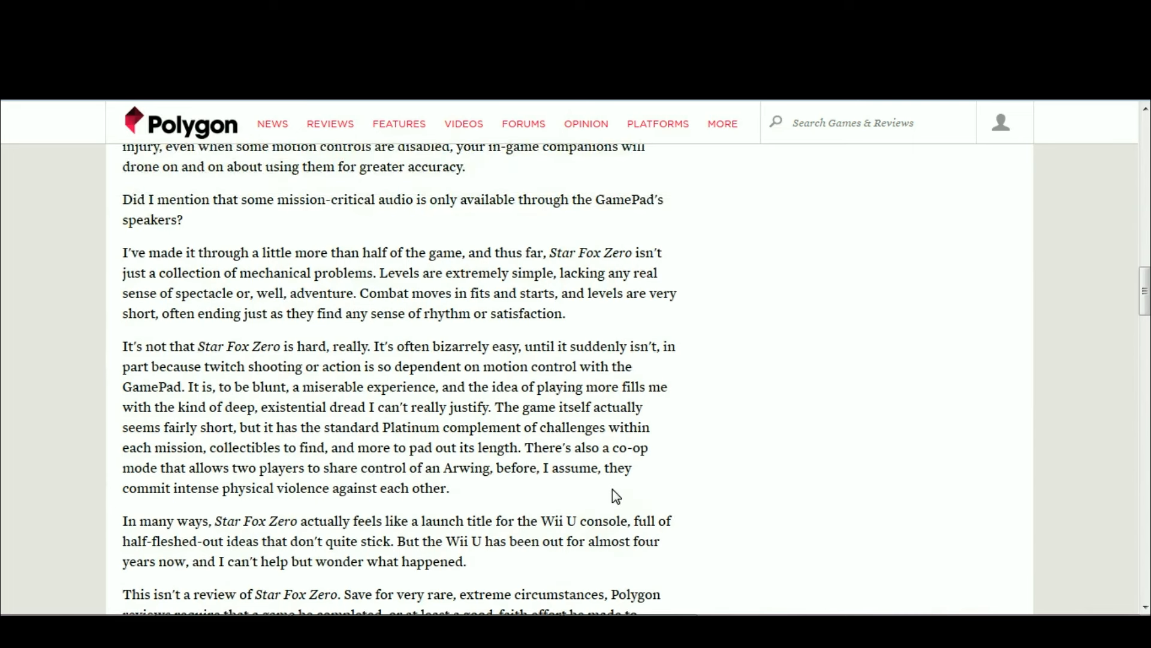
mouse_move(510, 504)
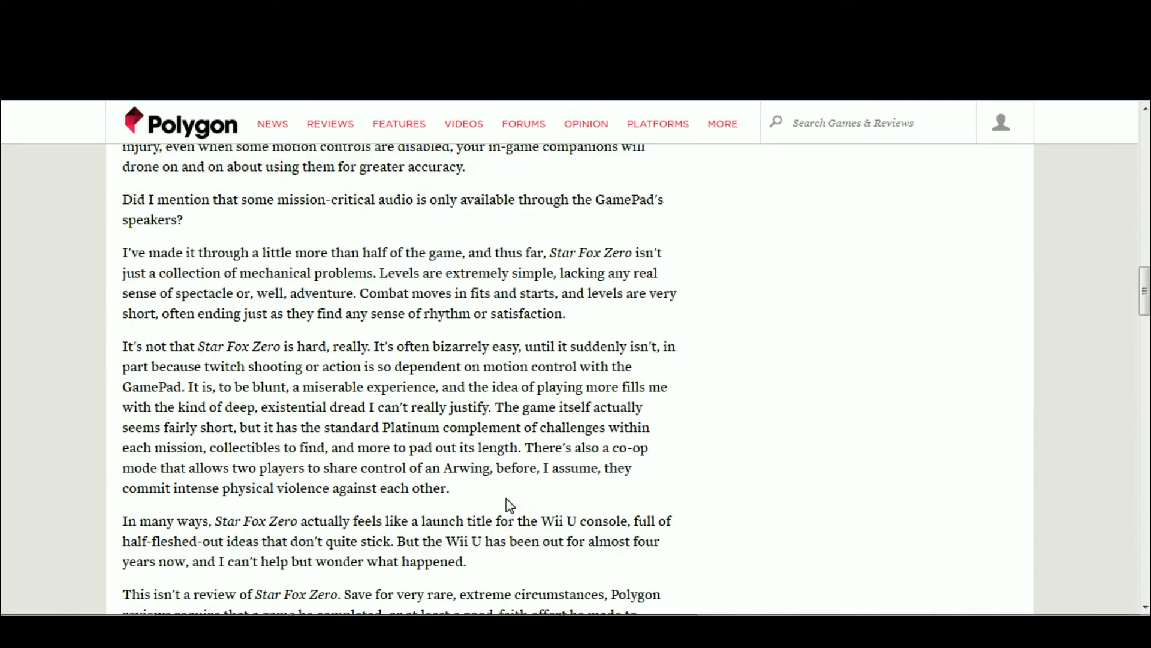
mouse_move(539, 493)
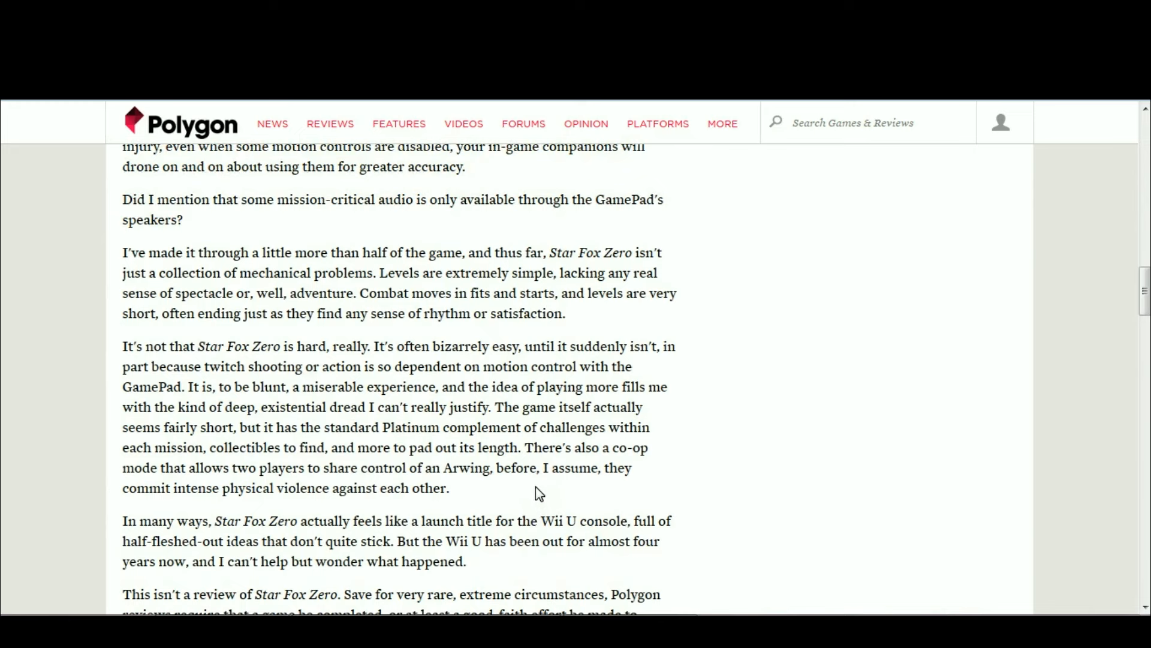
scroll("down", 3)
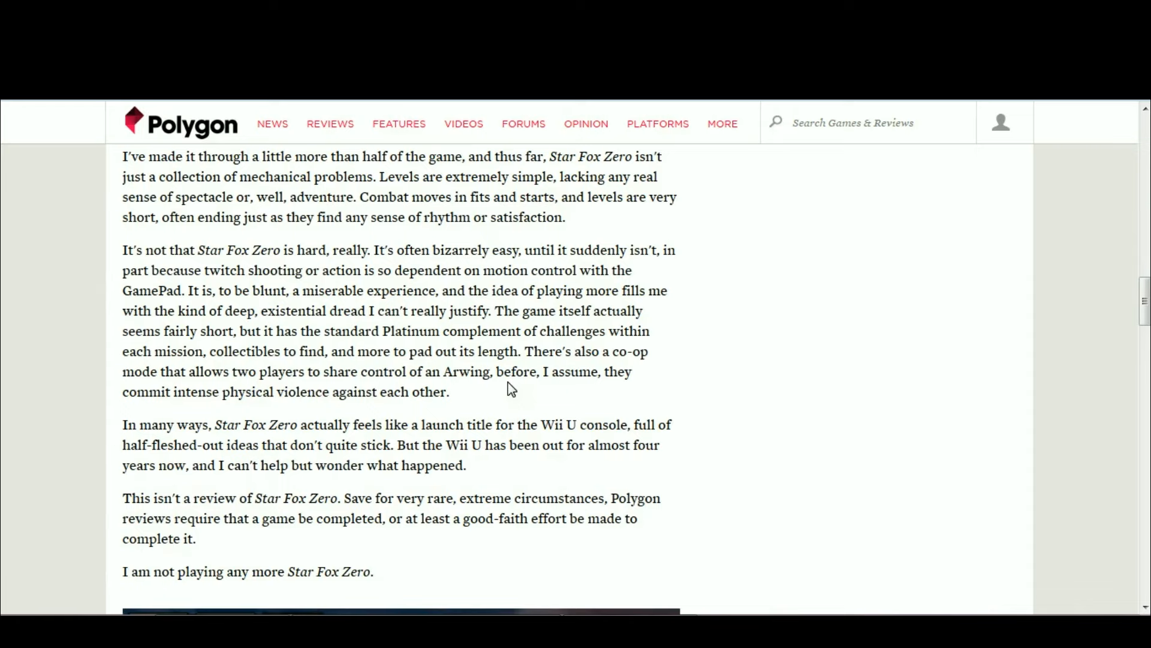
scroll("up", 3)
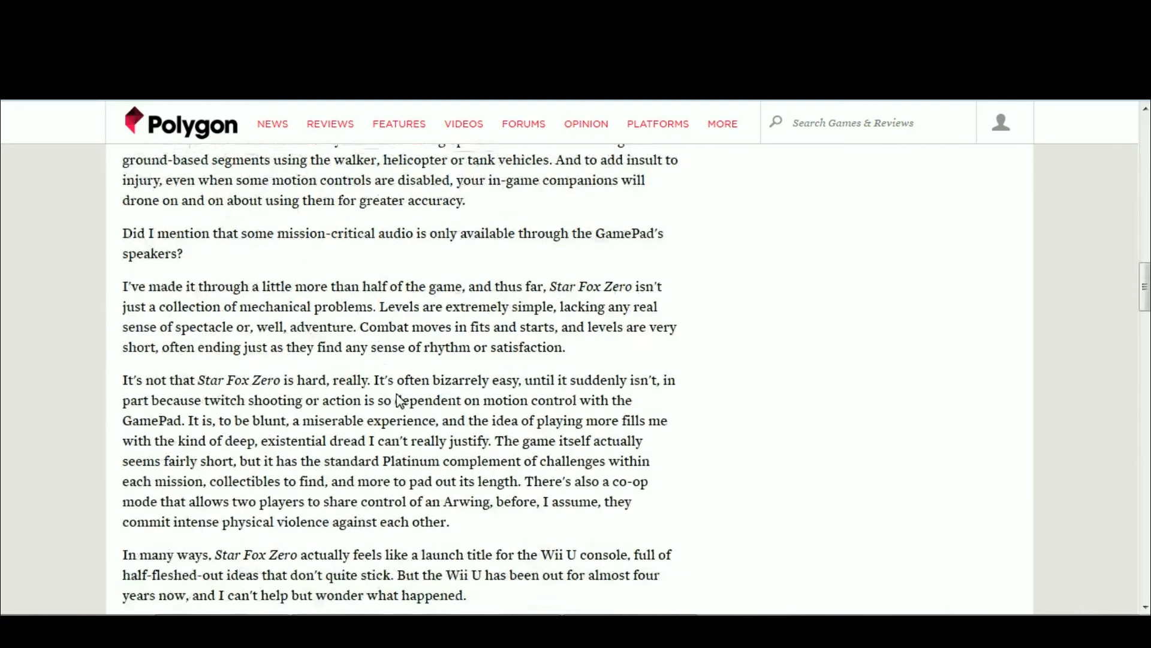
scroll("down", 3)
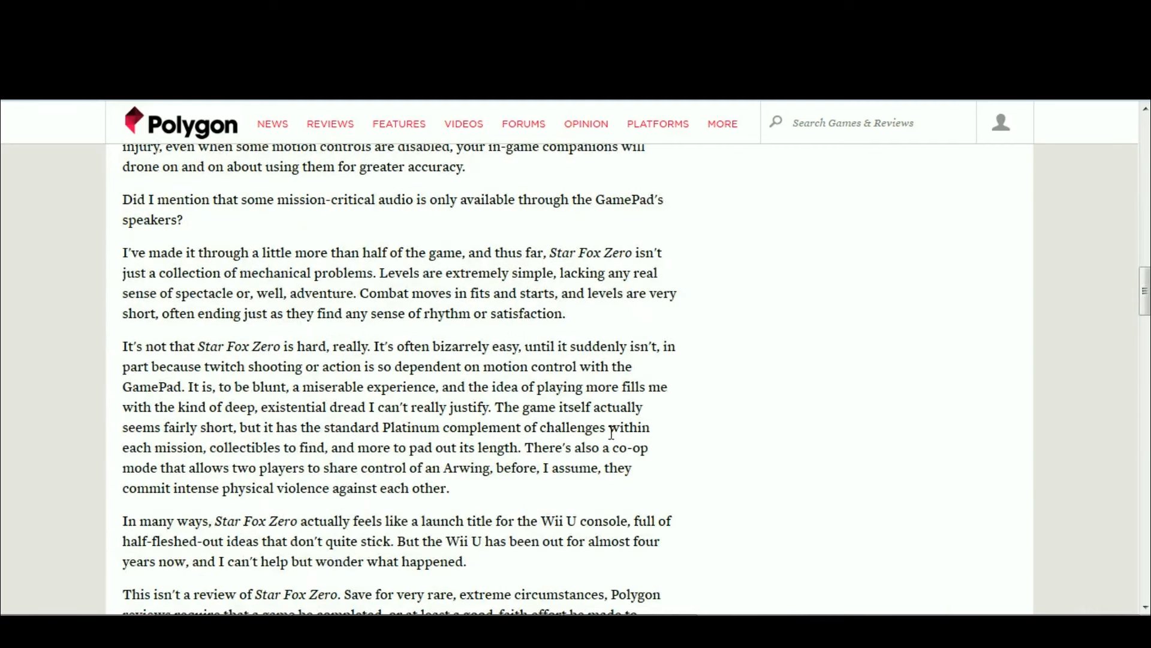
mouse_move(660, 478)
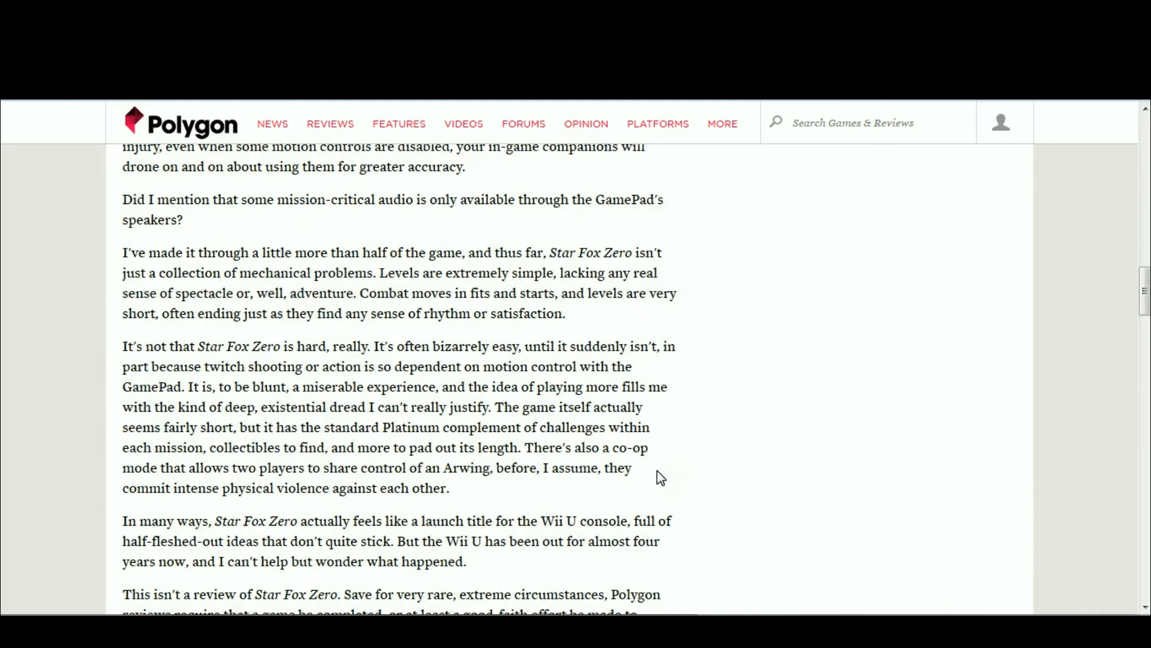
scroll("down", 3)
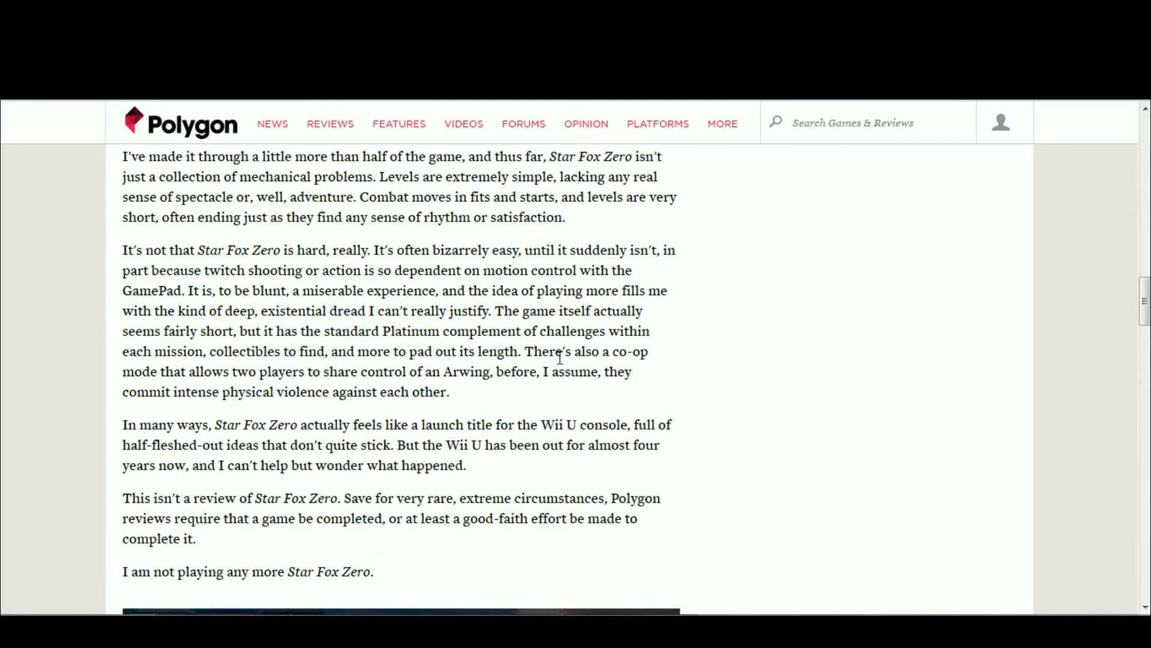
mouse_move(535, 349)
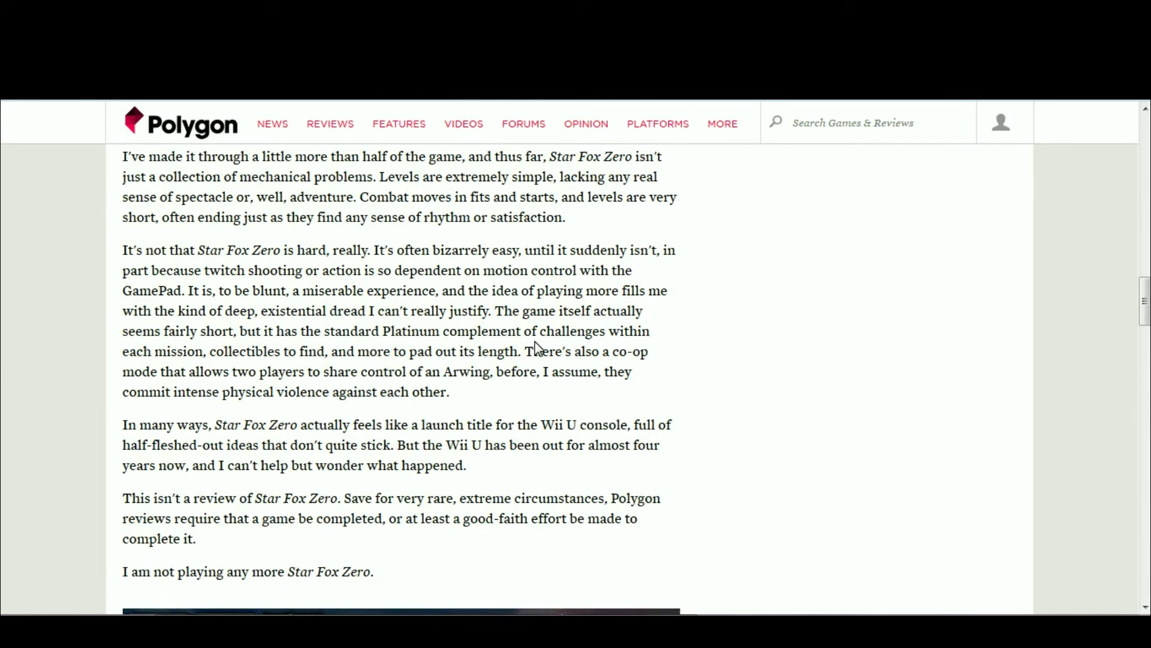
mouse_move(656, 386)
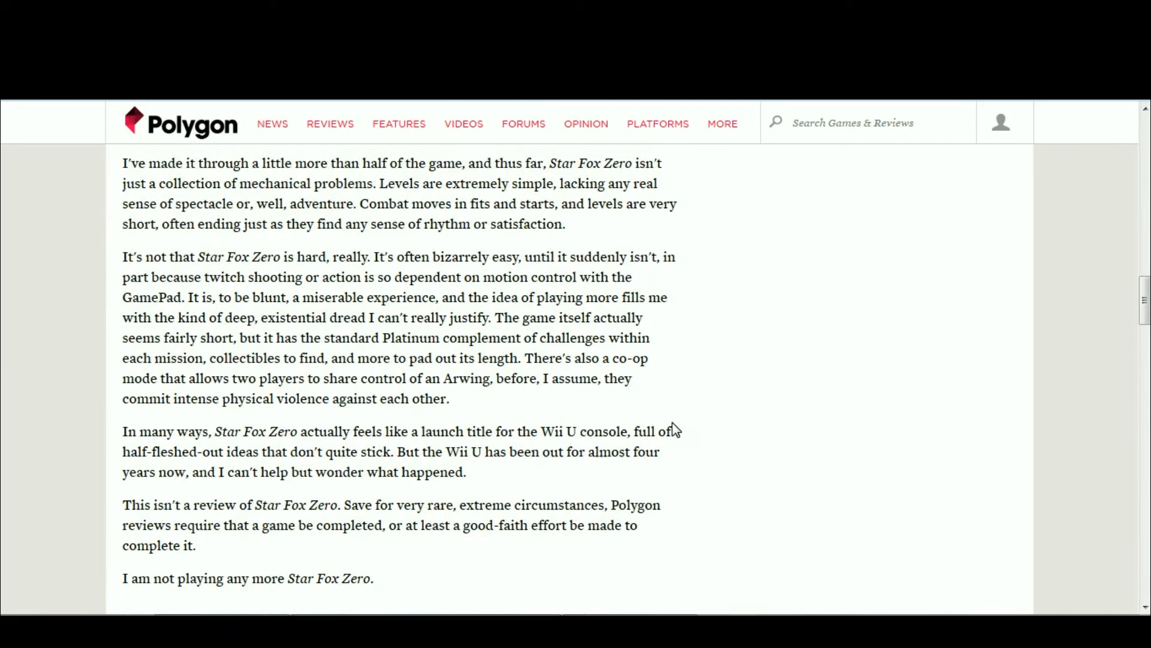
scroll("up", 3)
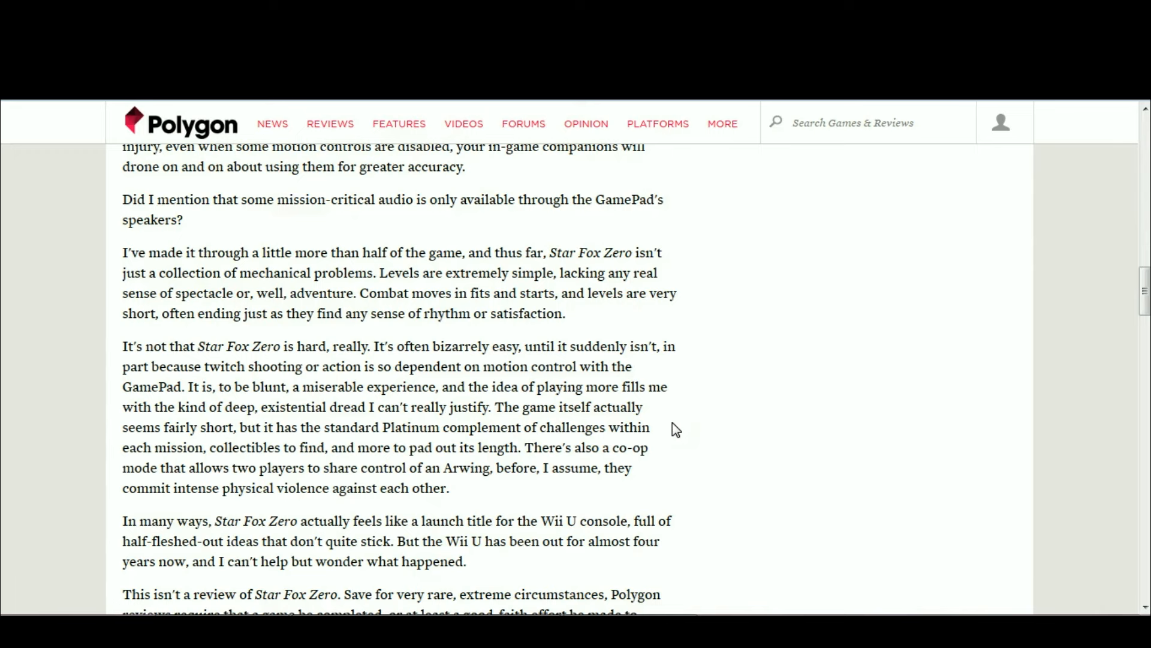
scroll("down", 3)
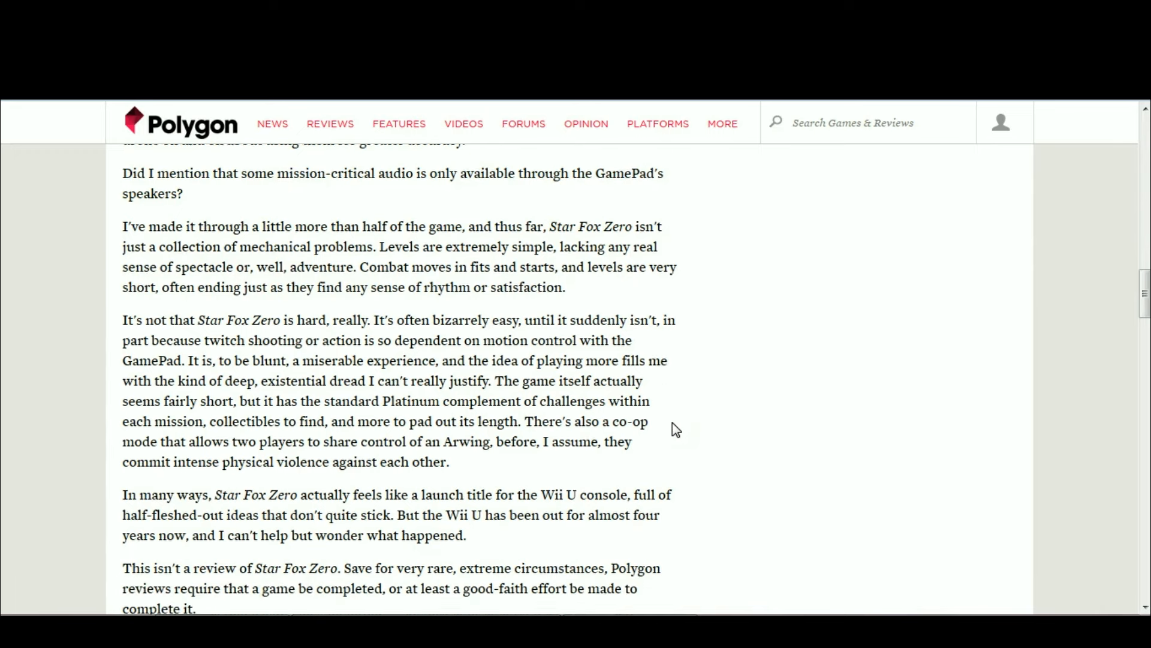
scroll("down", 3)
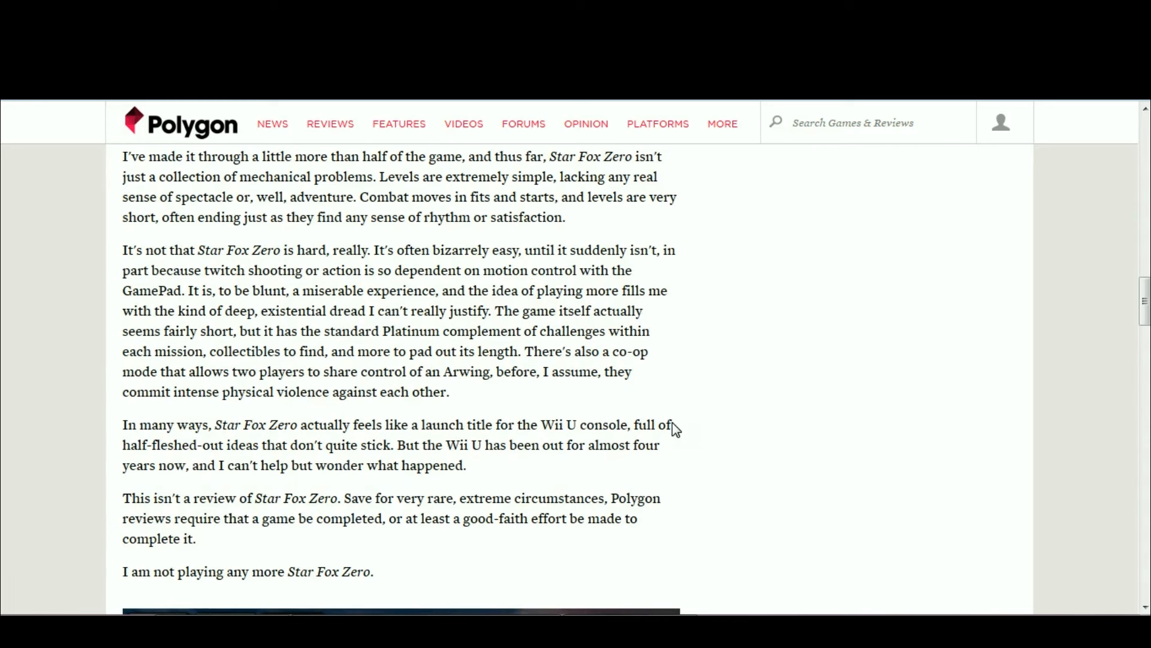
mouse_move(556, 415)
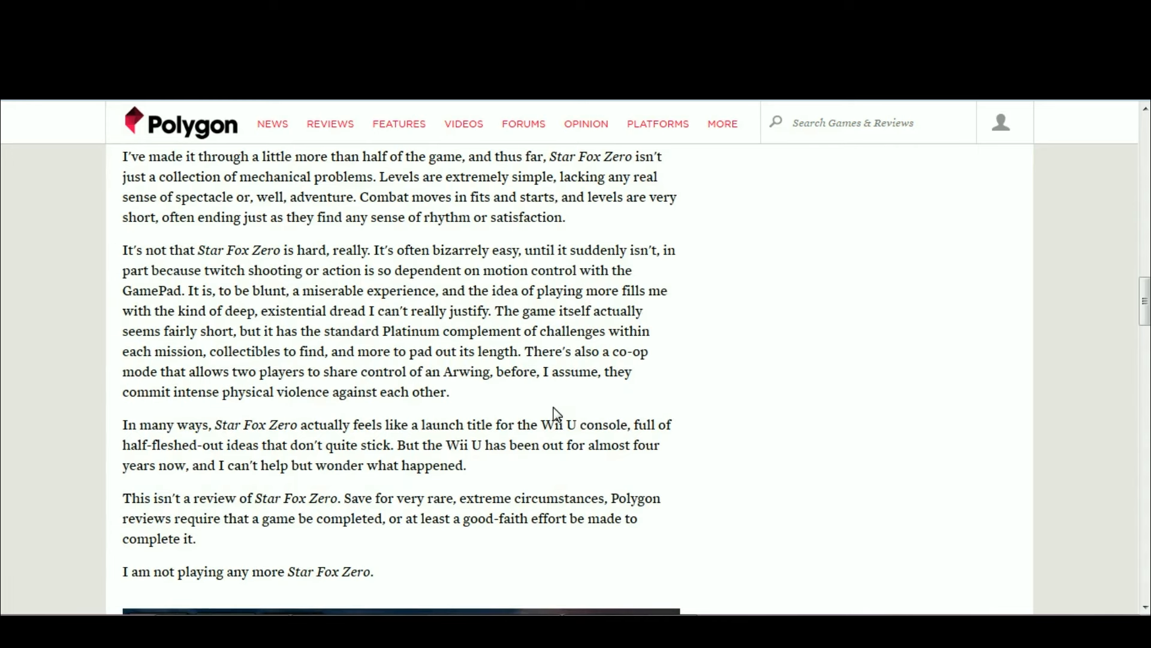
scroll("up", 3)
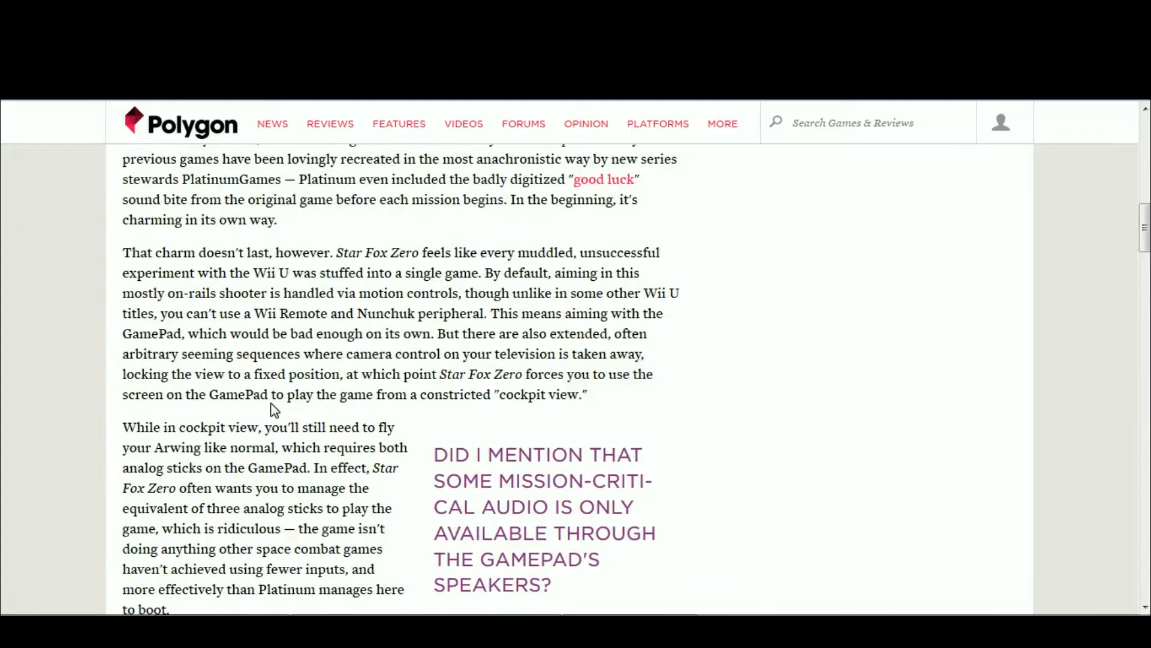
mouse_move(491, 412)
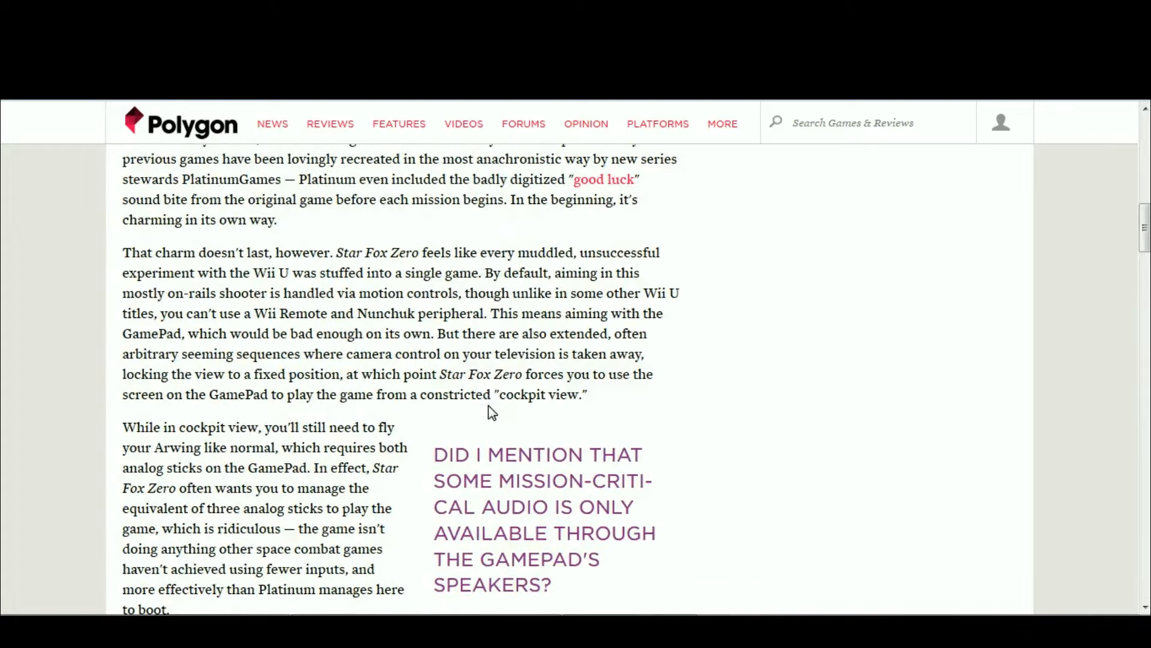
scroll("up", 3)
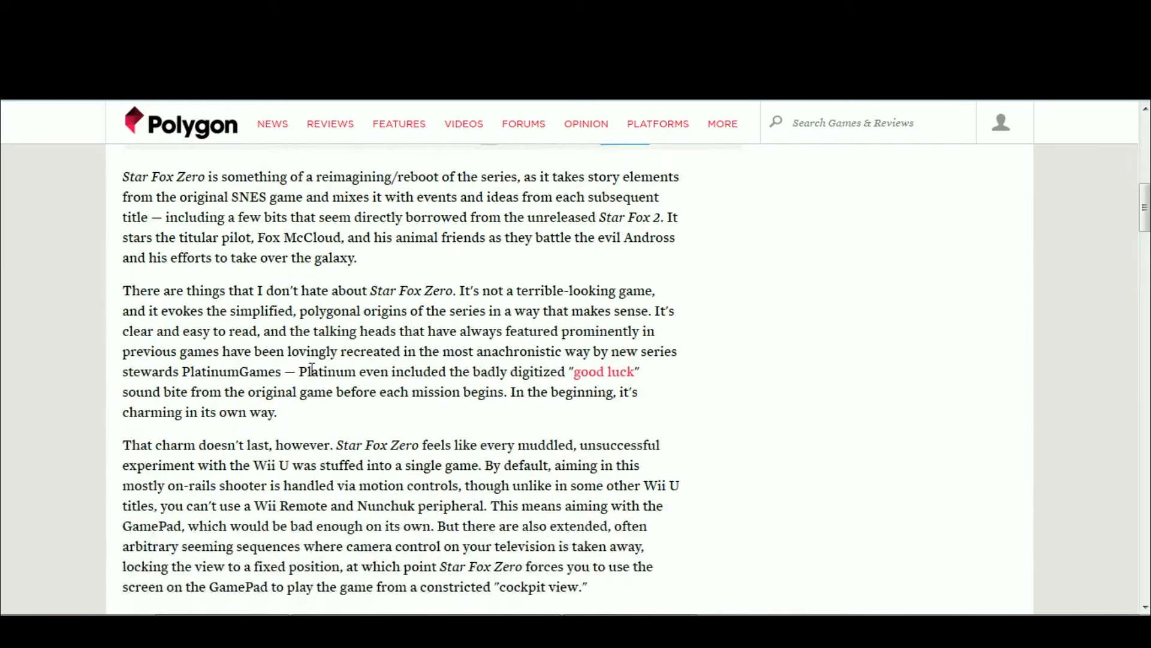
scroll("down", 3)
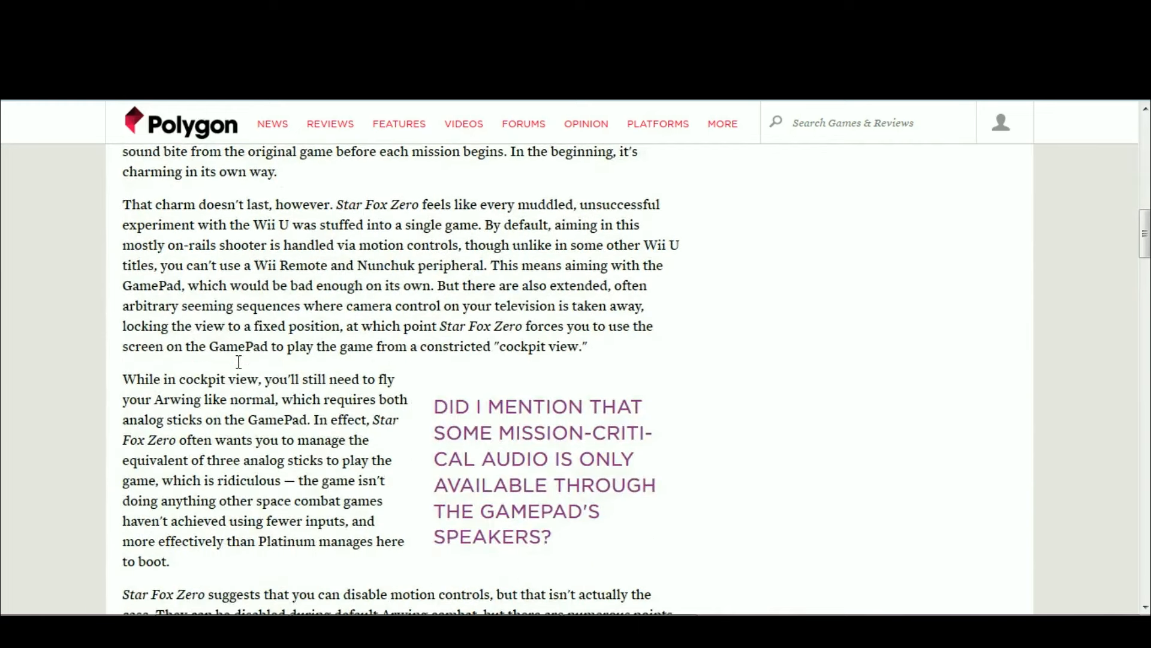
mouse_move(595, 337)
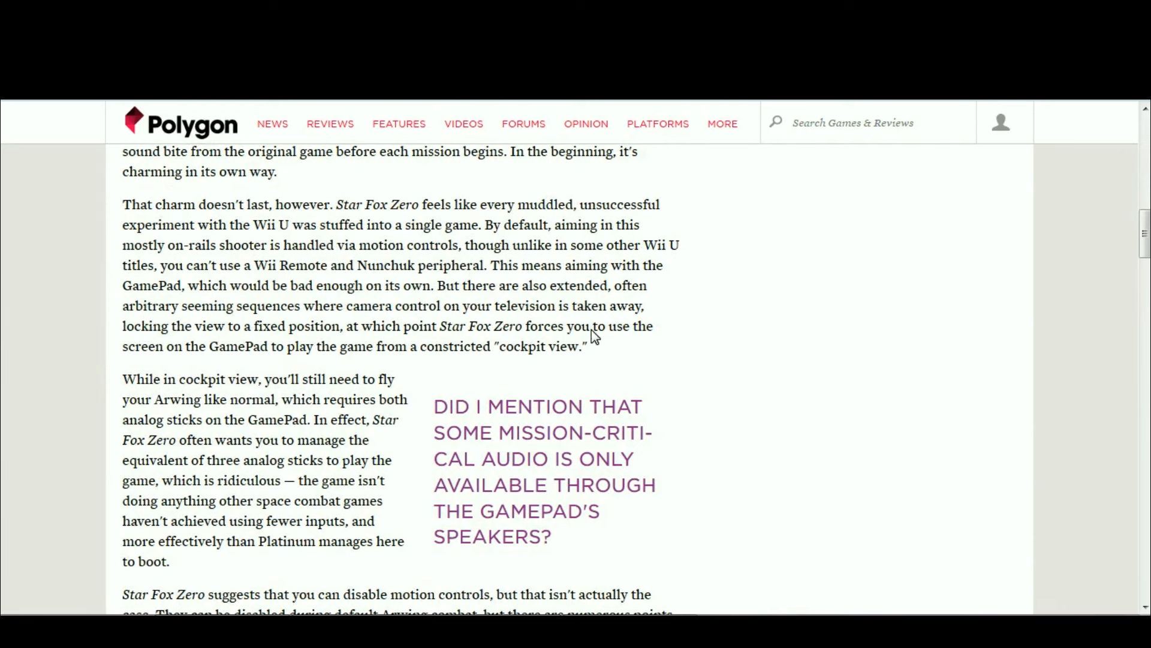
mouse_move(571, 261)
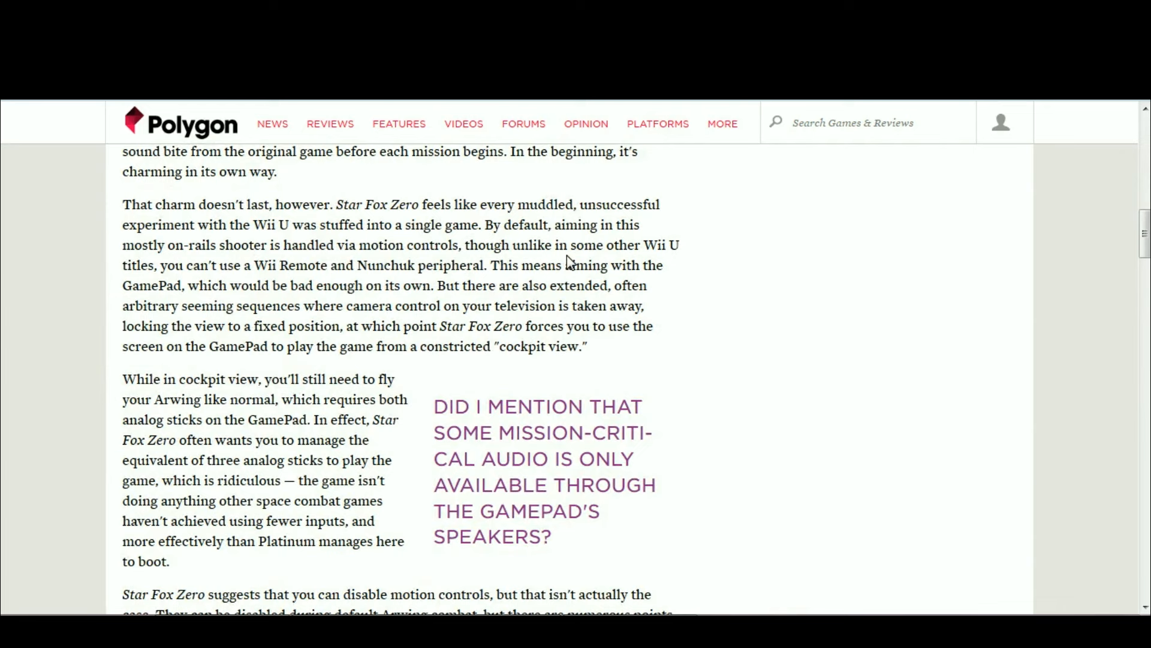
mouse_move(377, 321)
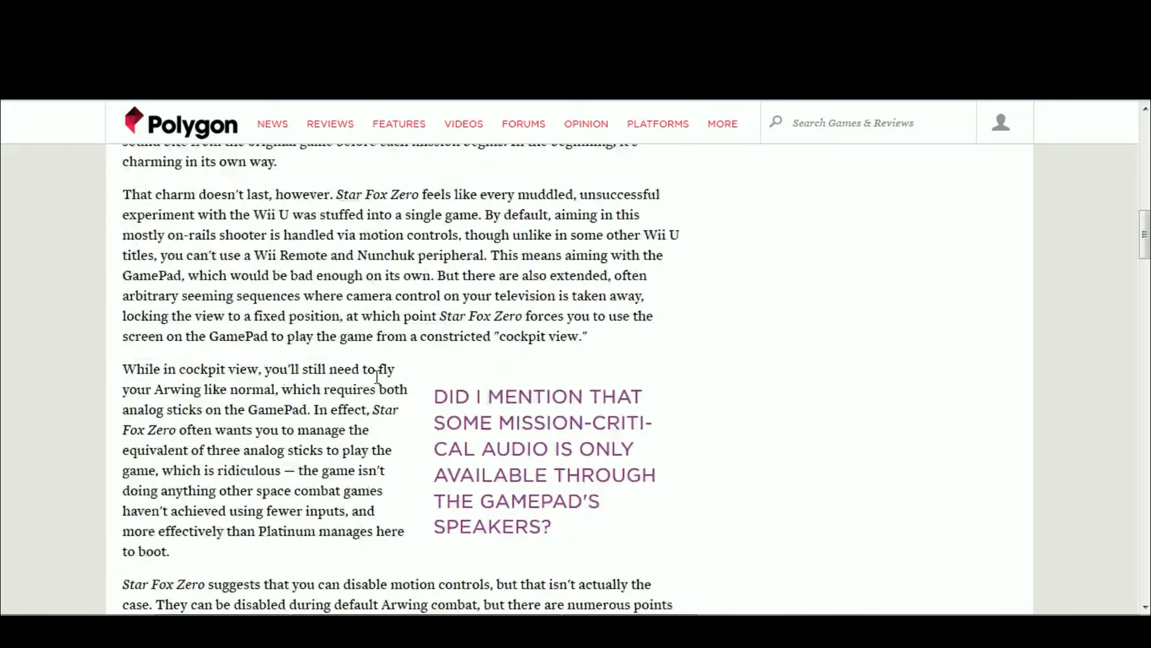
scroll("down", 3)
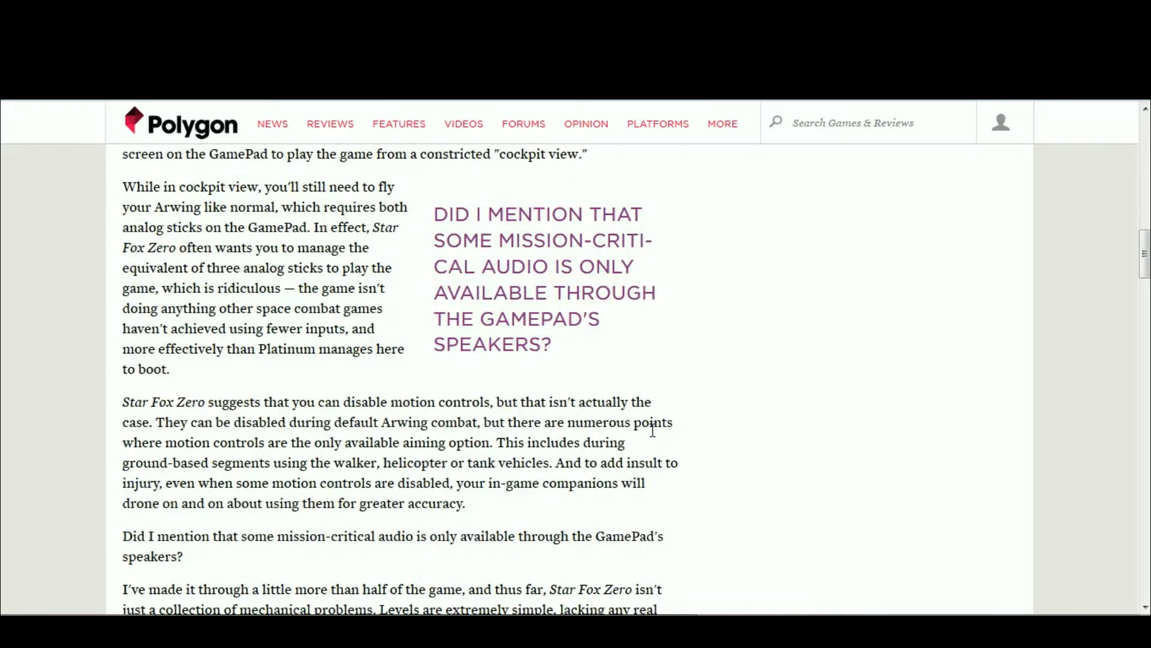
scroll("down", 3)
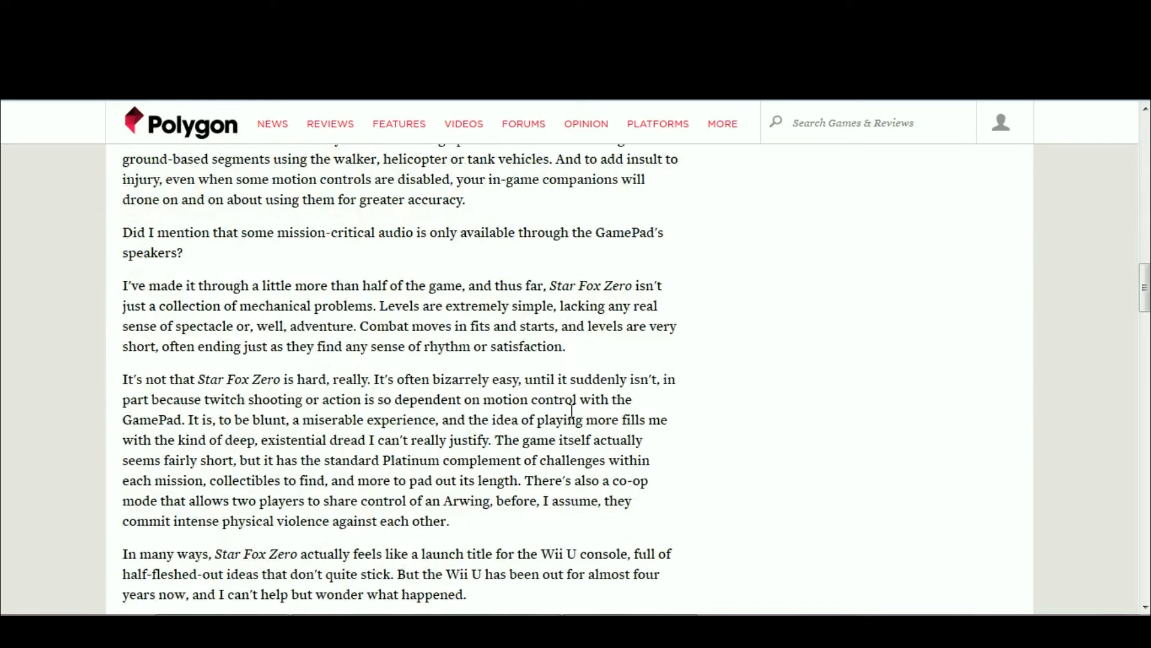
scroll("down", 3)
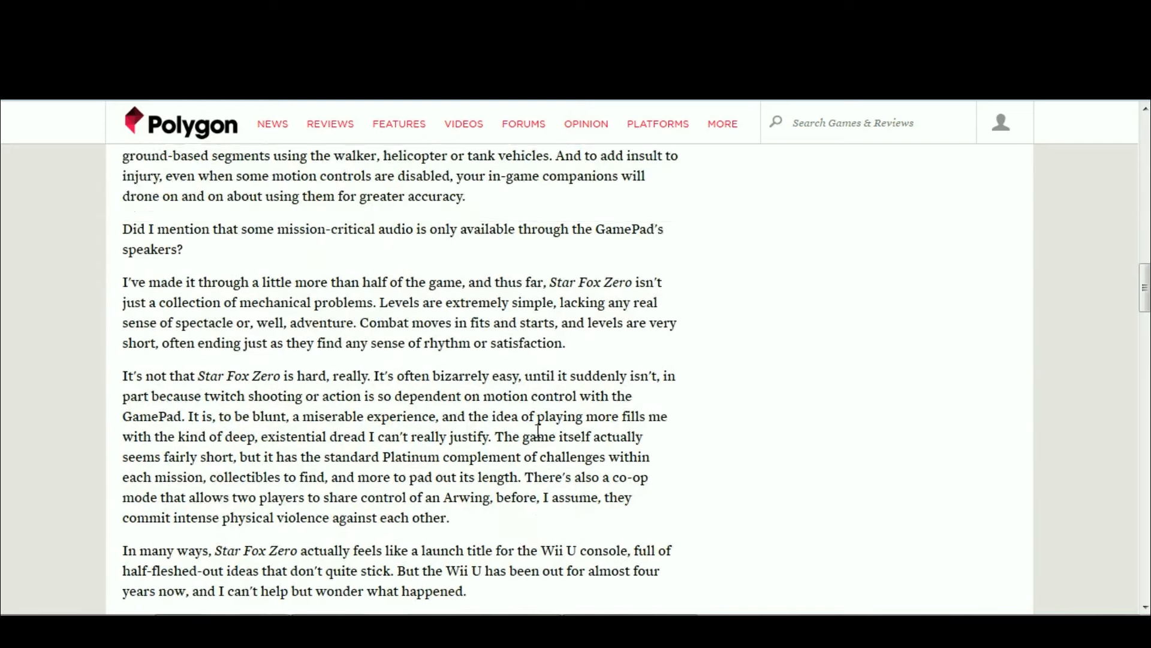
scroll("up", 3)
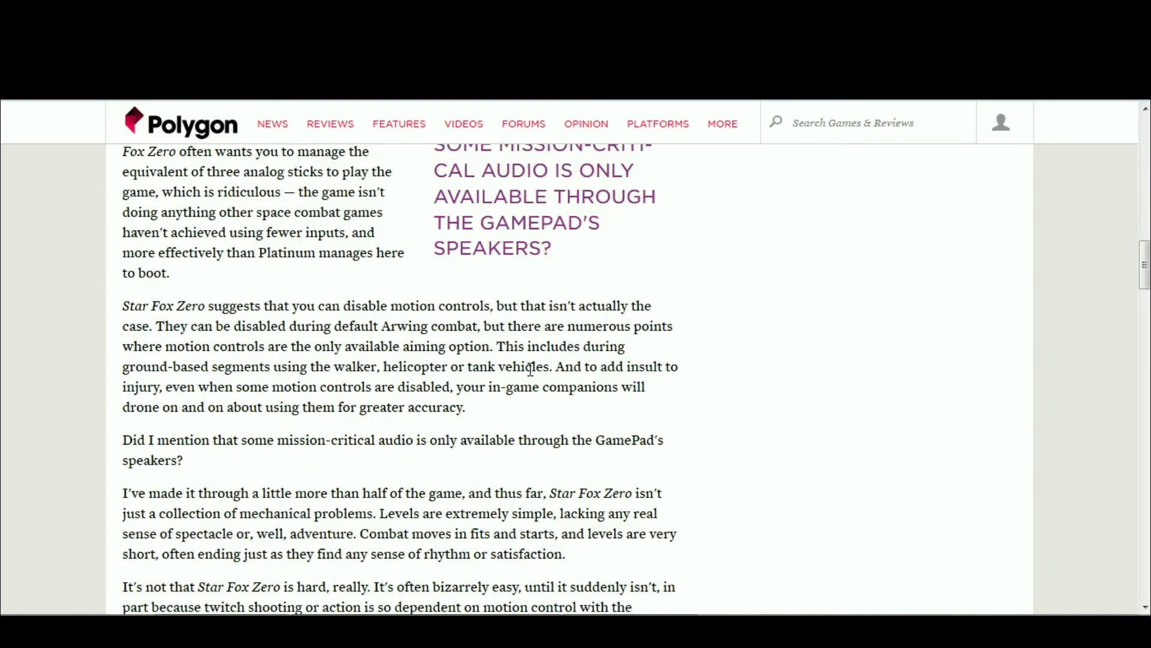
scroll("down", 3)
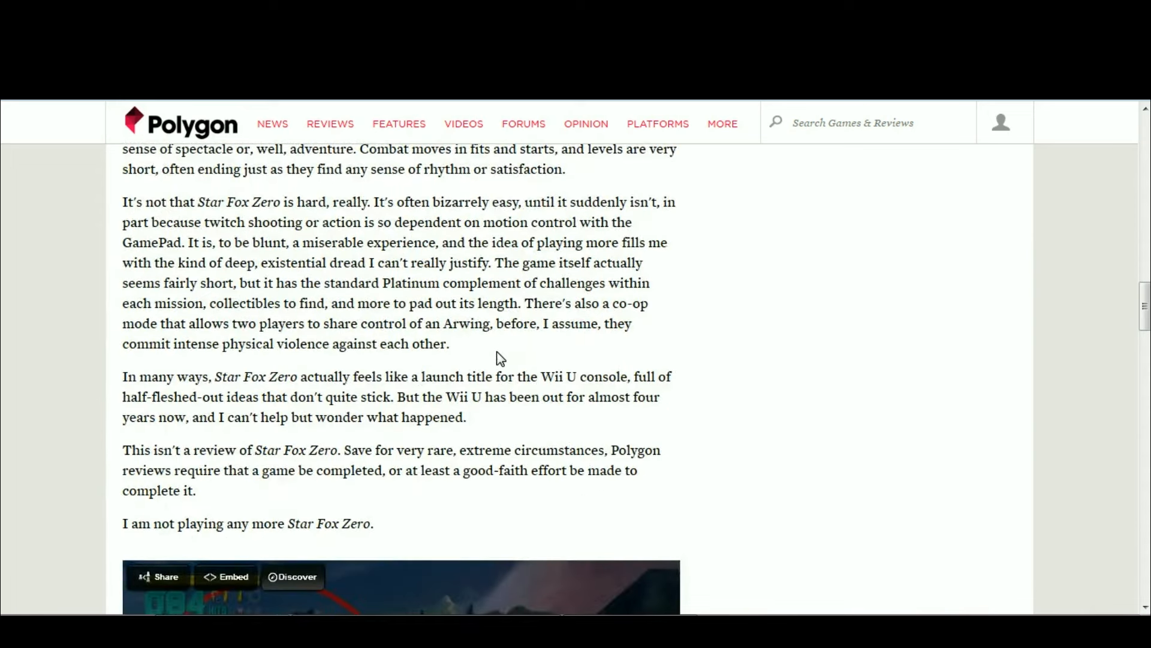
scroll("up", 3)
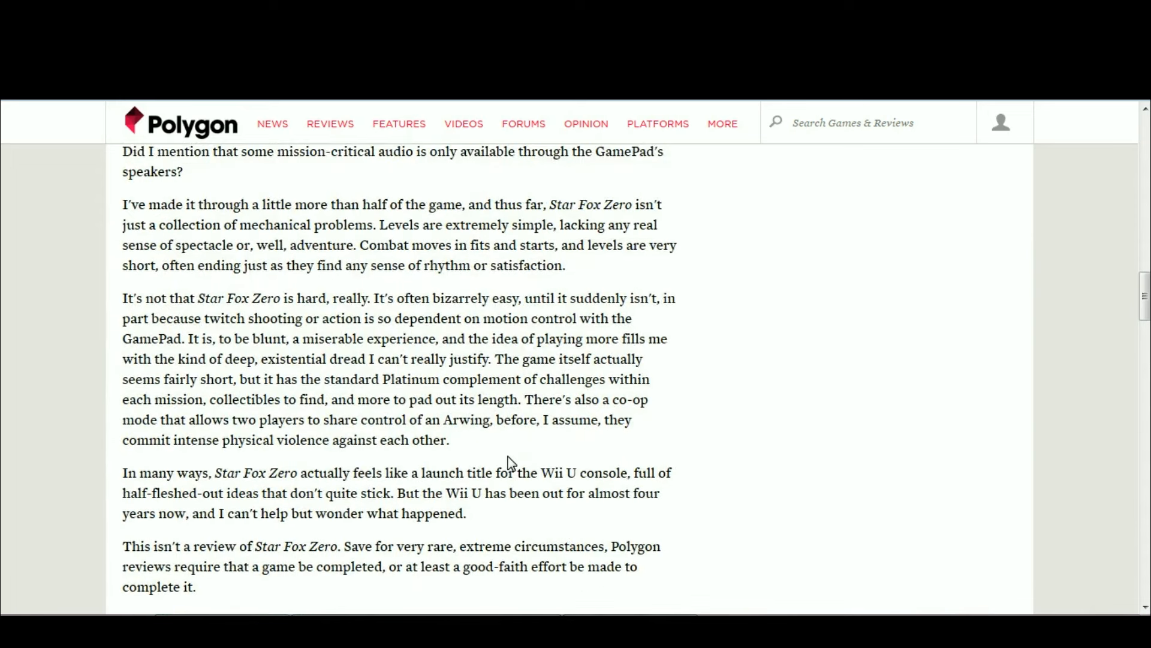
mouse_move(491, 446)
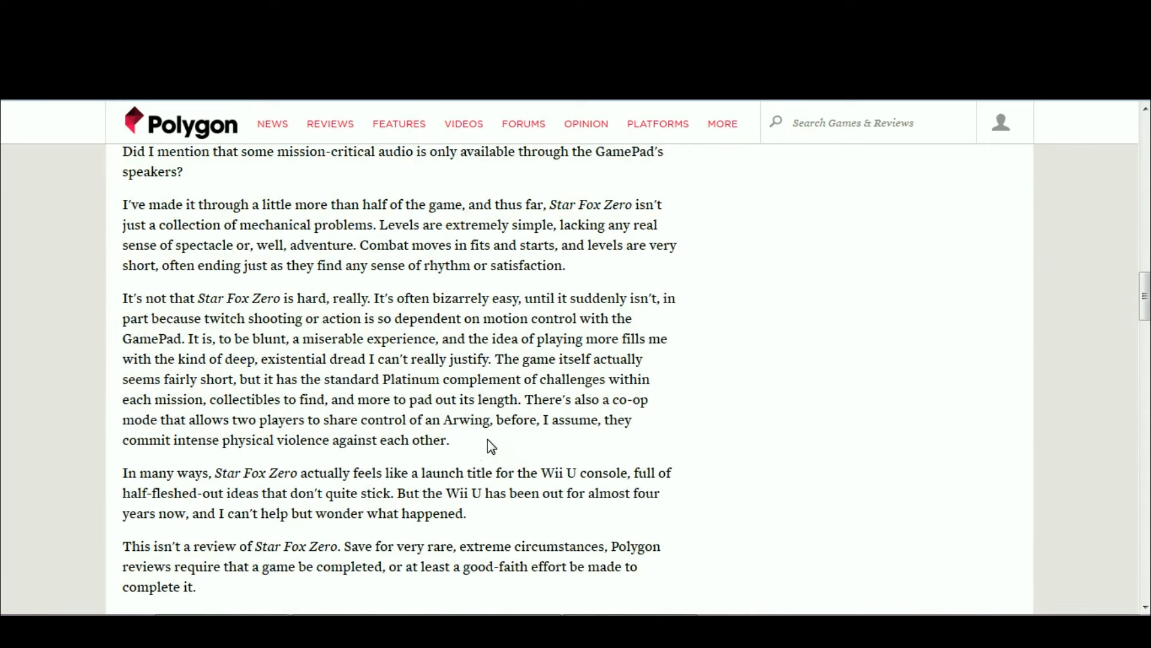
mouse_move(523, 448)
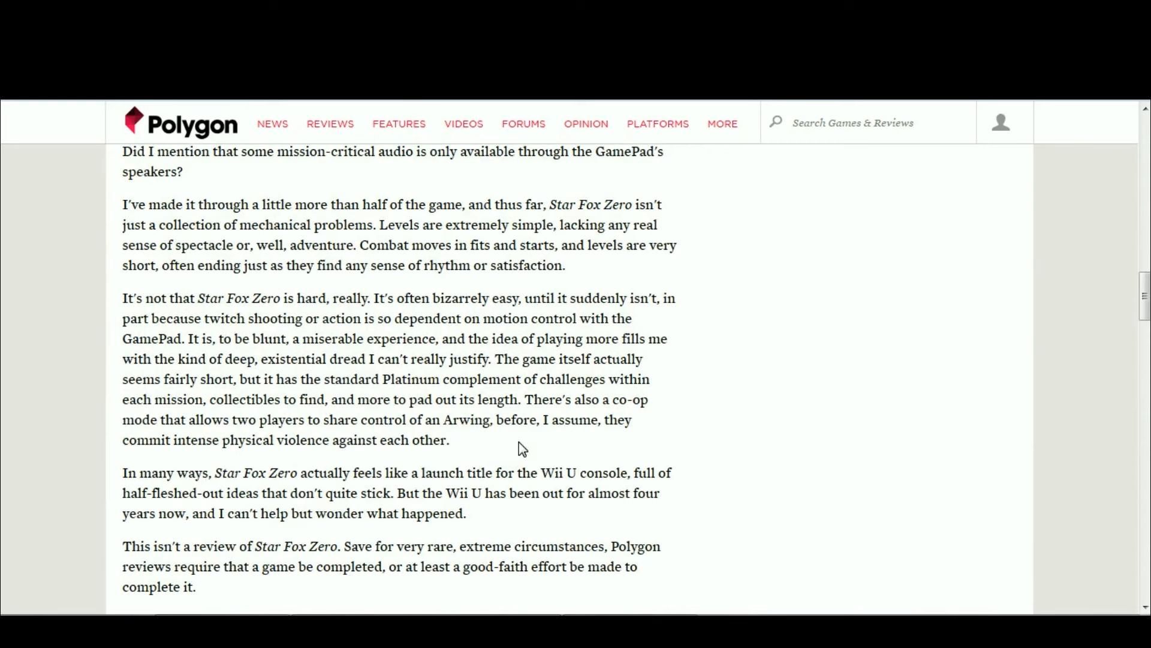
mouse_move(452, 459)
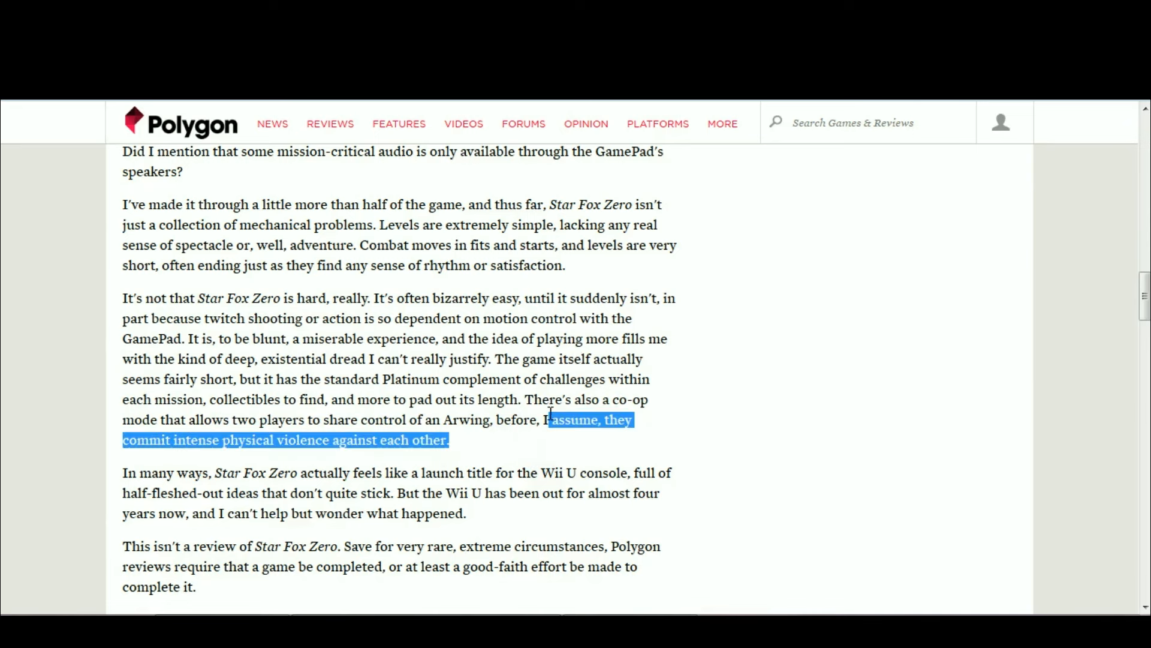
scroll("up", 3)
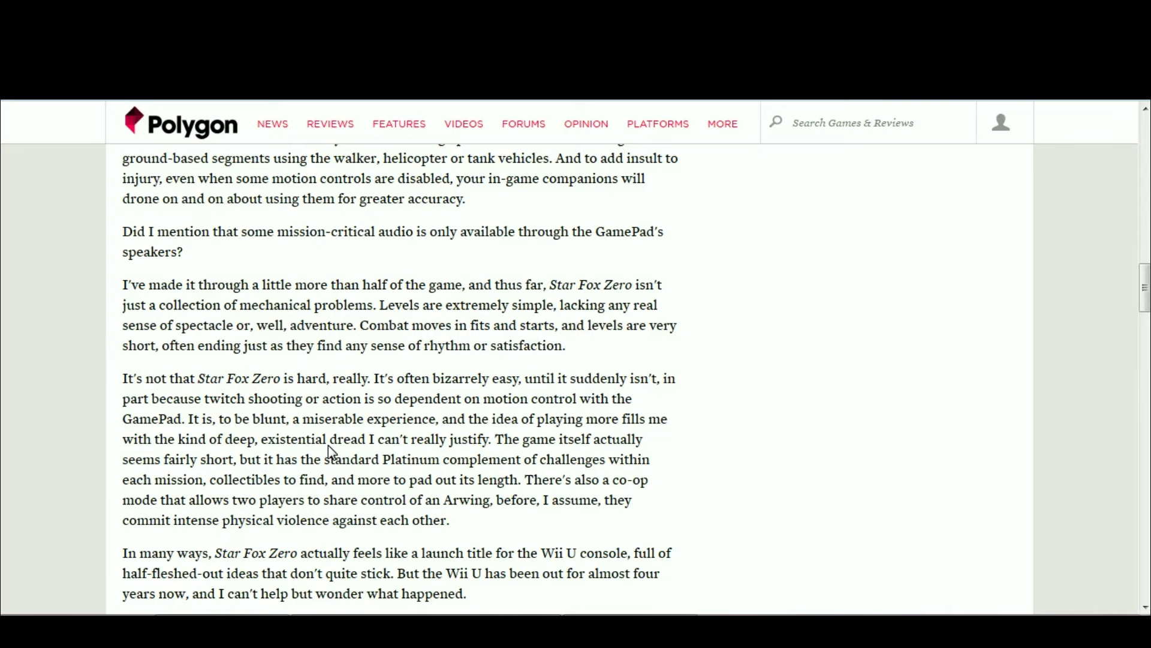
scroll("up", 3)
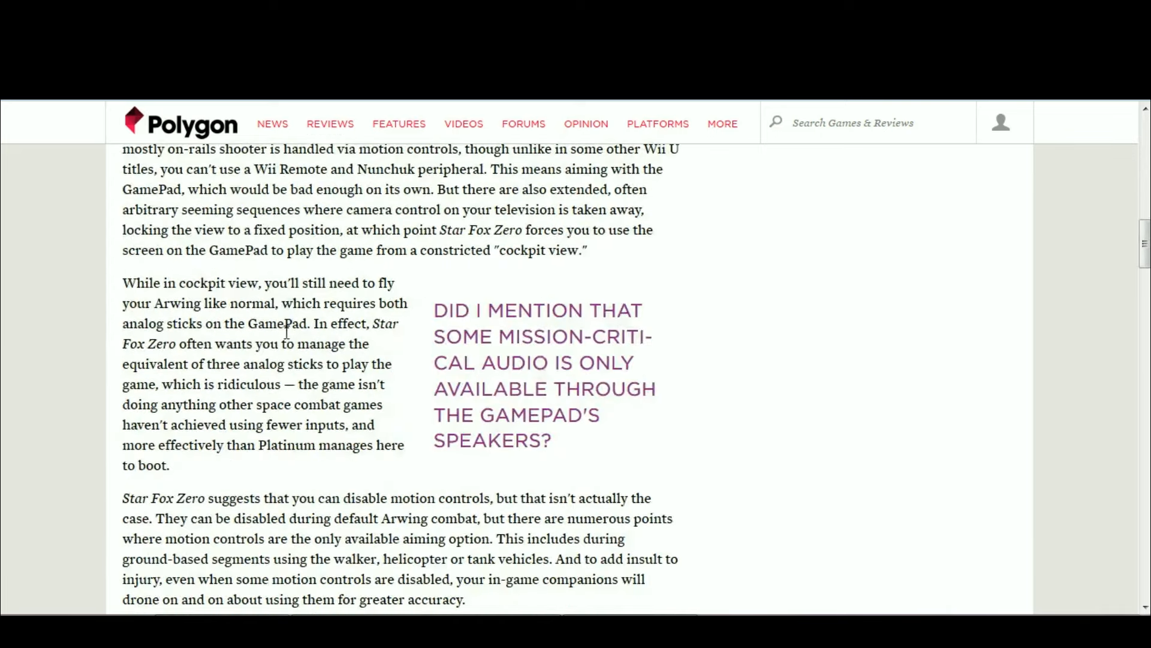
mouse_move(262, 472)
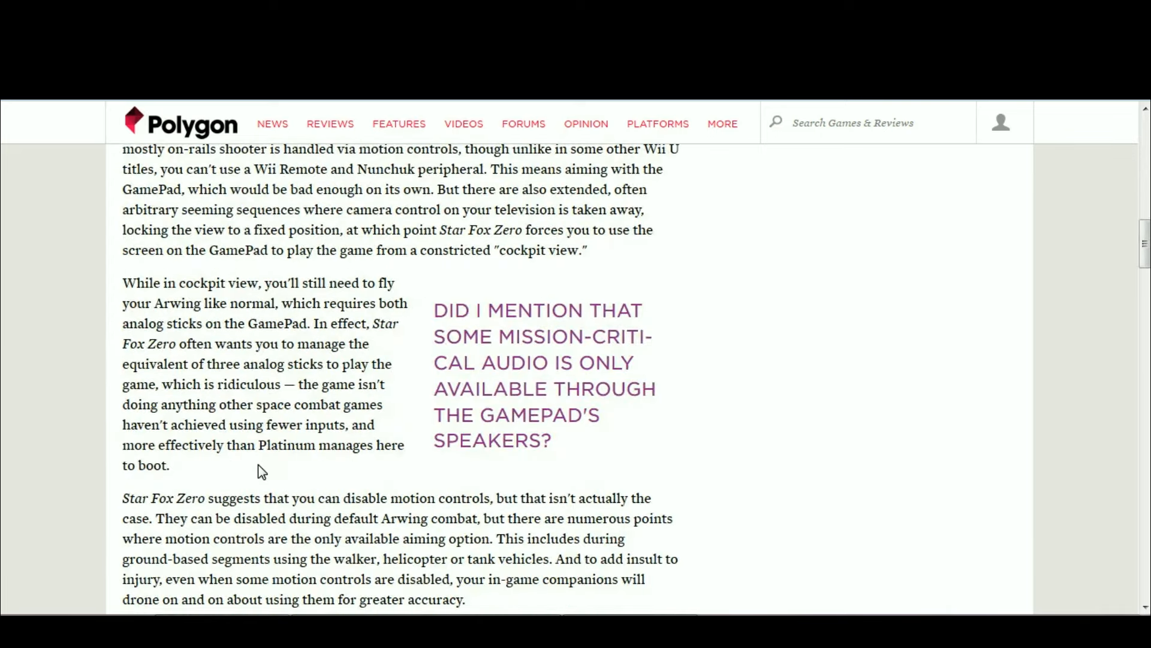
mouse_move(256, 469)
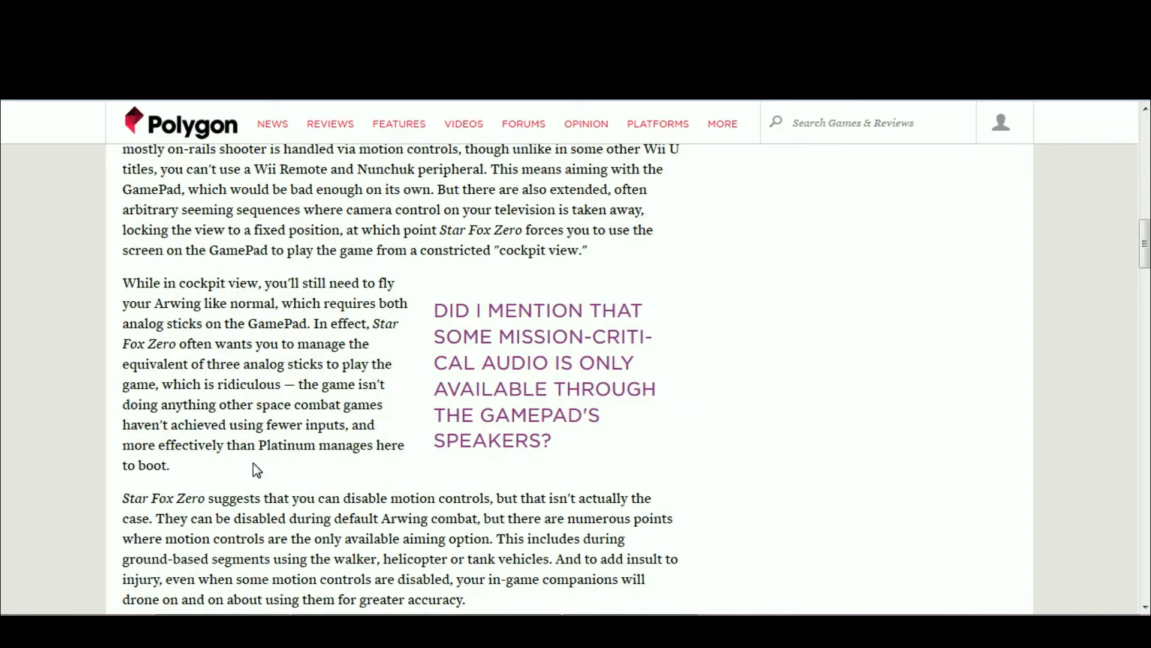
mouse_move(350, 361)
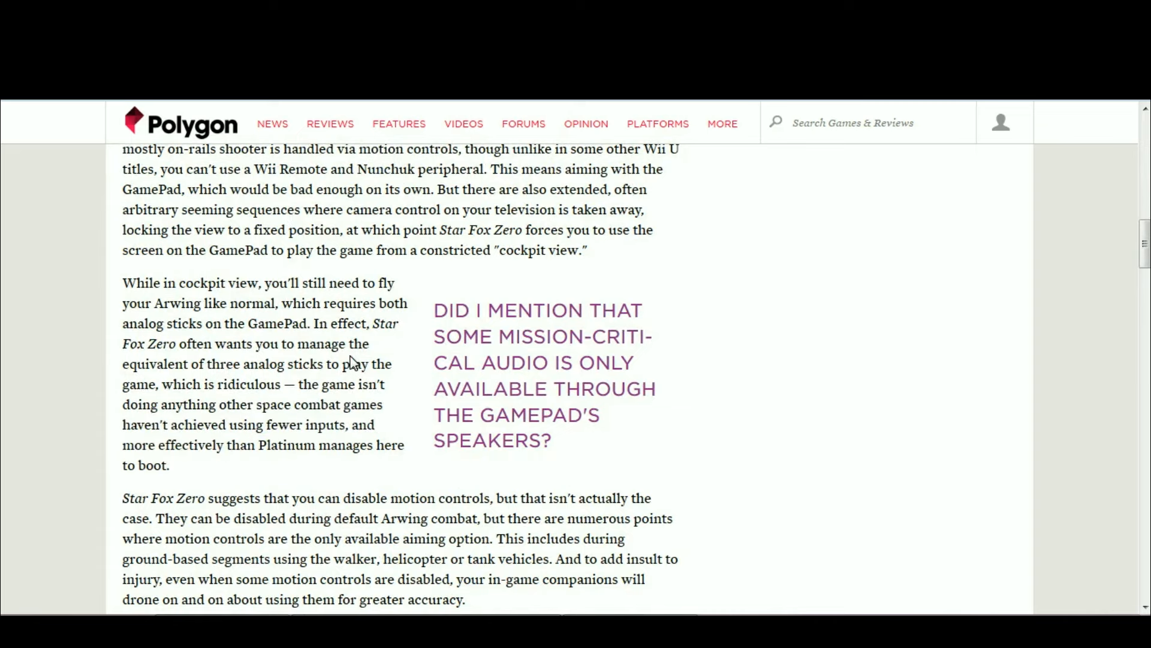
scroll("down", 3)
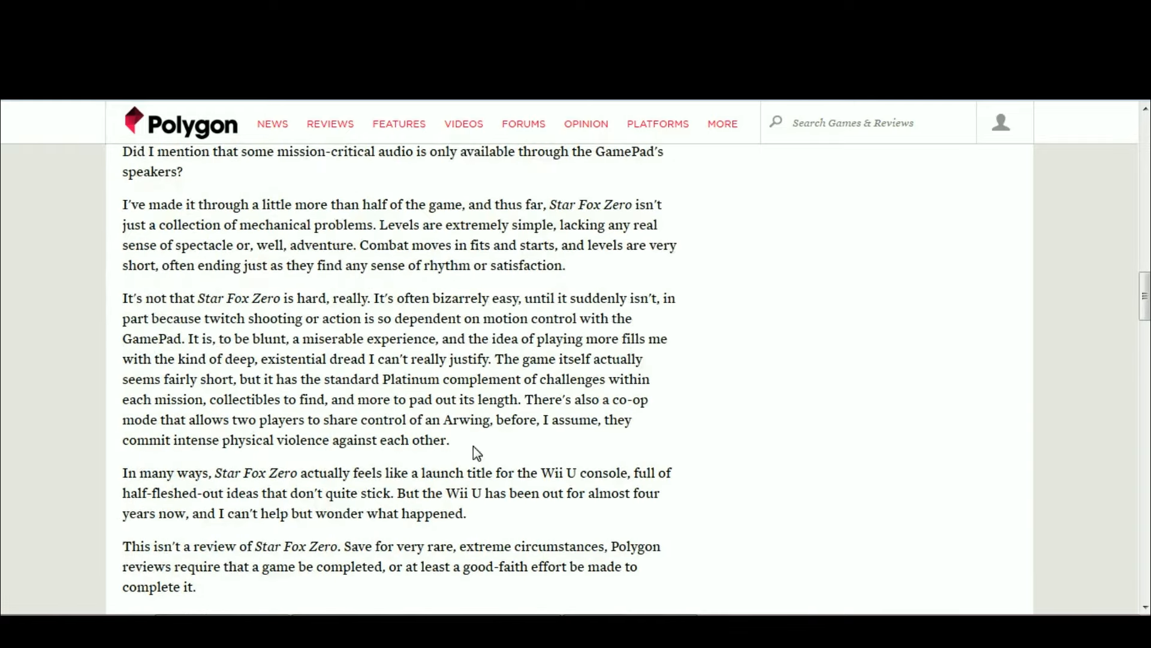
mouse_move(450, 366)
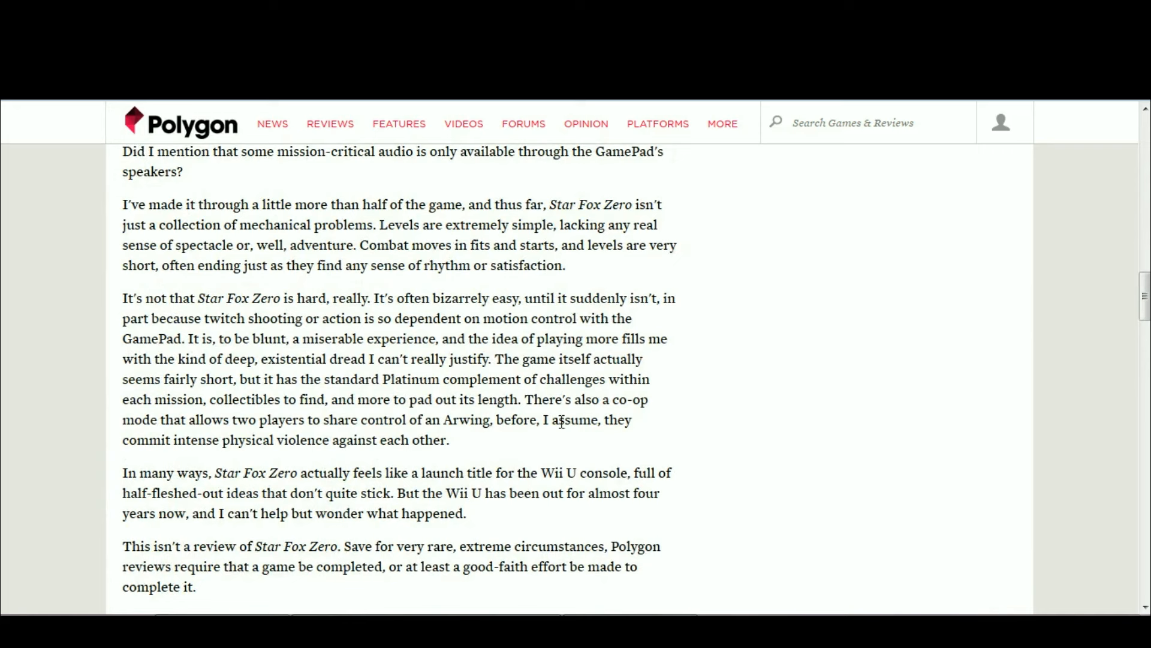
mouse_move(504, 324)
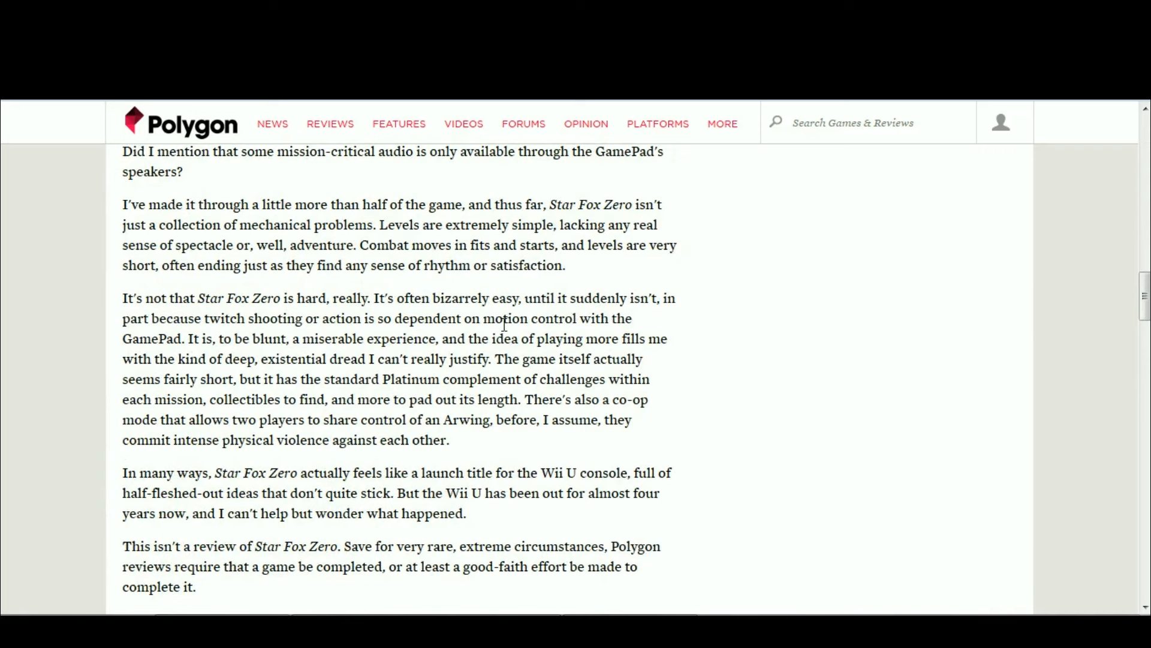
mouse_move(302, 438)
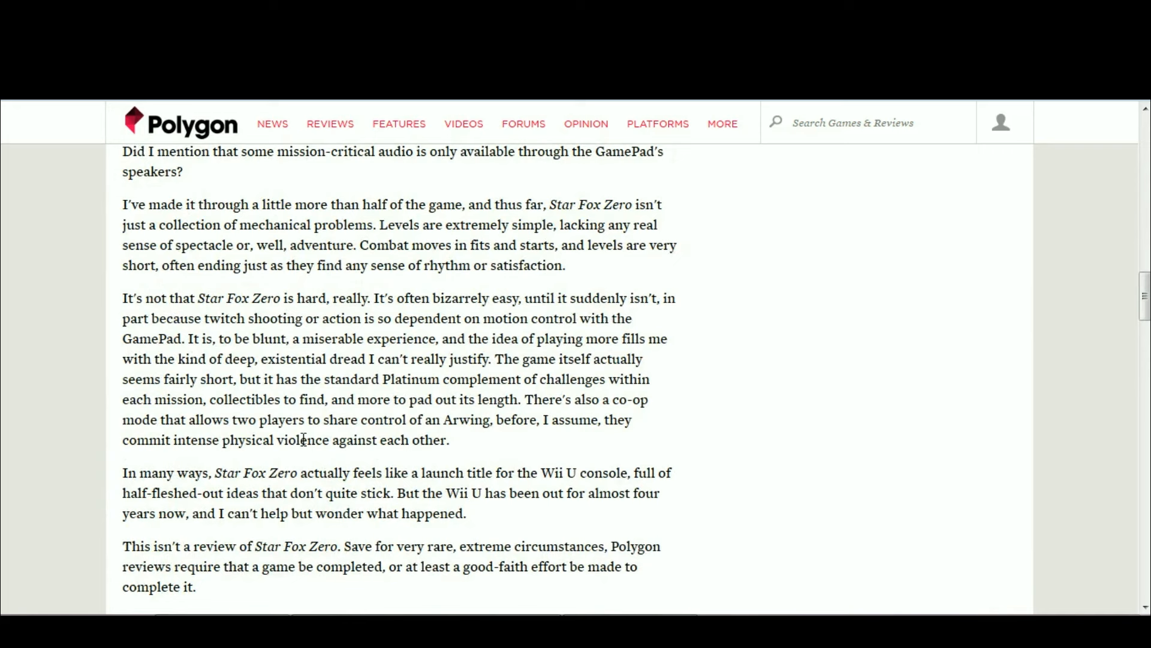
mouse_move(768, 334)
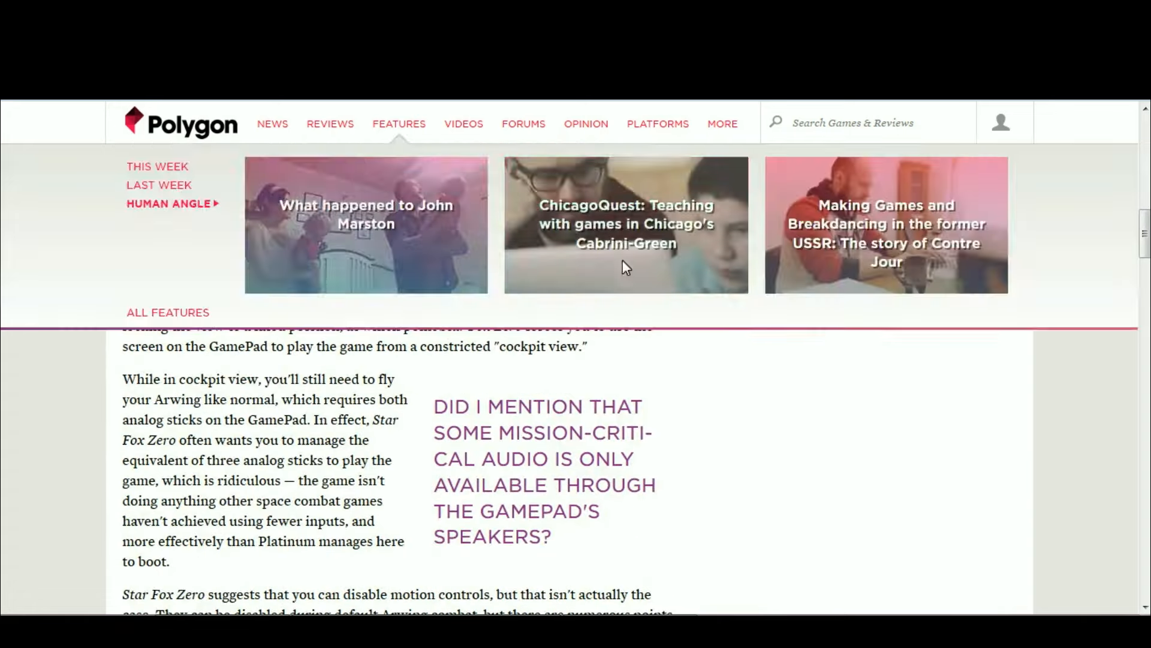
scroll("down", 3)
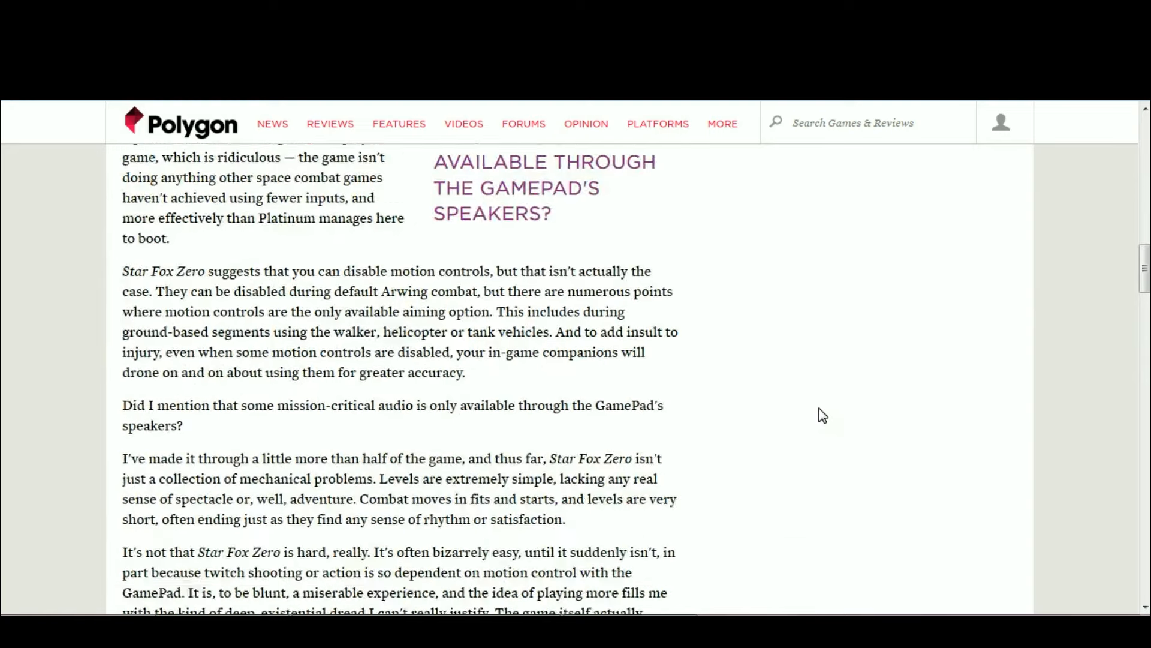
scroll("down", 3)
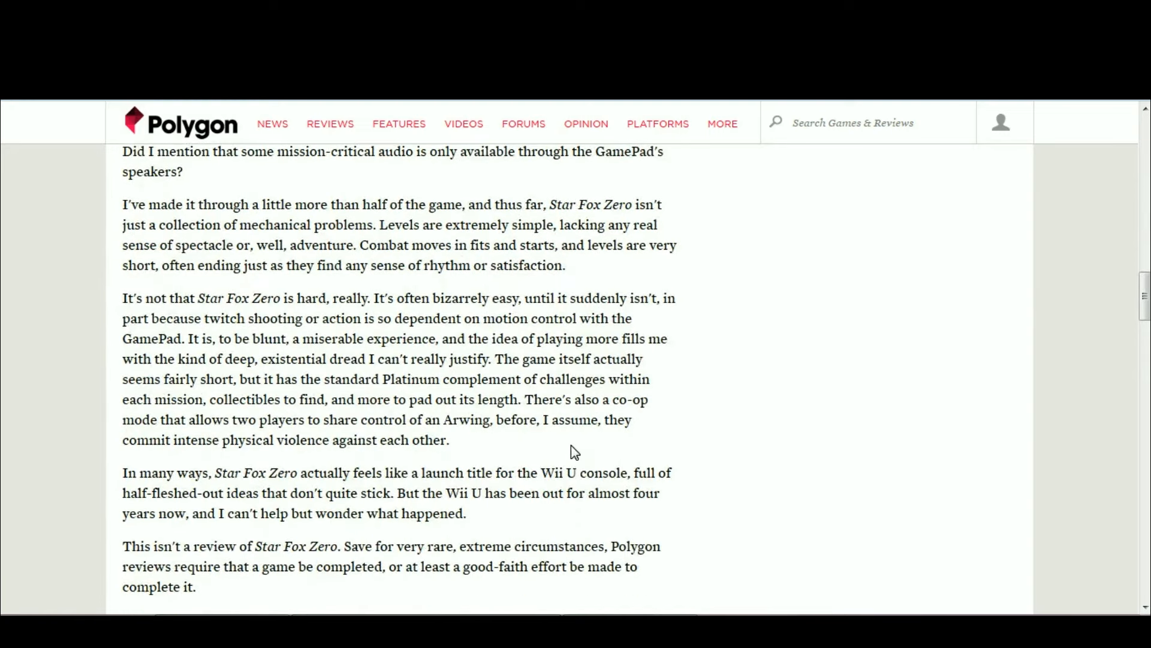
mouse_move(503, 468)
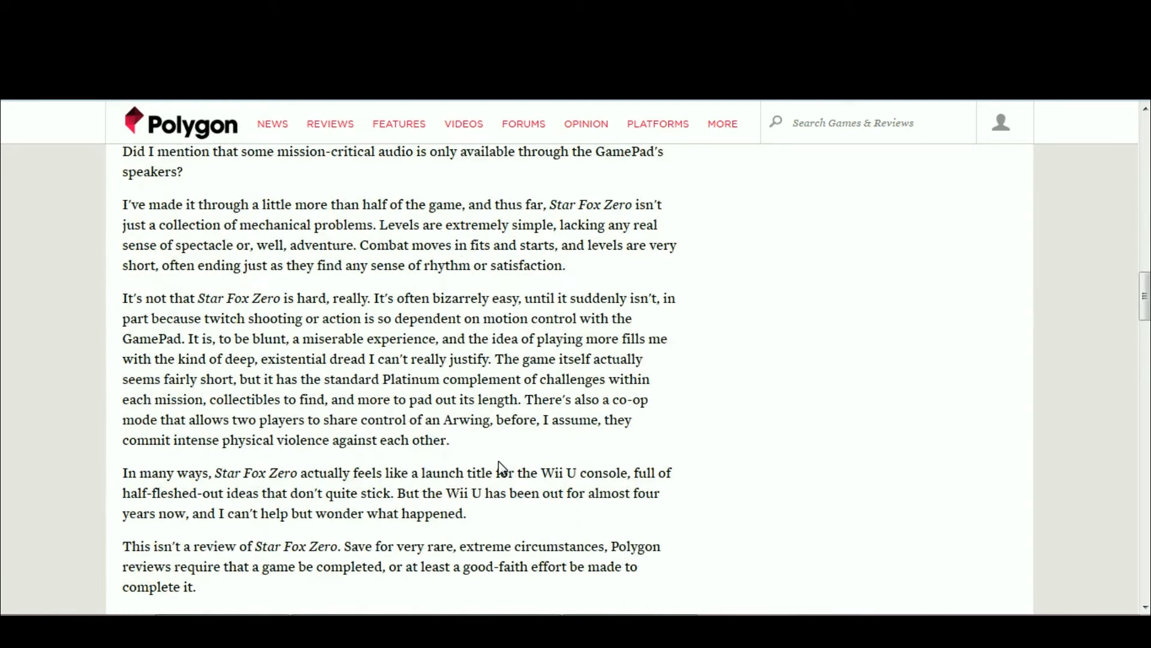
mouse_move(308, 315)
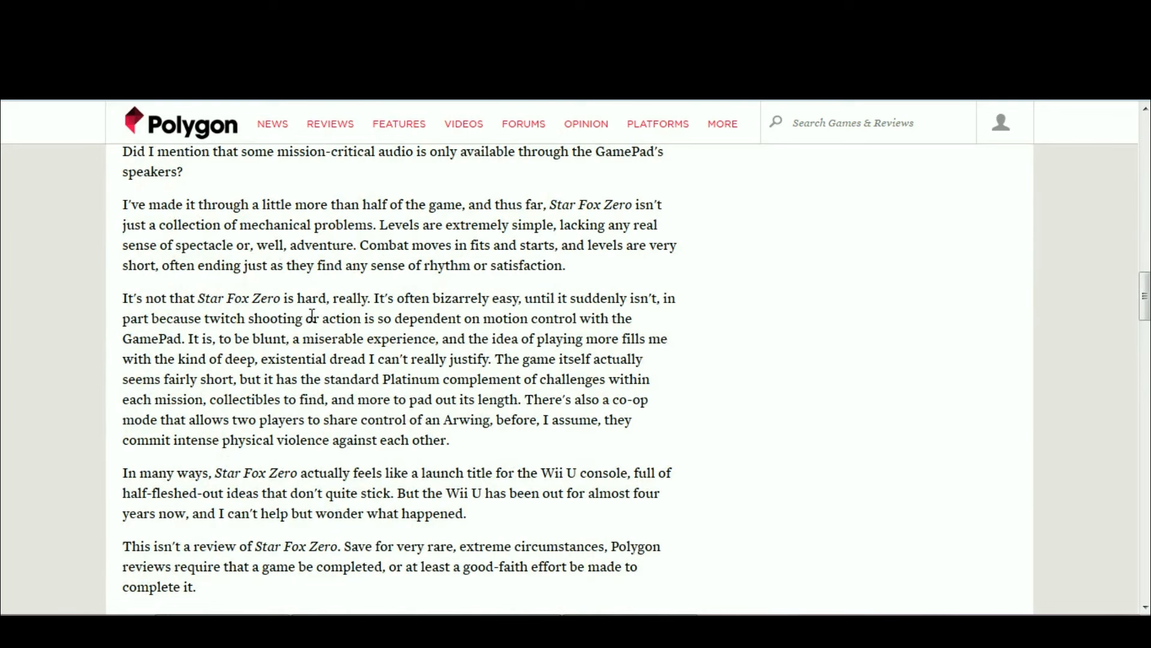
mouse_move(793, 367)
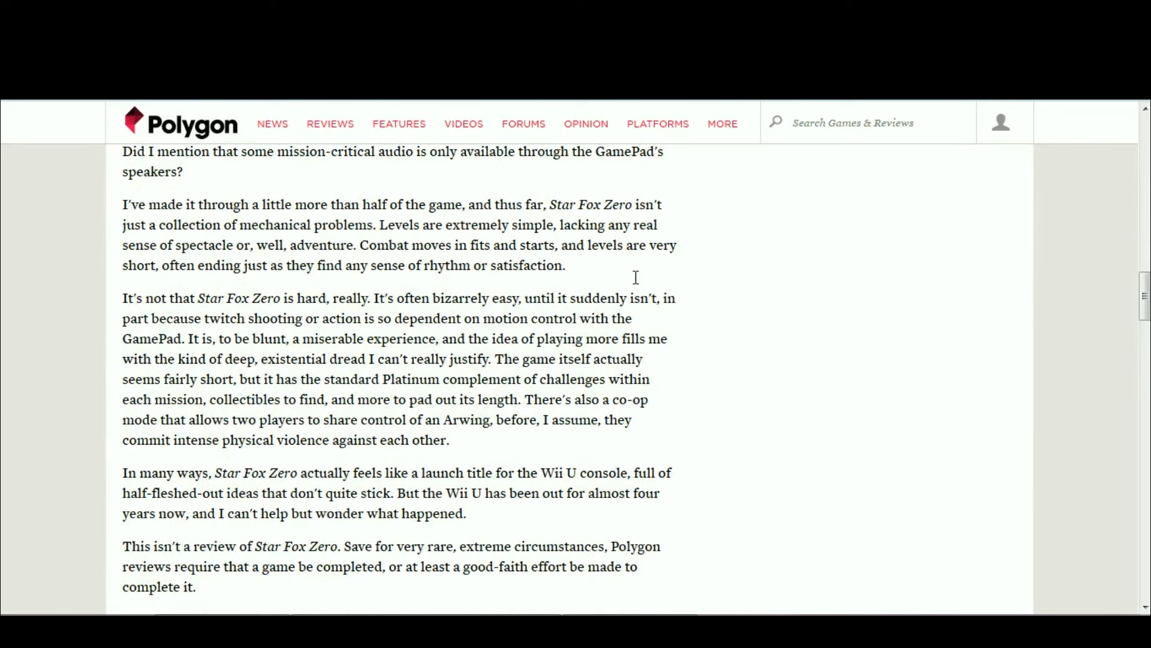
mouse_move(665, 310)
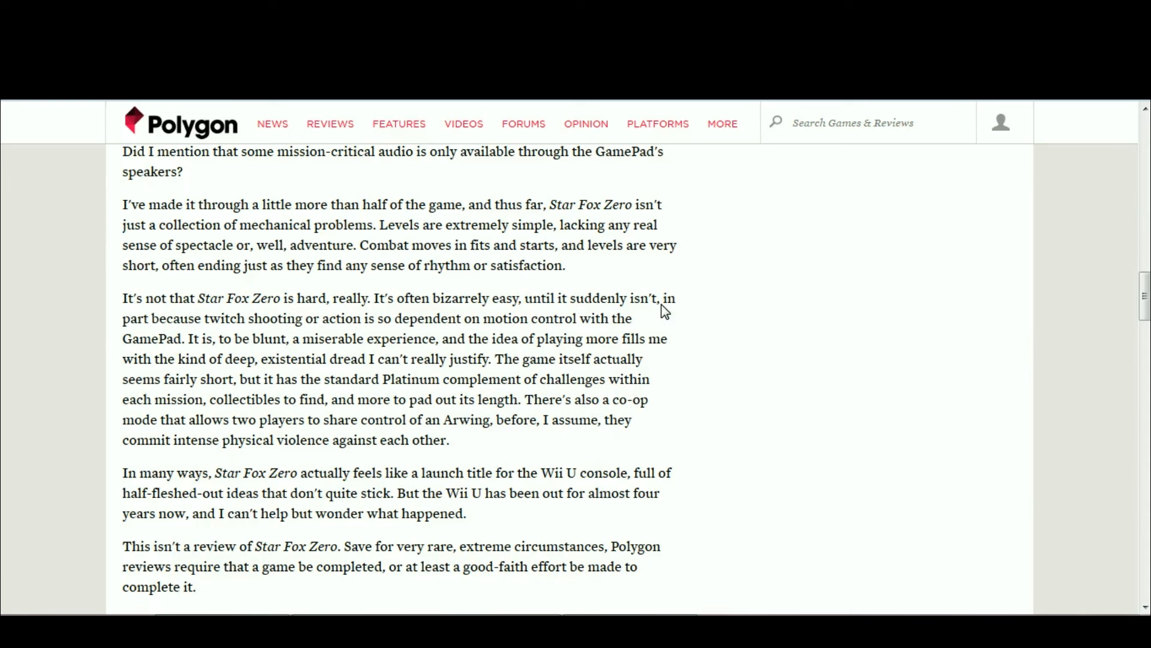
mouse_move(818, 342)
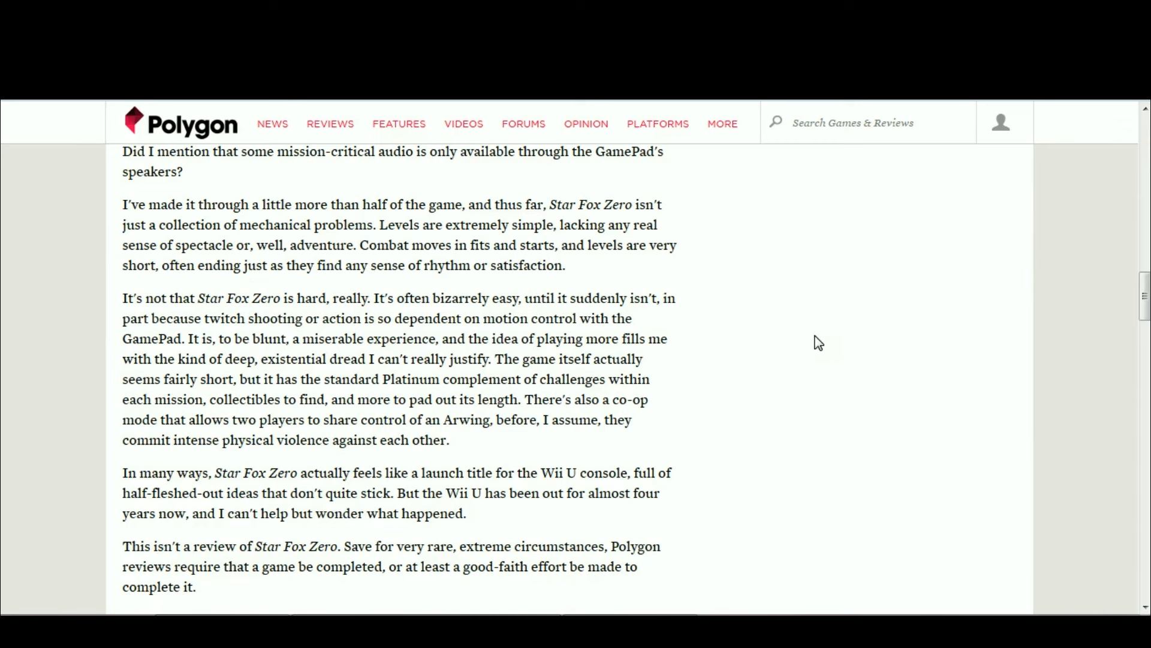
mouse_move(463, 382)
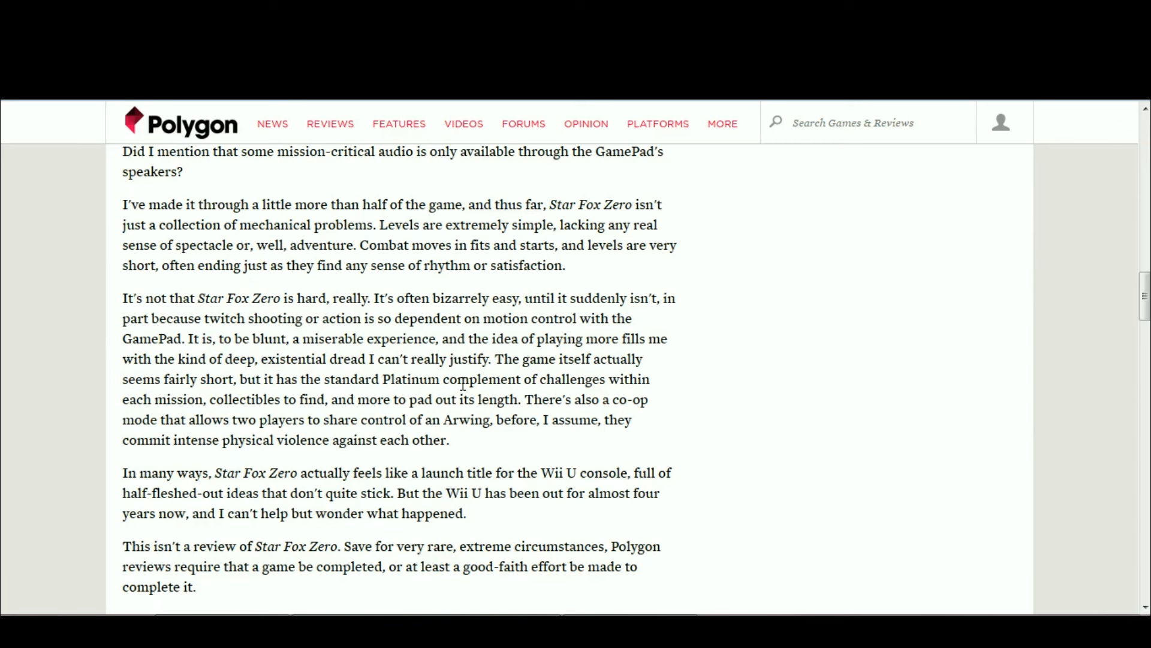
mouse_move(738, 448)
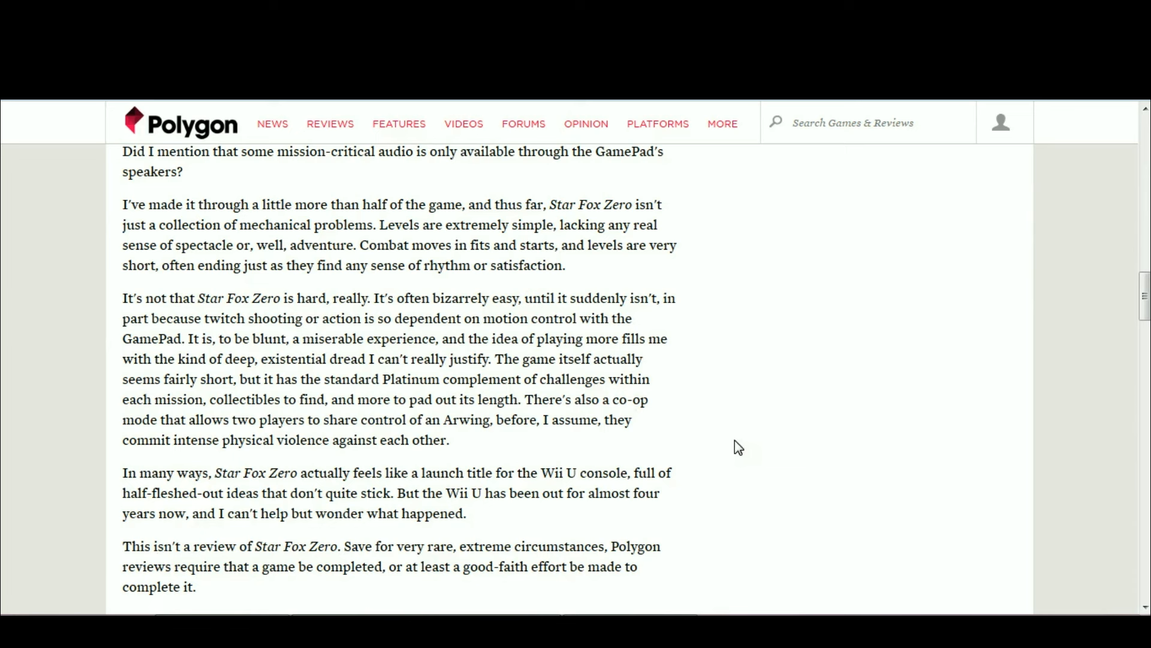
Highlight the sentence "This isn't a review of Star Fox Zero…" in the review.
scroll("down", 3)
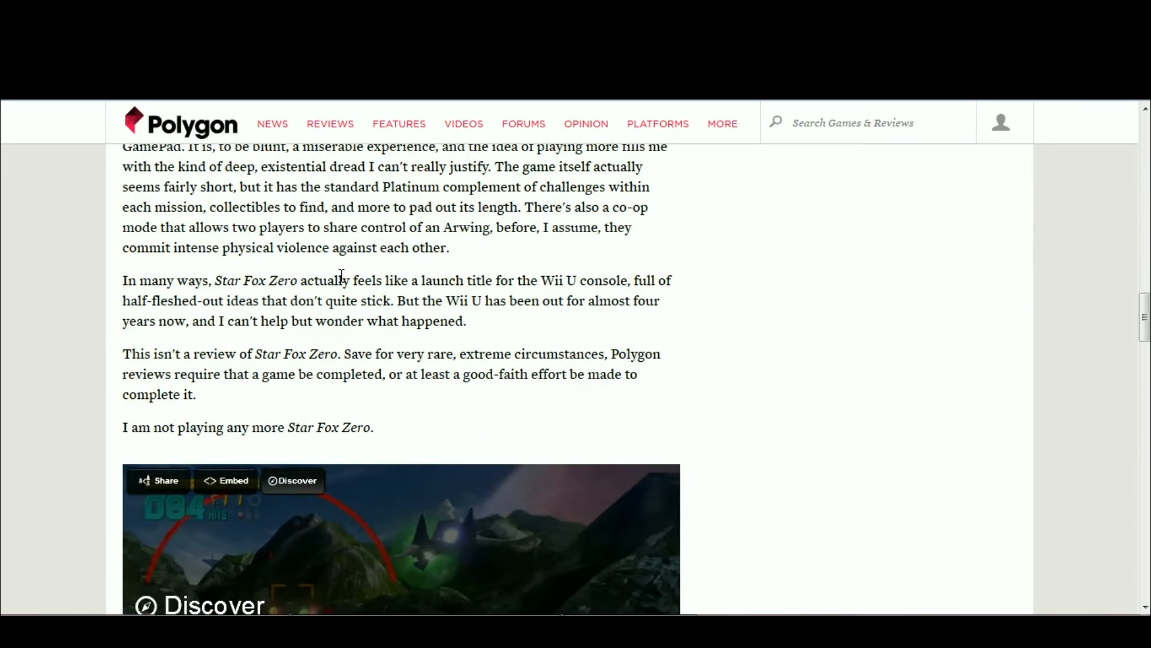
mouse_move(471, 275)
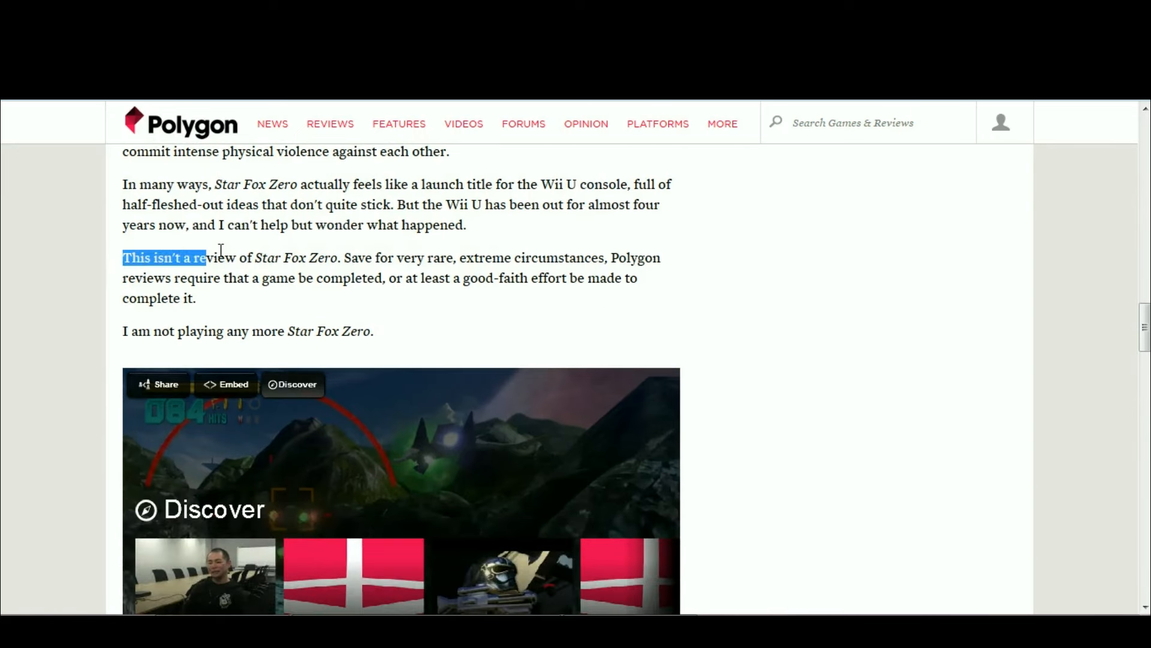
left_click_drag(208, 258, 415, 258)
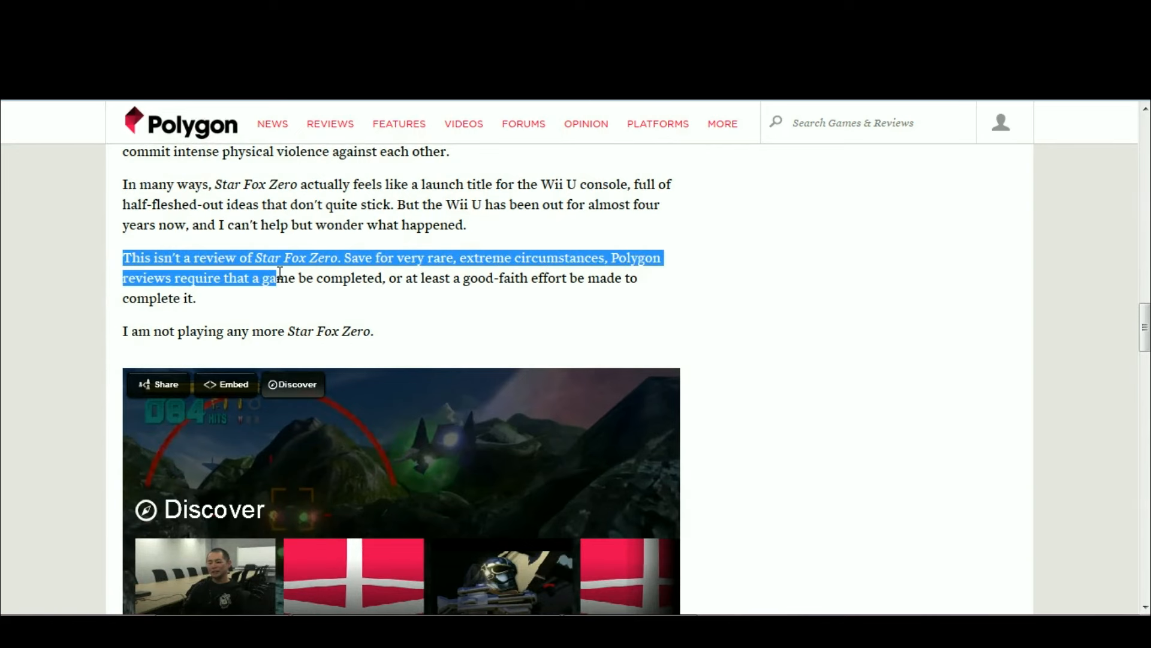
scroll("up", 3)
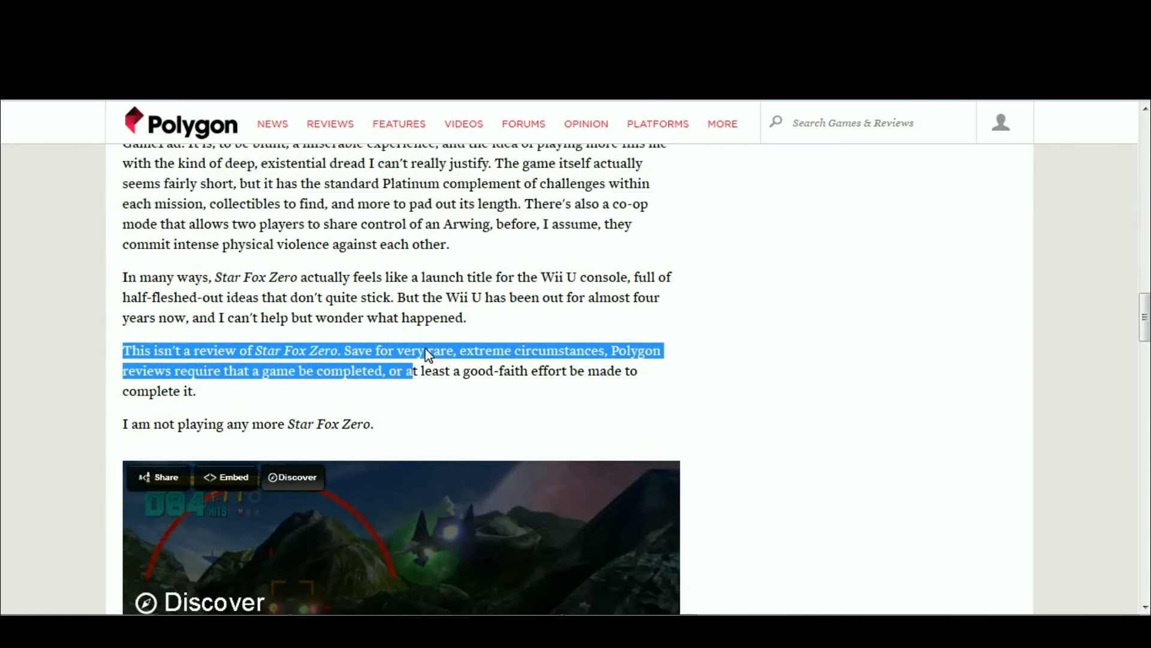
scroll("up", 3)
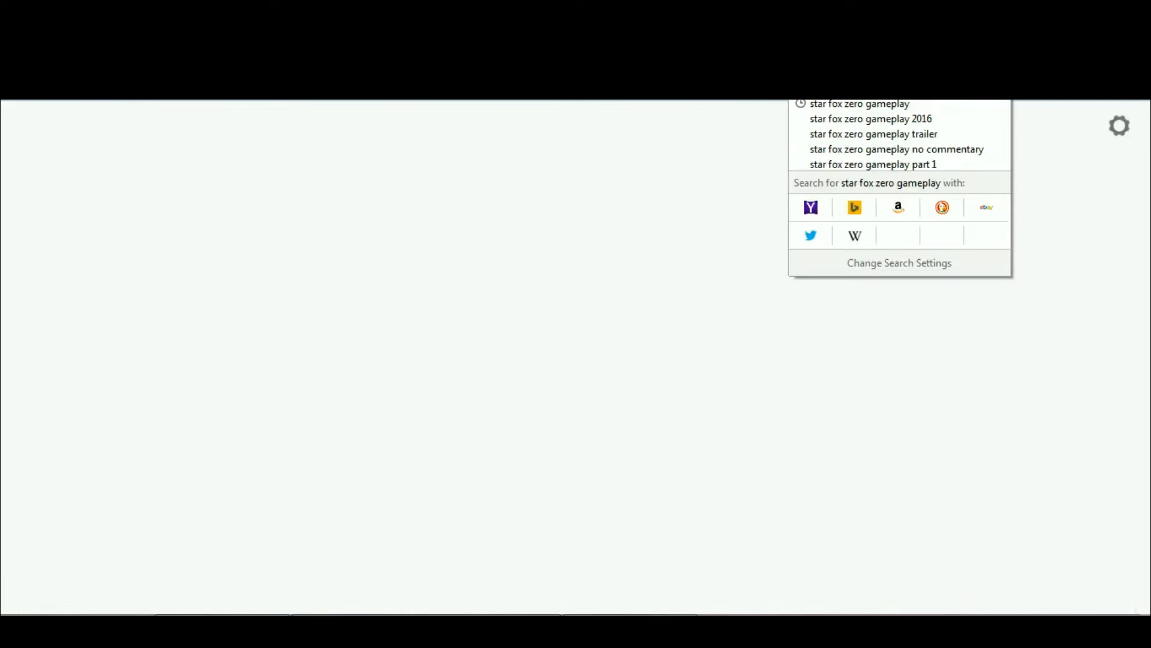
Search 'codename steam p', then mark the editor's name and scroll toward the disclosure.
type("codename steam p")
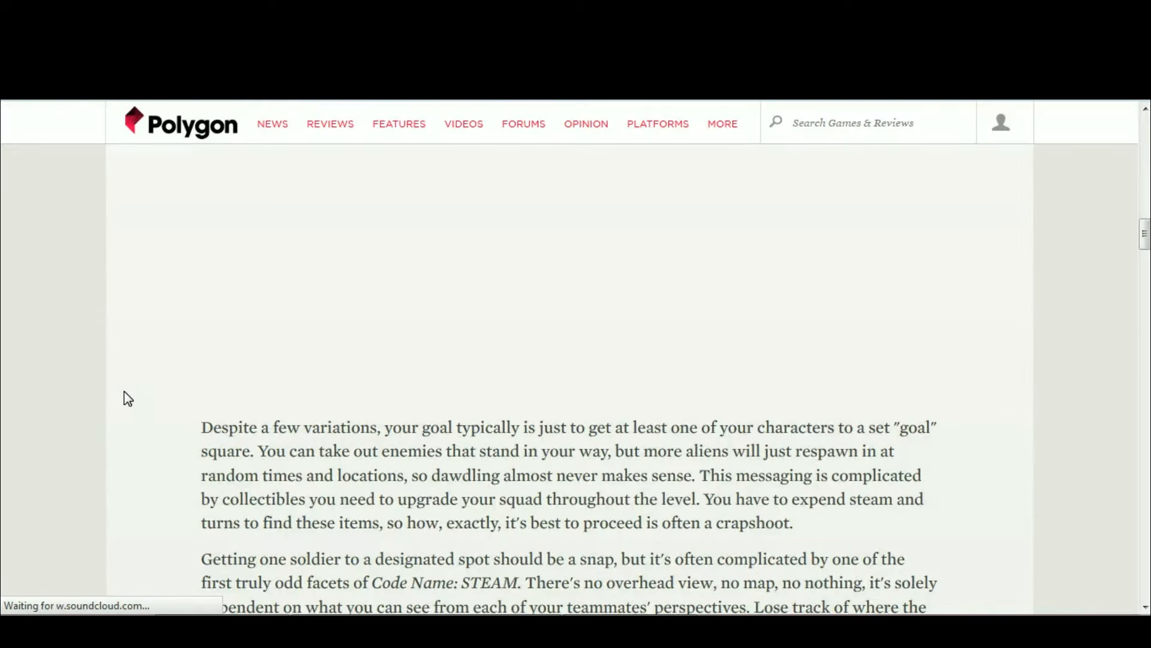
scroll("down", 3)
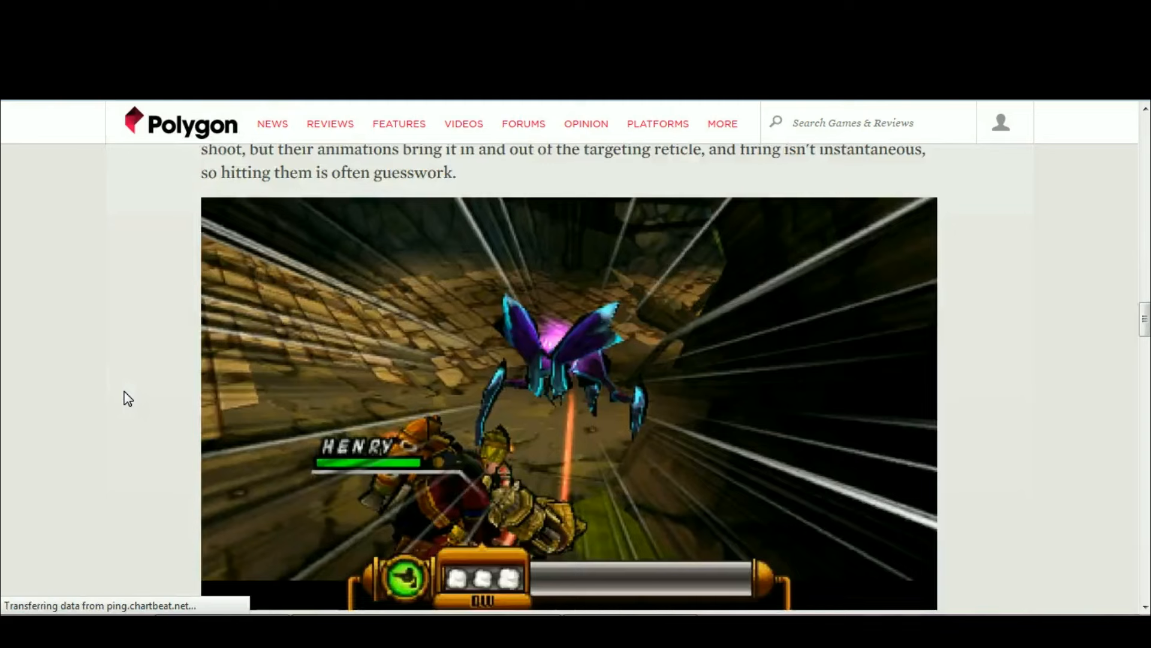
scroll("down", 3)
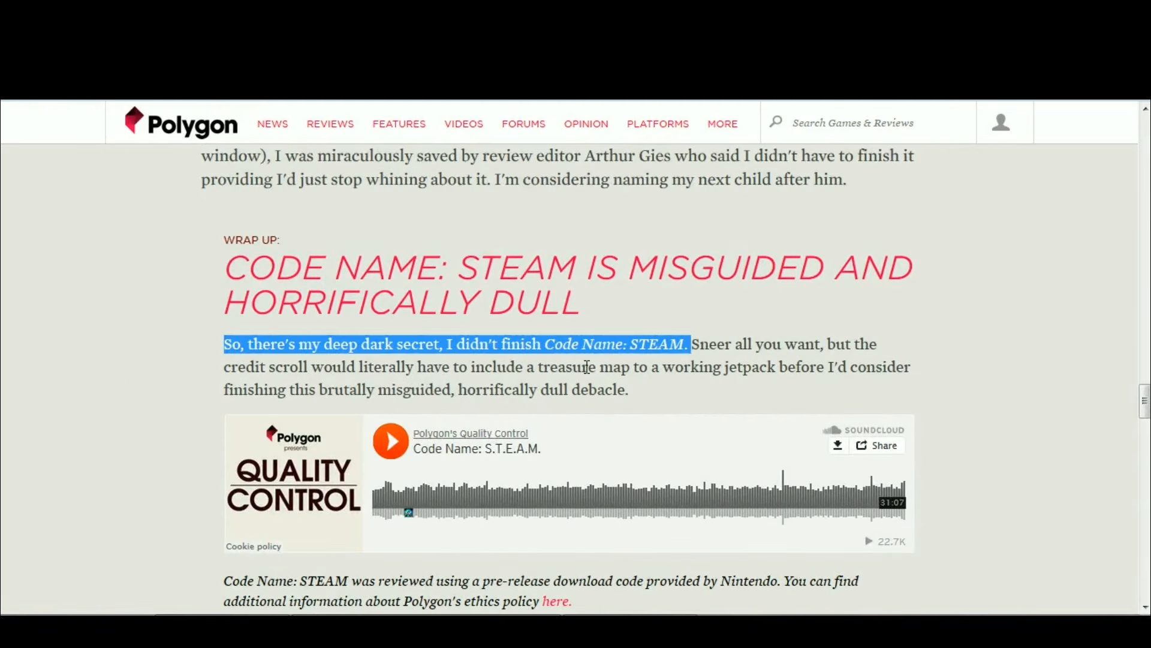
scroll("down", 3)
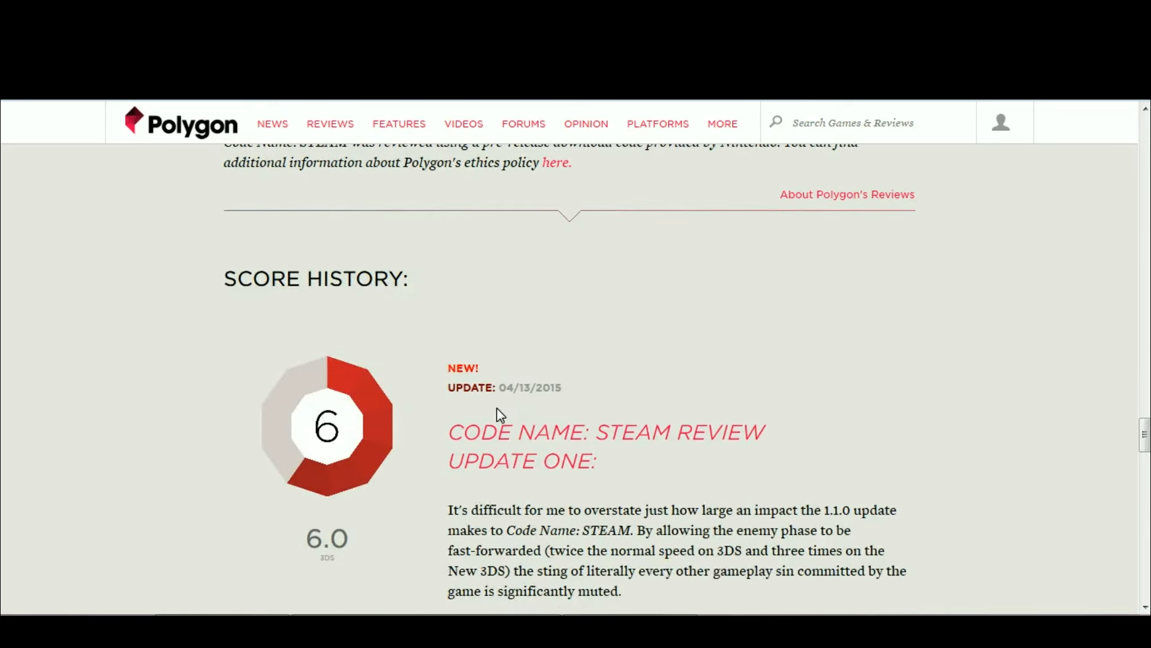
scroll("down", 3)
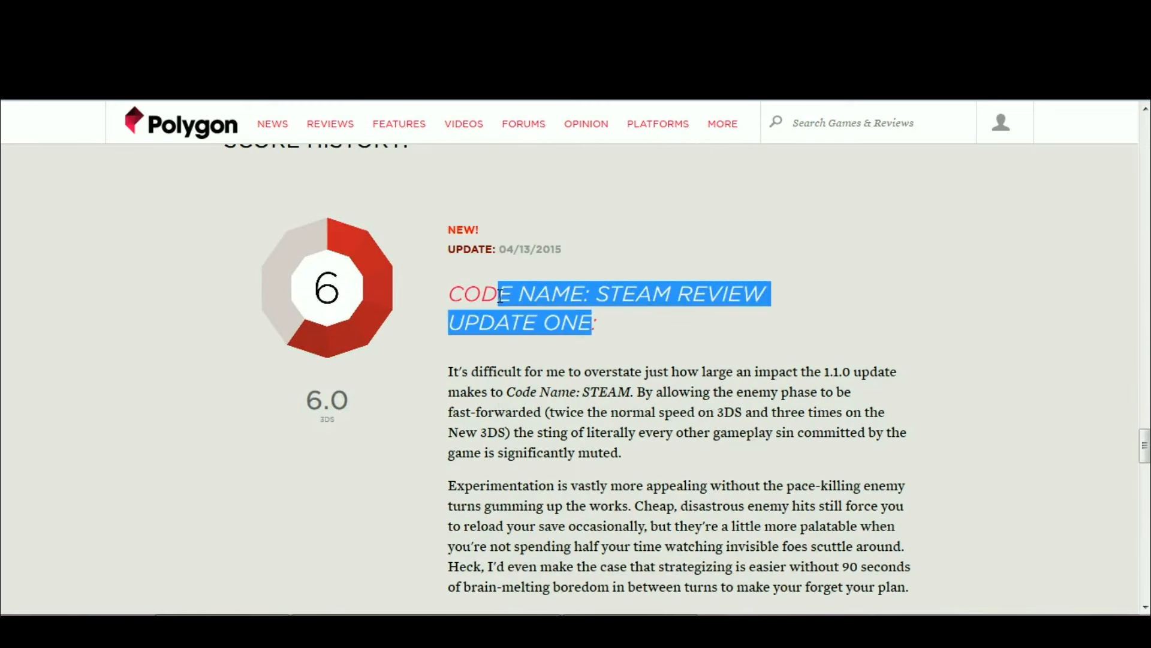
scroll("down", 3)
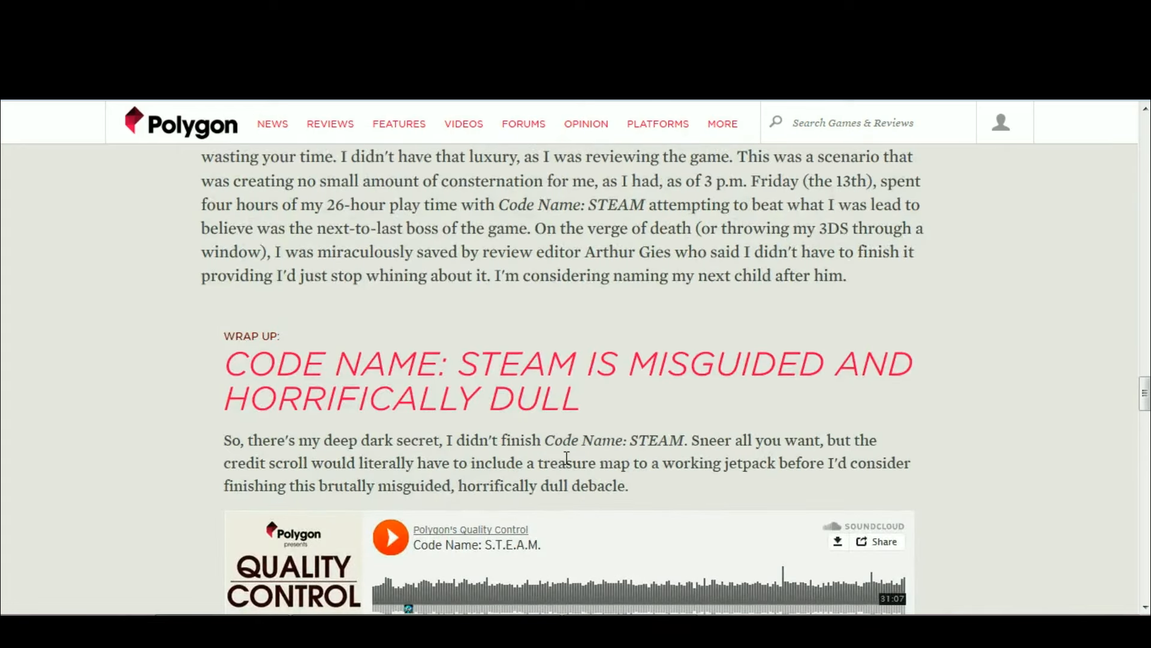
scroll("up", 3)
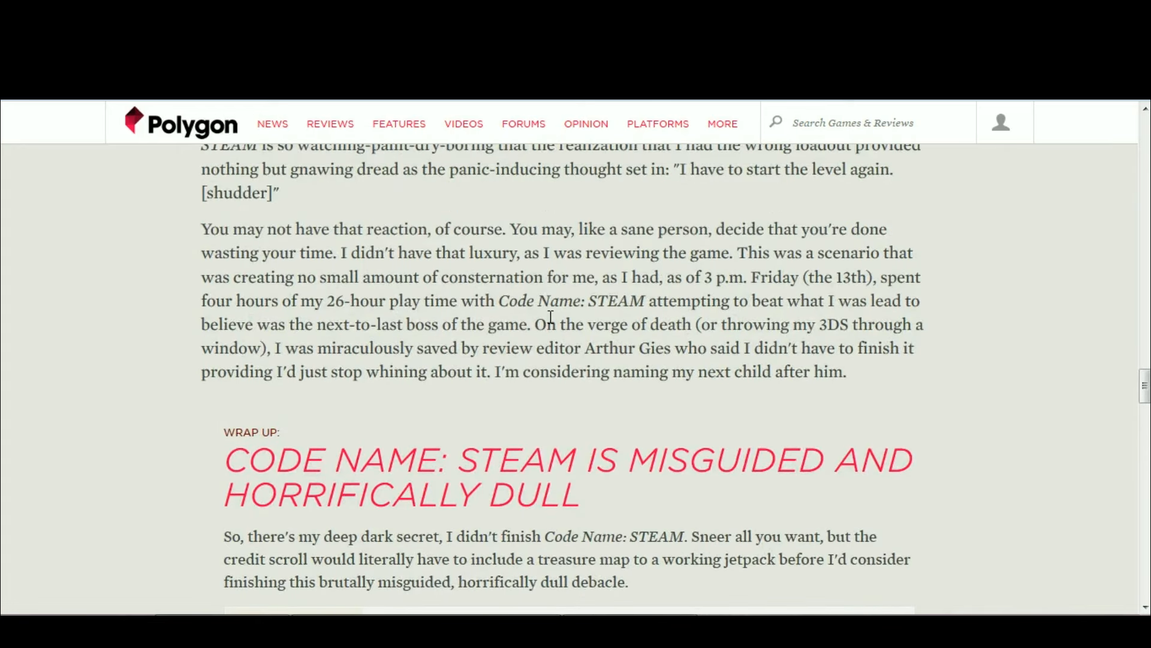
mouse_move(553, 350)
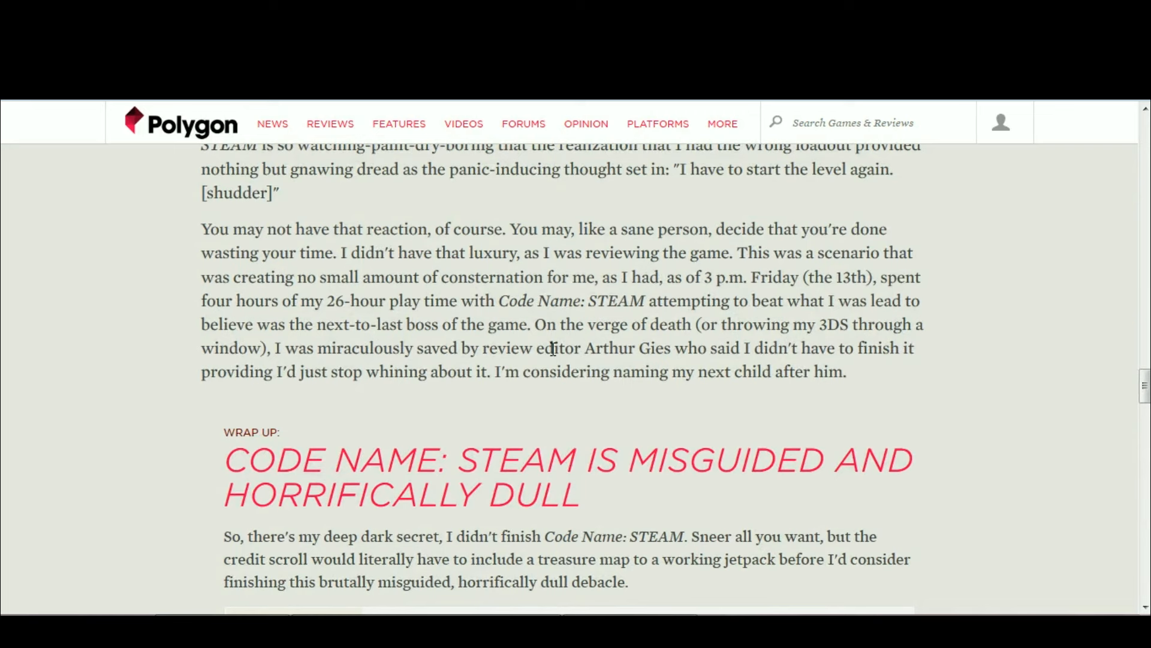
mouse_move(582, 347)
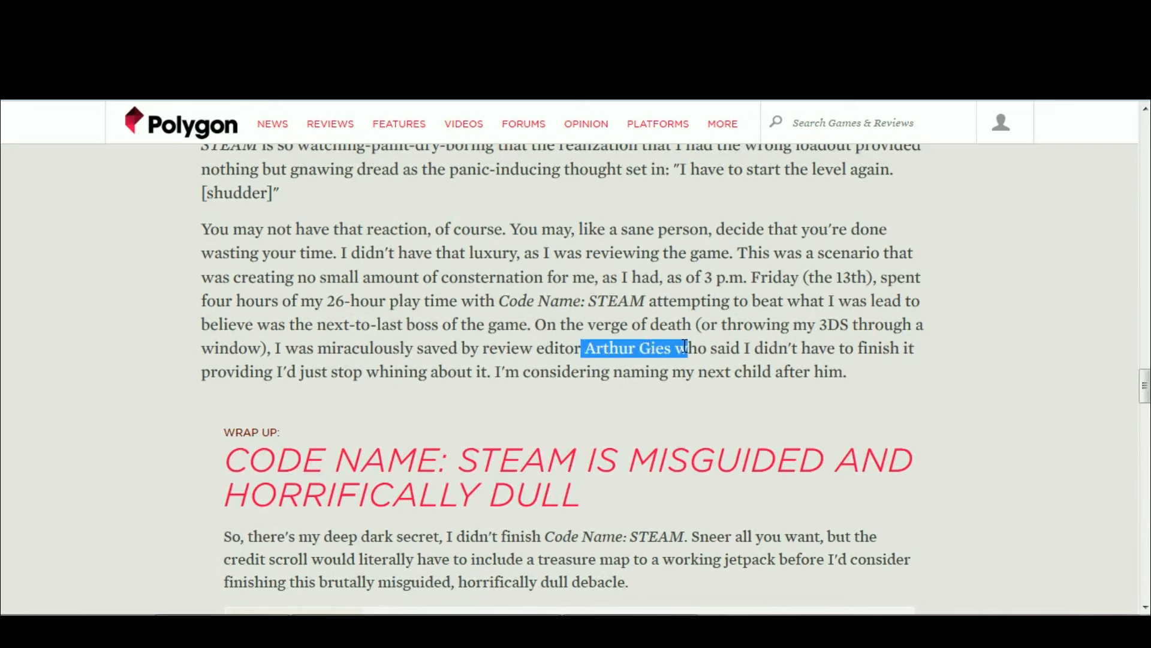
left_click(615, 395)
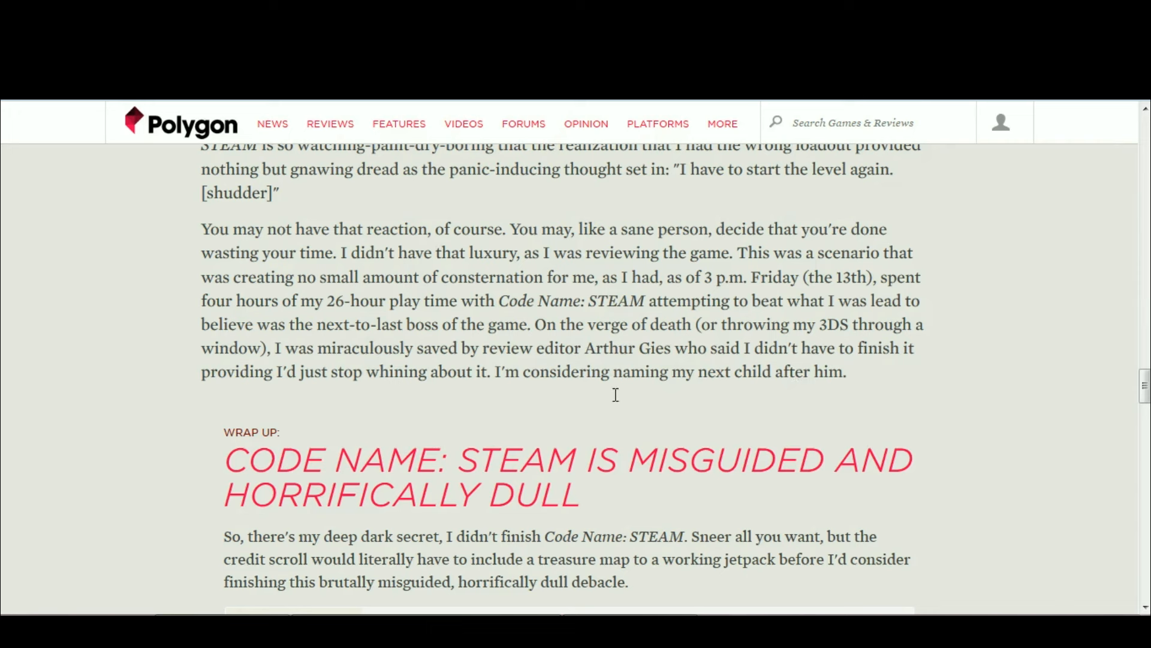
mouse_move(685, 321)
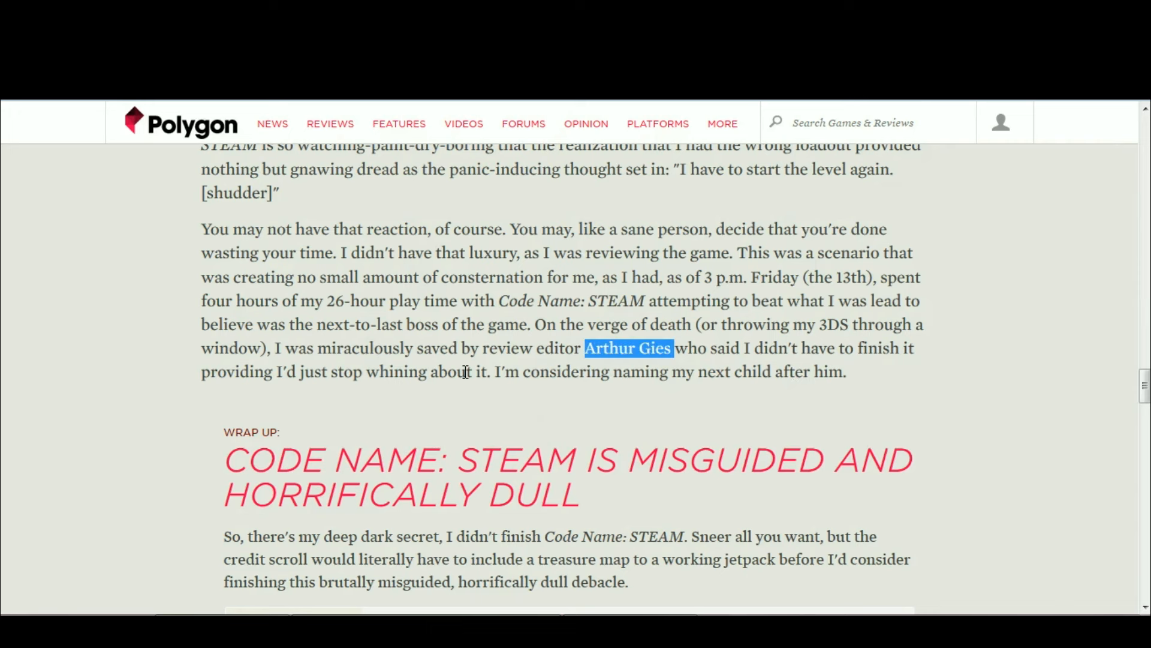
scroll("down", 3)
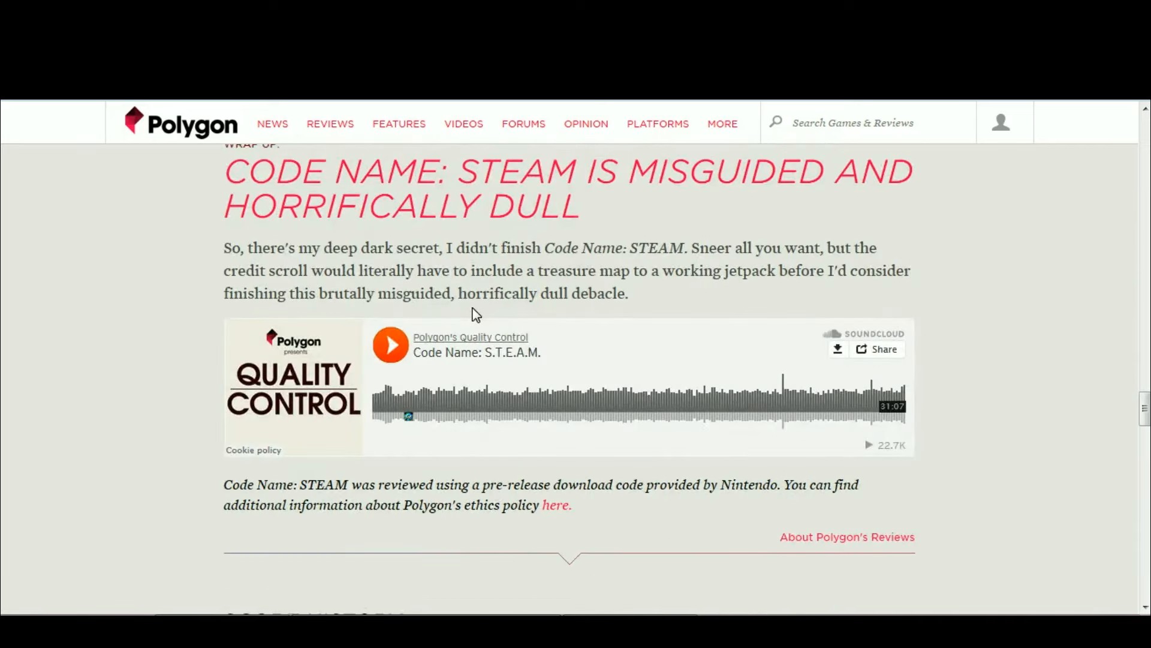
Double-click in the 'This isn't a review' paragraph, then clear the partial selection.
scroll("down", 3)
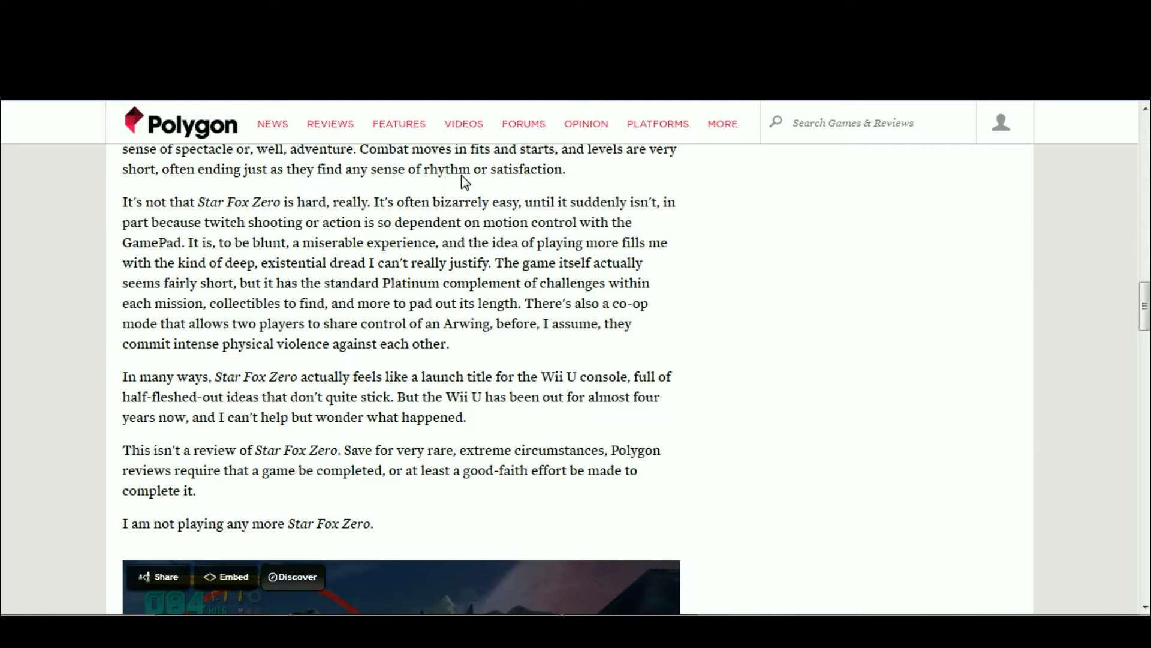
mouse_move(597, 450)
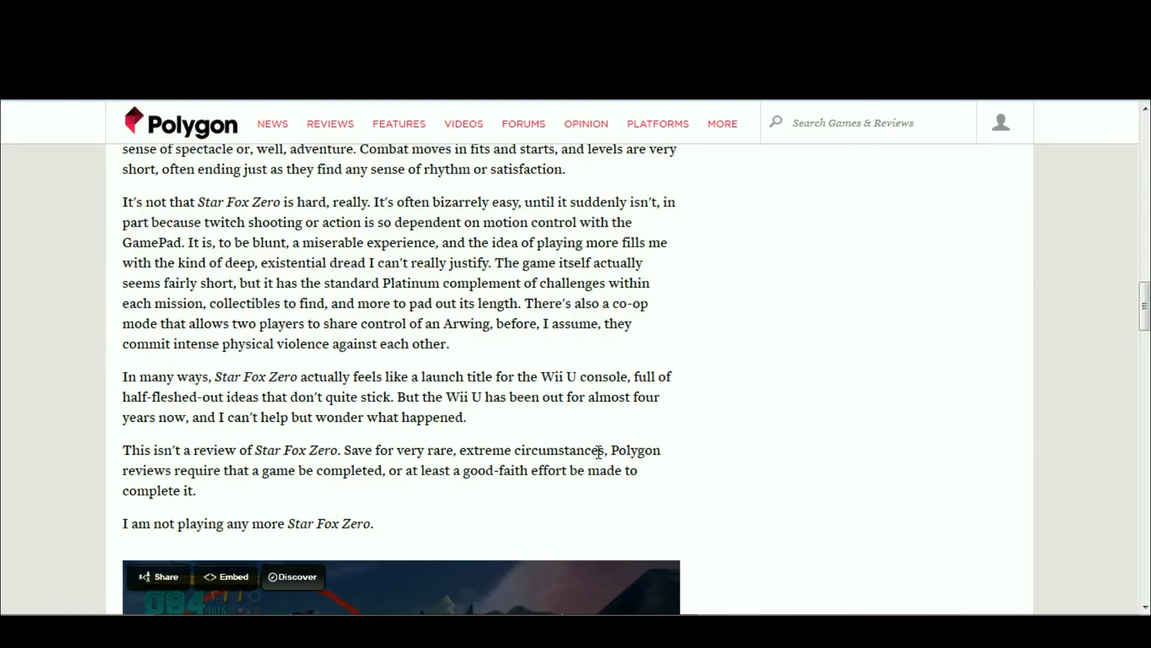
double_click(635, 450)
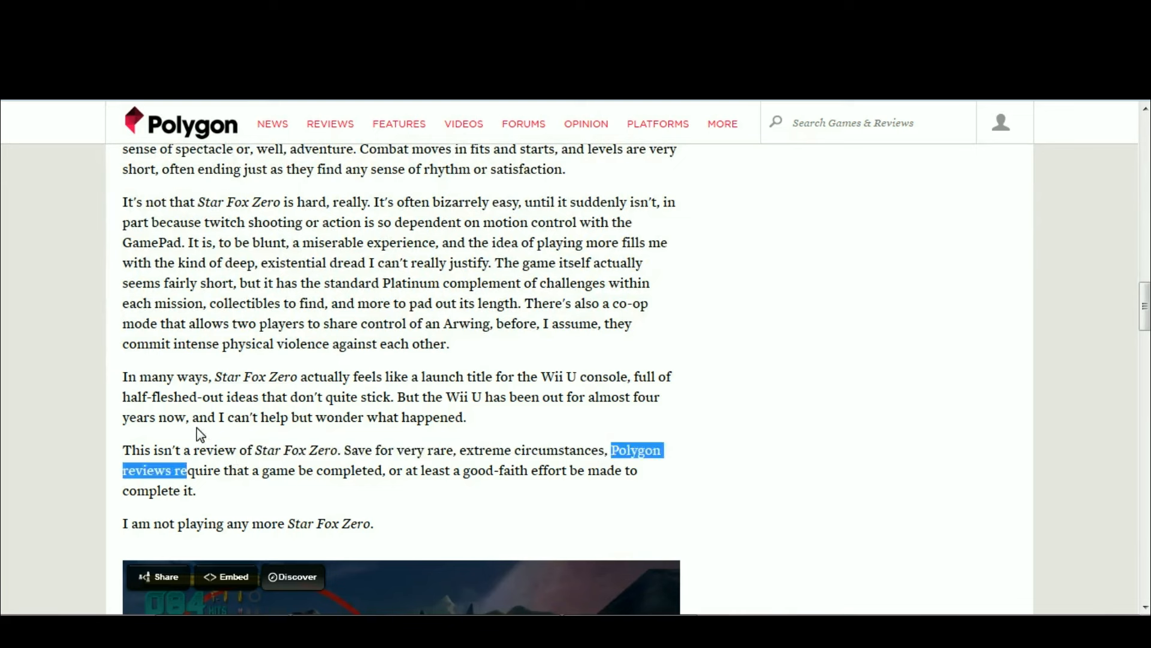
left_click(389, 449)
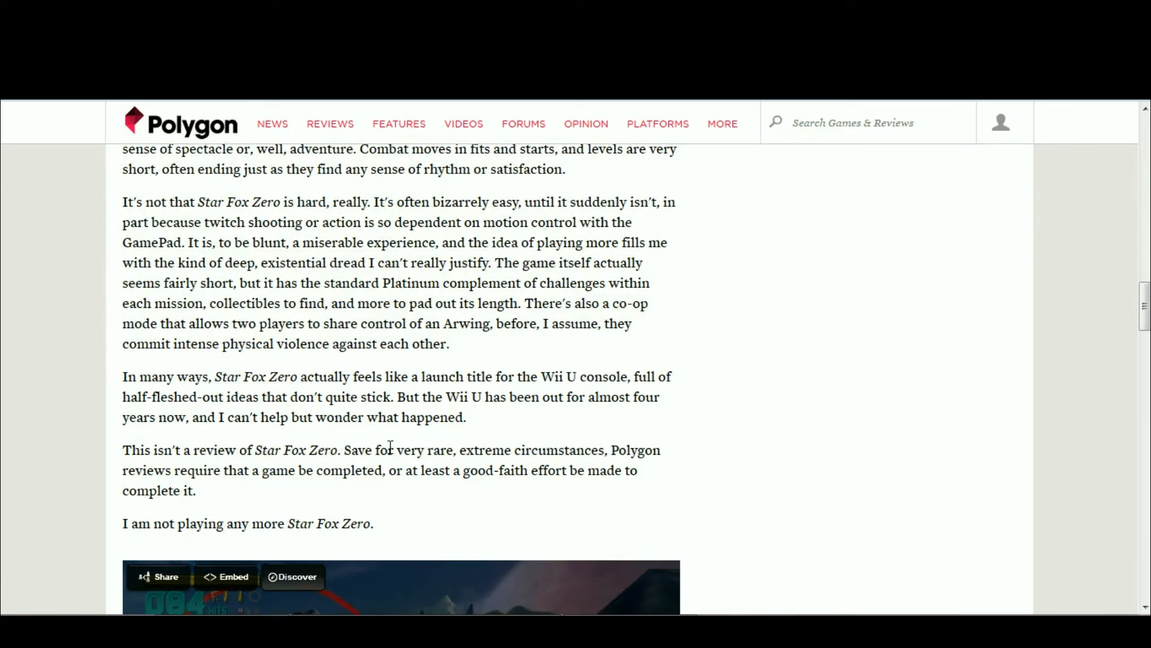
mouse_move(459, 453)
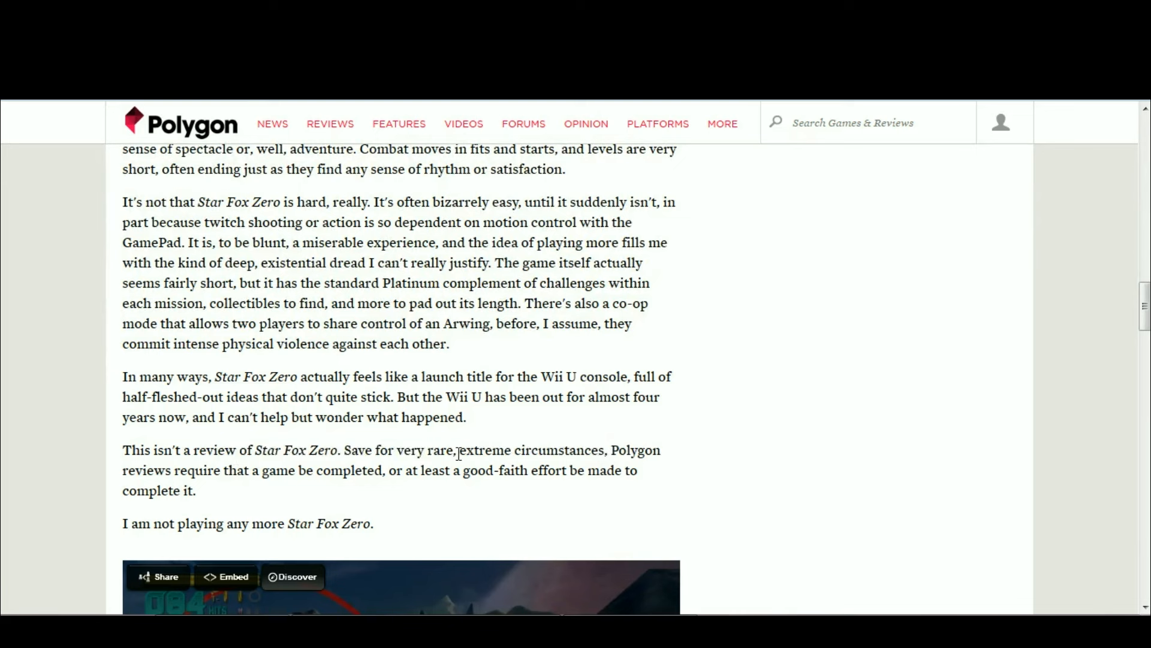
scroll("down", 3)
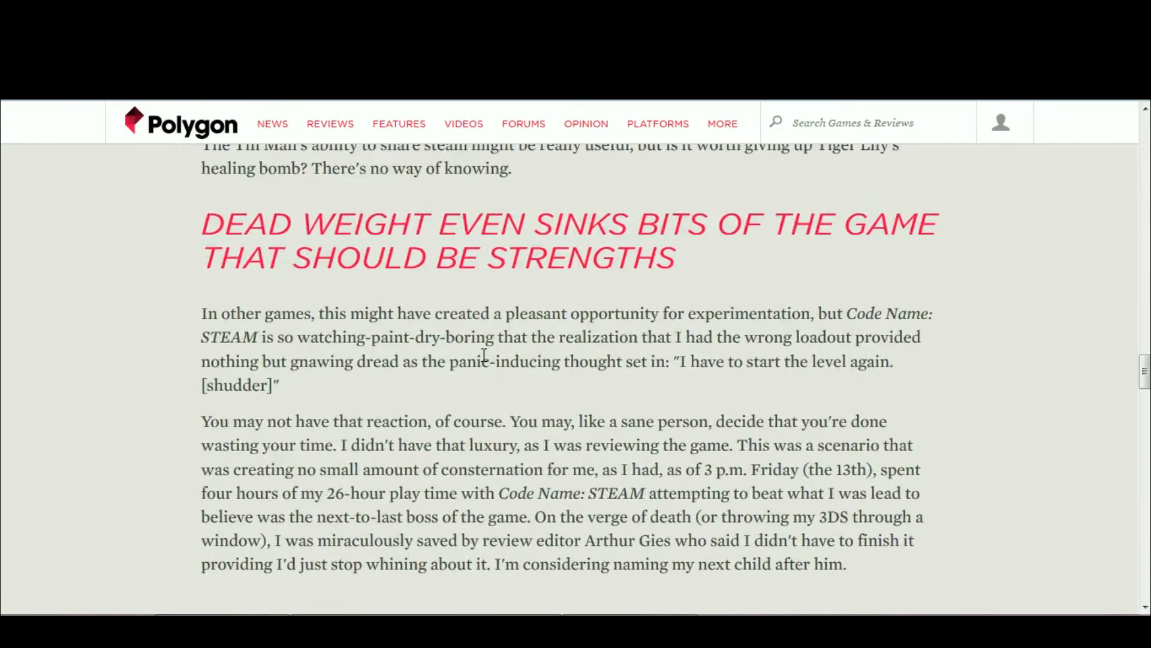
scroll("down", 3)
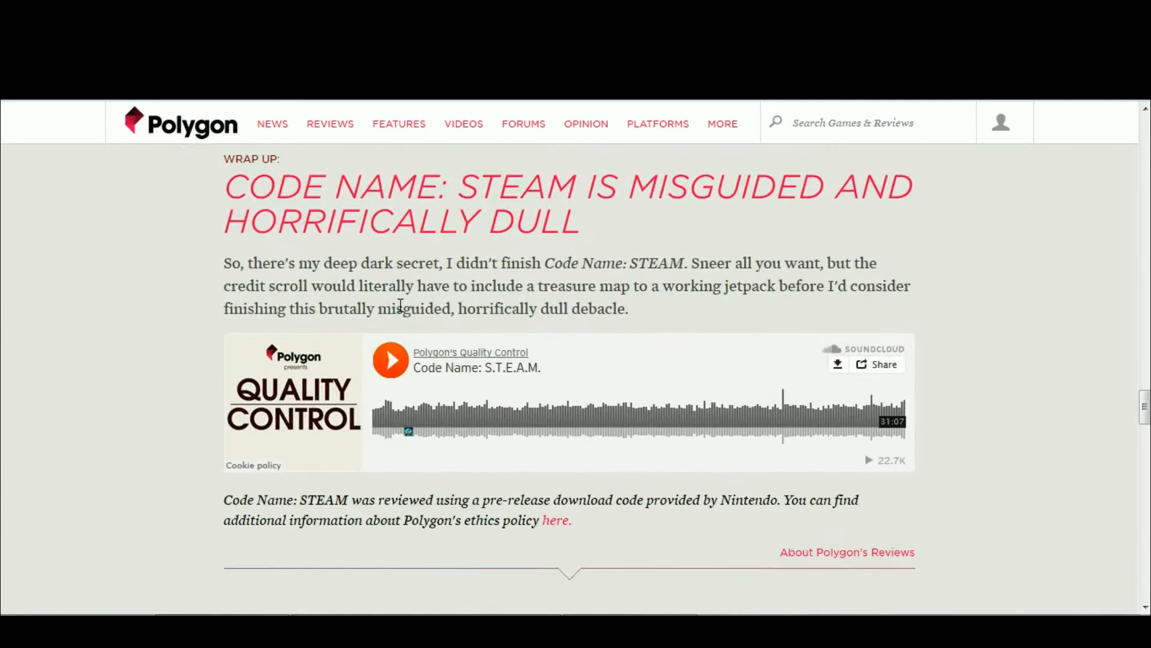
scroll("up", 3)
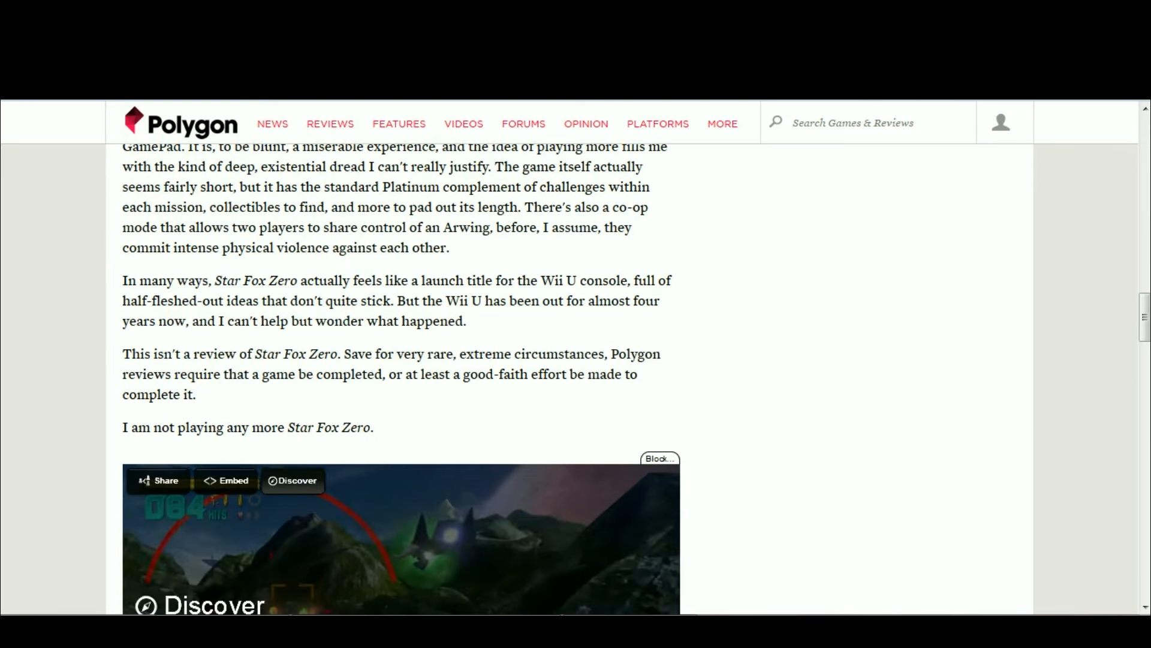
mouse_move(36, 475)
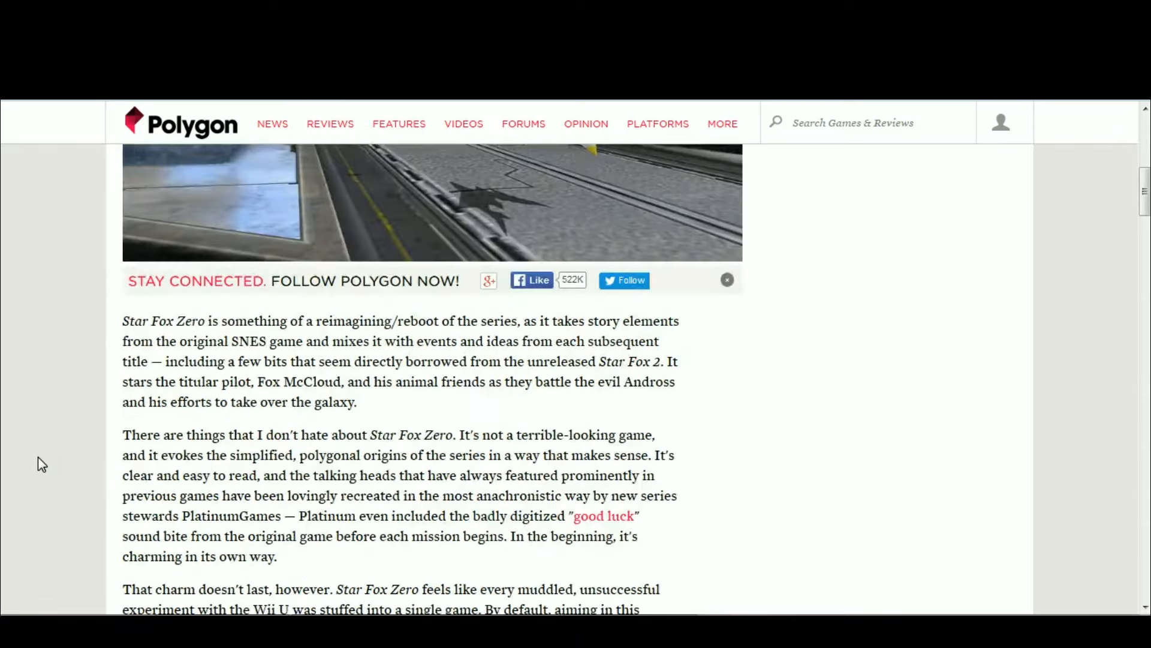
scroll("up", 3)
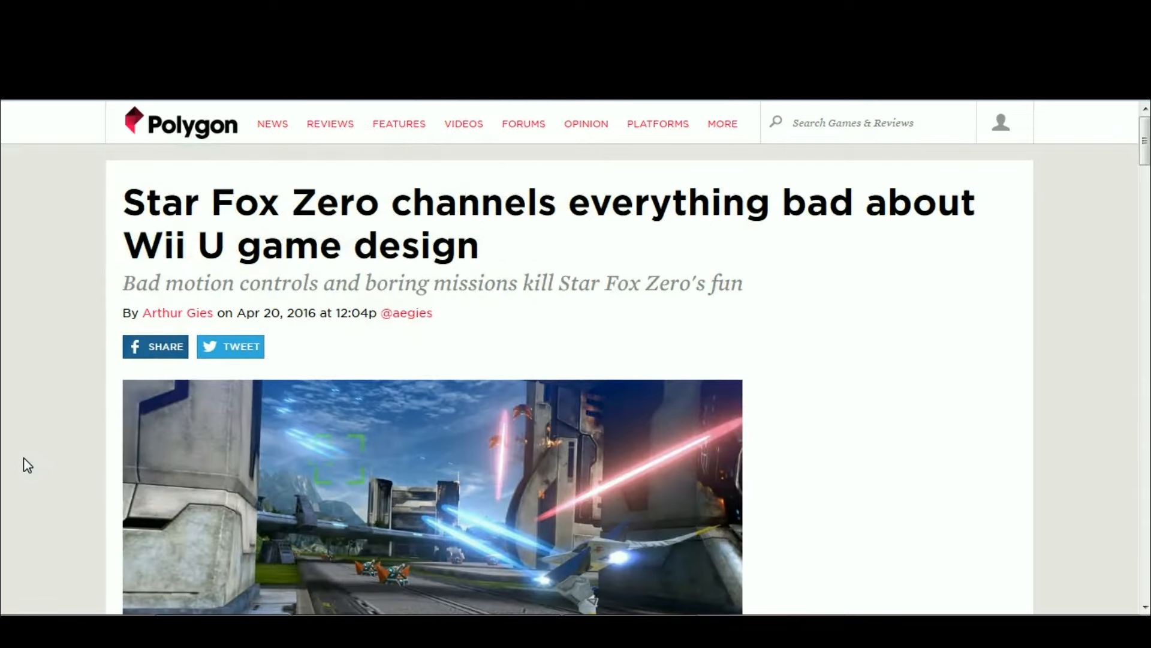
scroll("down", 3)
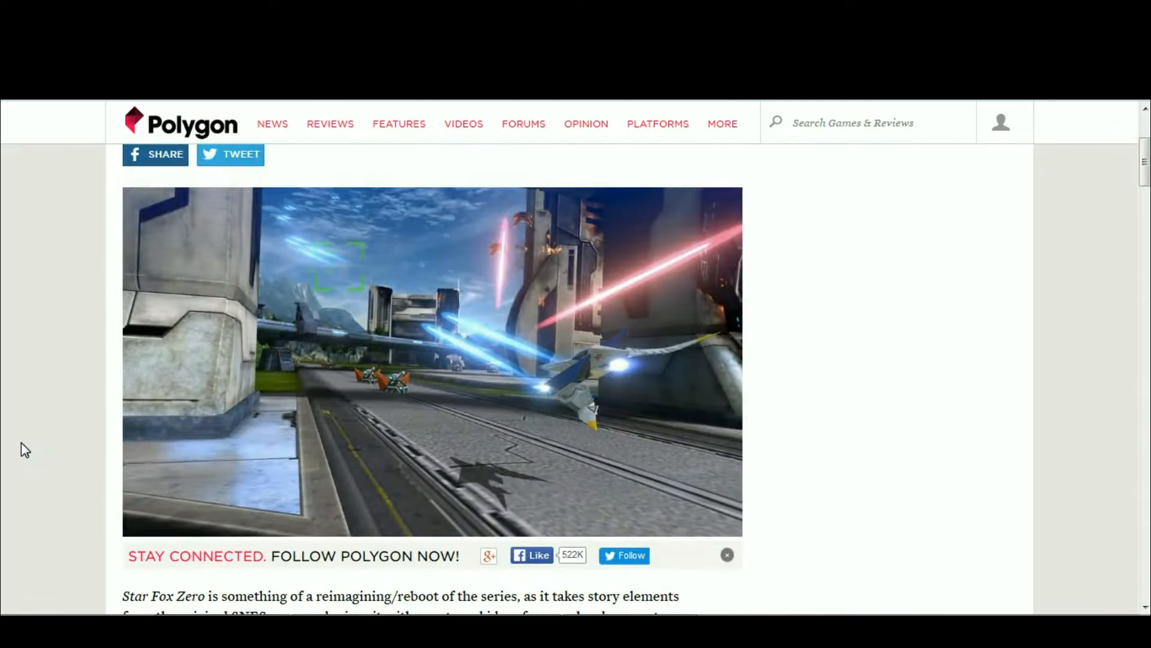
scroll("down", 3)
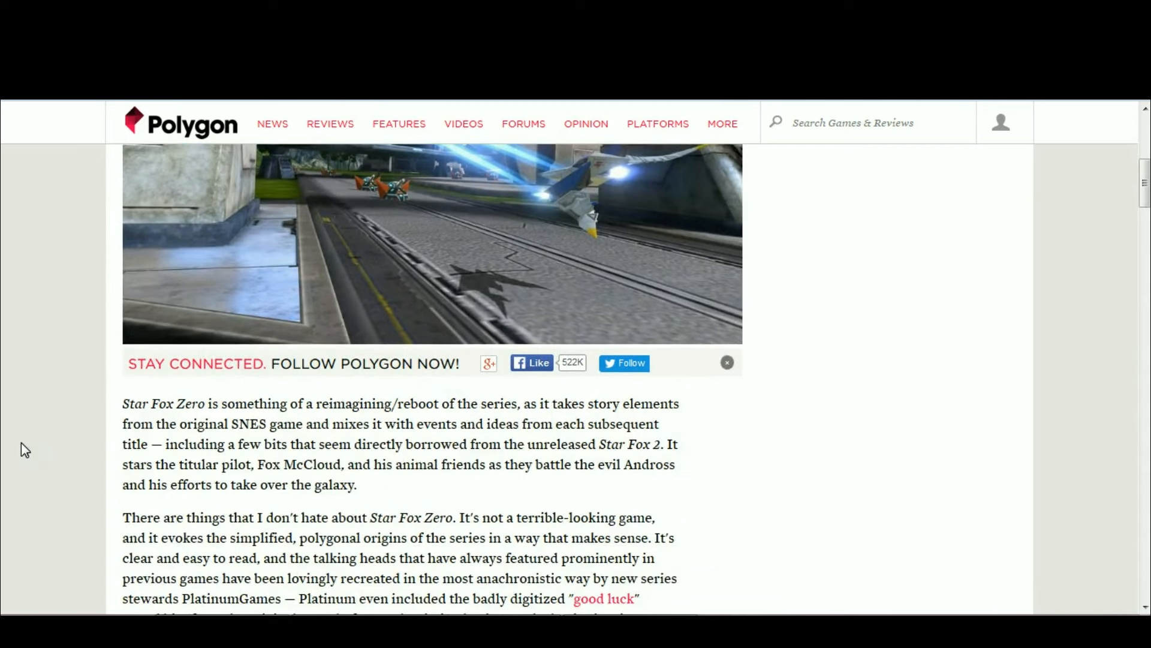
scroll("down", 3)
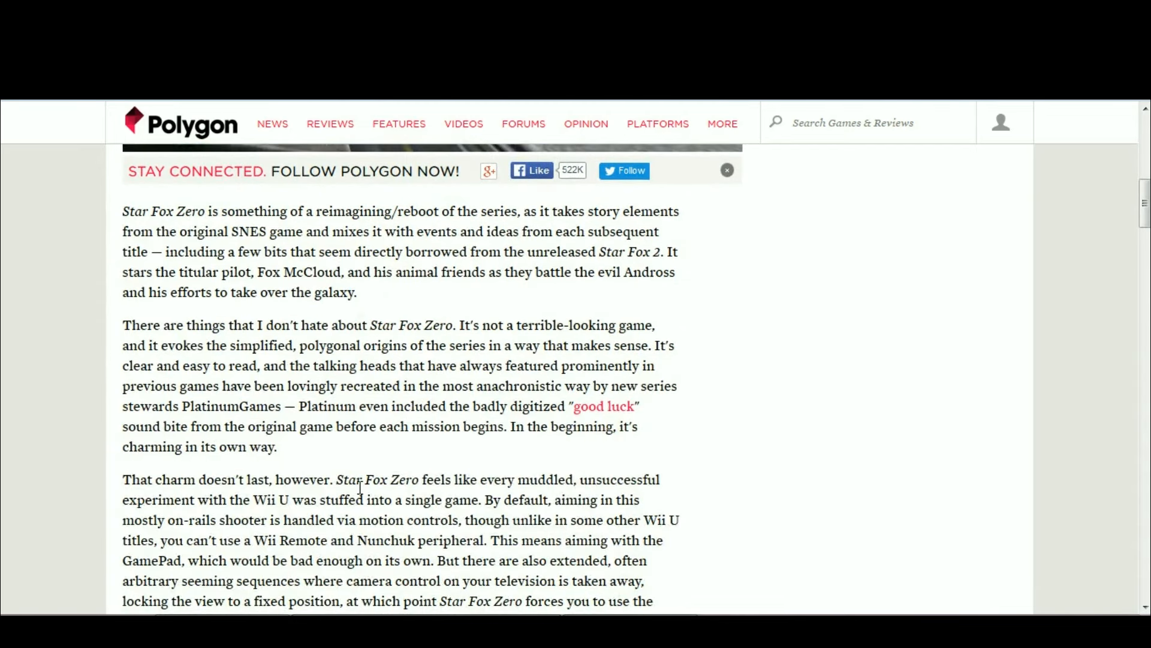
scroll("down", 3)
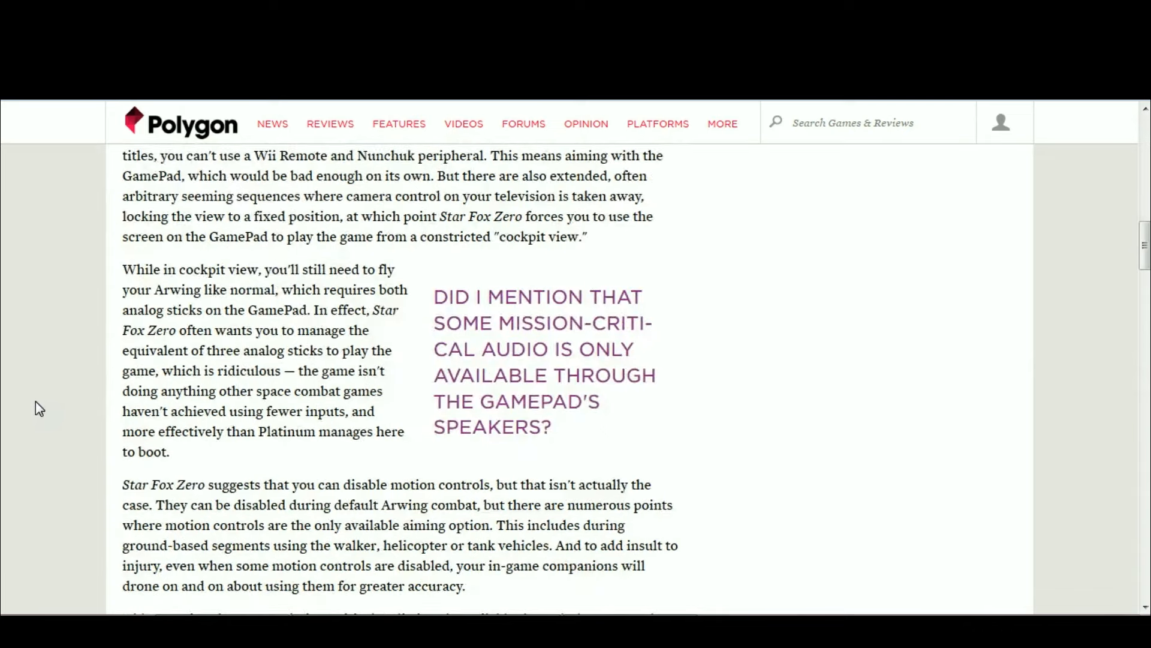
scroll("down", 3)
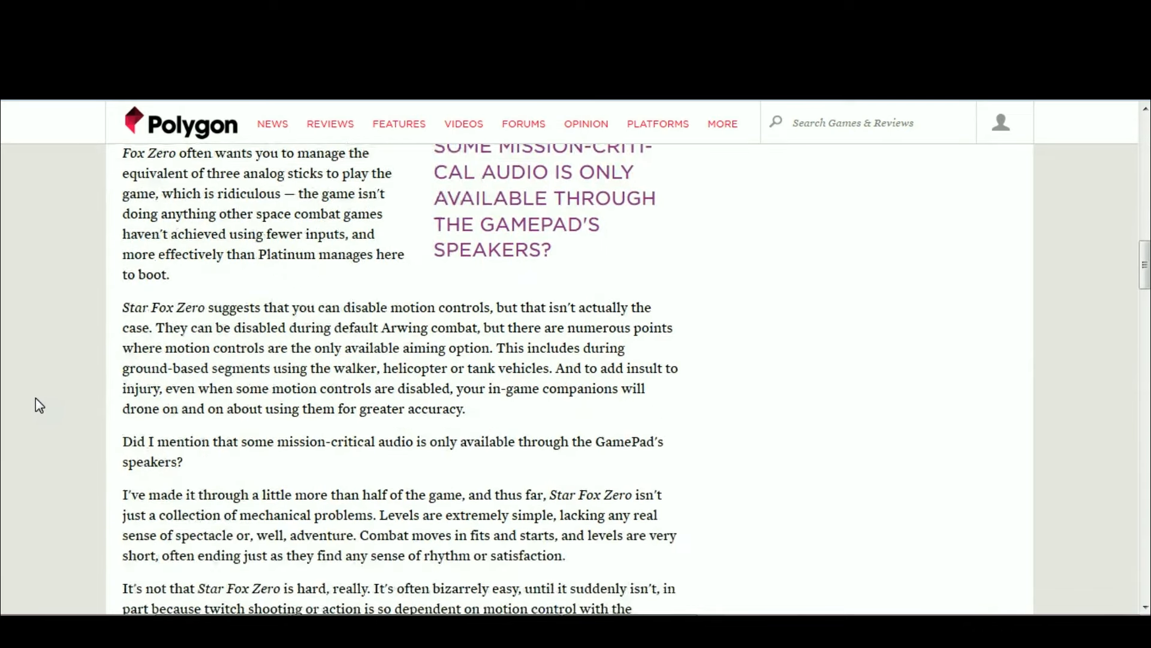
scroll("down", 3)
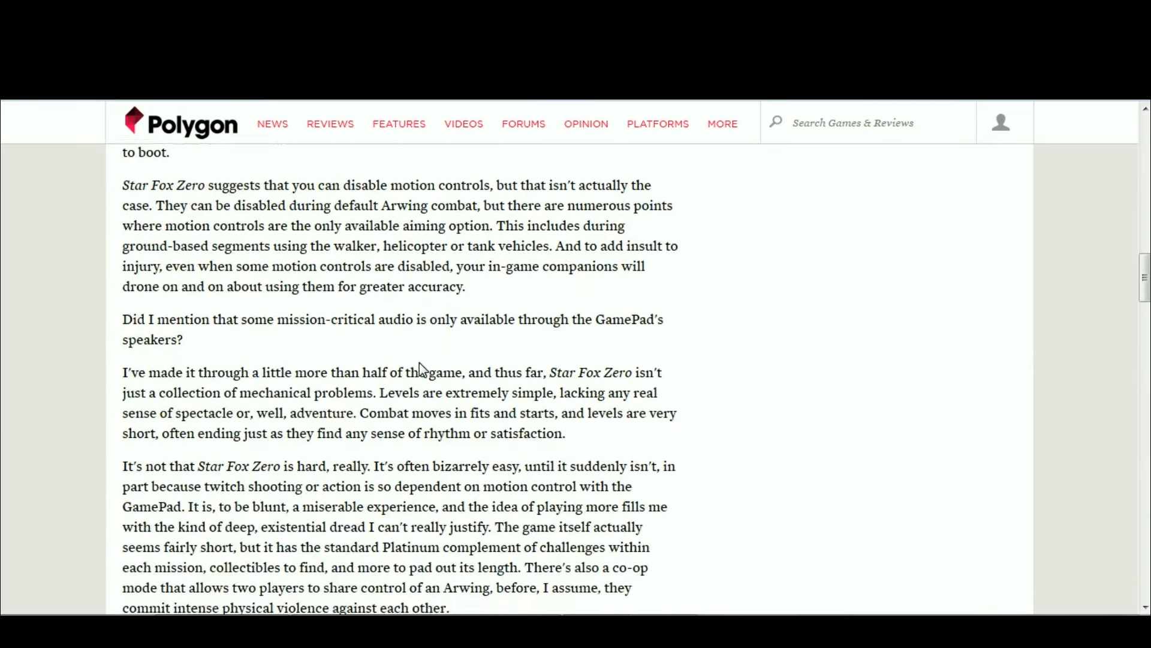
scroll("down", 3)
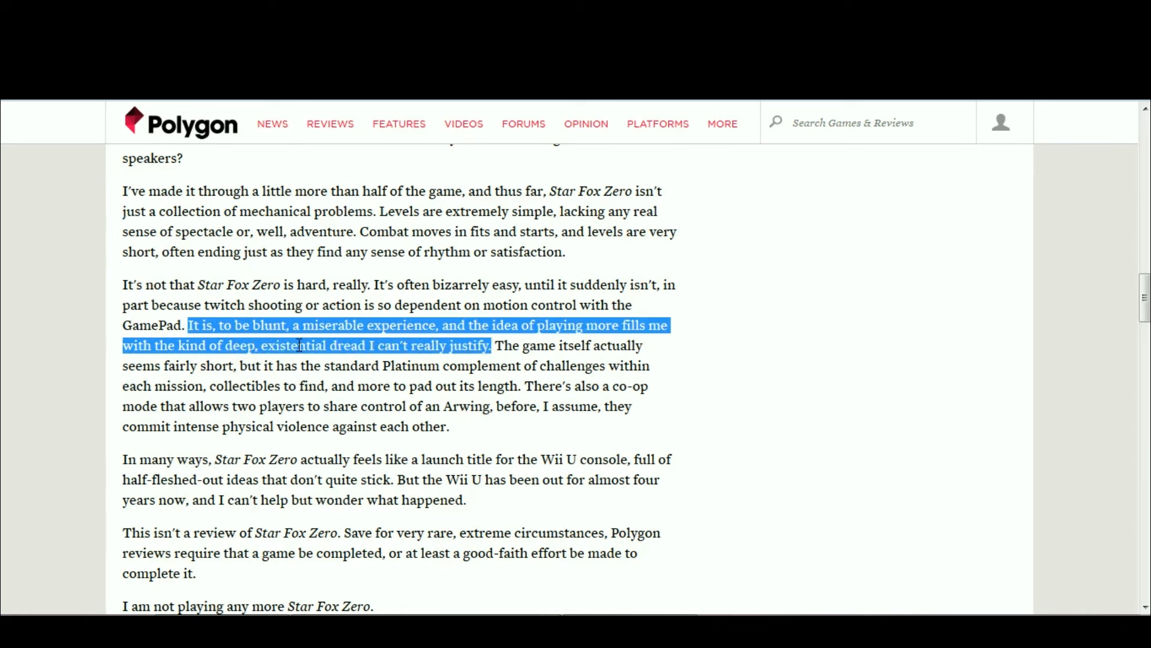
mouse_move(481, 382)
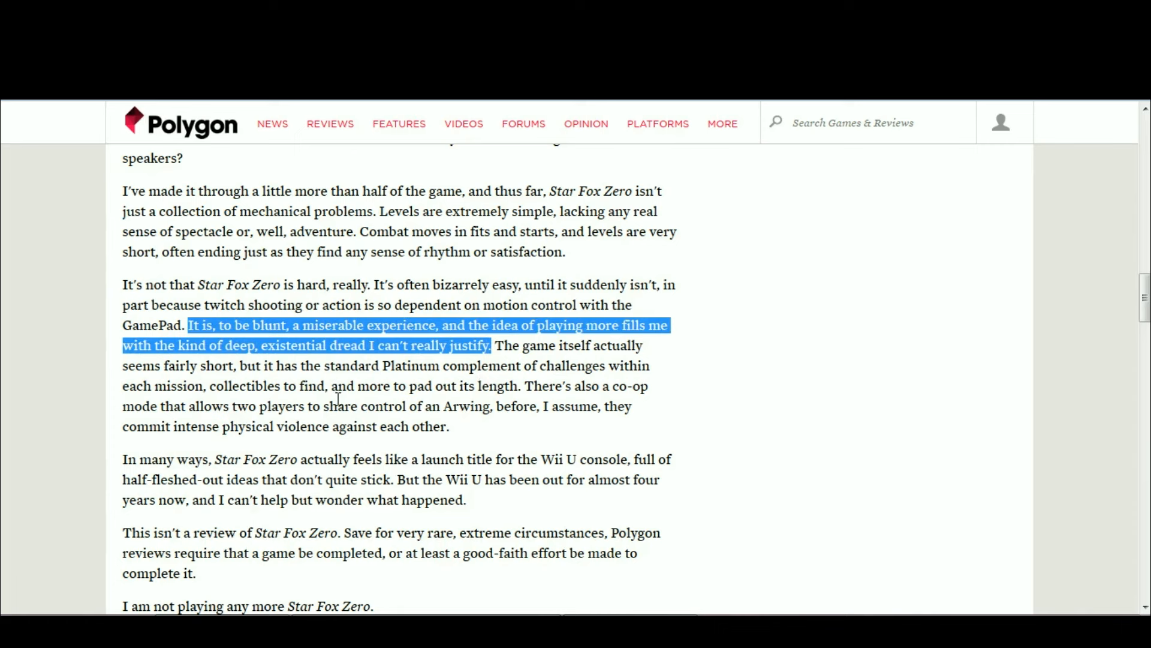
scroll("up", 3)
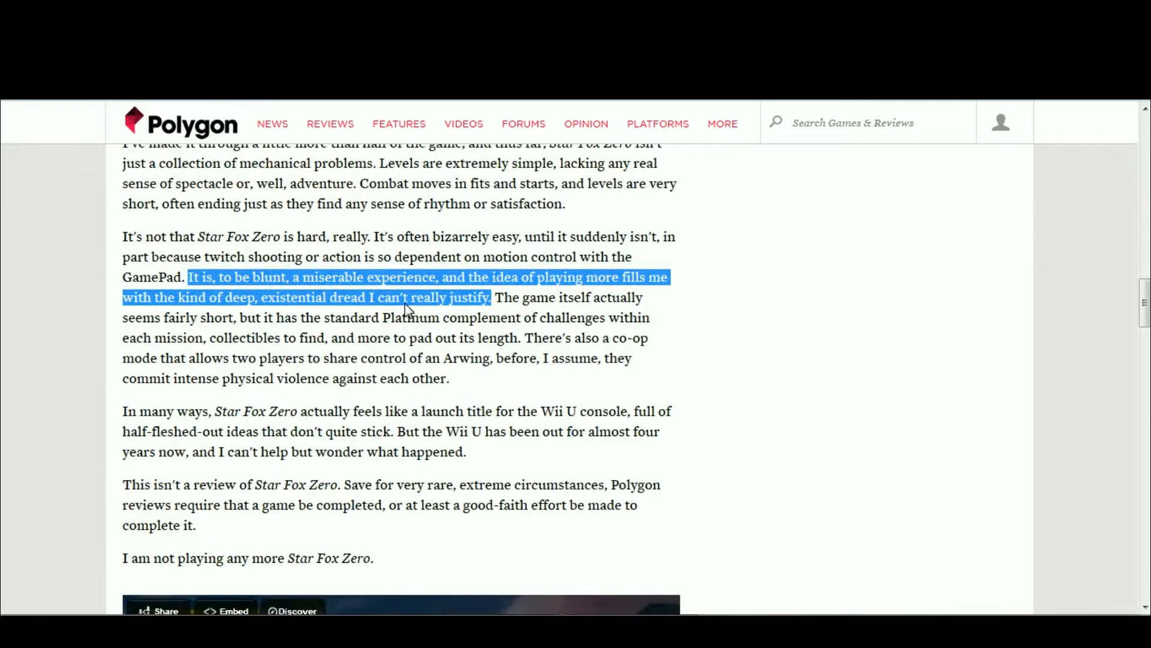
mouse_move(503, 360)
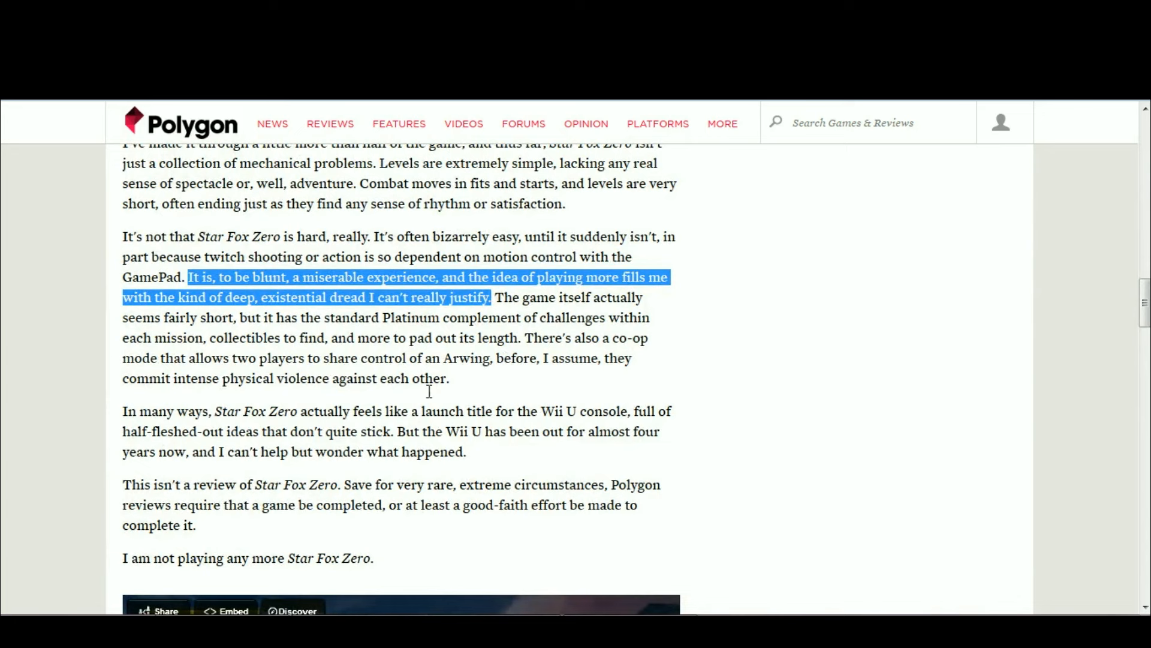
mouse_move(598, 399)
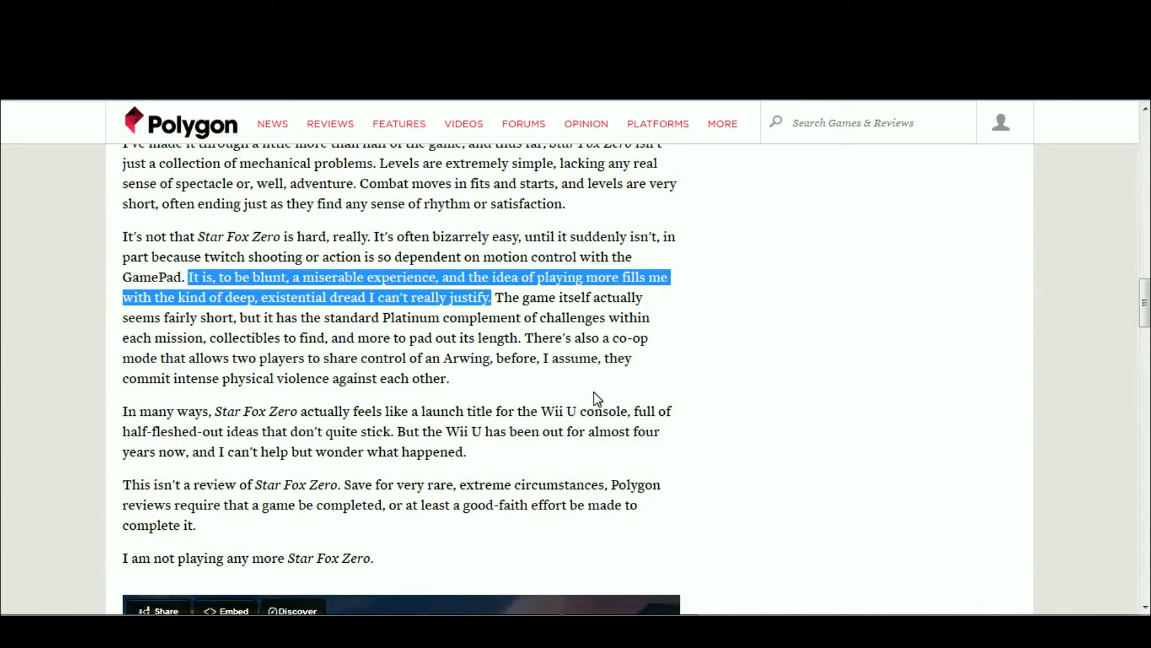
mouse_move(514, 350)
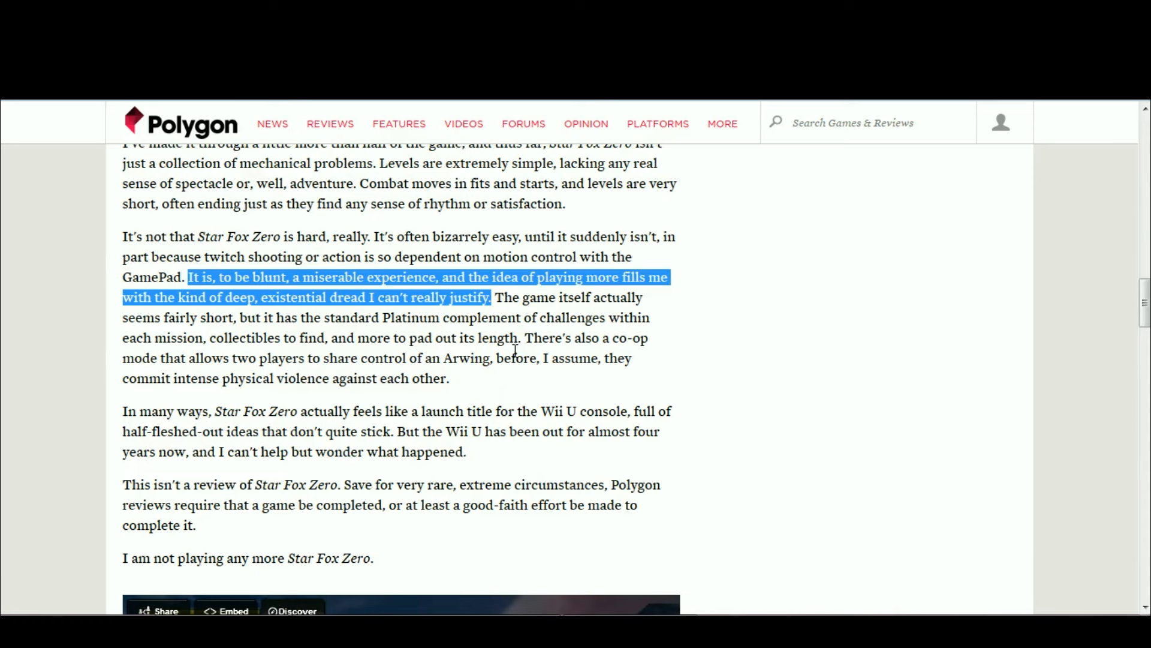
mouse_move(711, 307)
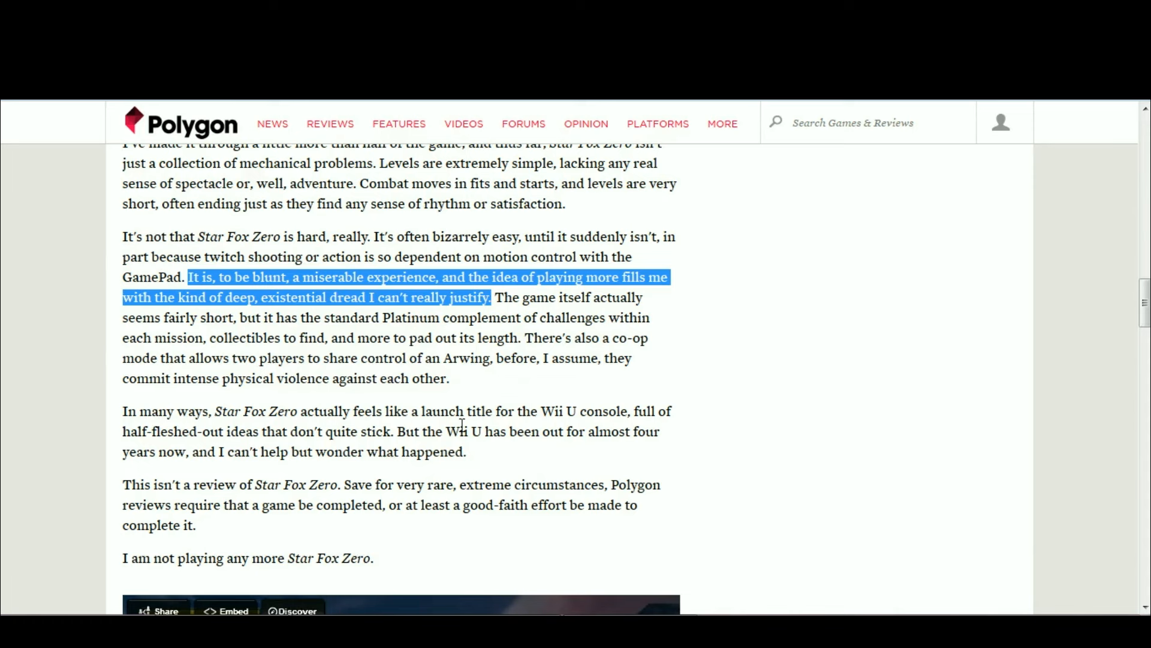
mouse_move(458, 376)
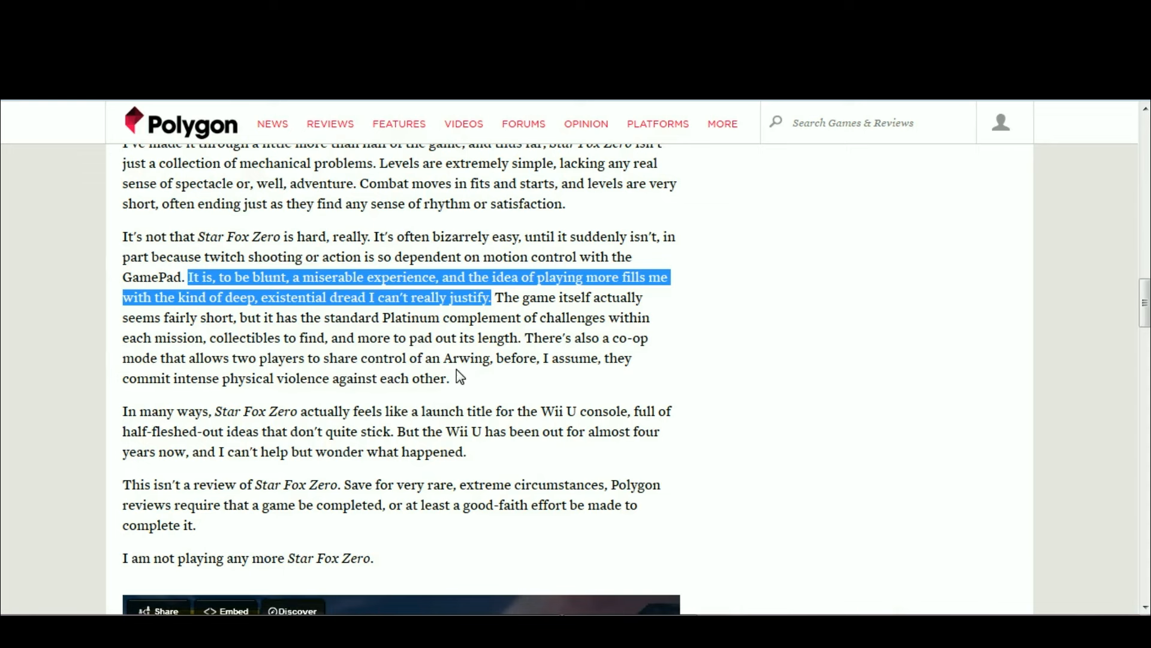
mouse_move(858, 285)
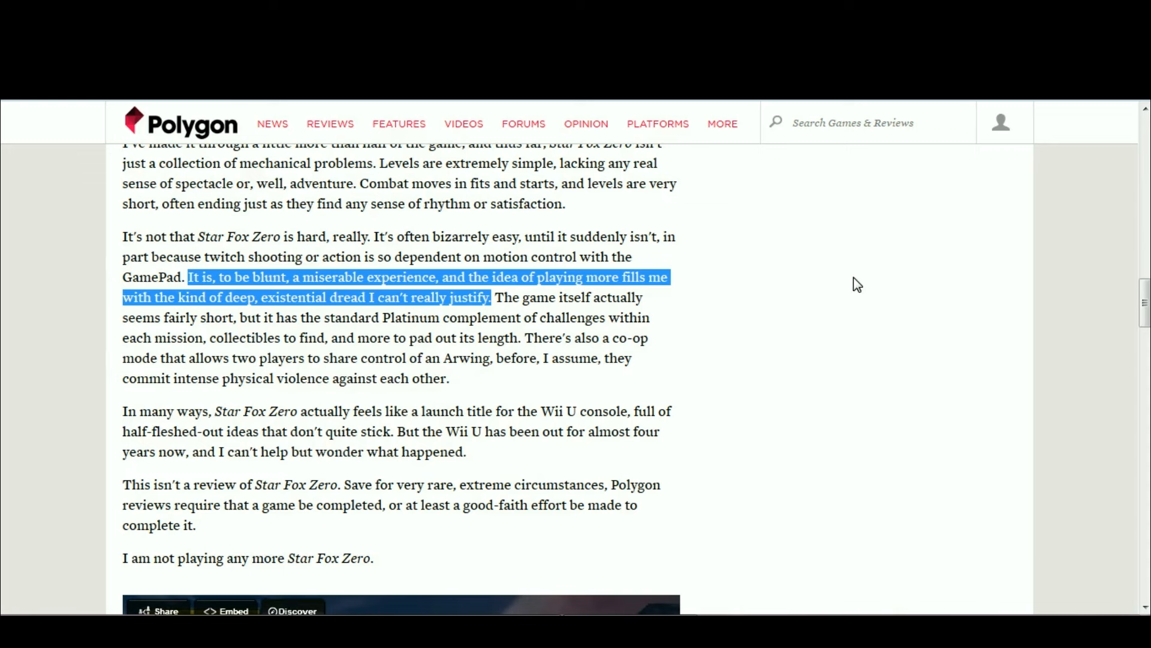
left_click(245, 252)
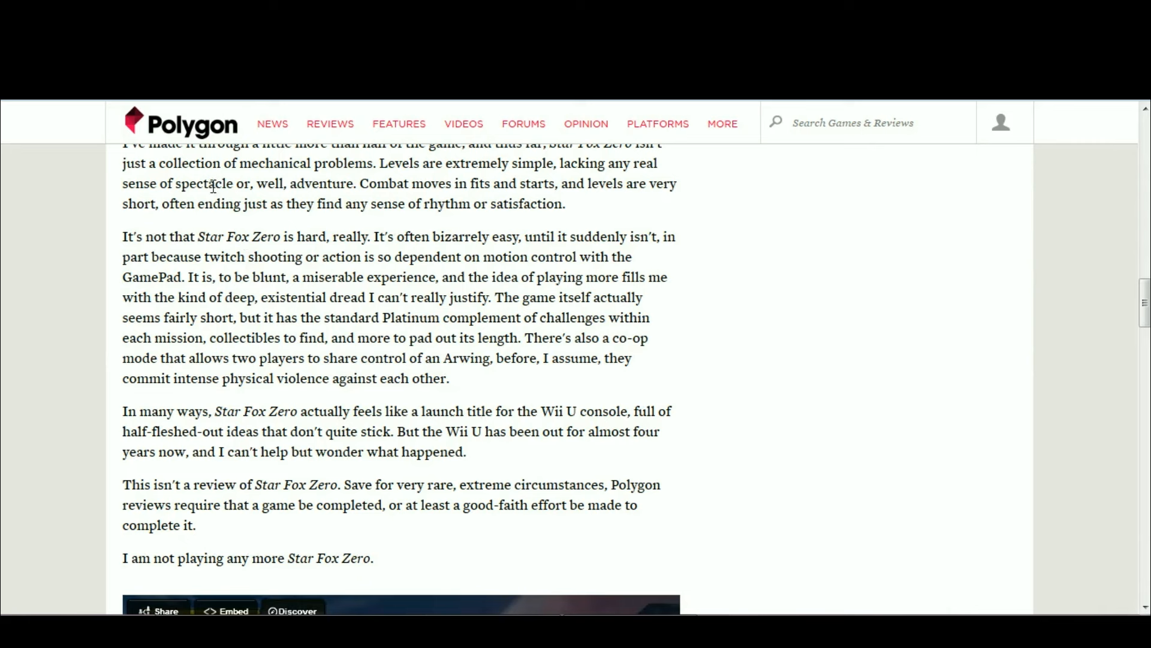
mouse_move(232, 224)
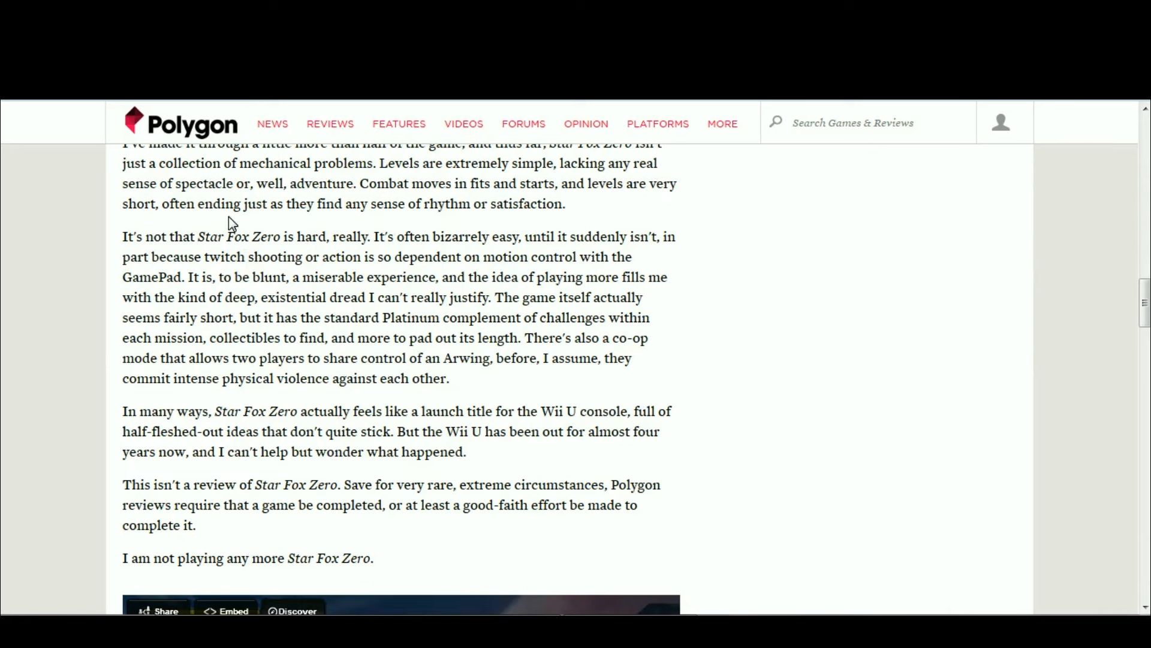
mouse_move(191, 433)
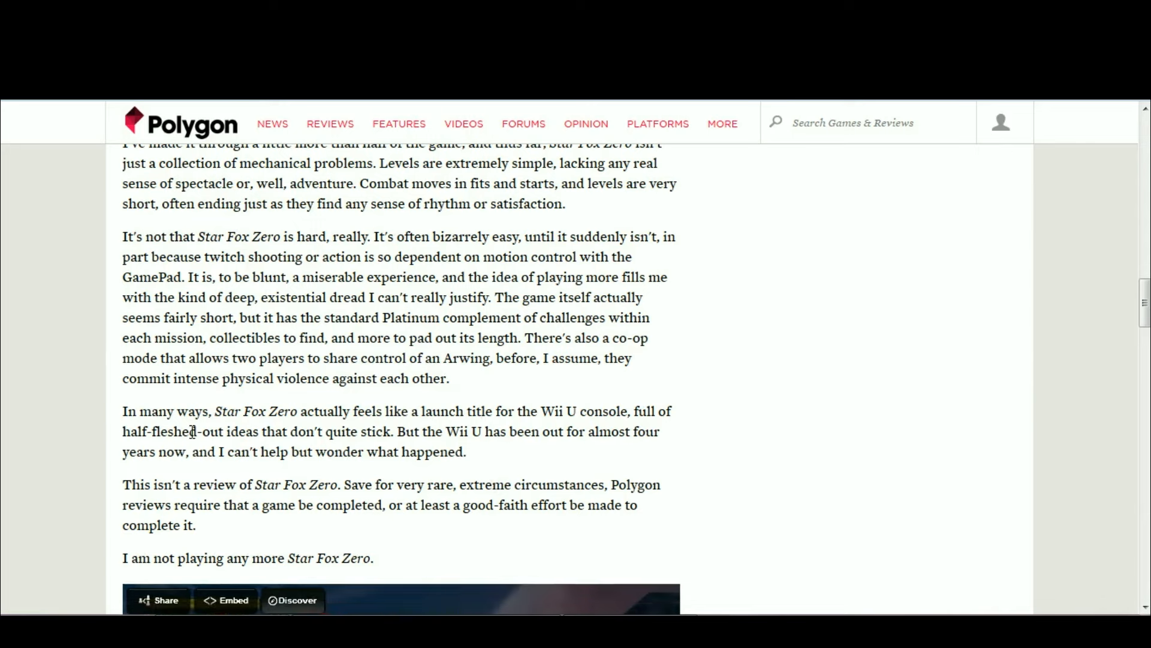
Reopen the Code Name: STEAM page and scroll through its disclosure and score history.
scroll("down", 3)
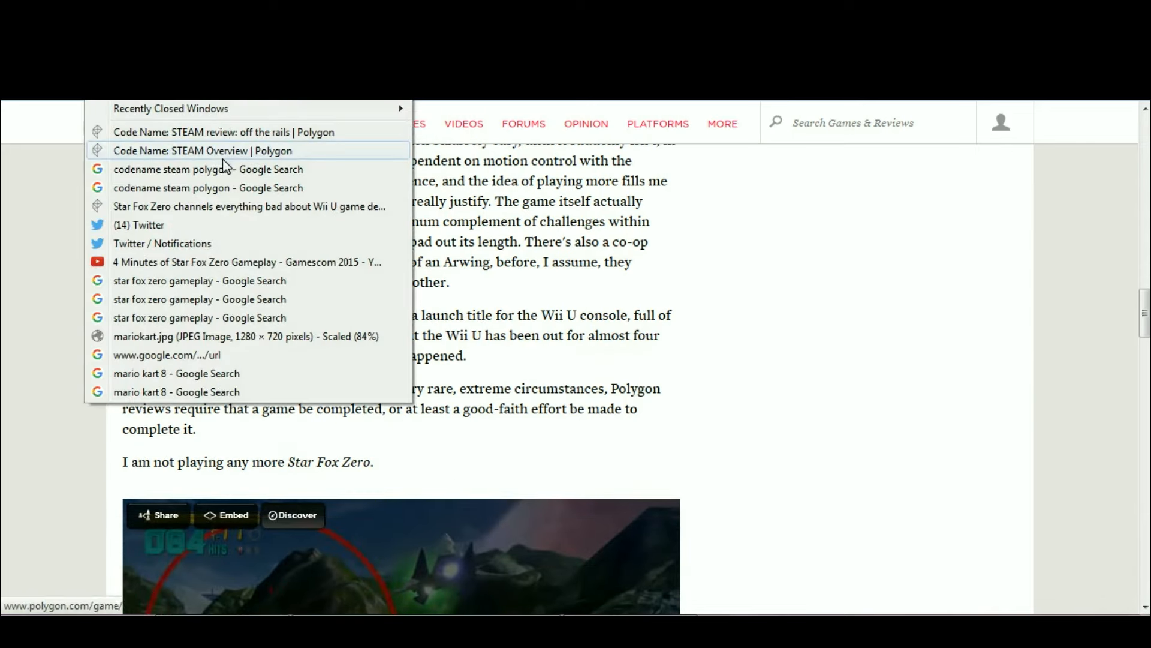
left_click(222, 132)
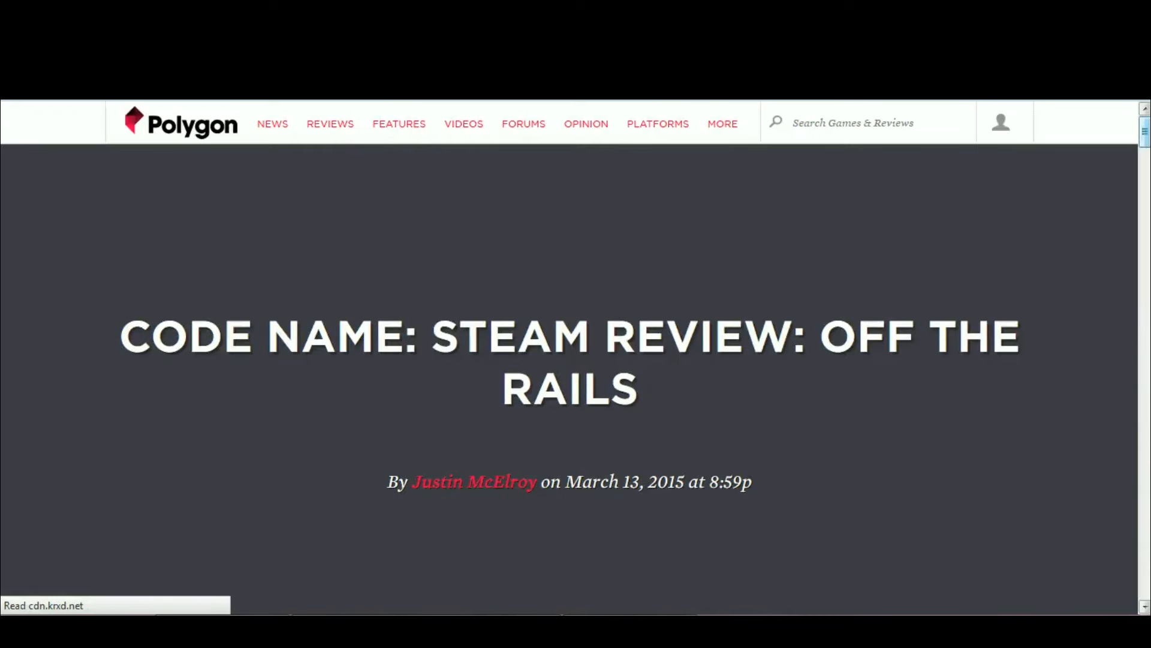
scroll("down", 3)
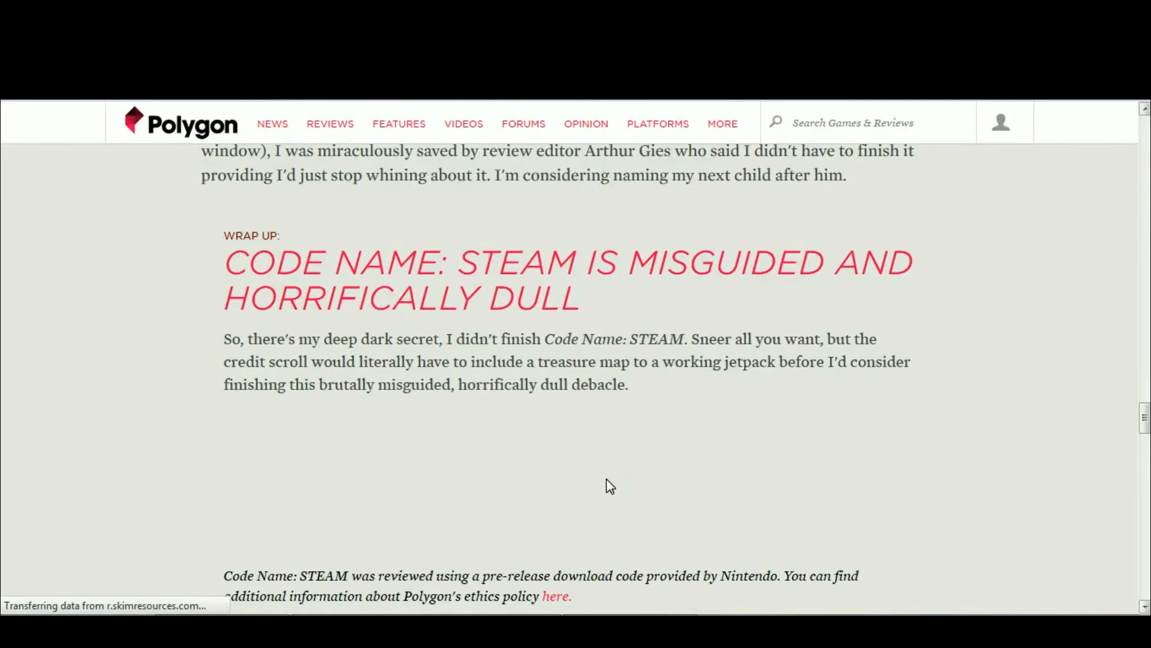
scroll("down", 3)
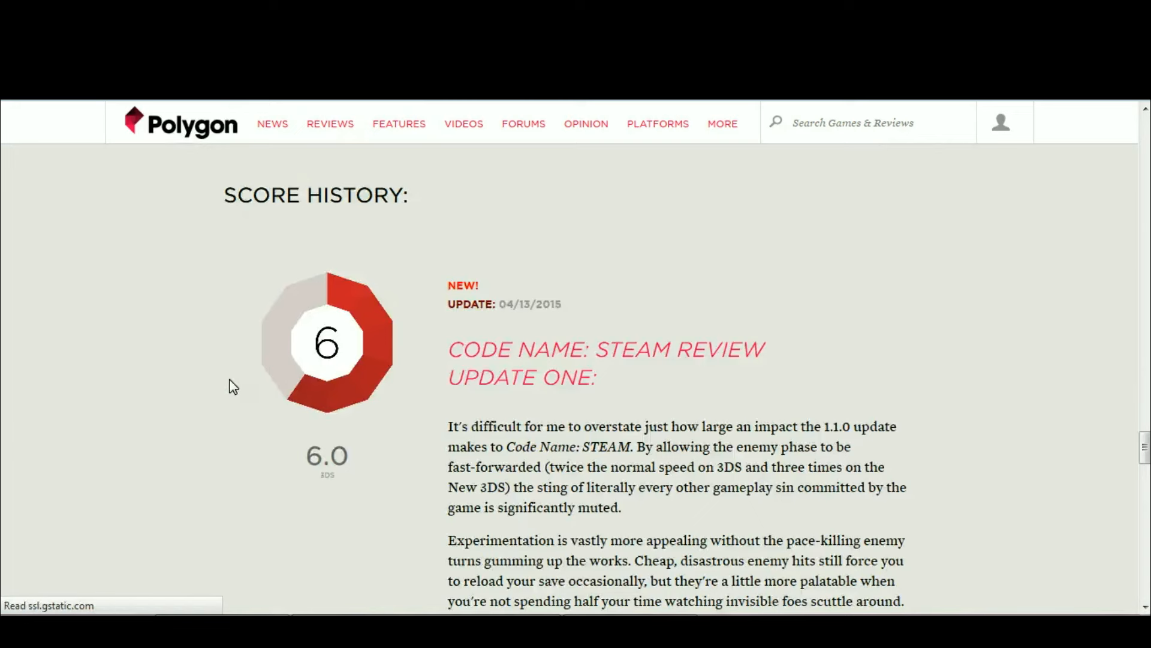
scroll("up", 3)
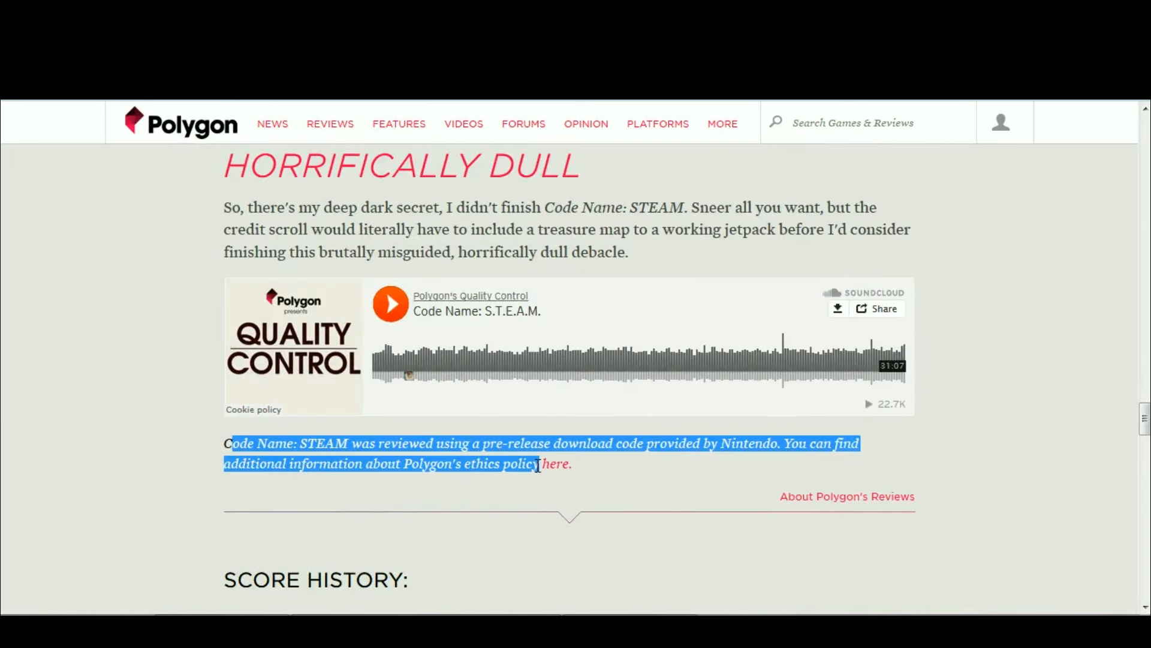
scroll("up", 3)
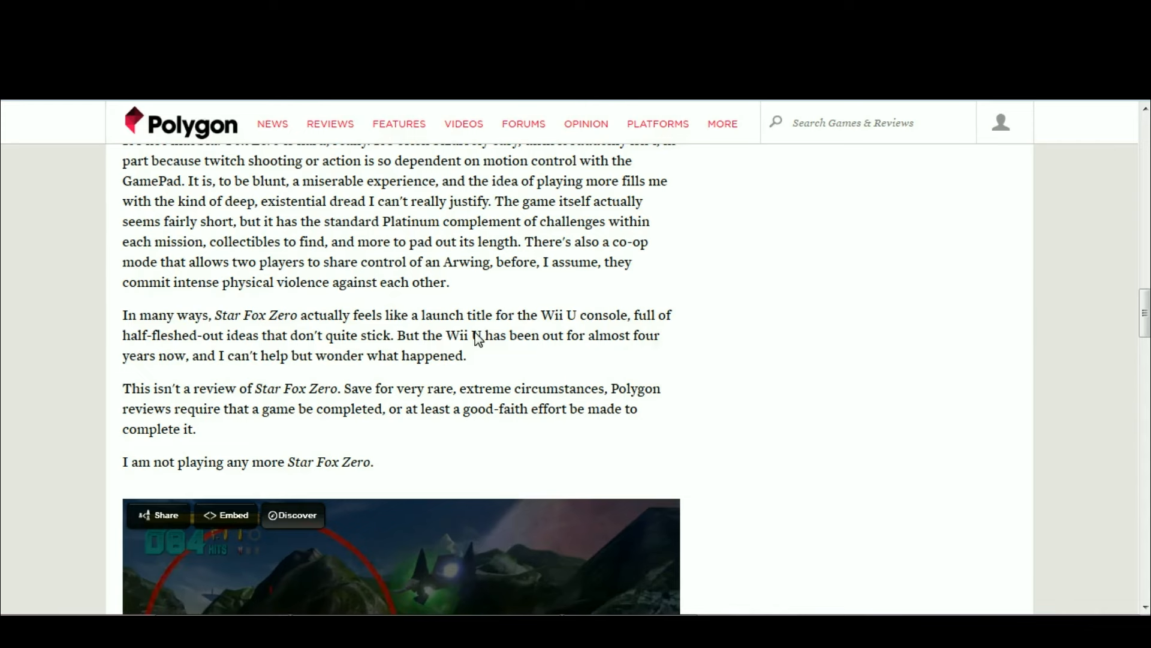
mouse_move(443, 377)
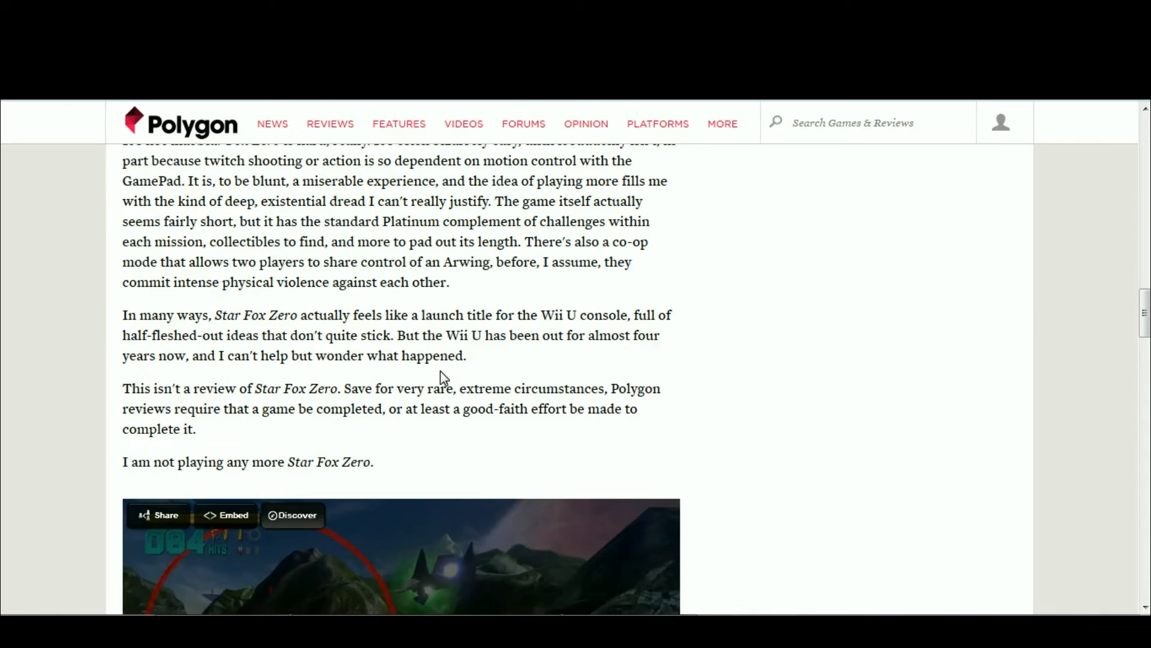
mouse_move(502, 386)
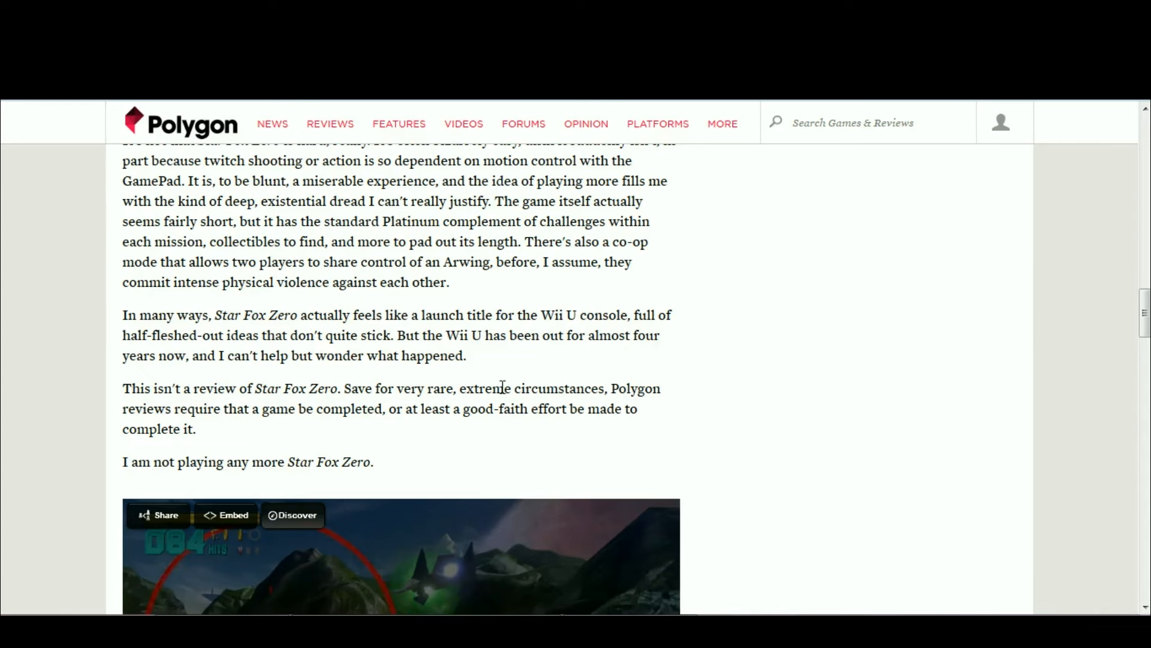
mouse_move(311, 342)
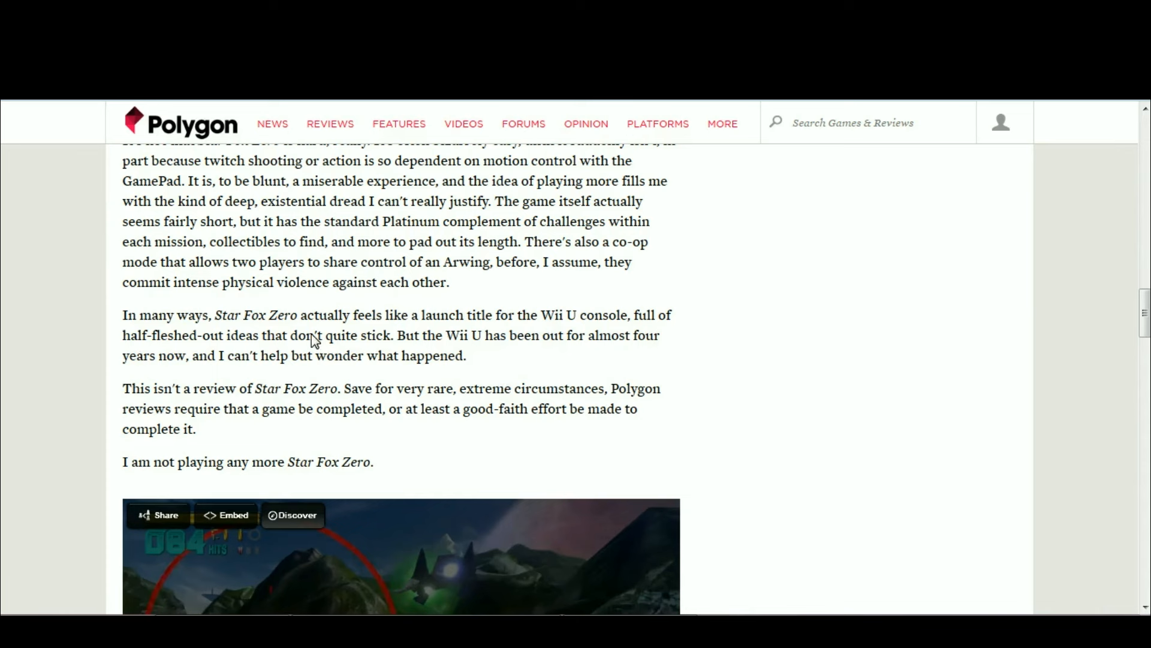
mouse_move(346, 406)
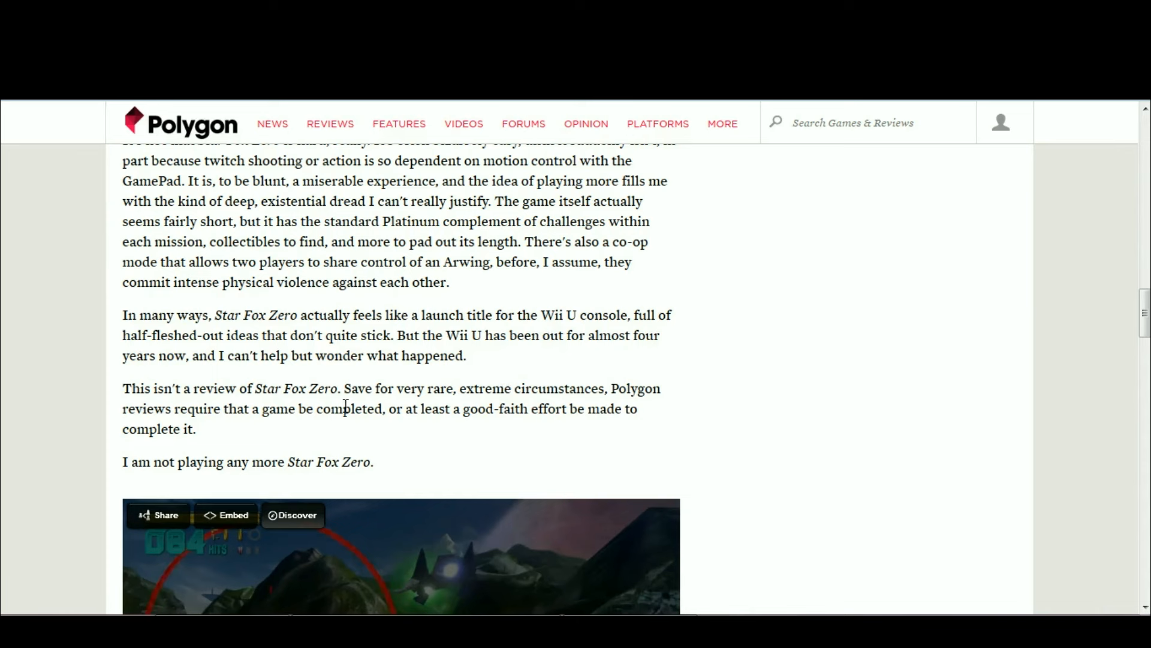
mouse_move(577, 476)
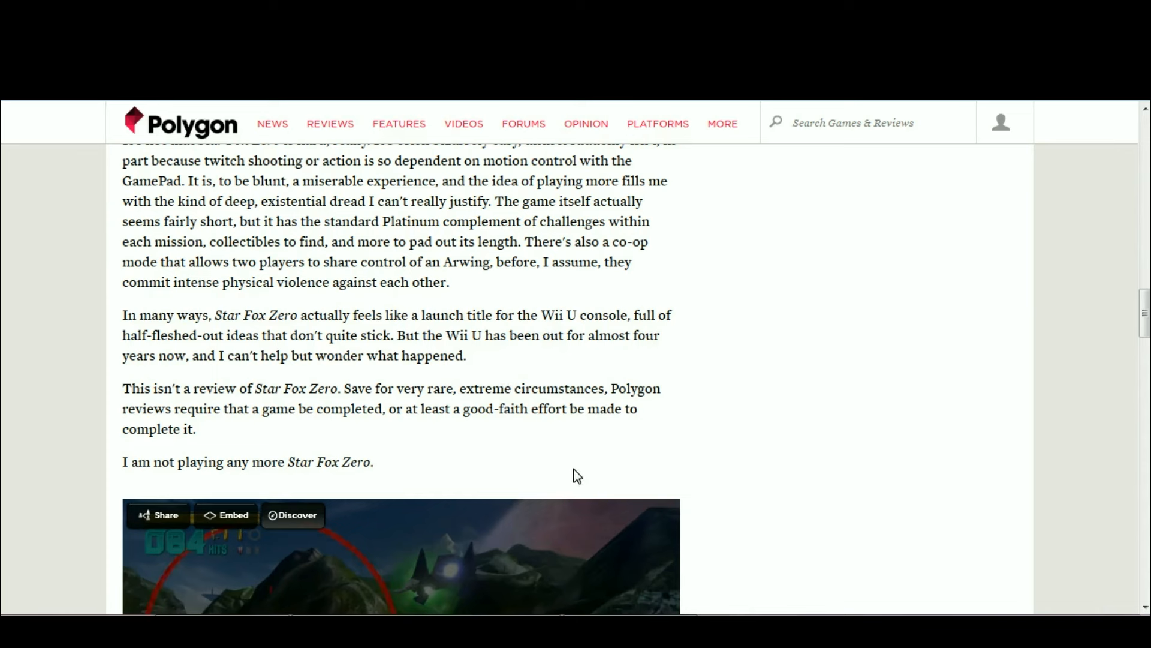
mouse_move(112, 408)
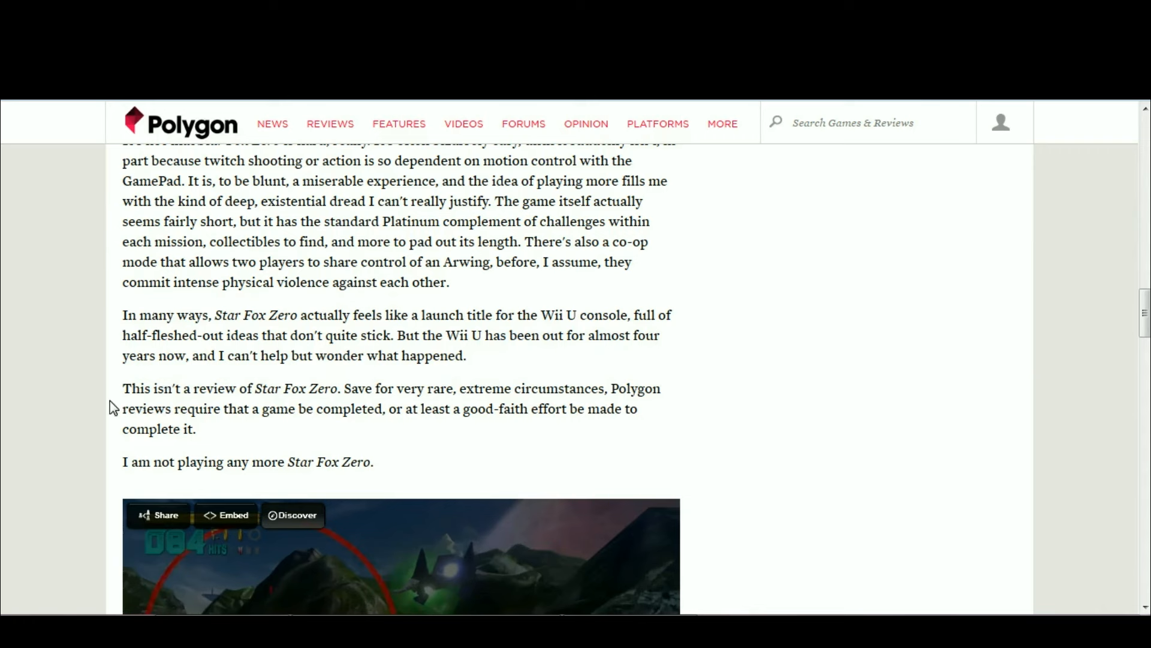
mouse_move(183, 361)
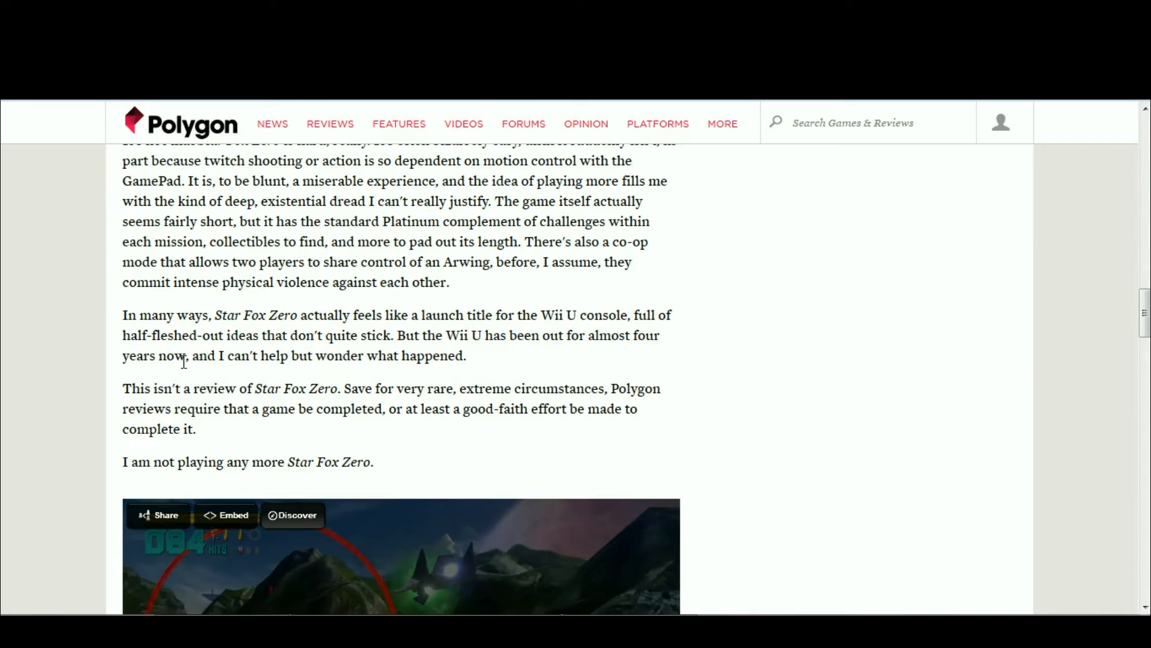
mouse_move(305, 312)
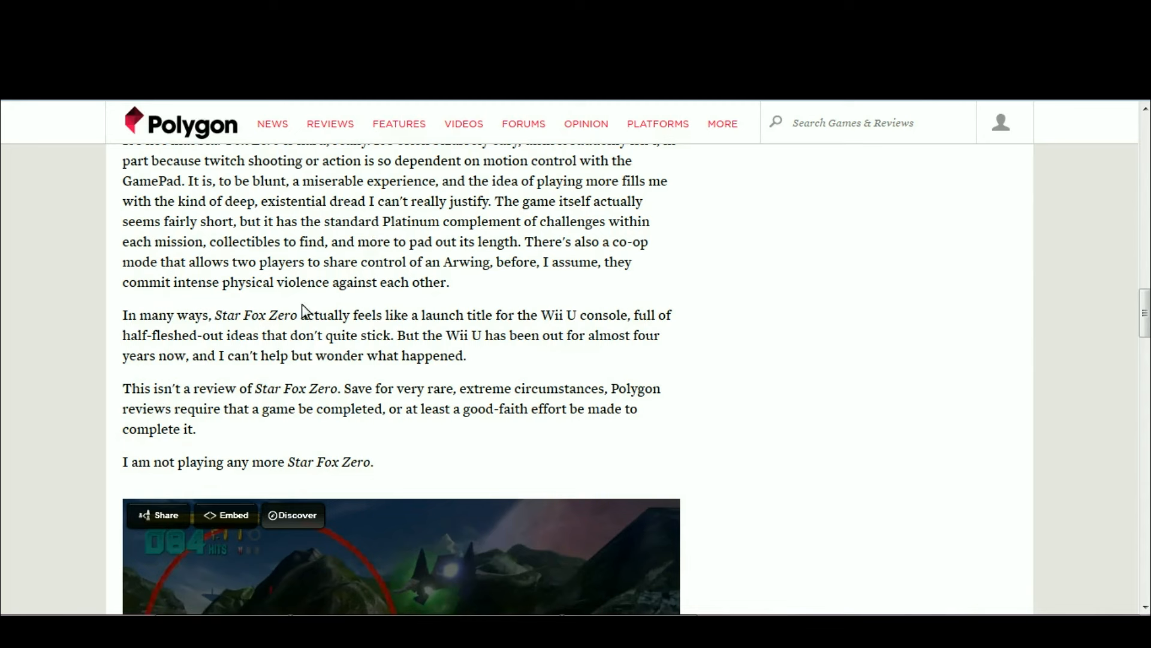
mouse_move(547, 389)
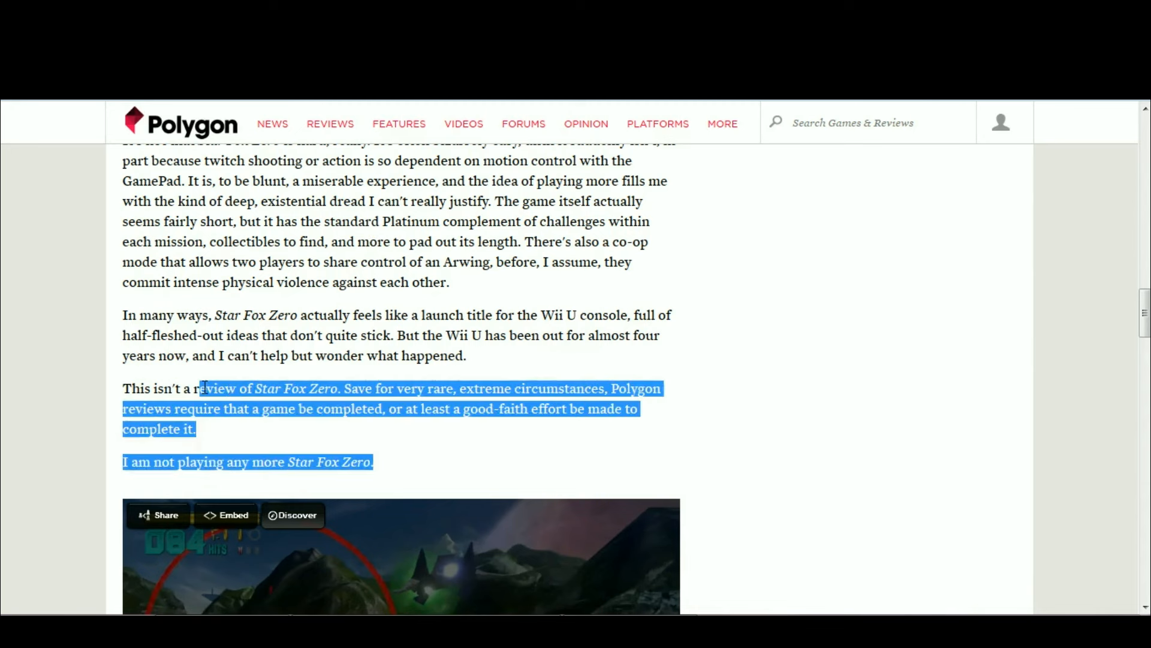
Clear the mis-started selection and trim the highlight to 'This isn't a review of Star Fox Zero.'.
left_click(117, 389)
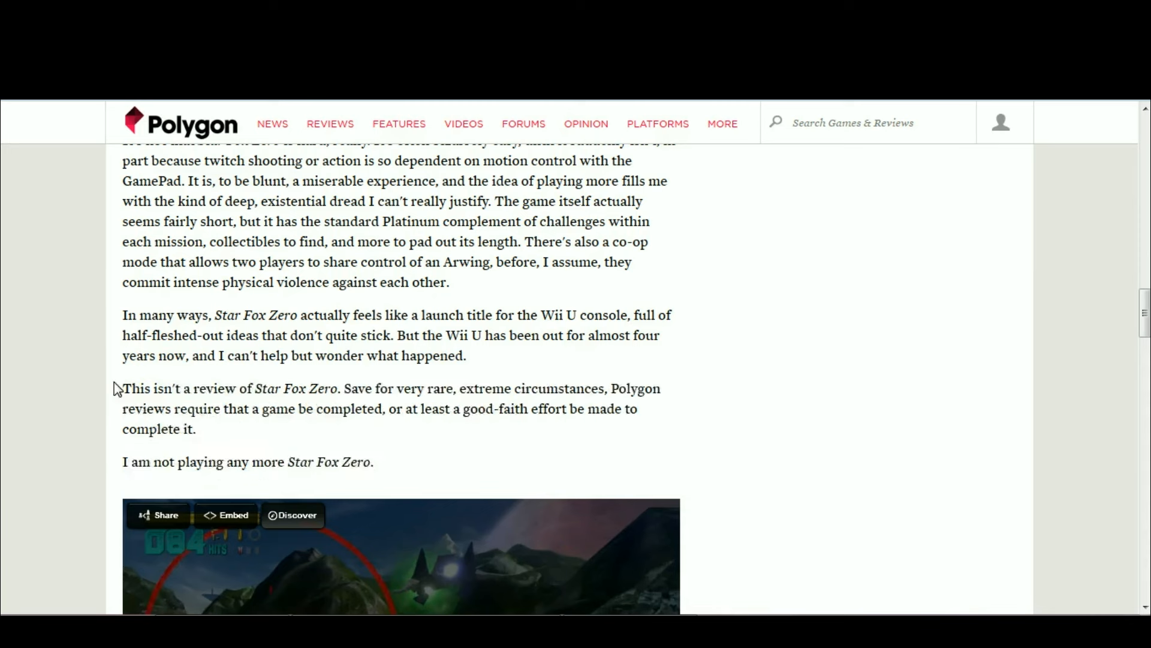
mouse_move(517, 425)
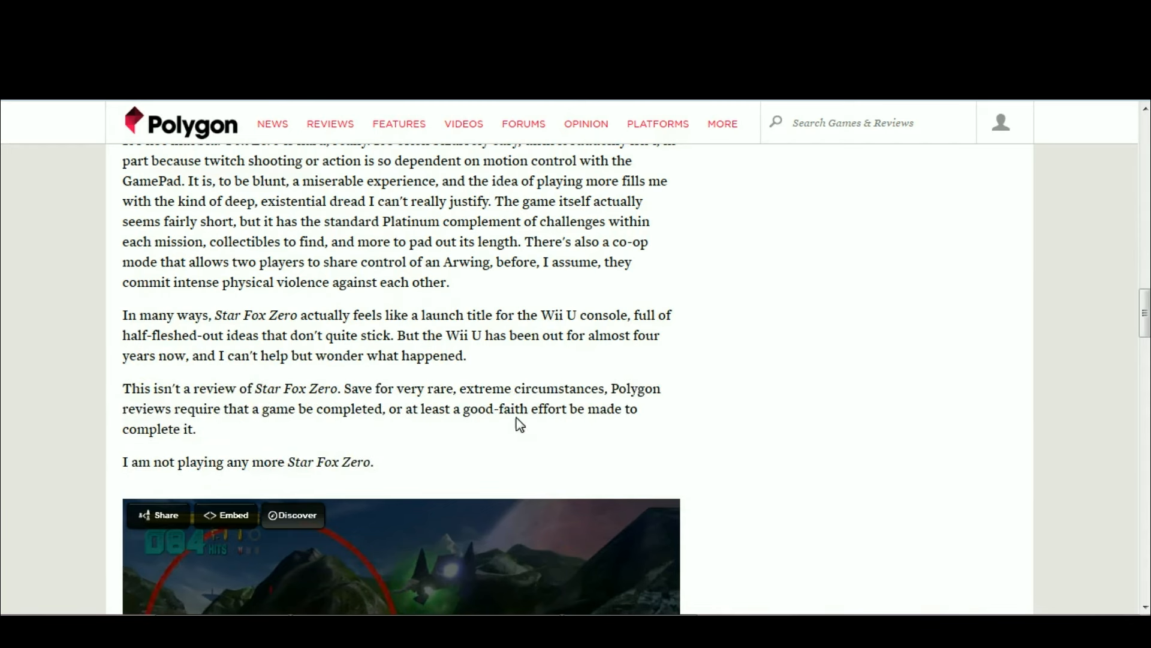
mouse_move(647, 394)
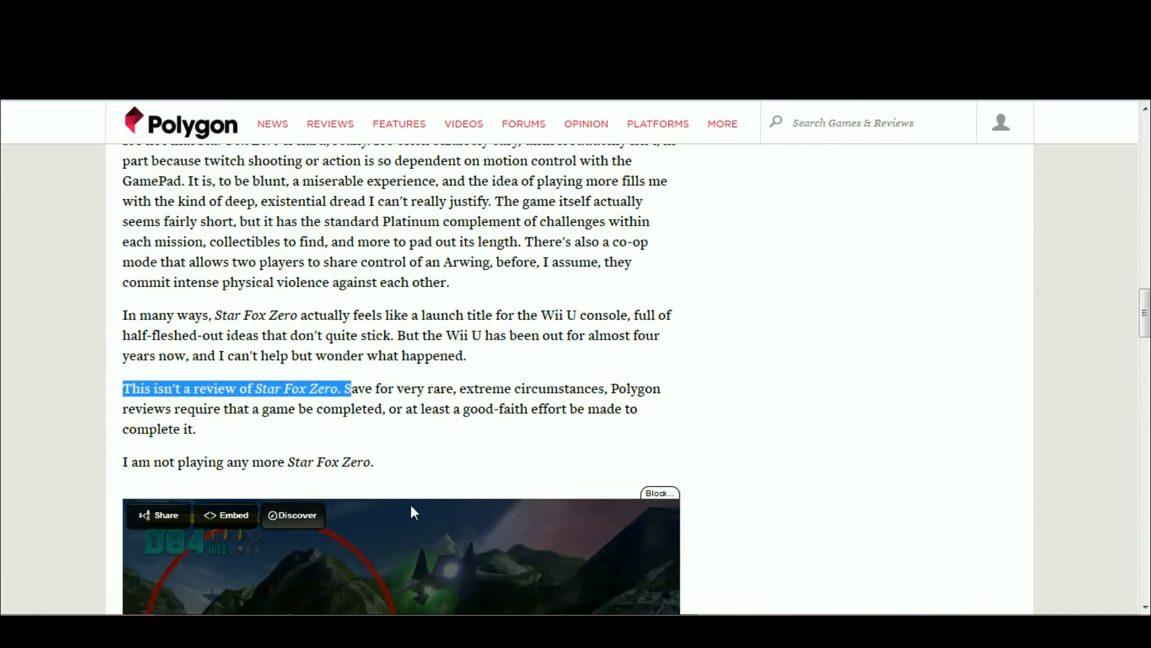
scroll("up", 3)
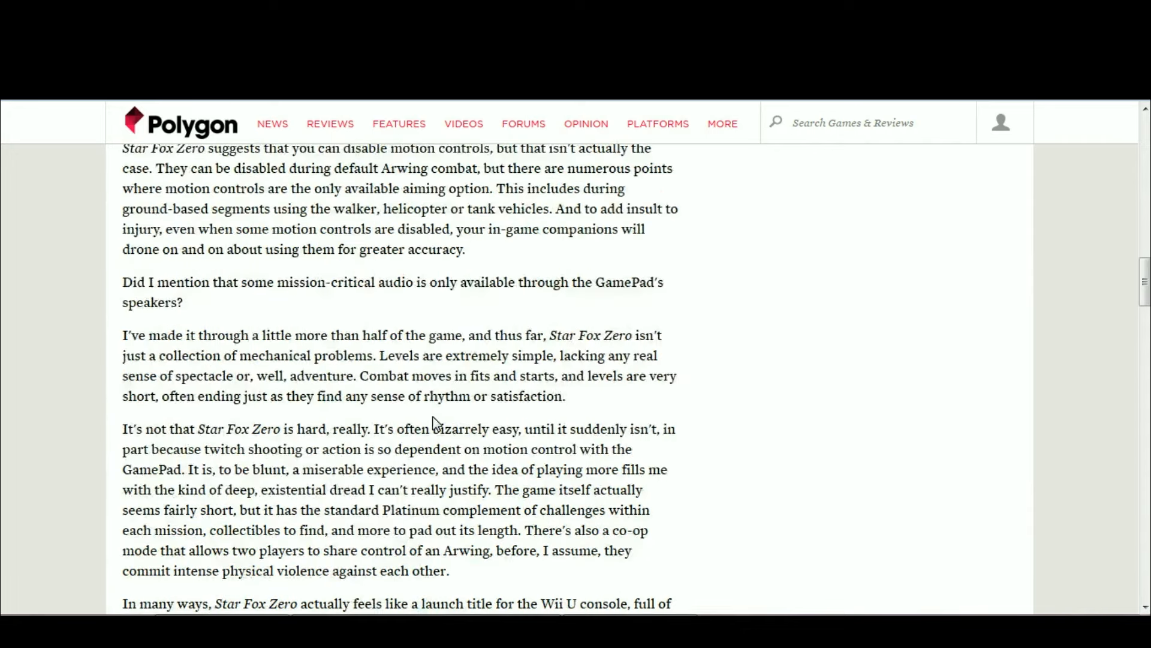
scroll("down", 3)
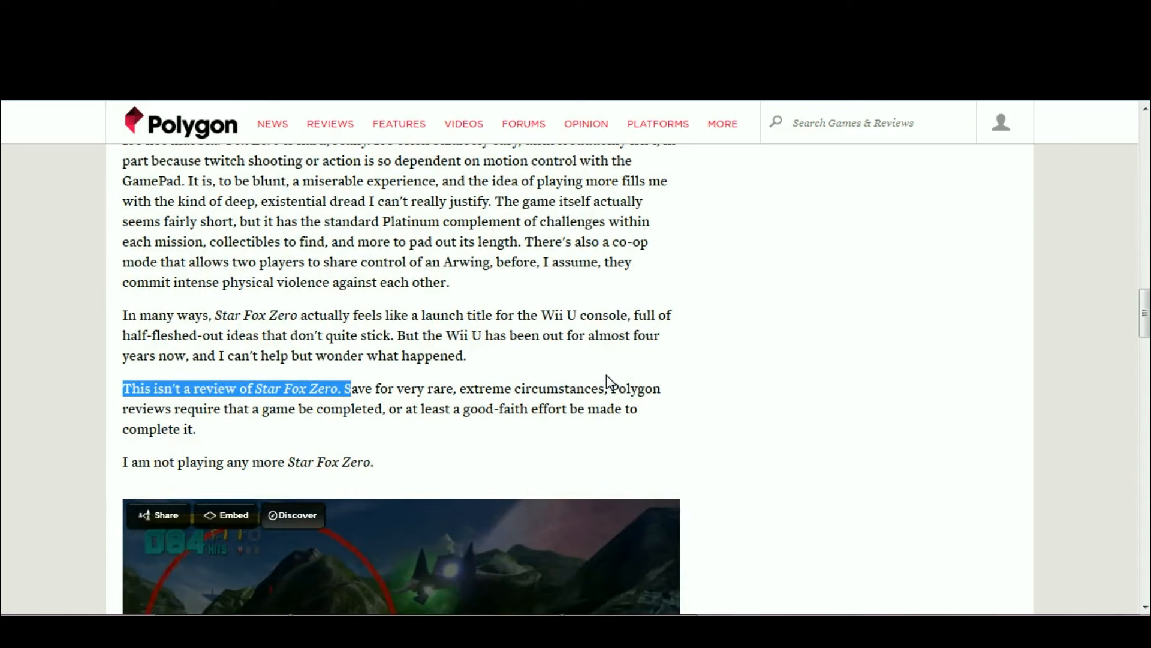
mouse_move(580, 244)
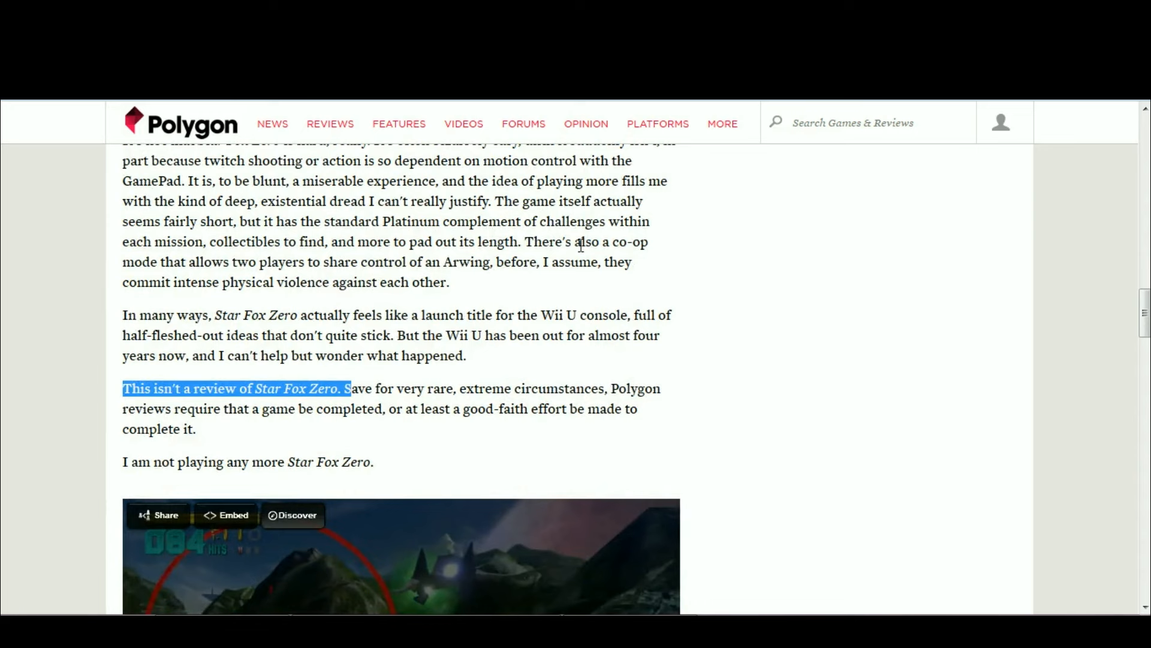
mouse_move(602, 384)
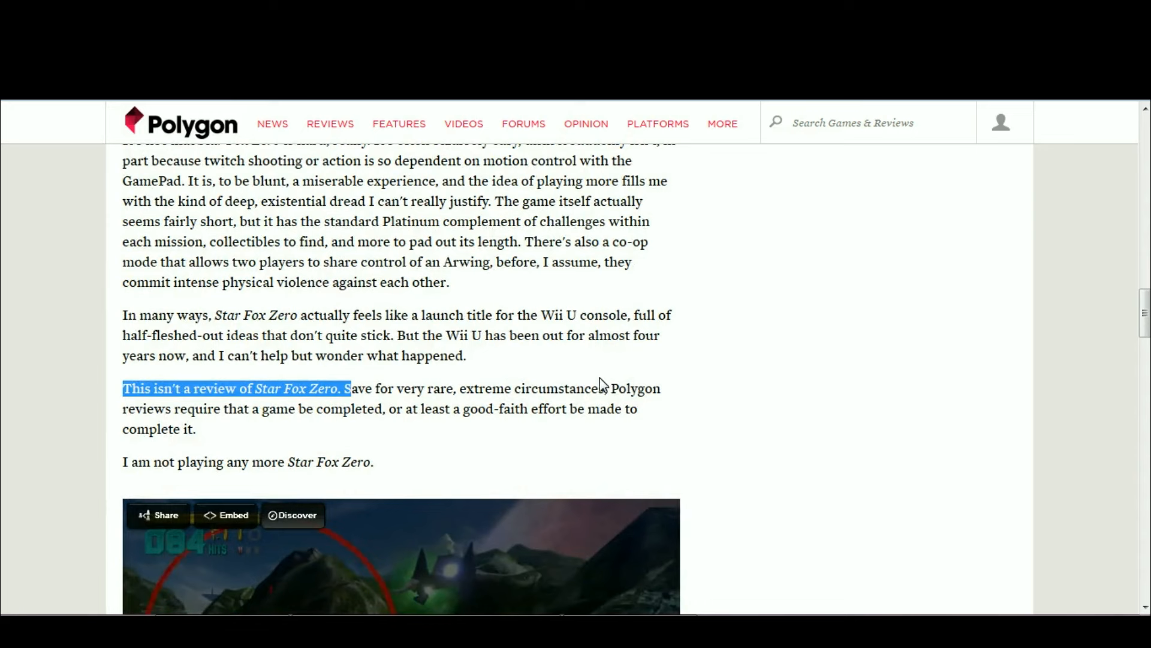
mouse_move(676, 429)
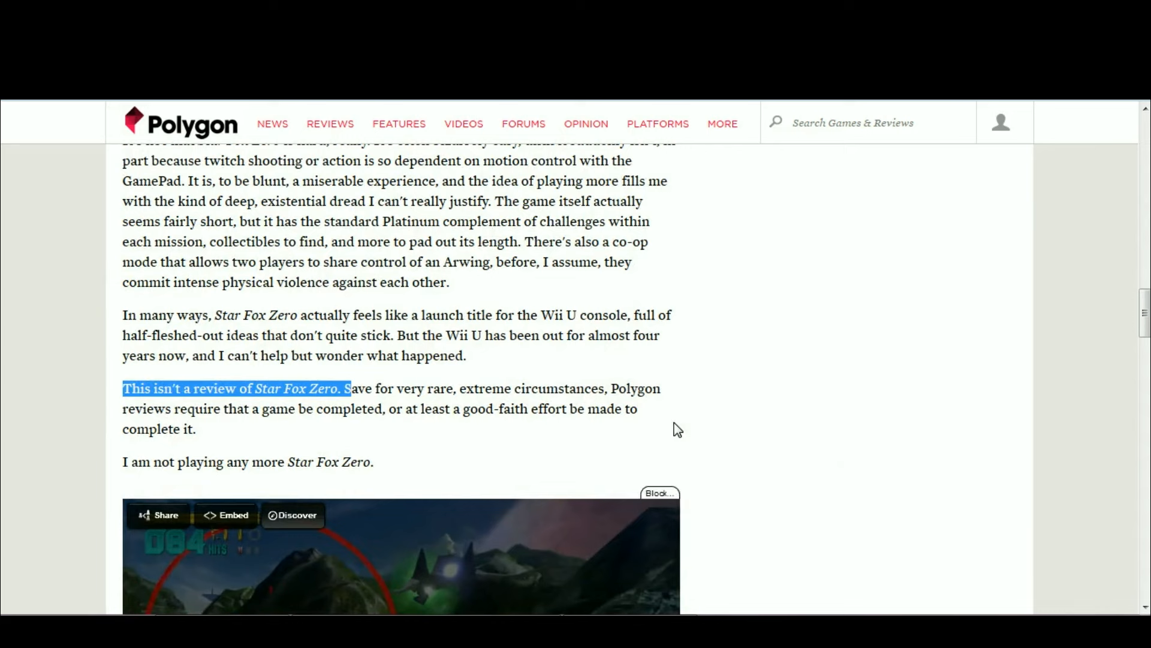
left_click(631, 386)
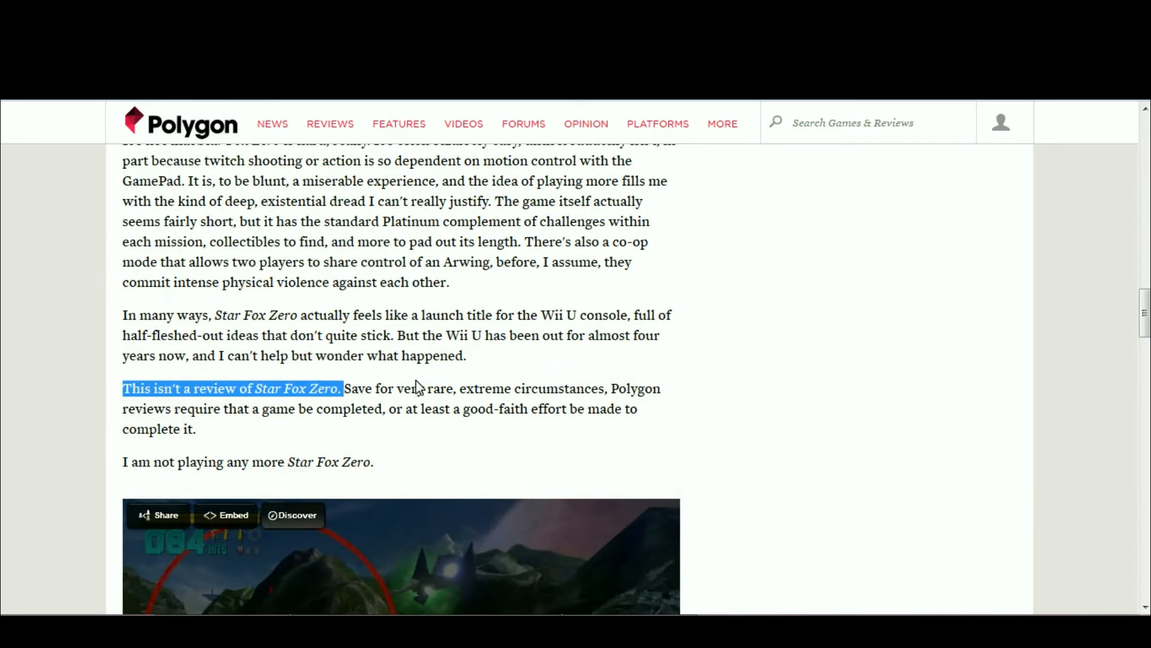
mouse_move(479, 378)
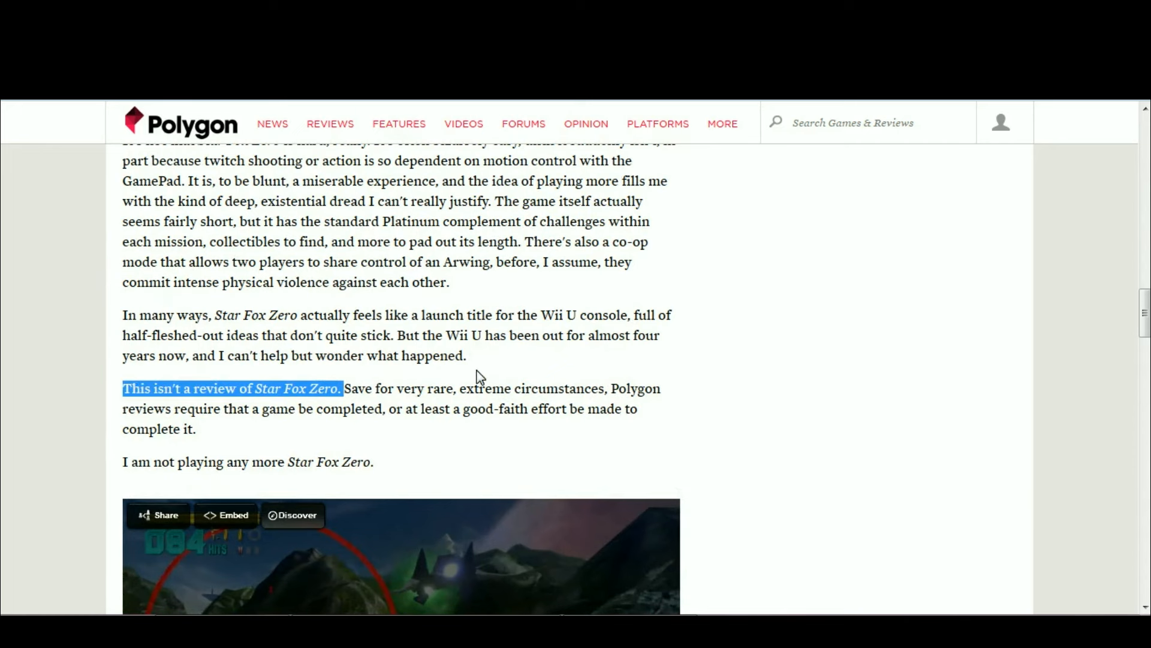